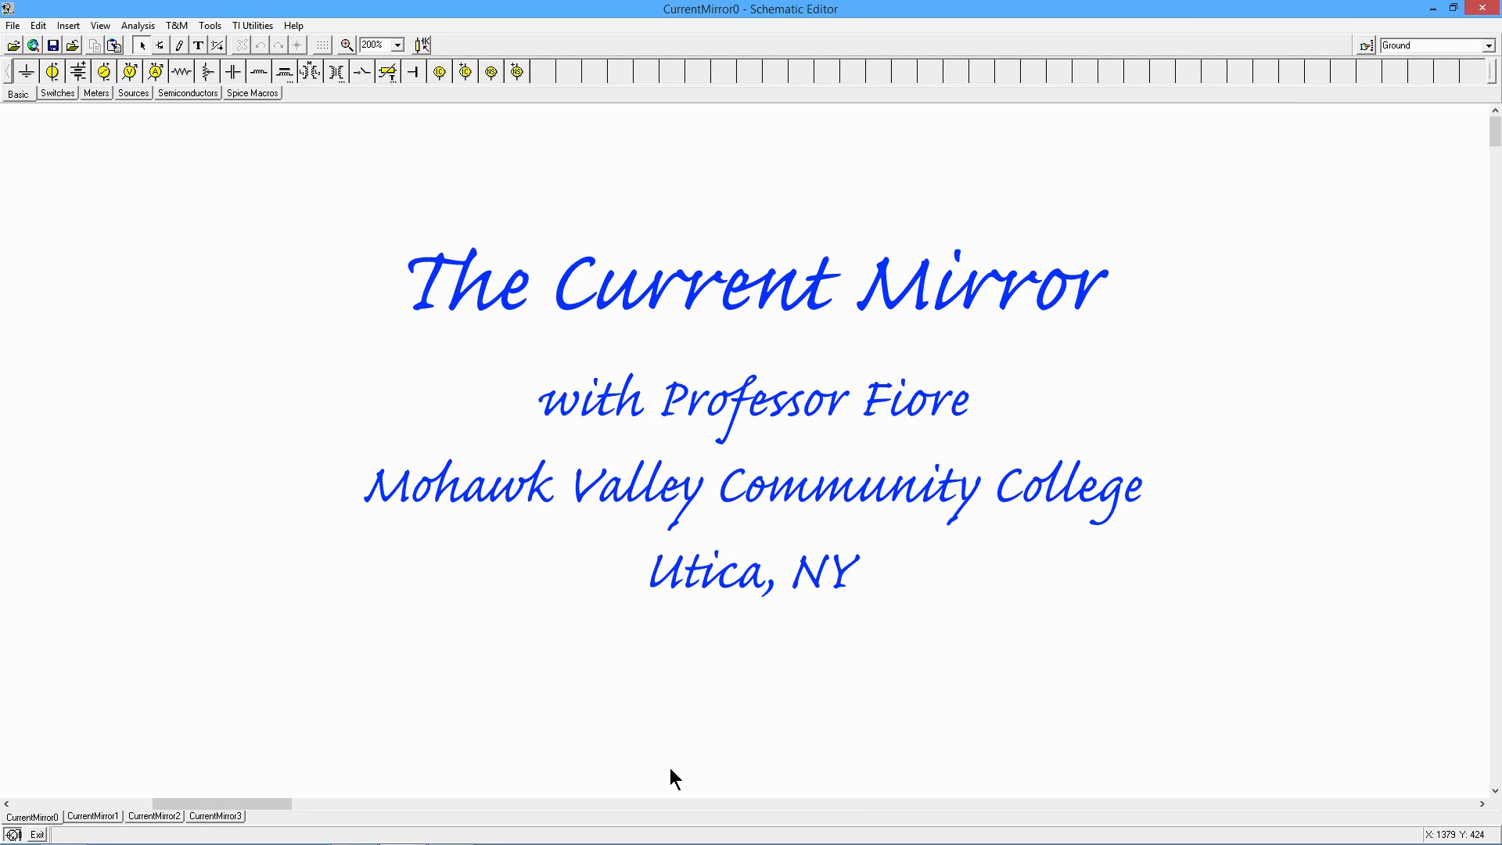
pyautogui.moveTo(650, 755)
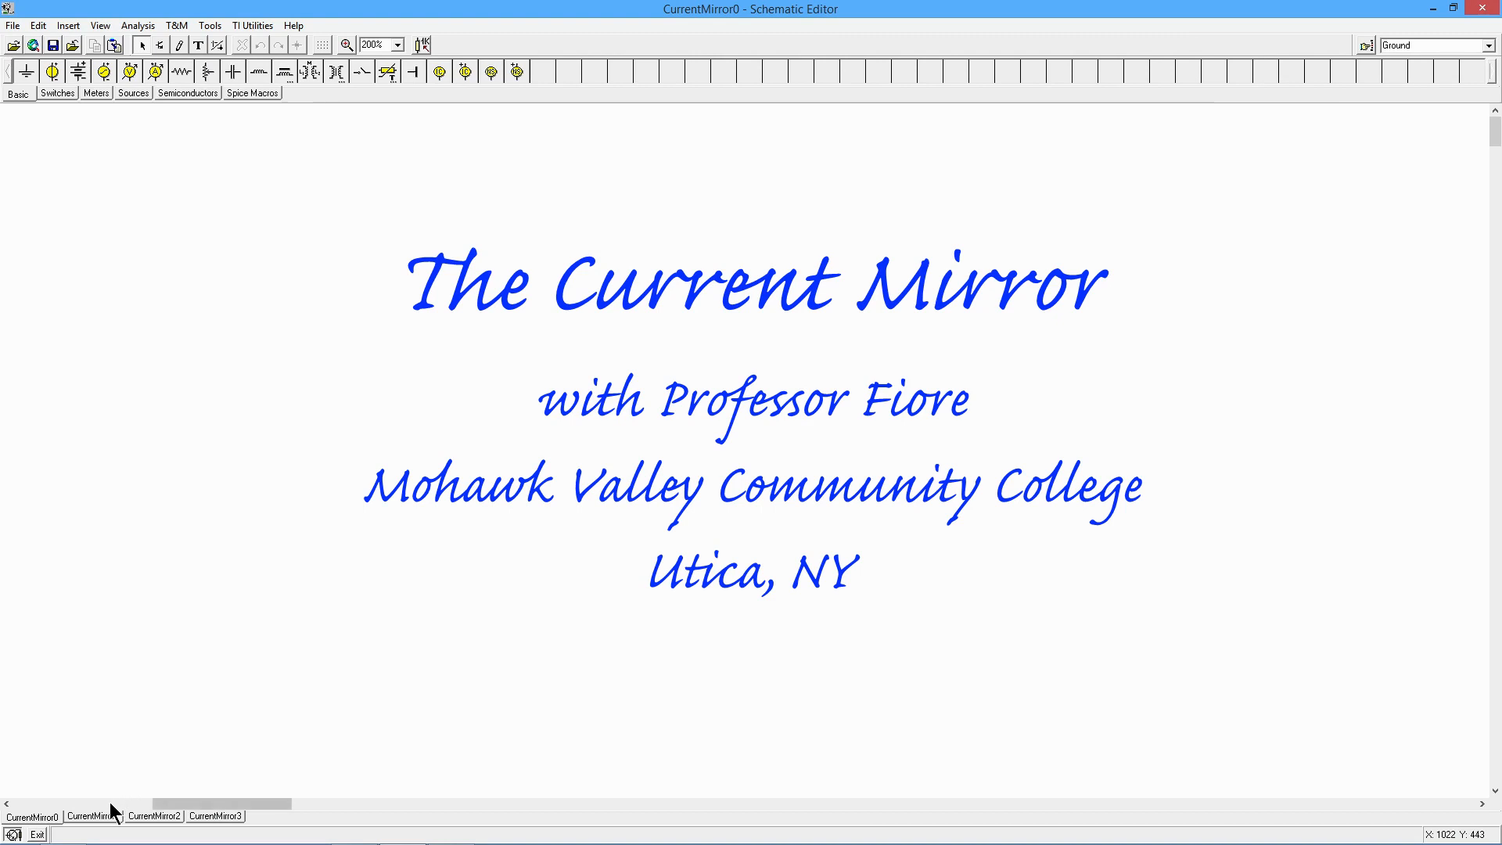
# Switch to the CurrentMirror1 sheet with the diode-biased mirror and R1 9.3k.
pyautogui.click(93, 815)
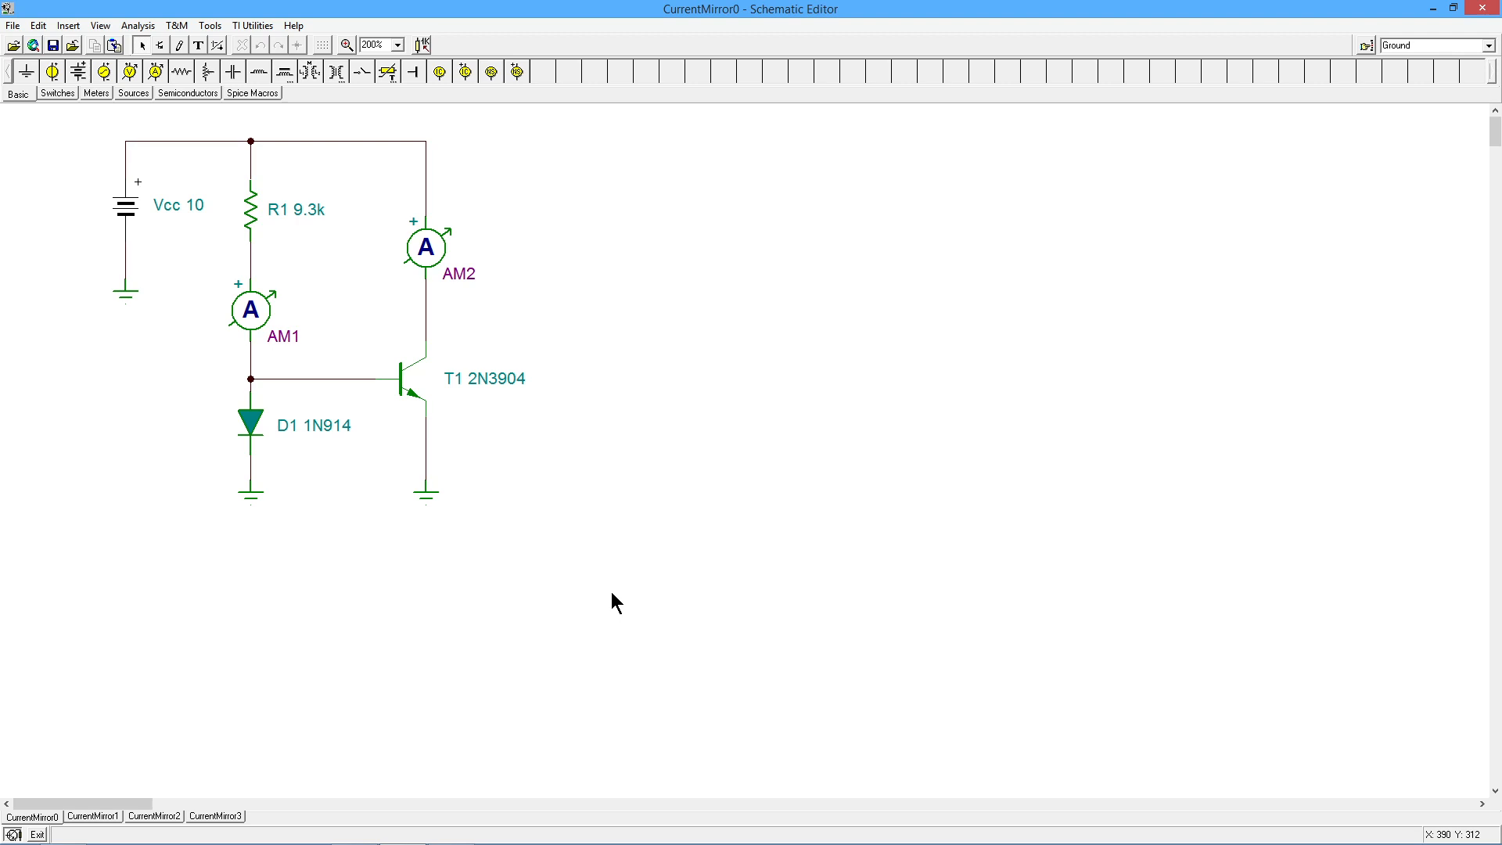
pyautogui.moveTo(302, 566)
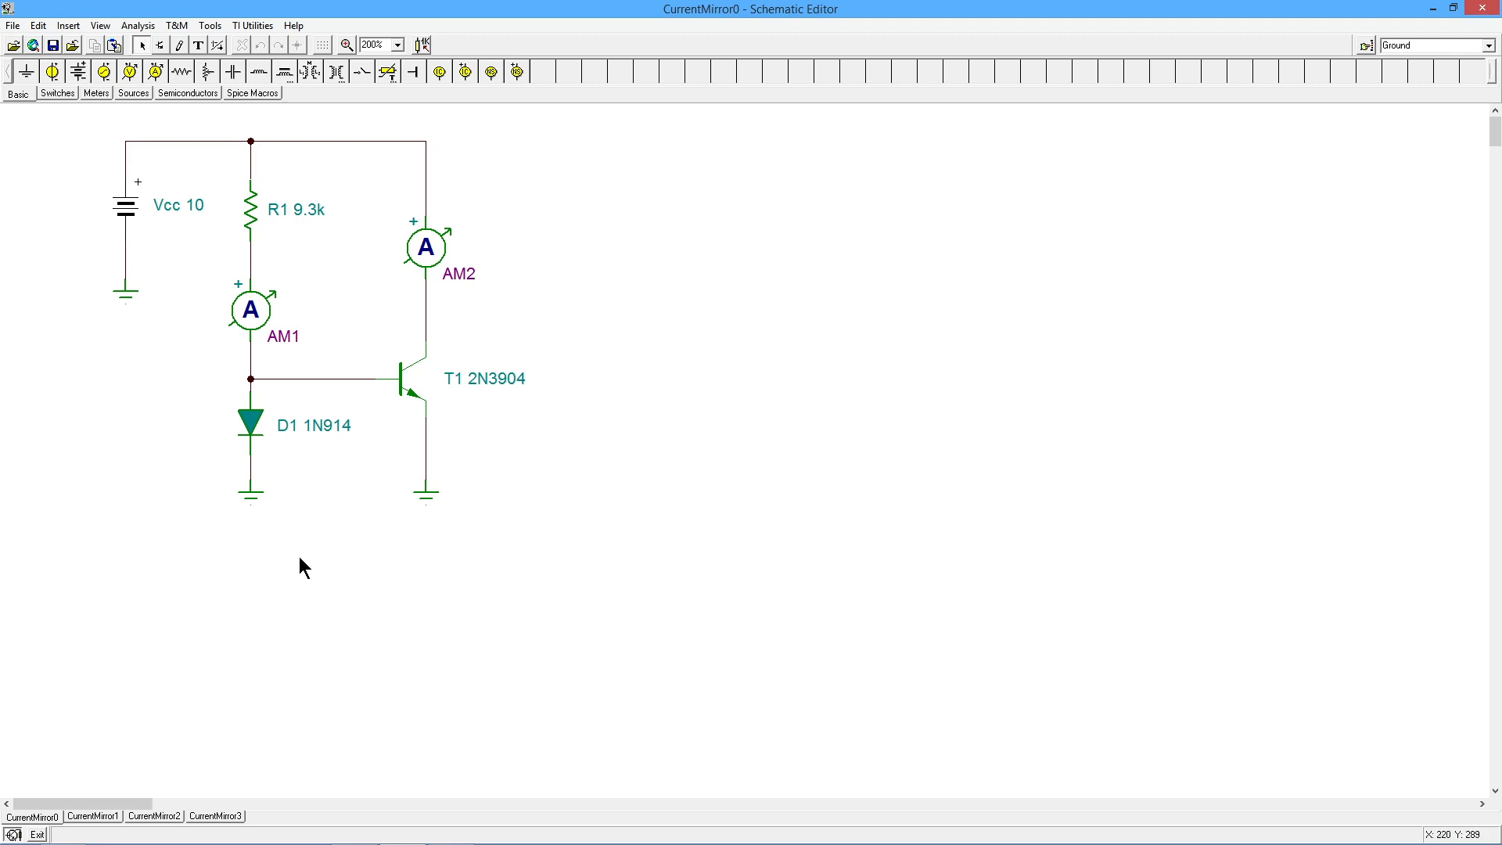
pyautogui.moveTo(536, 559)
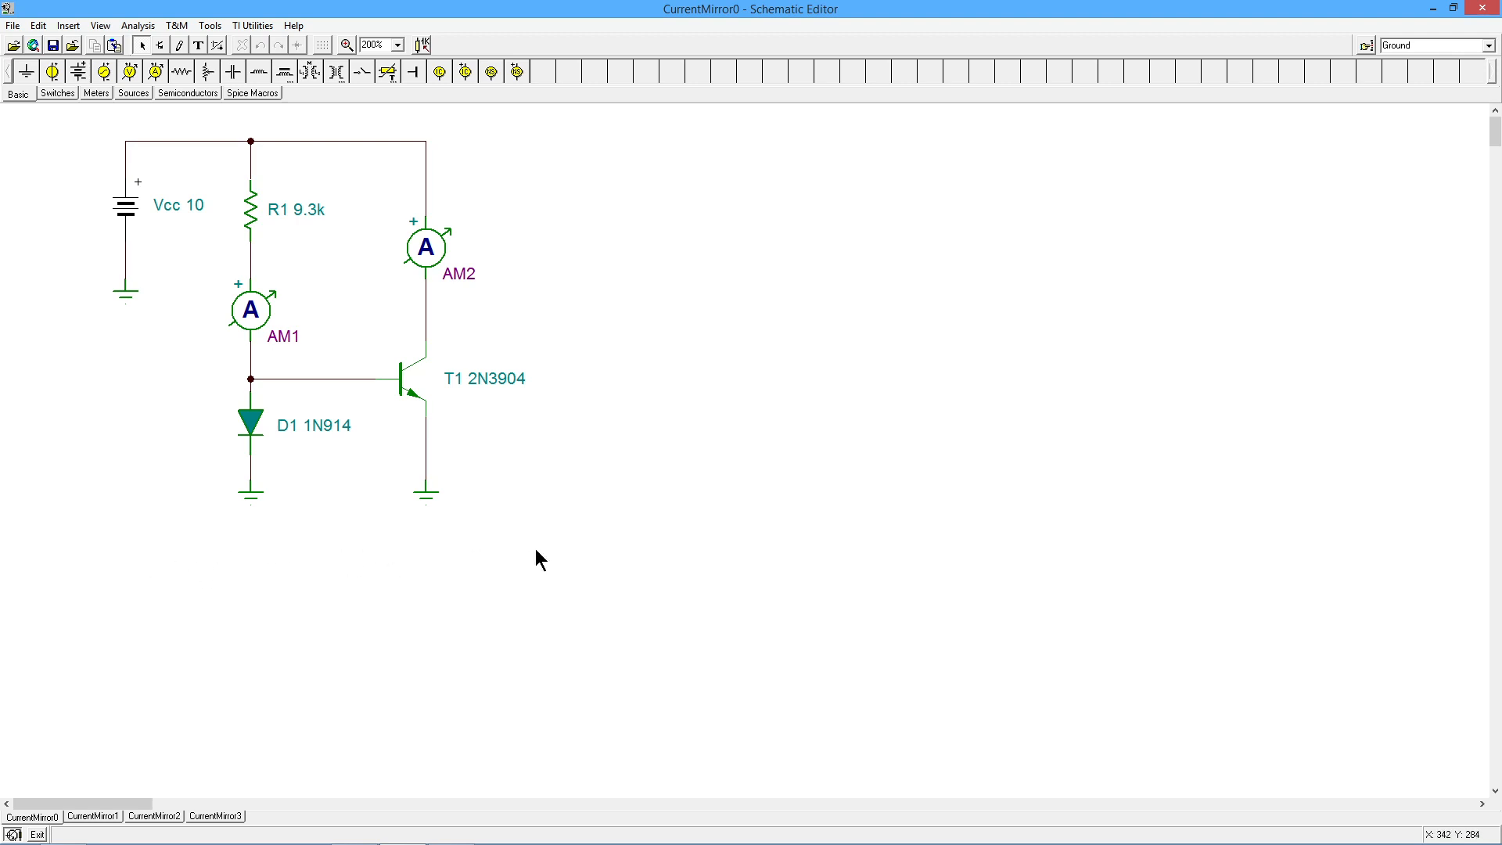
pyautogui.moveTo(534, 557)
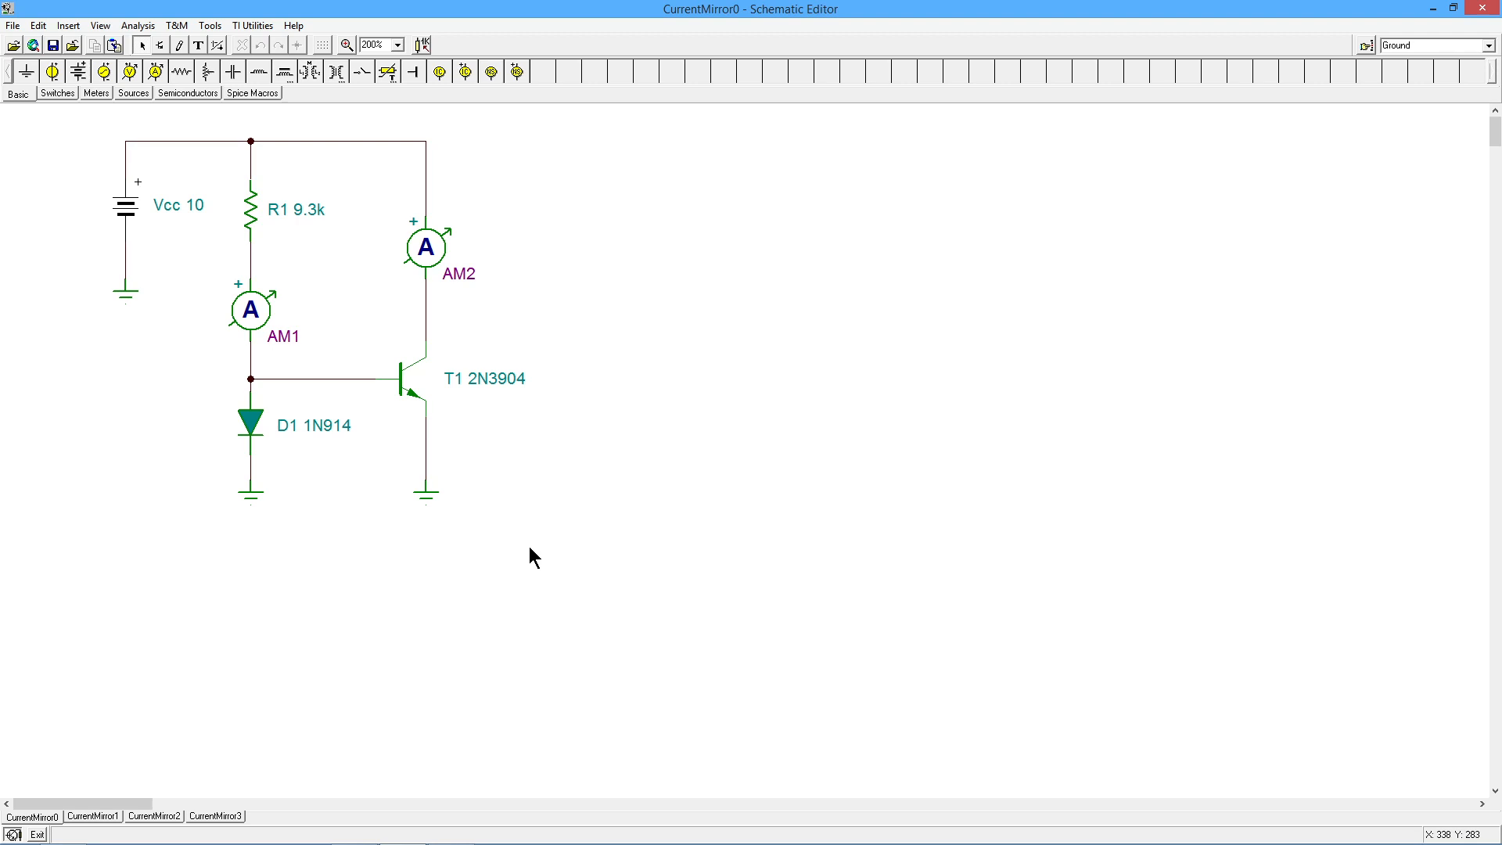
pyautogui.moveTo(402, 506)
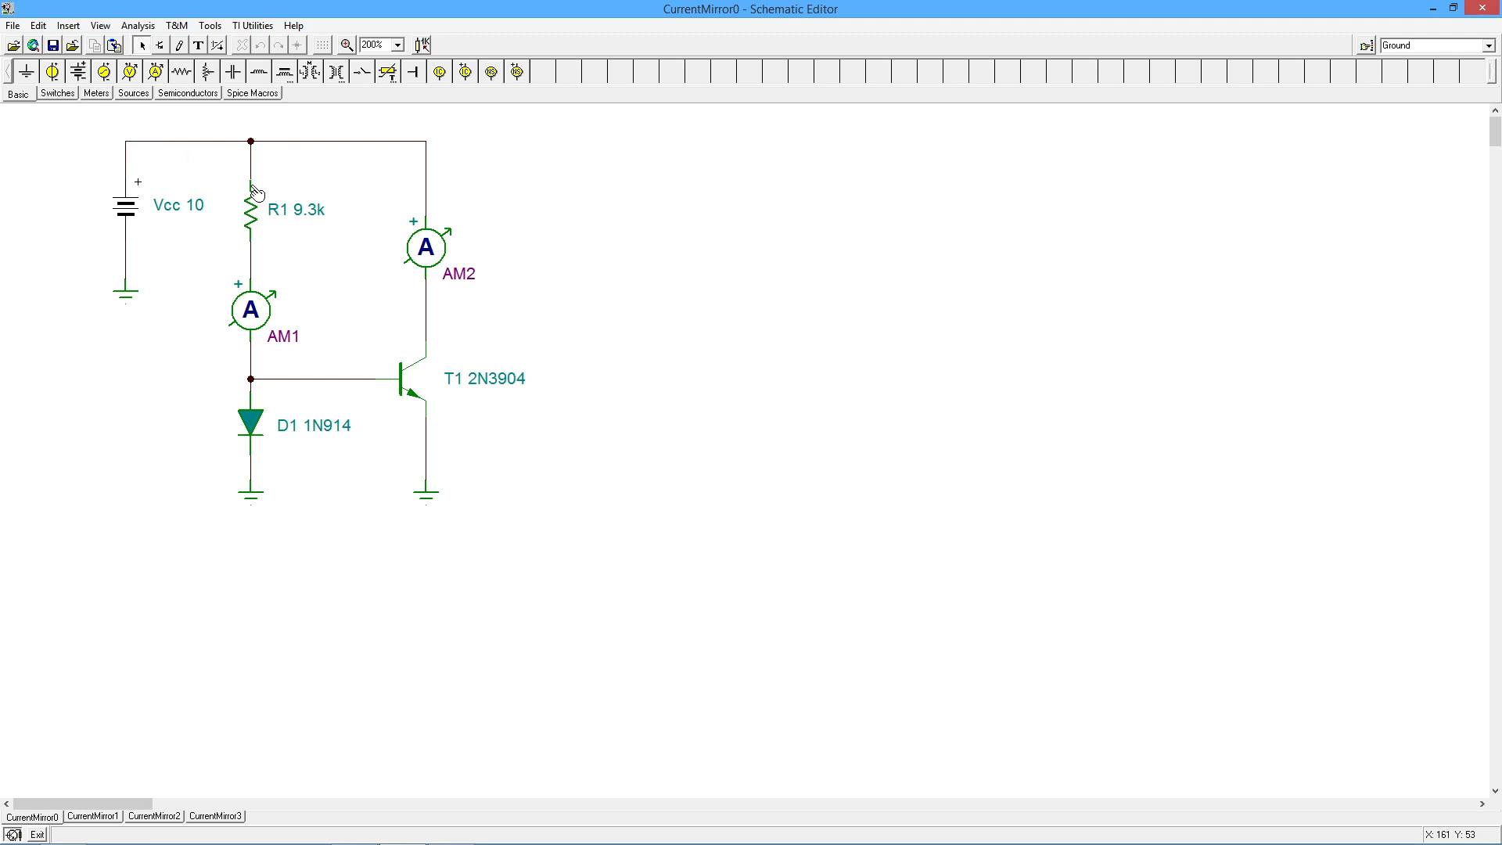
pyautogui.moveTo(433, 455)
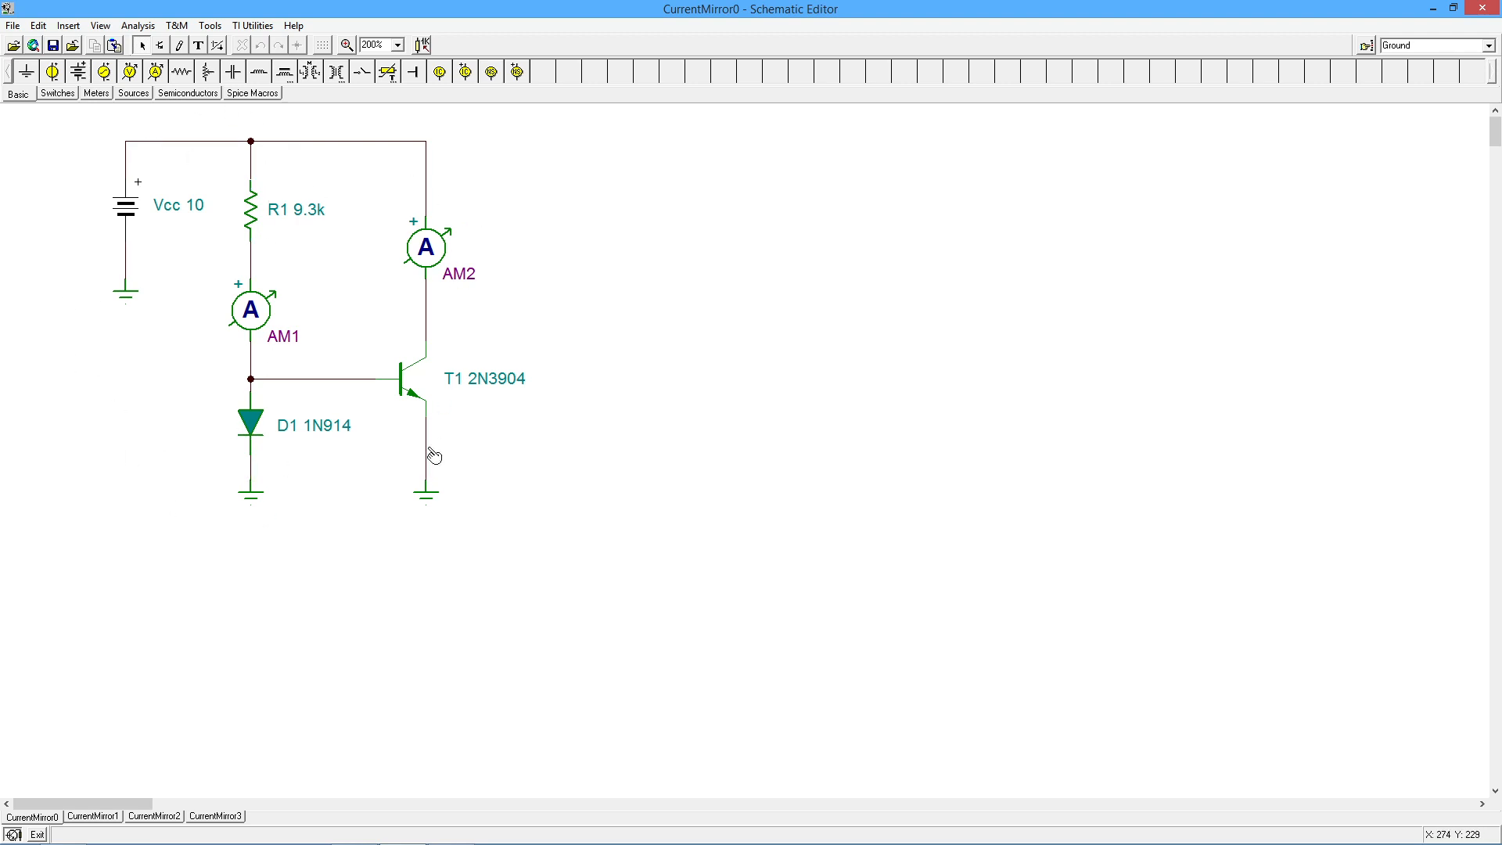
pyautogui.moveTo(443, 428)
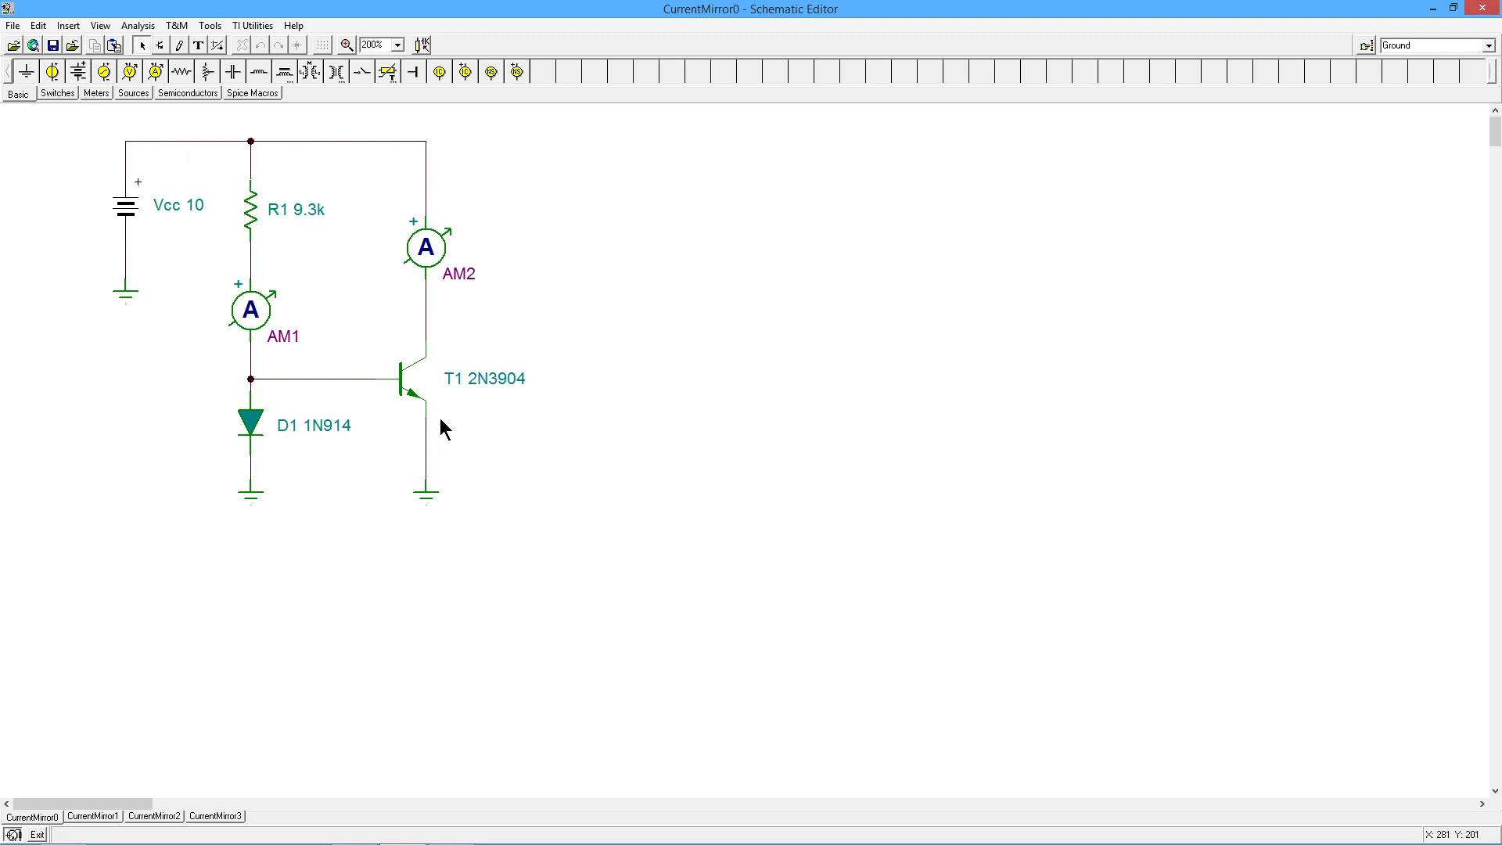
pyautogui.moveTo(429, 374)
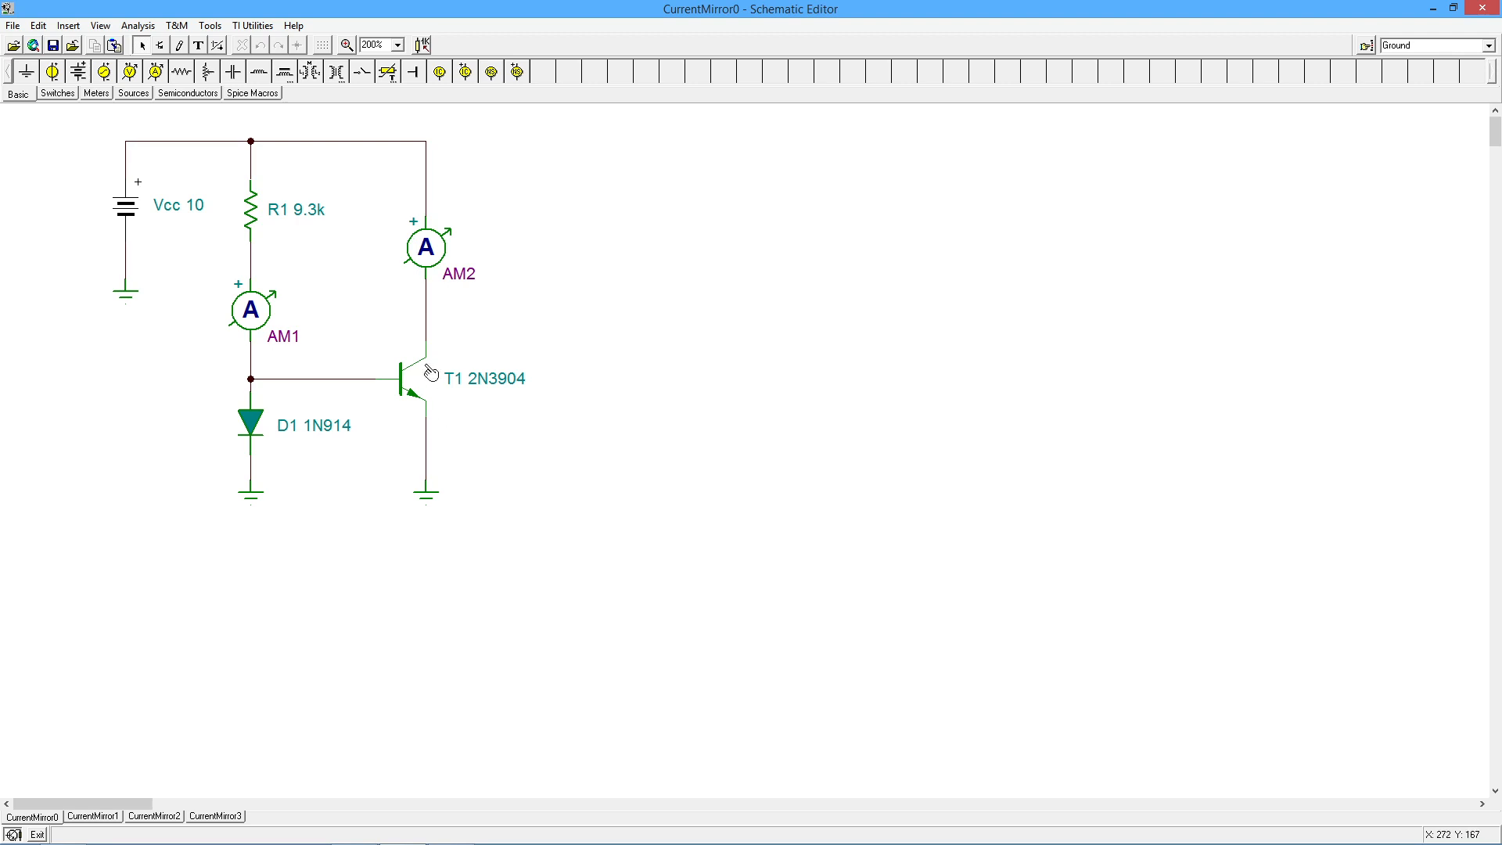
pyautogui.moveTo(496, 328)
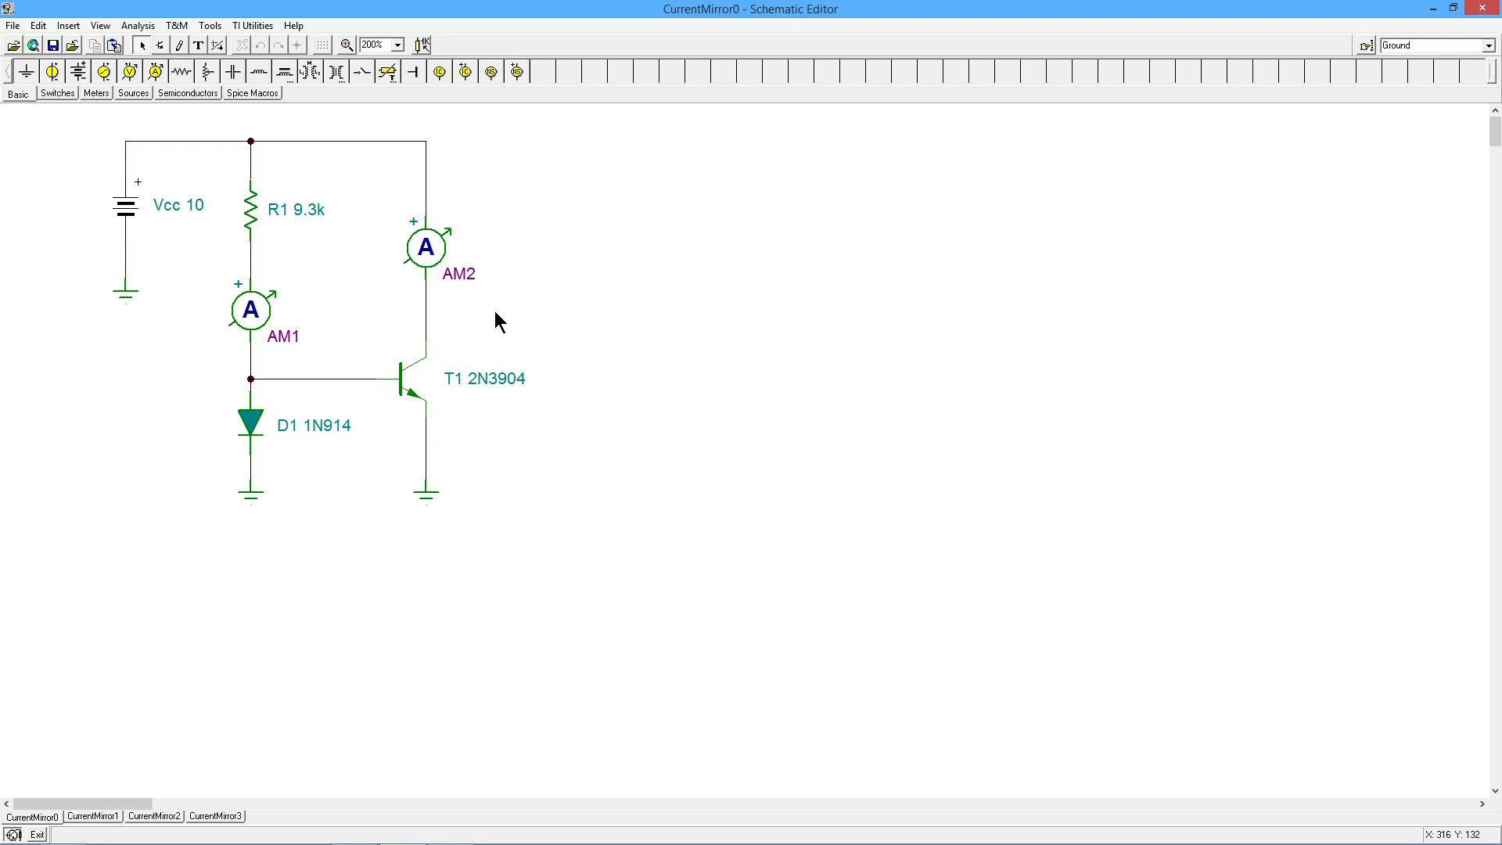
pyautogui.moveTo(456, 360)
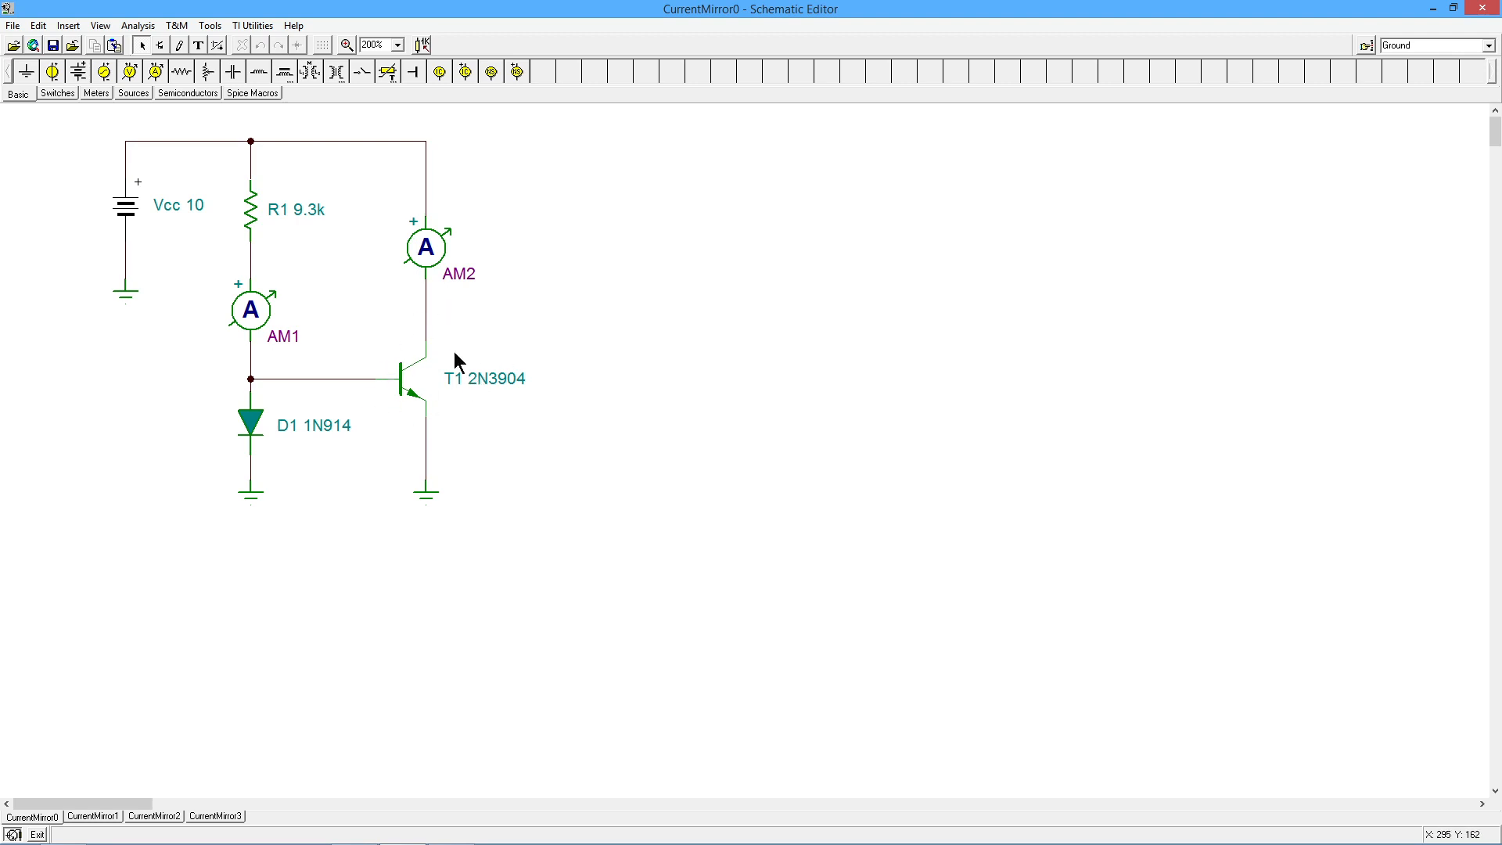
pyautogui.moveTo(480, 301)
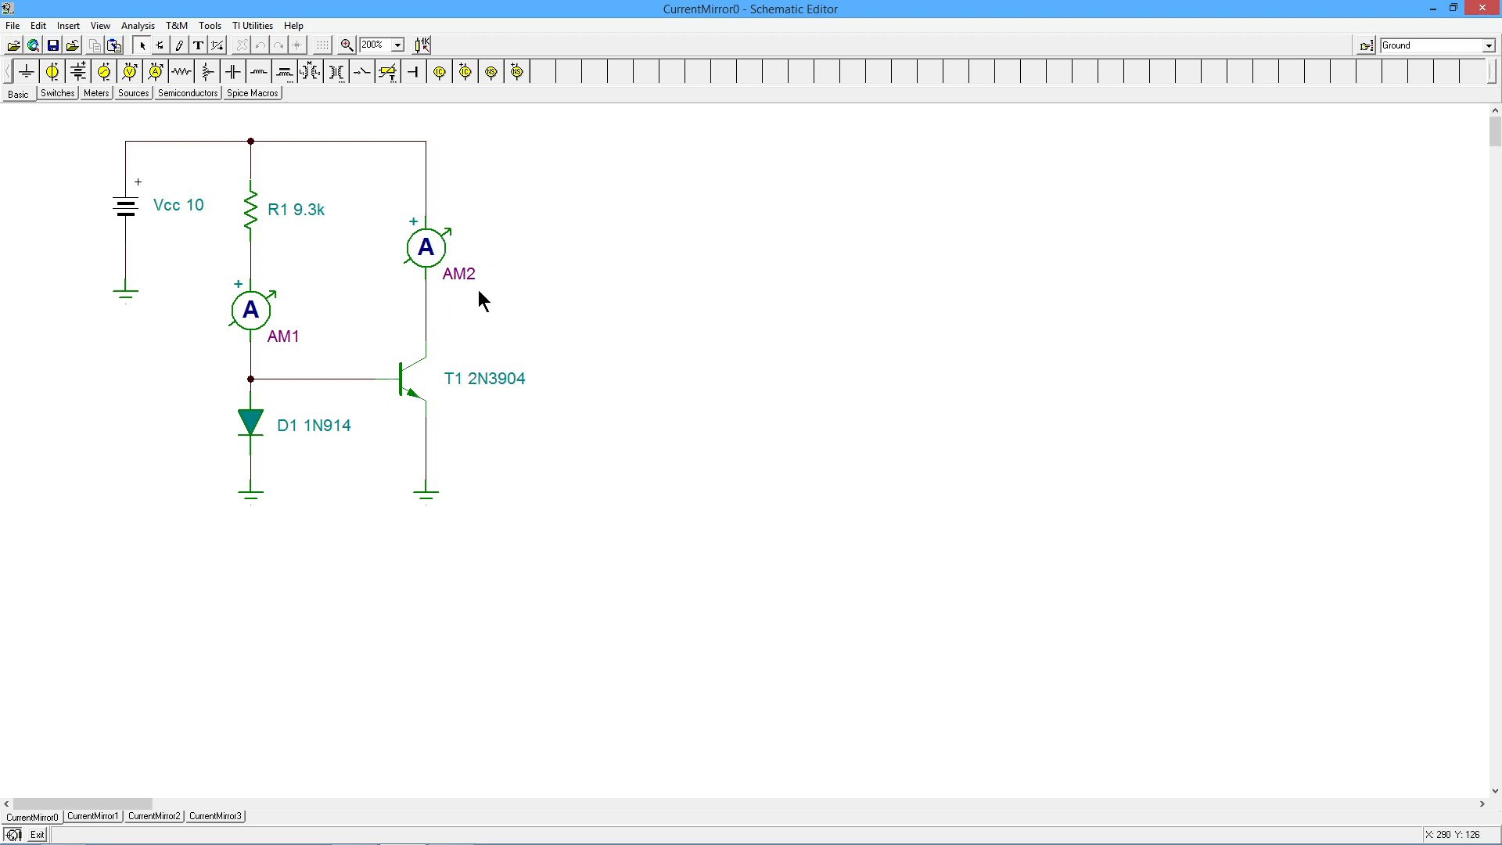
pyautogui.moveTo(479, 298)
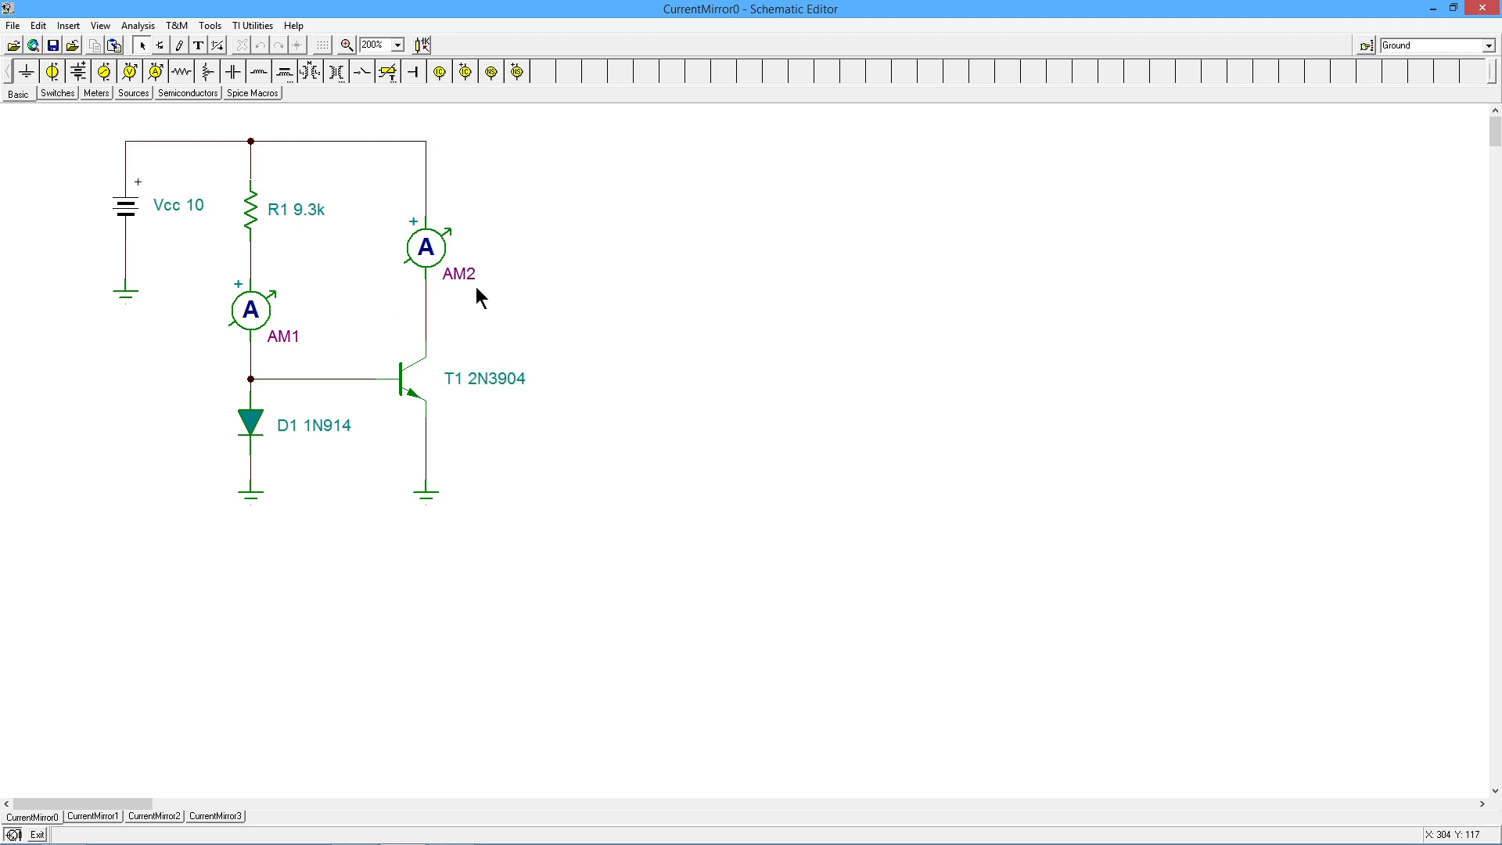
pyautogui.moveTo(441, 221)
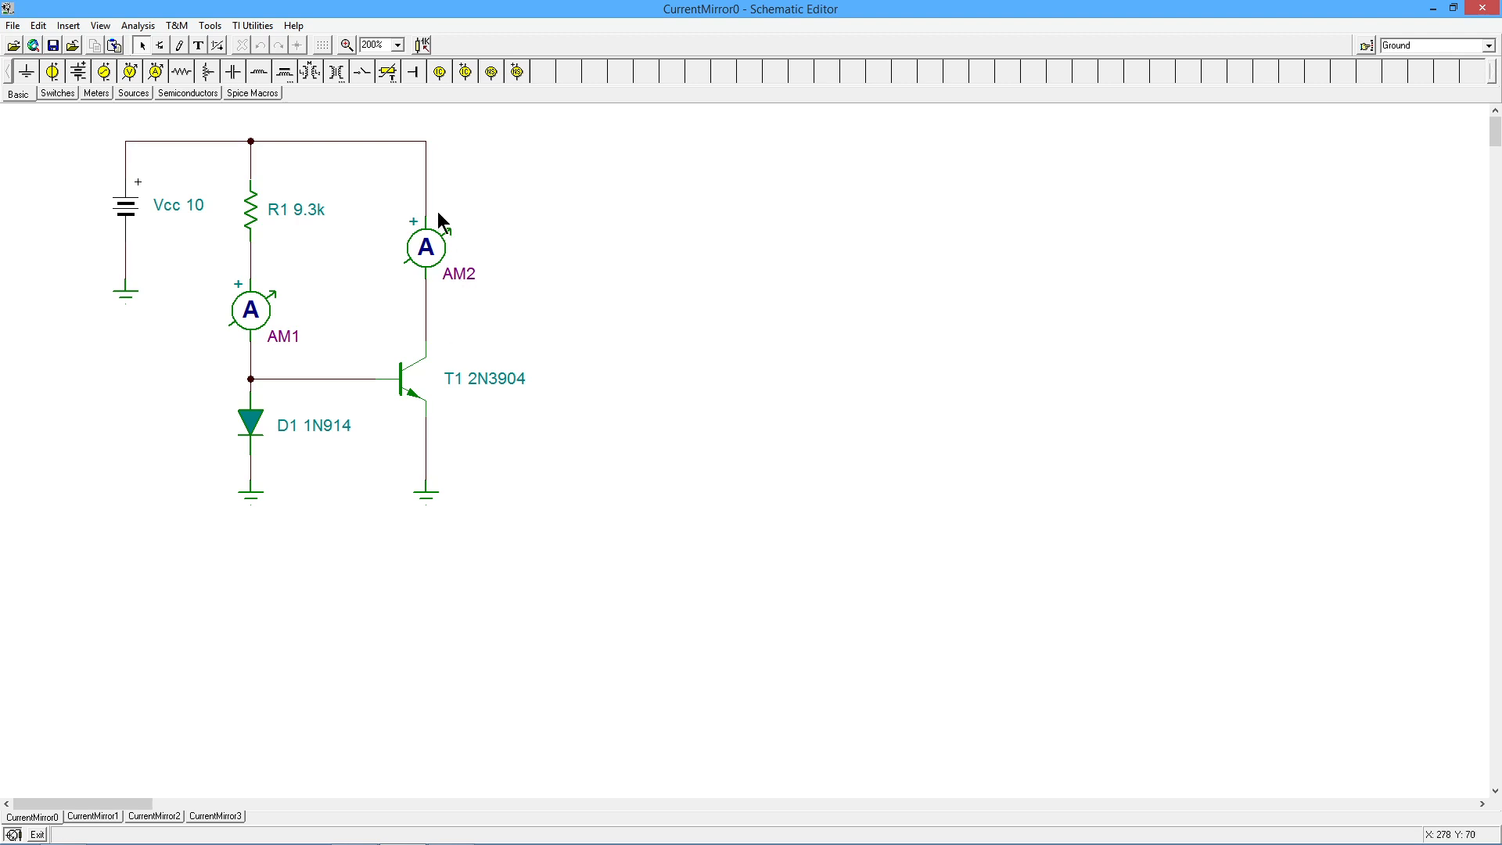
pyautogui.moveTo(436, 266)
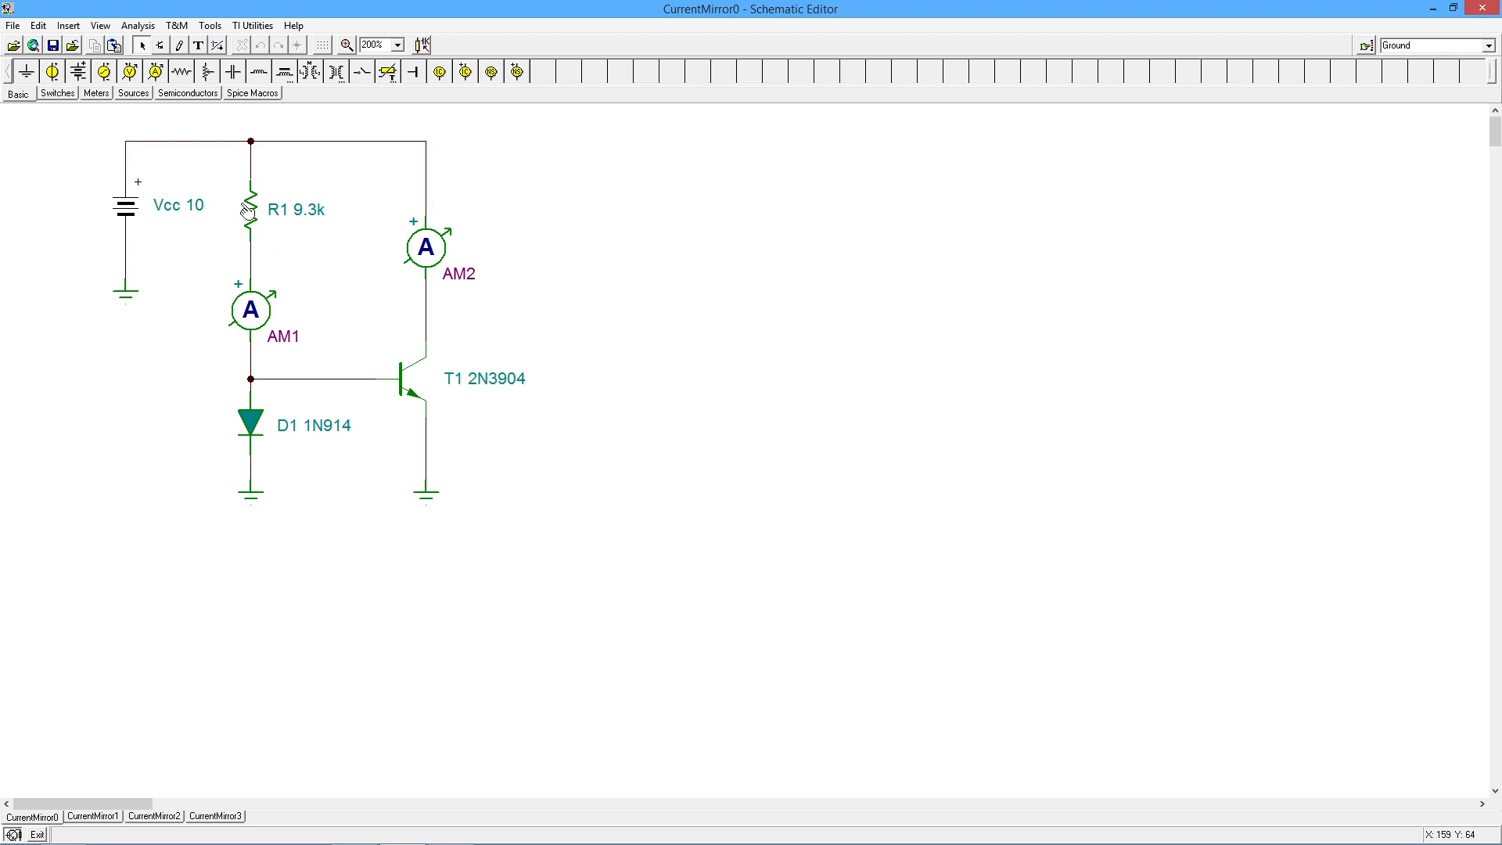
pyautogui.moveTo(280, 222)
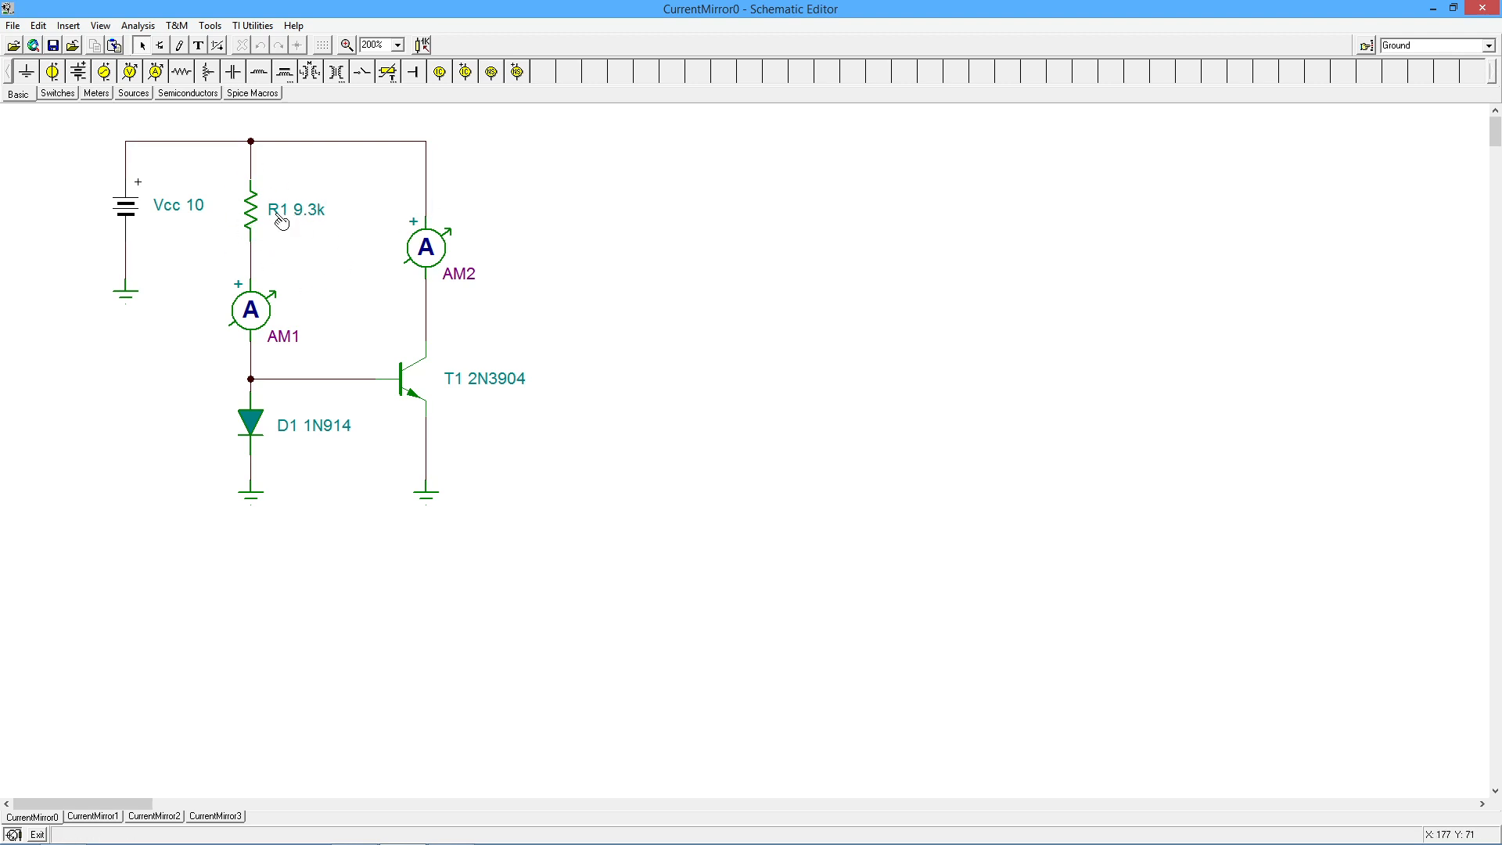
pyautogui.moveTo(463, 391)
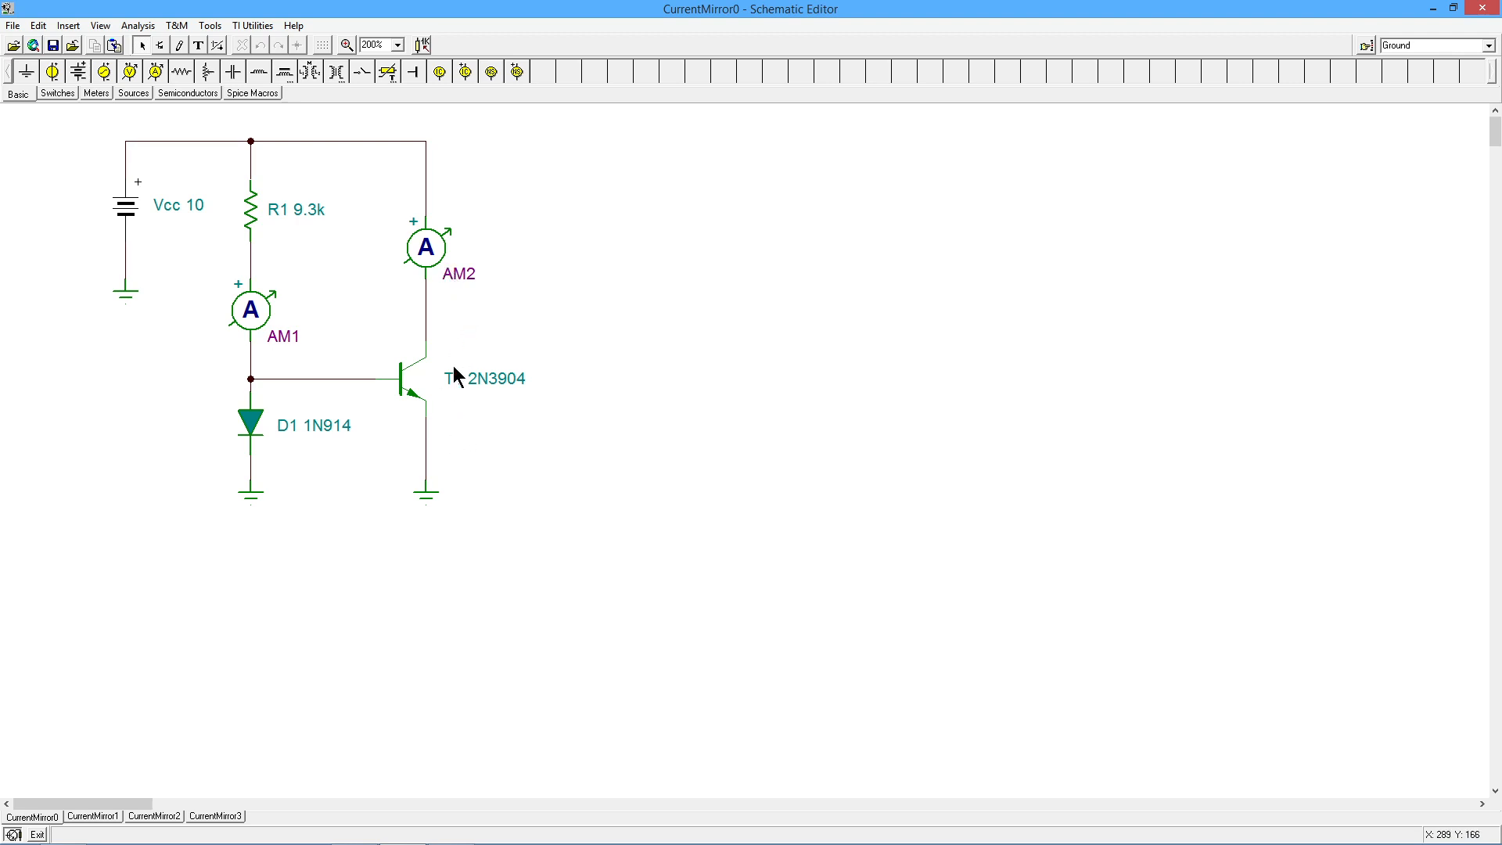
pyautogui.moveTo(456, 376)
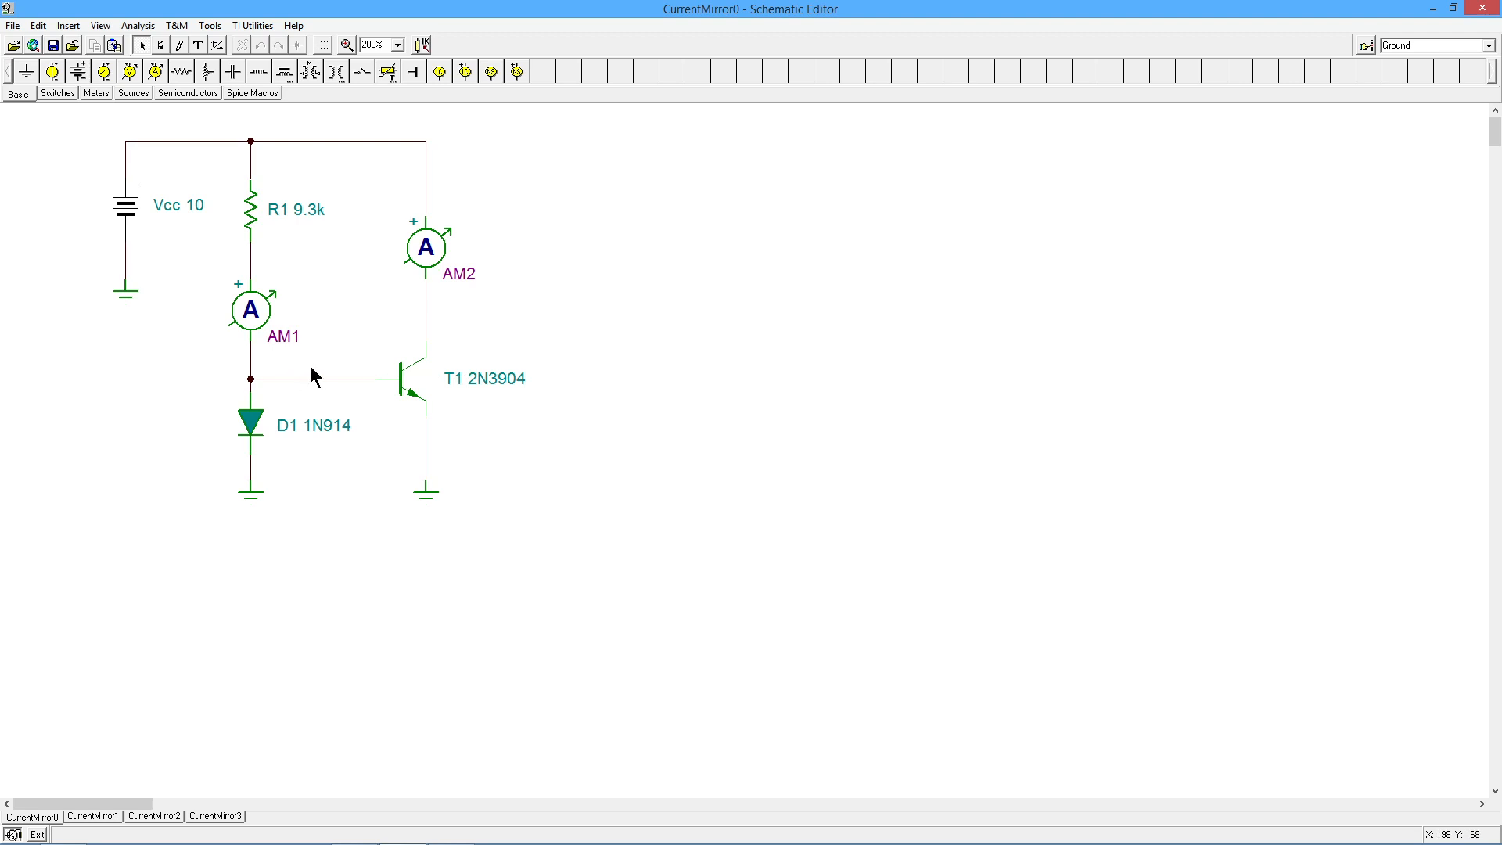
pyautogui.moveTo(318, 364)
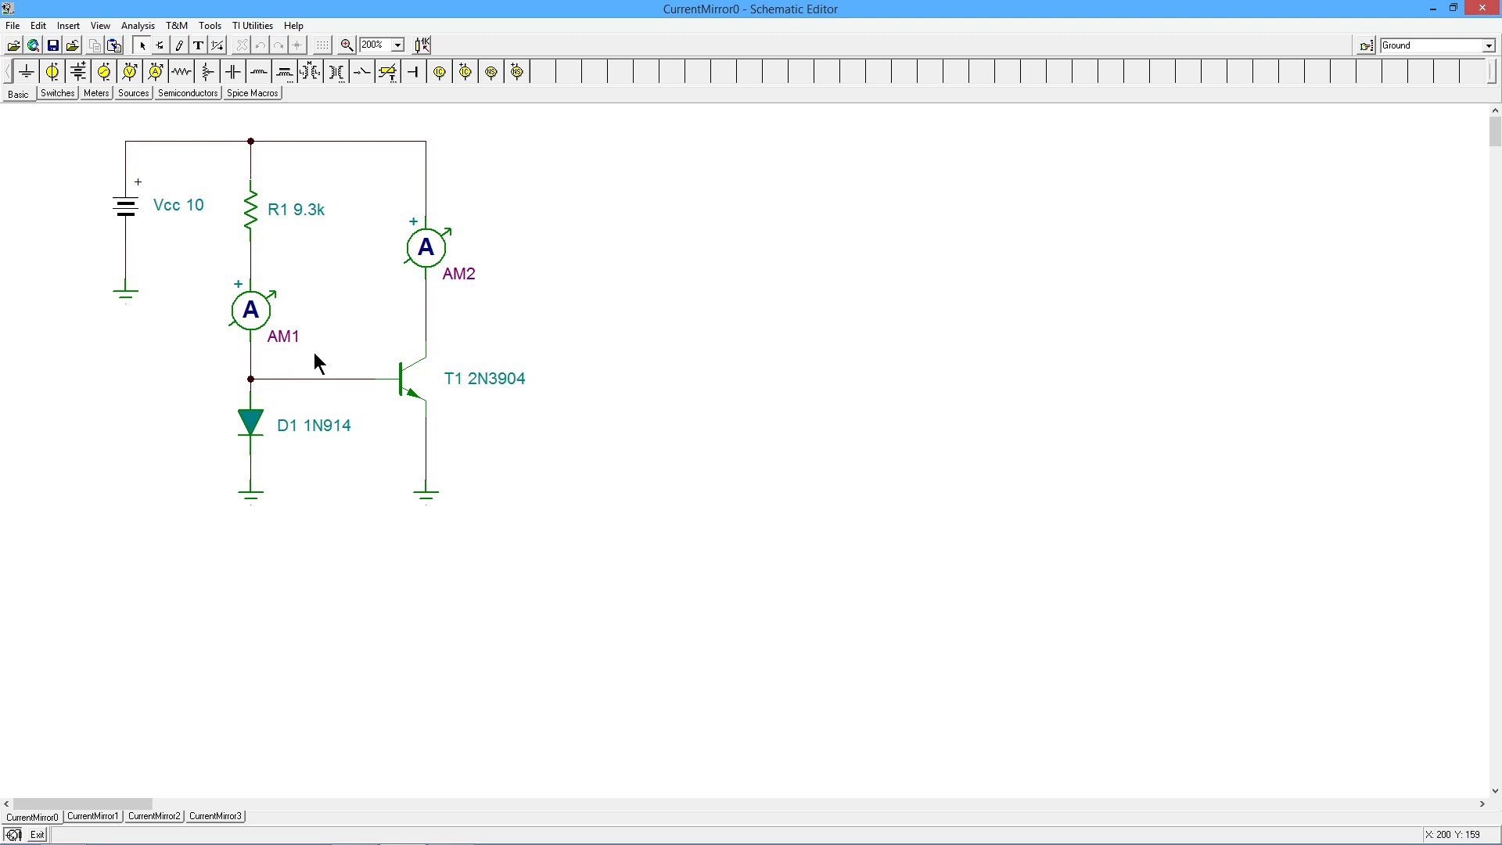
pyautogui.moveTo(243, 441)
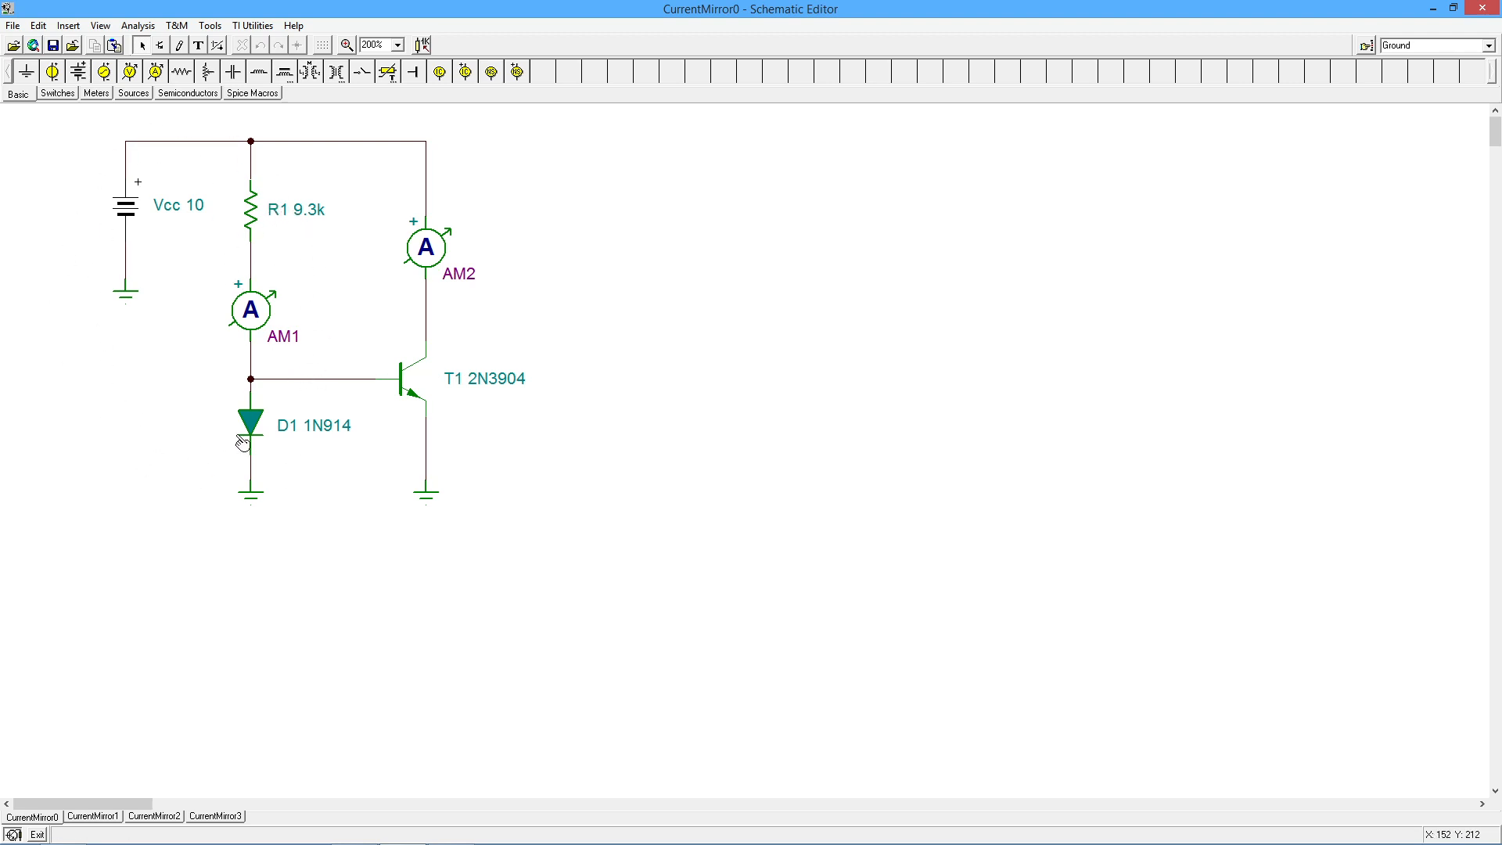
pyautogui.moveTo(135, 272)
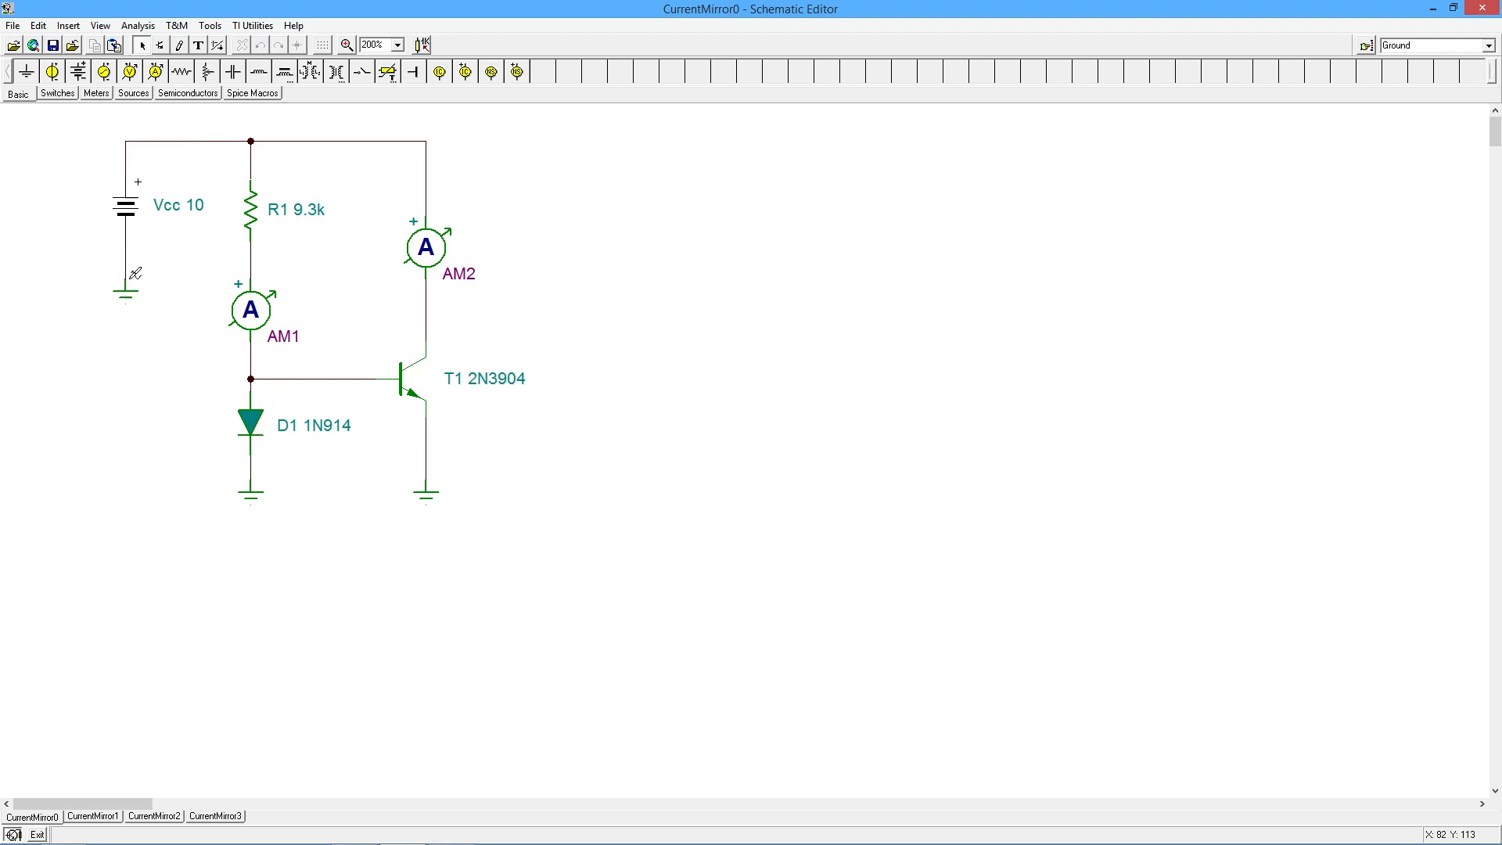
pyautogui.moveTo(158, 234)
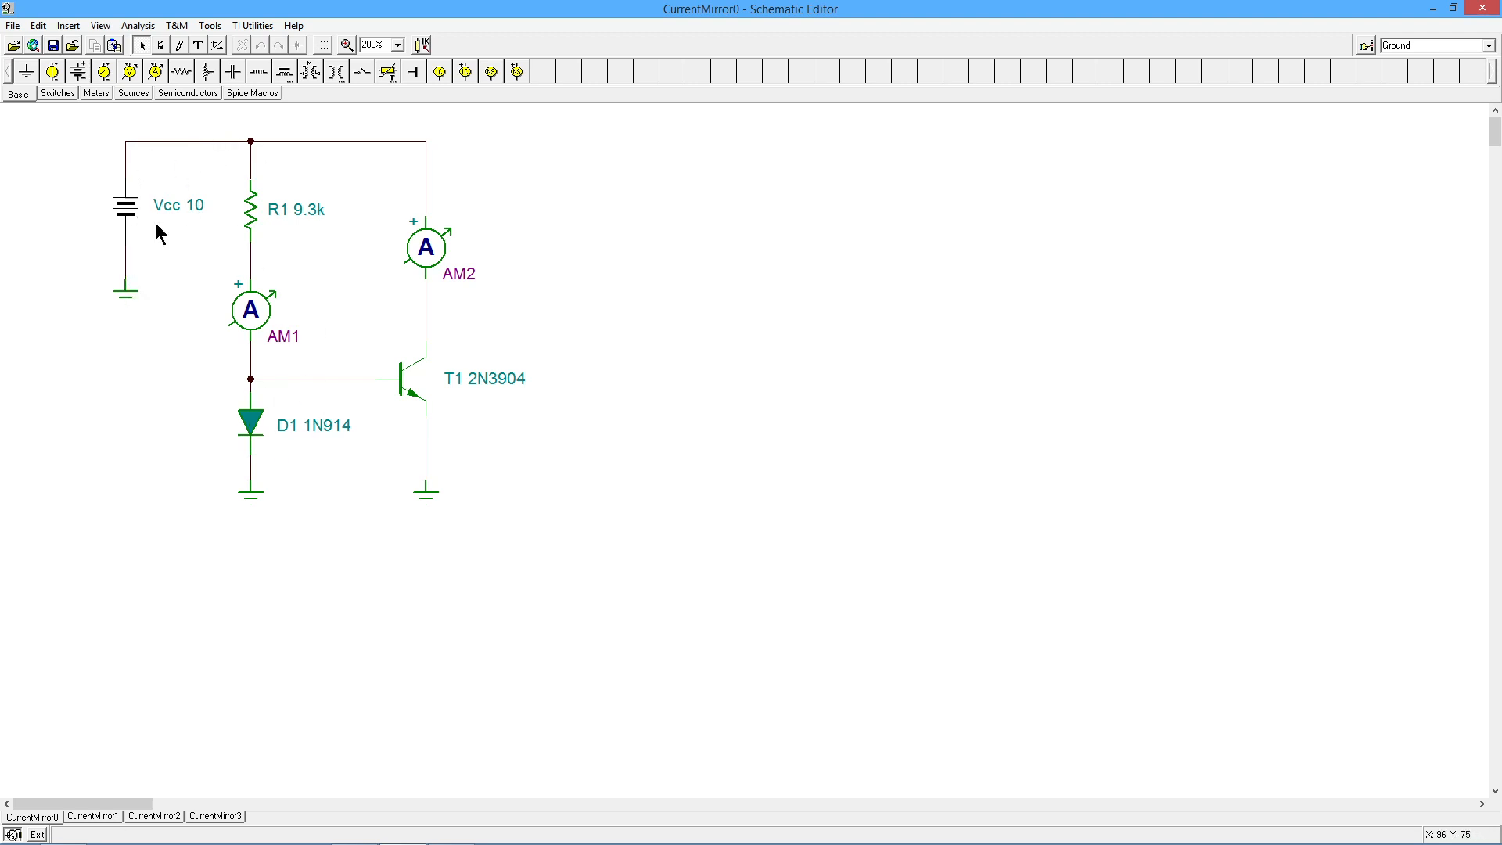
pyautogui.moveTo(296, 169)
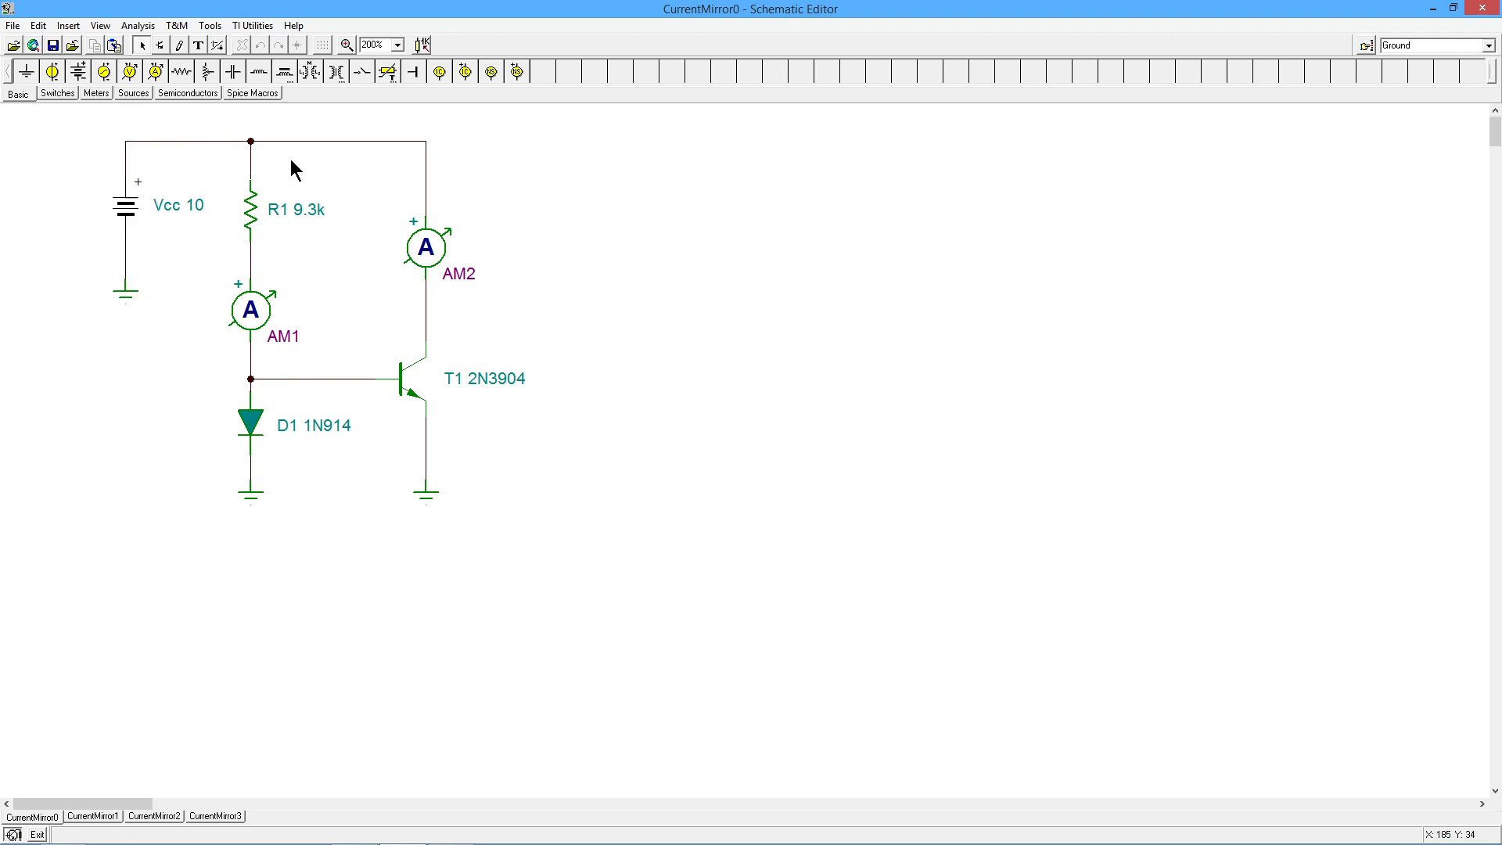
pyautogui.moveTo(288, 469)
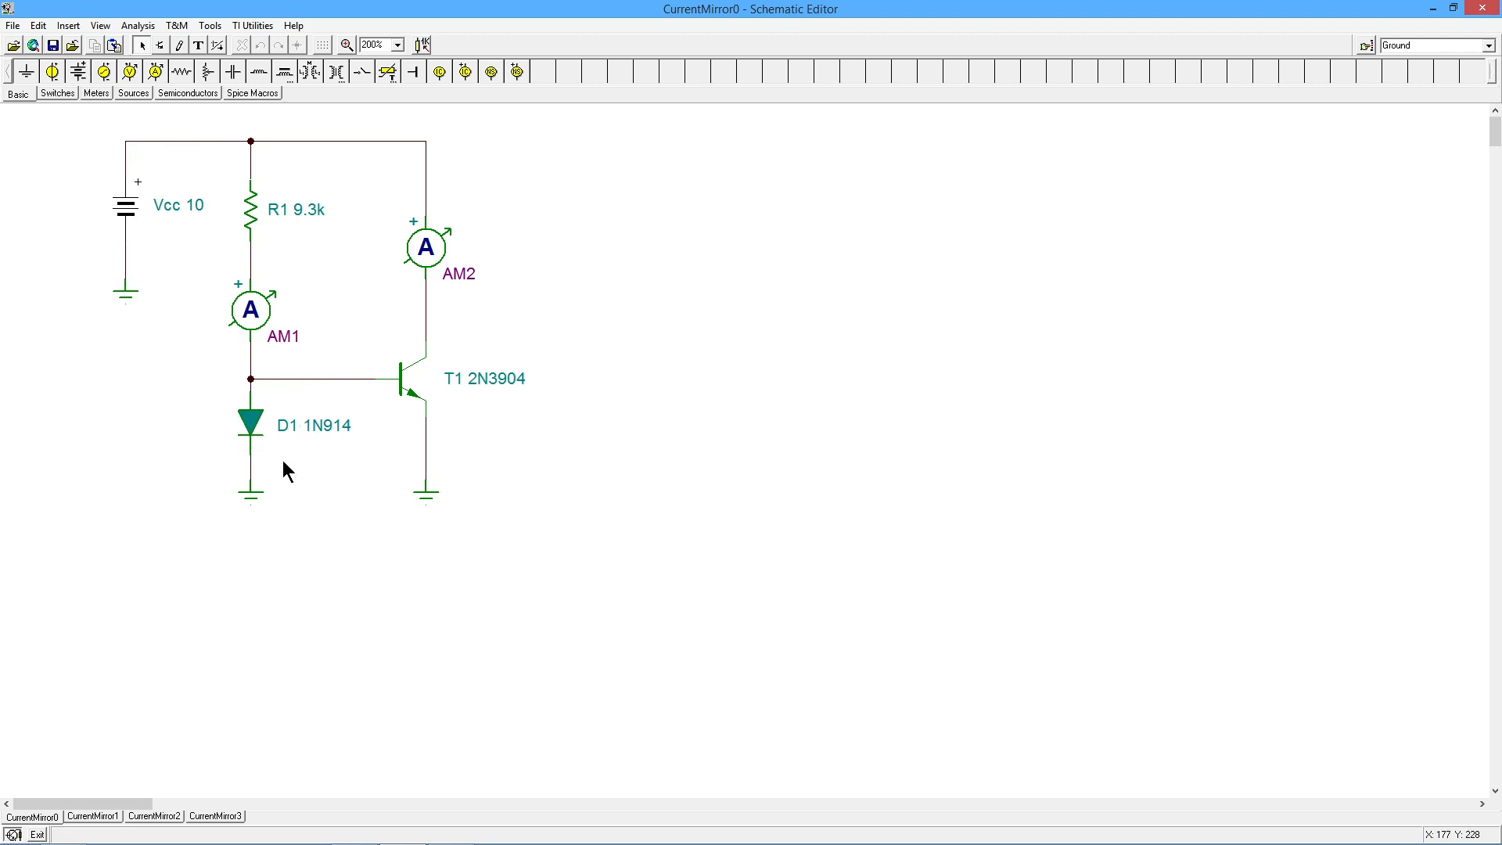
pyautogui.moveTo(288, 451)
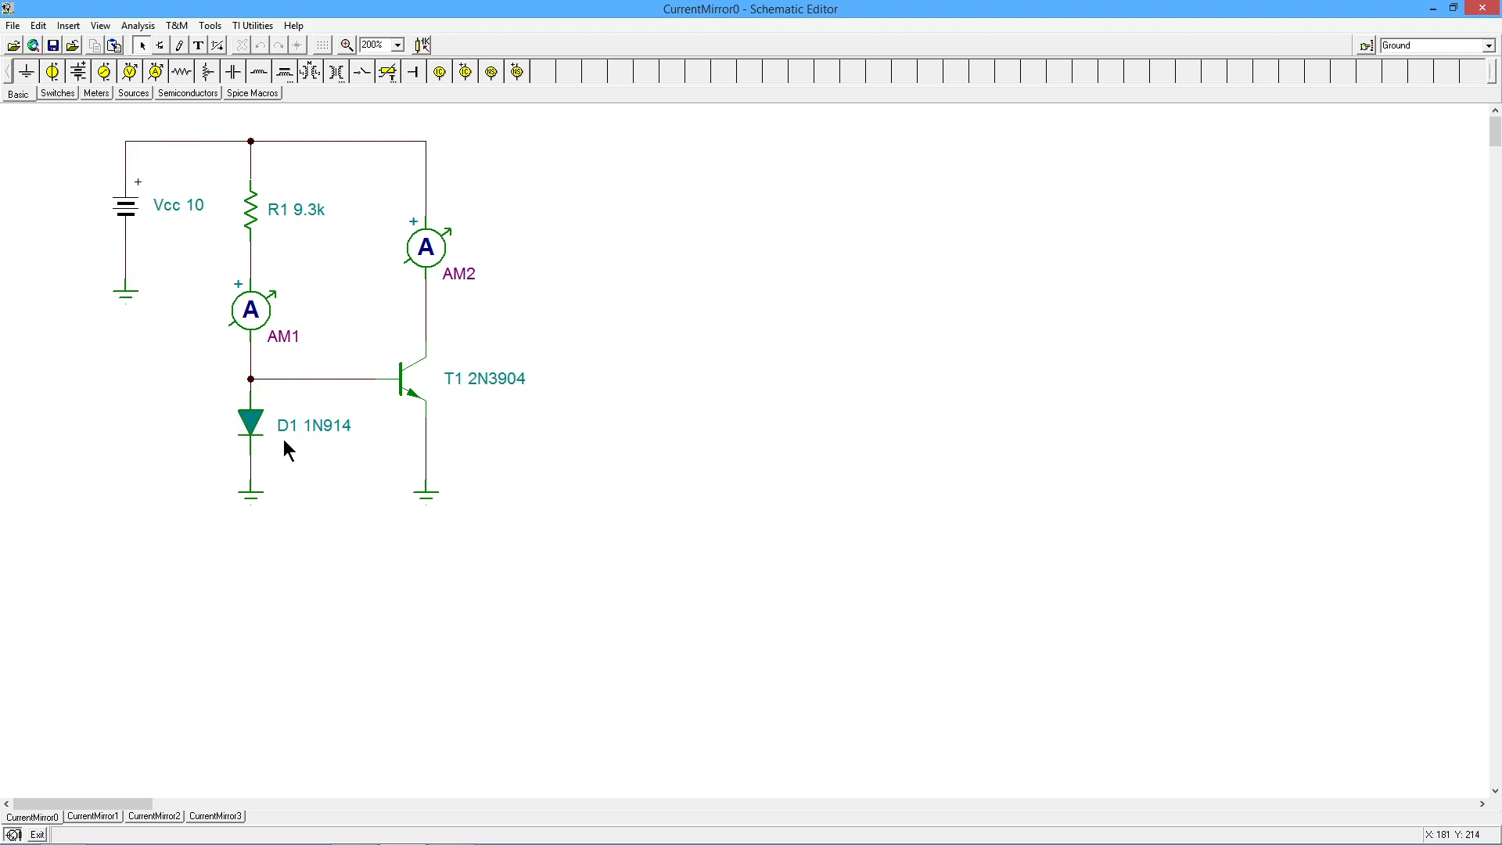
pyautogui.moveTo(230, 441)
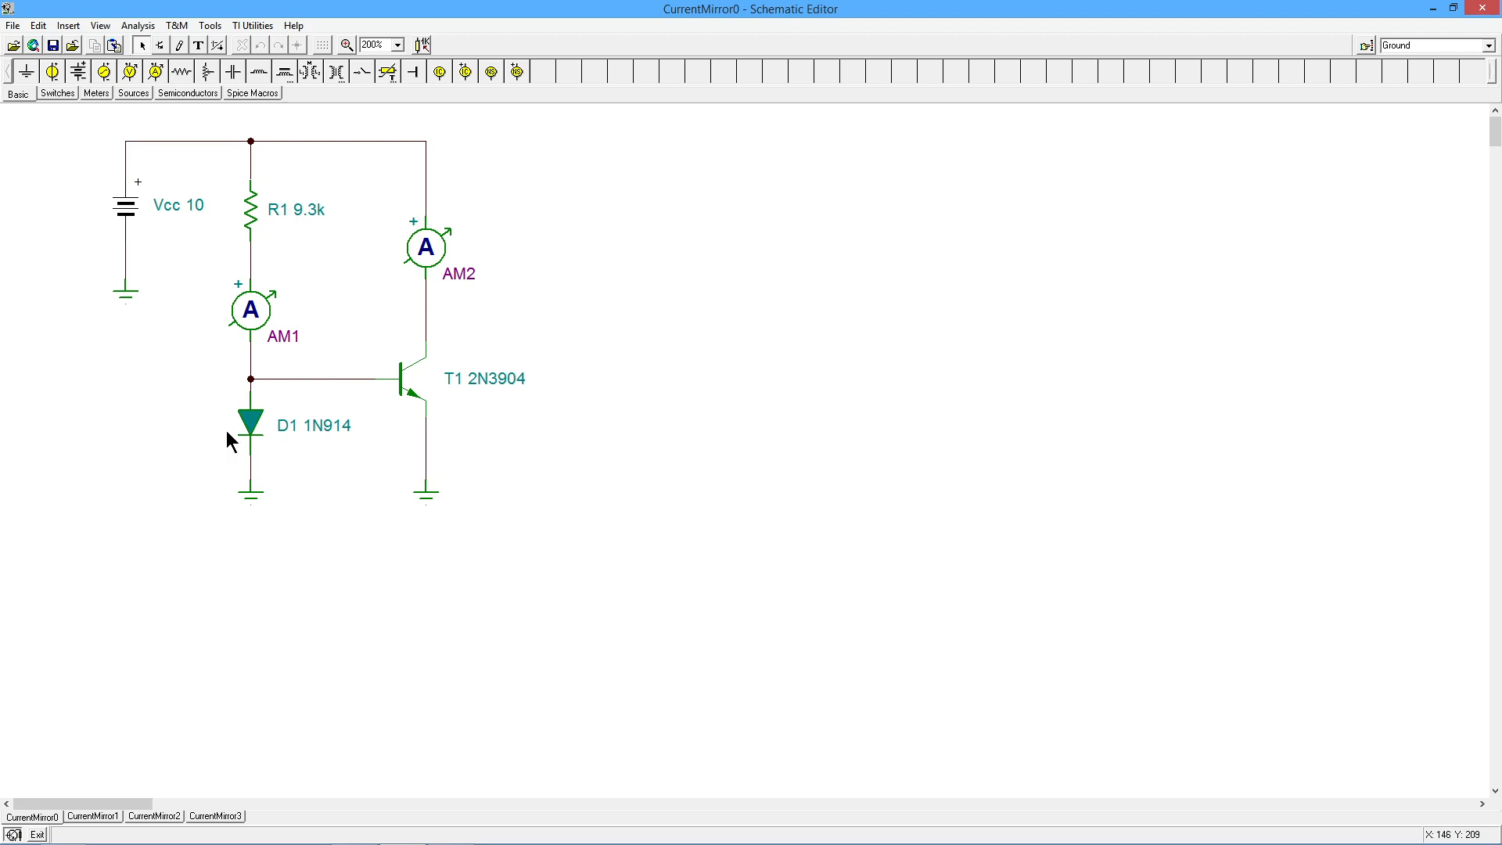
pyautogui.moveTo(221, 403)
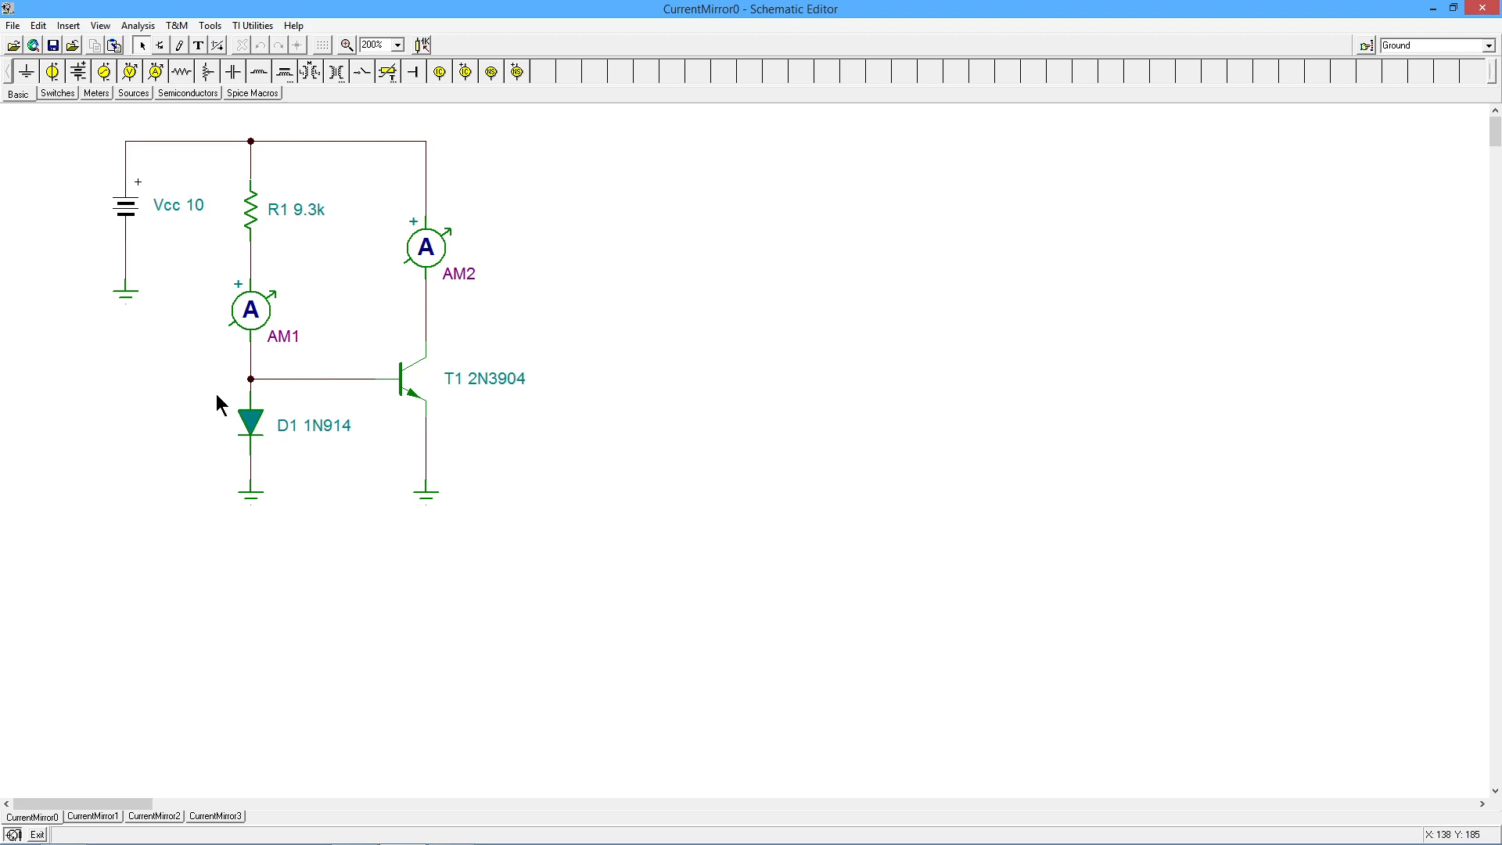
pyautogui.moveTo(218, 241)
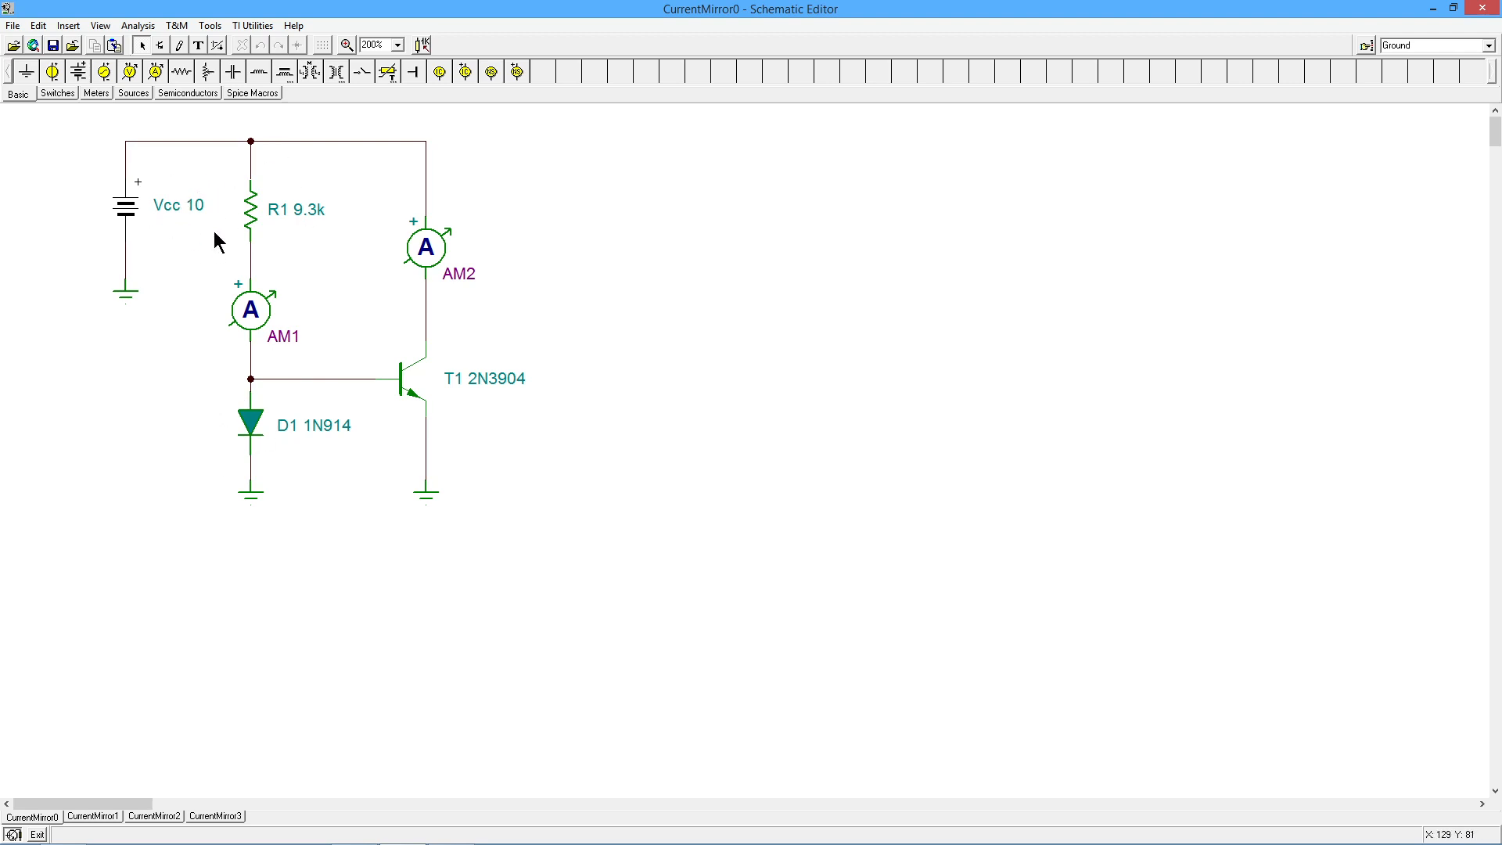
pyautogui.moveTo(288, 197)
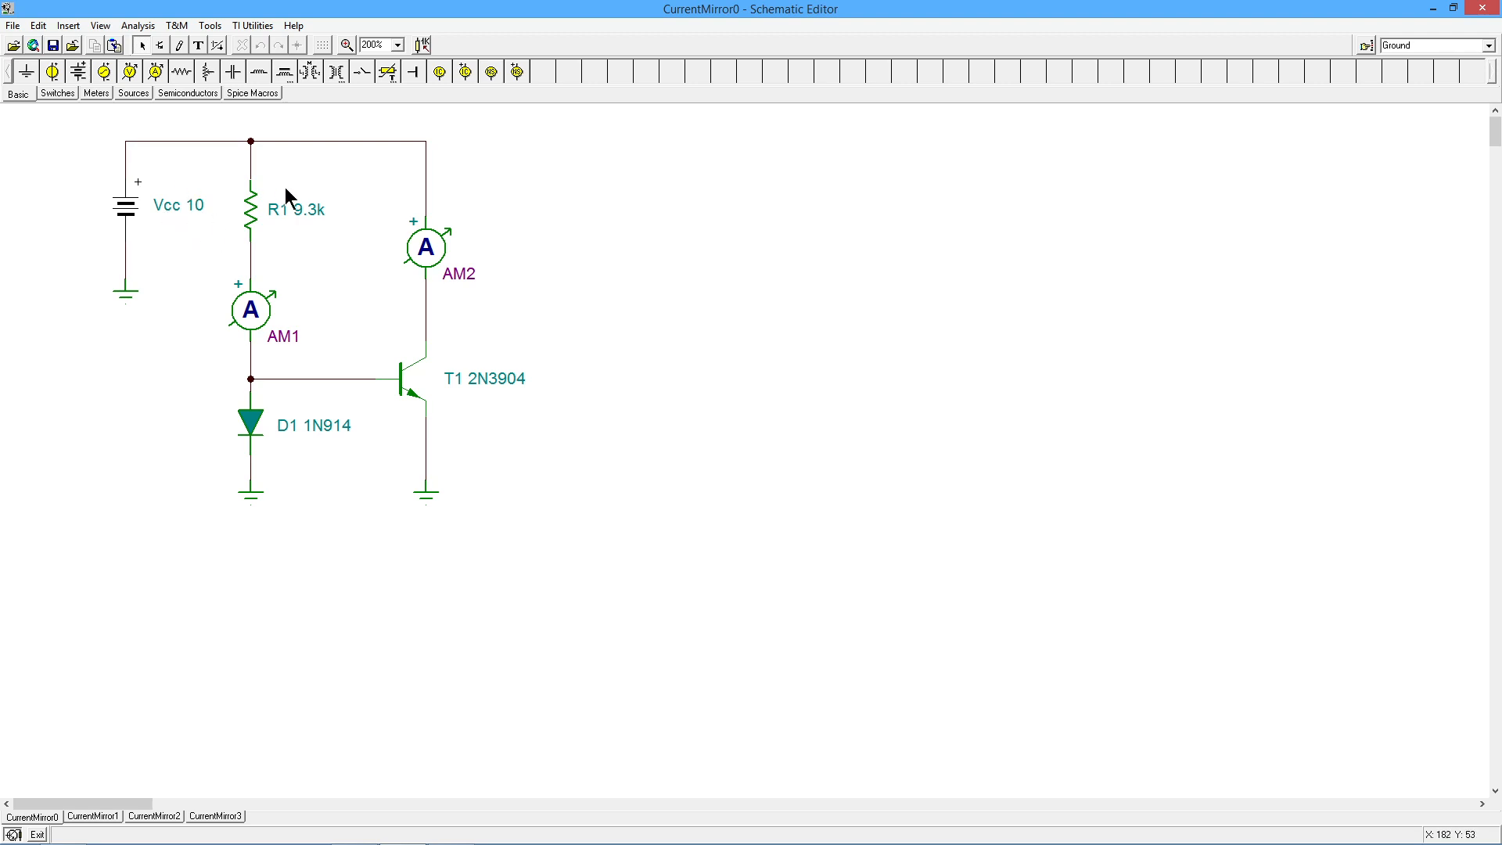
pyautogui.moveTo(317, 253)
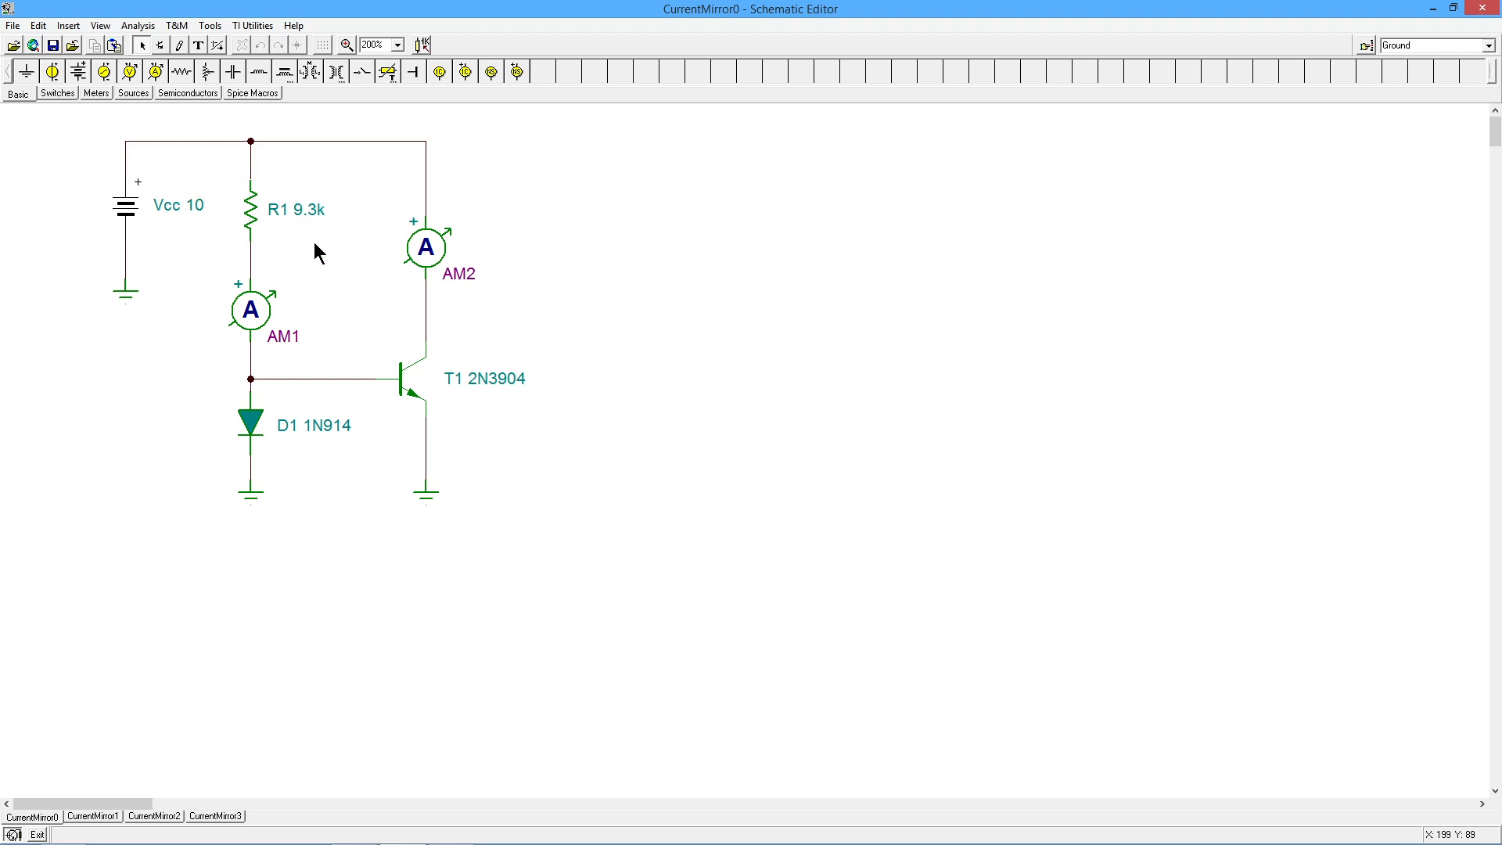
pyautogui.moveTo(294, 238)
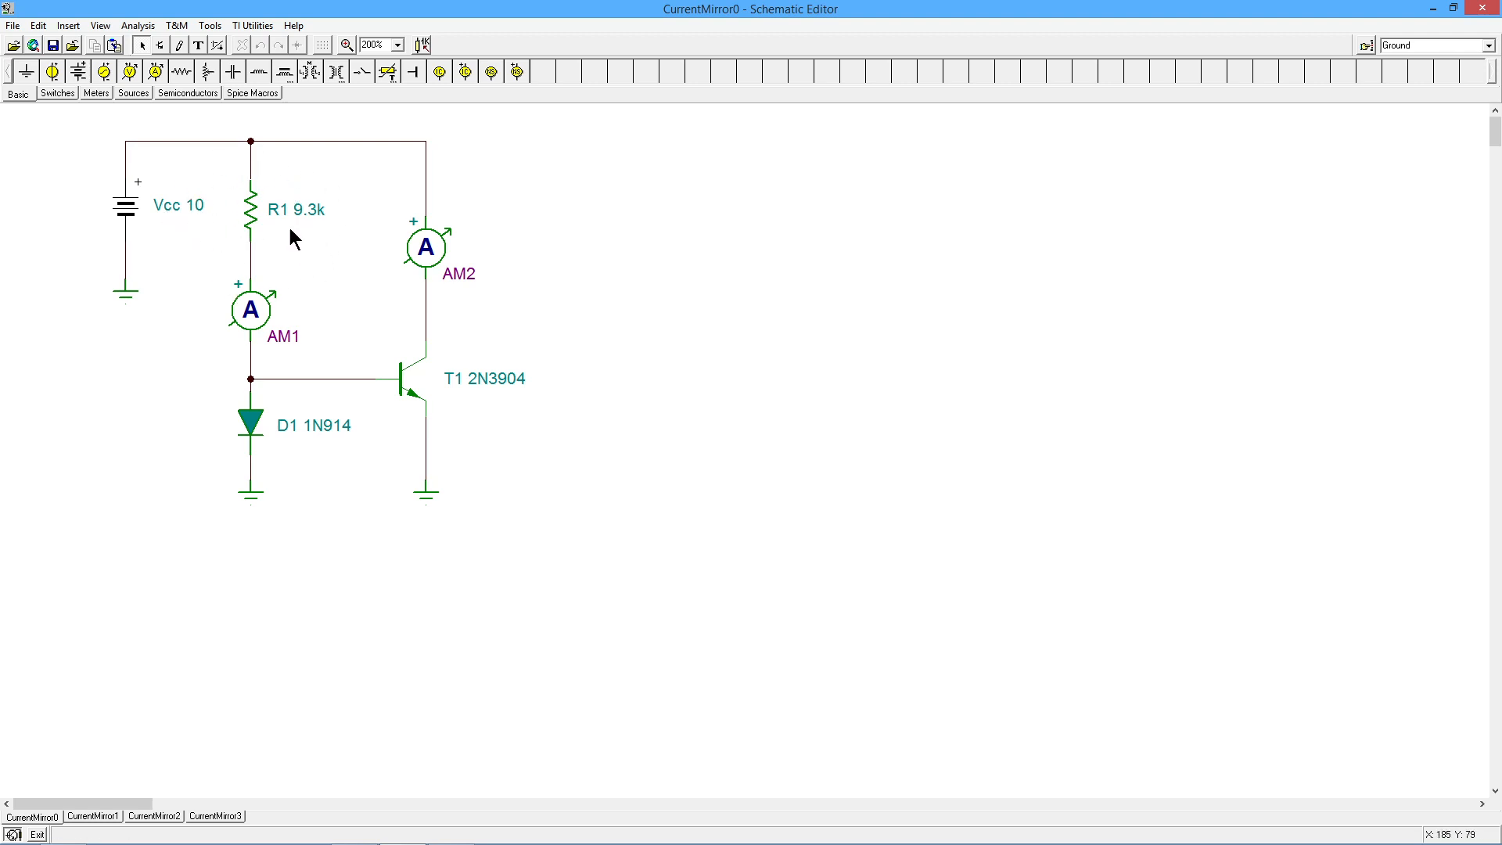
pyautogui.moveTo(275, 249)
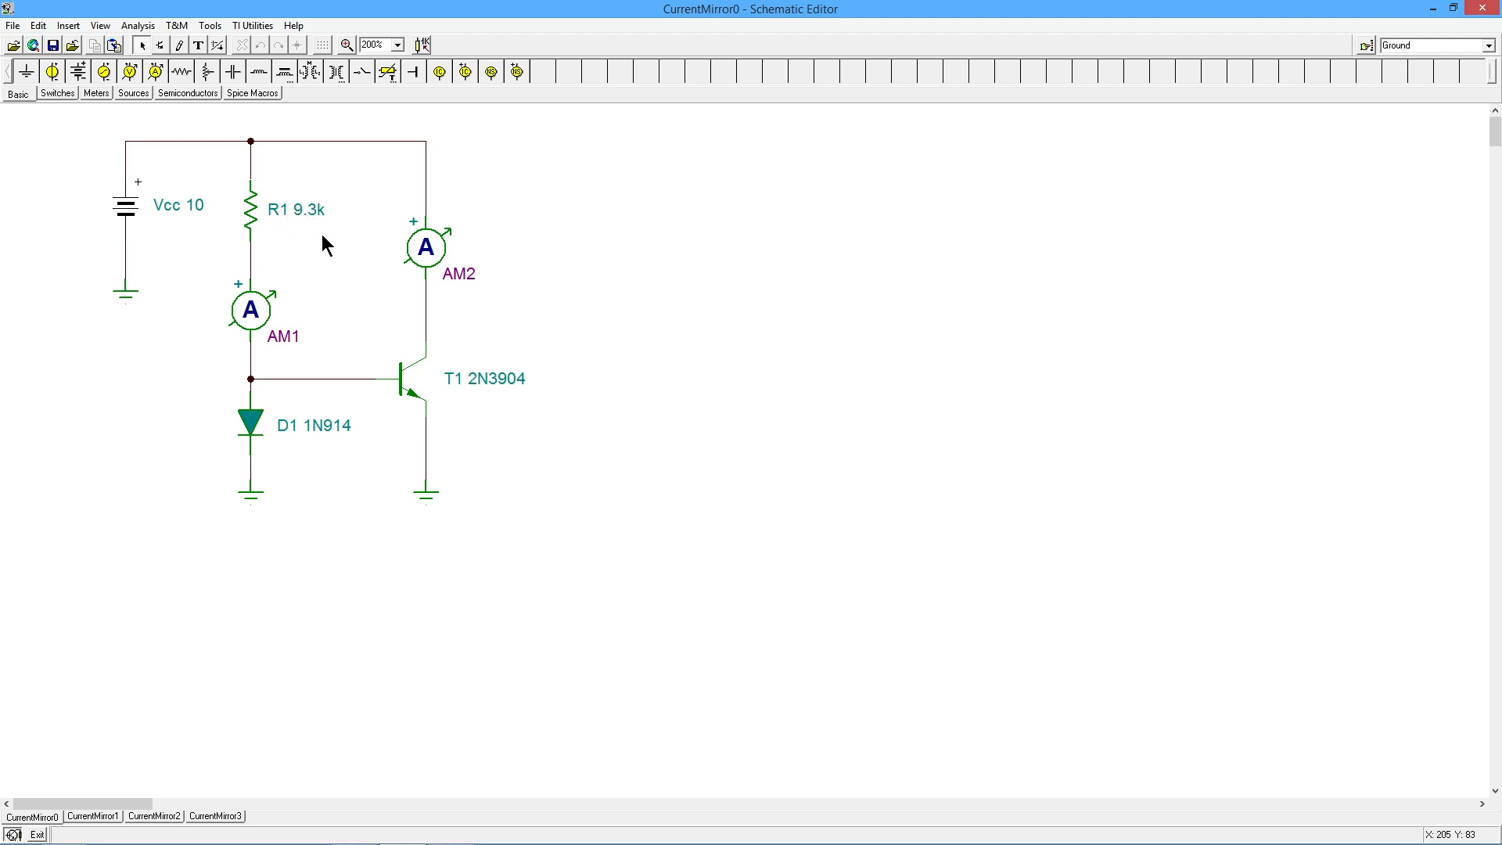
pyautogui.moveTo(252, 202)
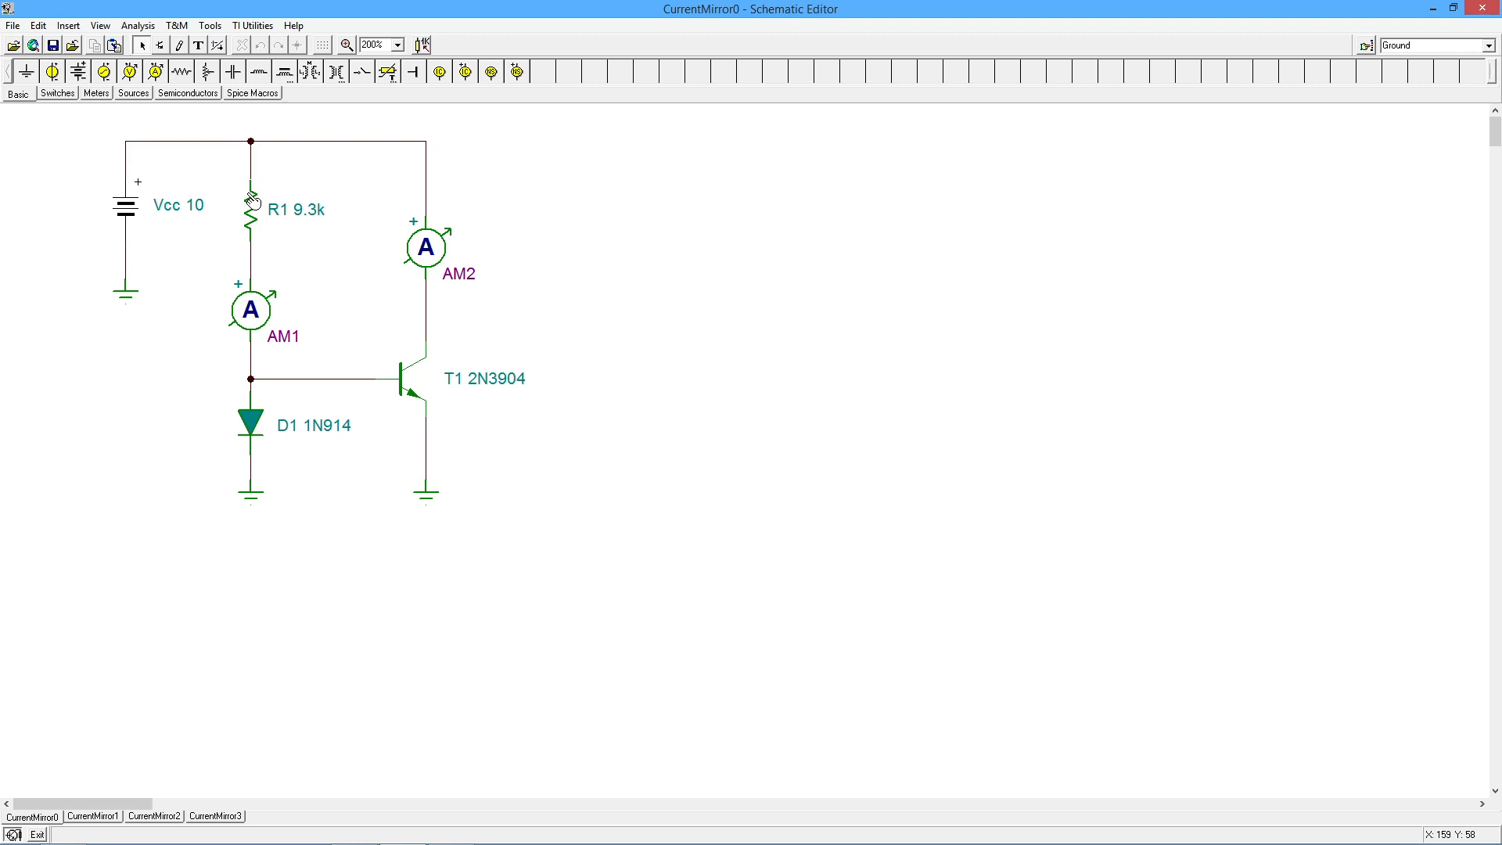
pyautogui.moveTo(272, 360)
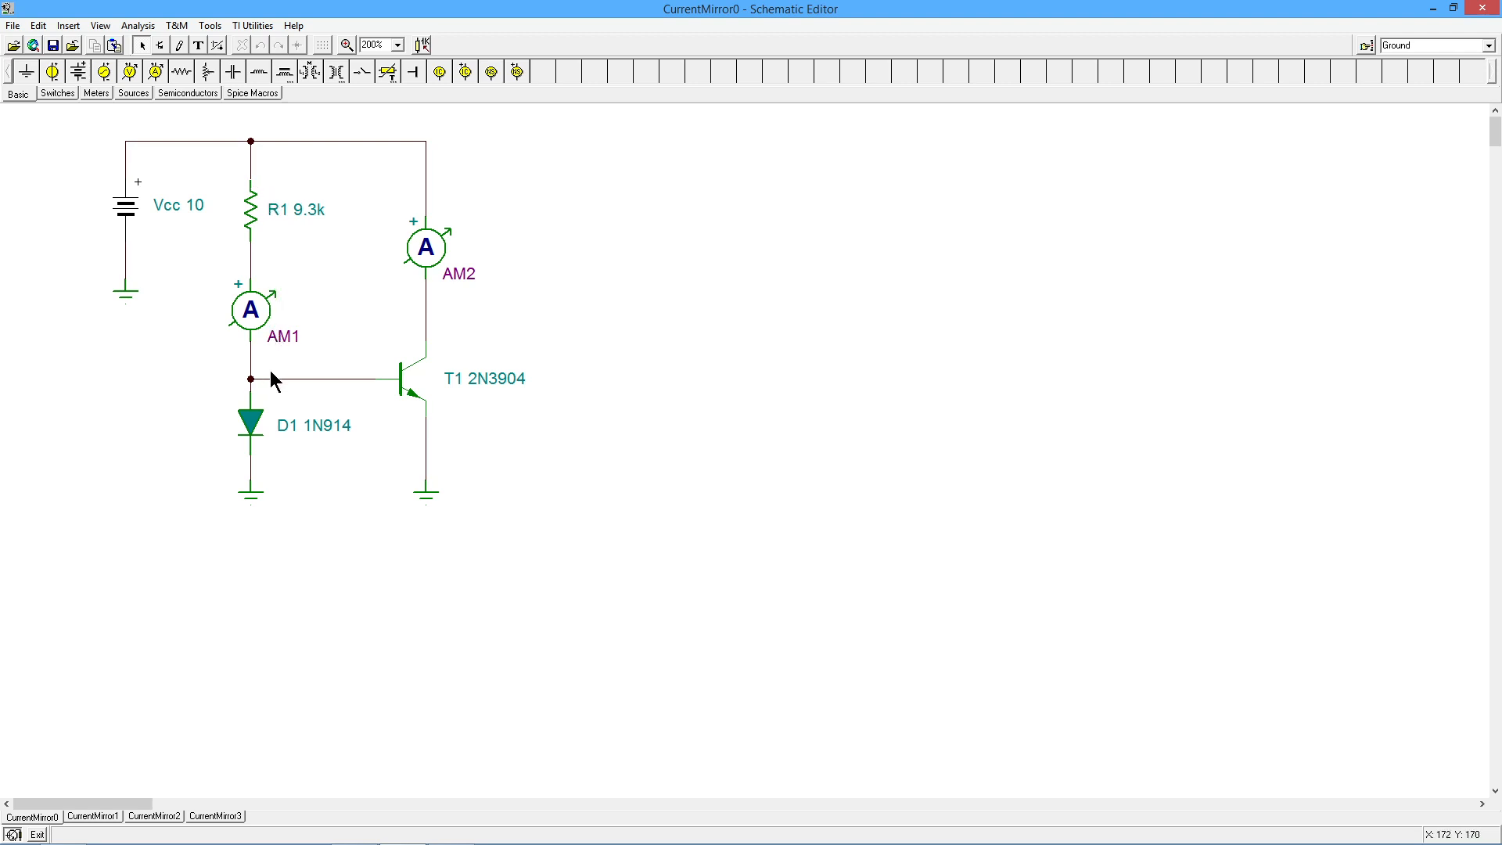
pyautogui.moveTo(446, 386)
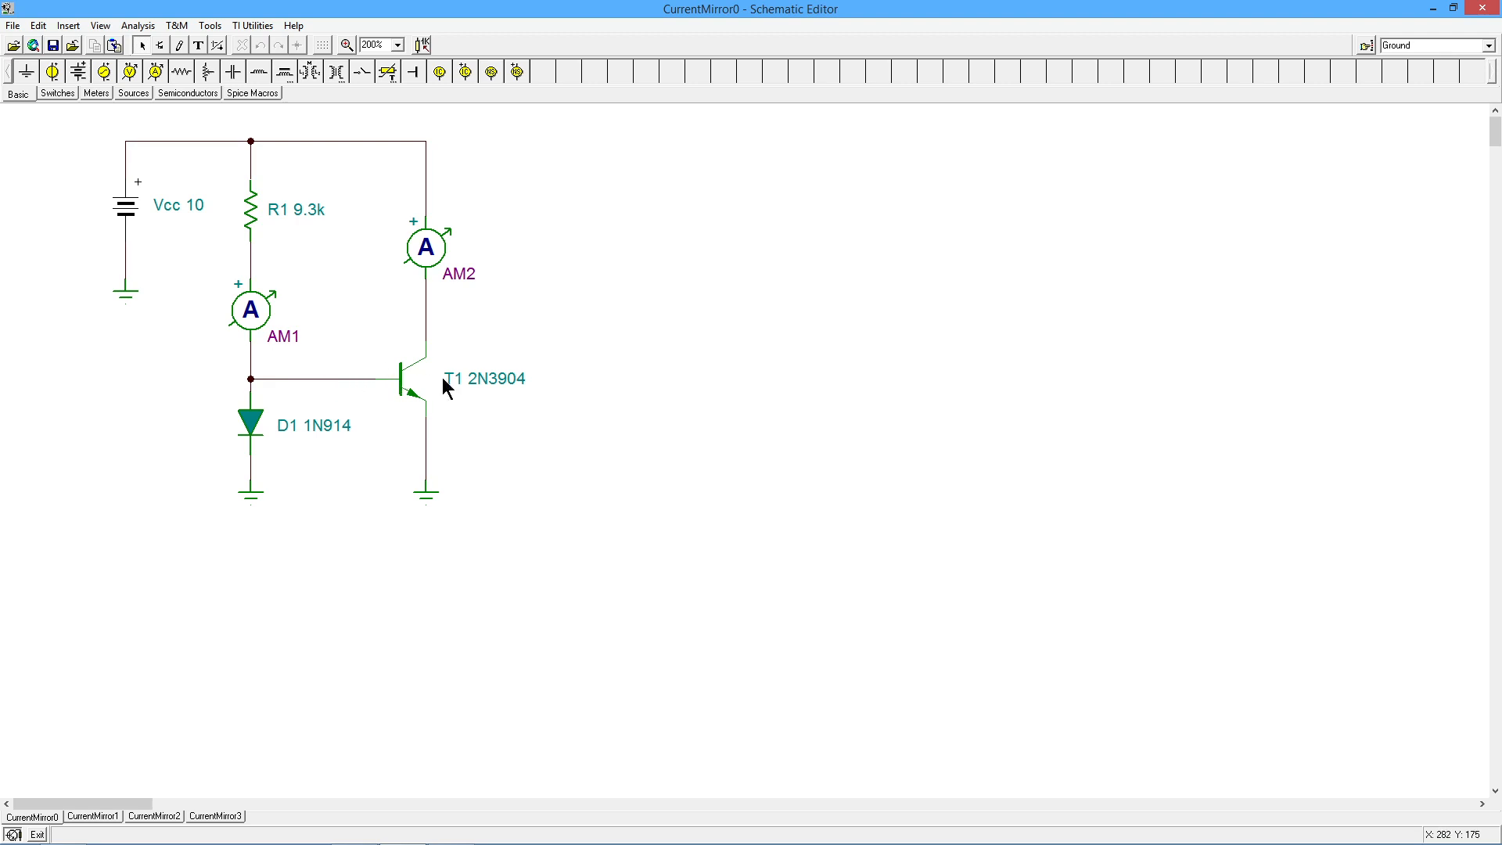
pyautogui.moveTo(460, 151)
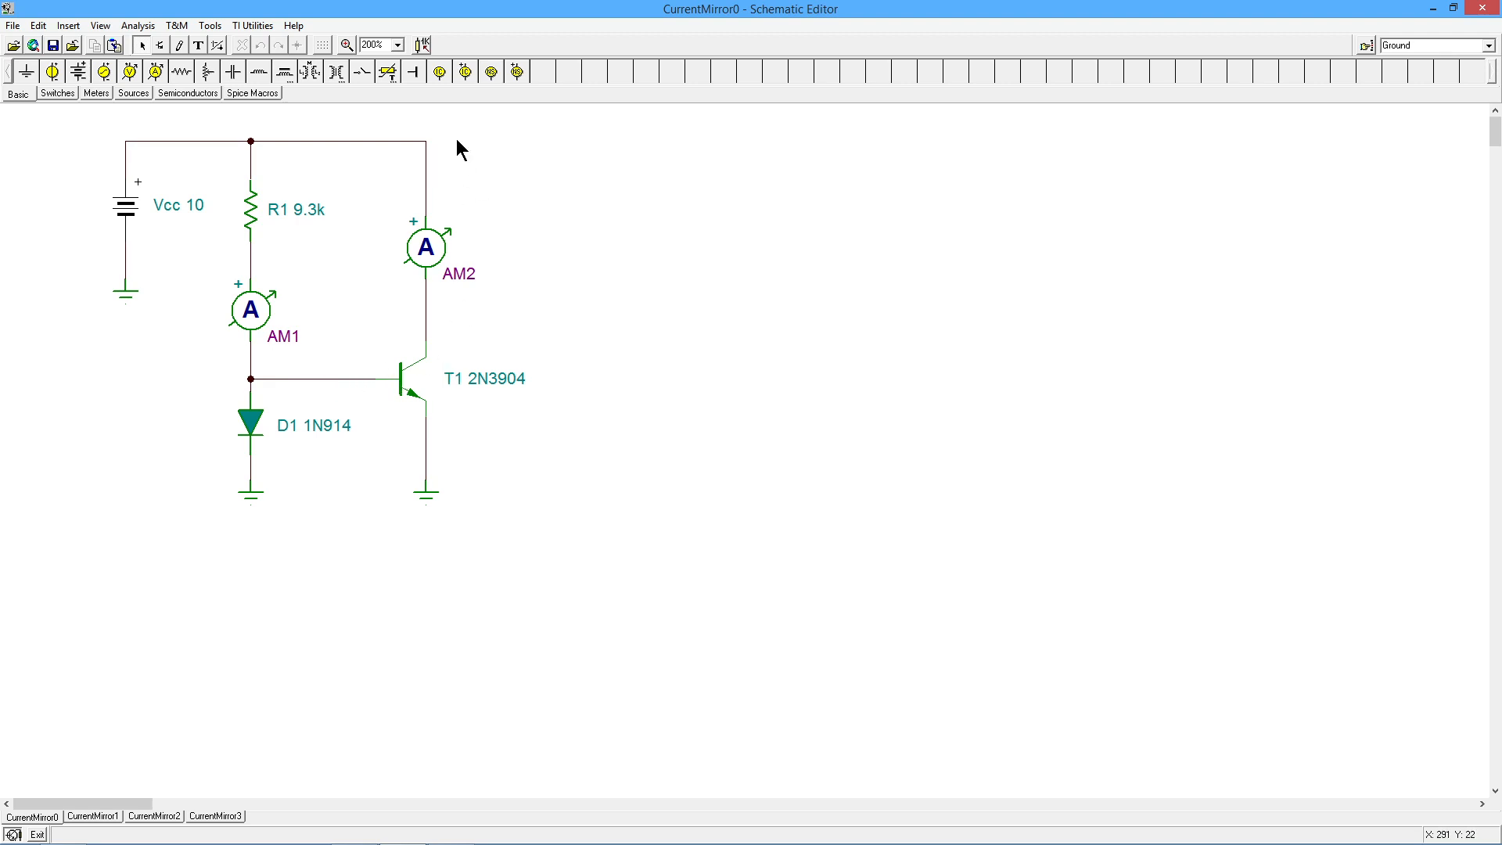
pyautogui.moveTo(482, 374)
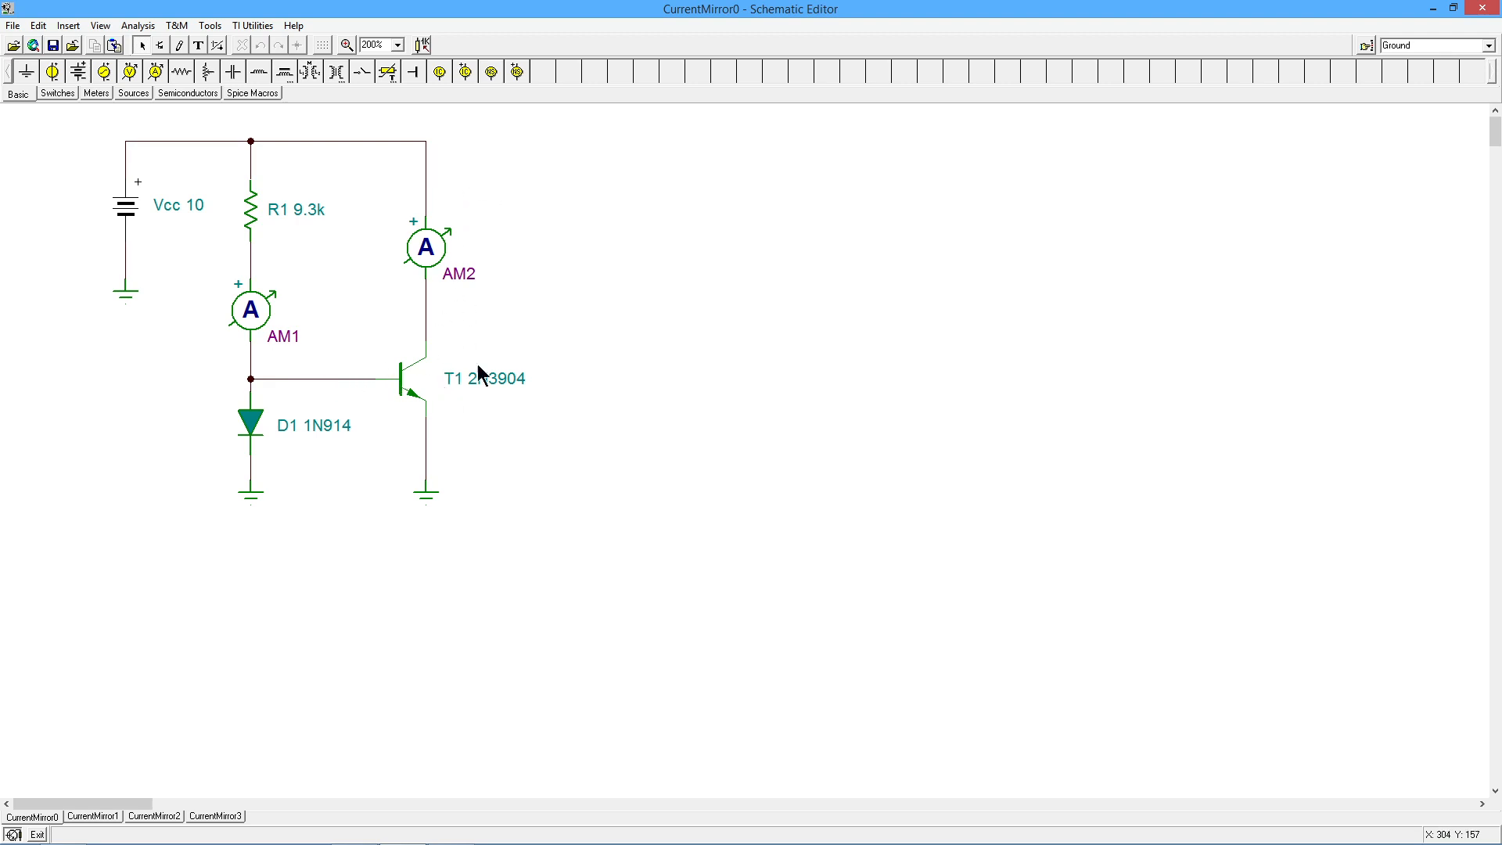
pyautogui.moveTo(485, 319)
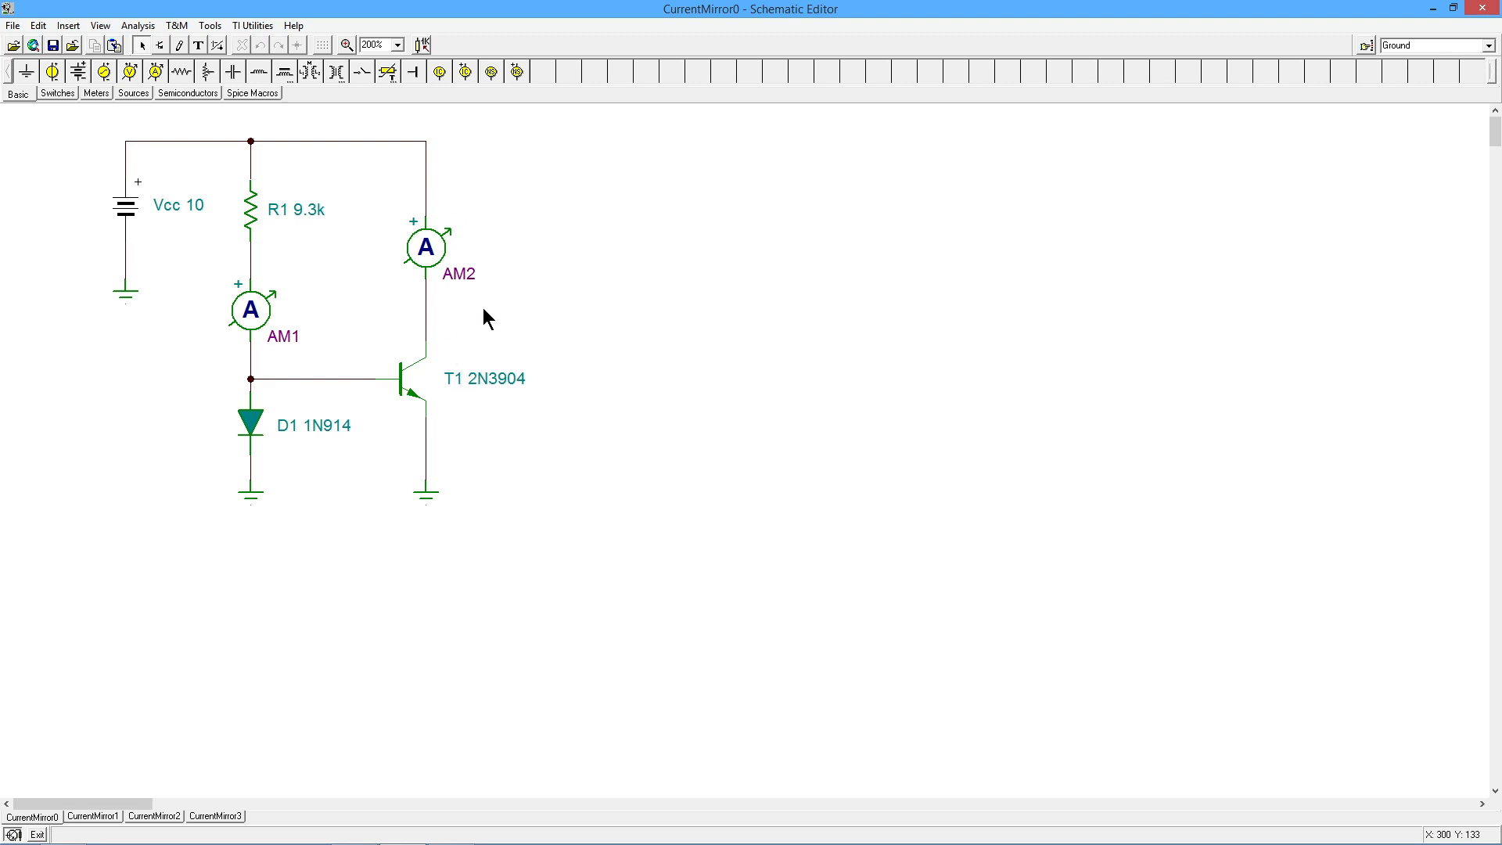
pyautogui.moveTo(326, 362)
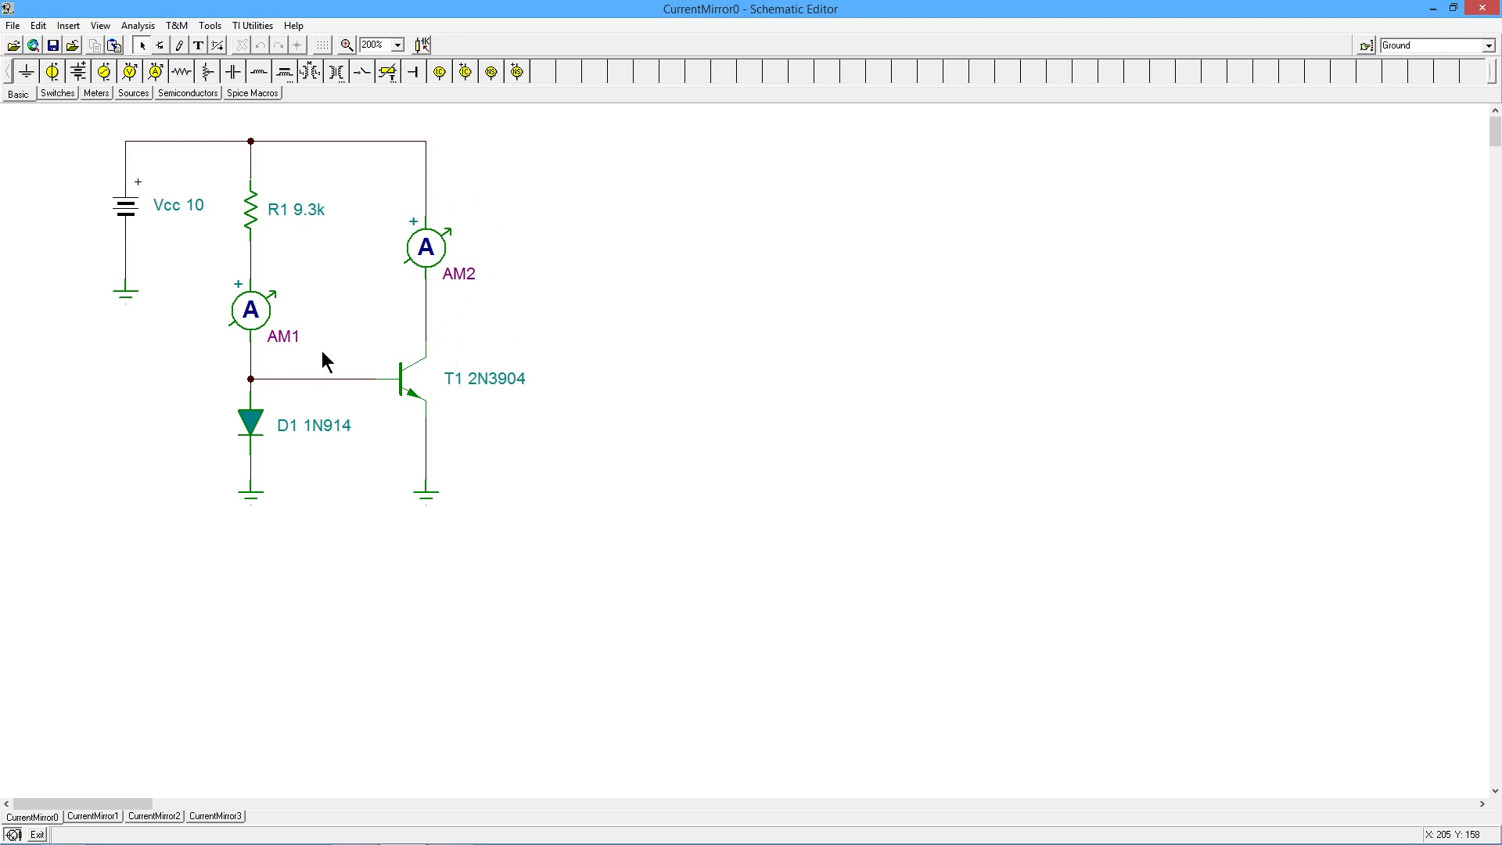
pyautogui.moveTo(301, 421)
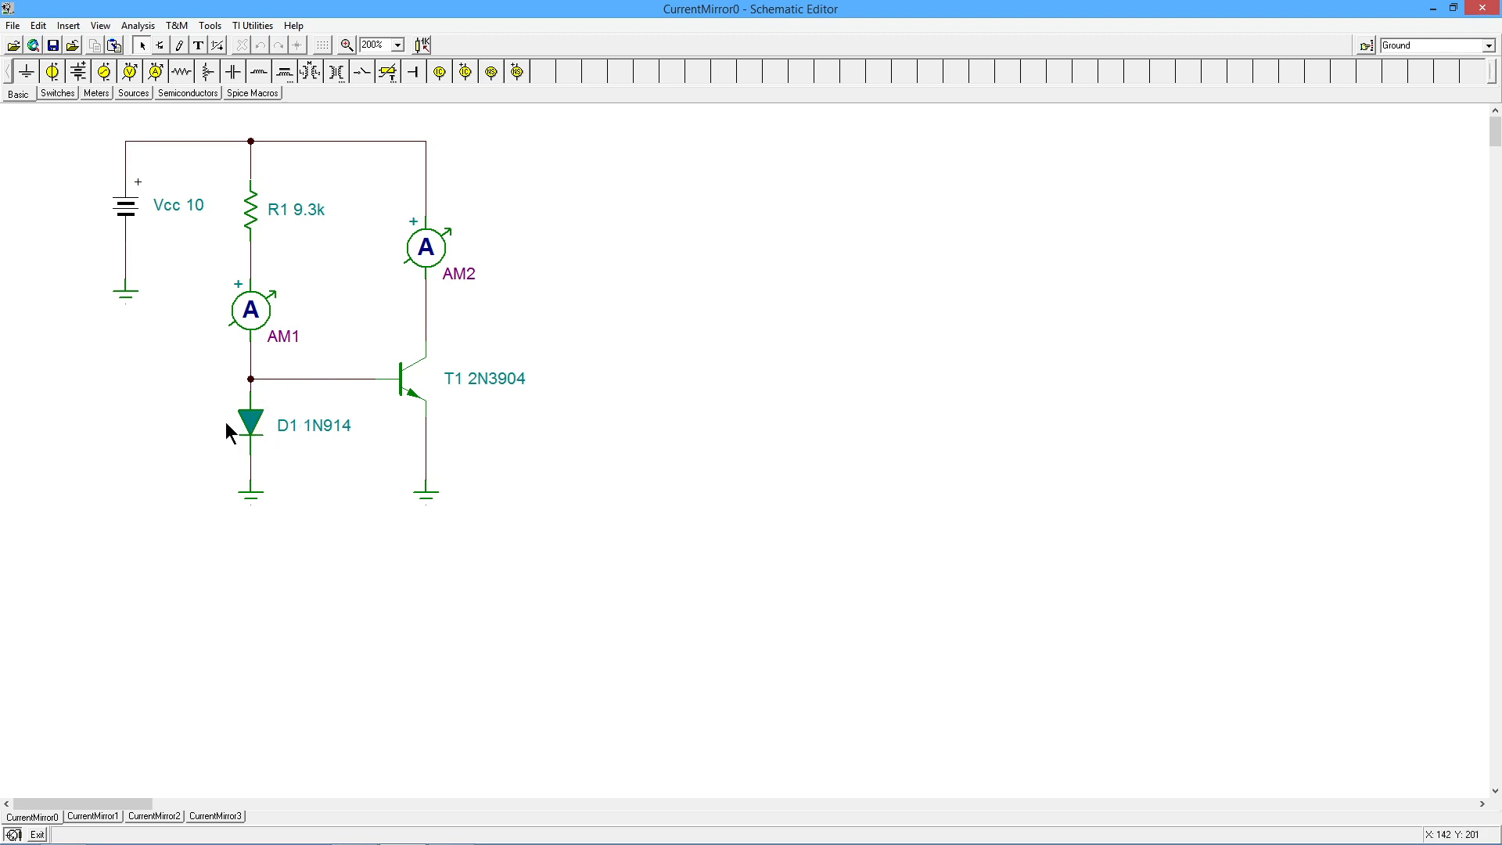
pyautogui.moveTo(238, 455)
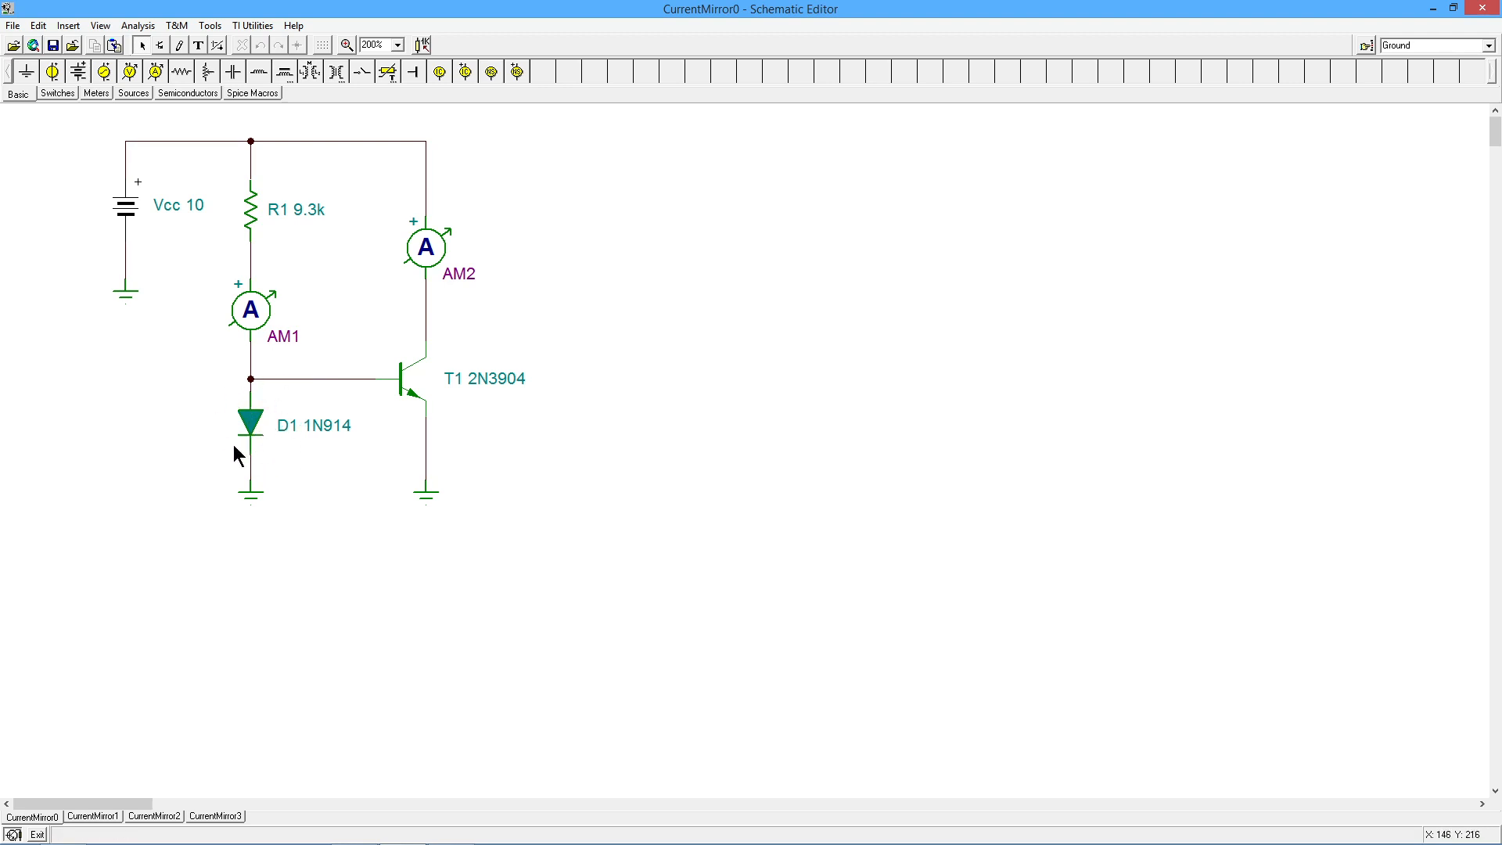
pyautogui.moveTo(437, 400)
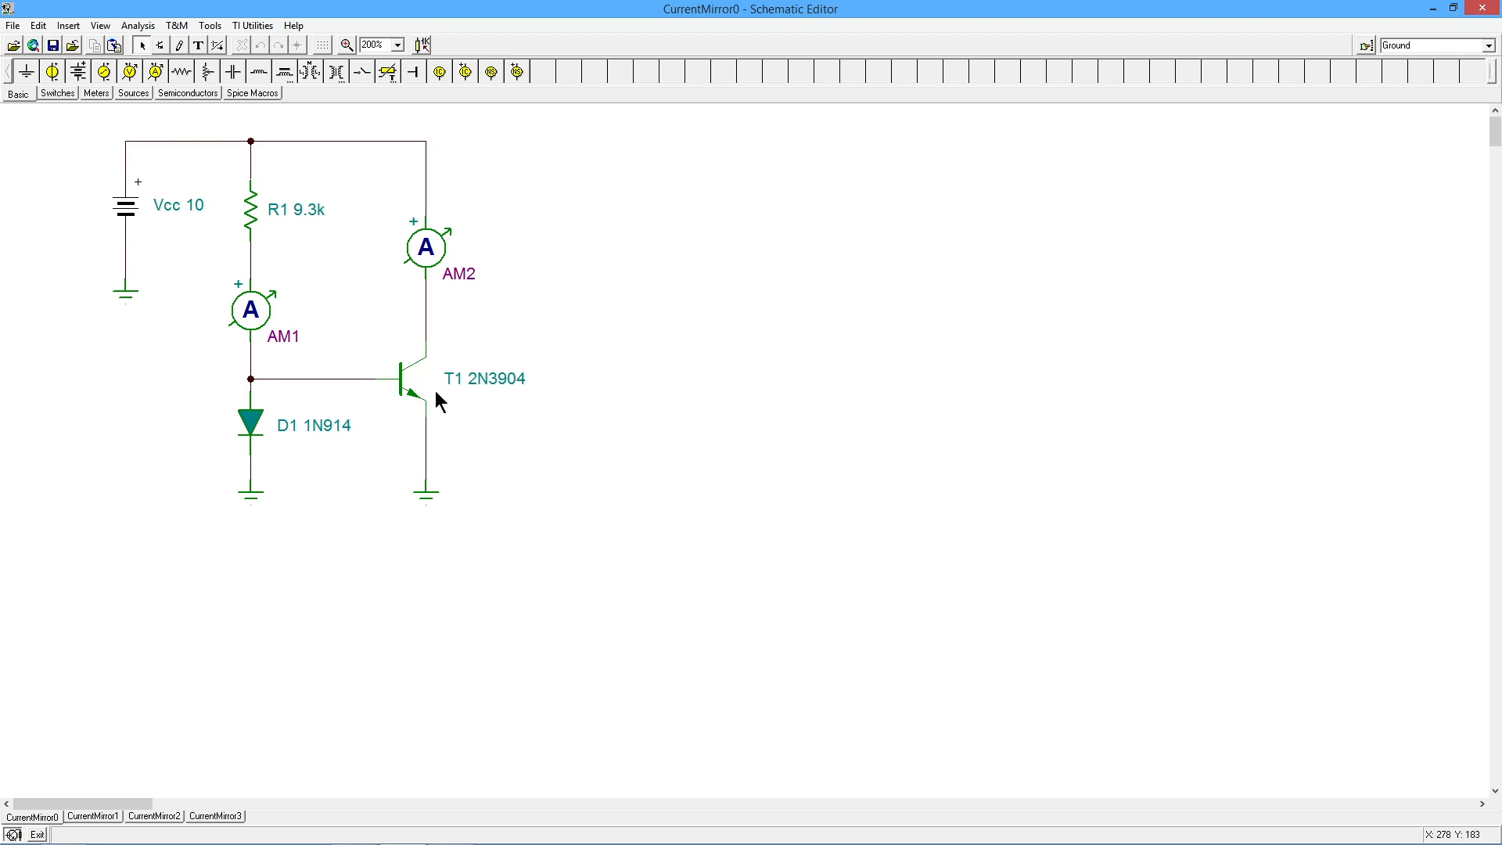
pyautogui.moveTo(468, 416)
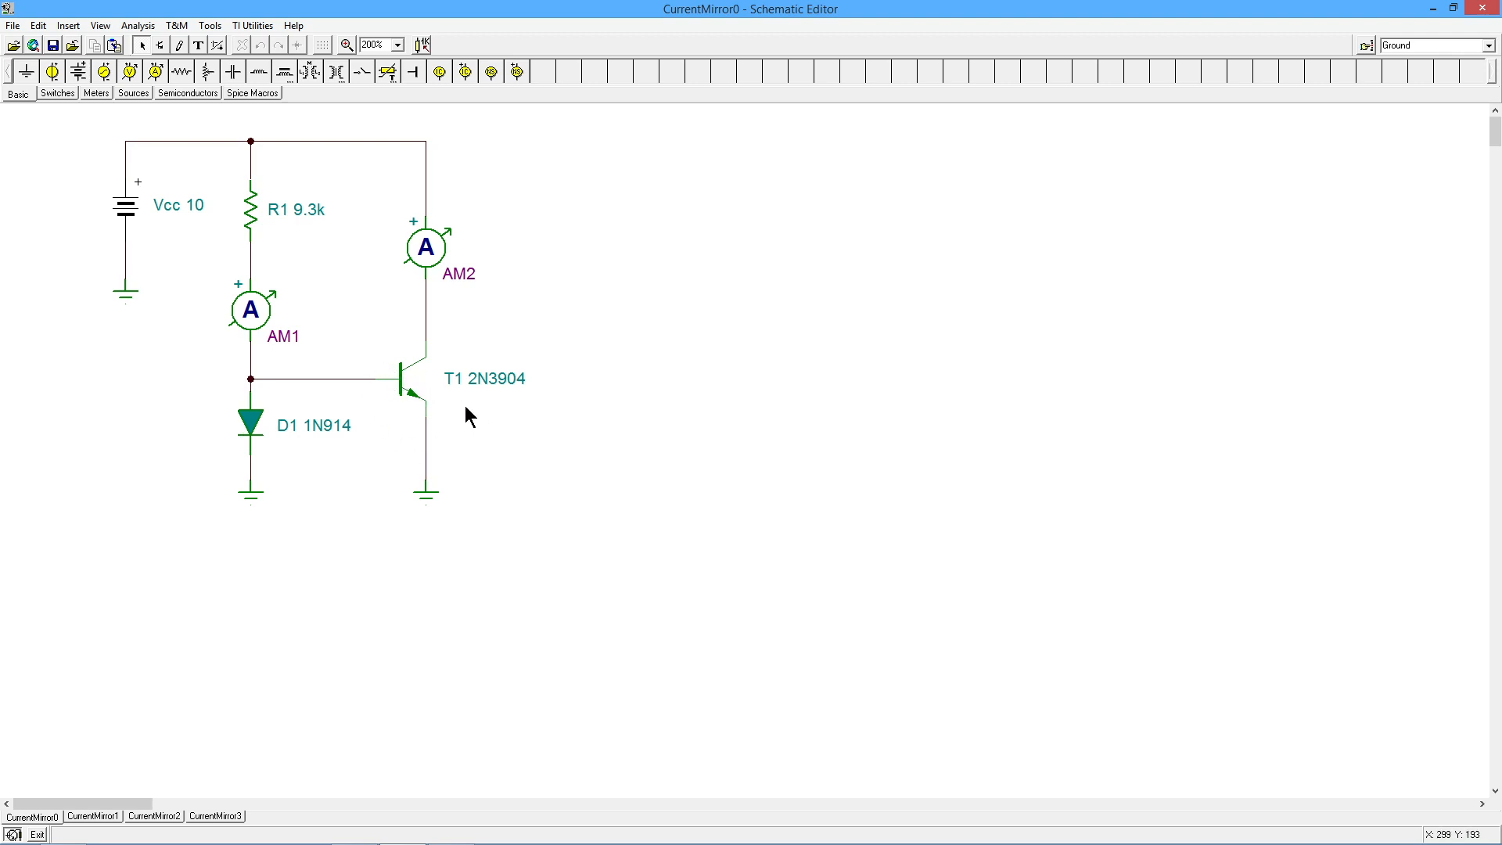
pyautogui.moveTo(384, 469)
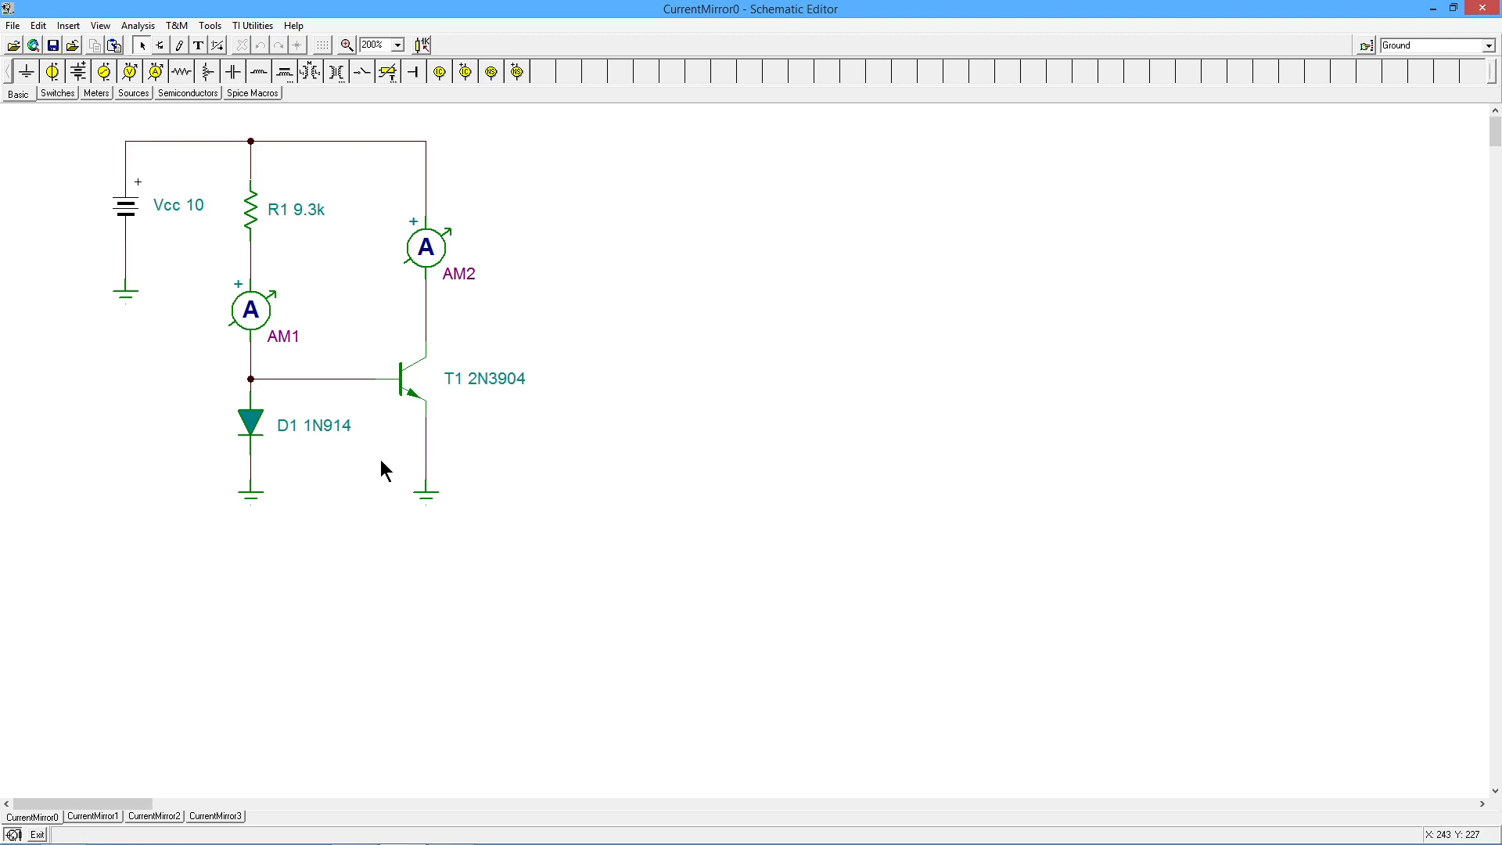
pyautogui.moveTo(438, 420)
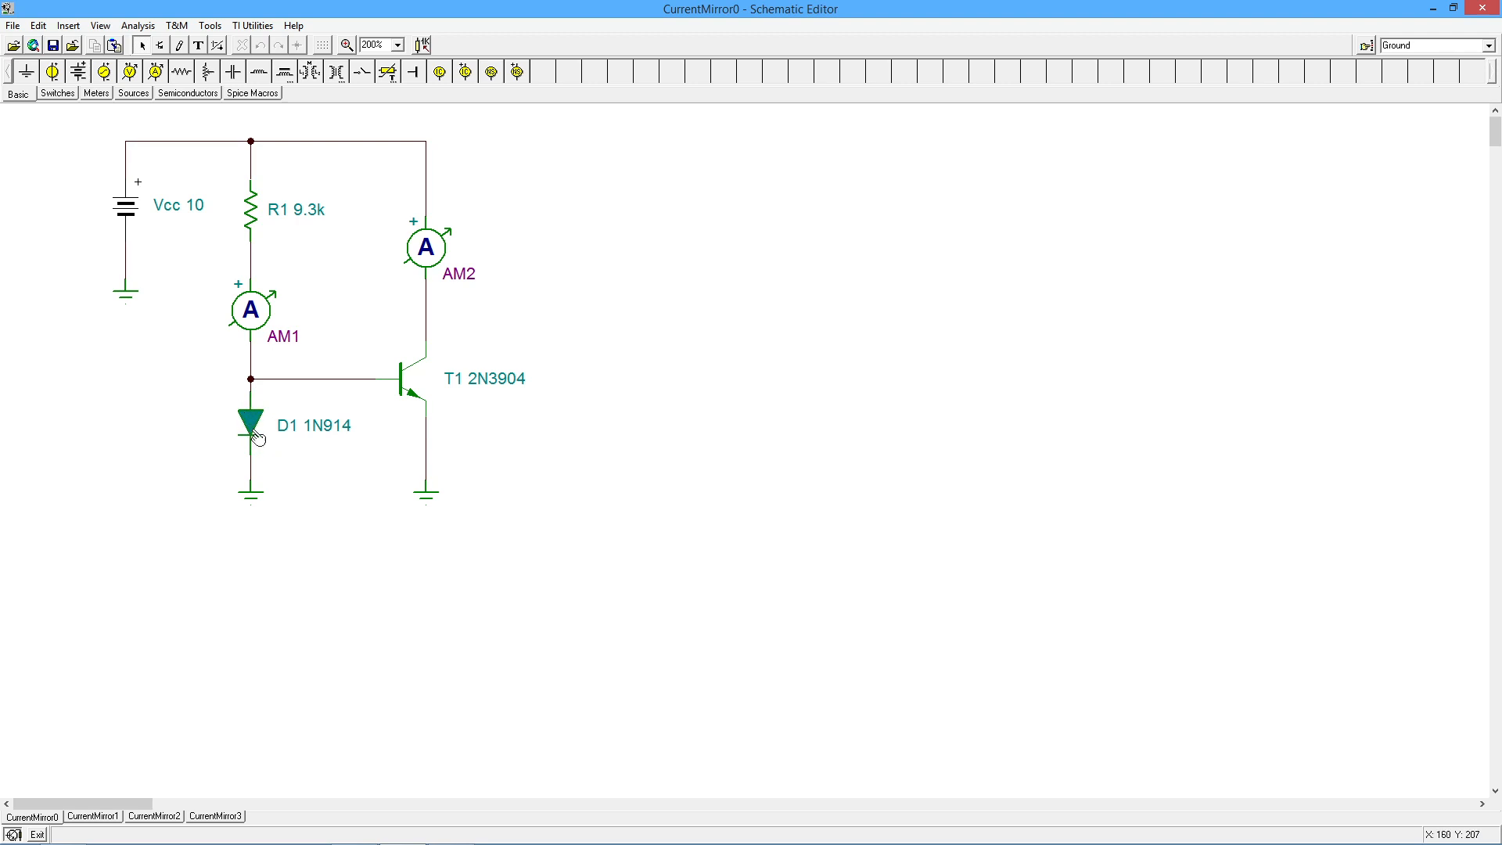
pyautogui.moveTo(263, 428)
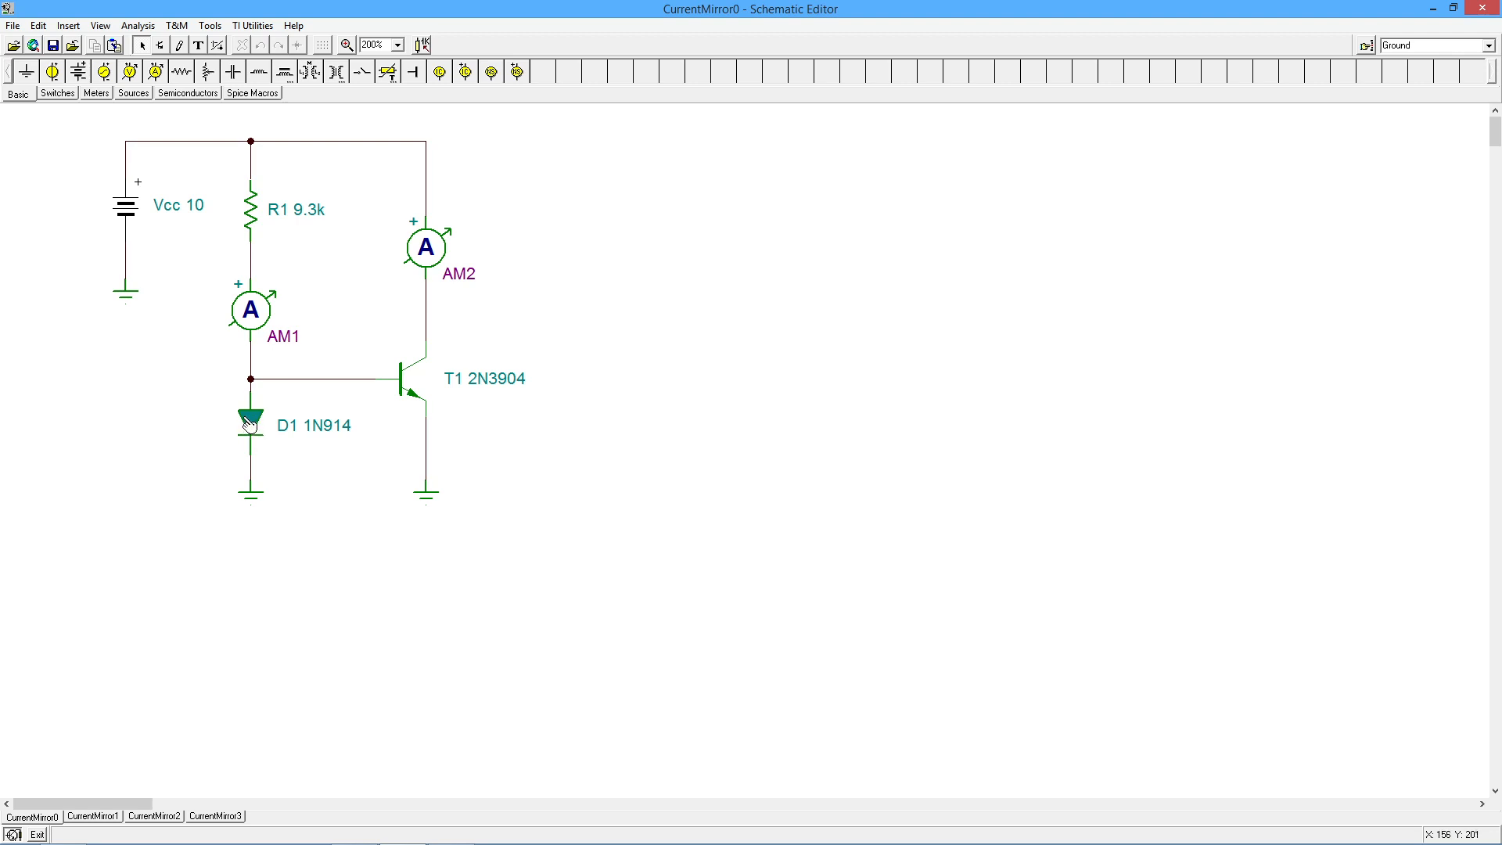
pyautogui.moveTo(252, 423)
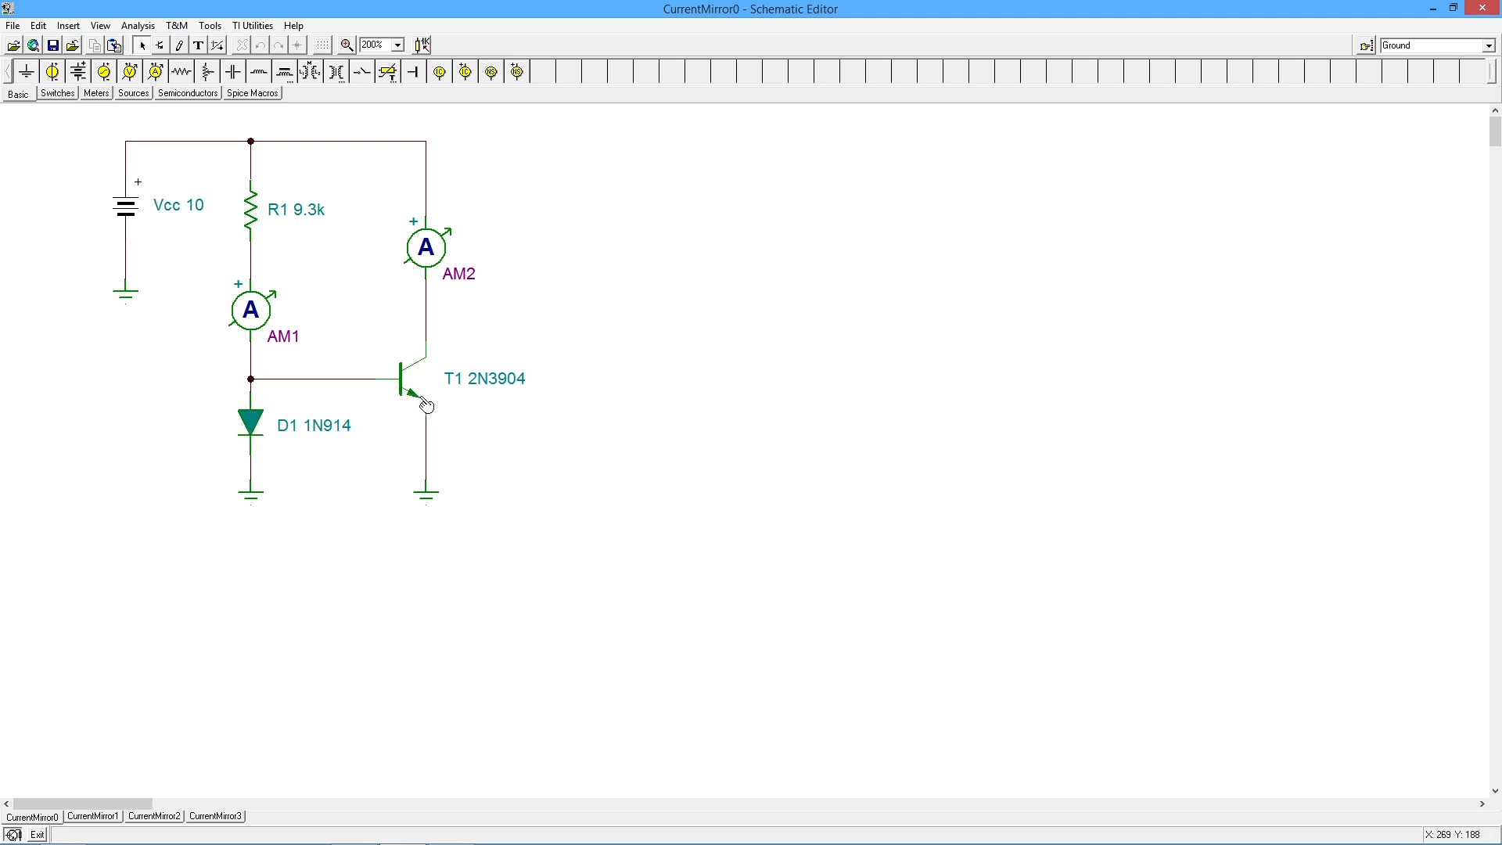
pyautogui.moveTo(437, 272)
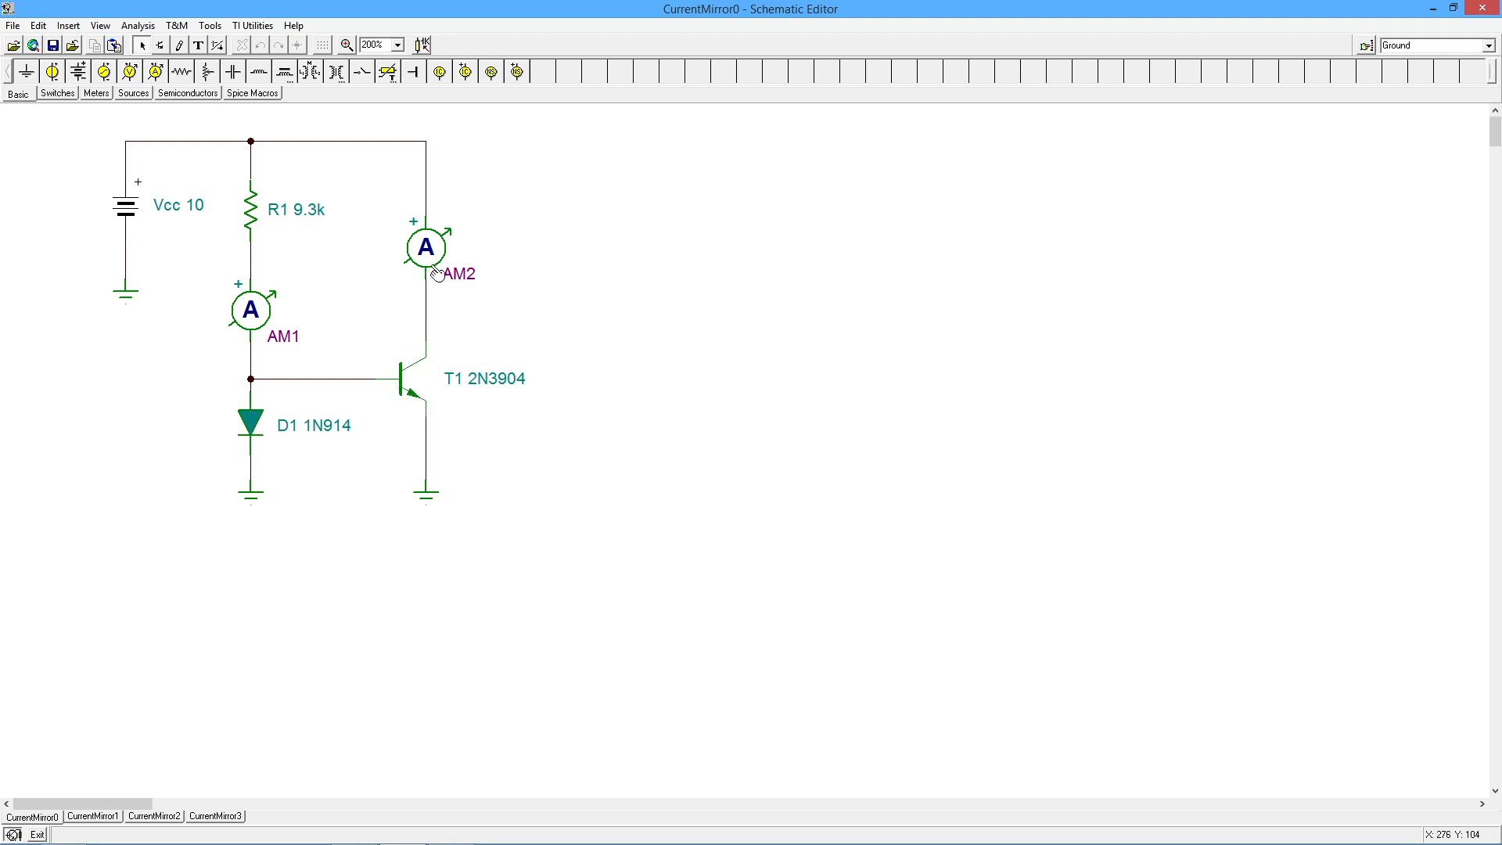
pyautogui.moveTo(266, 419)
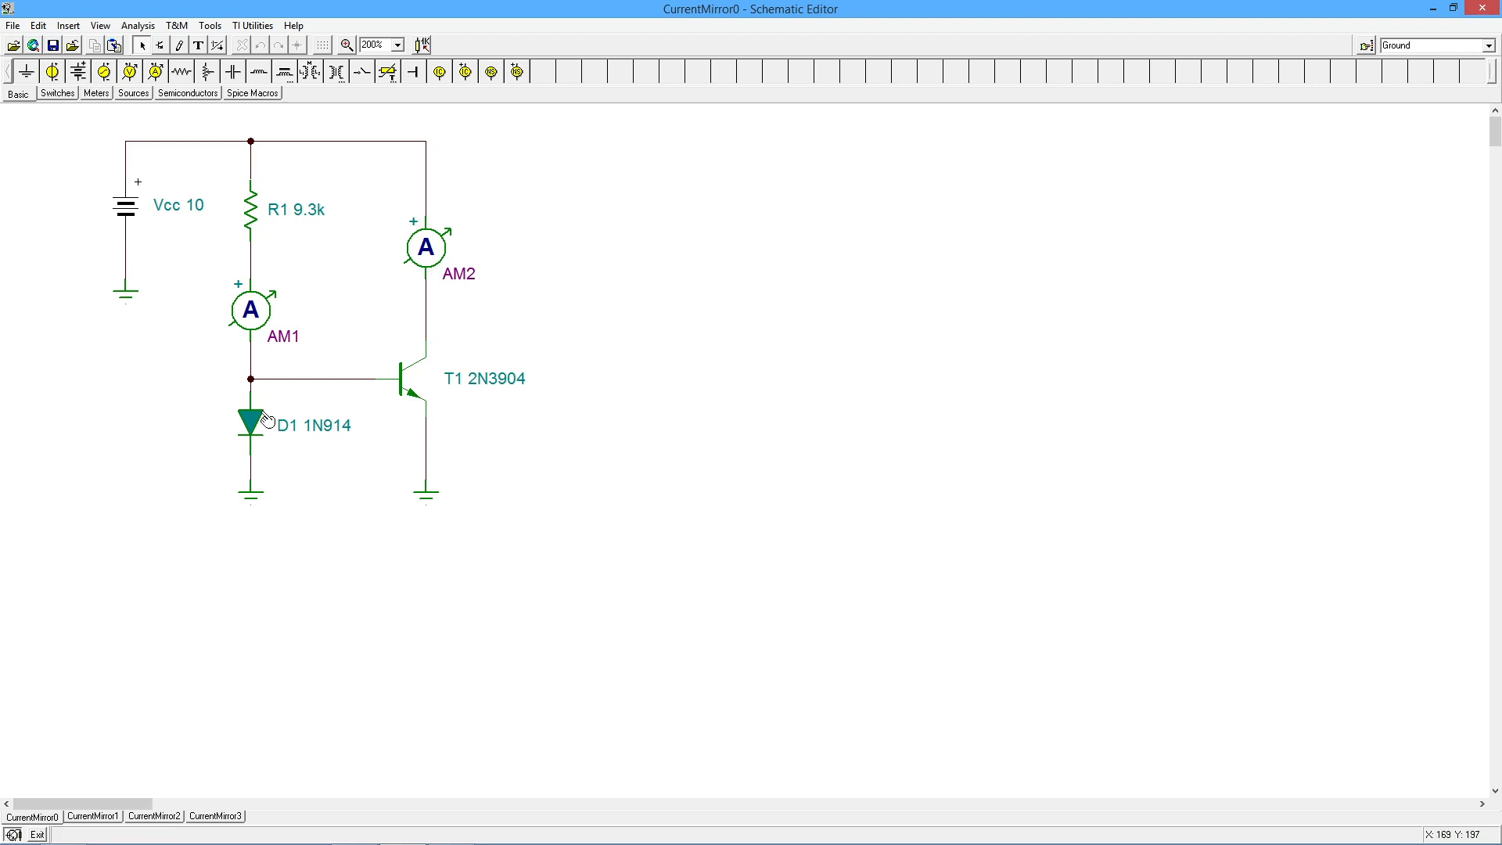
pyautogui.moveTo(362, 468)
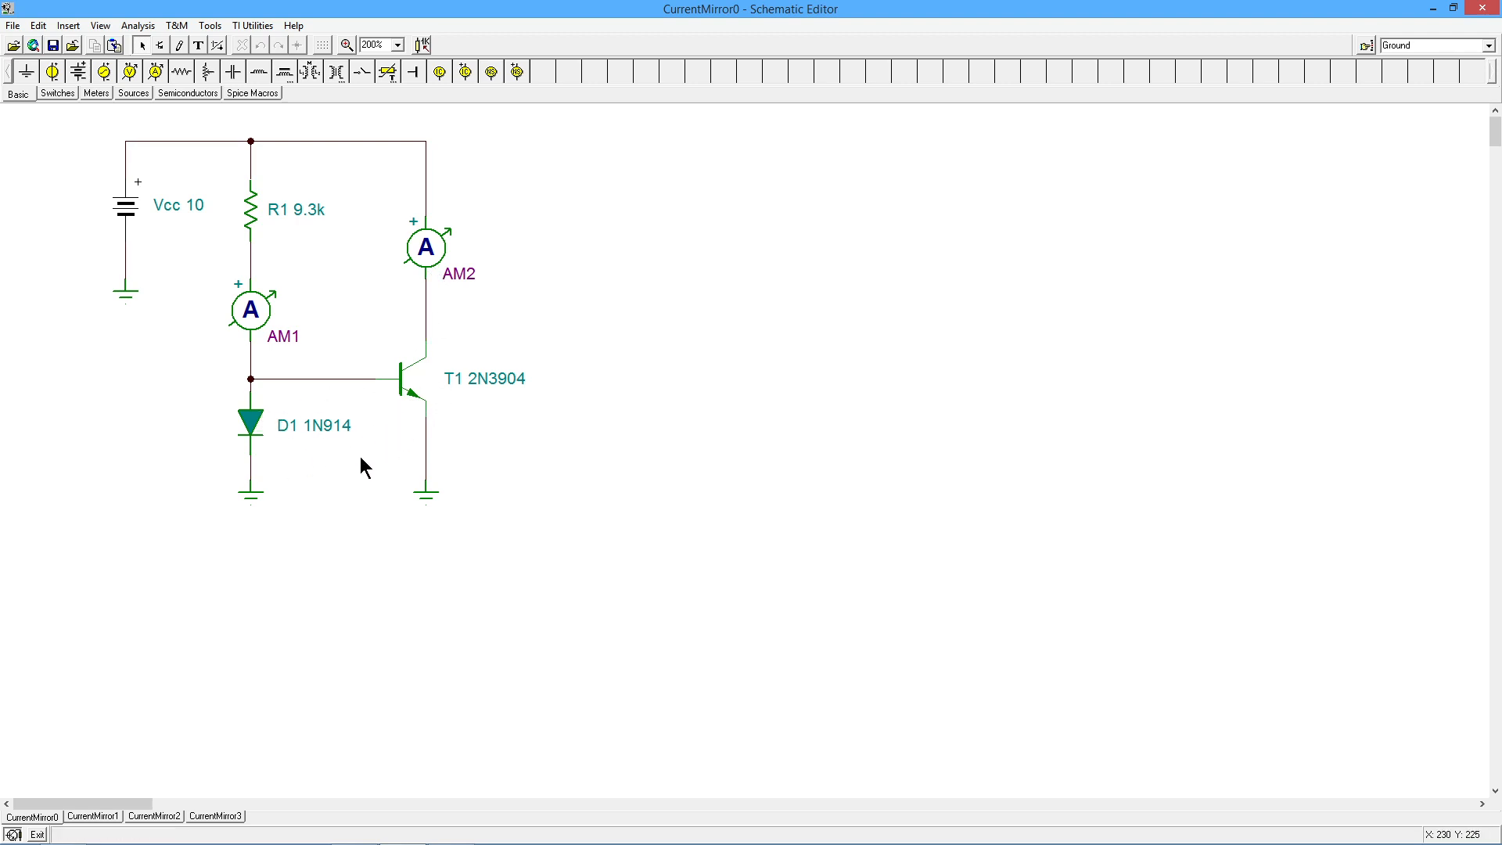
pyautogui.moveTo(424, 335)
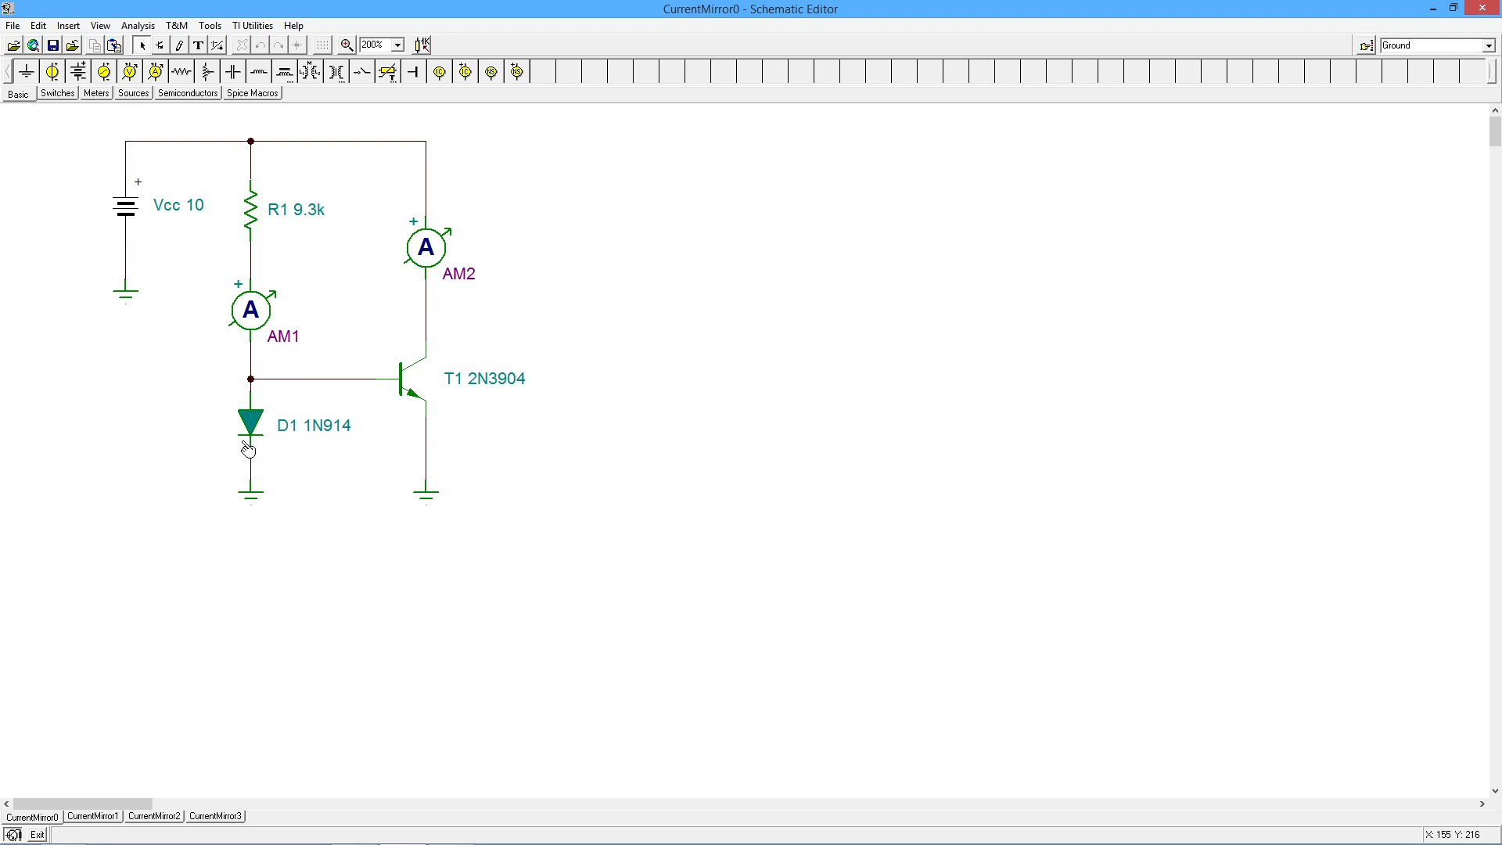
pyautogui.moveTo(272, 449)
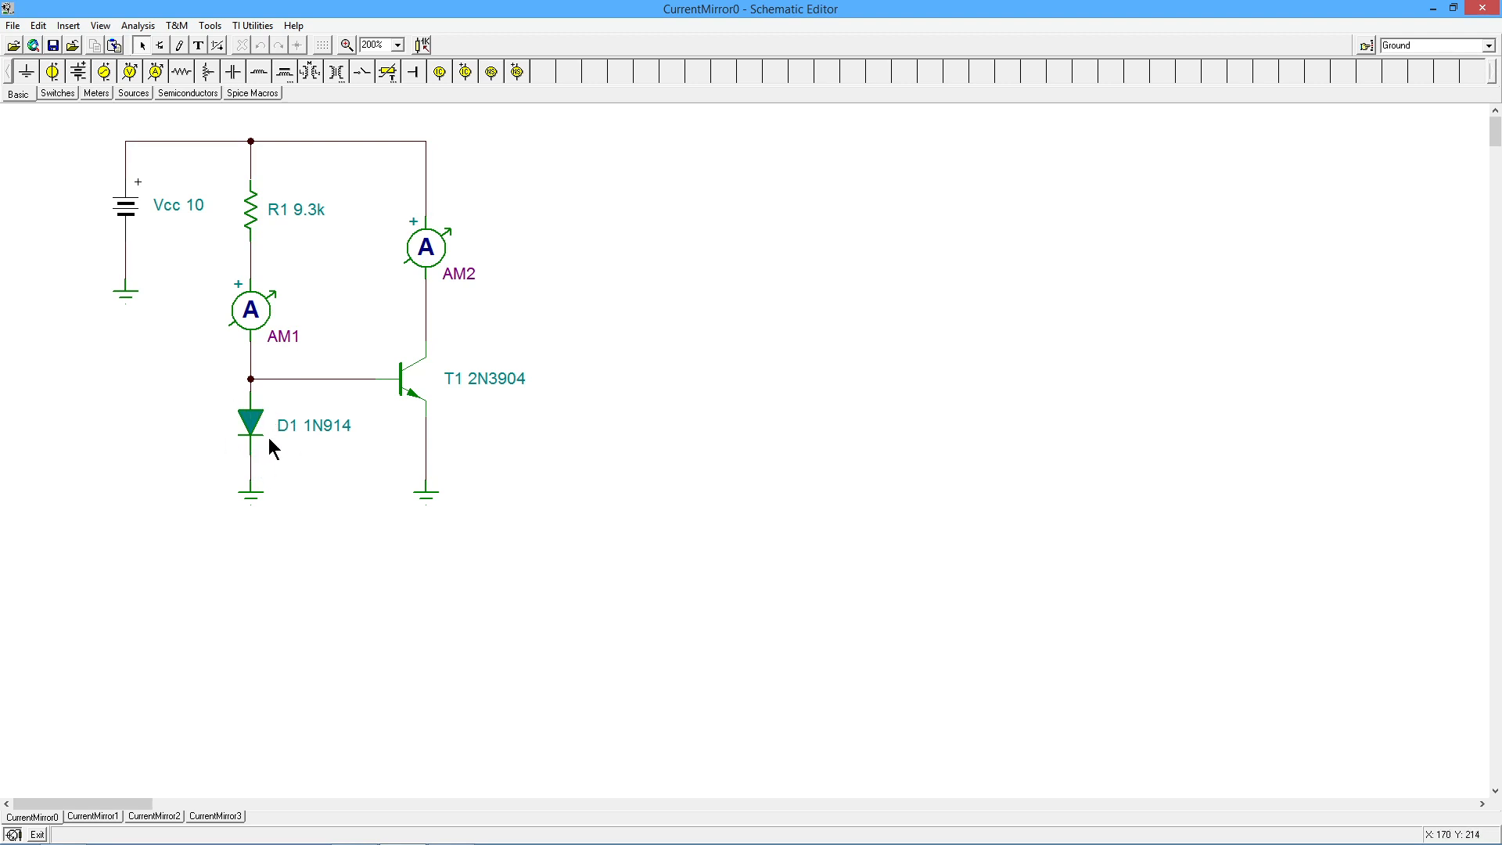
pyautogui.moveTo(261, 408)
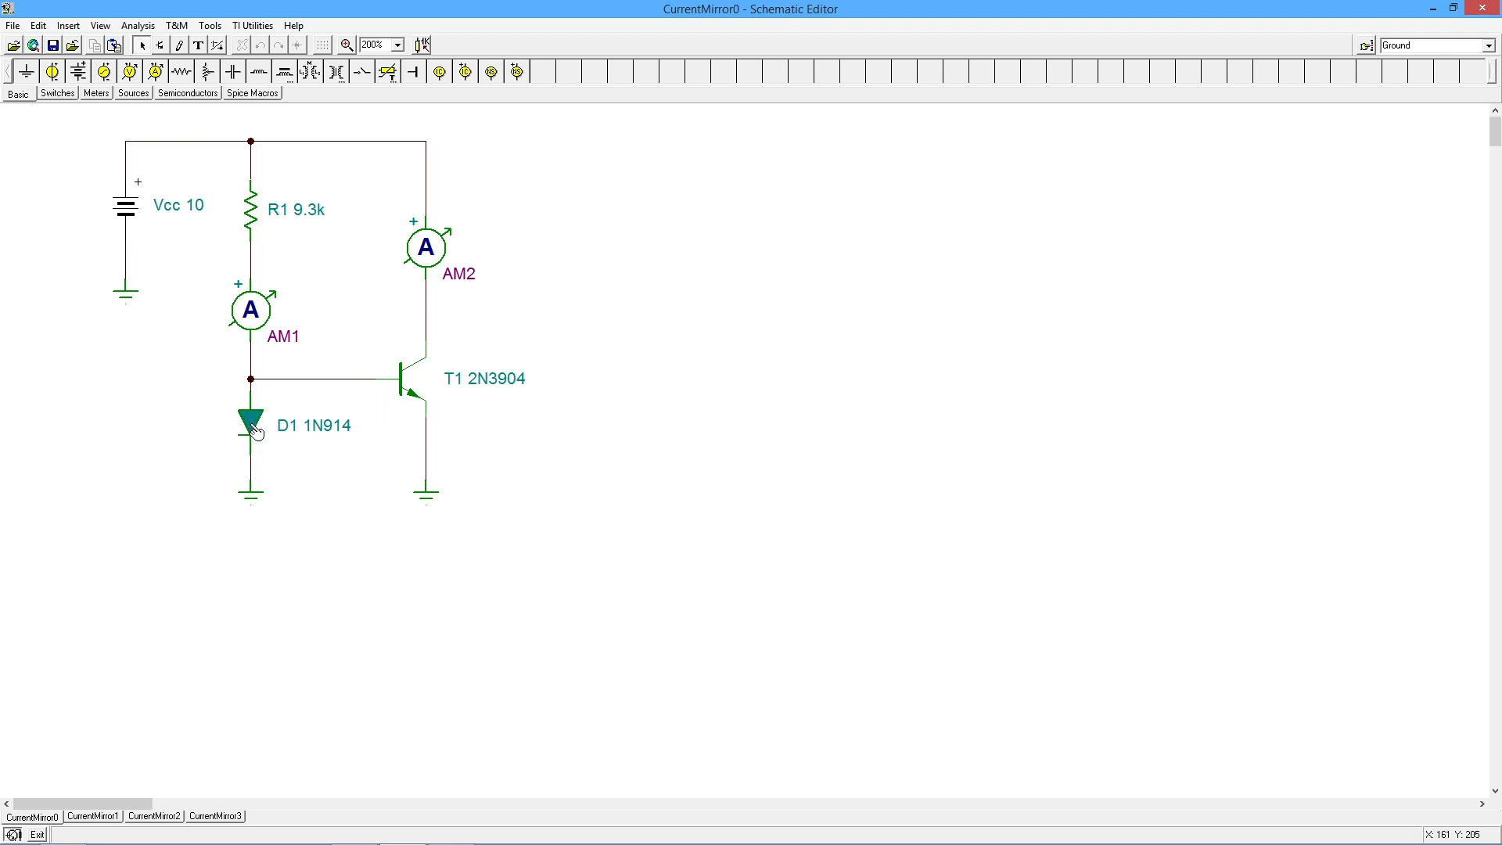
pyautogui.moveTo(384, 424)
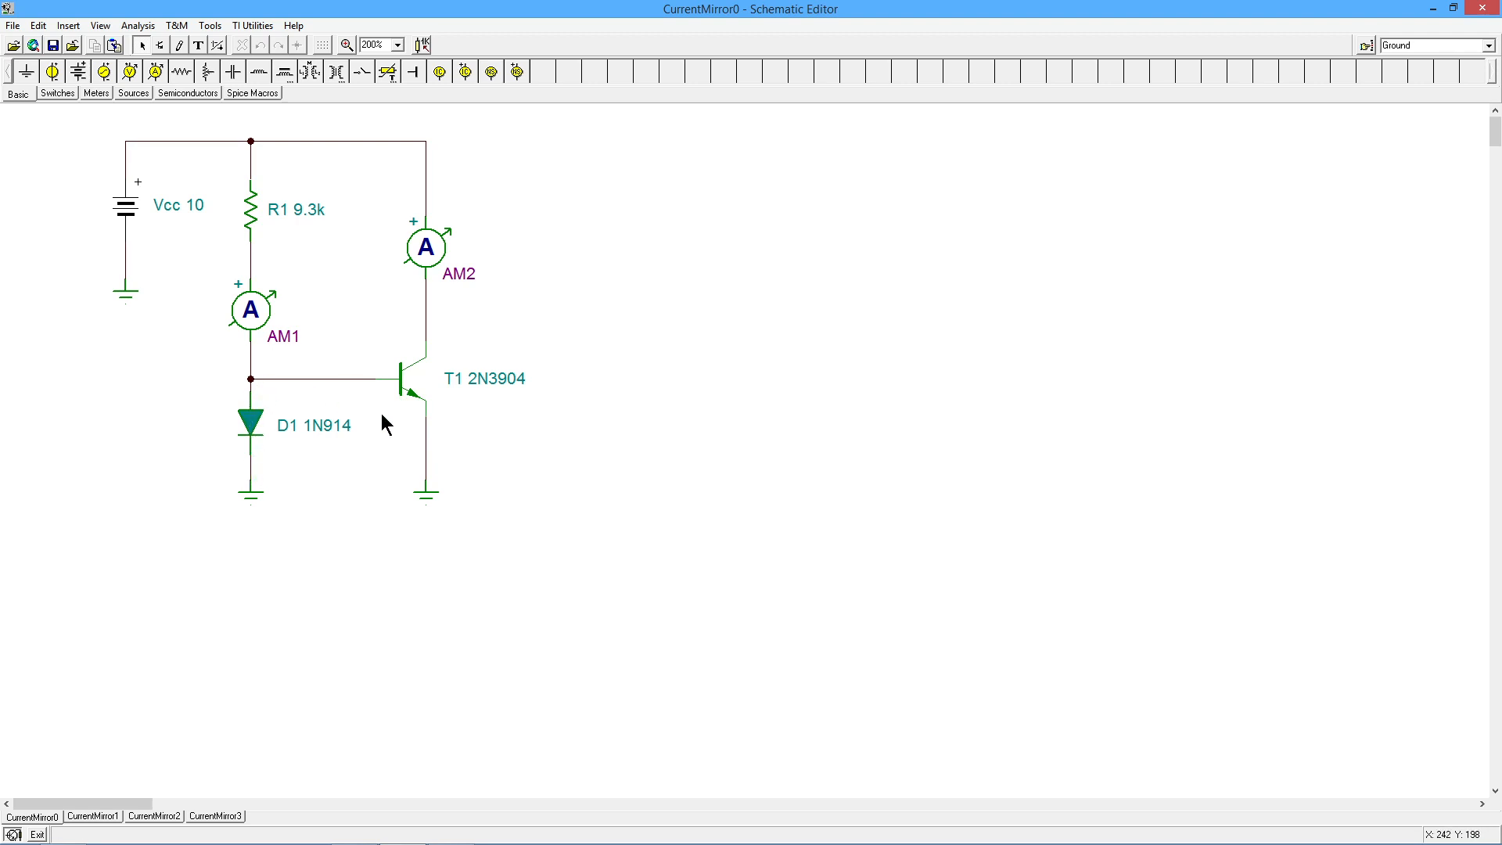
pyautogui.moveTo(457, 349)
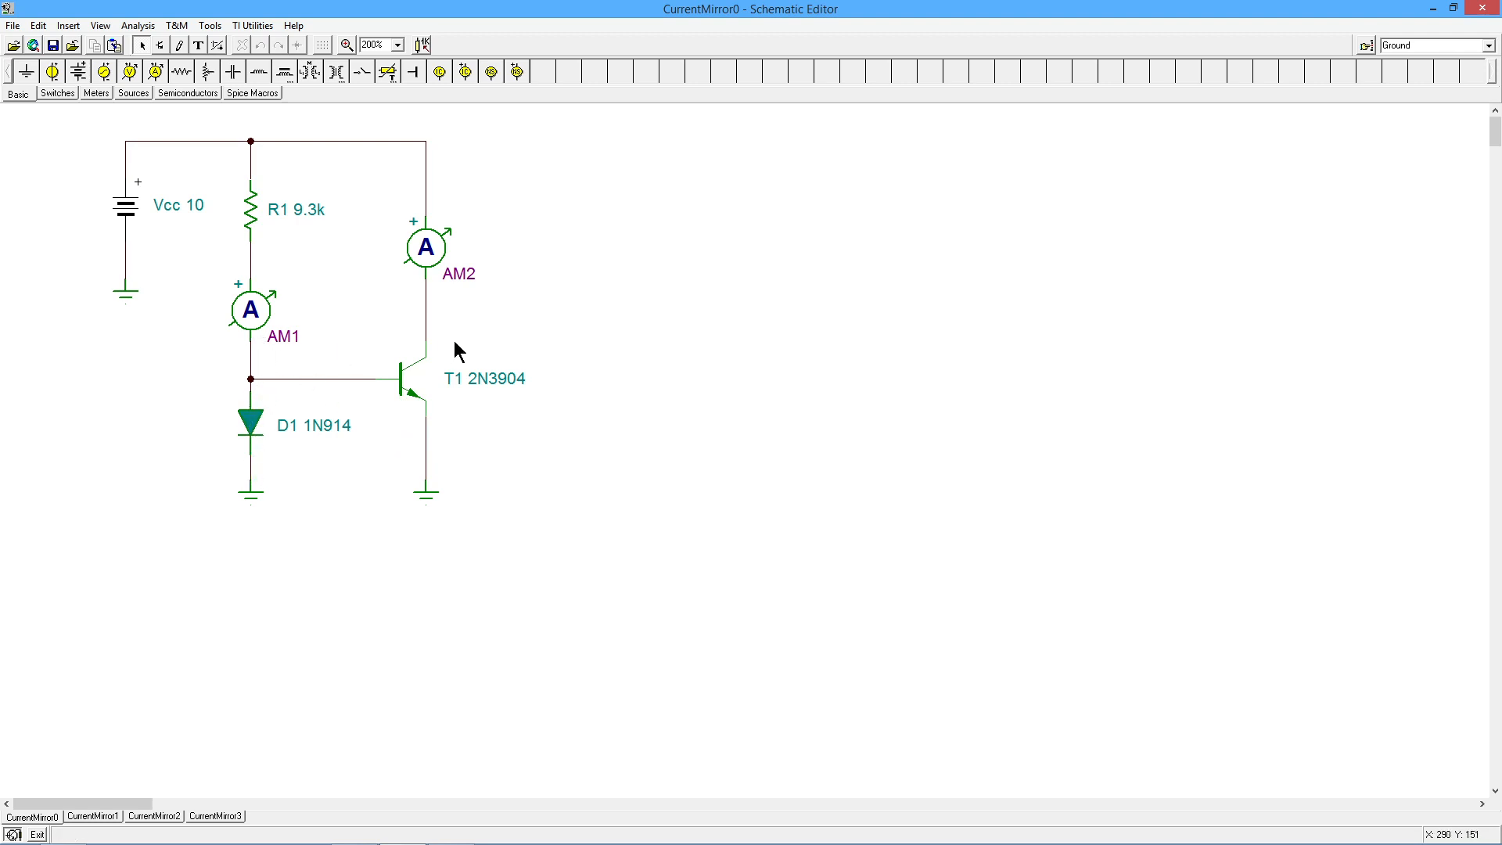
pyautogui.moveTo(491, 408)
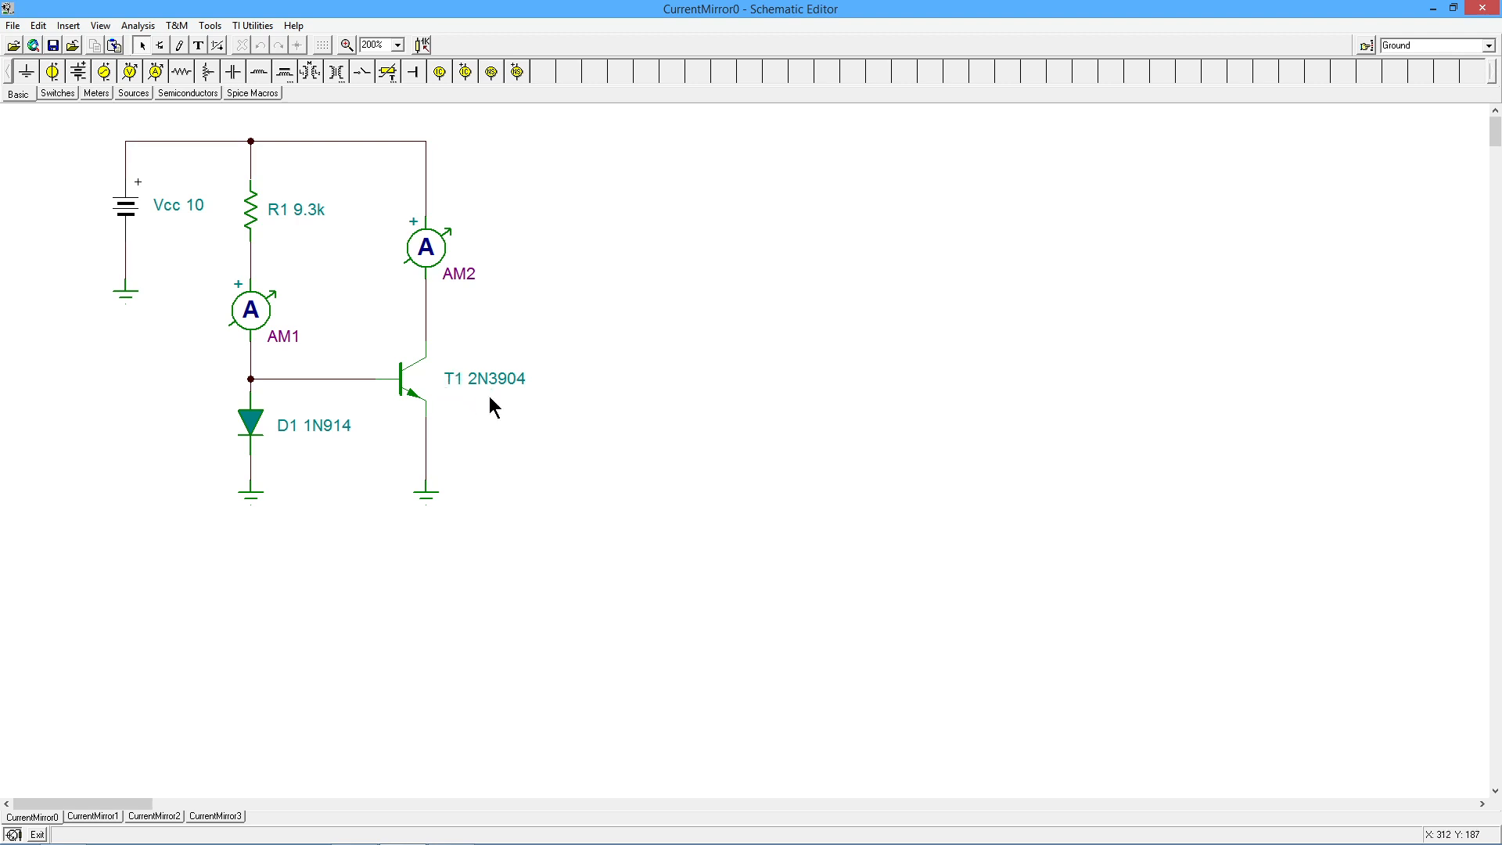
pyautogui.moveTo(295, 460)
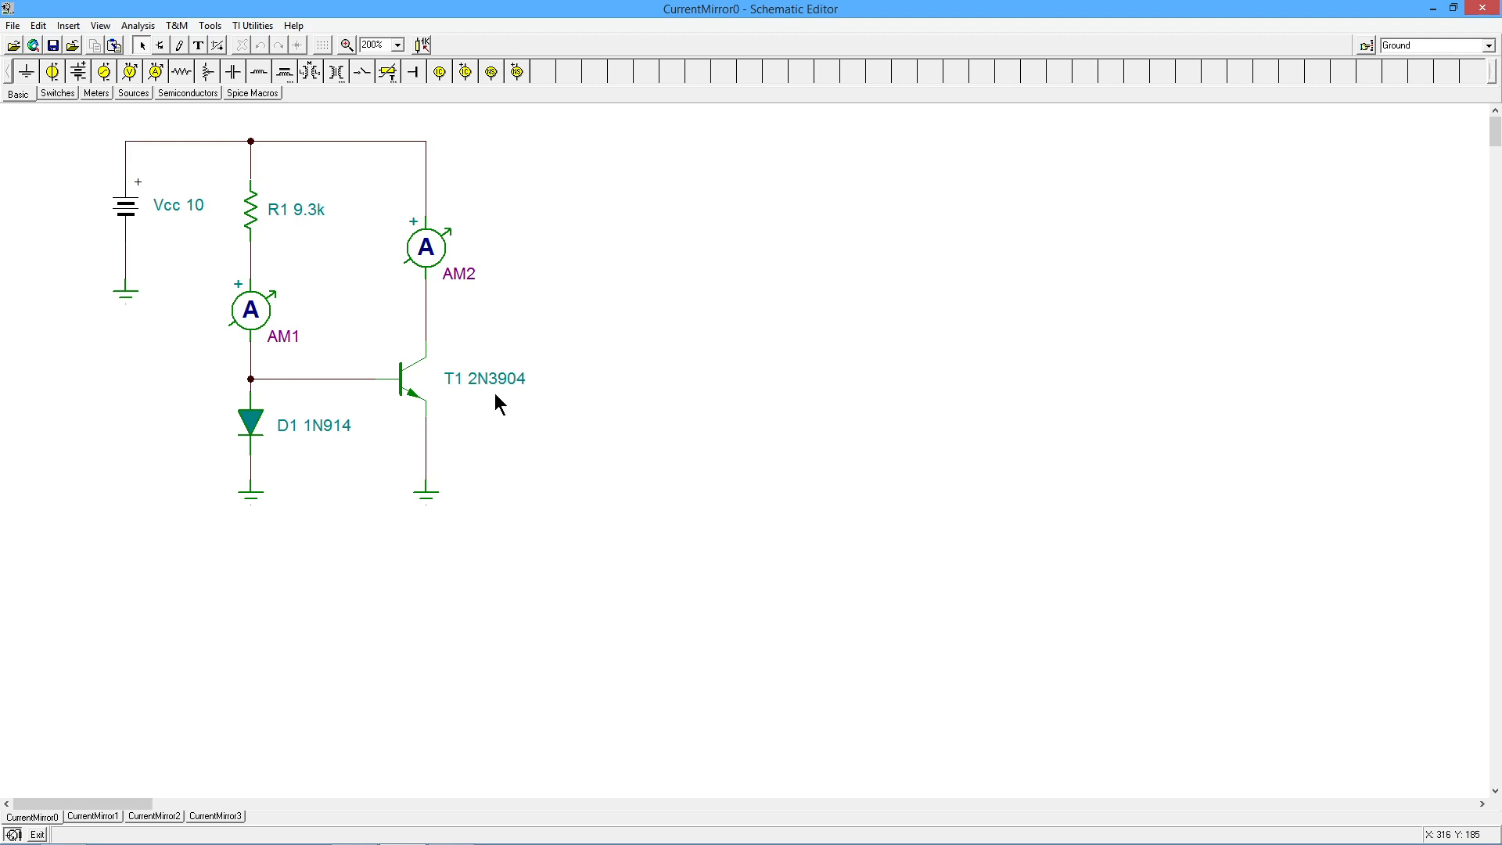
pyautogui.moveTo(327, 442)
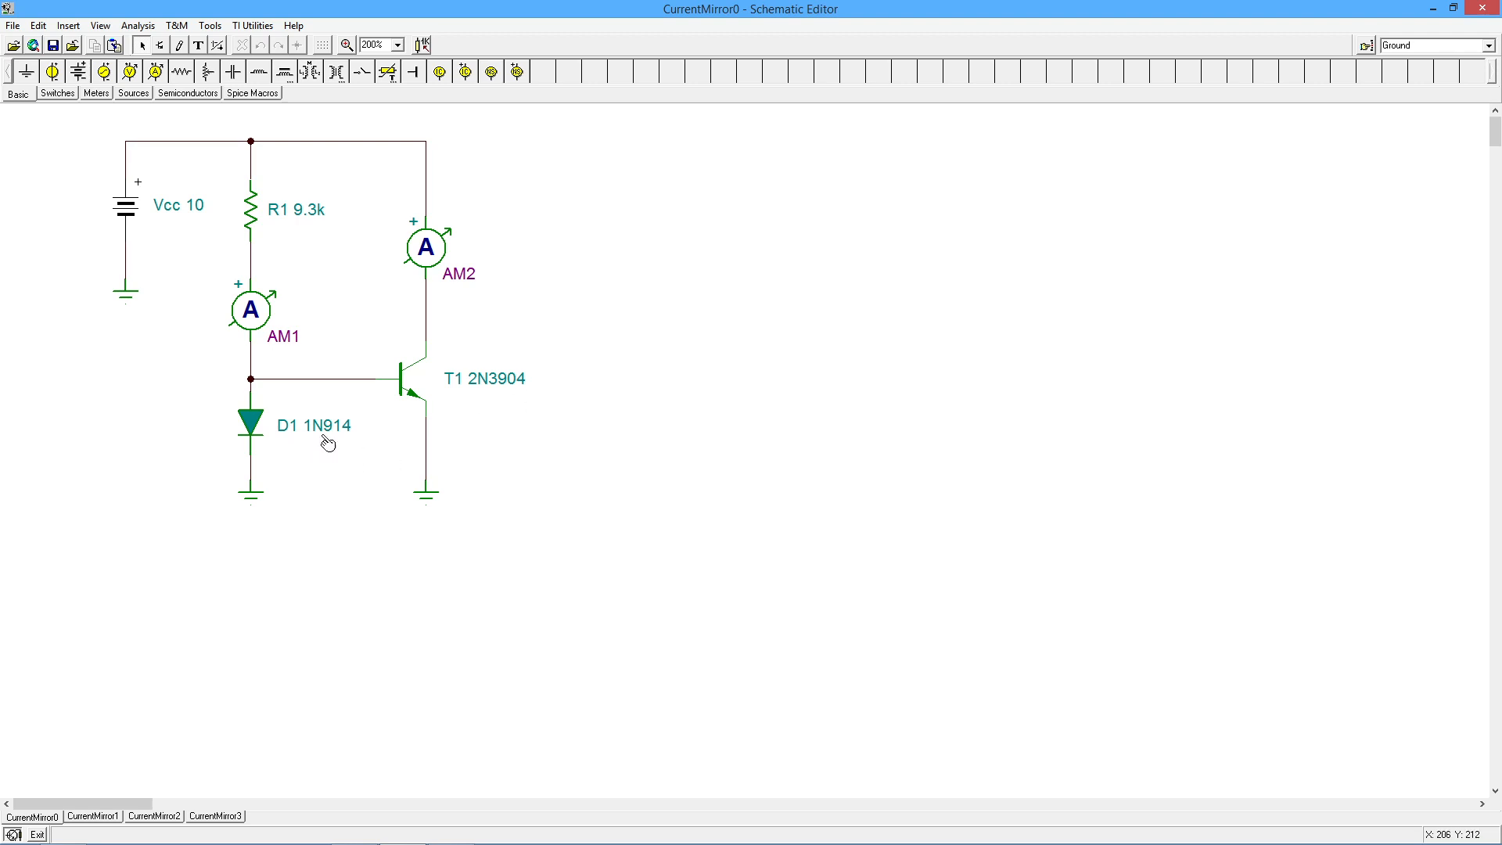
pyautogui.moveTo(321, 455)
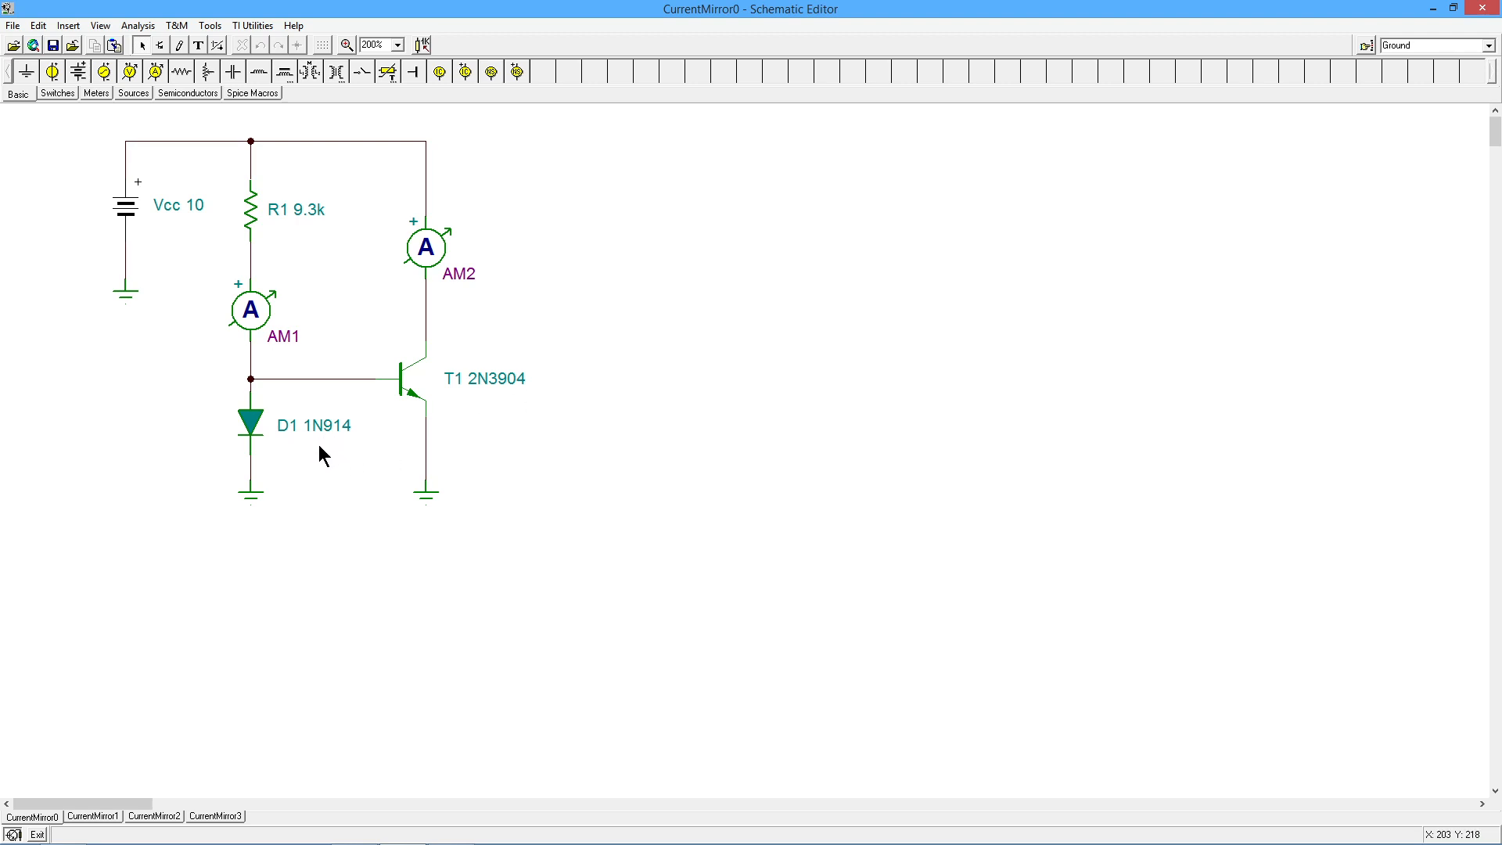
pyautogui.moveTo(482, 420)
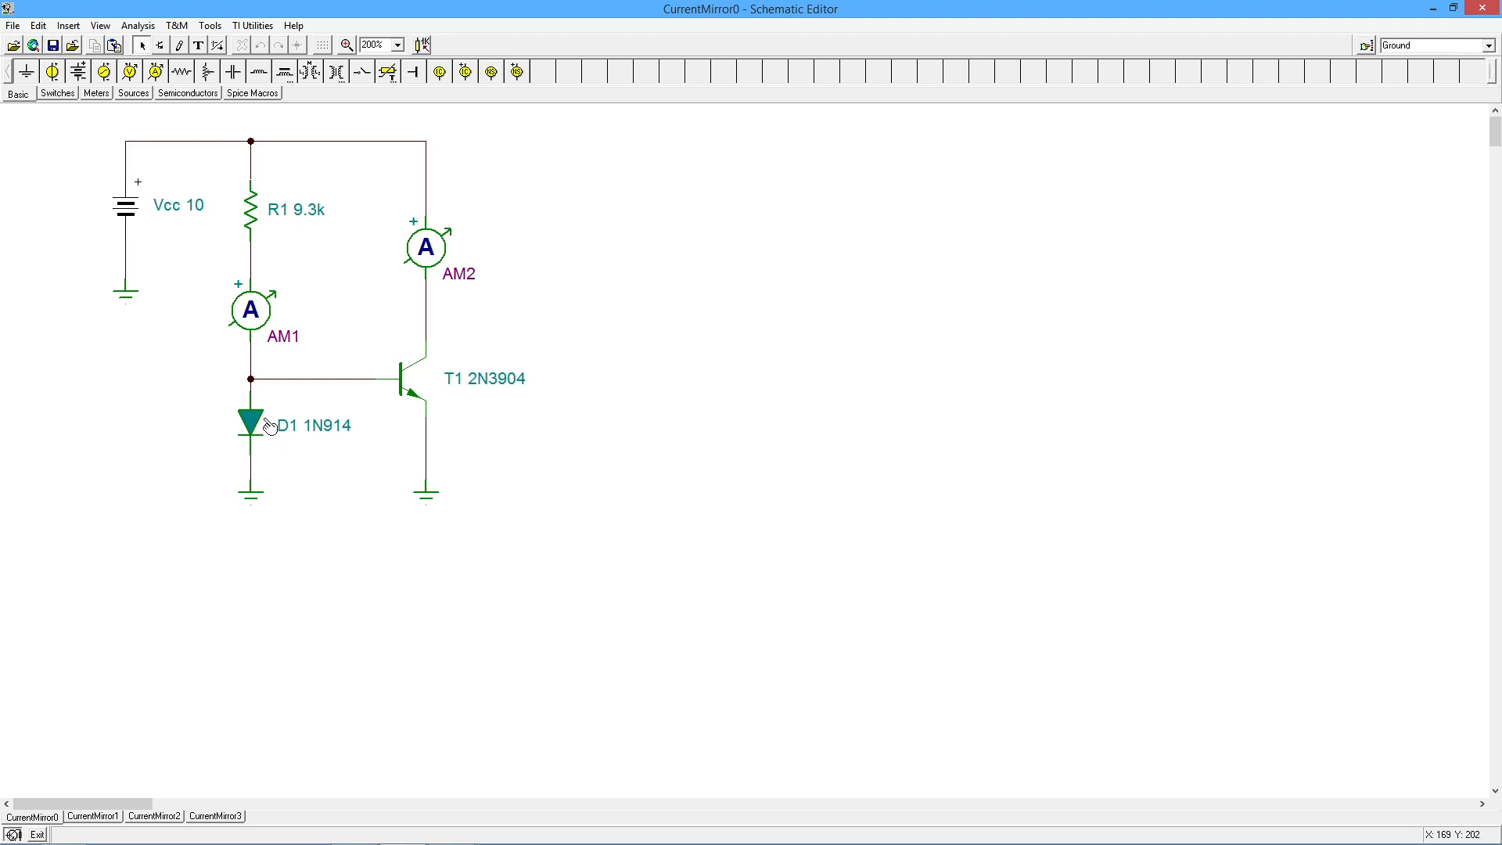
pyautogui.moveTo(402, 424)
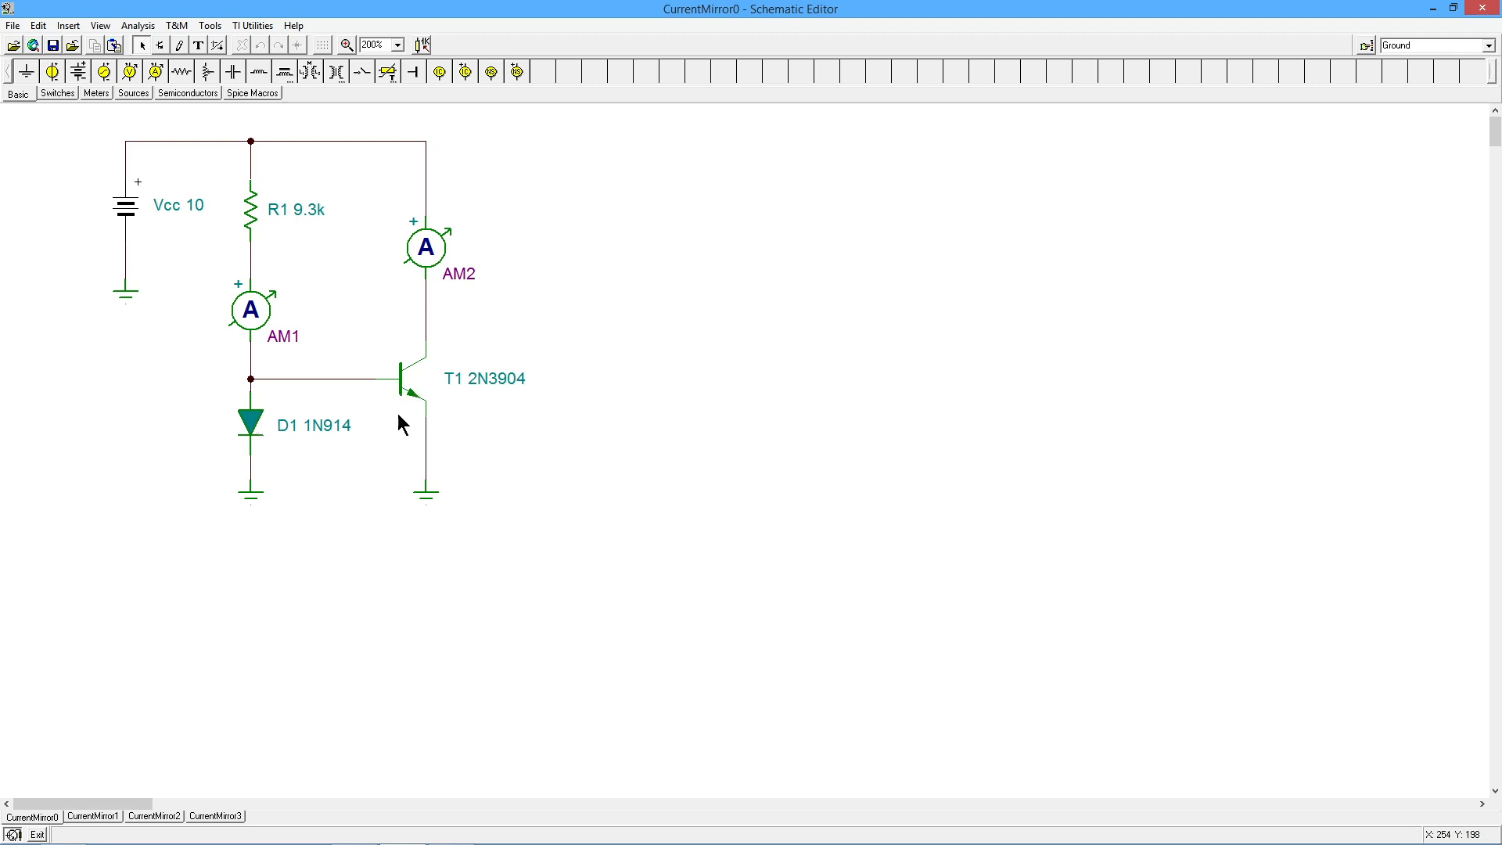
pyautogui.moveTo(443, 396)
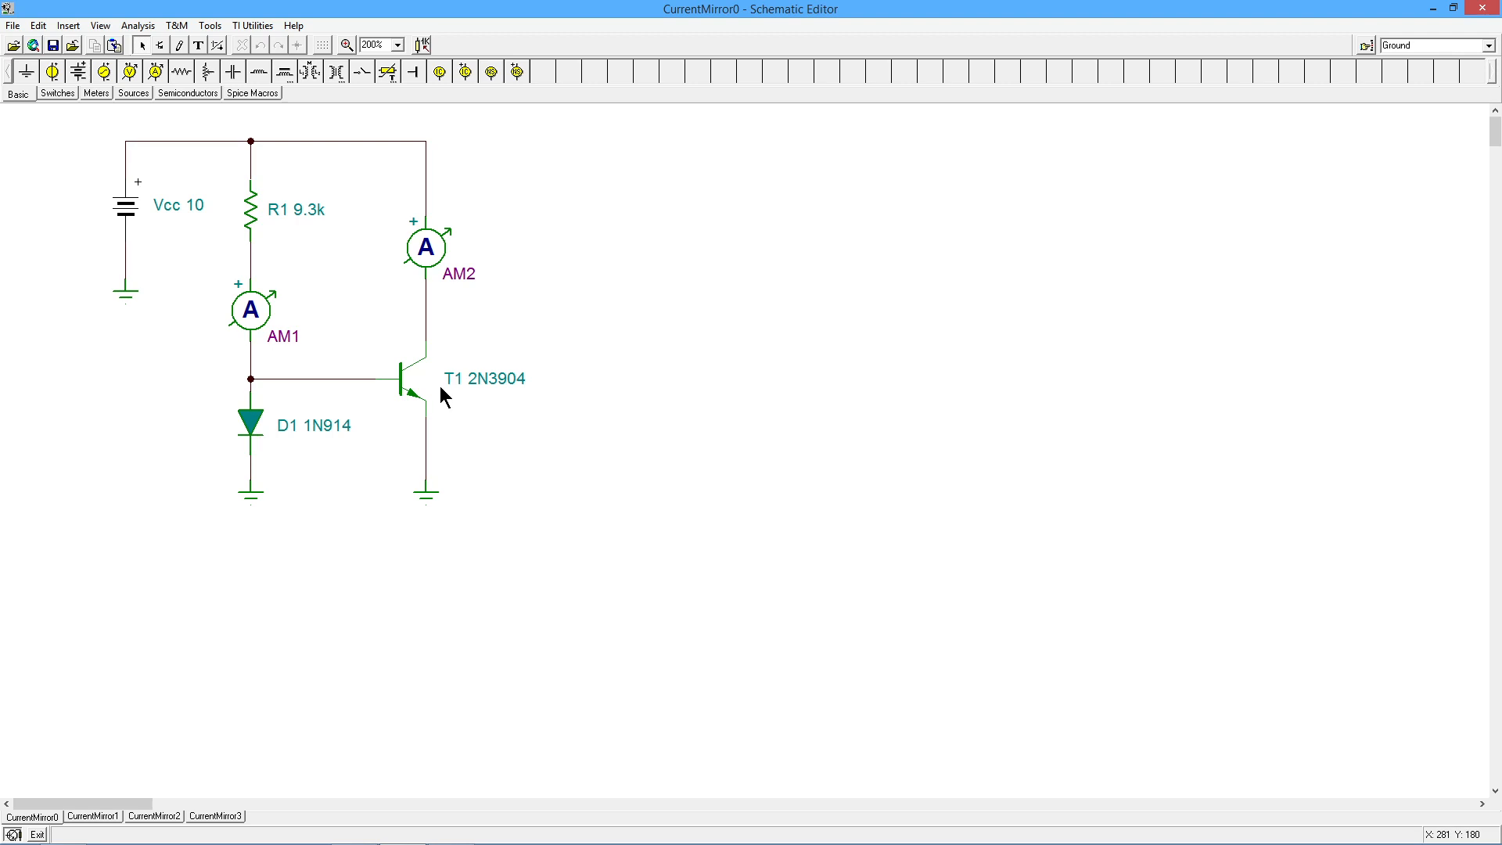
pyautogui.moveTo(262, 438)
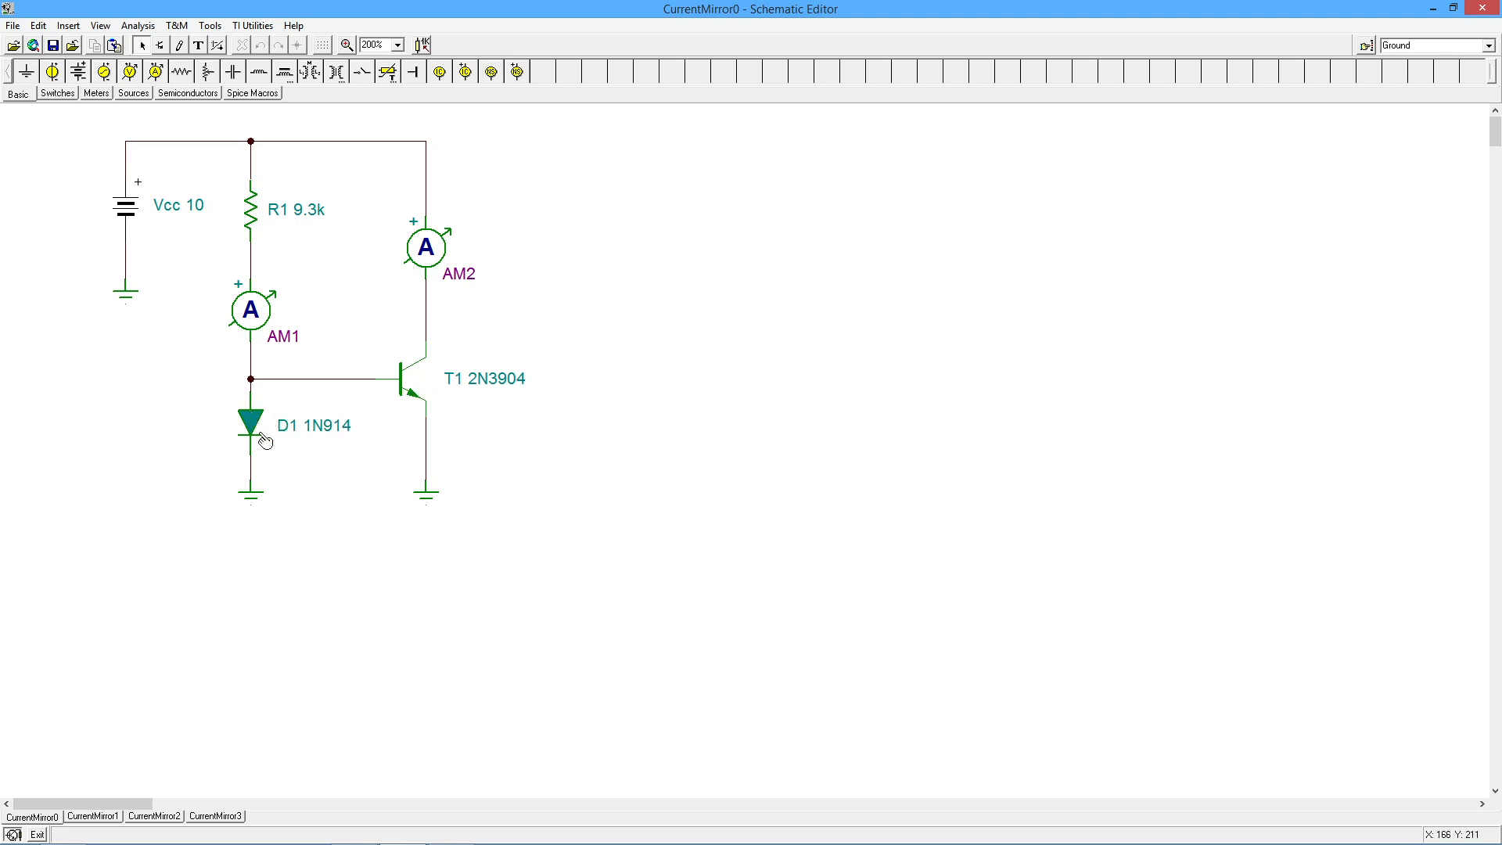
pyautogui.moveTo(271, 454)
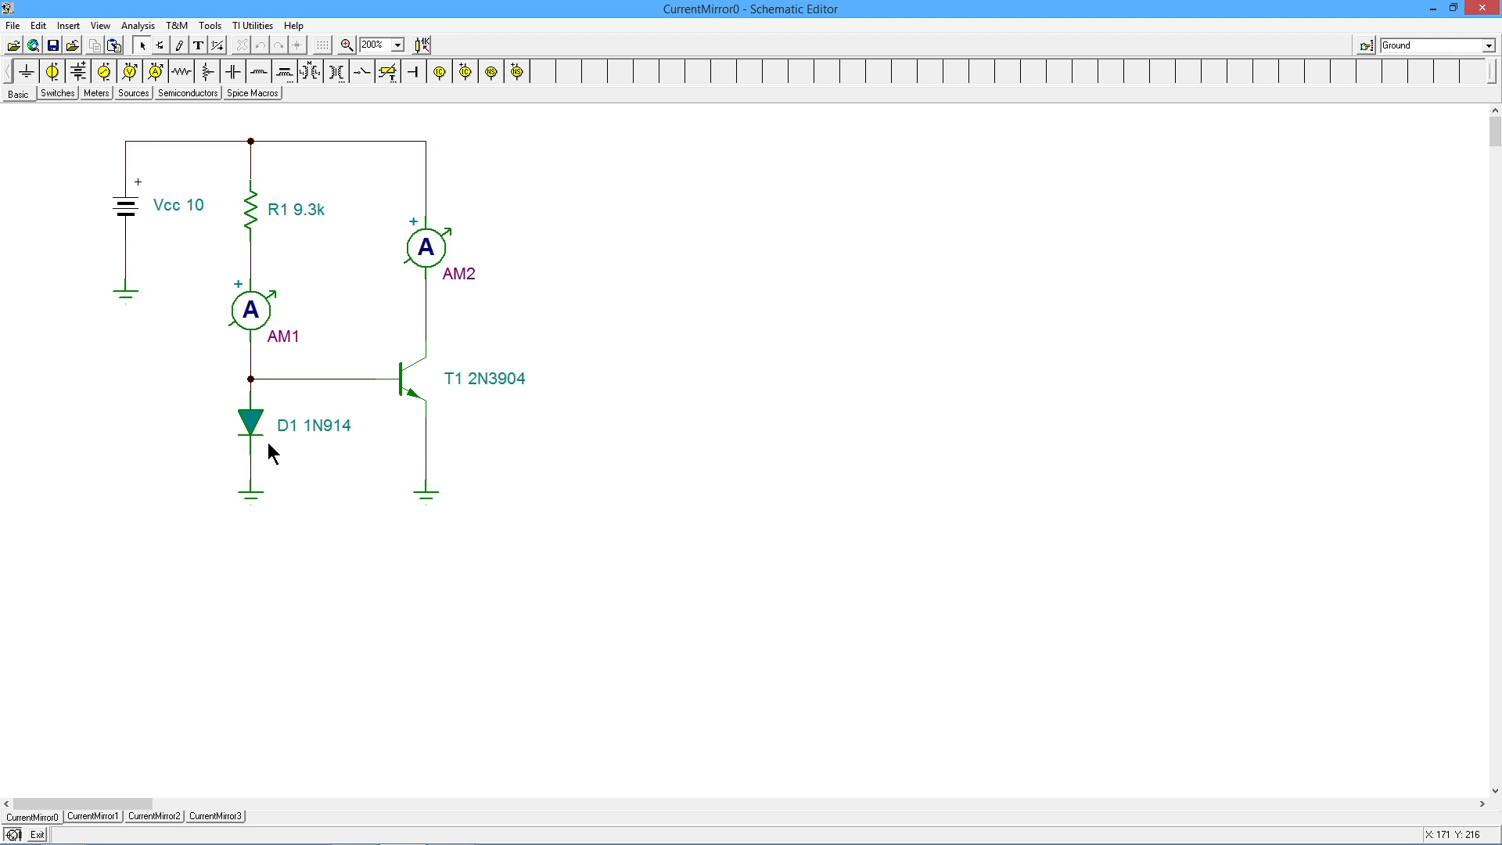
pyautogui.moveTo(411, 427)
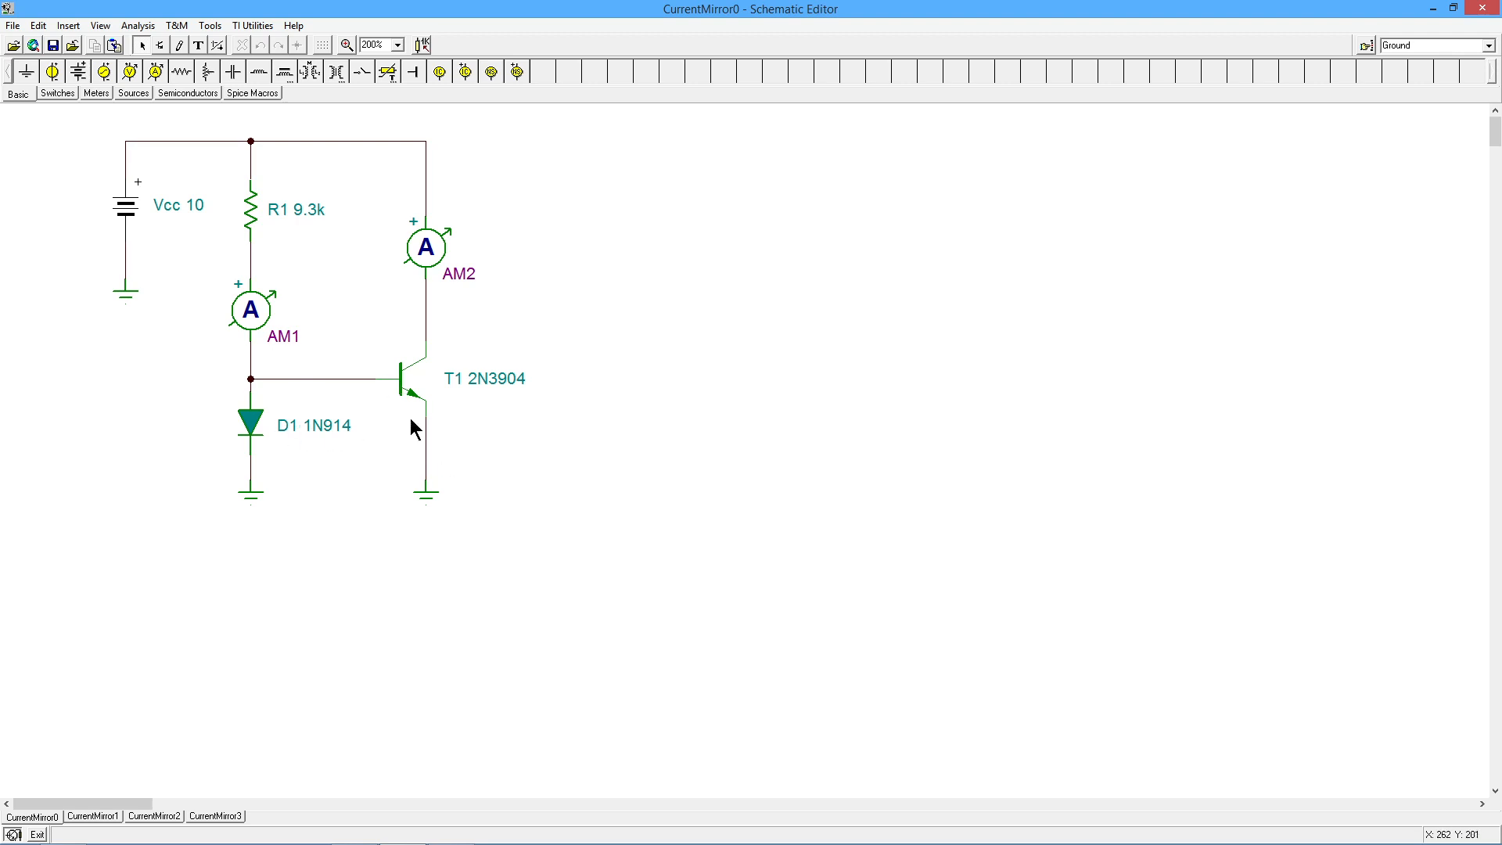
pyautogui.moveTo(288, 441)
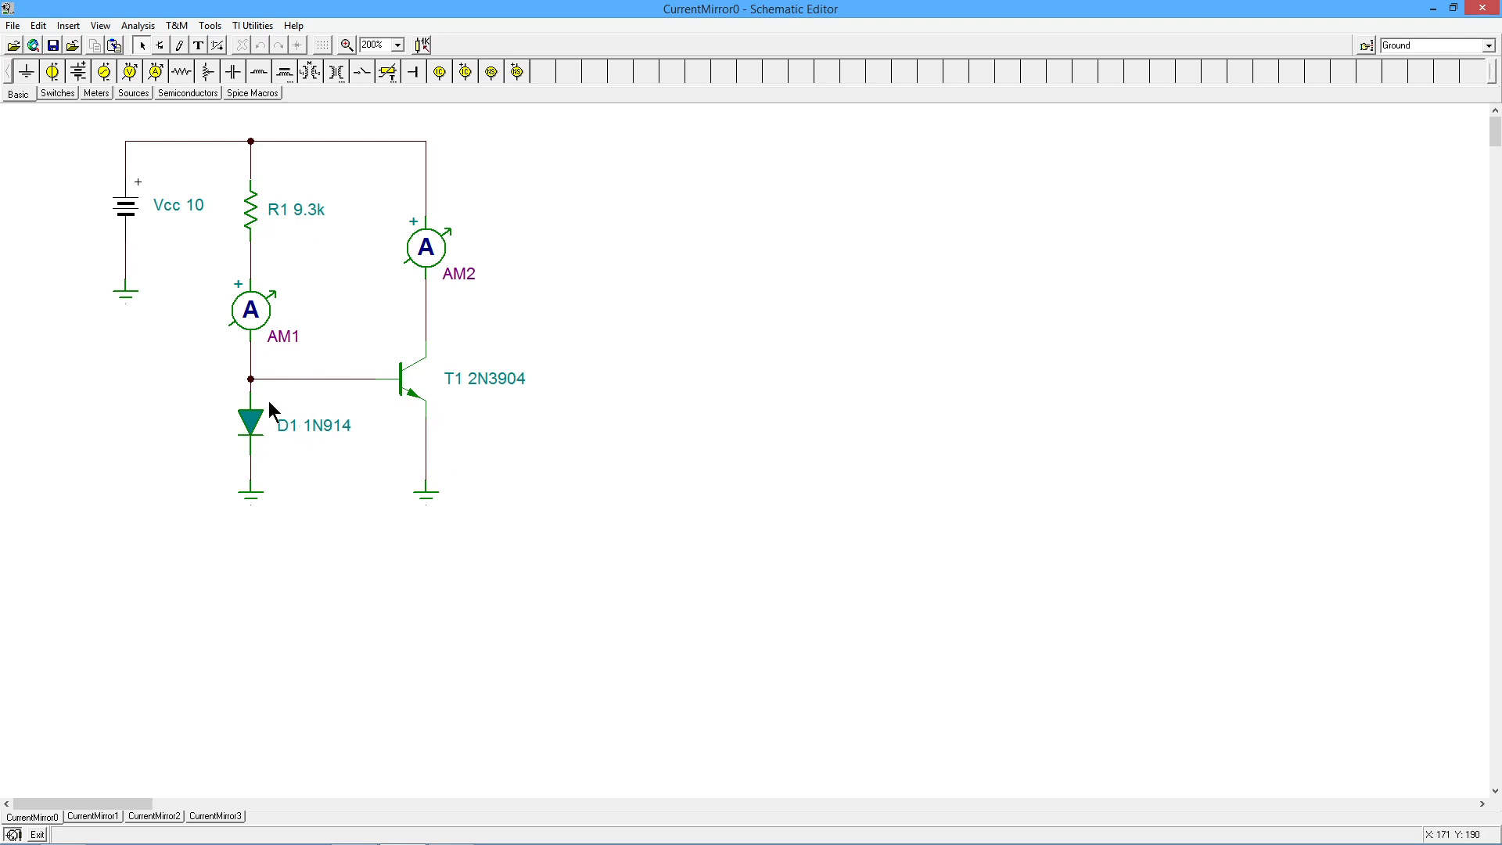
pyautogui.moveTo(355, 466)
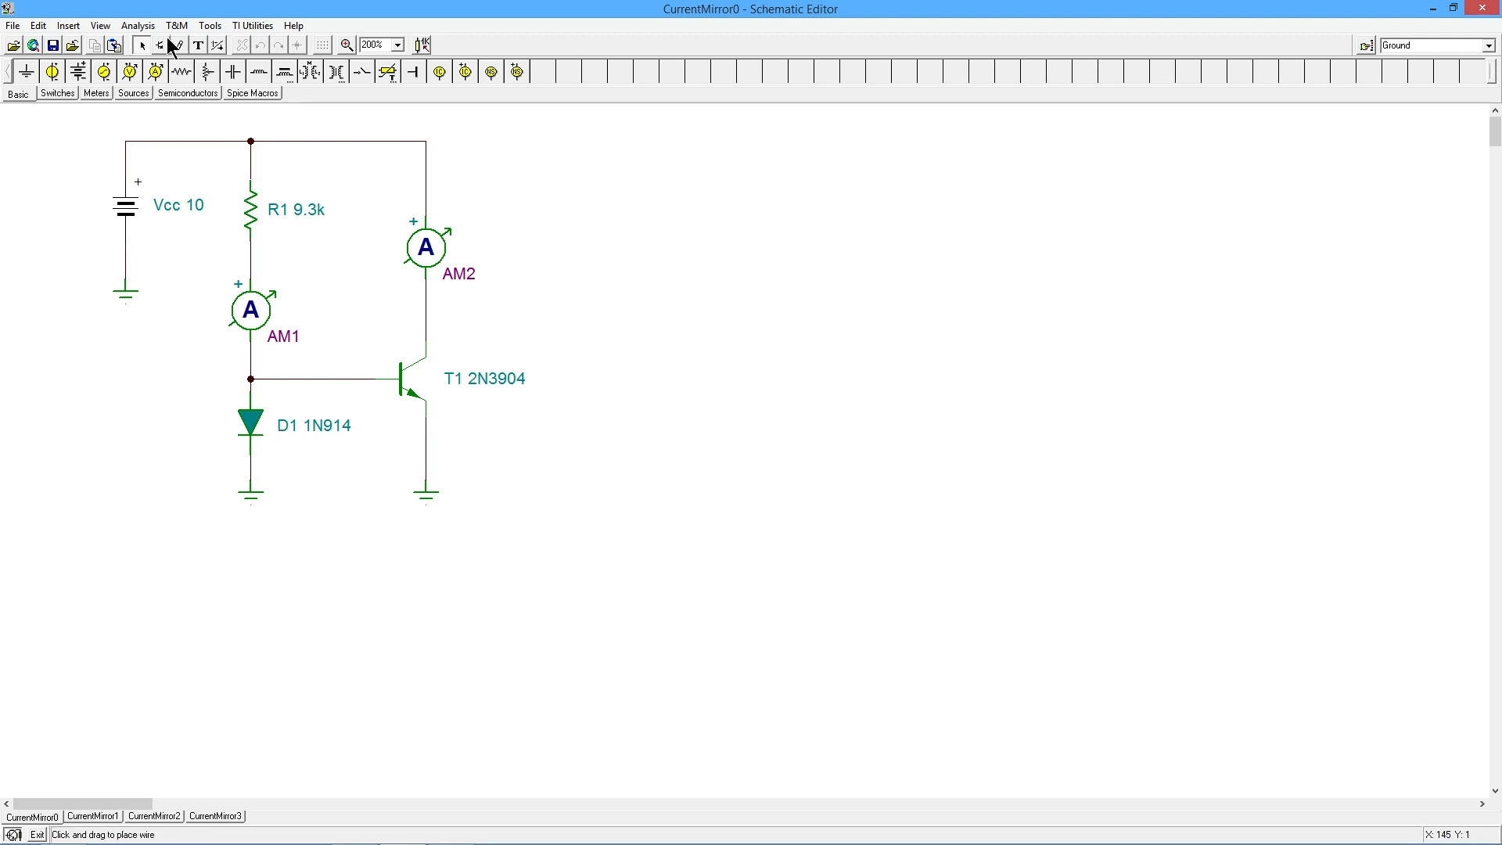
pyautogui.click(138, 25)
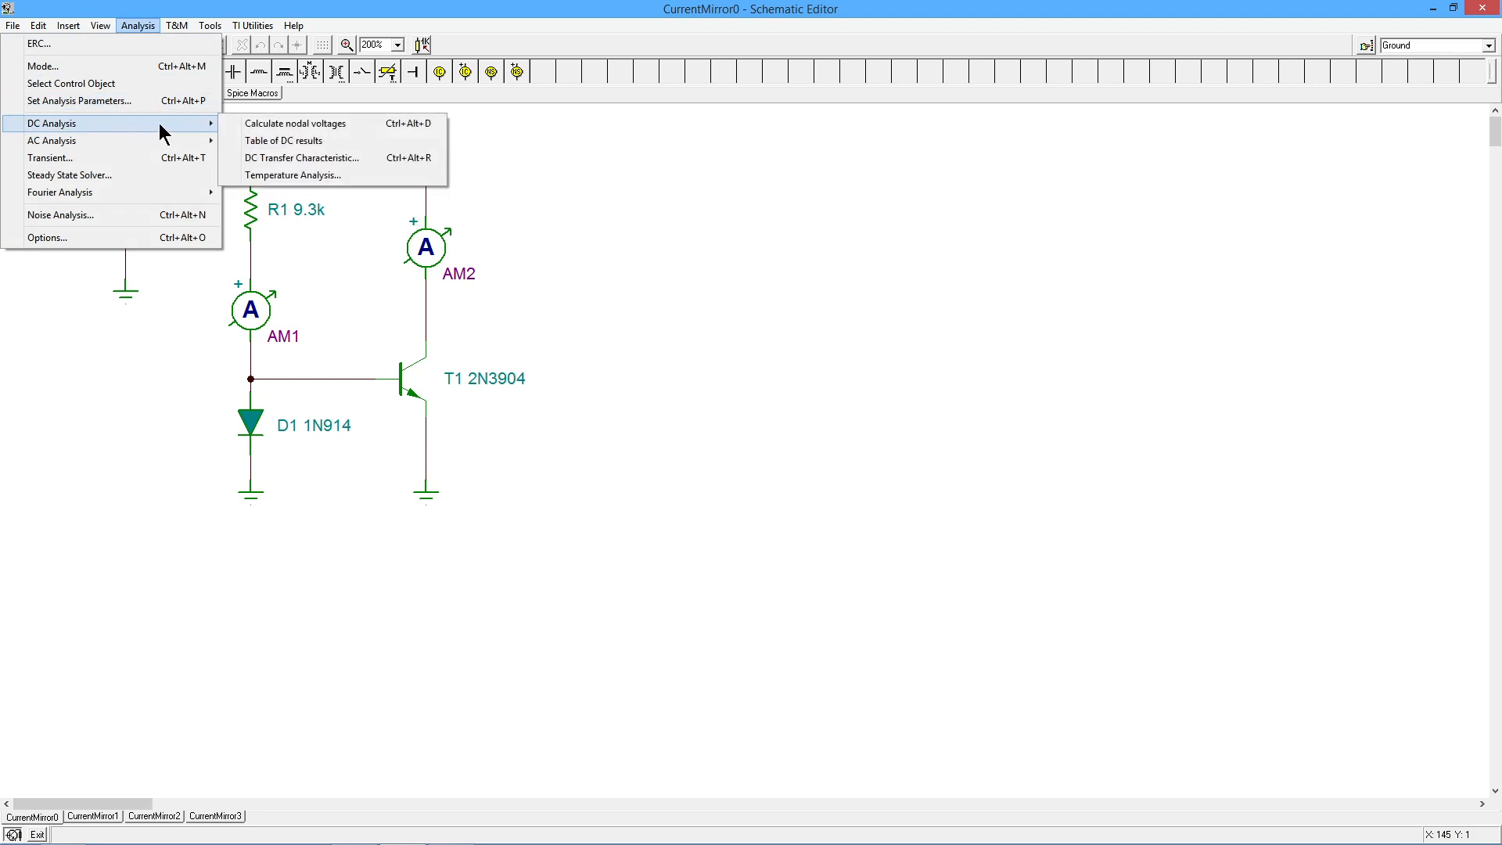
pyautogui.moveTo(298, 122)
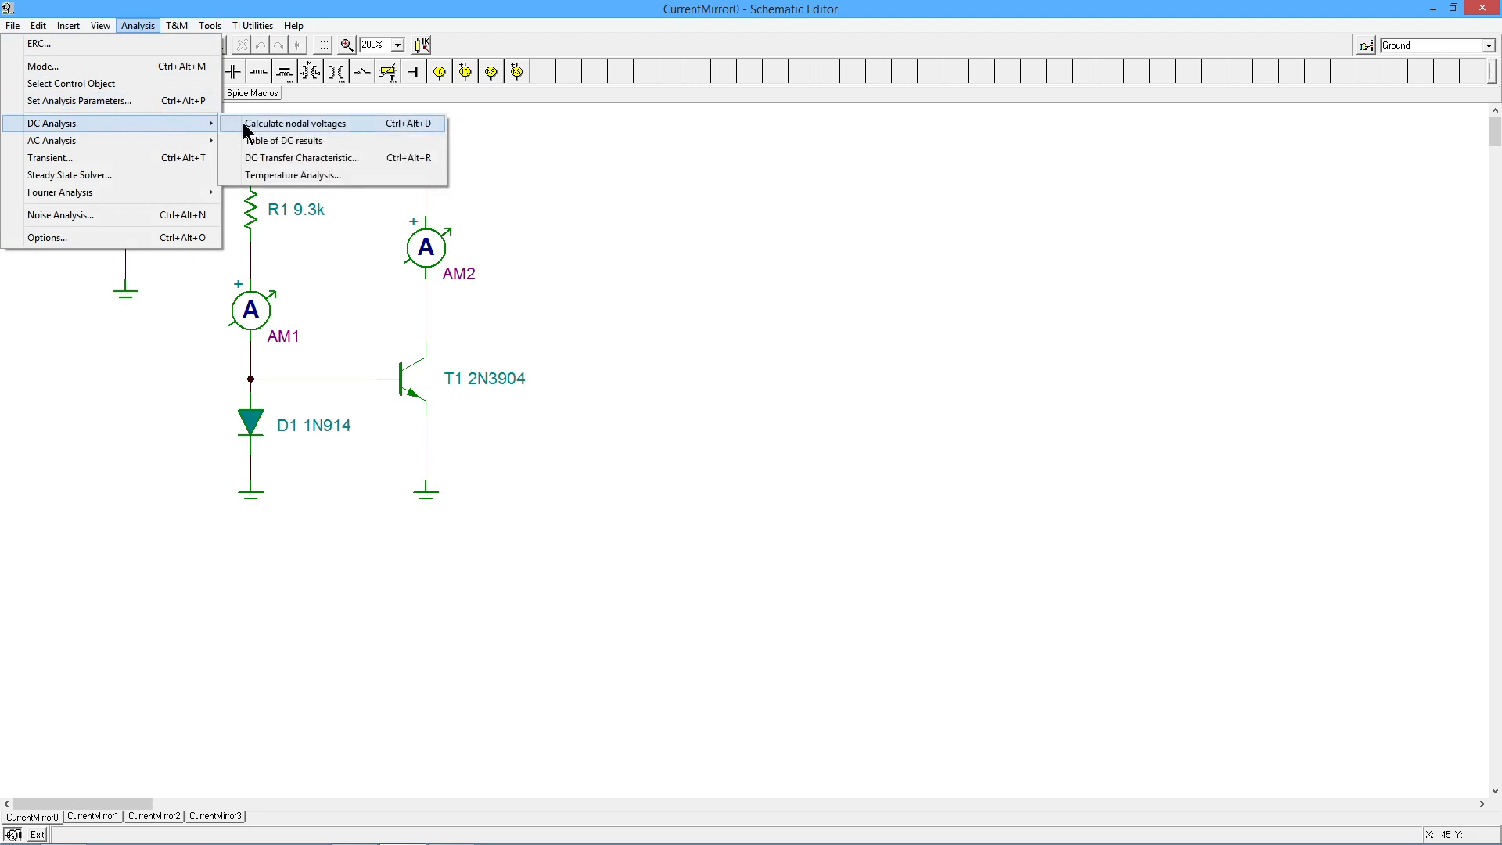
pyautogui.click(296, 122)
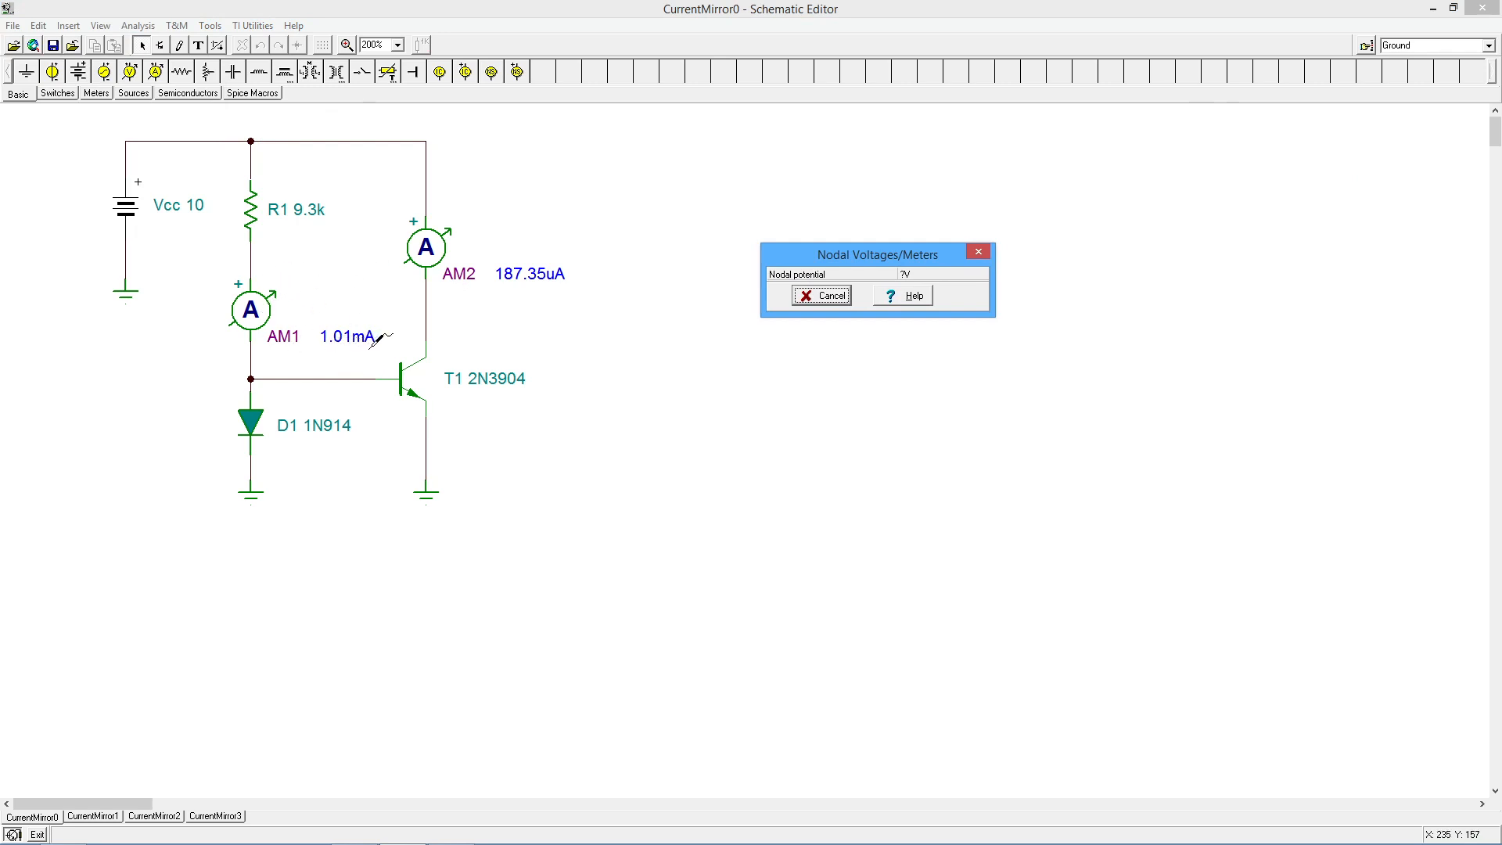
pyautogui.moveTo(216, 407)
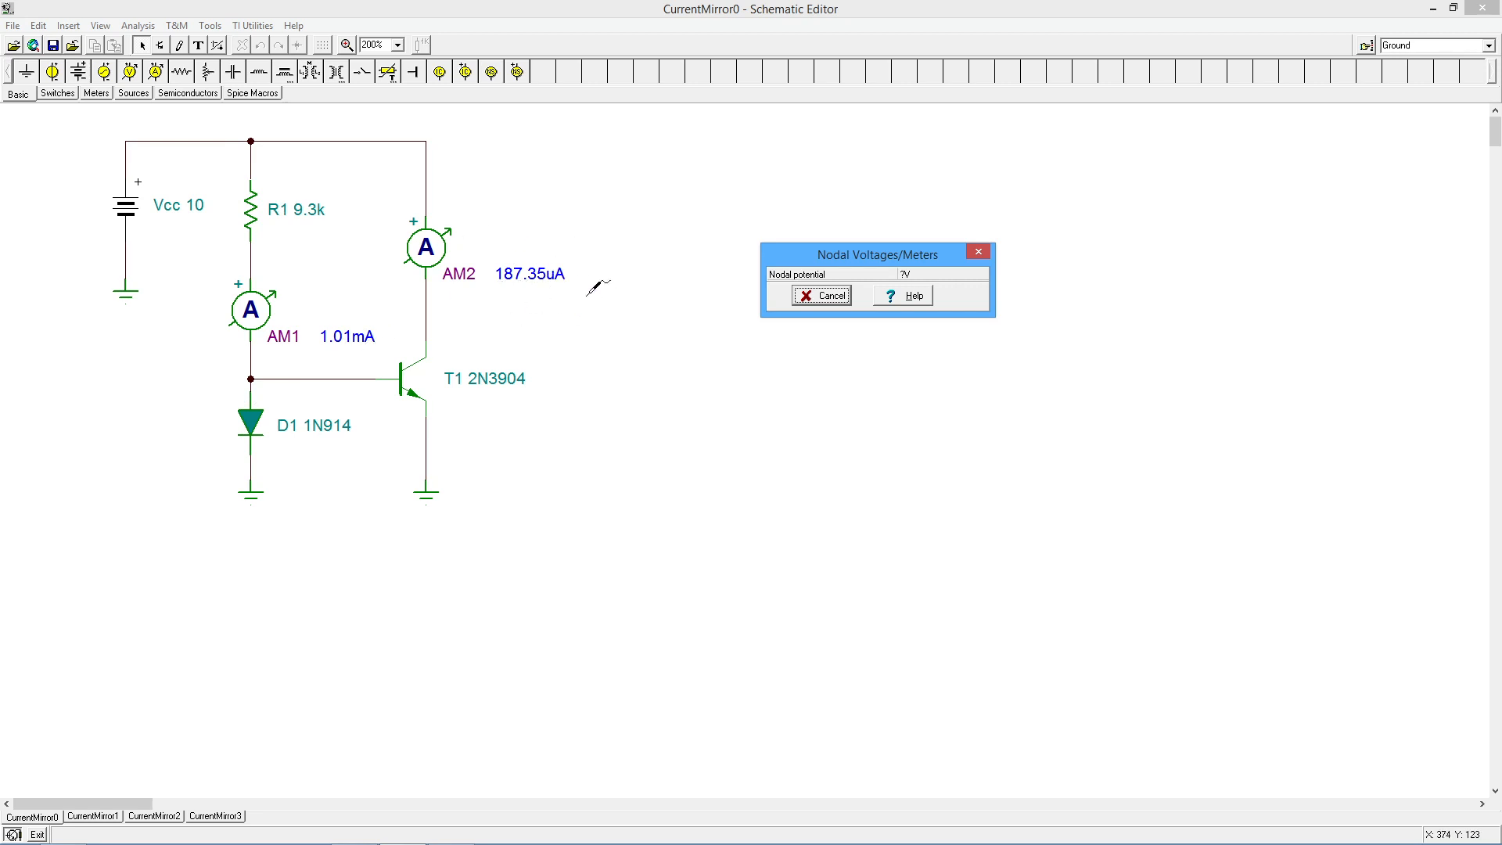
pyautogui.moveTo(446, 377)
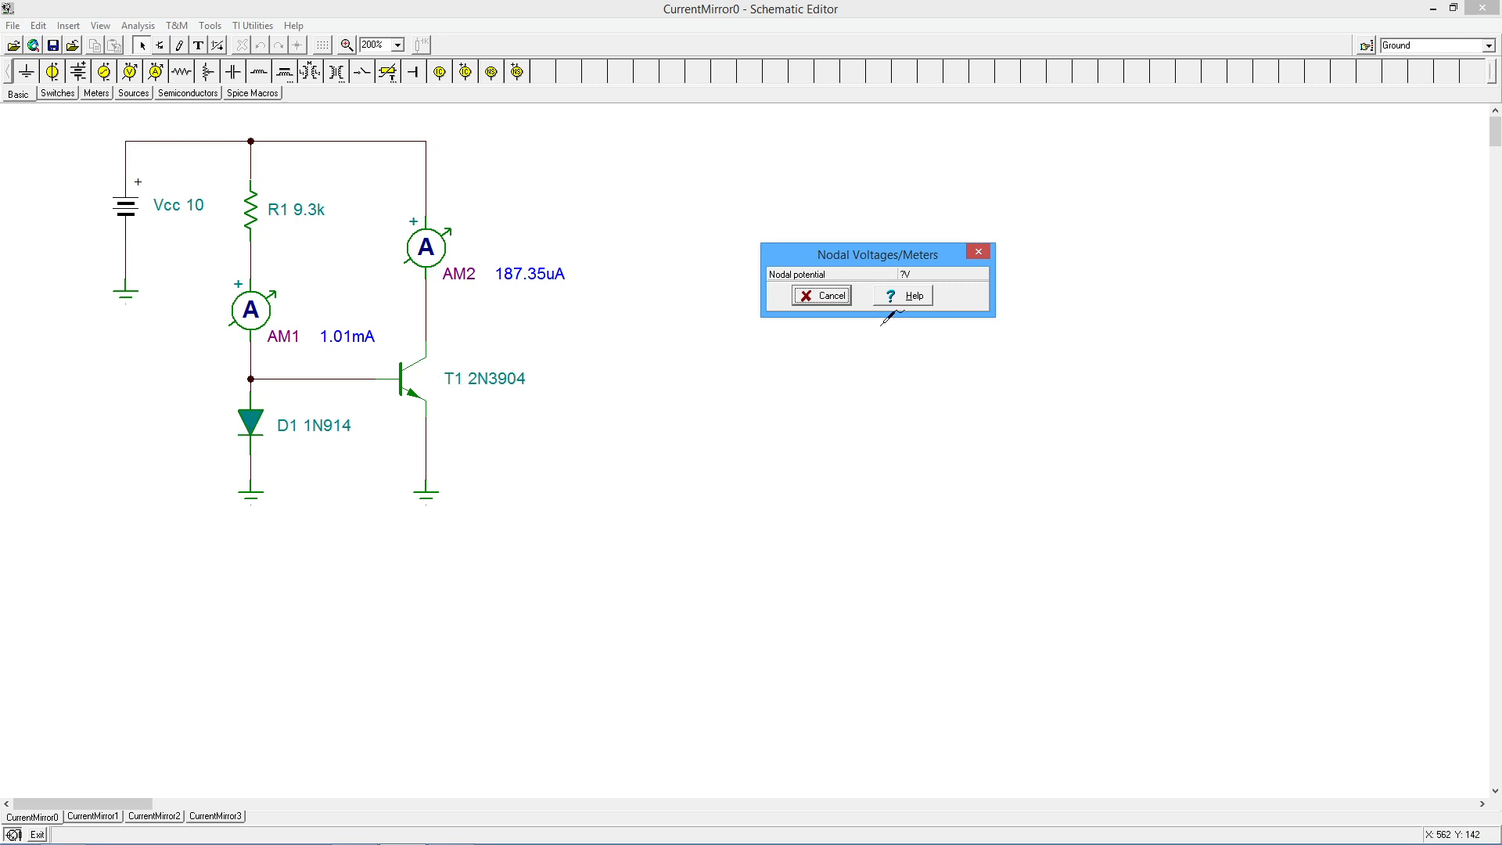
pyautogui.click(820, 296)
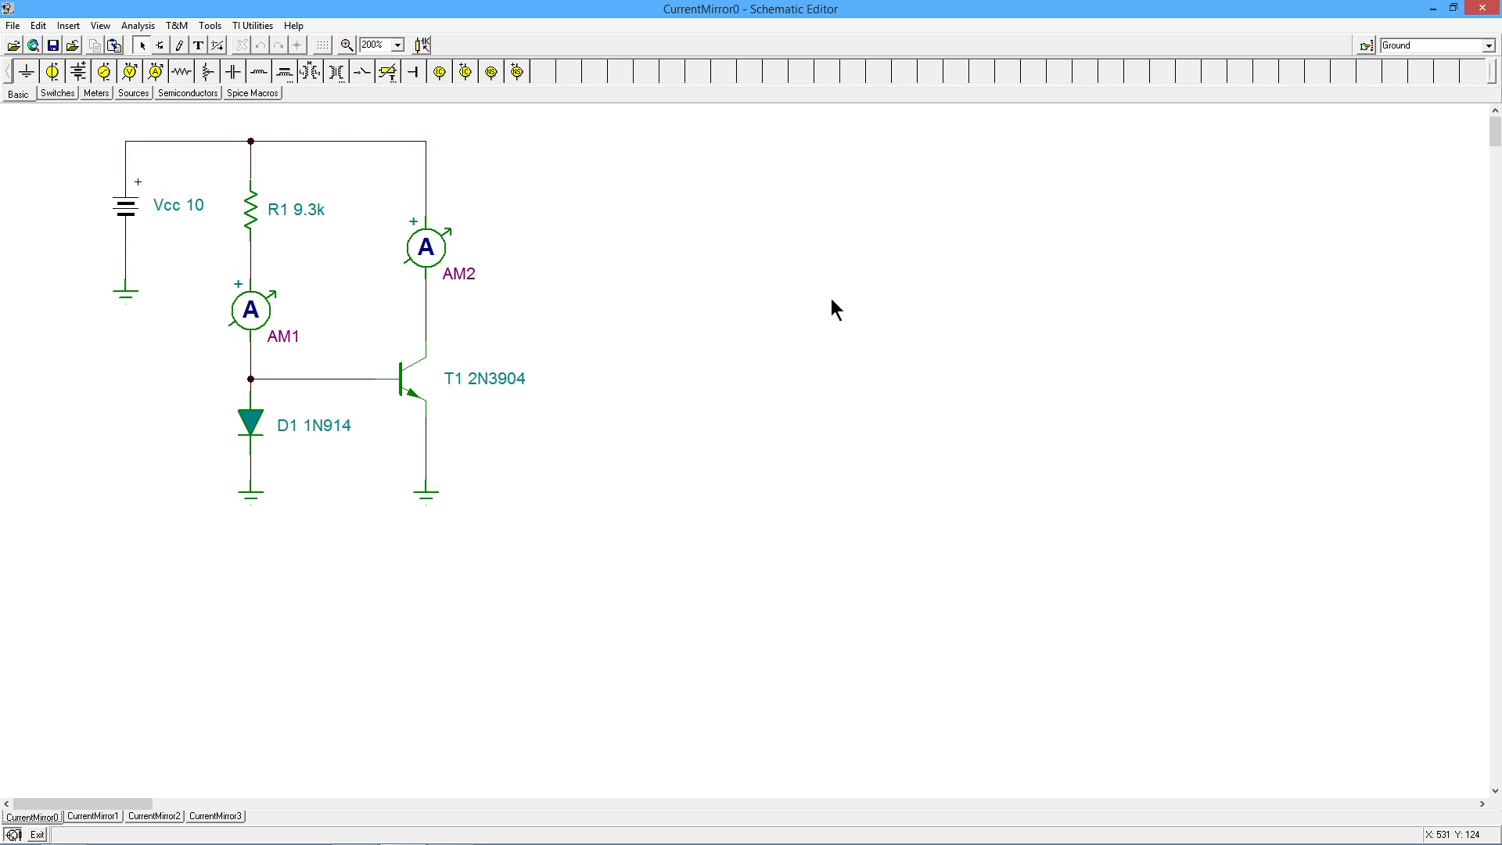
pyautogui.moveTo(388, 436)
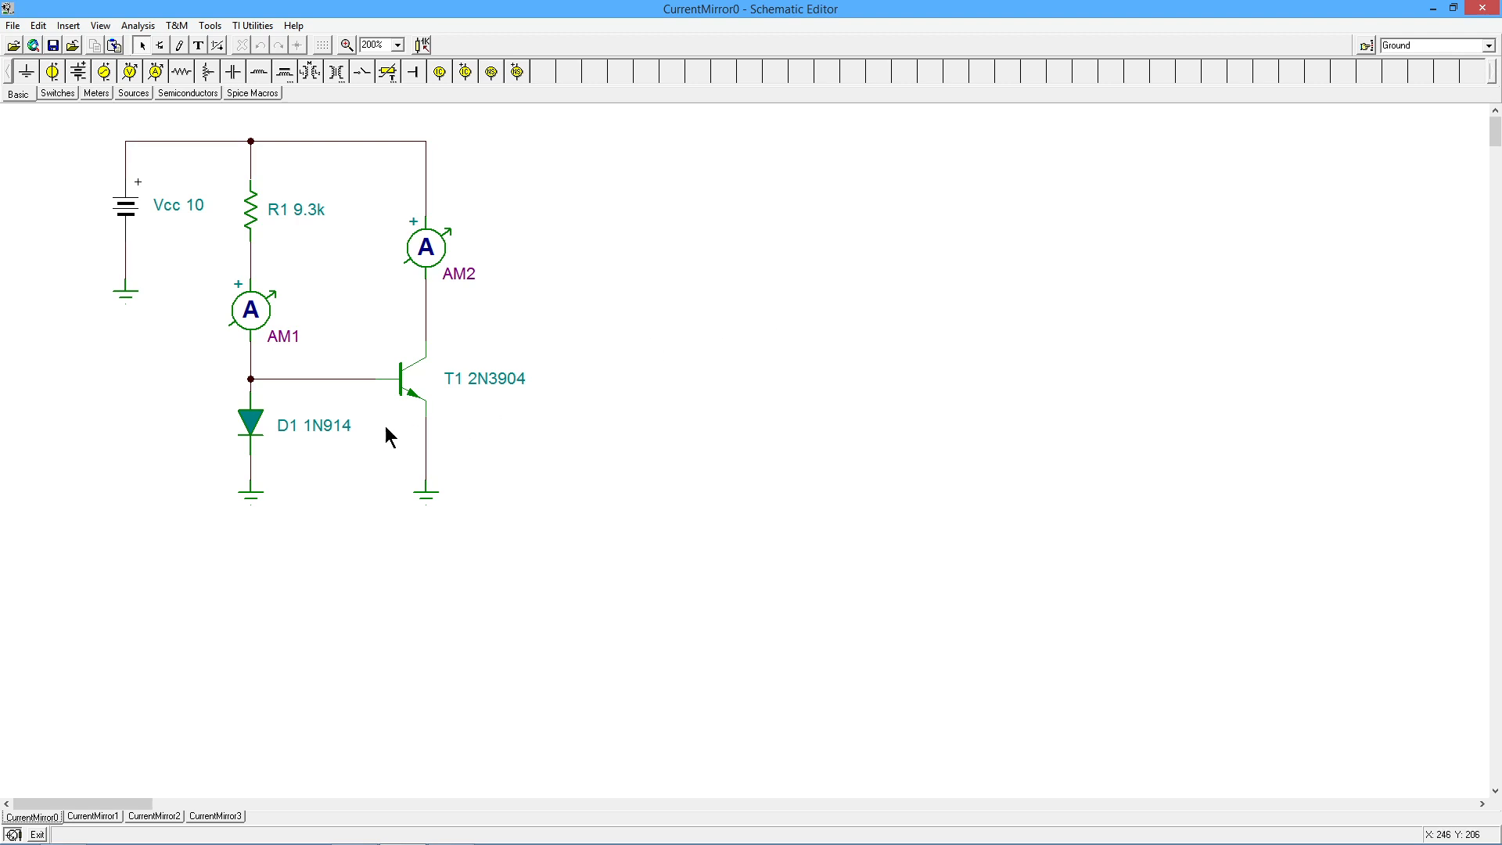
pyautogui.moveTo(510, 403)
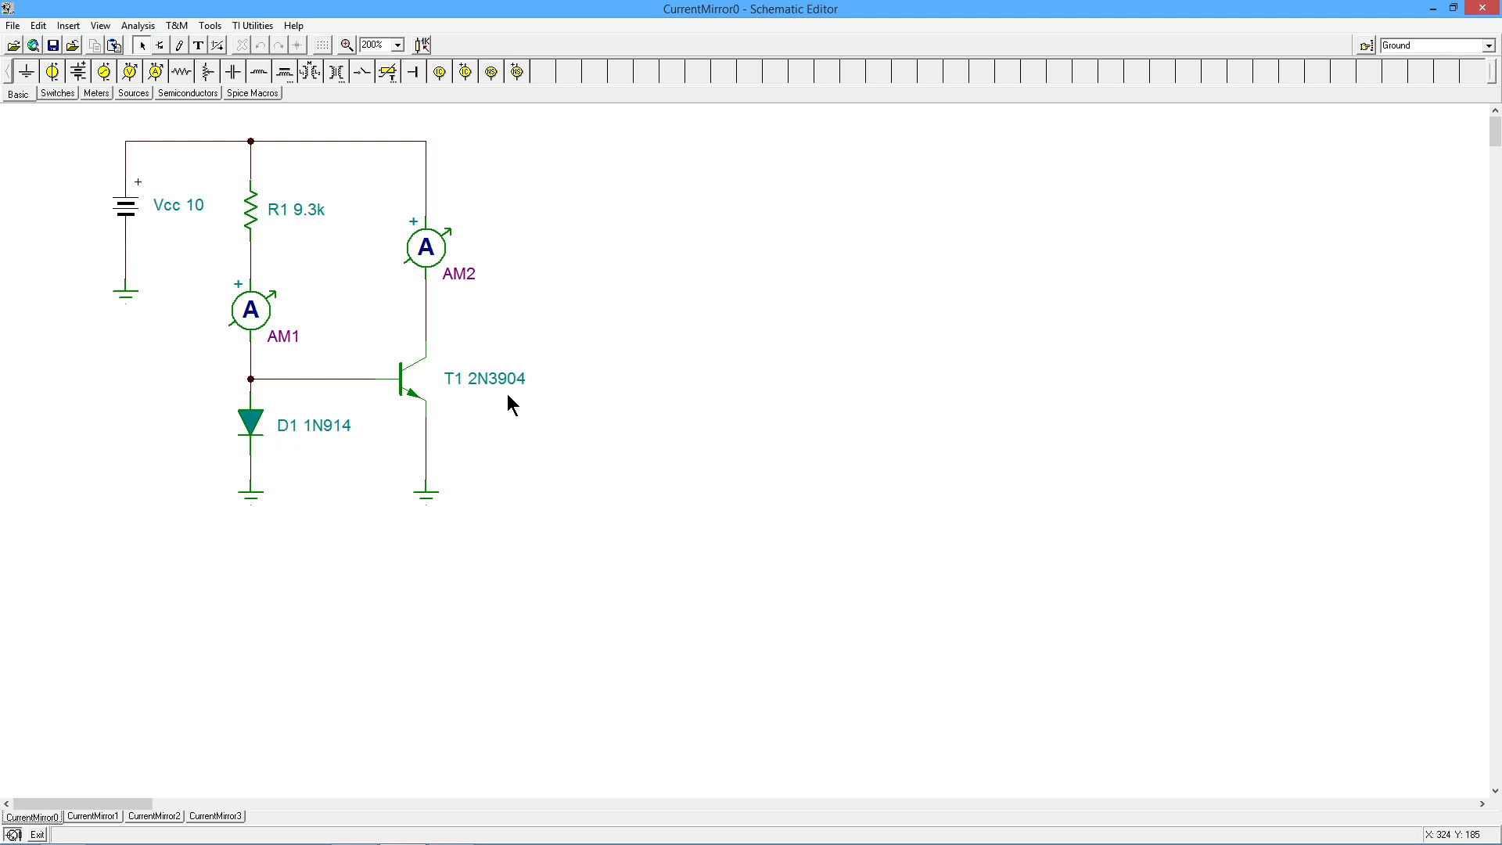
pyautogui.moveTo(424, 383)
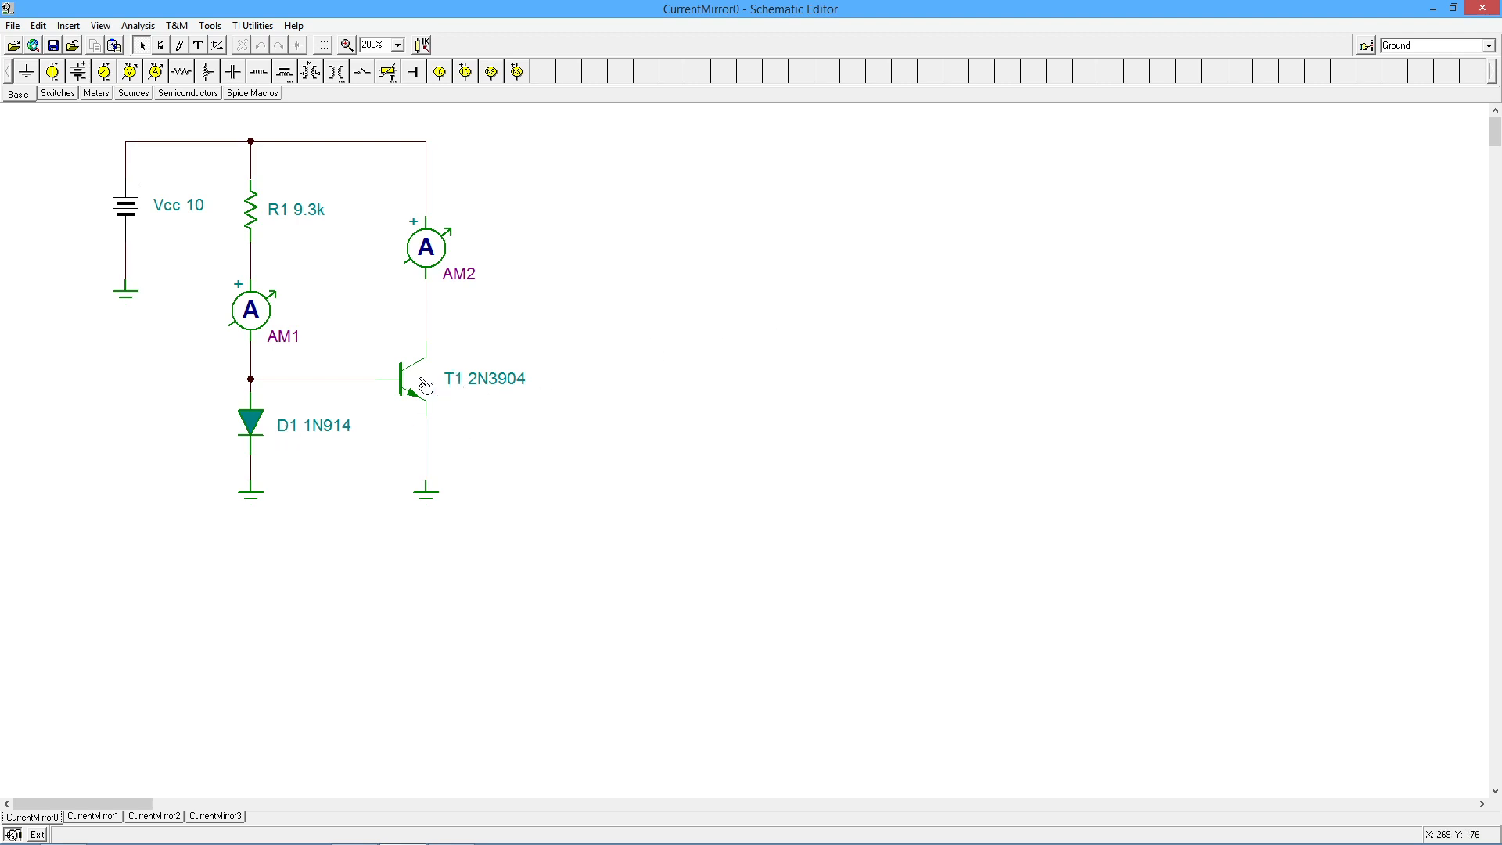
pyautogui.moveTo(255, 429)
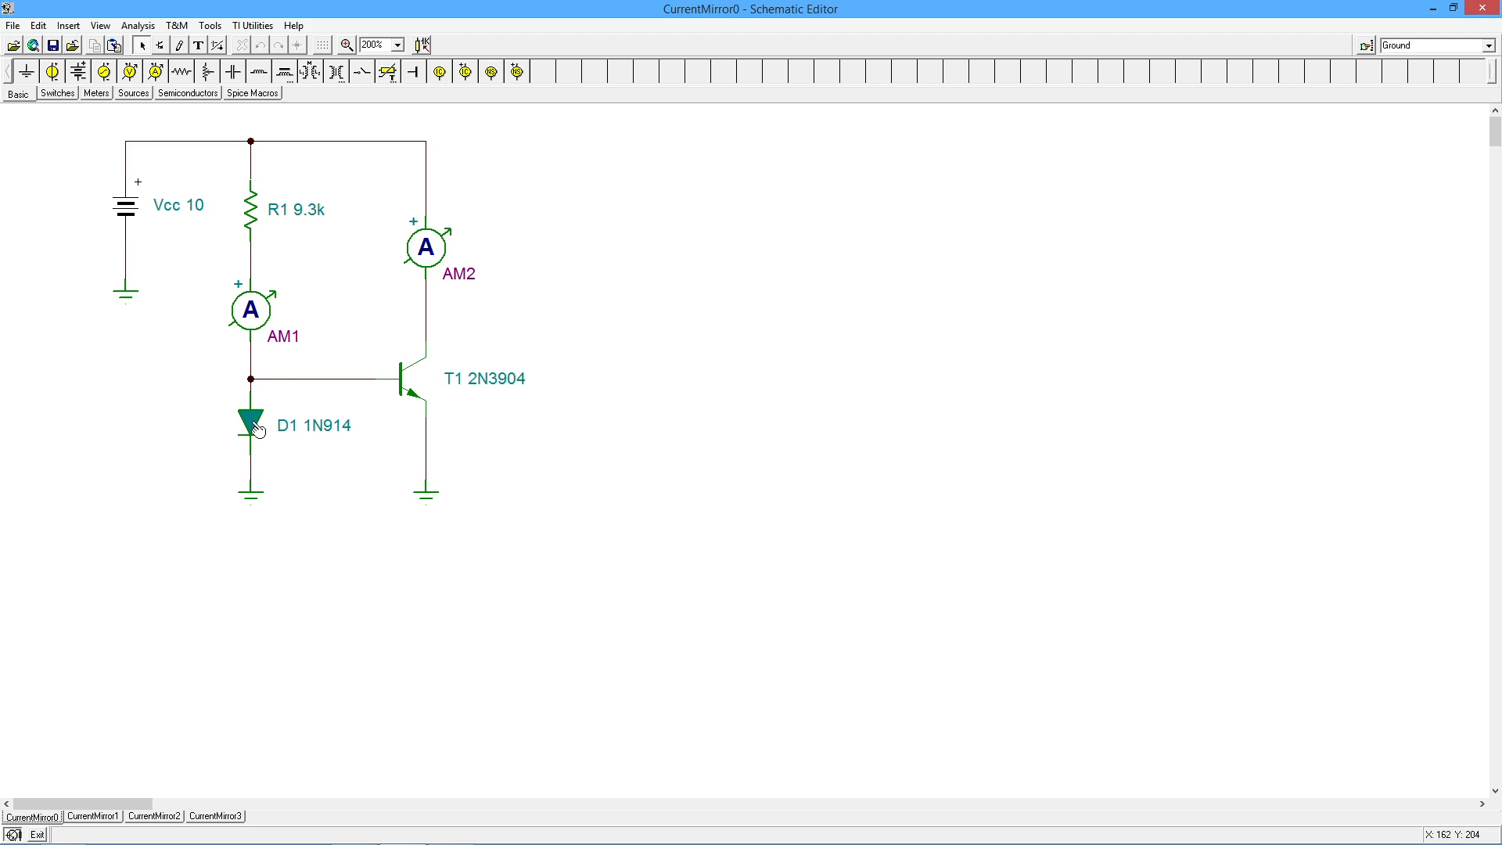
pyautogui.moveTo(476, 417)
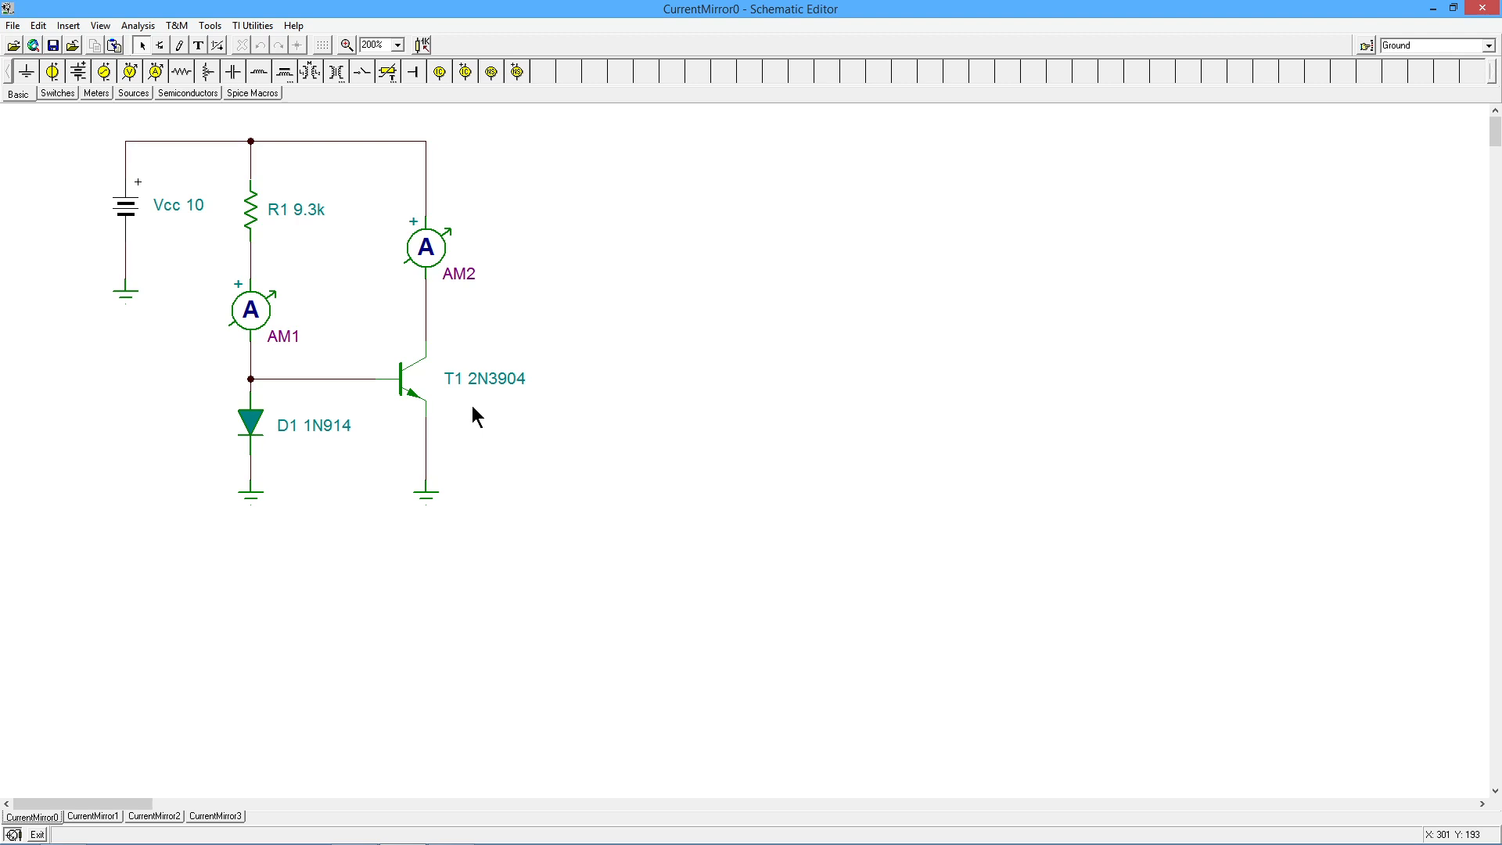
pyautogui.moveTo(247, 463)
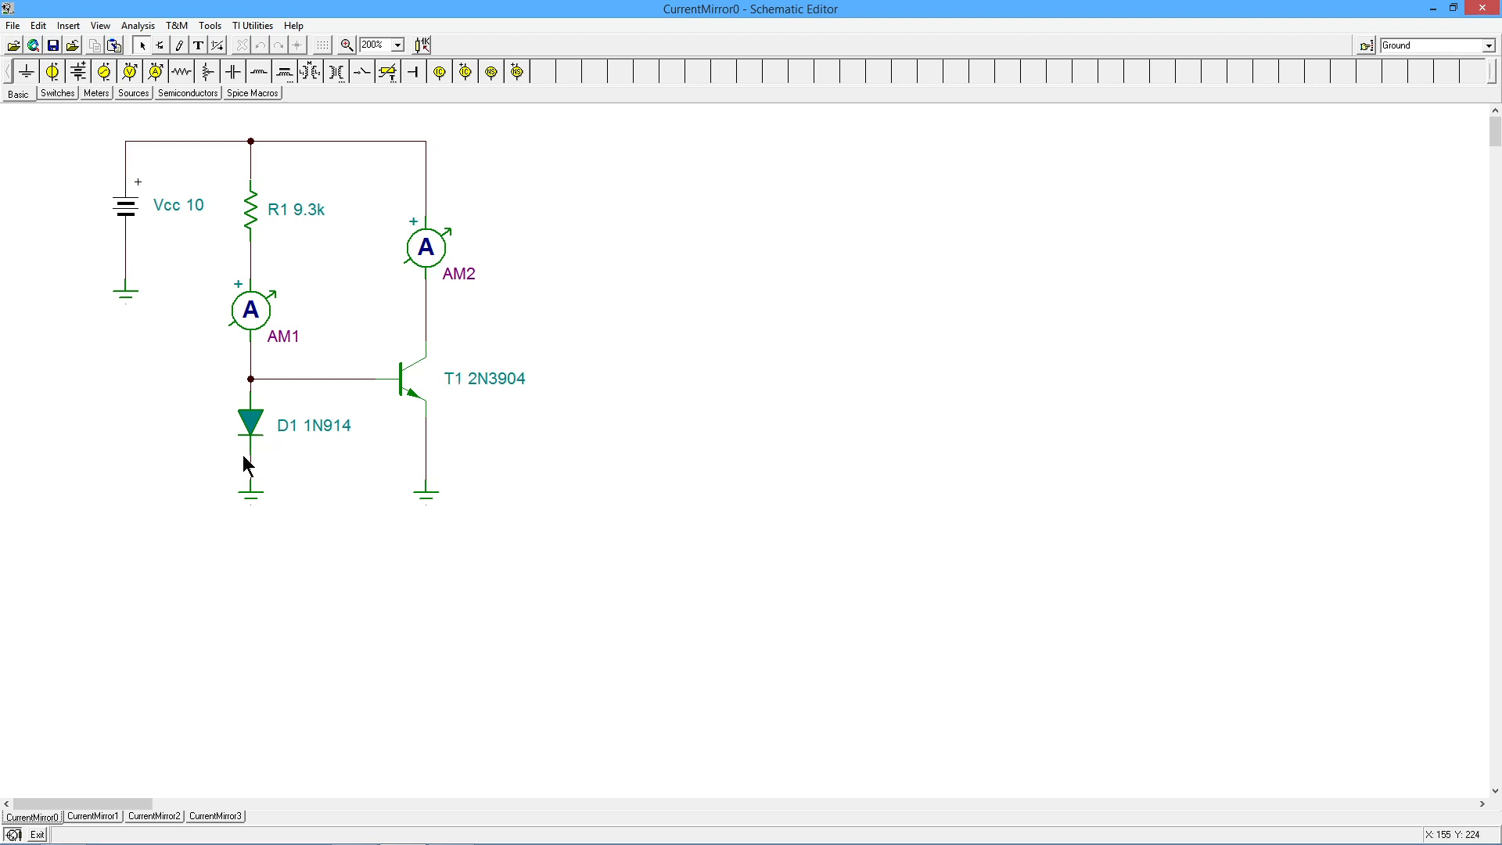
pyautogui.moveTo(438, 438)
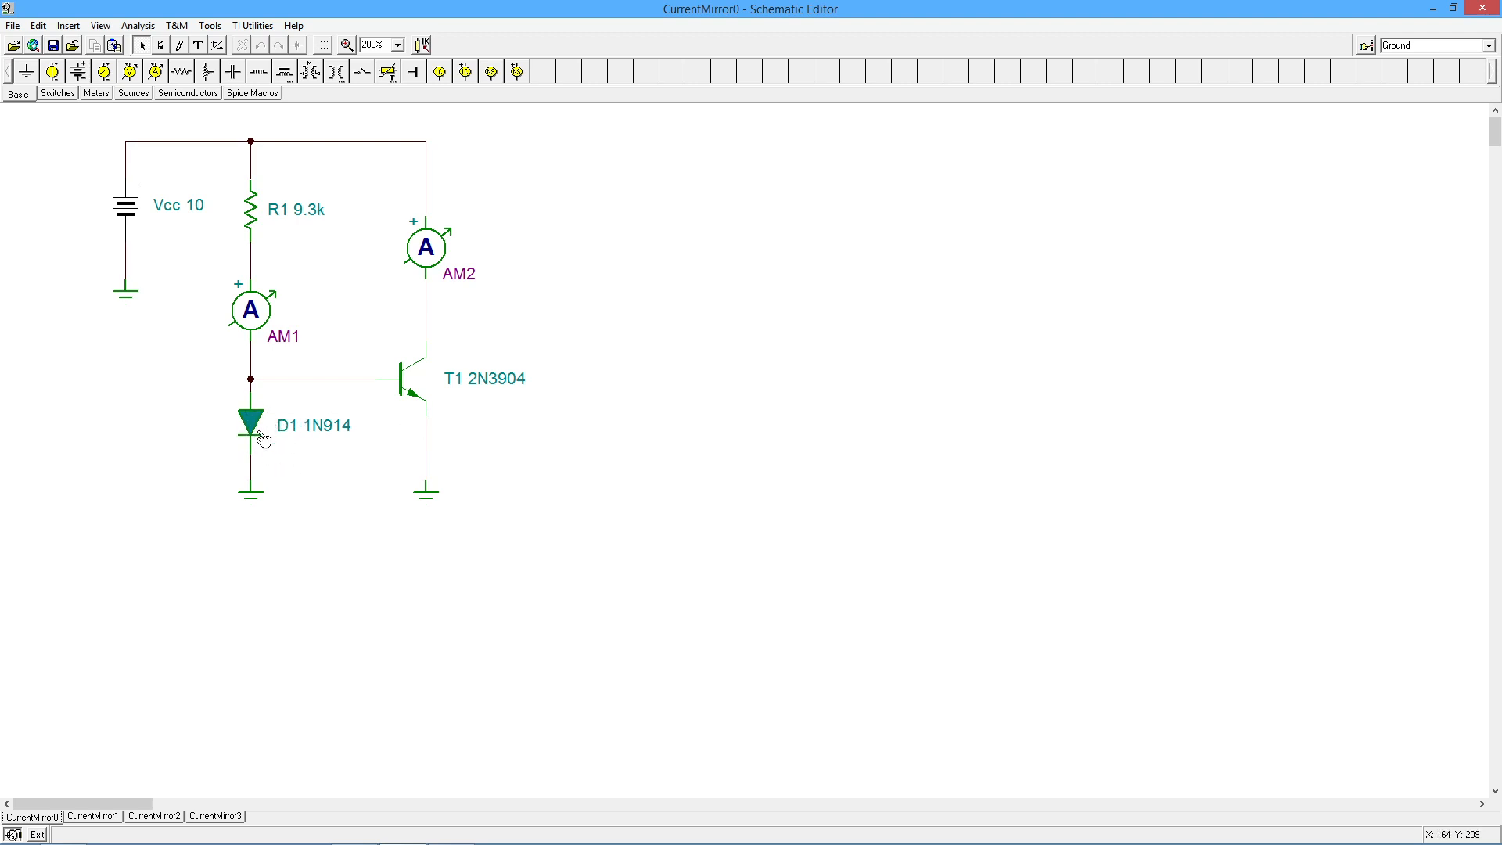
pyautogui.moveTo(256, 426)
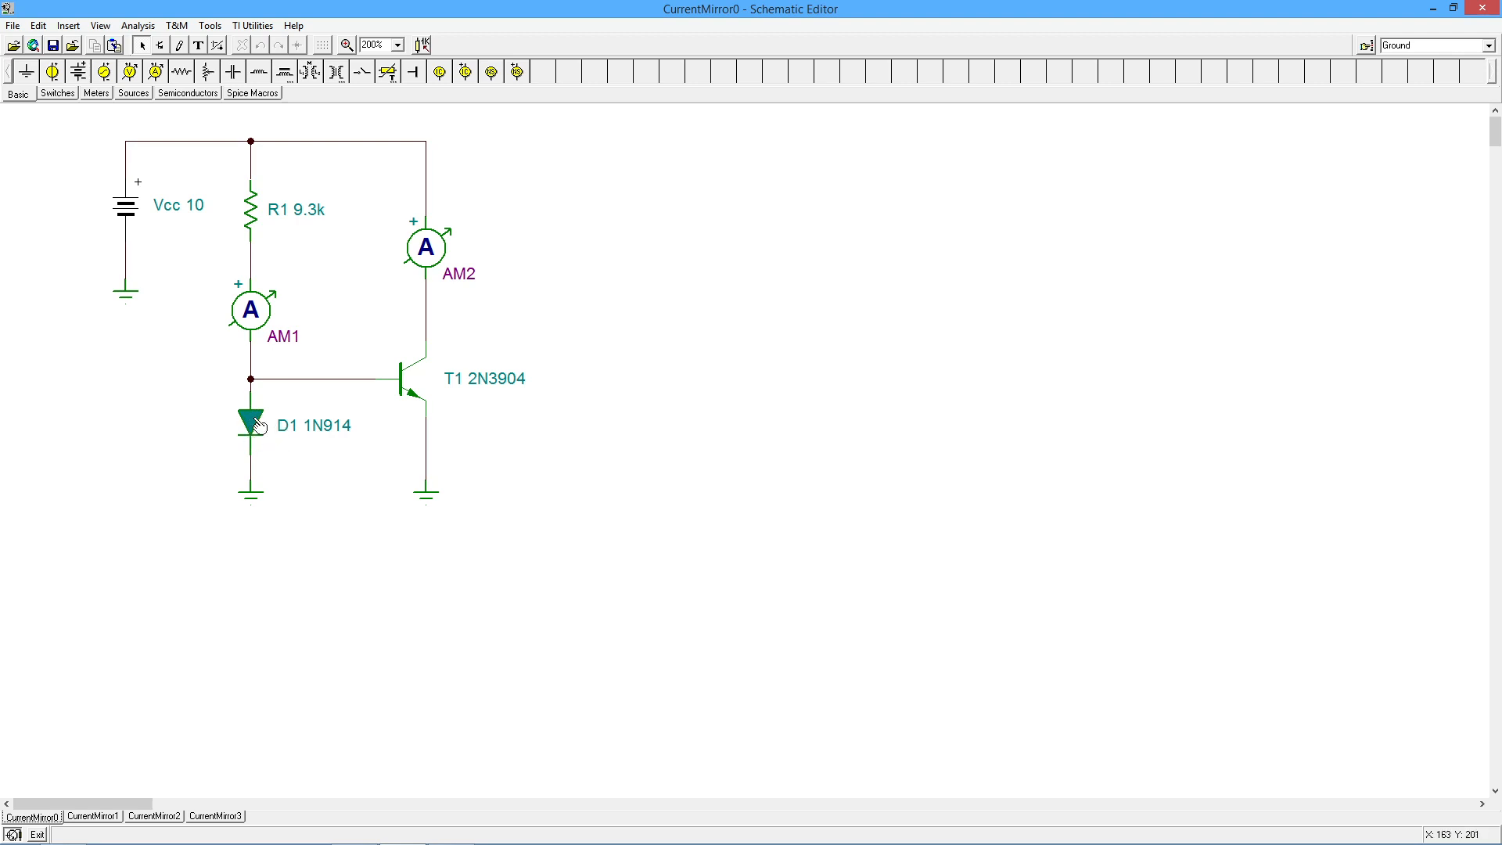
pyautogui.moveTo(382, 377)
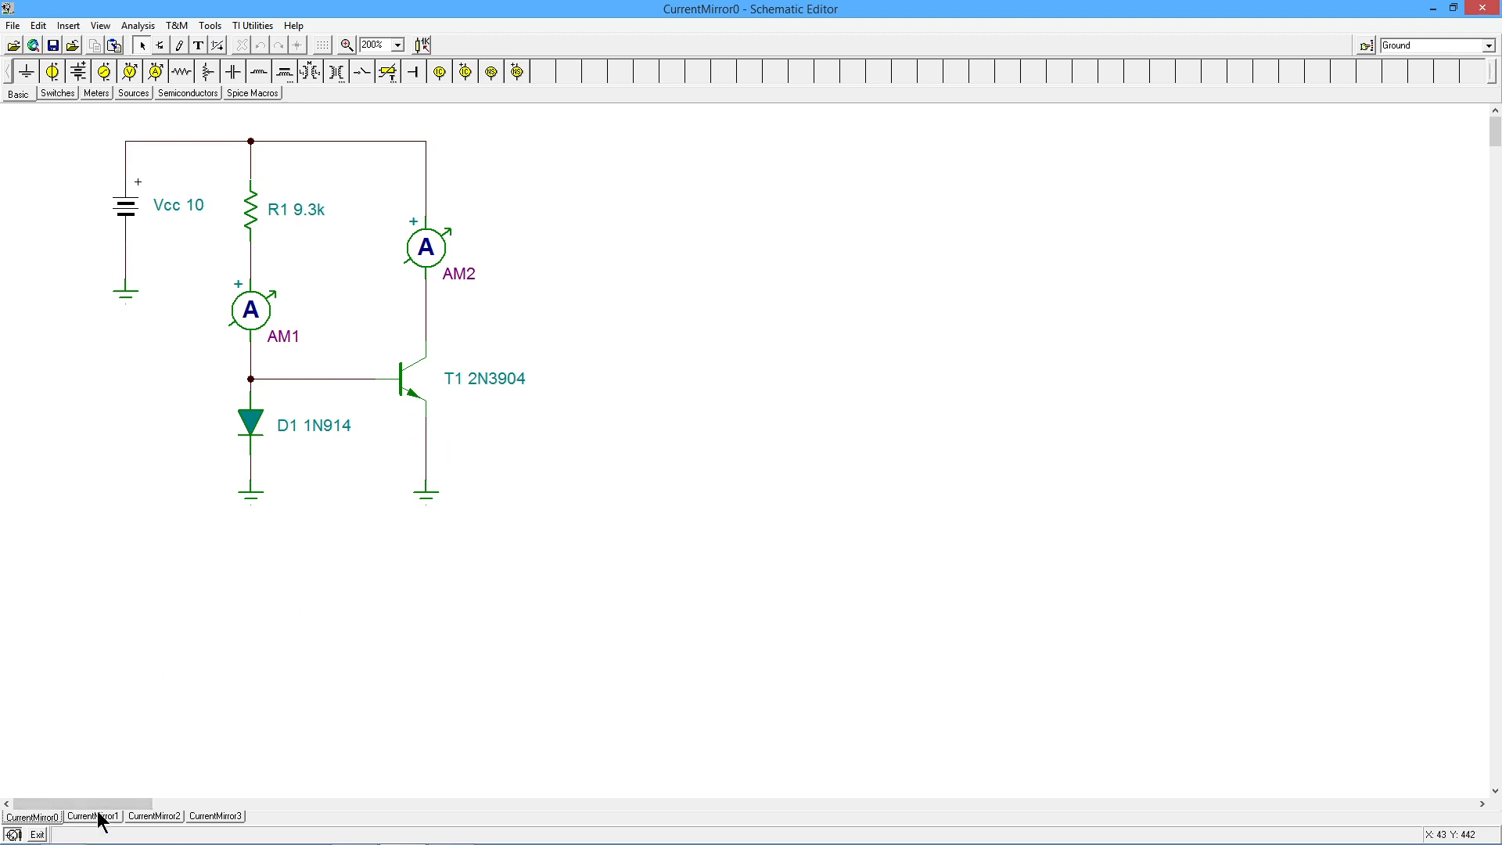
pyautogui.click(92, 815)
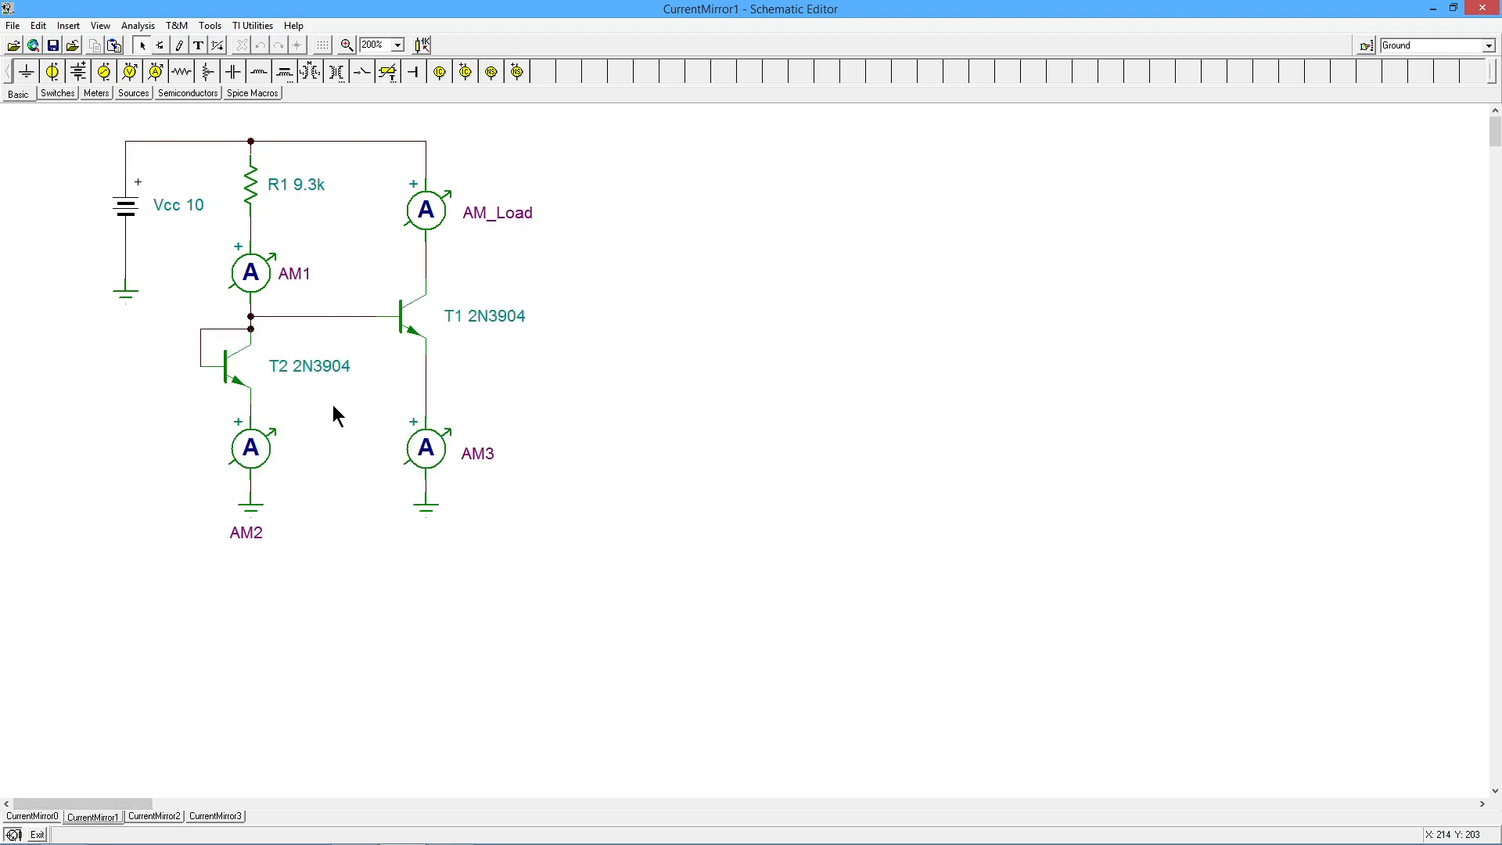
pyautogui.moveTo(373, 352)
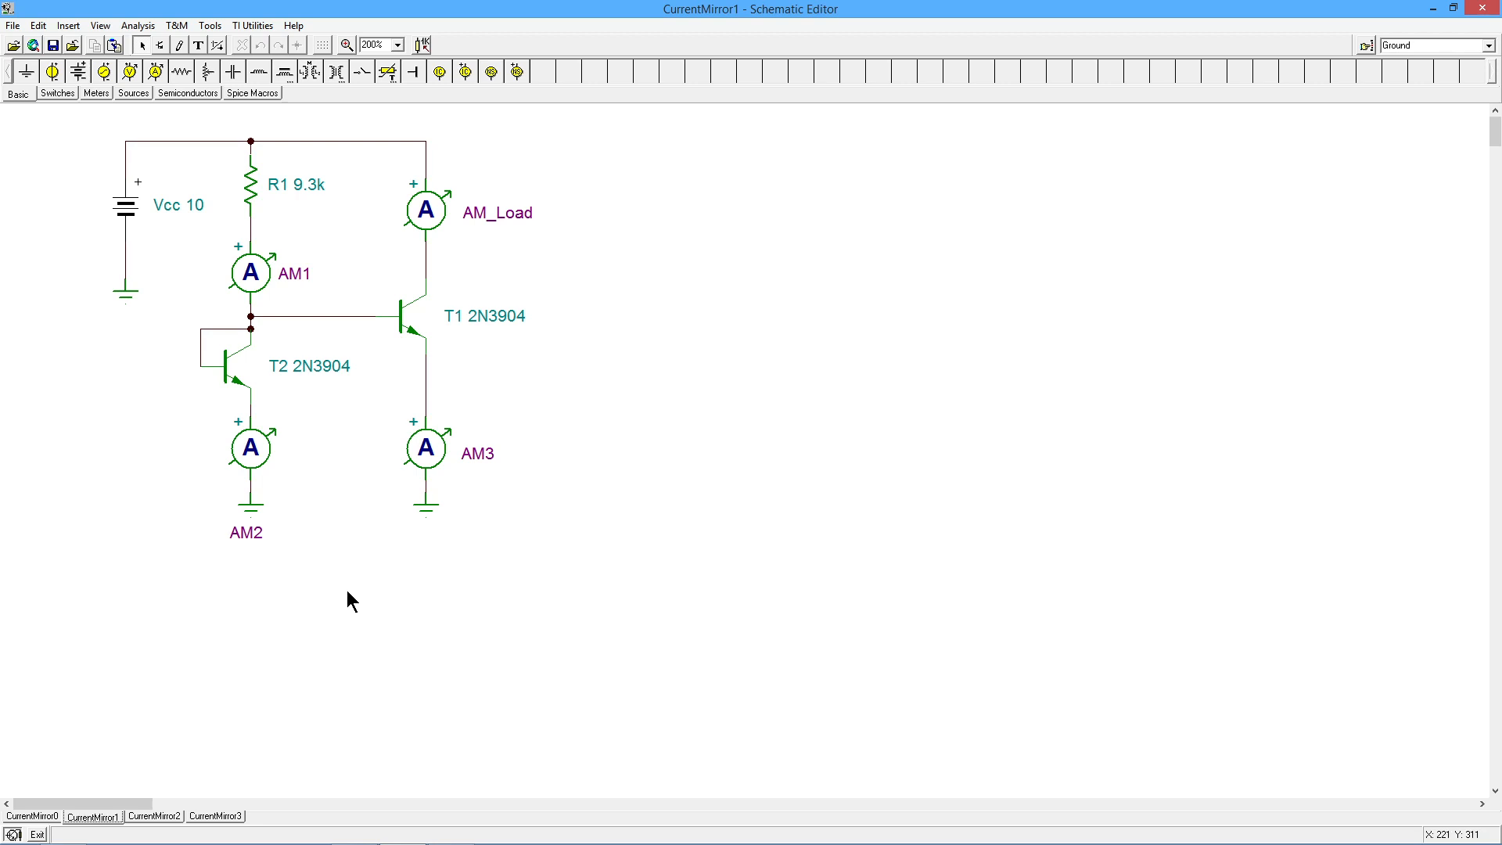
pyautogui.moveTo(334, 378)
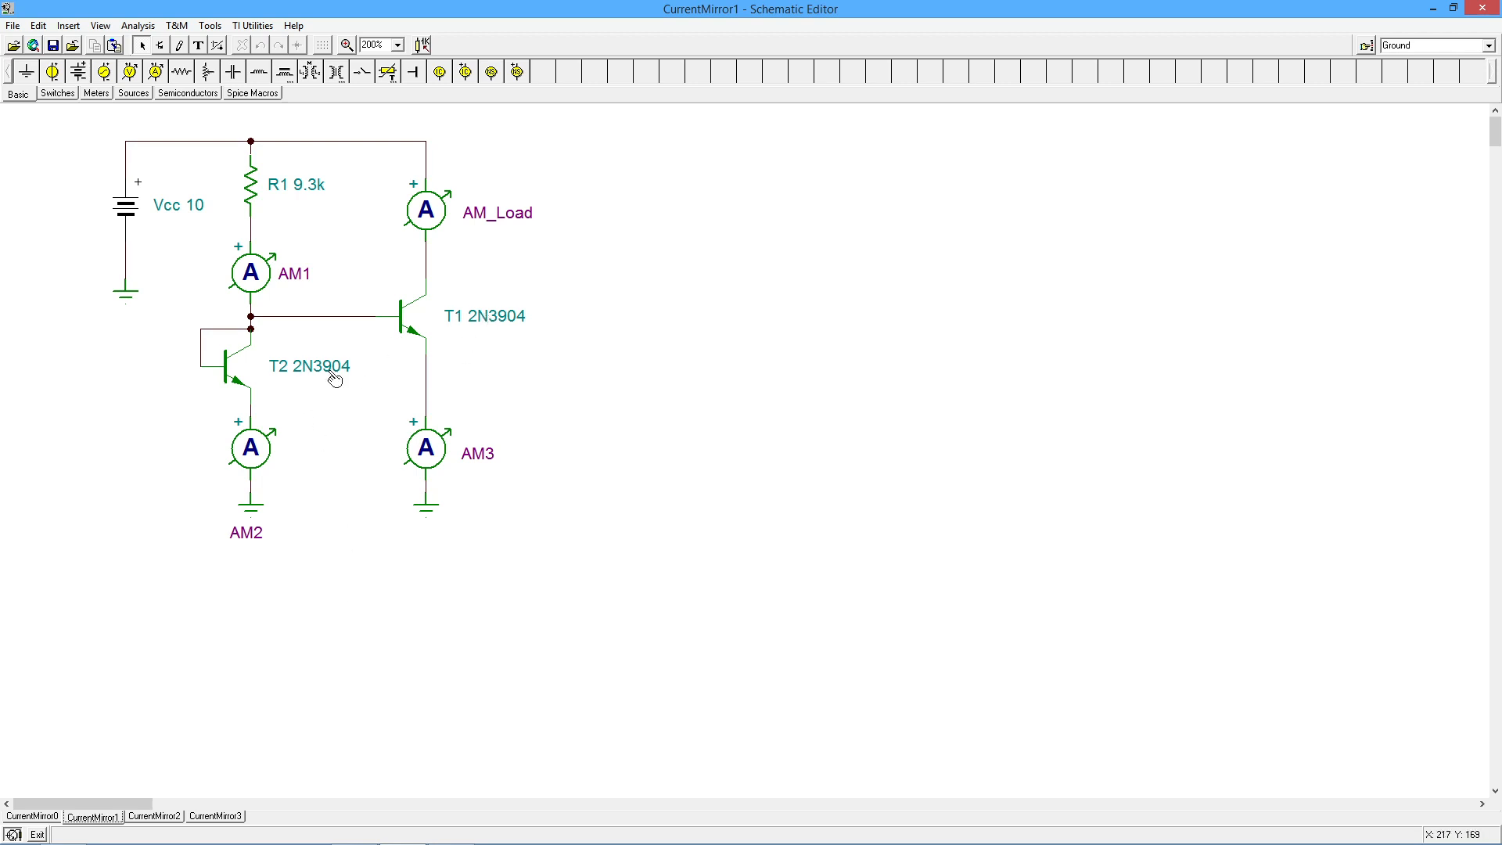
pyautogui.moveTo(454, 352)
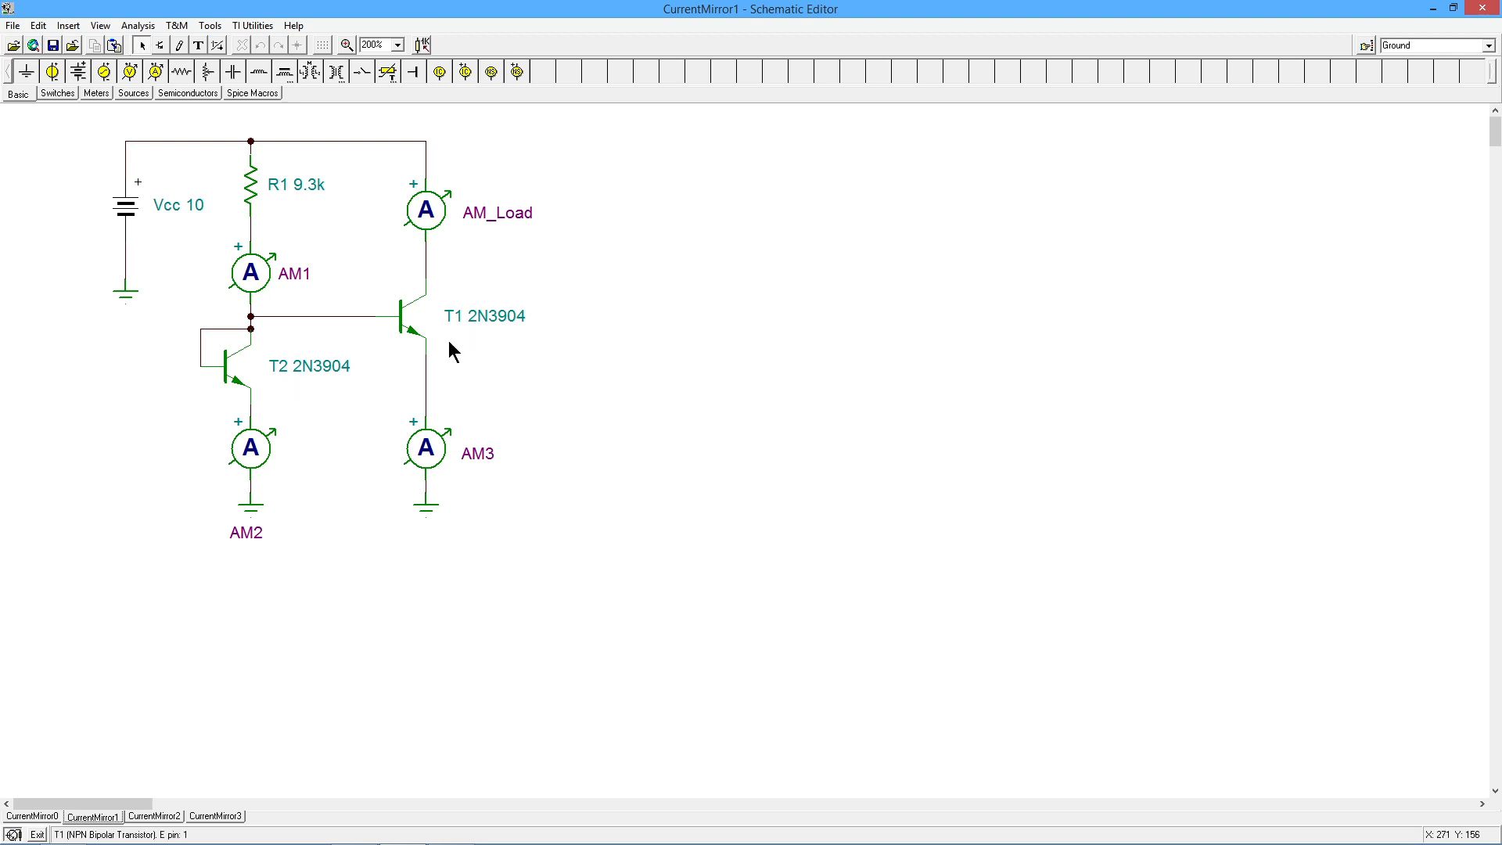
pyautogui.moveTo(217, 383)
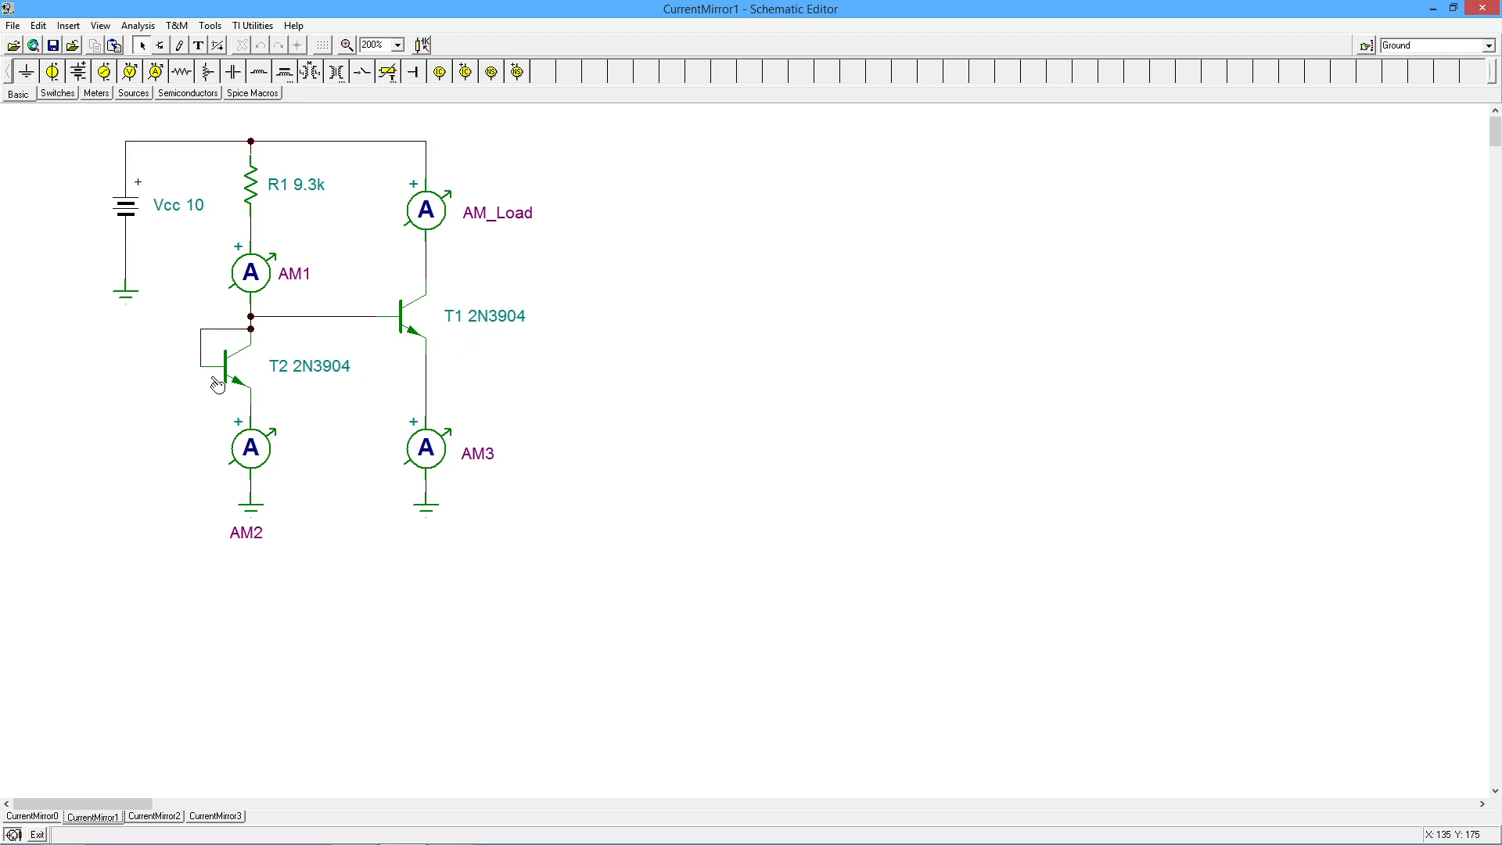
pyautogui.moveTo(236, 336)
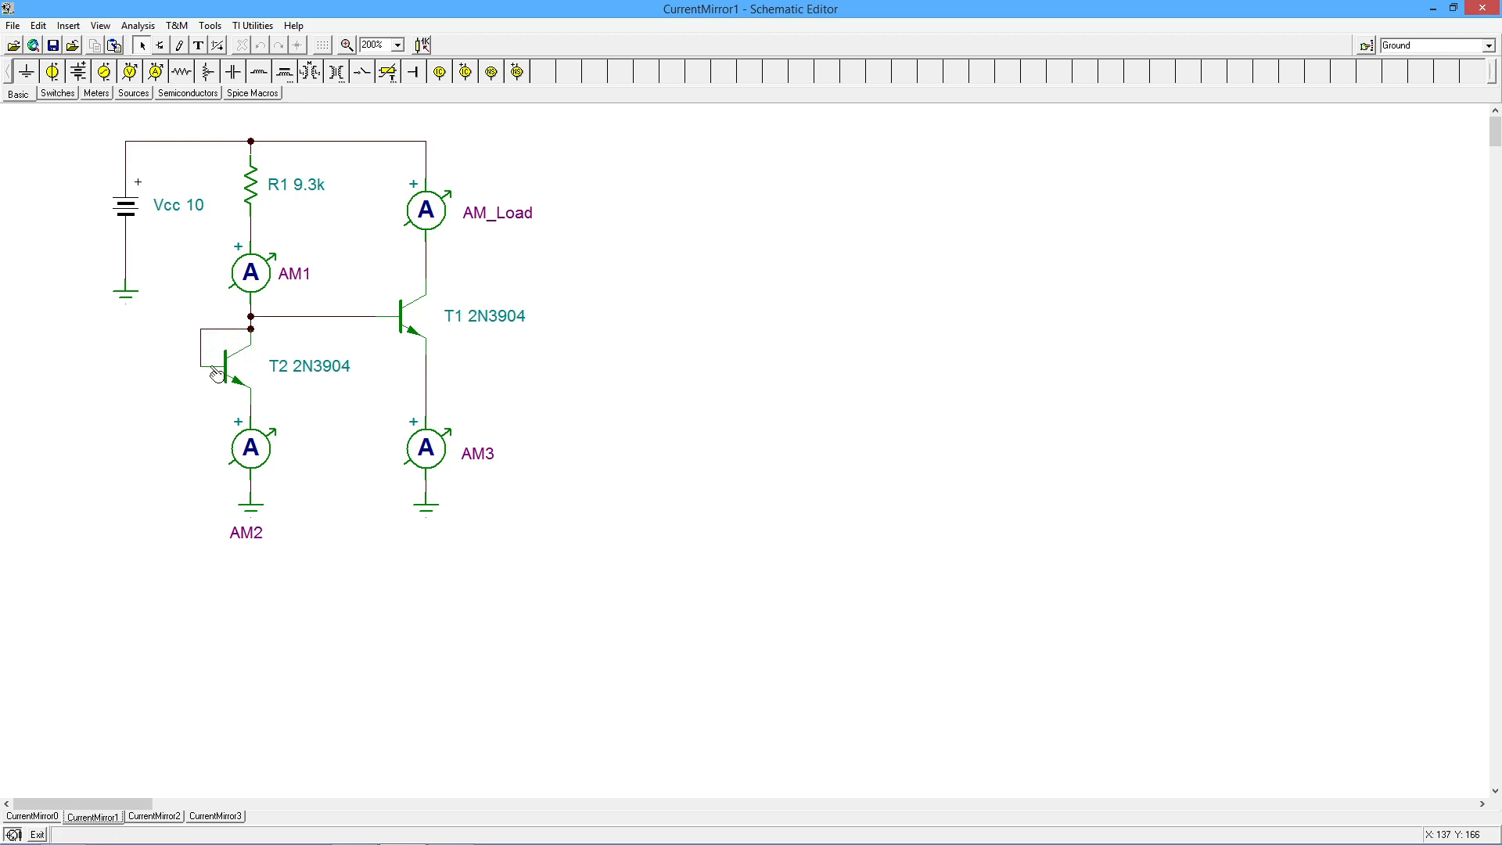
pyautogui.moveTo(227, 388)
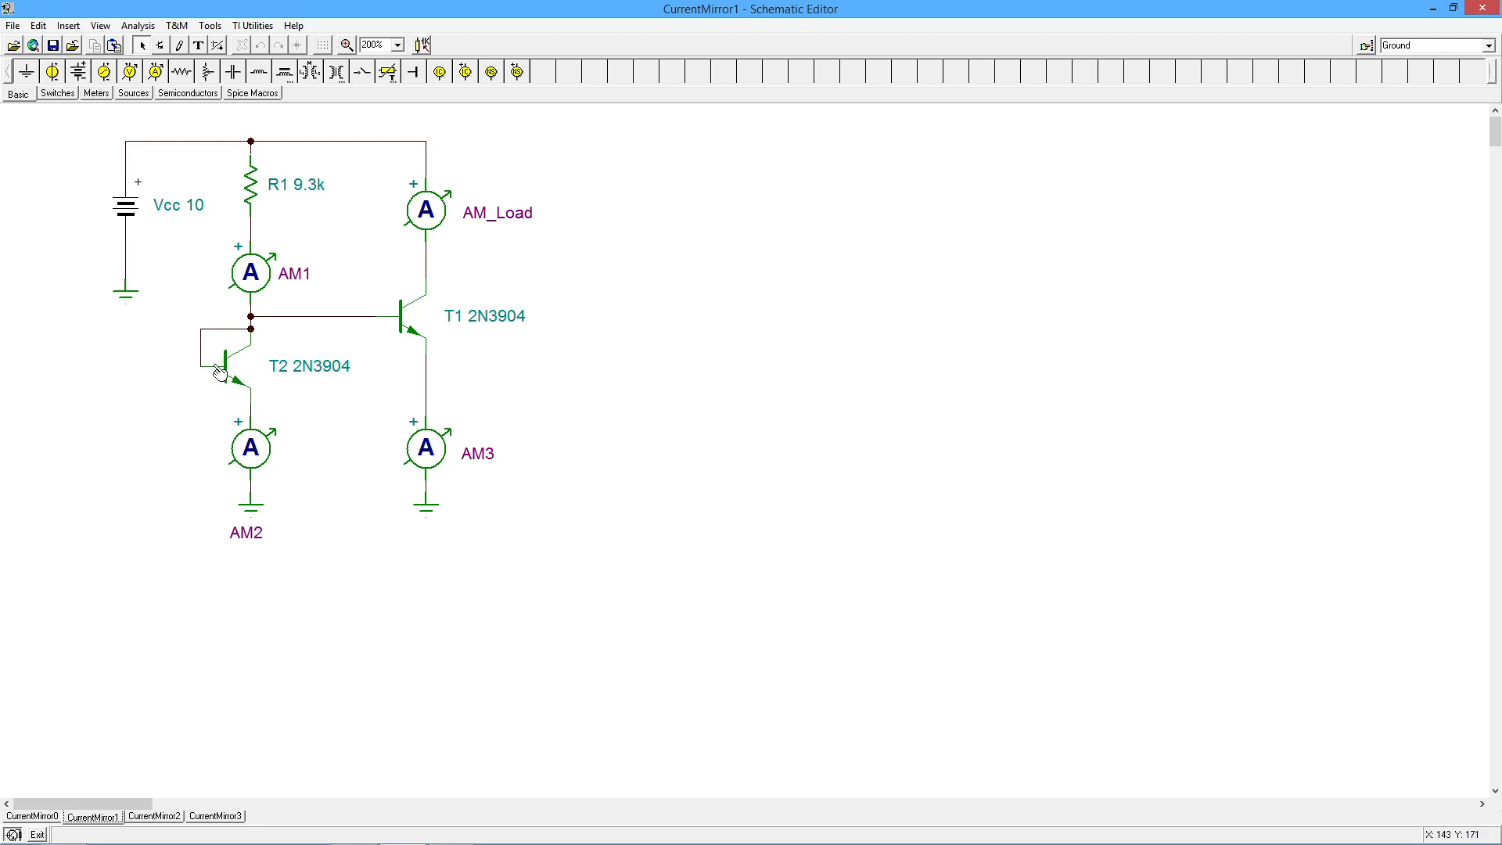
pyautogui.moveTo(657, 413)
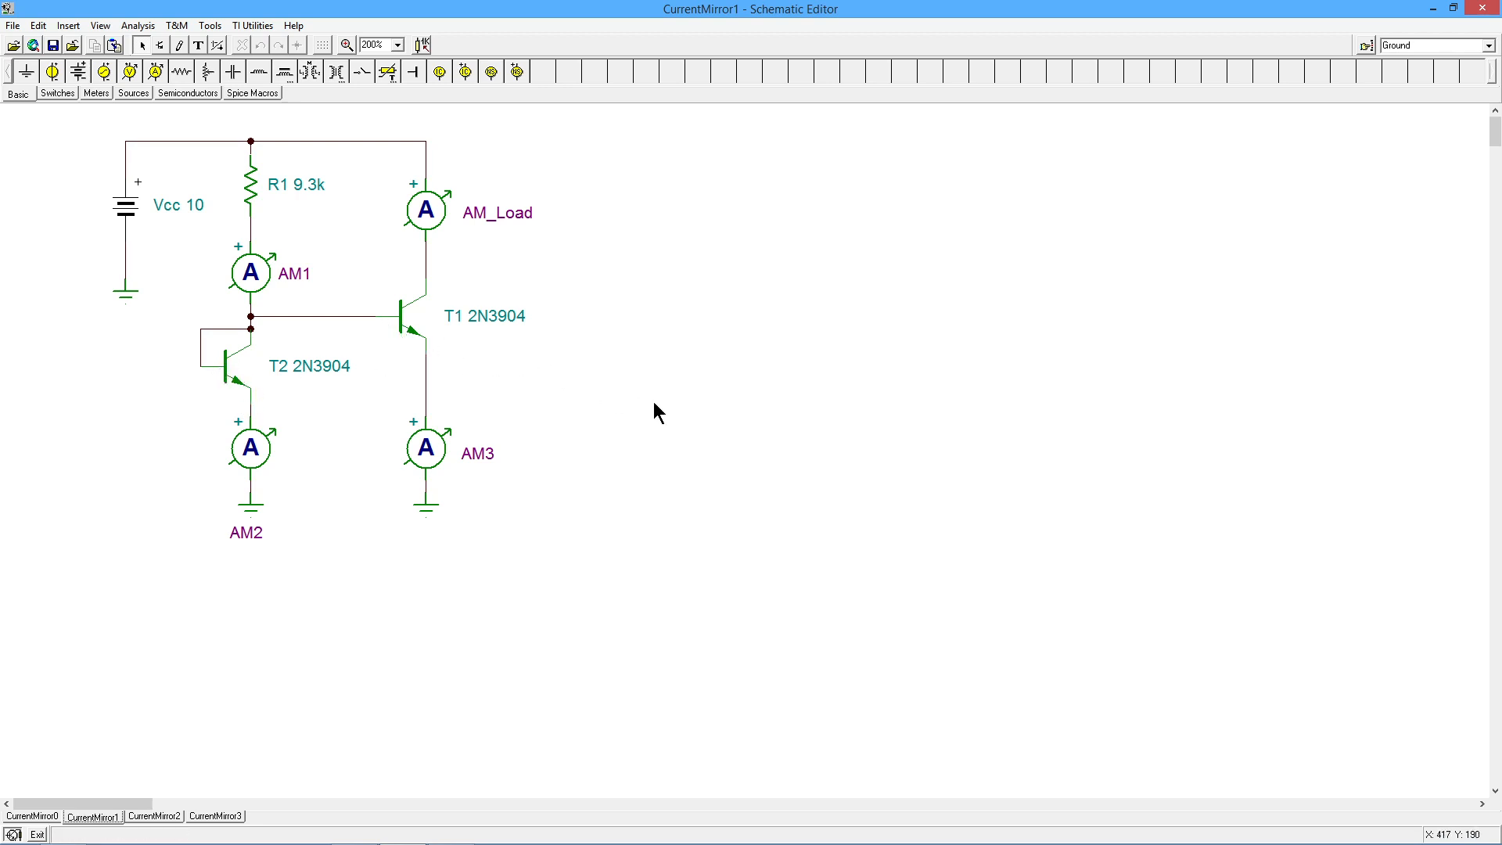
pyautogui.moveTo(297, 420)
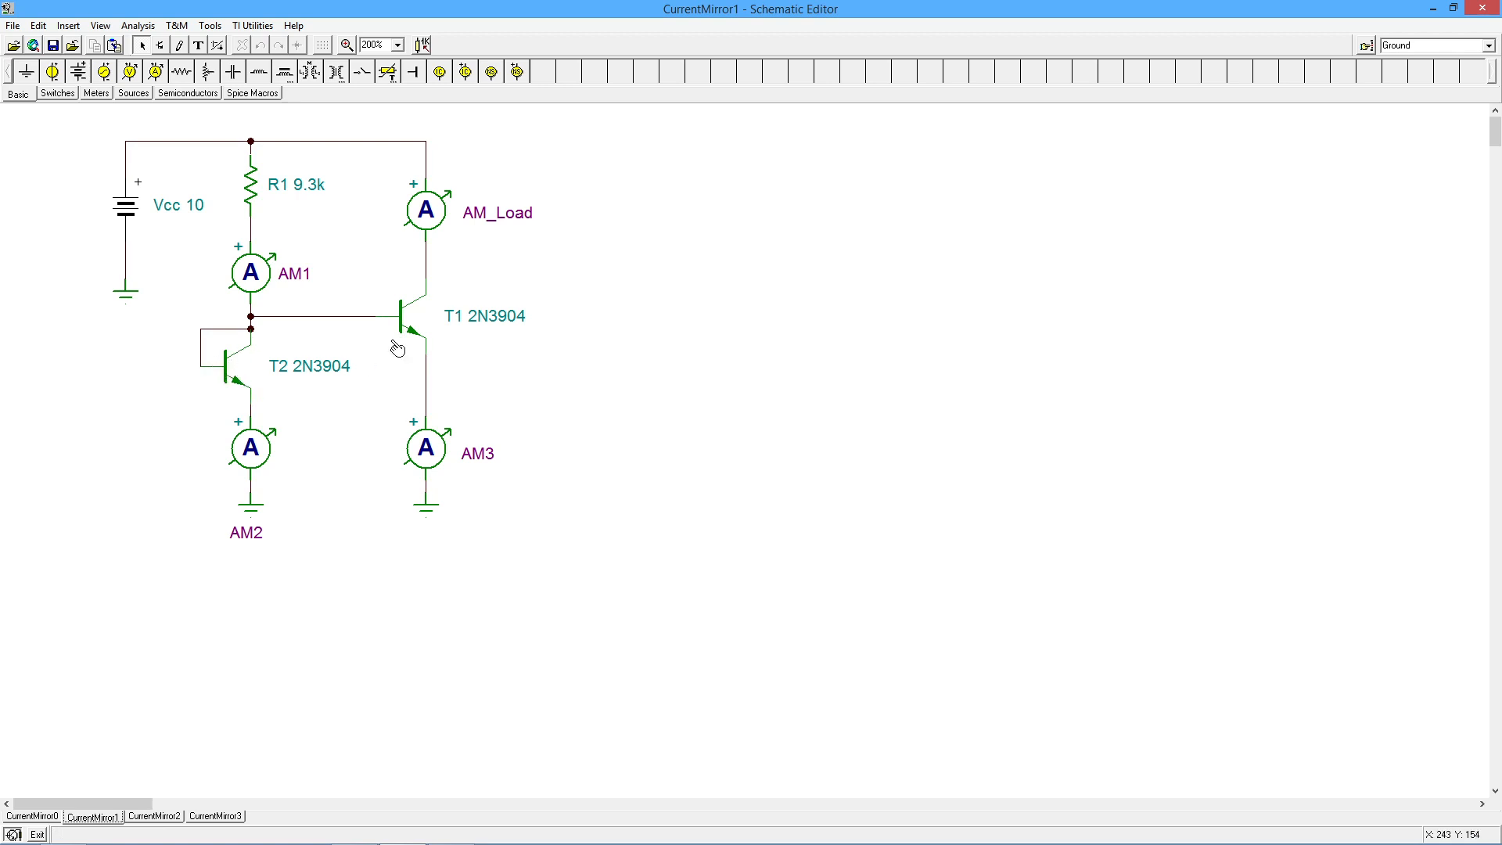
pyautogui.moveTo(233, 383)
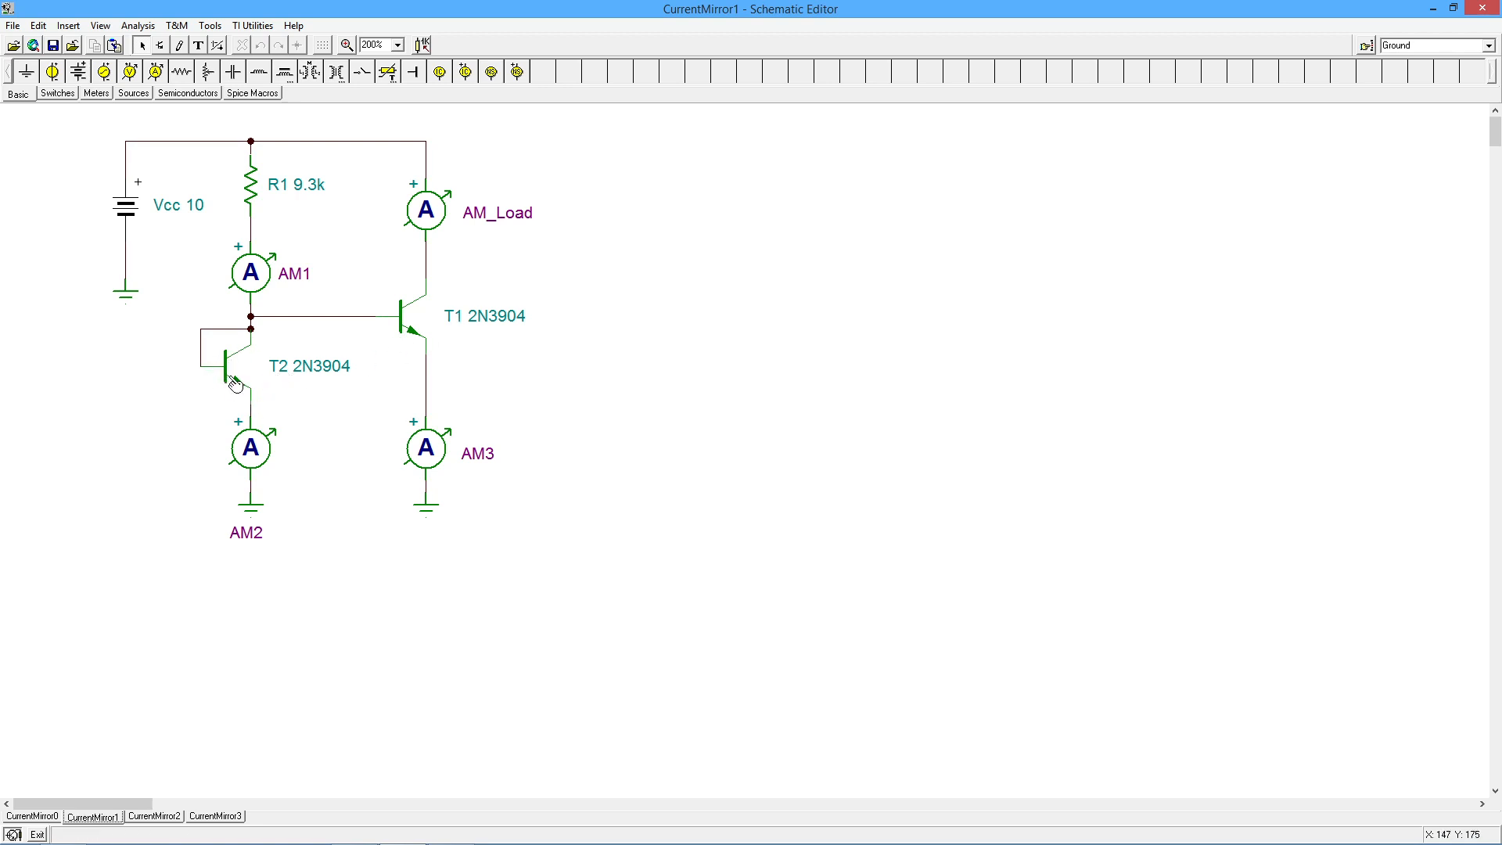
pyautogui.moveTo(413, 346)
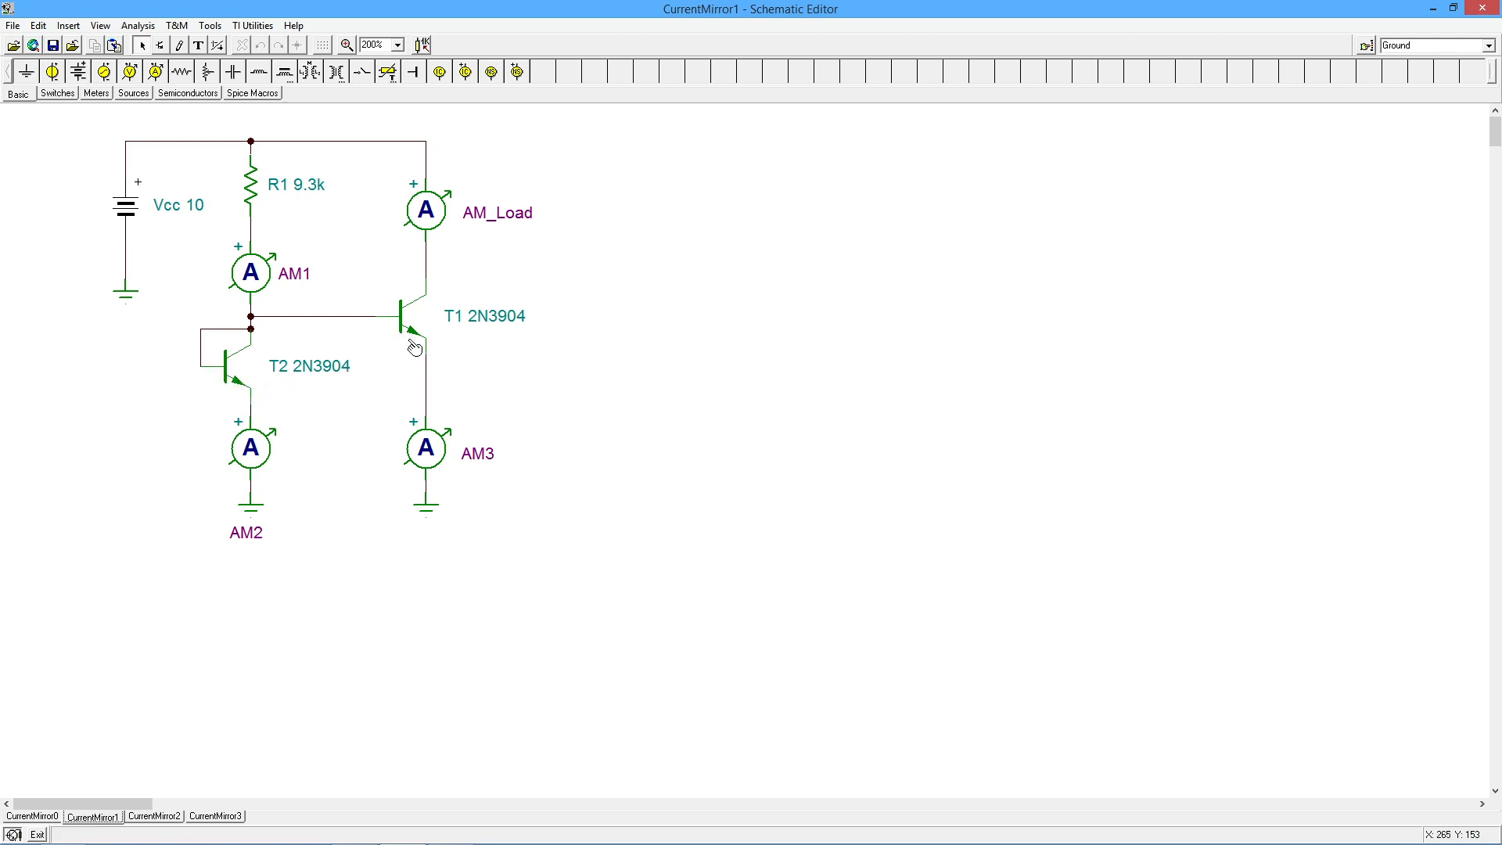
pyautogui.moveTo(271, 458)
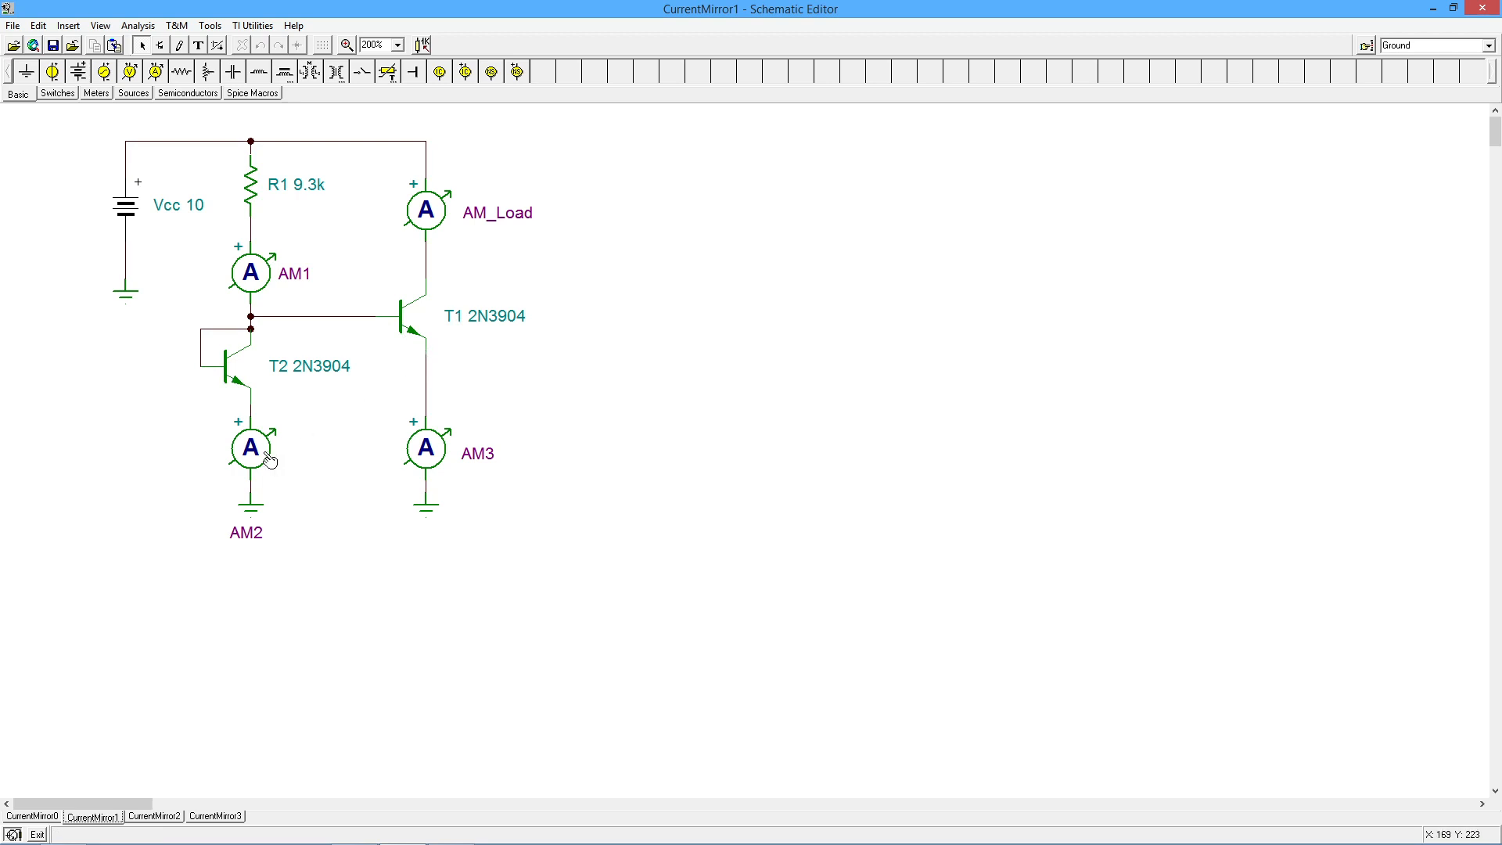
pyautogui.moveTo(266, 451)
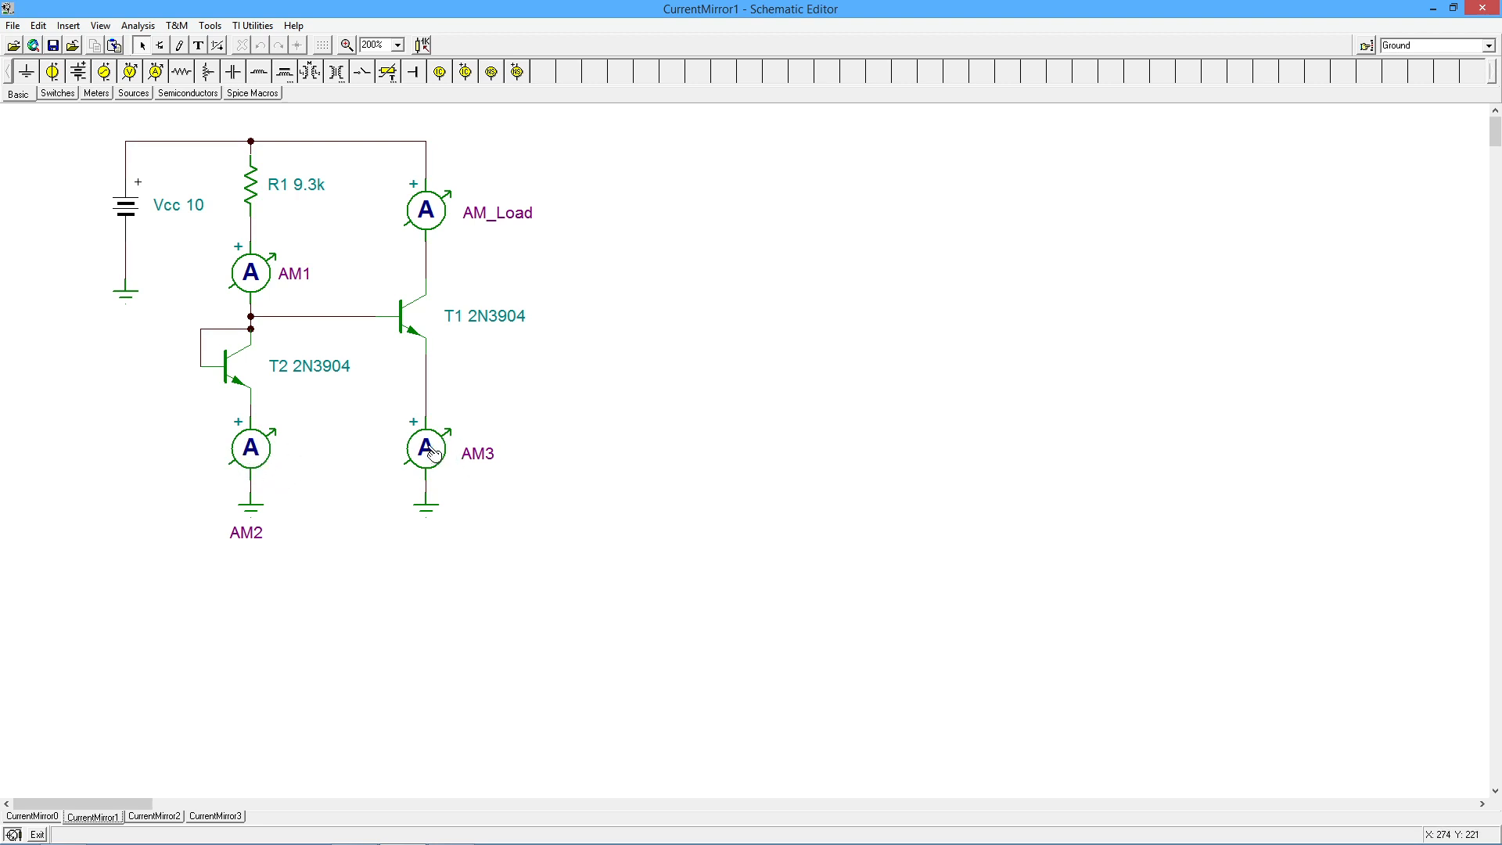
pyautogui.moveTo(297, 252)
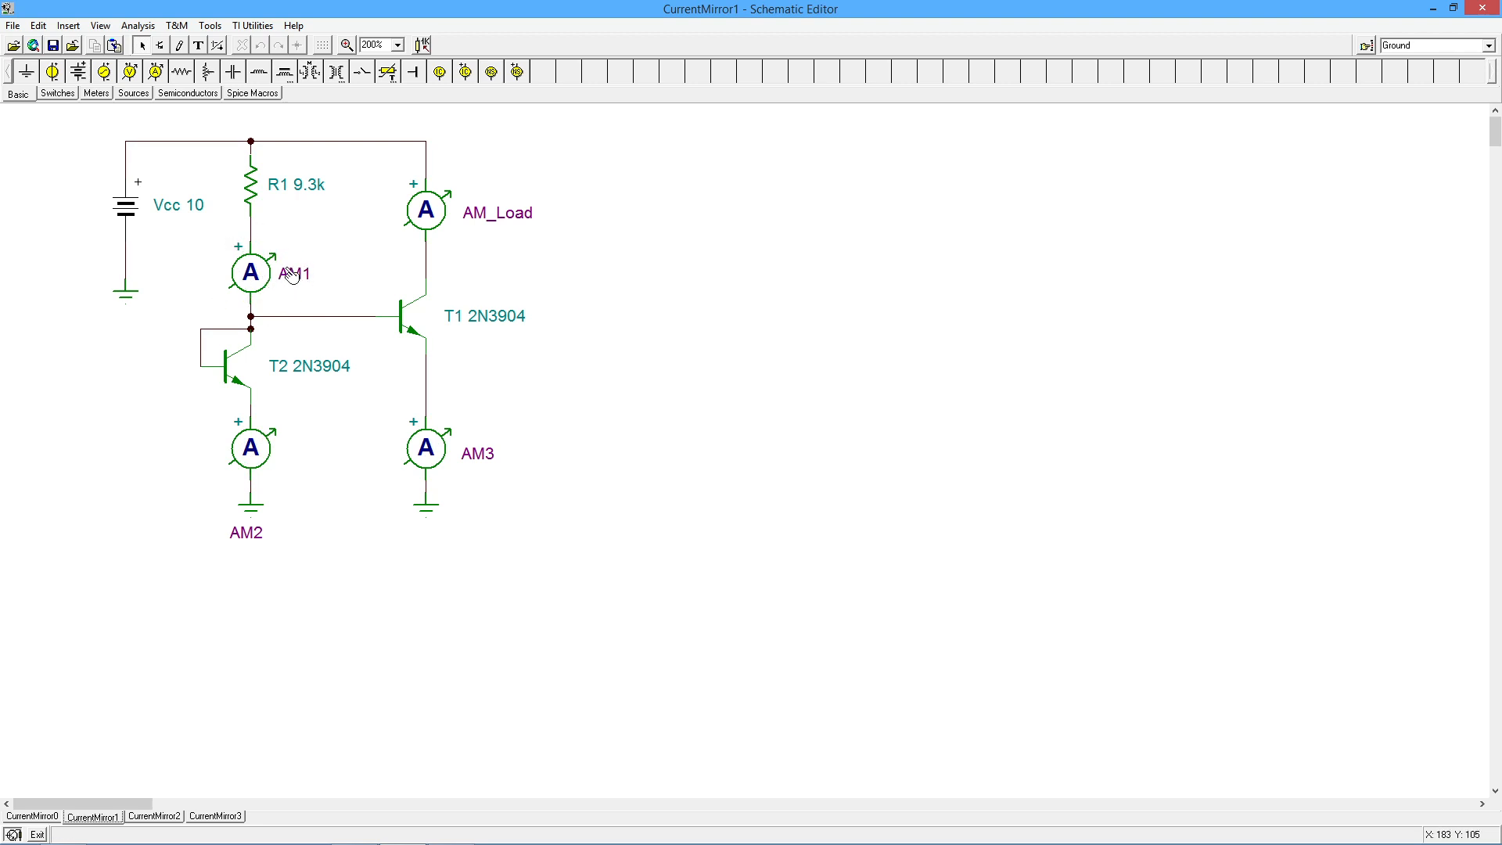
pyautogui.moveTo(175, 206)
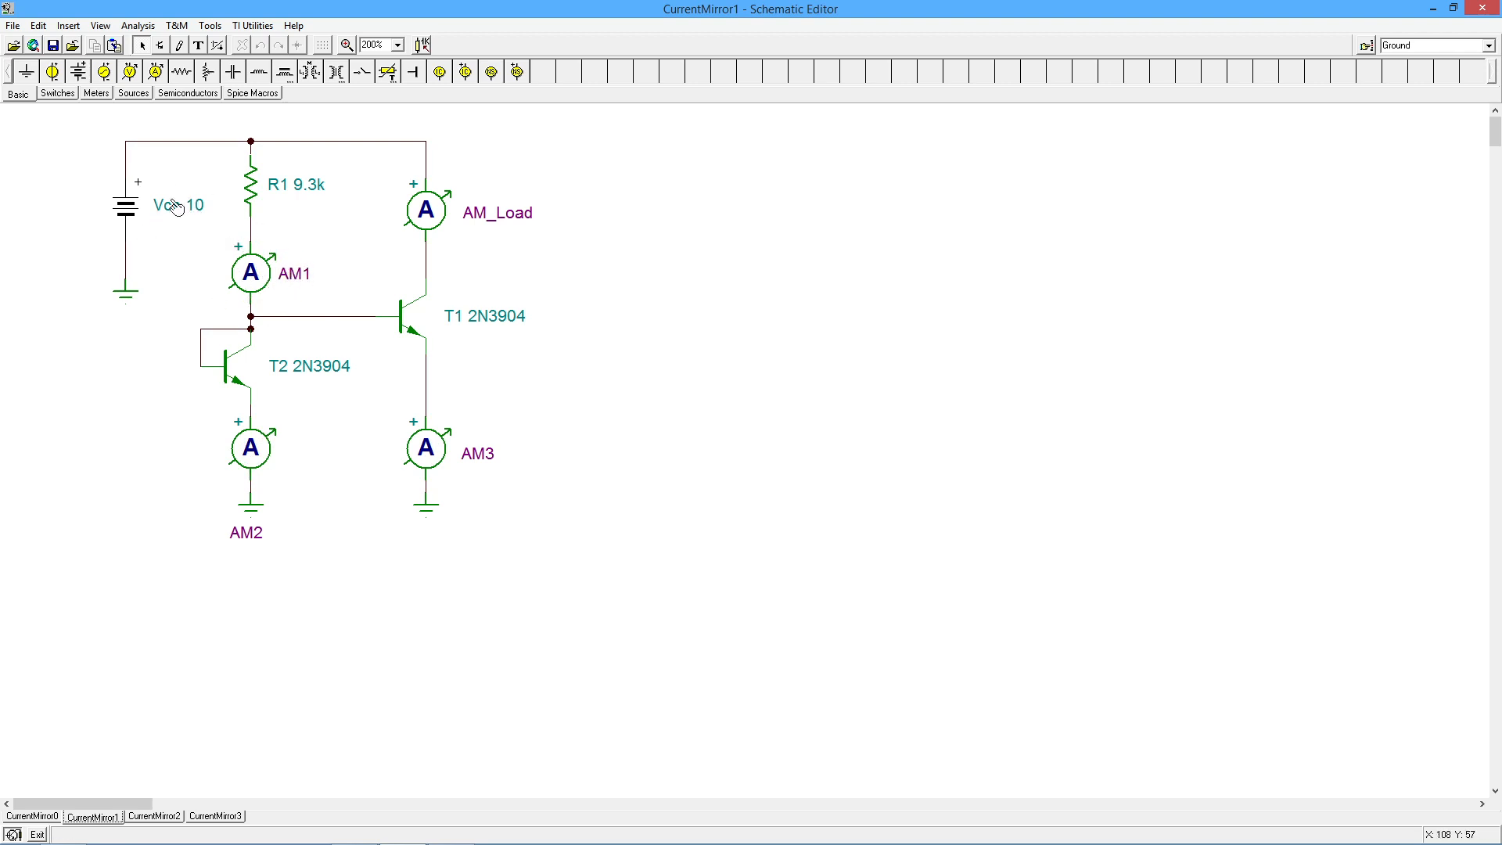
pyautogui.moveTo(220, 349)
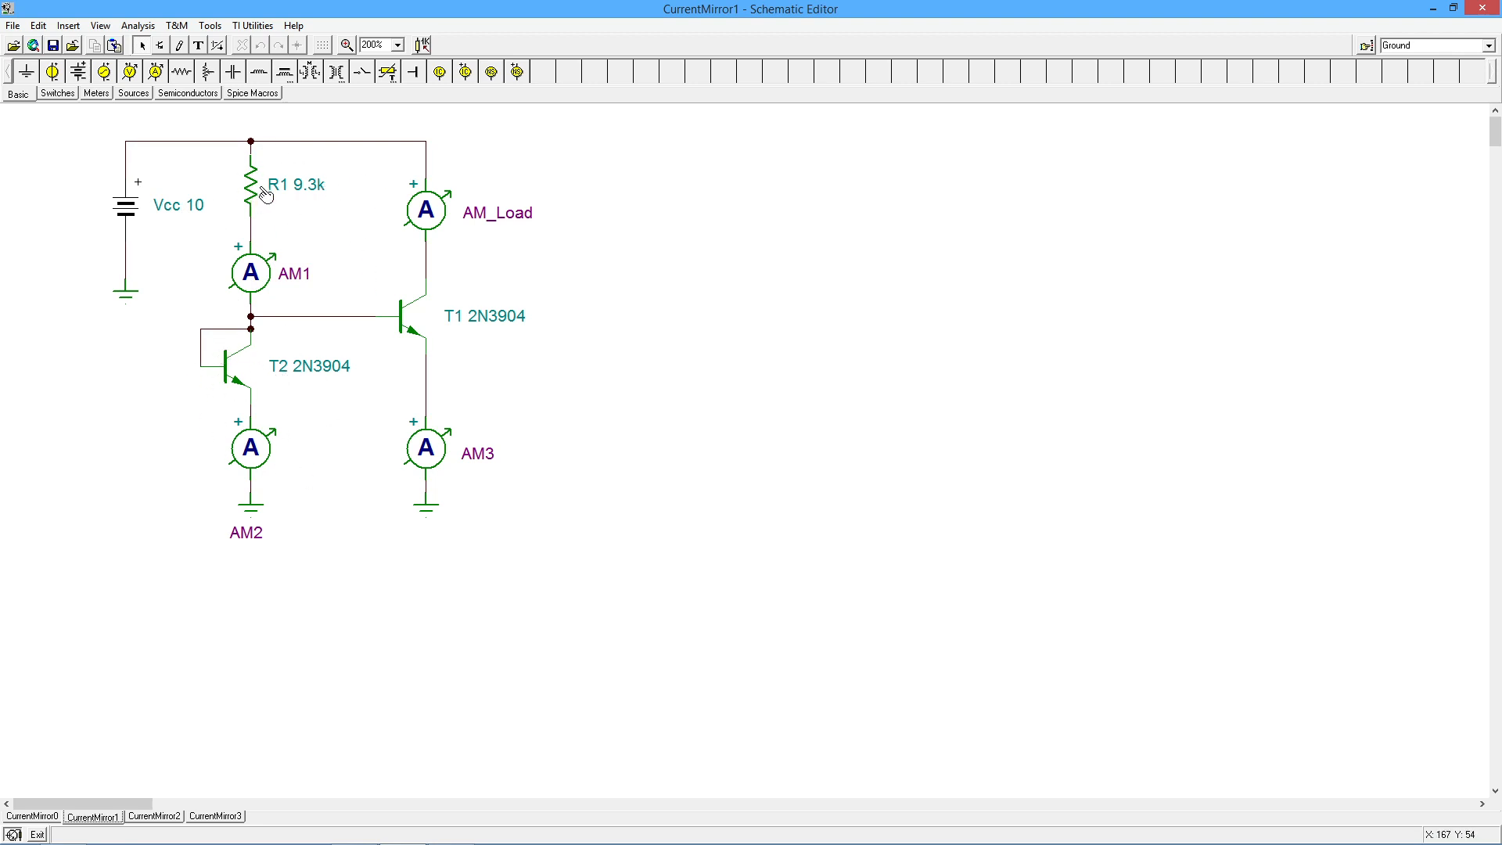
pyautogui.moveTo(481, 241)
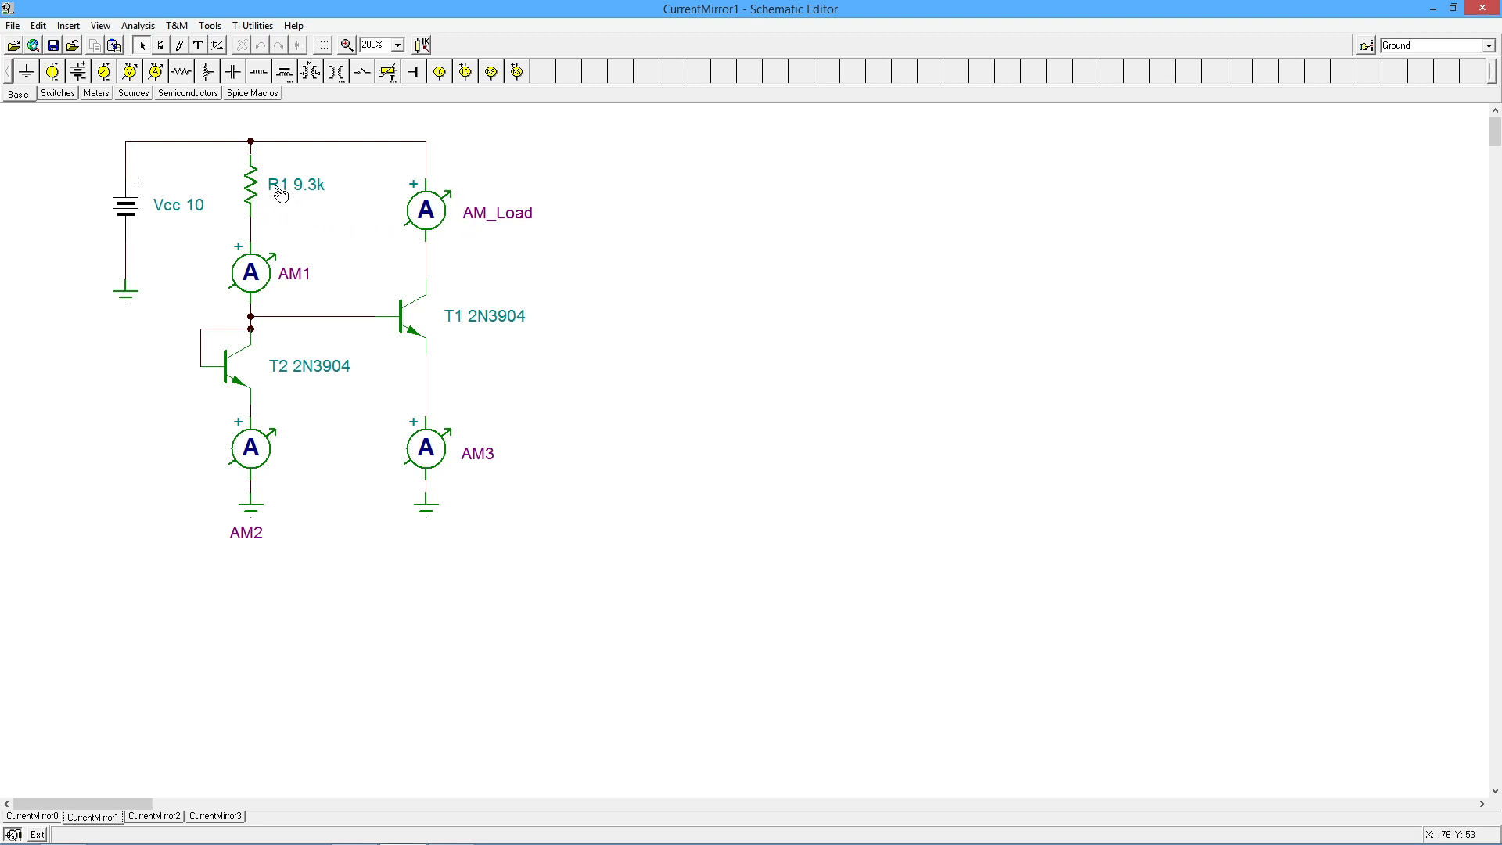
pyautogui.moveTo(323, 180)
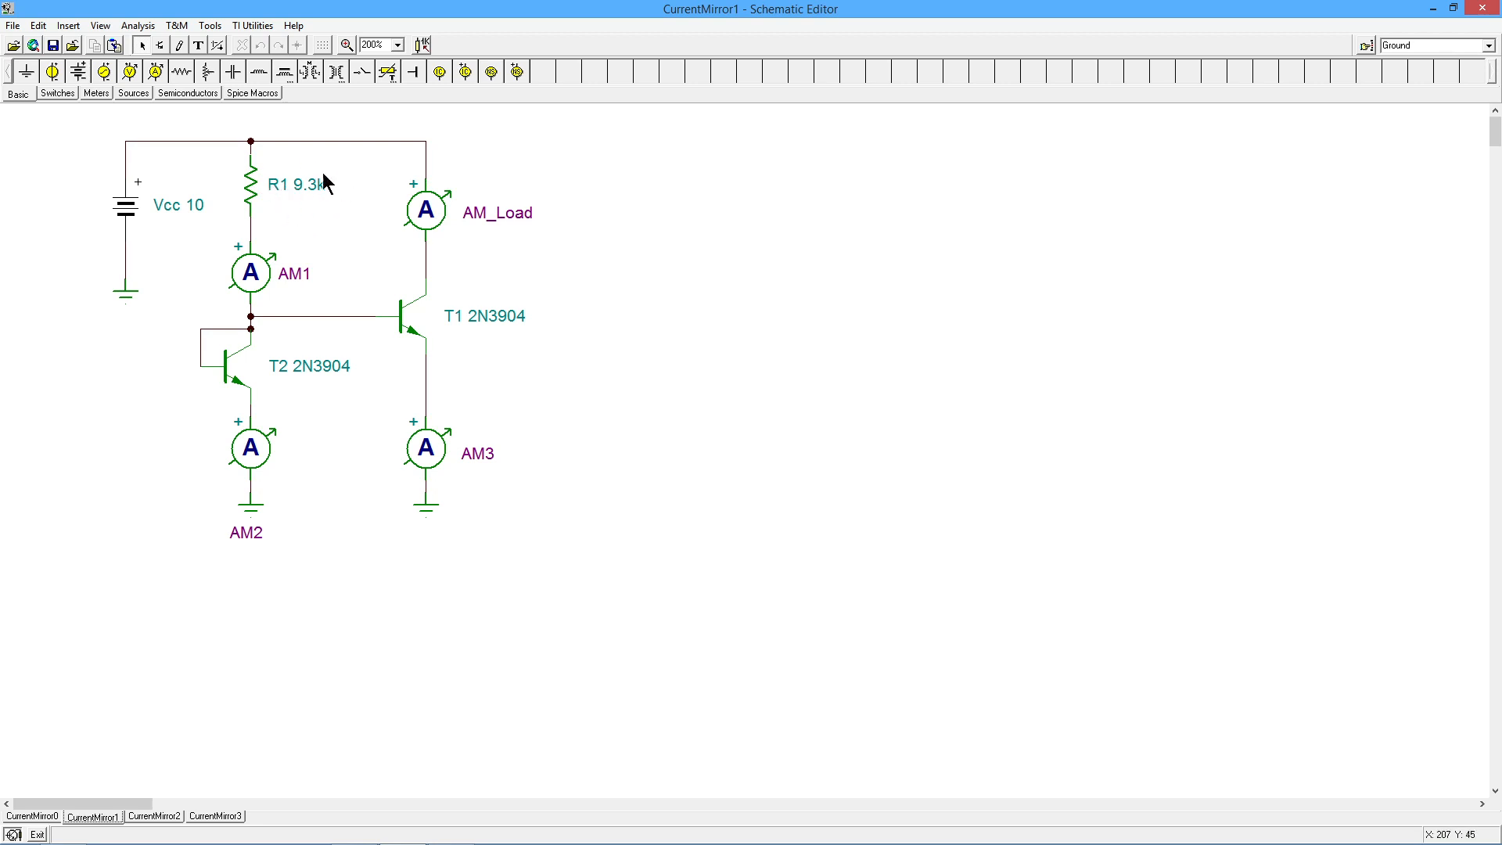
pyautogui.moveTo(303, 213)
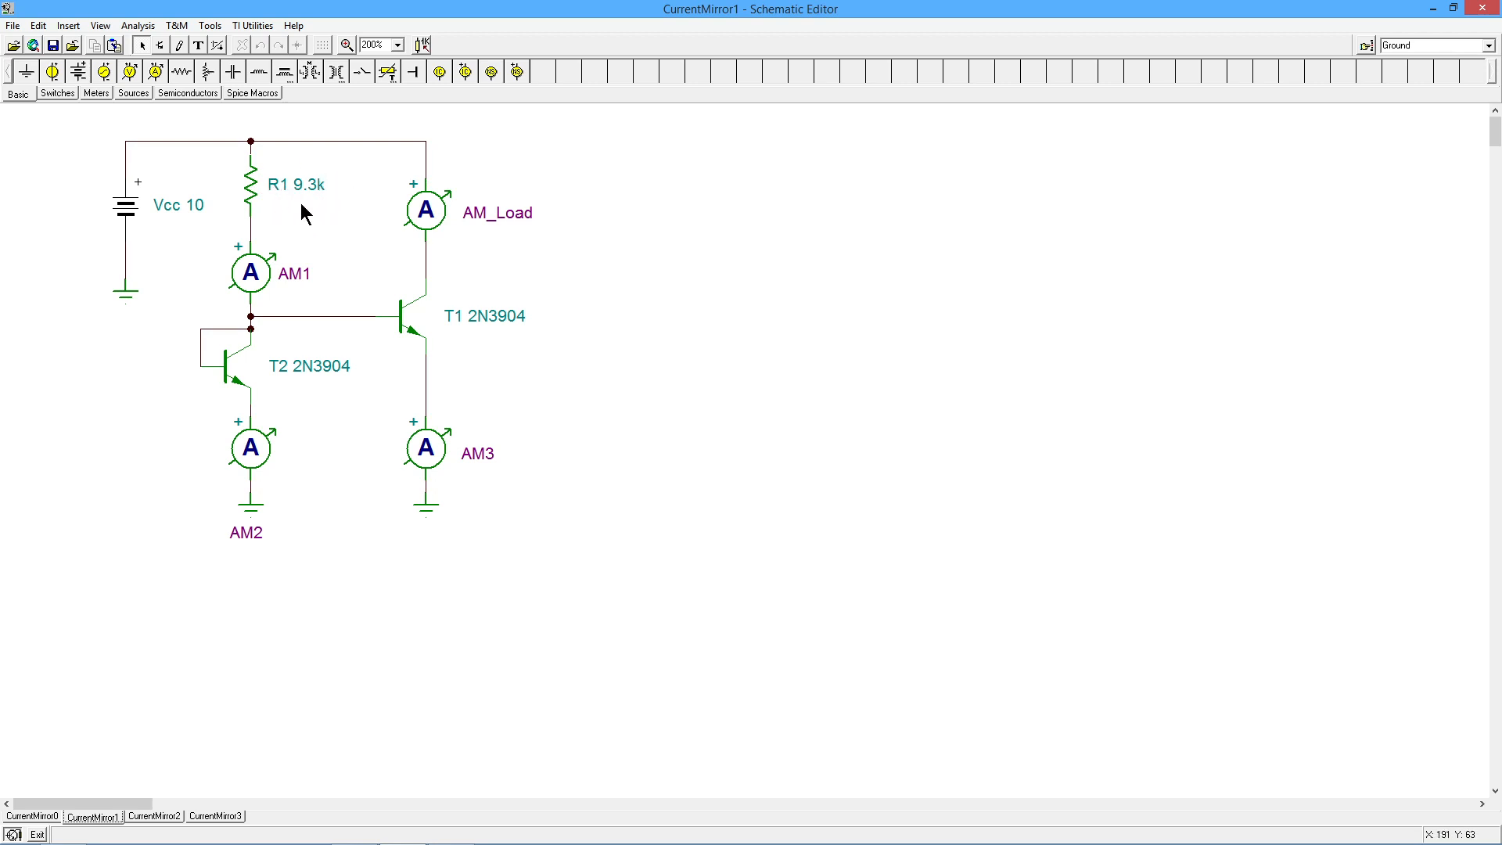
pyautogui.moveTo(305, 212)
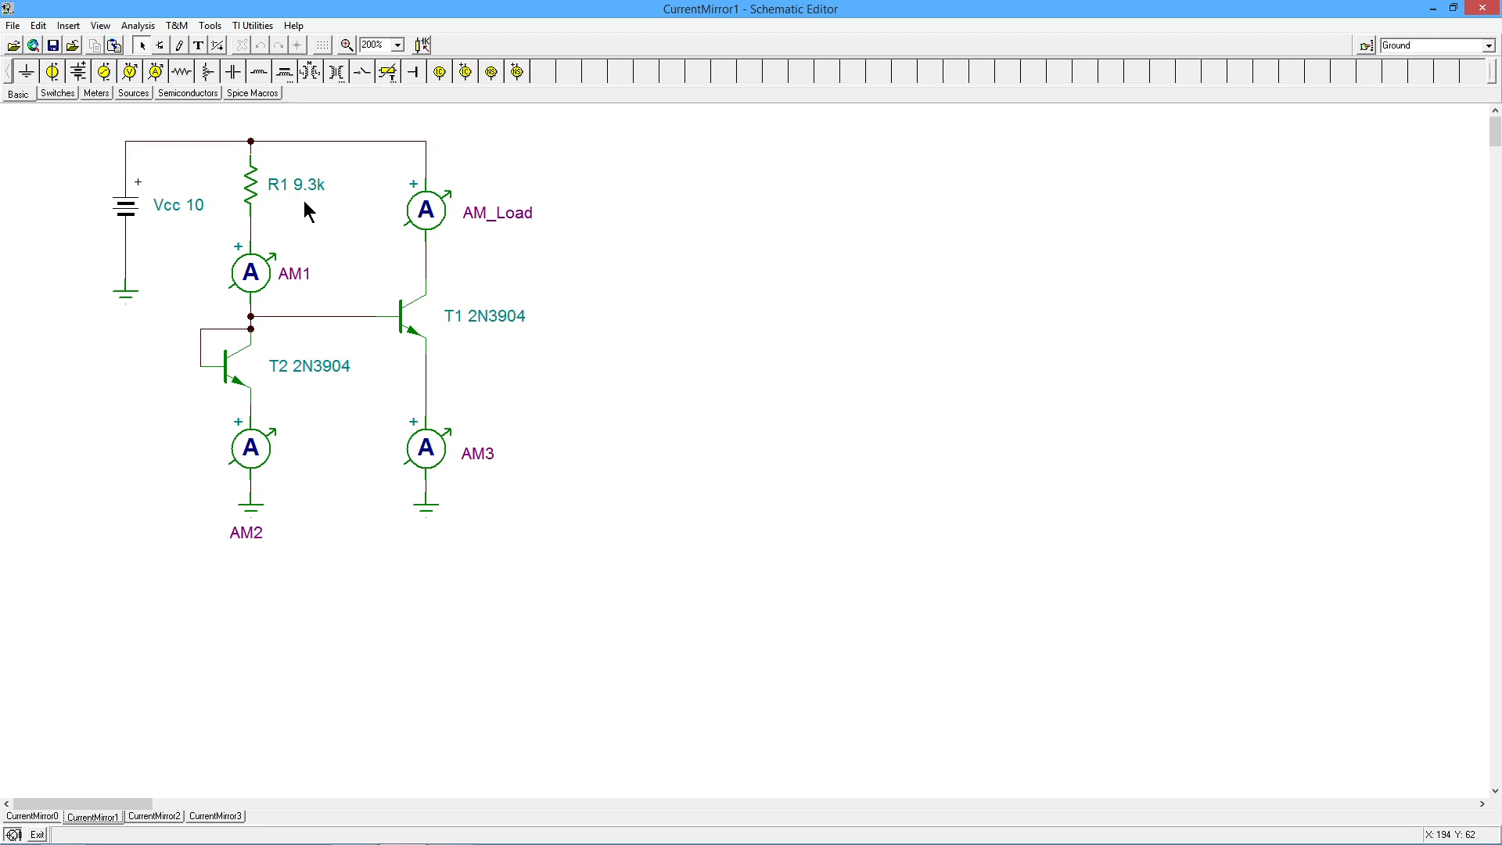
pyautogui.moveTo(103, 185)
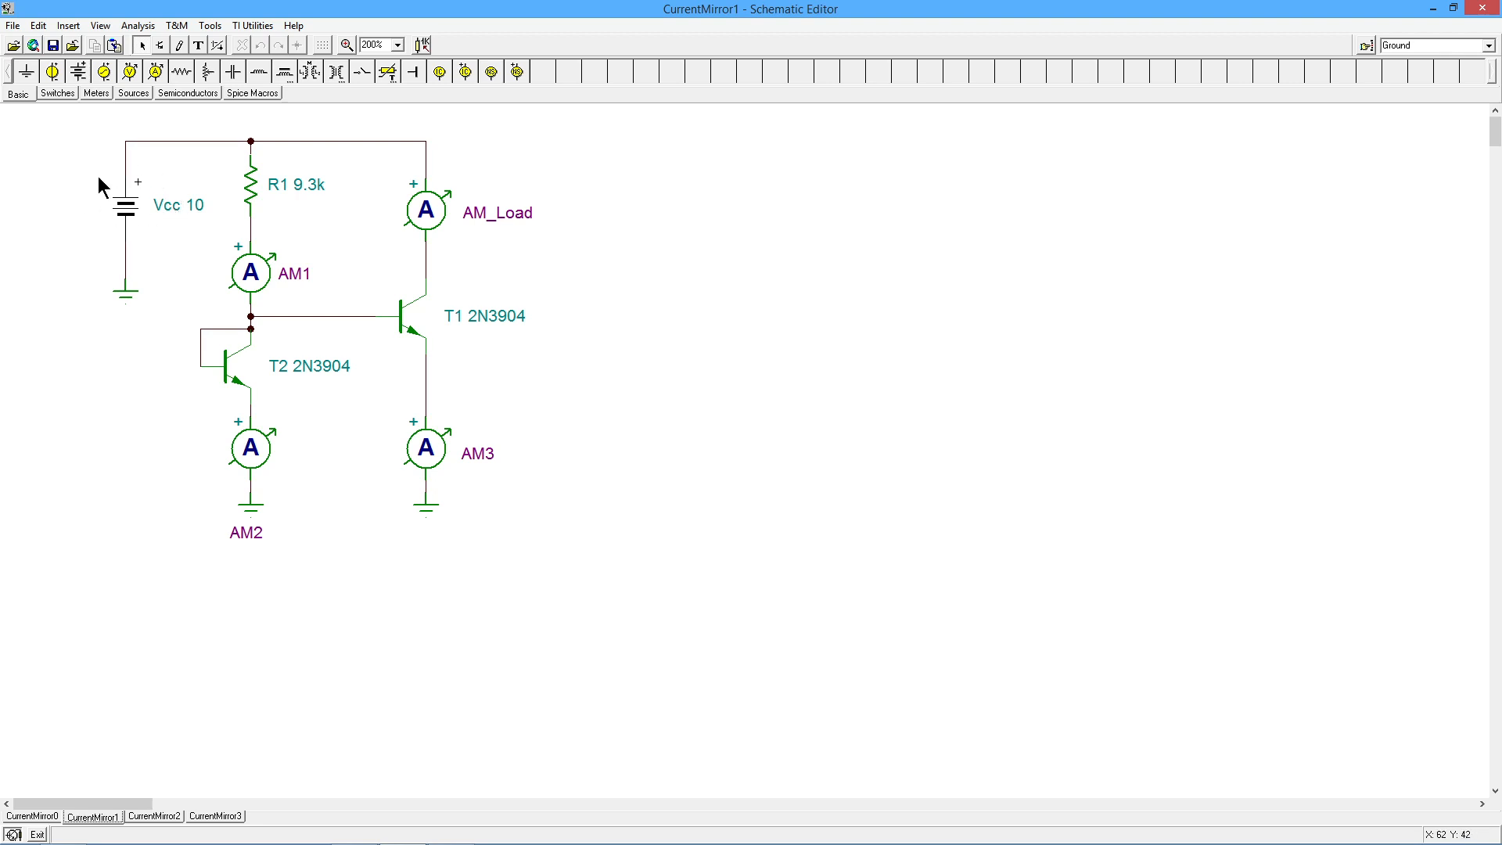
pyautogui.moveTo(177, 239)
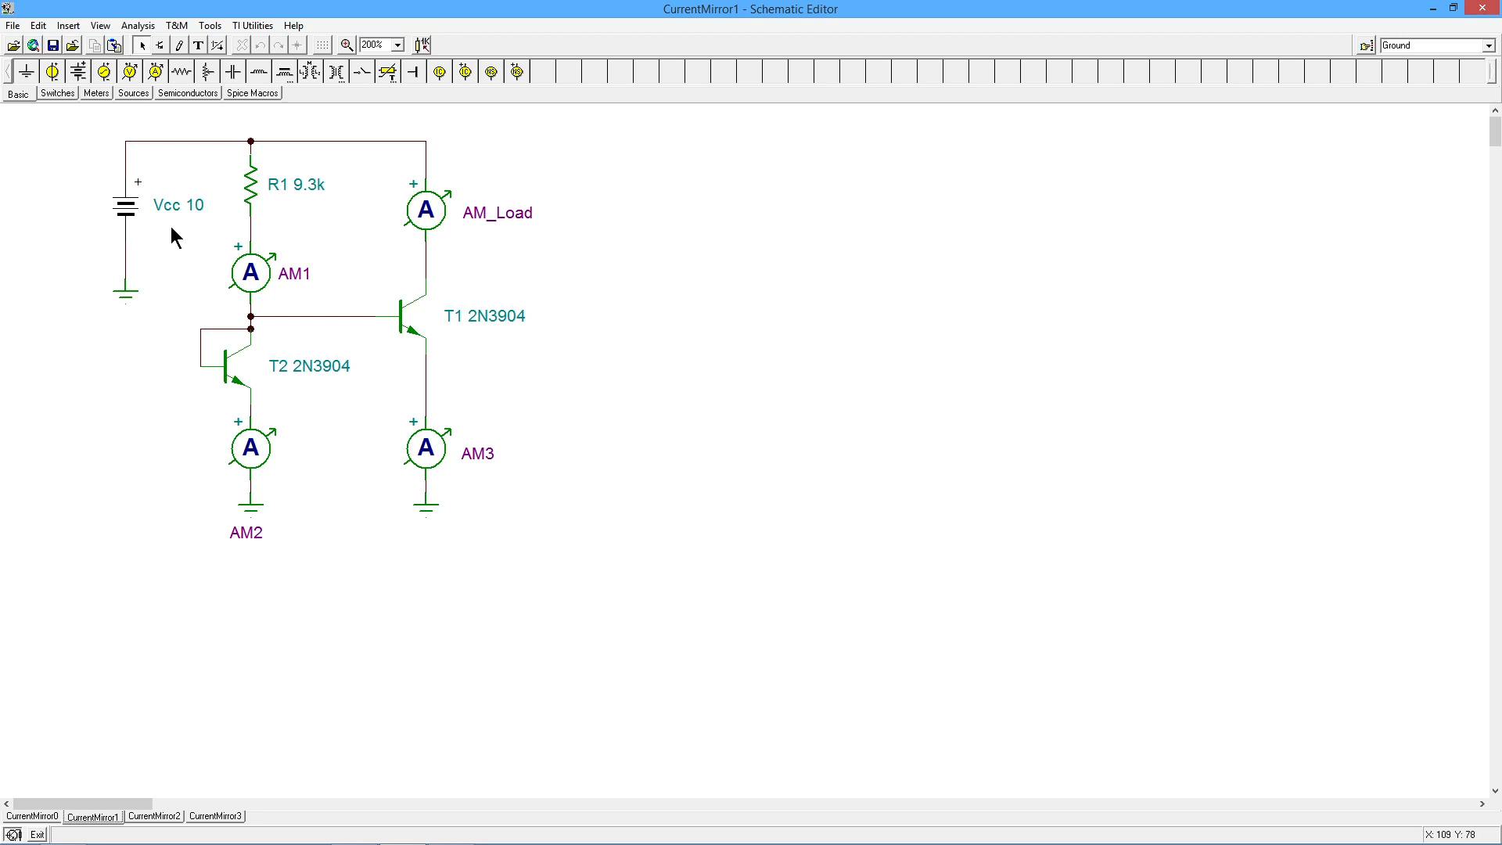
pyautogui.moveTo(306, 338)
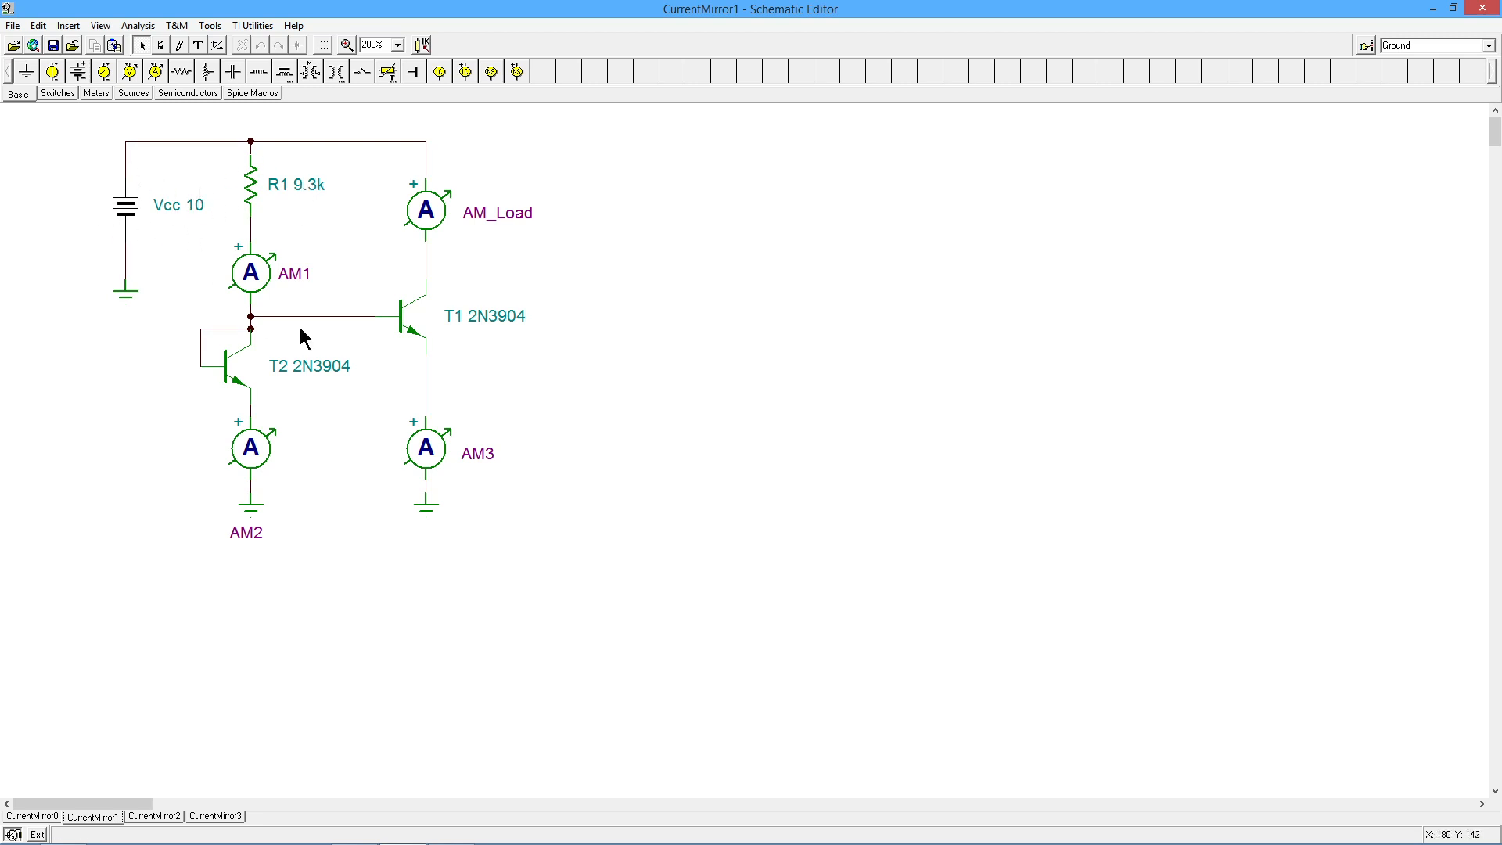
pyautogui.moveTo(153, 222)
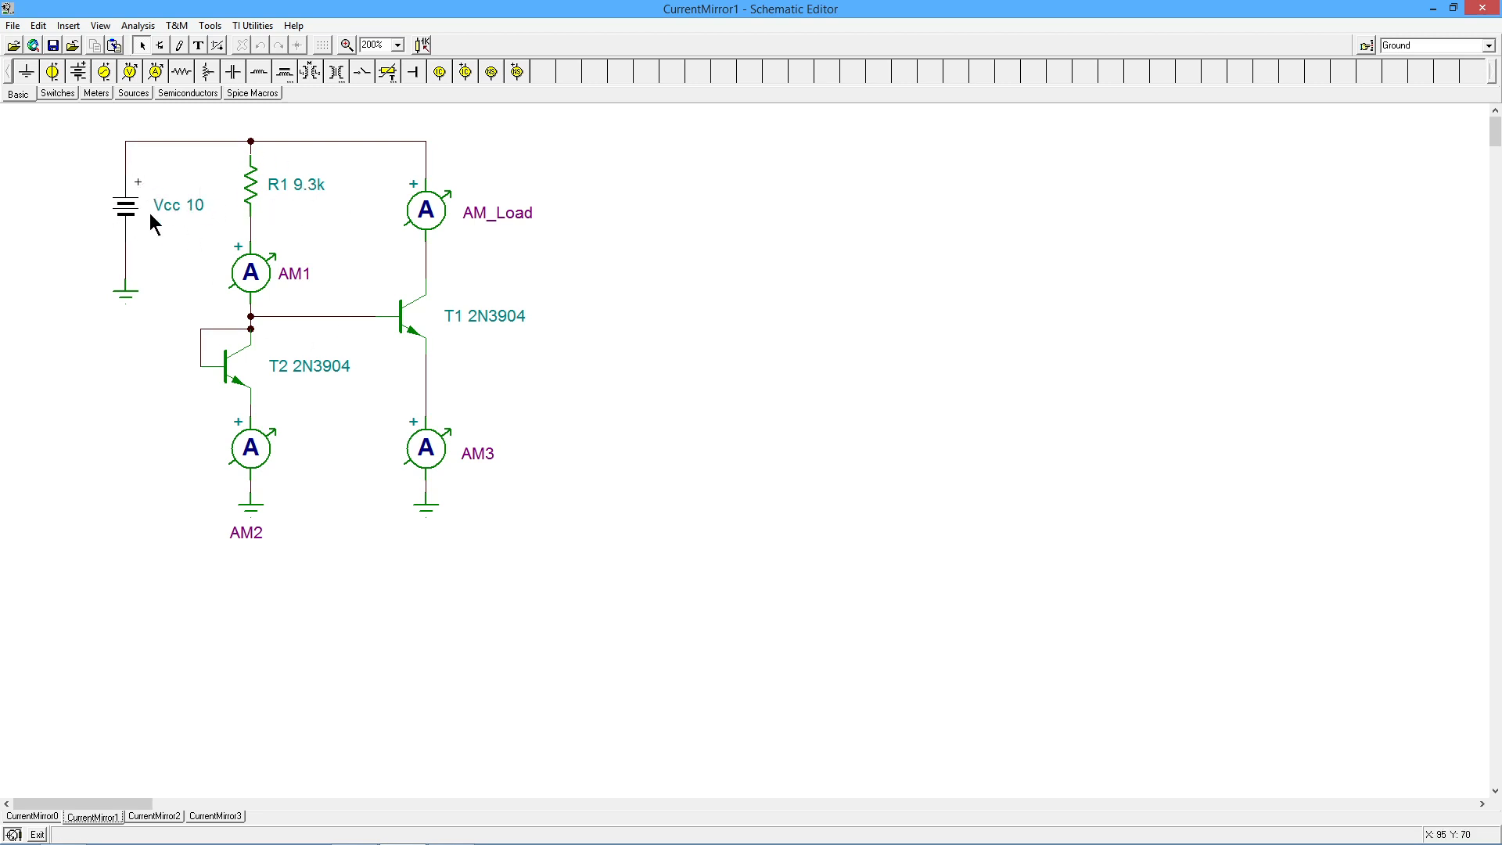
pyautogui.moveTo(369, 198)
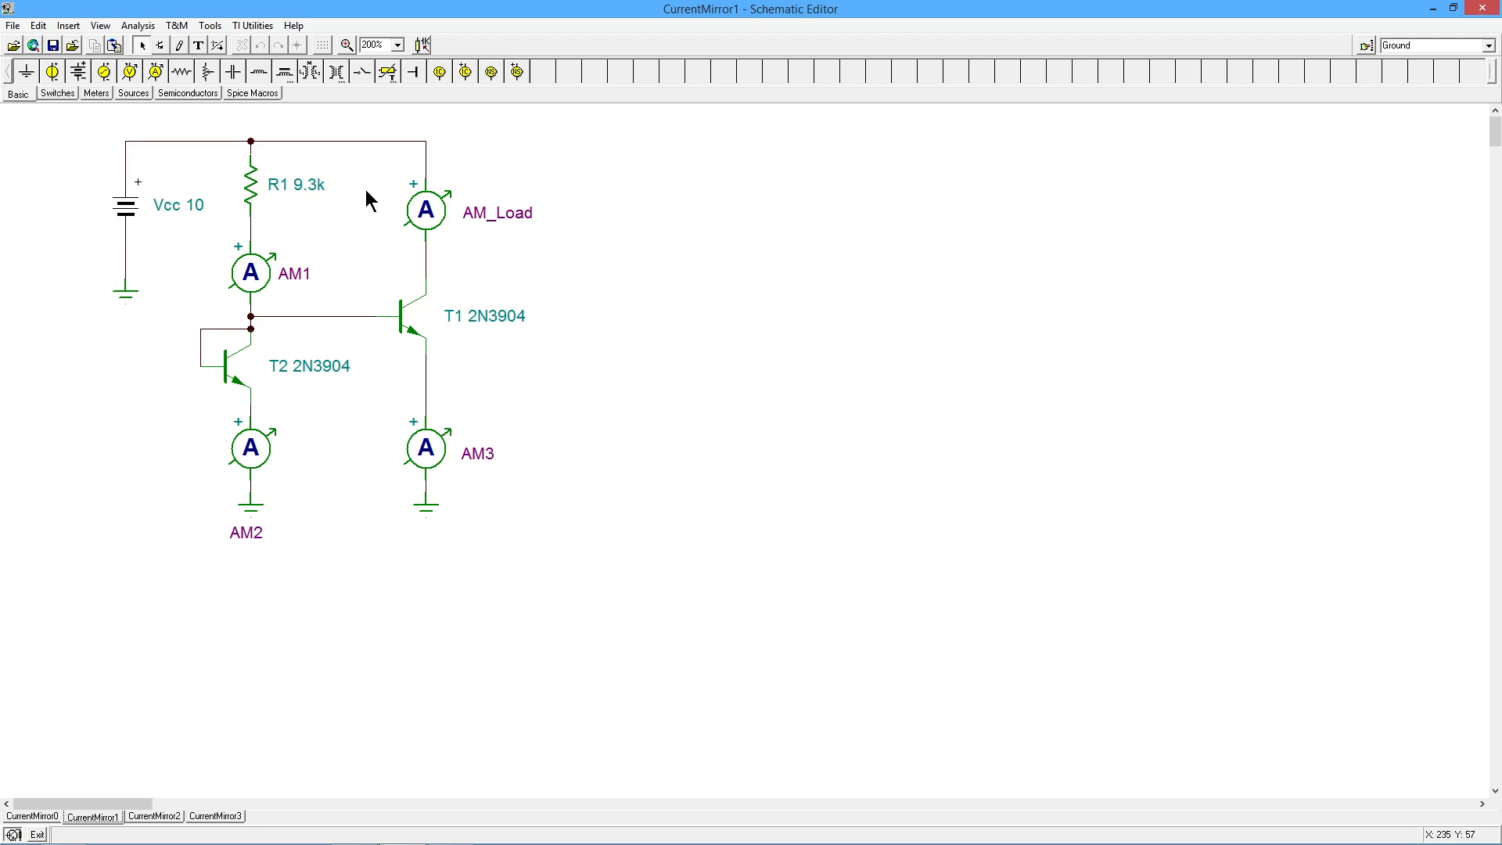
pyautogui.moveTo(245, 158)
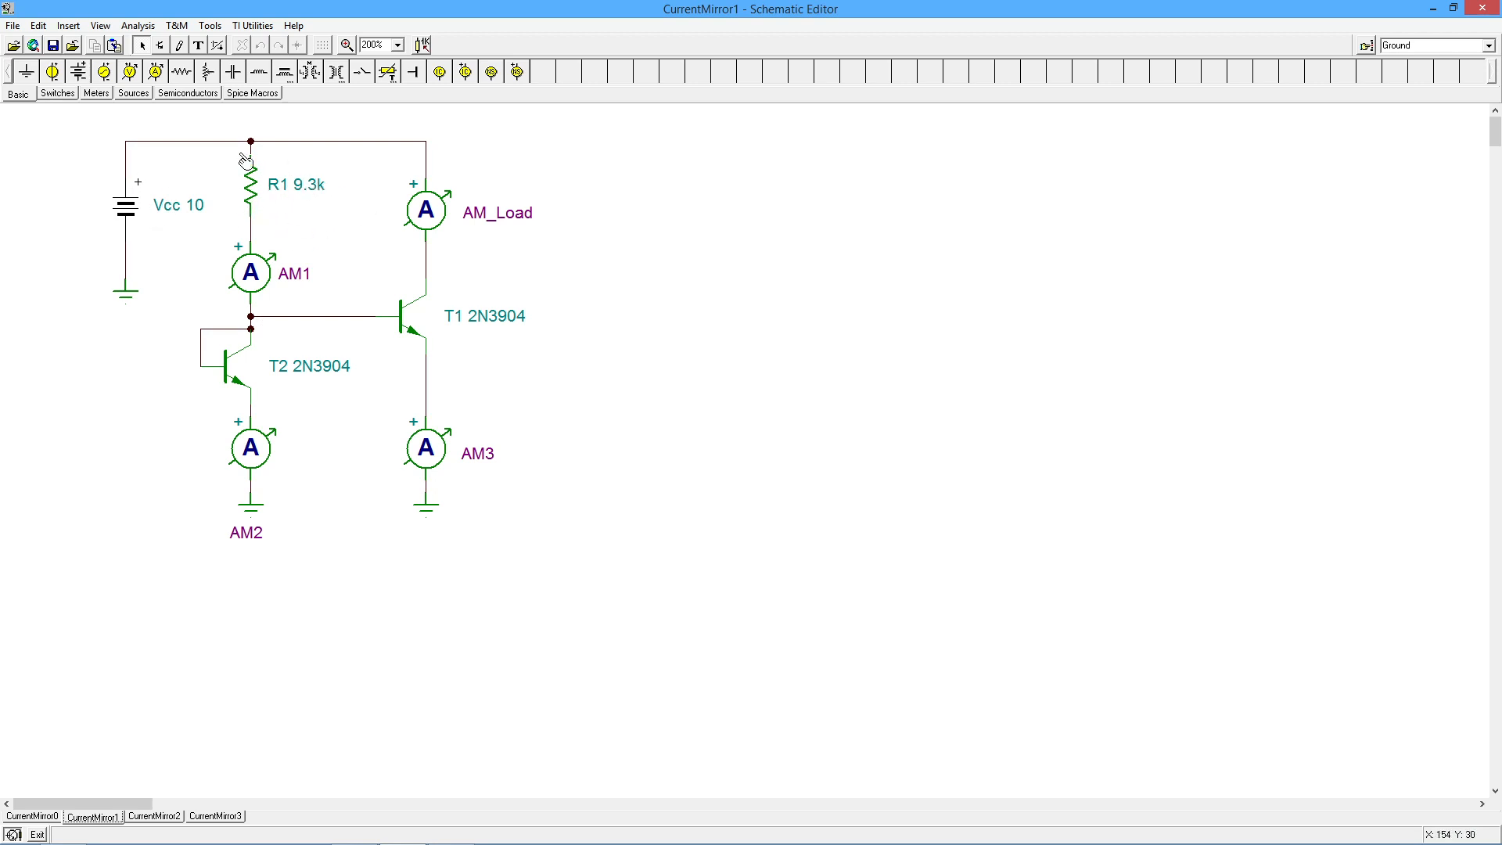
pyautogui.moveTo(295, 210)
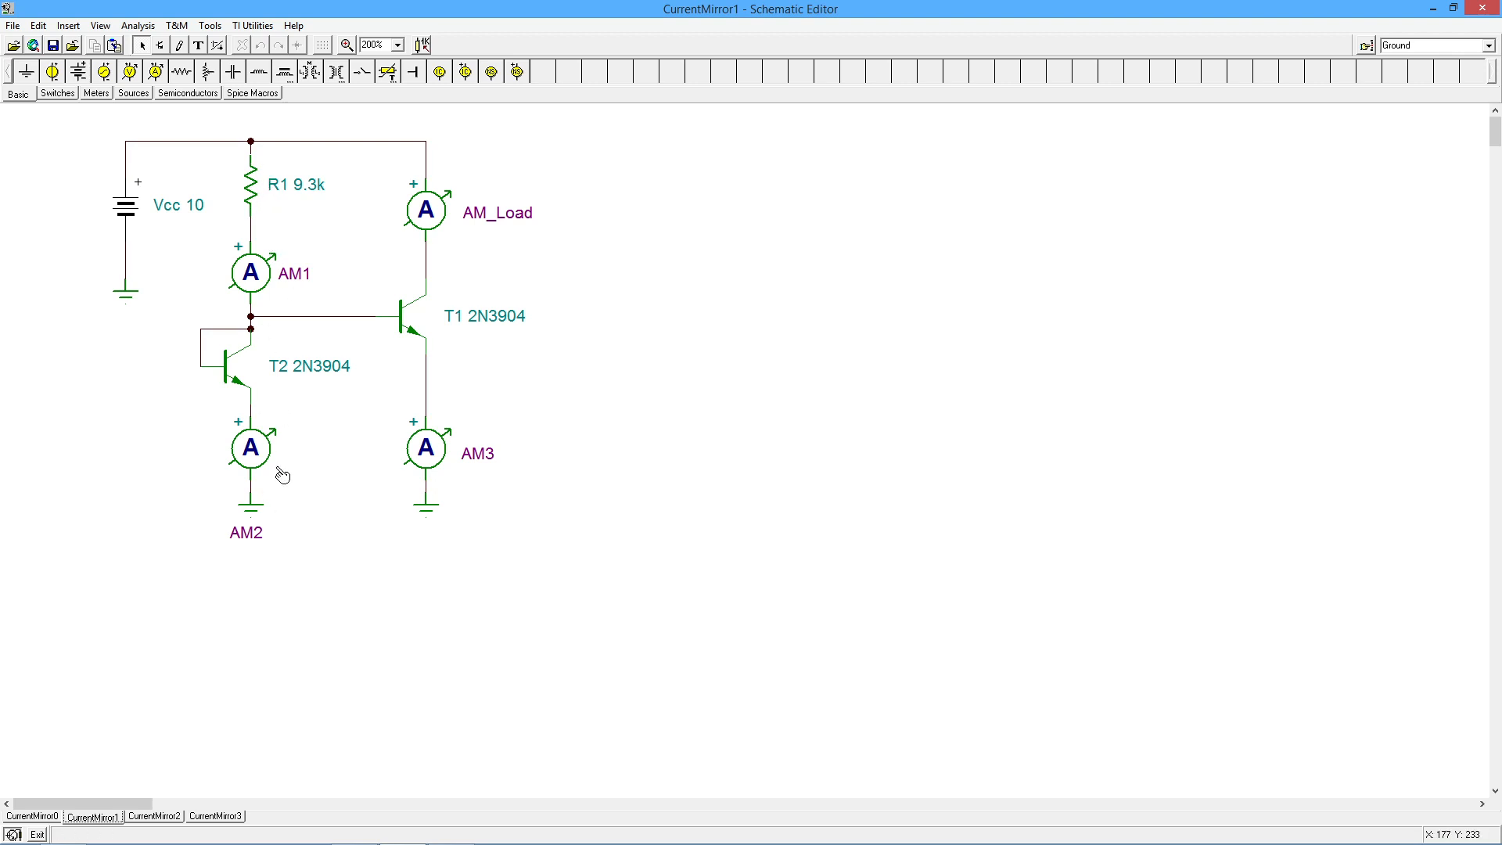
pyautogui.moveTo(459, 219)
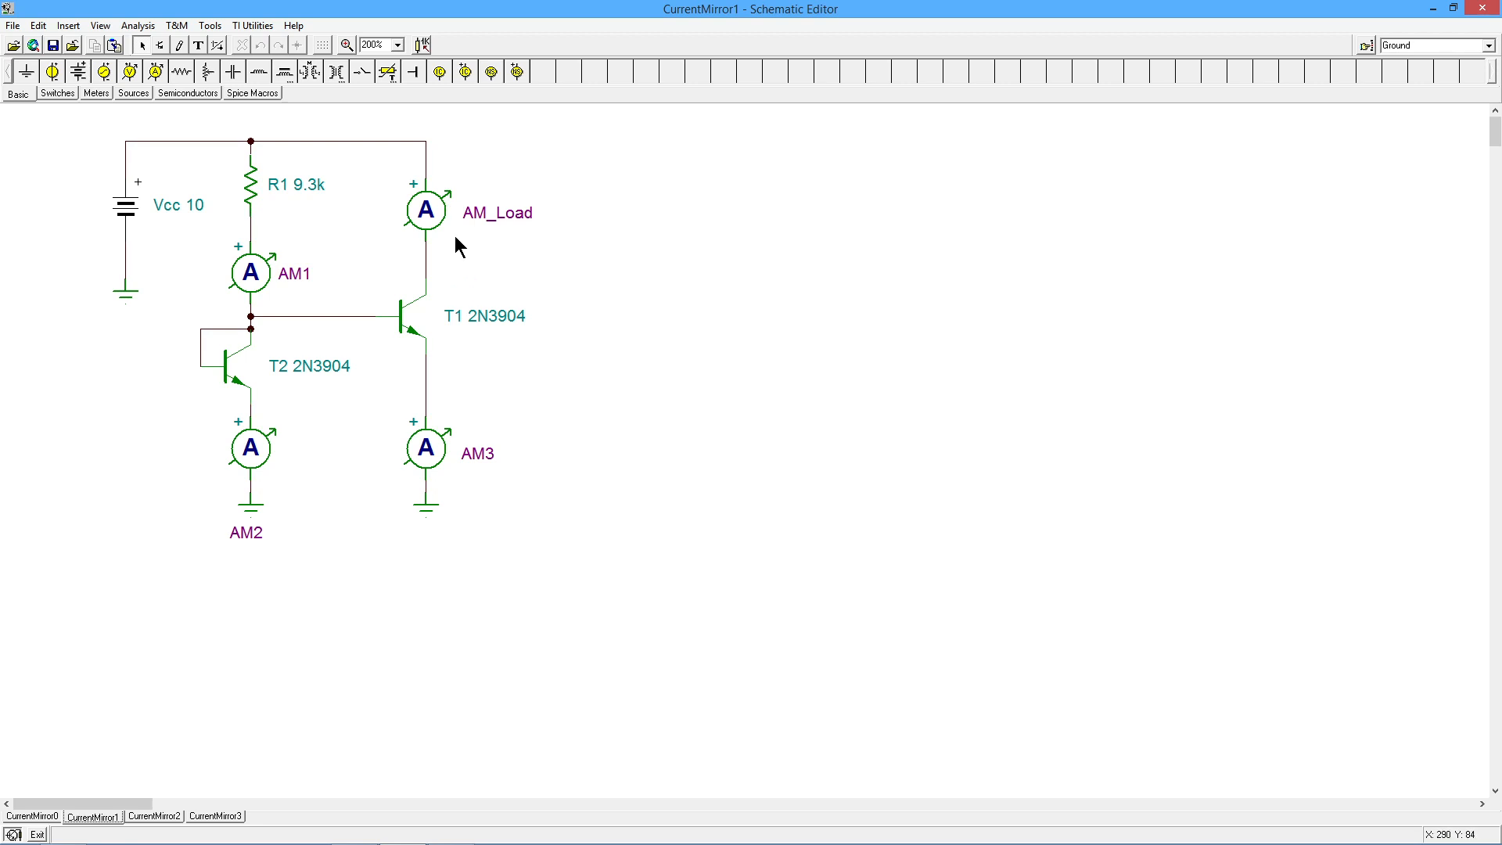
pyautogui.moveTo(438, 213)
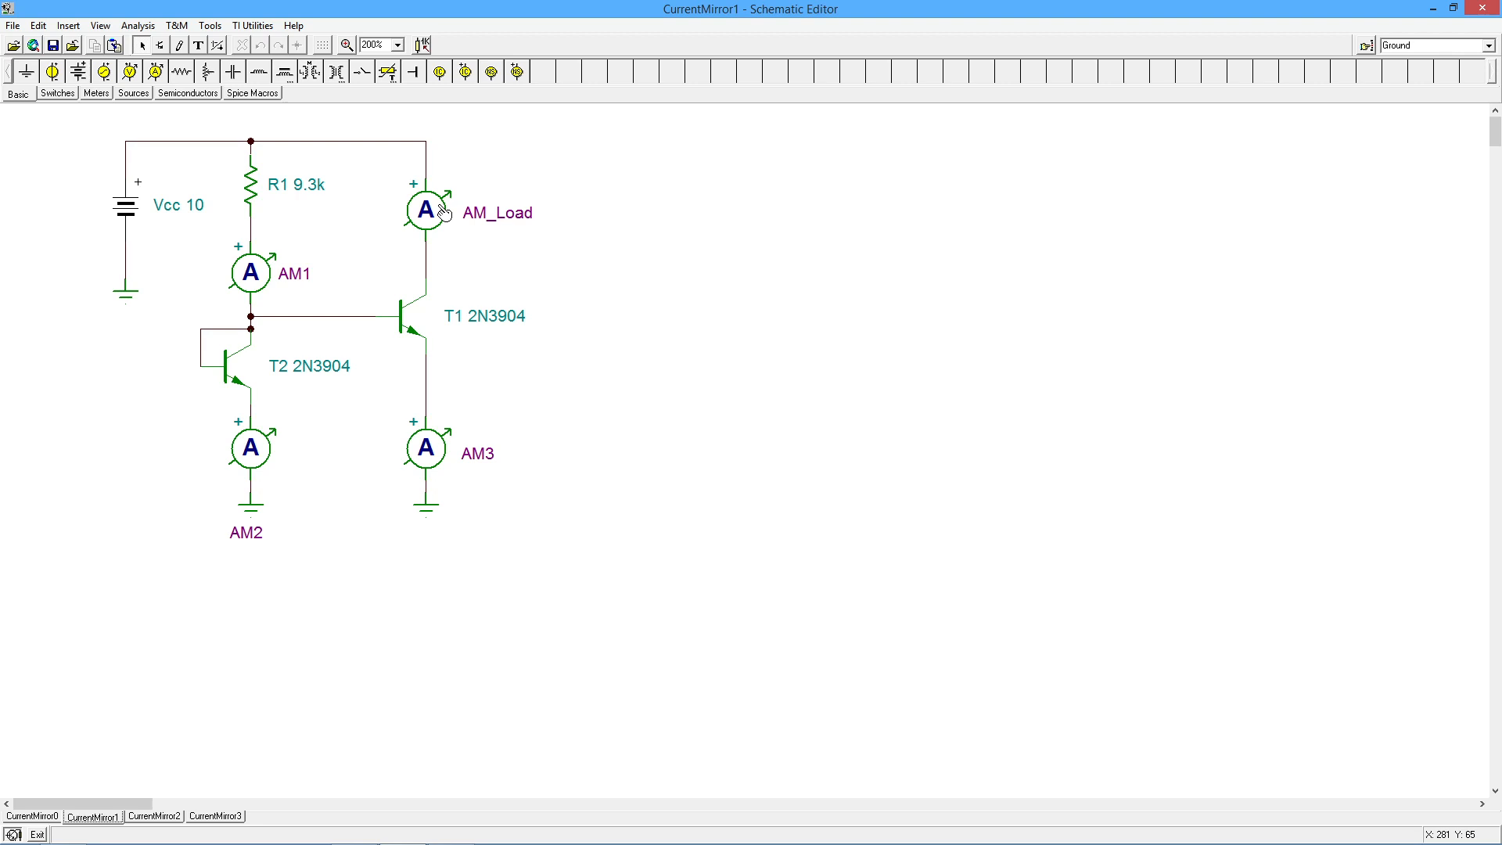
pyautogui.moveTo(432, 270)
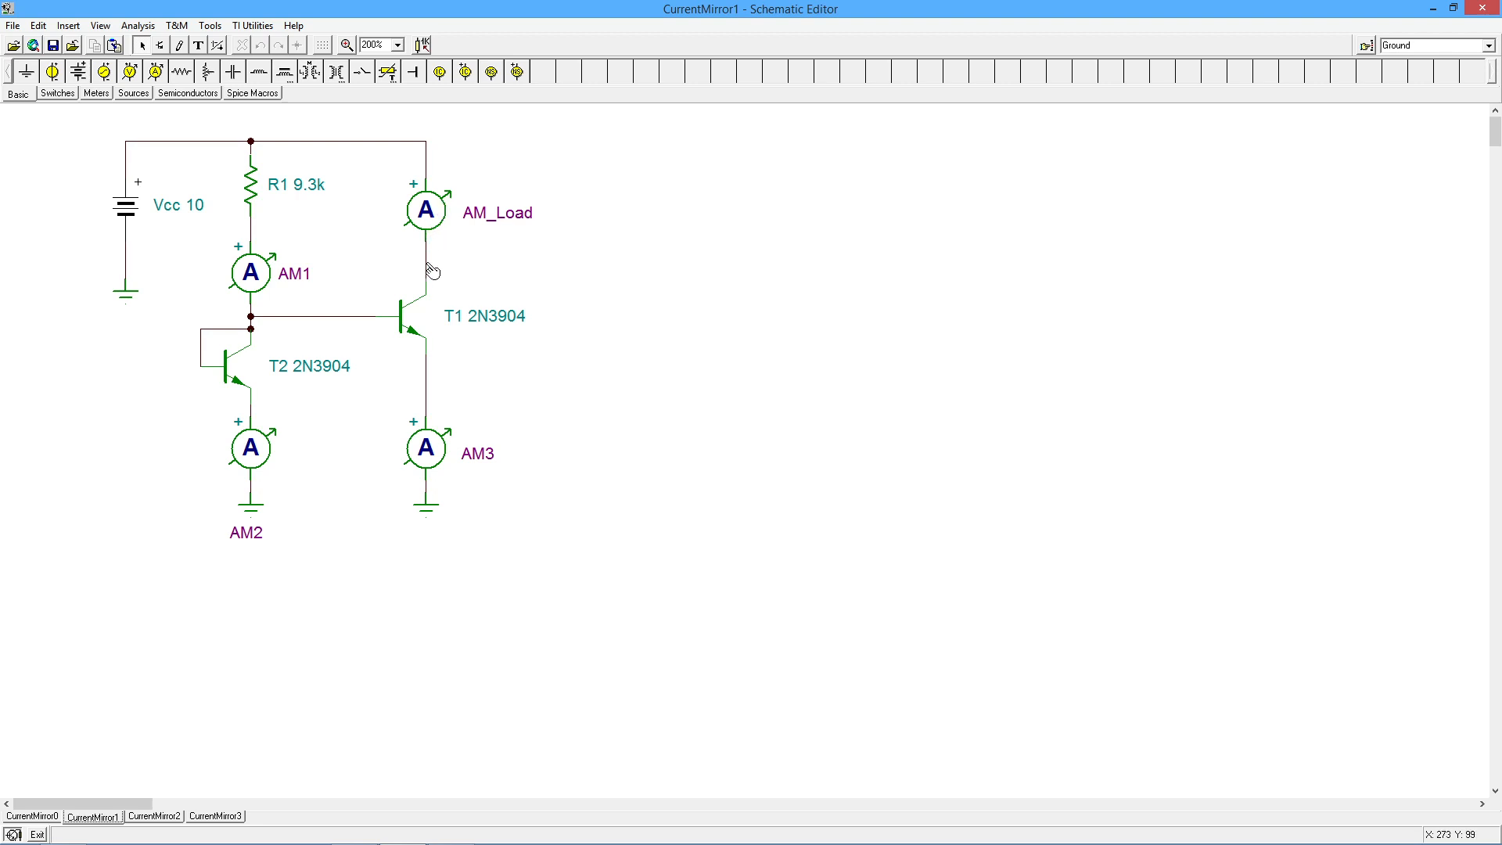
pyautogui.moveTo(804, 309)
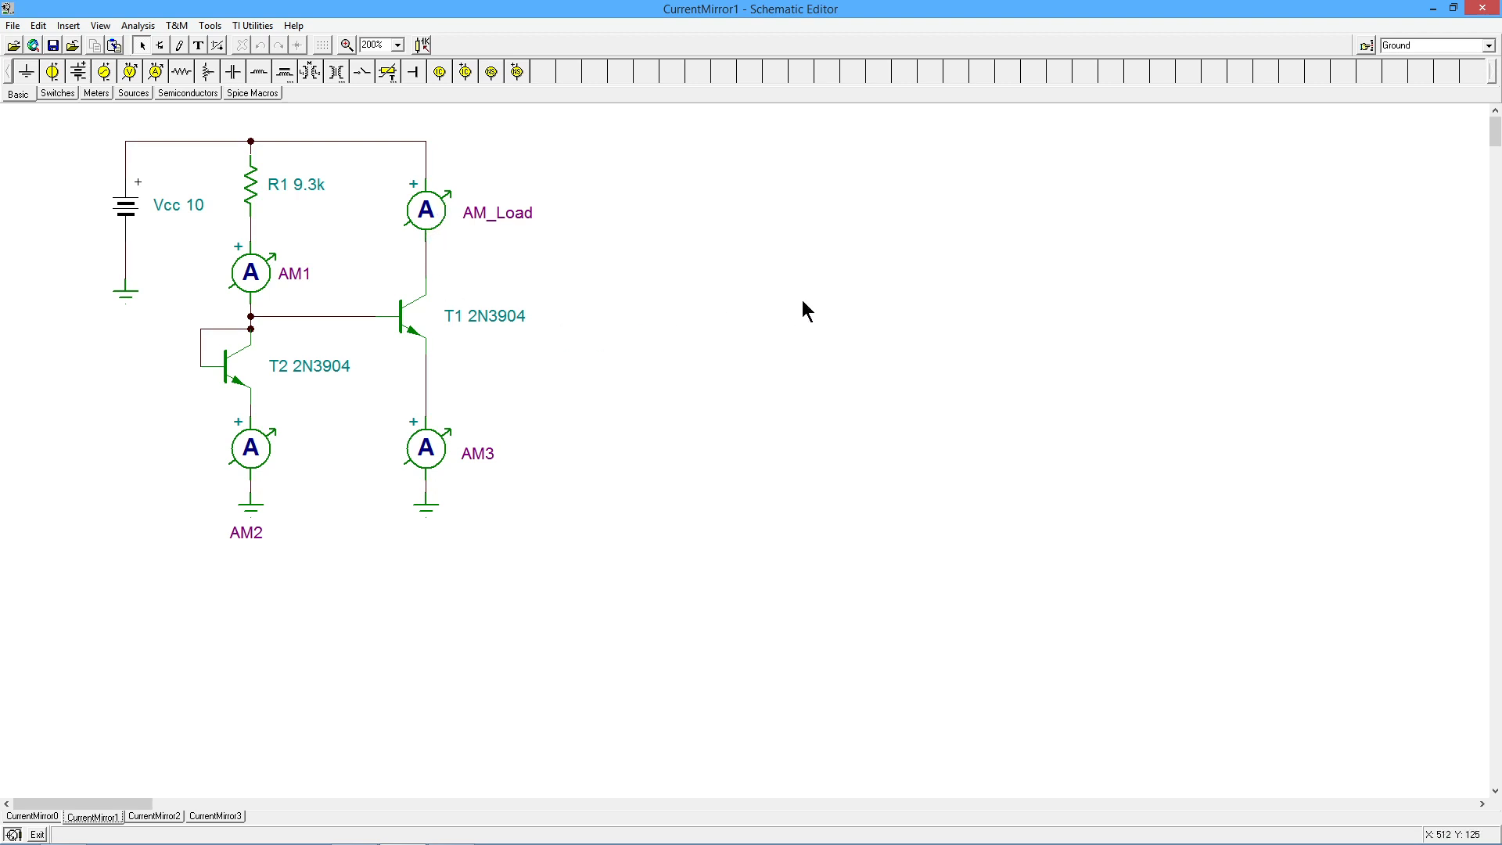
pyautogui.moveTo(404, 408)
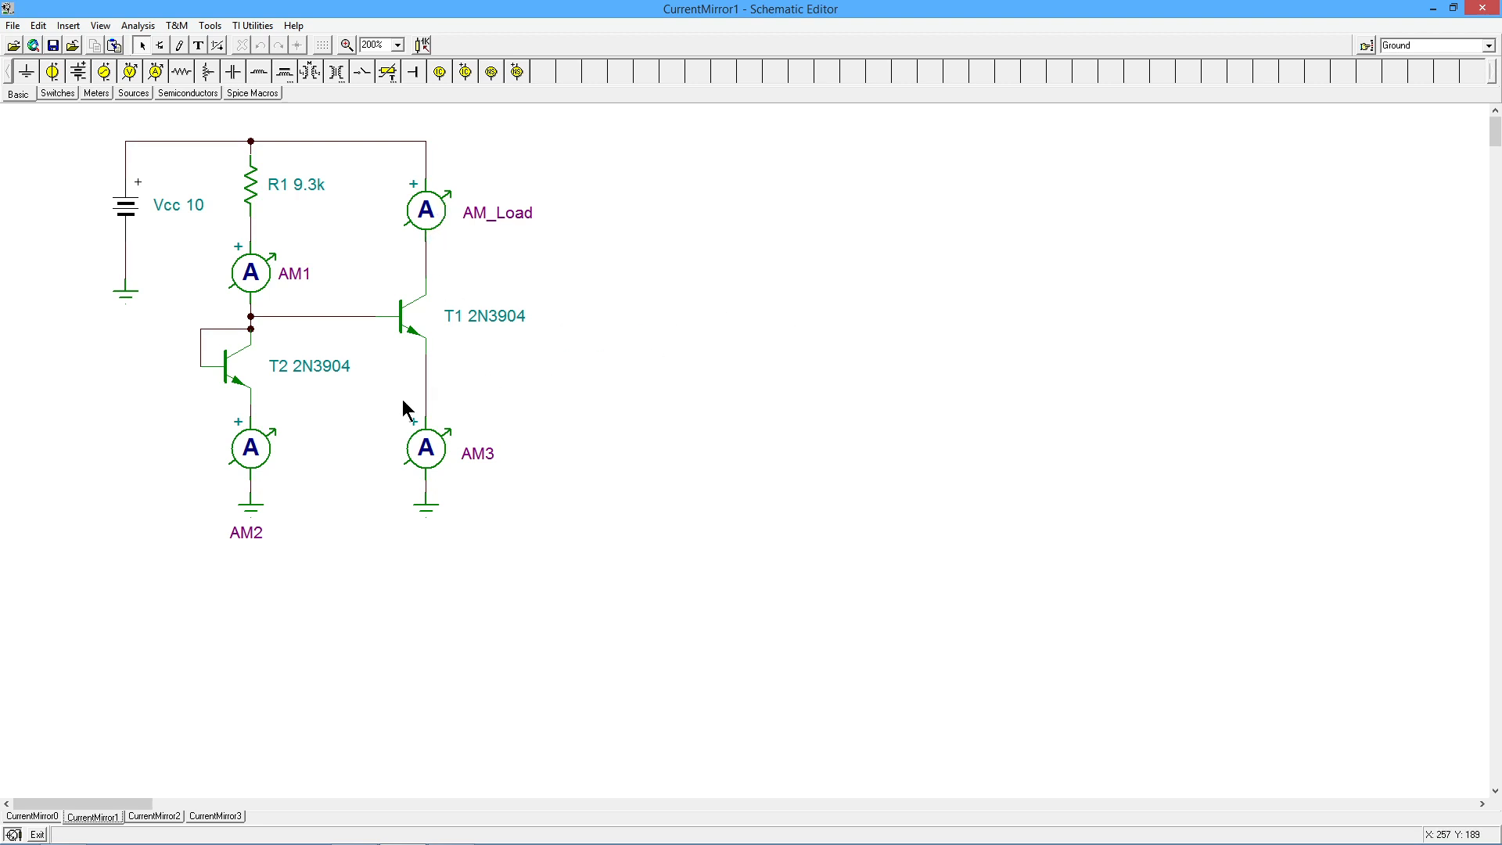
pyautogui.moveTo(258, 279)
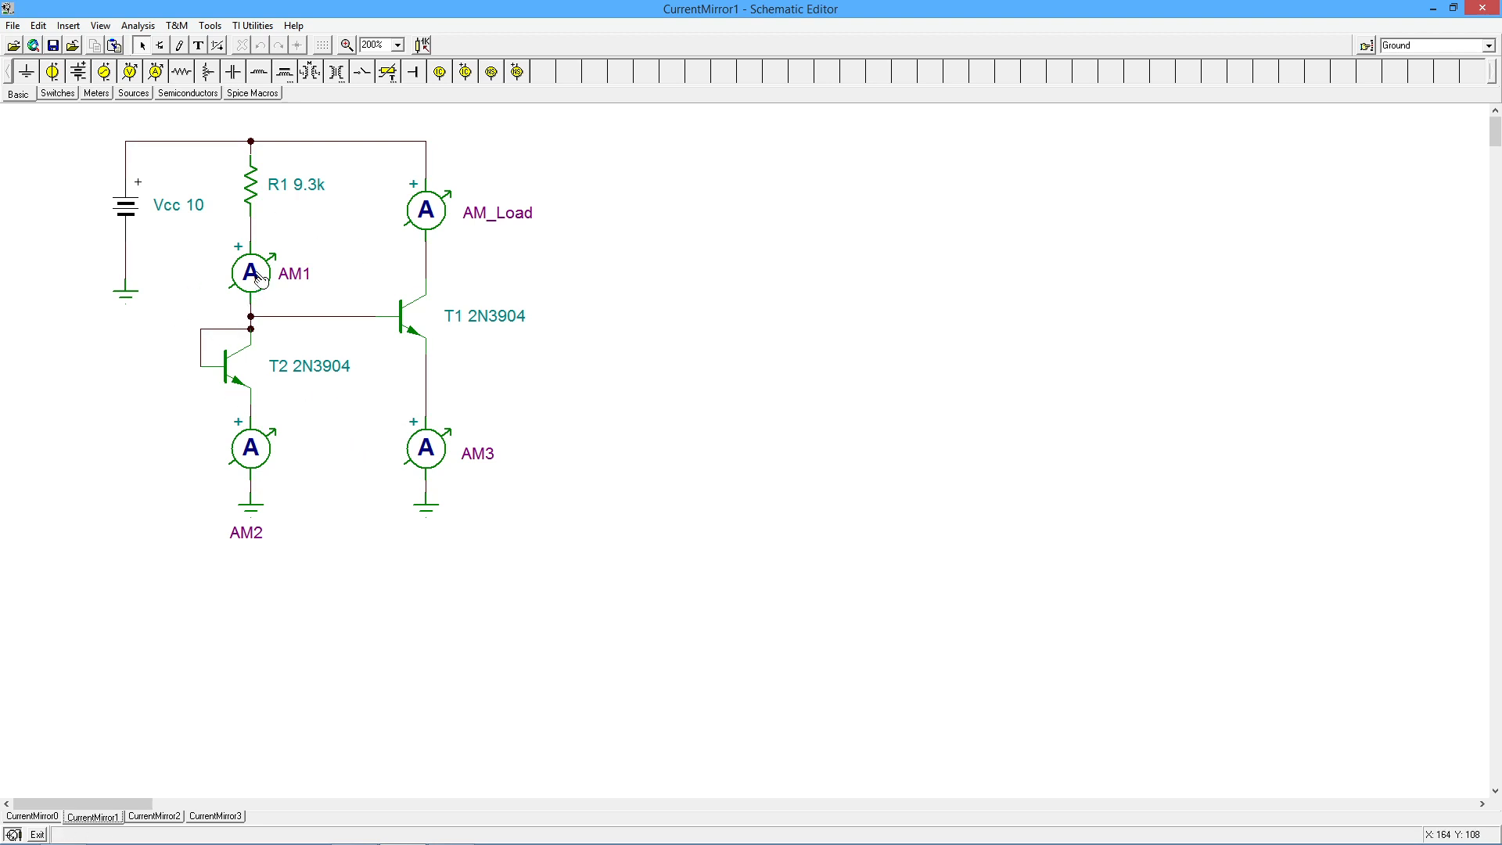
pyautogui.moveTo(496, 455)
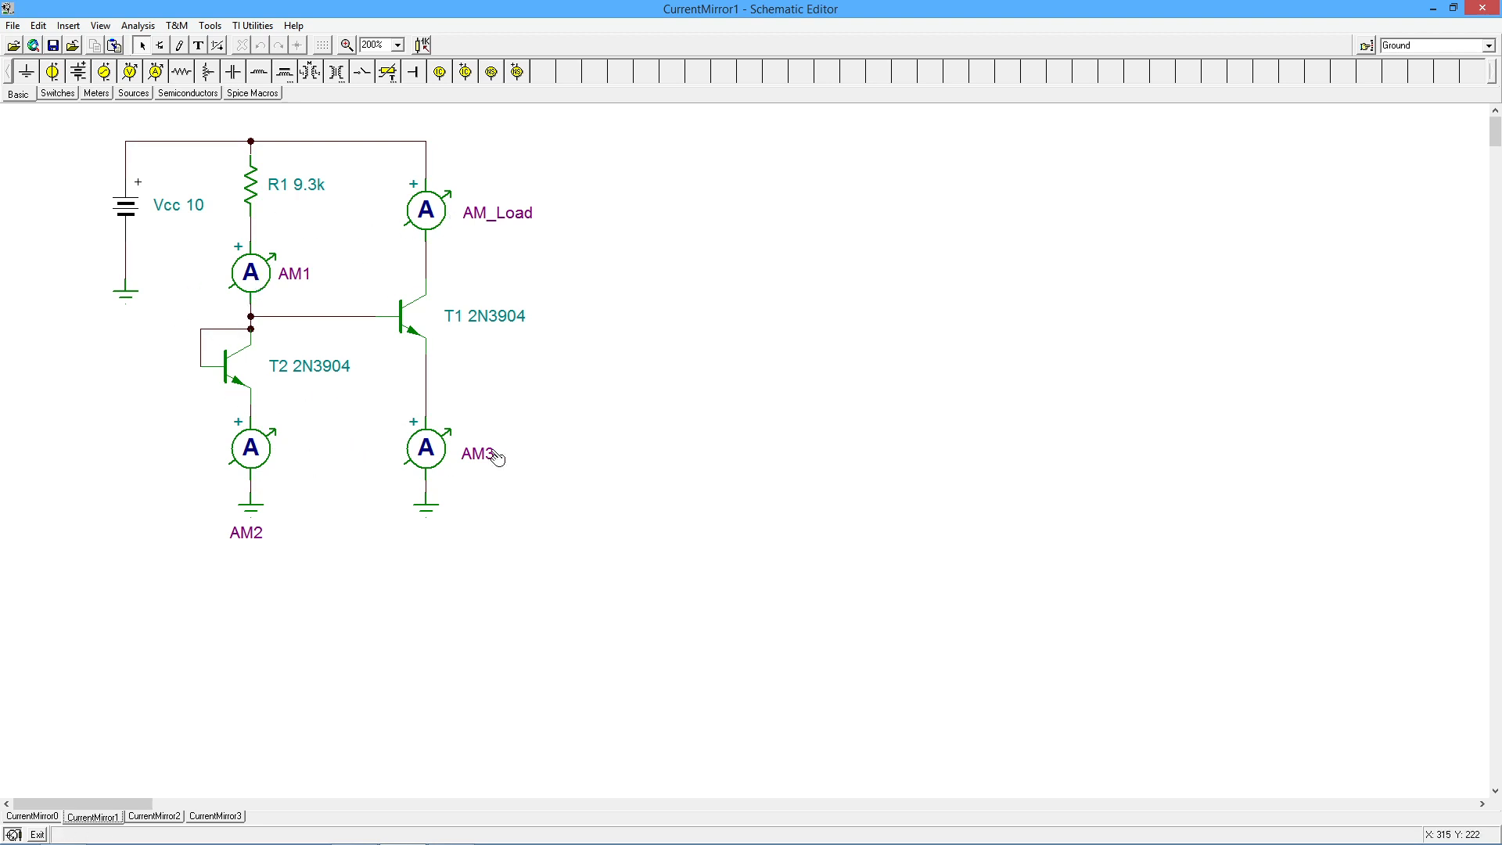
# Run a DC nodal analysis reading AM1 1.004 mA, AM2 996 µA, AM3 1.211 mA, AM_Load 1.203 mA.
pyautogui.click(138, 25)
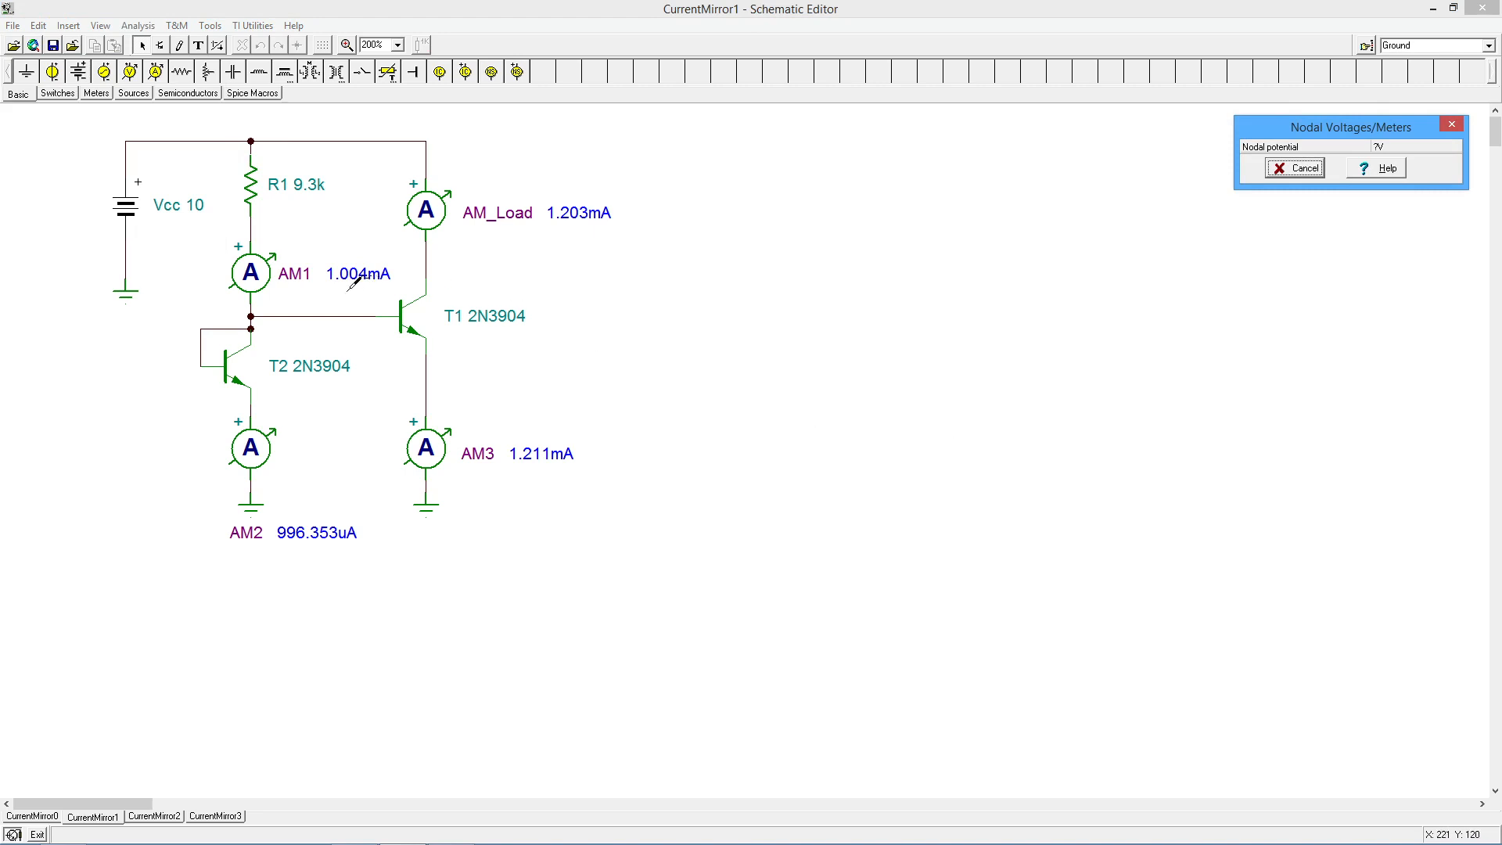
pyautogui.moveTo(299, 263)
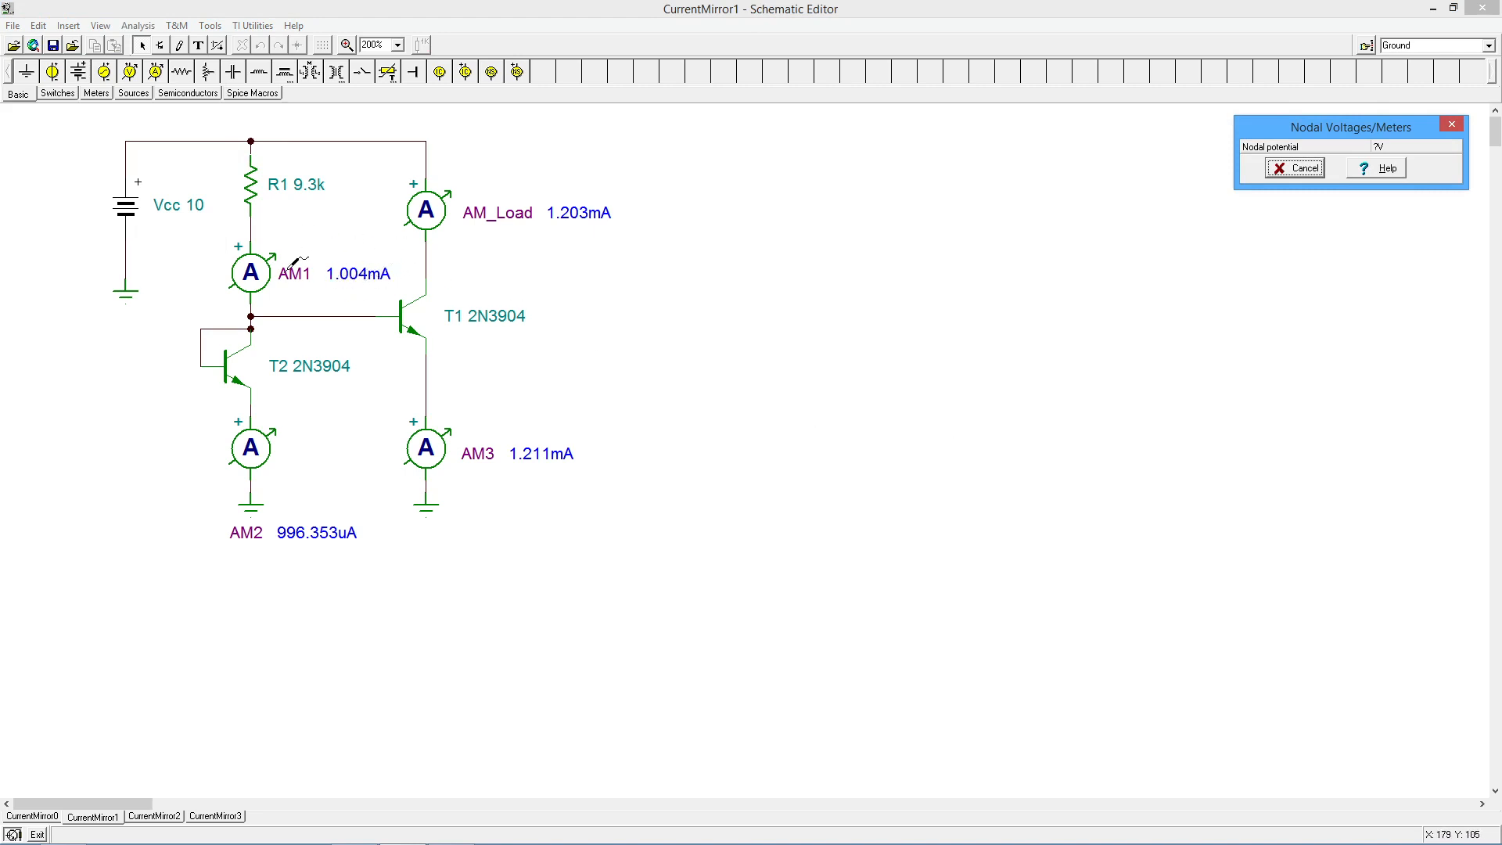
pyautogui.moveTo(313, 510)
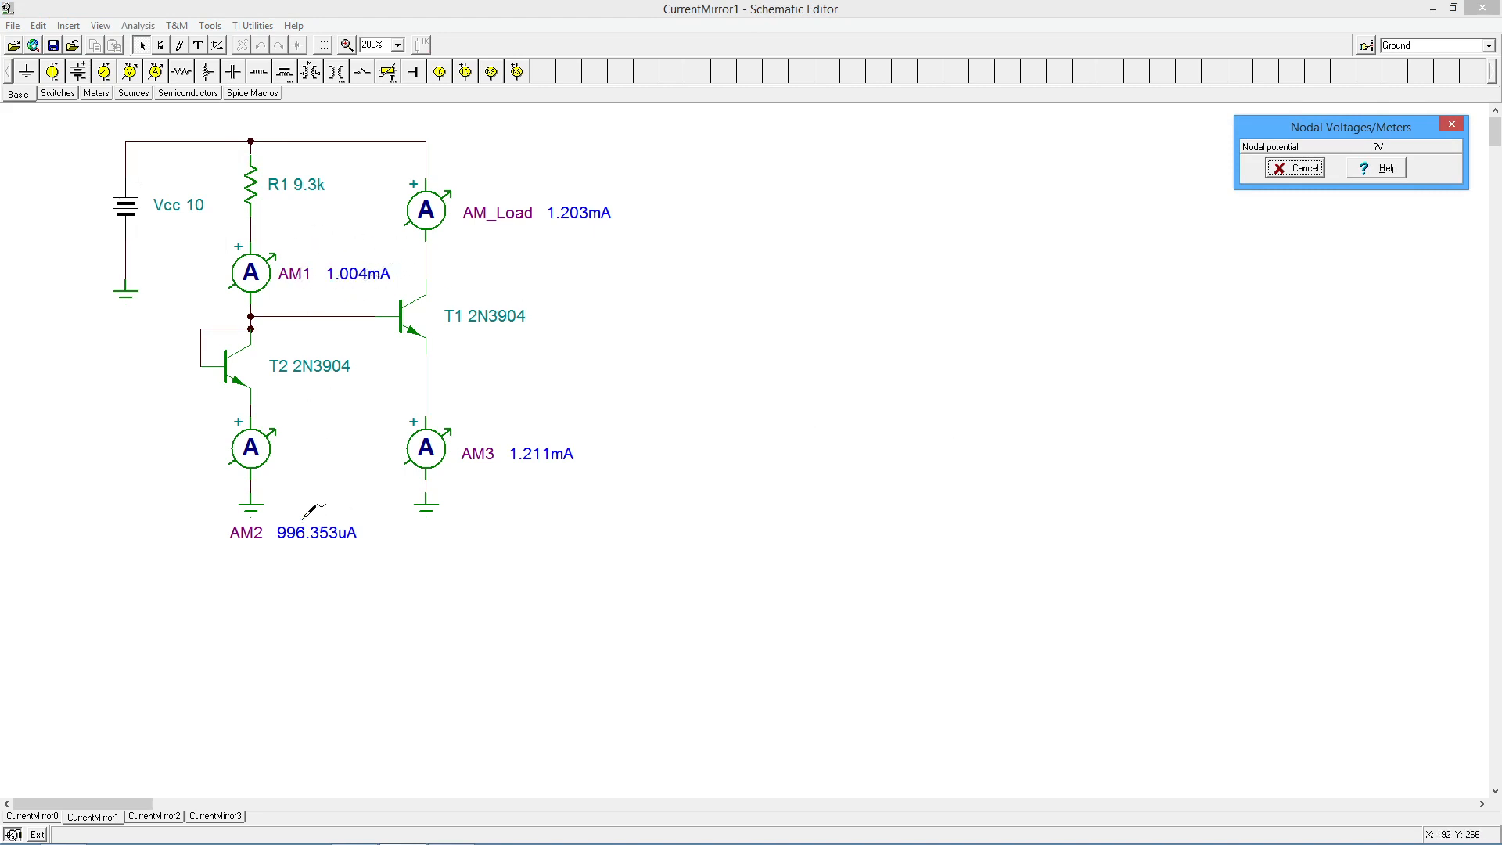
pyautogui.moveTo(314, 502)
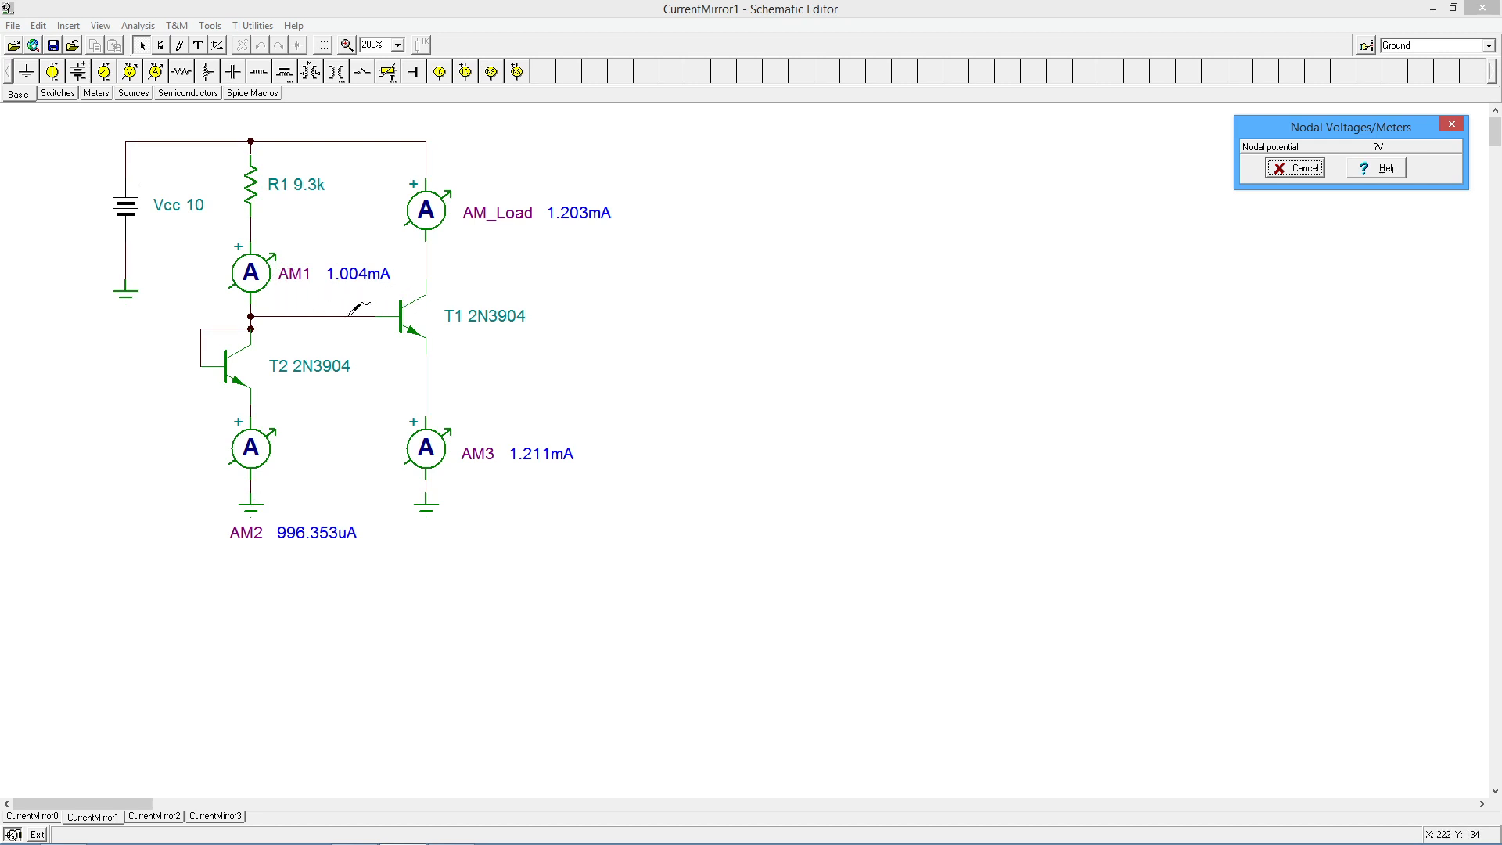
pyautogui.moveTo(312, 508)
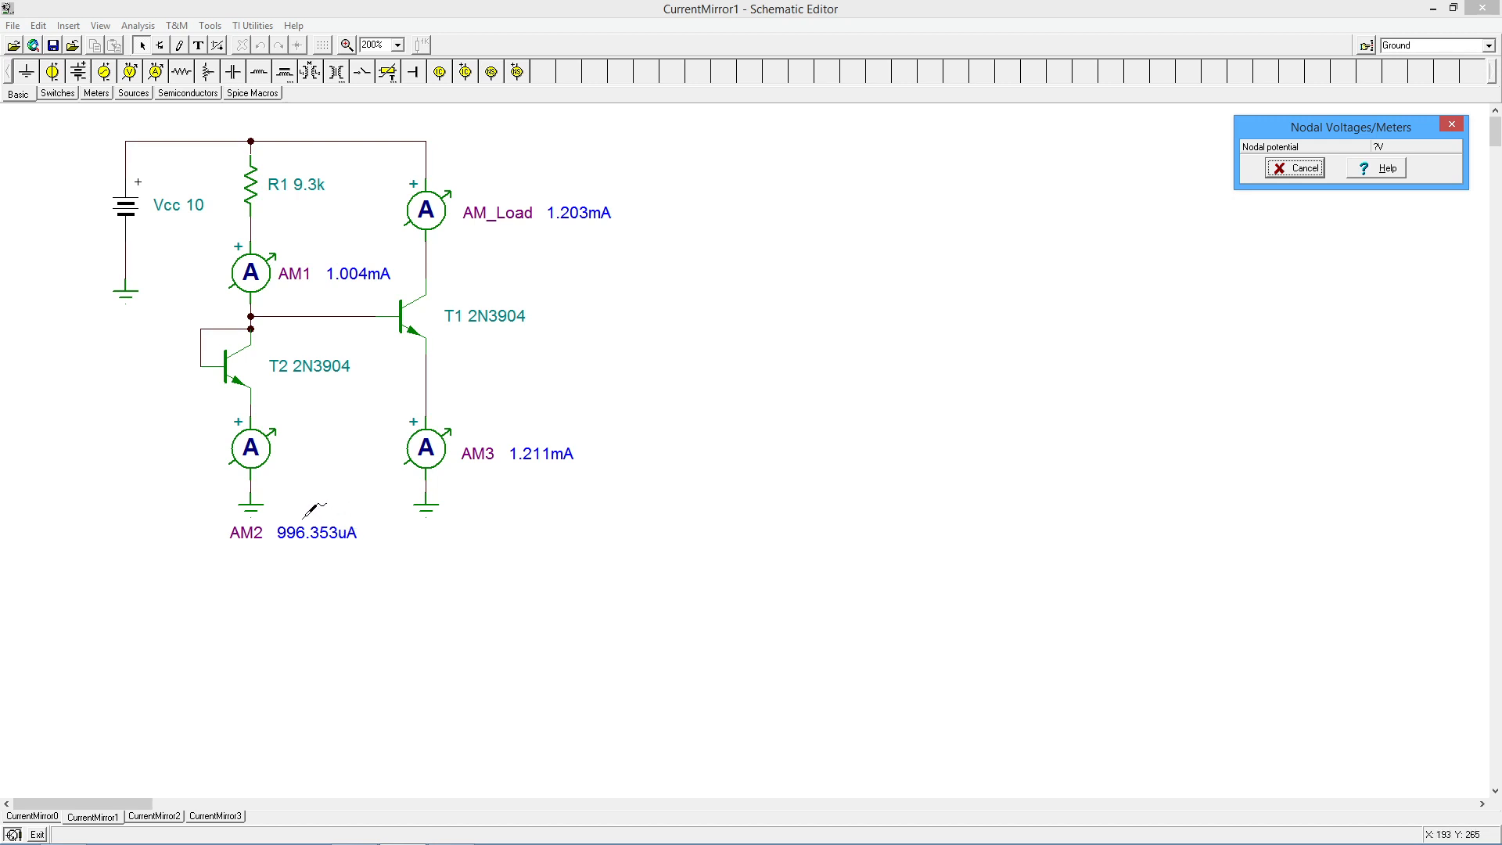
pyautogui.moveTo(278, 197)
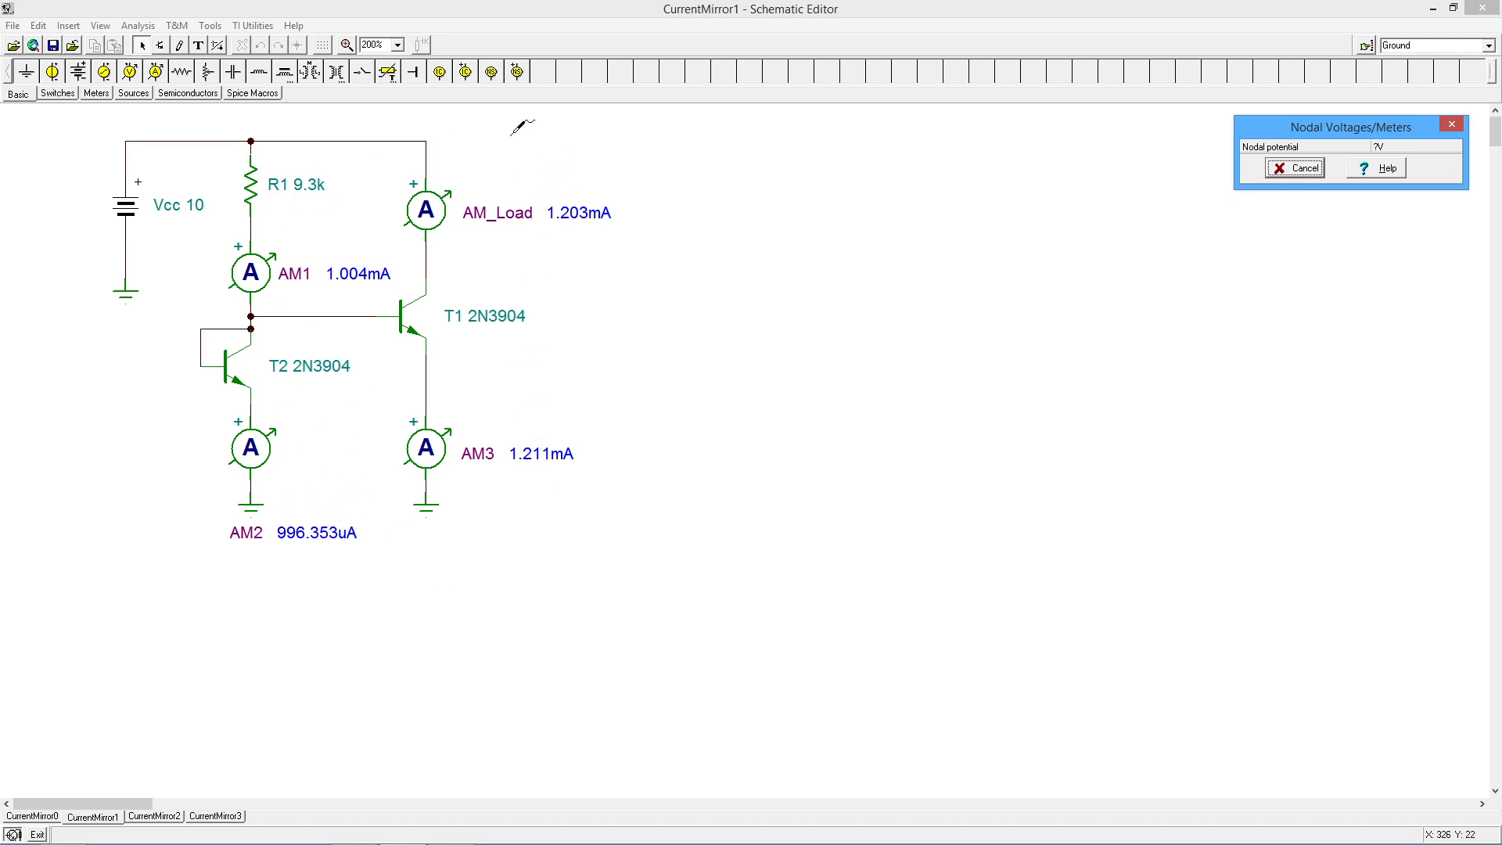
pyautogui.moveTo(1306, 132)
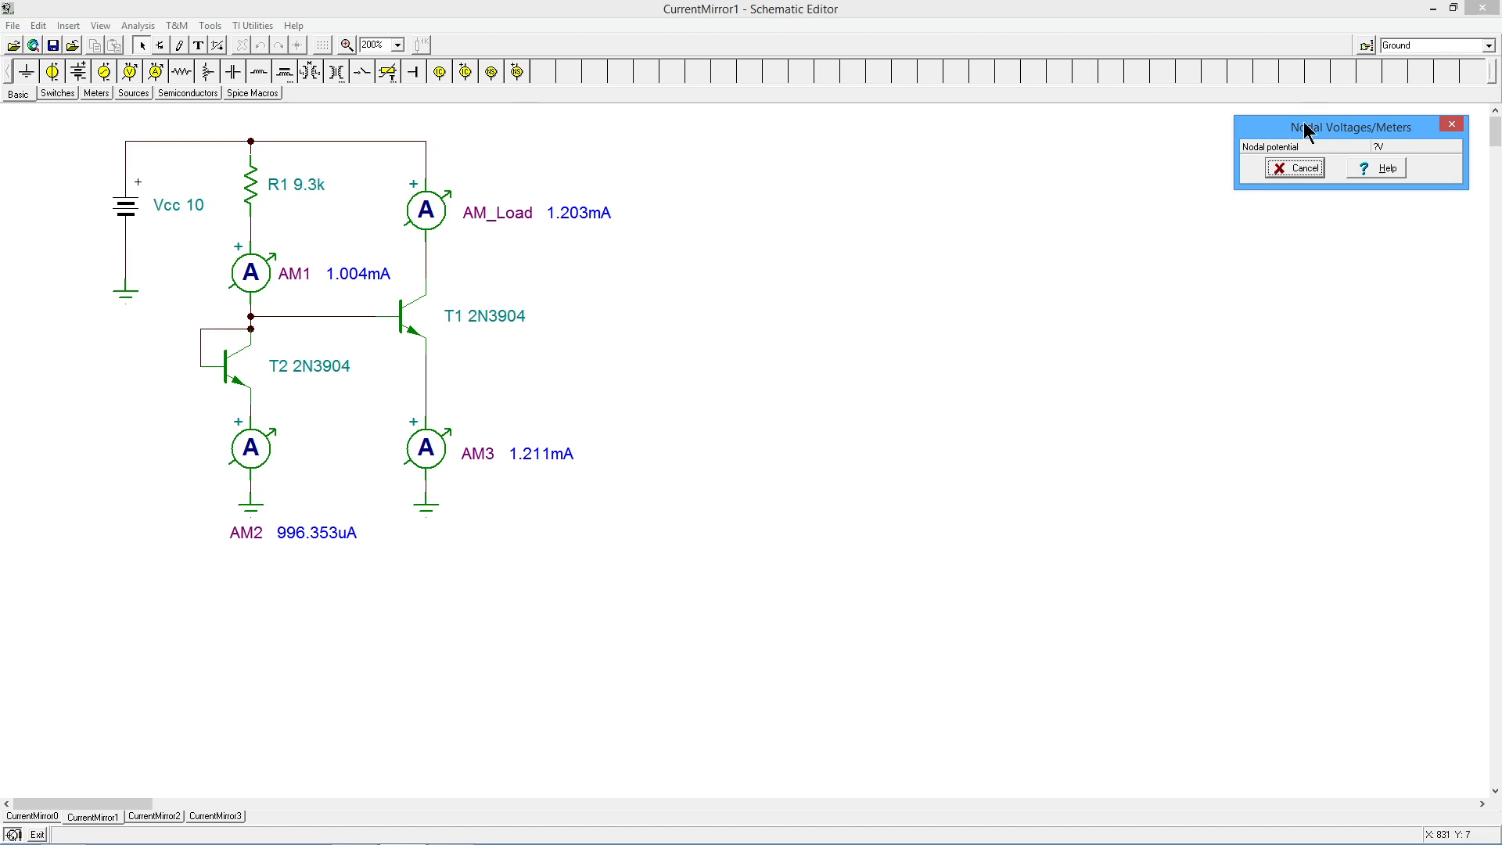
pyautogui.click(1294, 168)
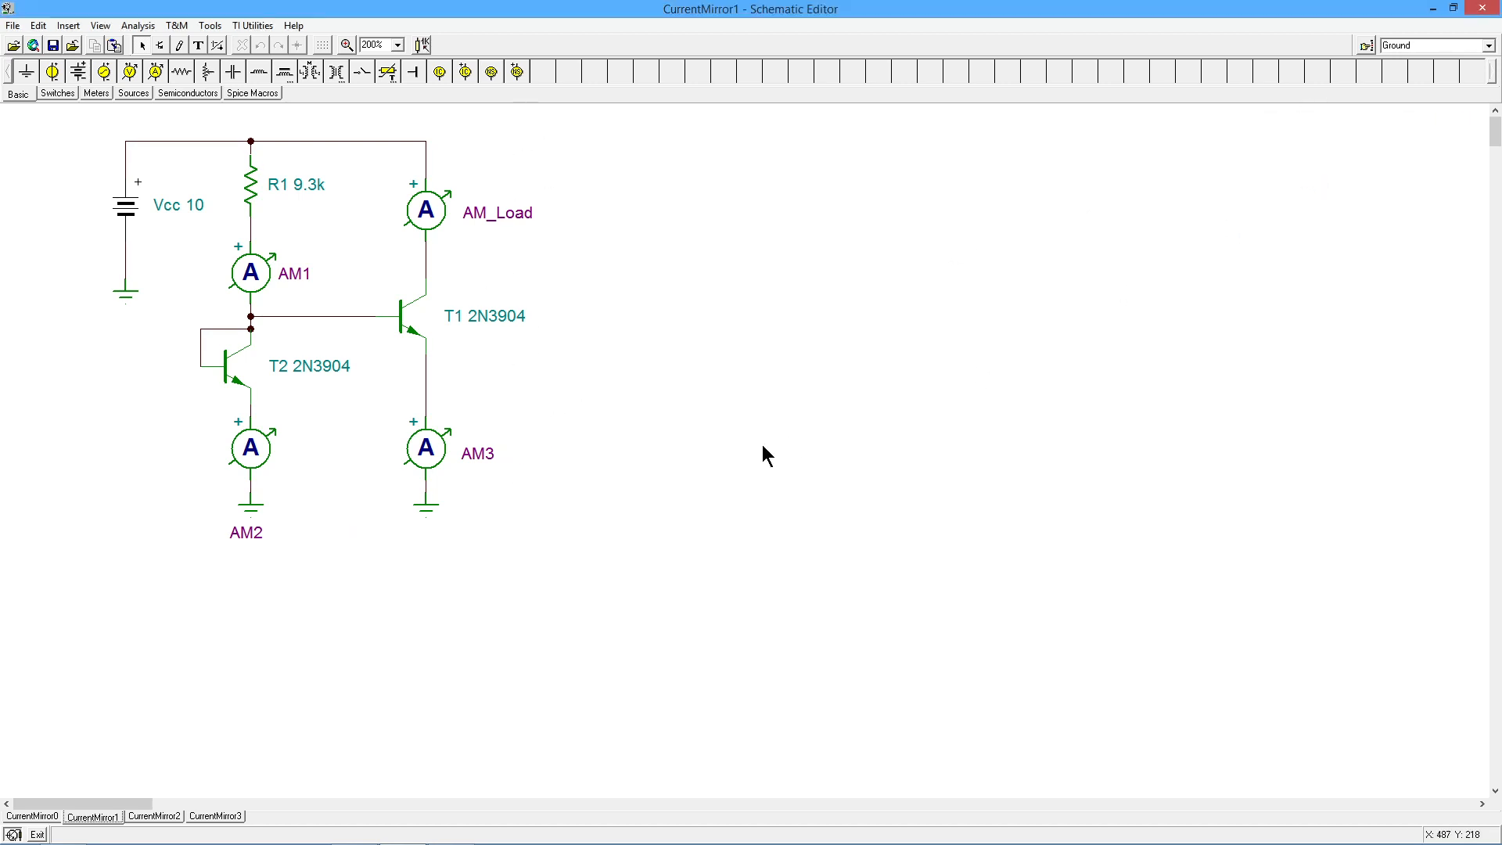
pyautogui.moveTo(224, 420)
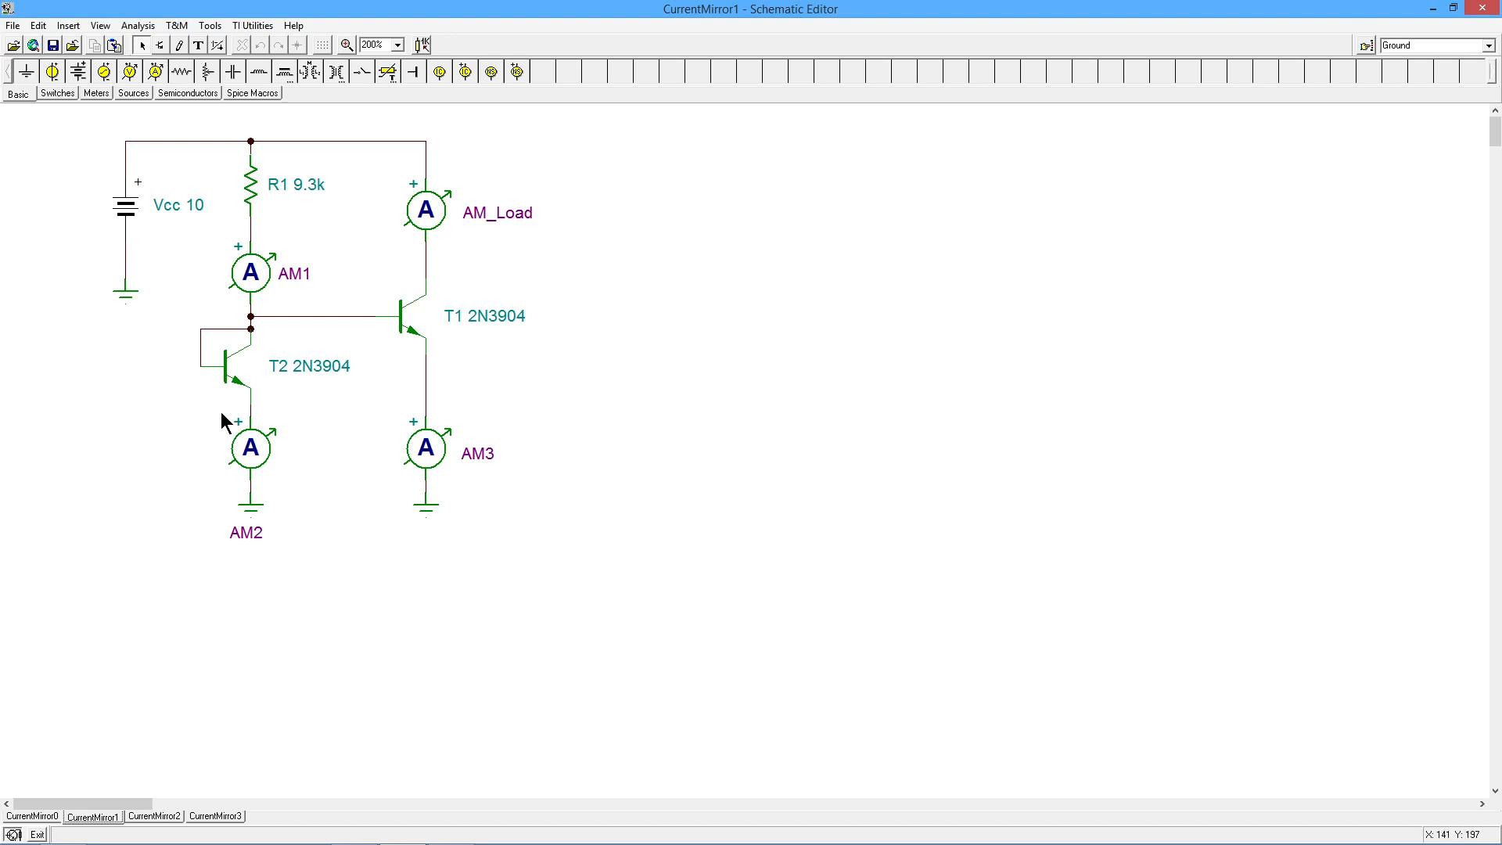
pyautogui.moveTo(535, 451)
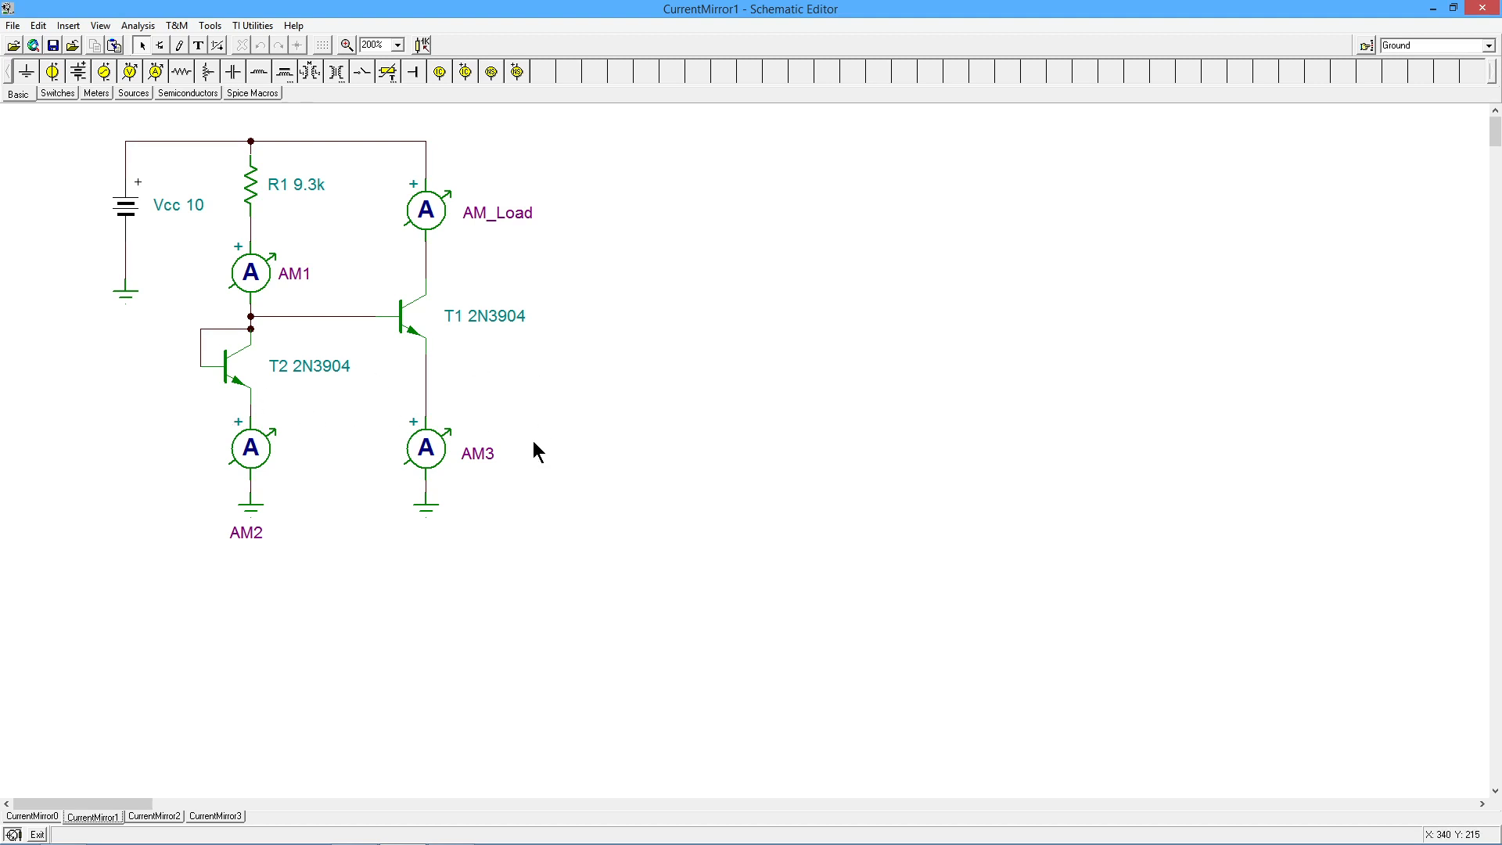
pyautogui.moveTo(584, 369)
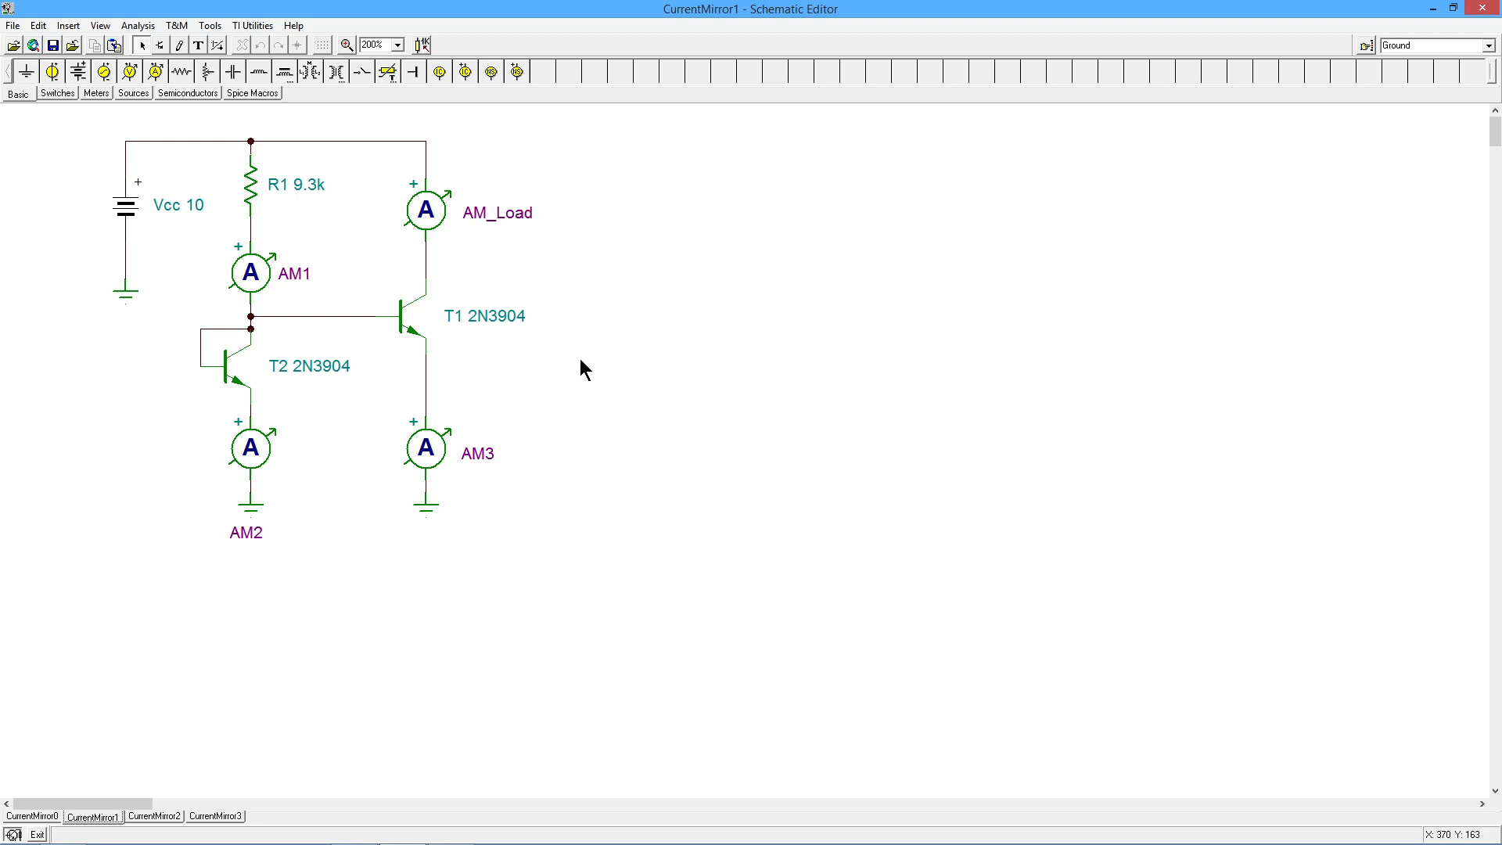
pyautogui.moveTo(583, 371)
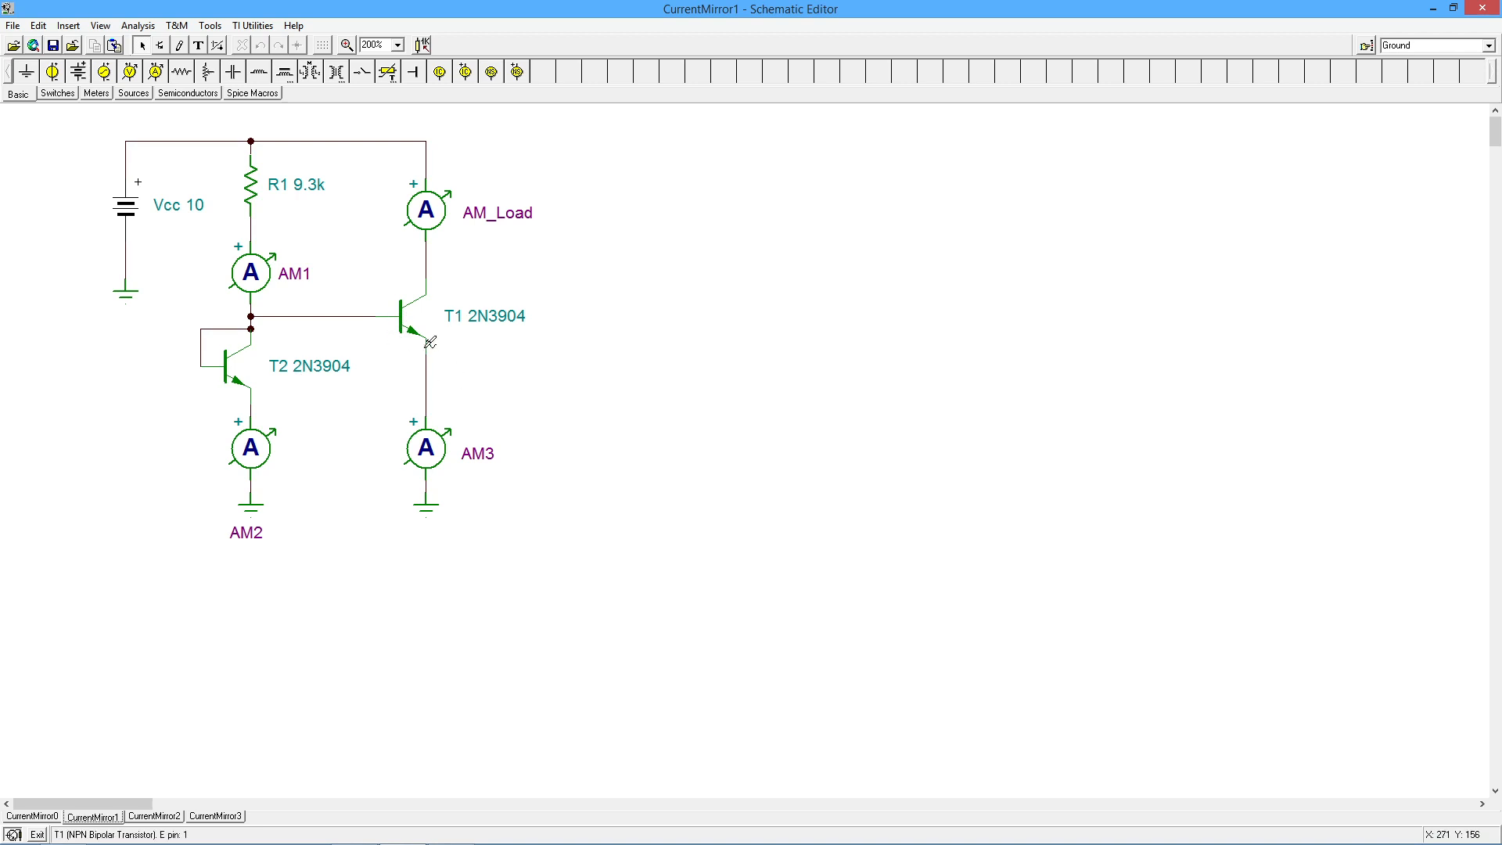
pyautogui.moveTo(550, 456)
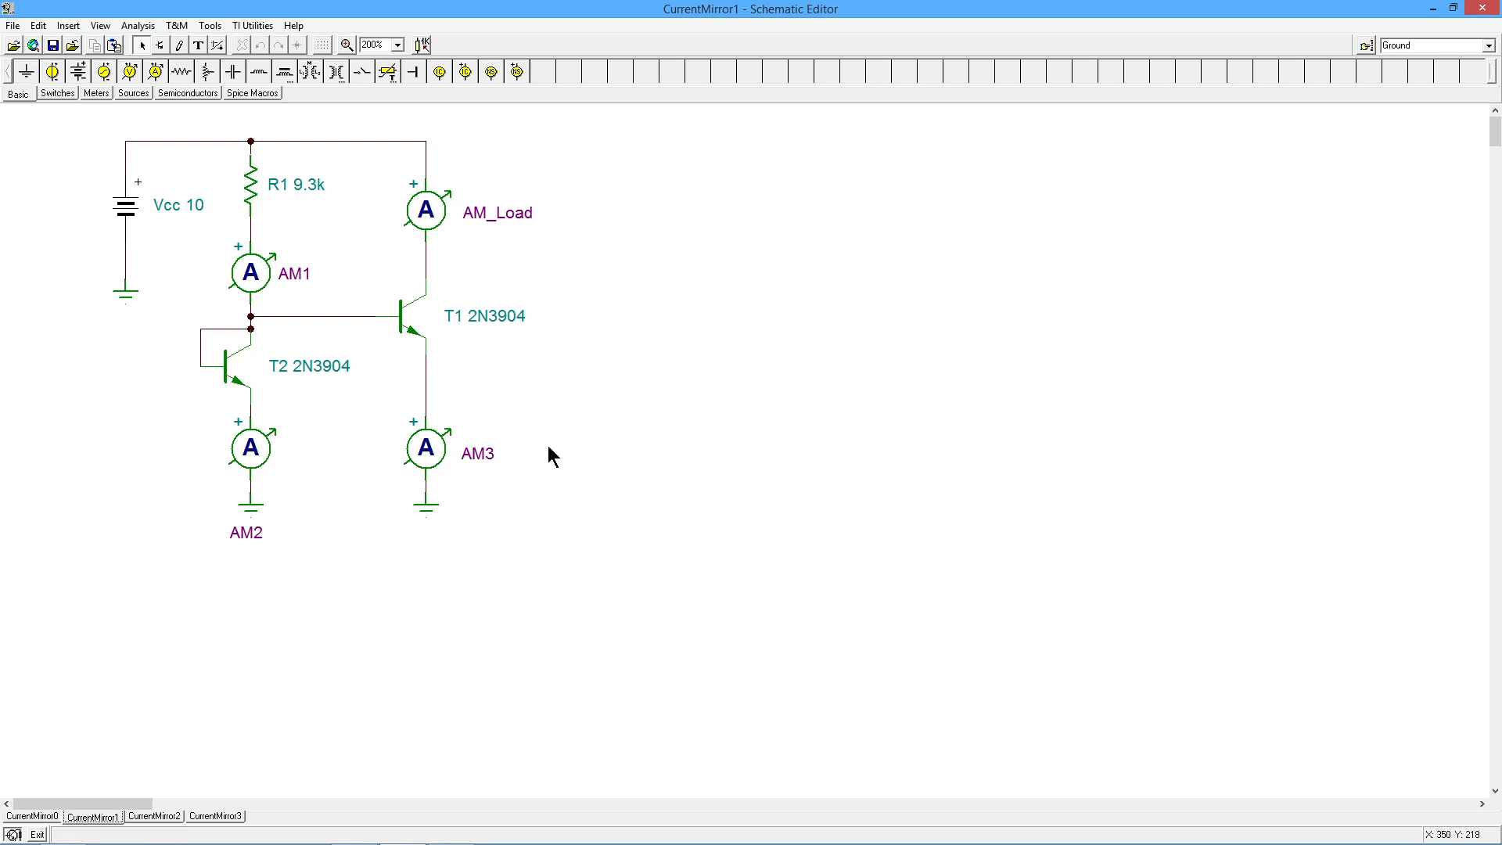
pyautogui.moveTo(402, 330)
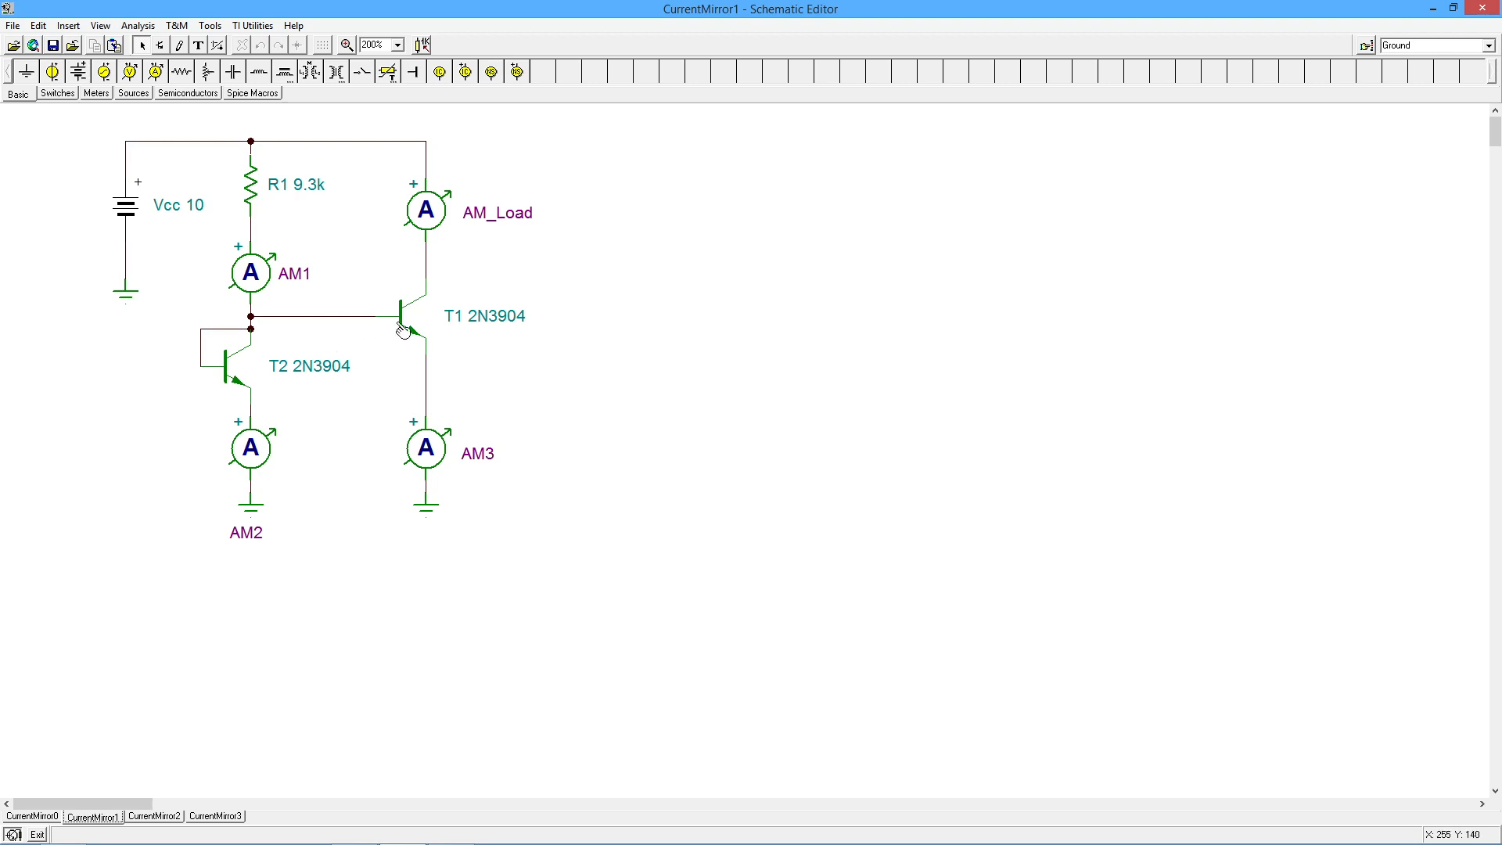
pyautogui.moveTo(336, 335)
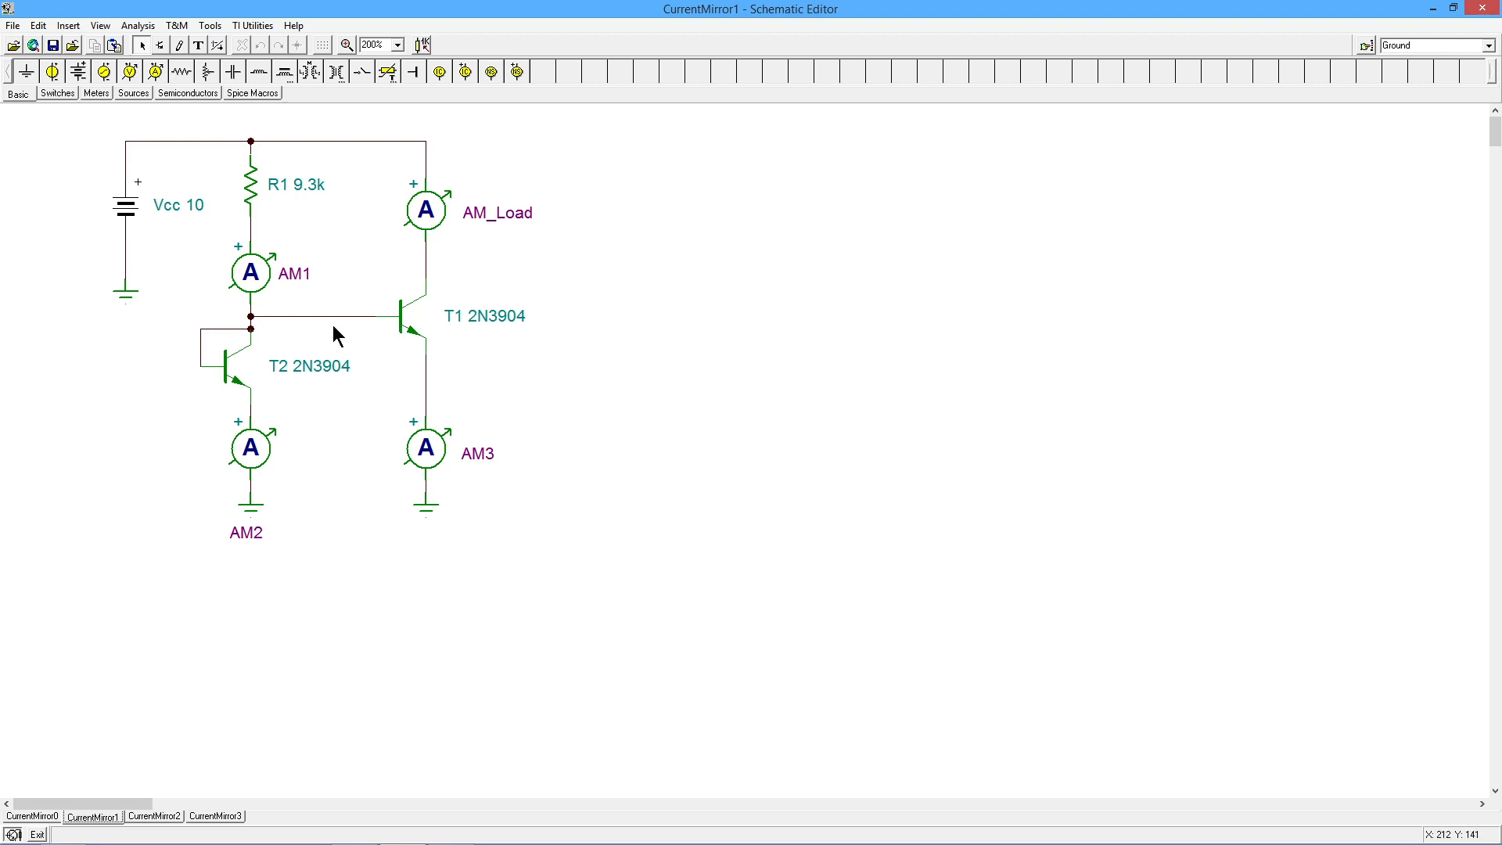
pyautogui.moveTo(364, 331)
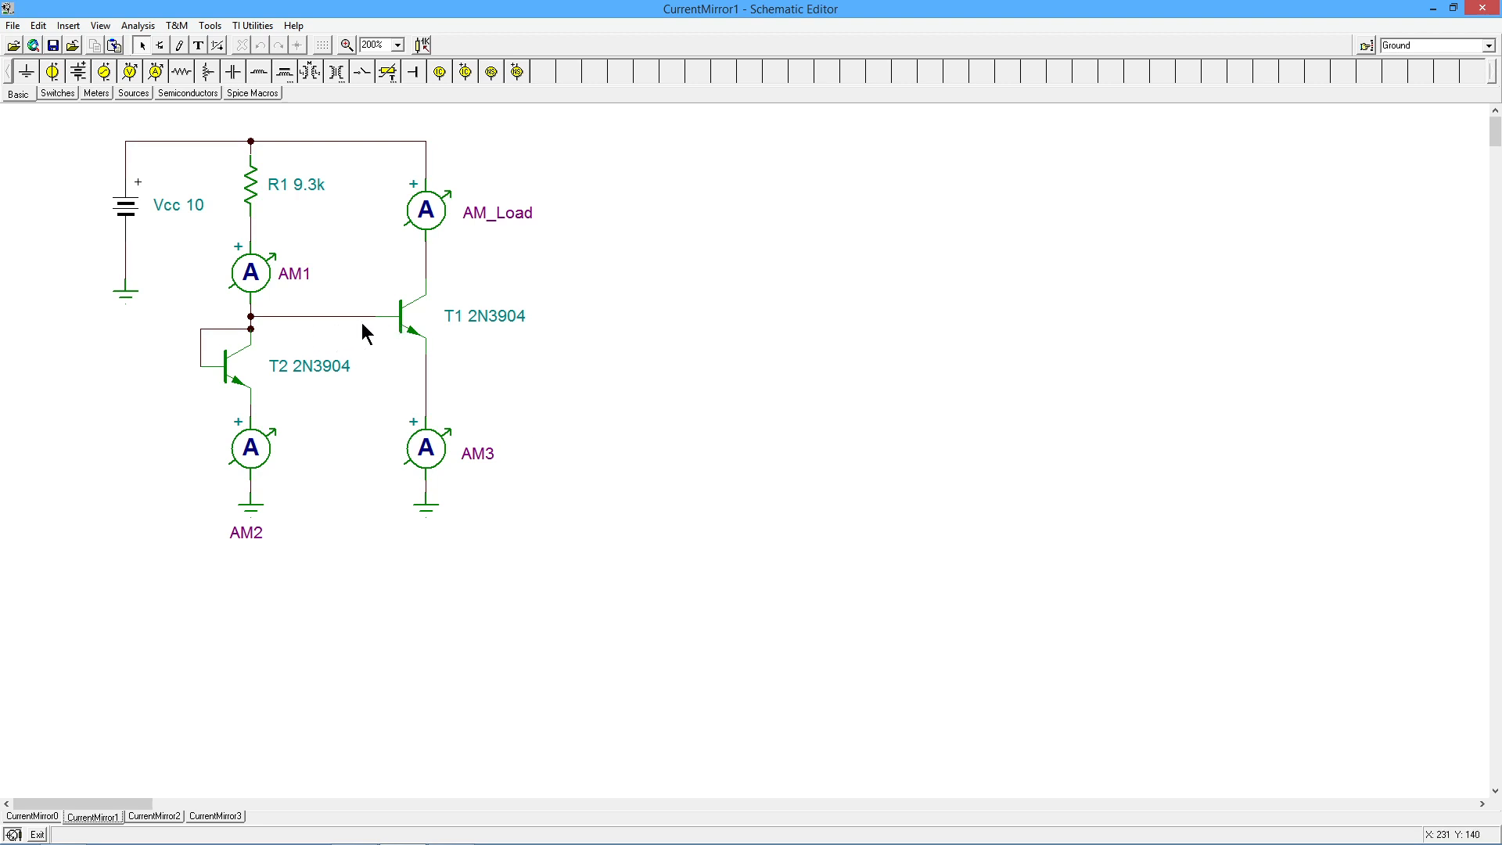
pyautogui.moveTo(445, 207)
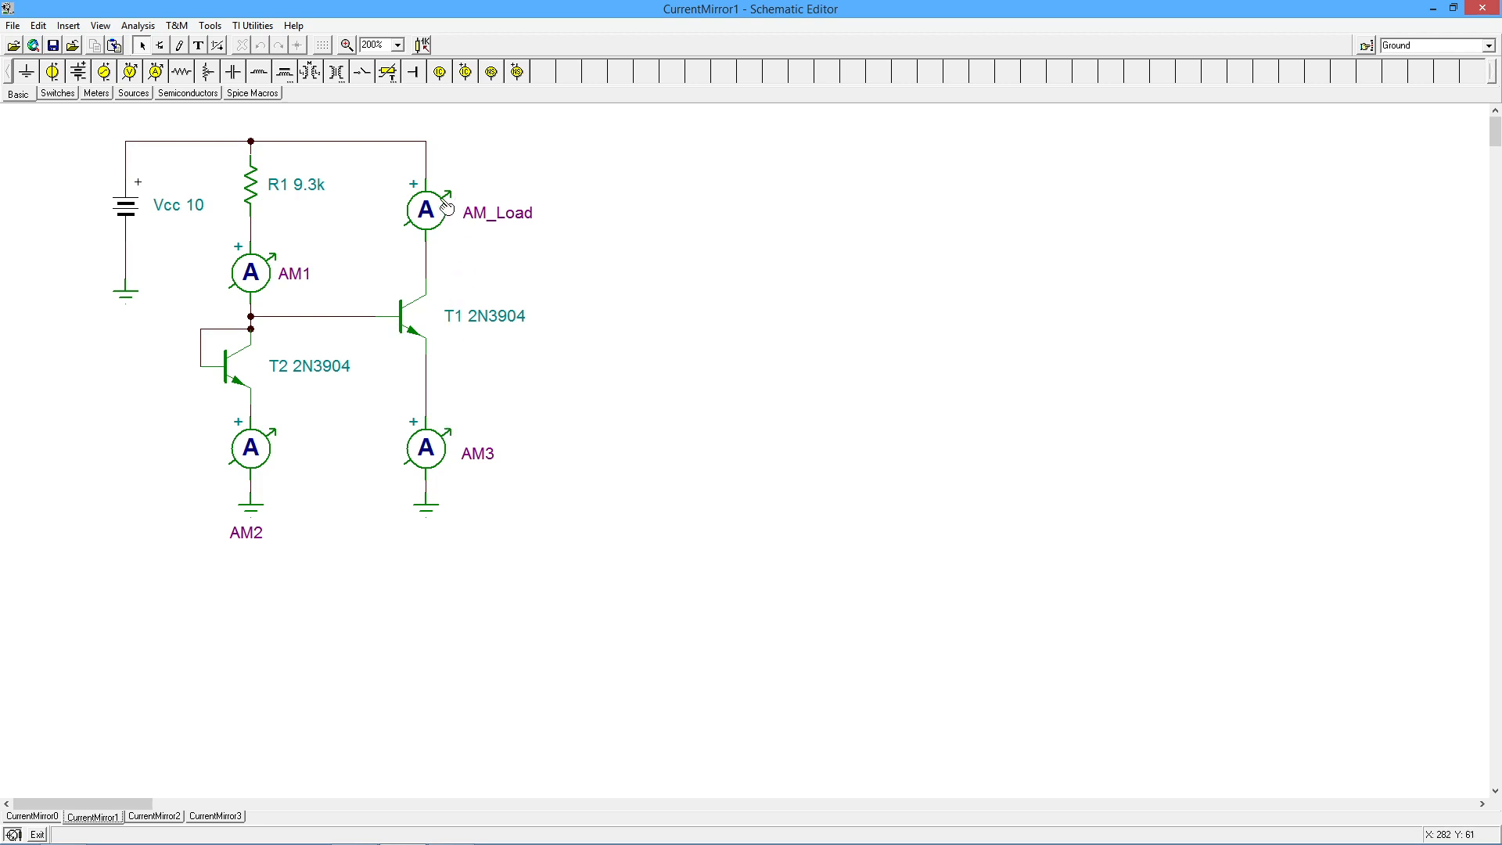
pyautogui.moveTo(213, 466)
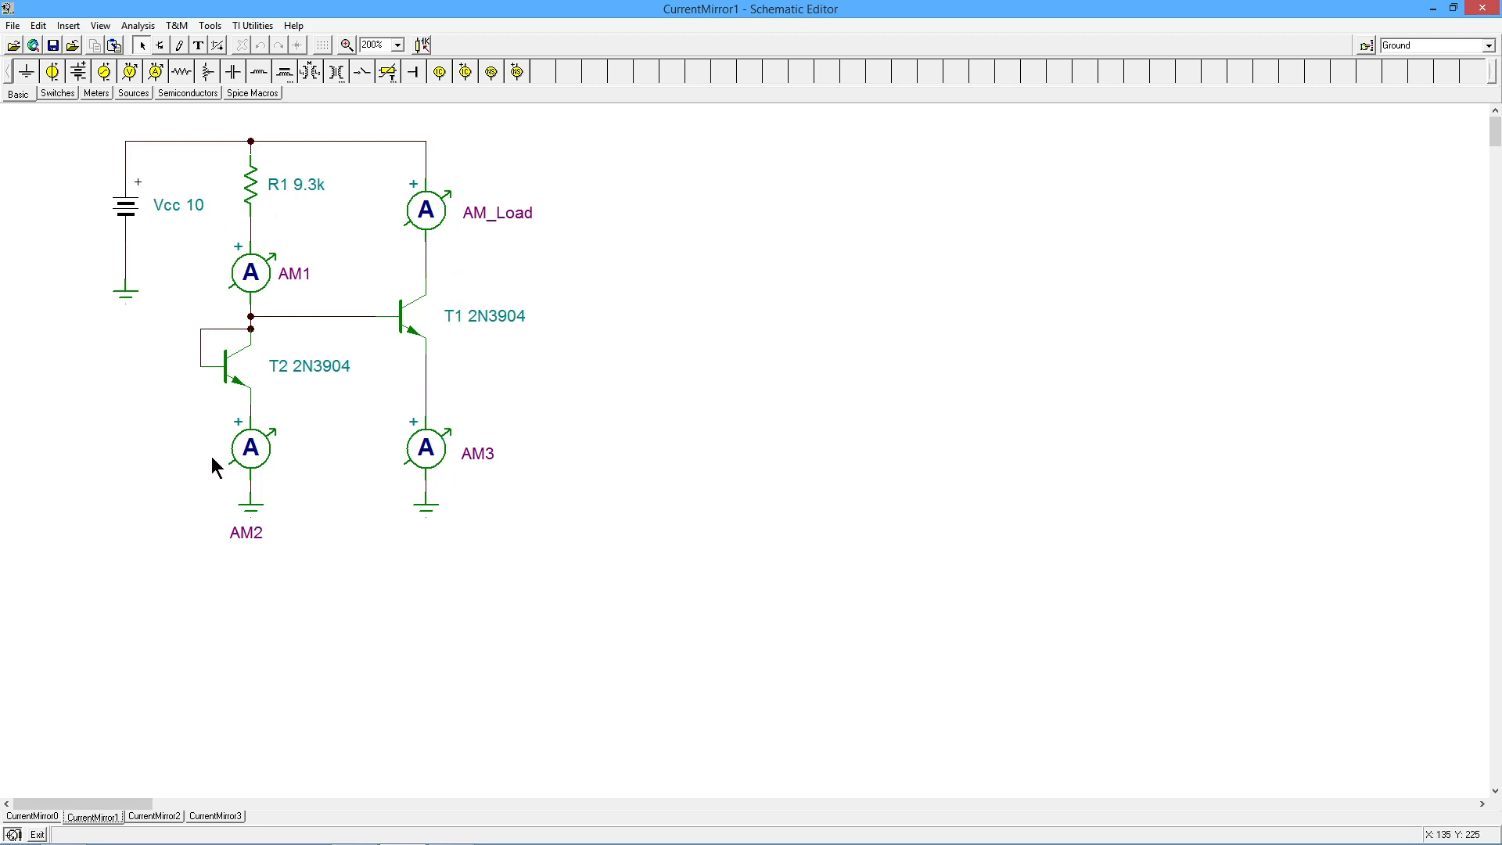
pyautogui.moveTo(321, 443)
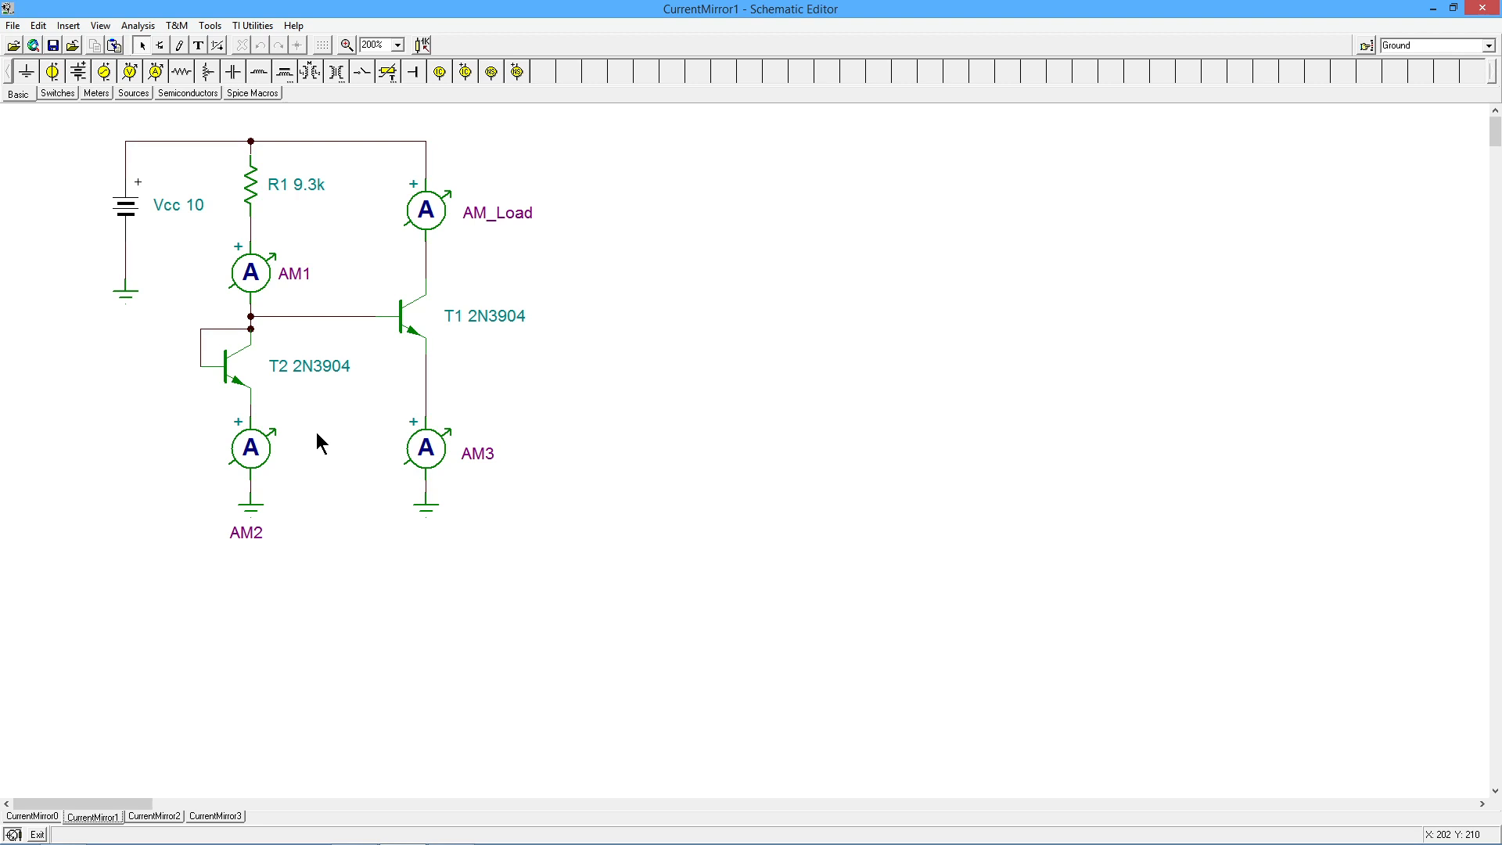
pyautogui.moveTo(424, 410)
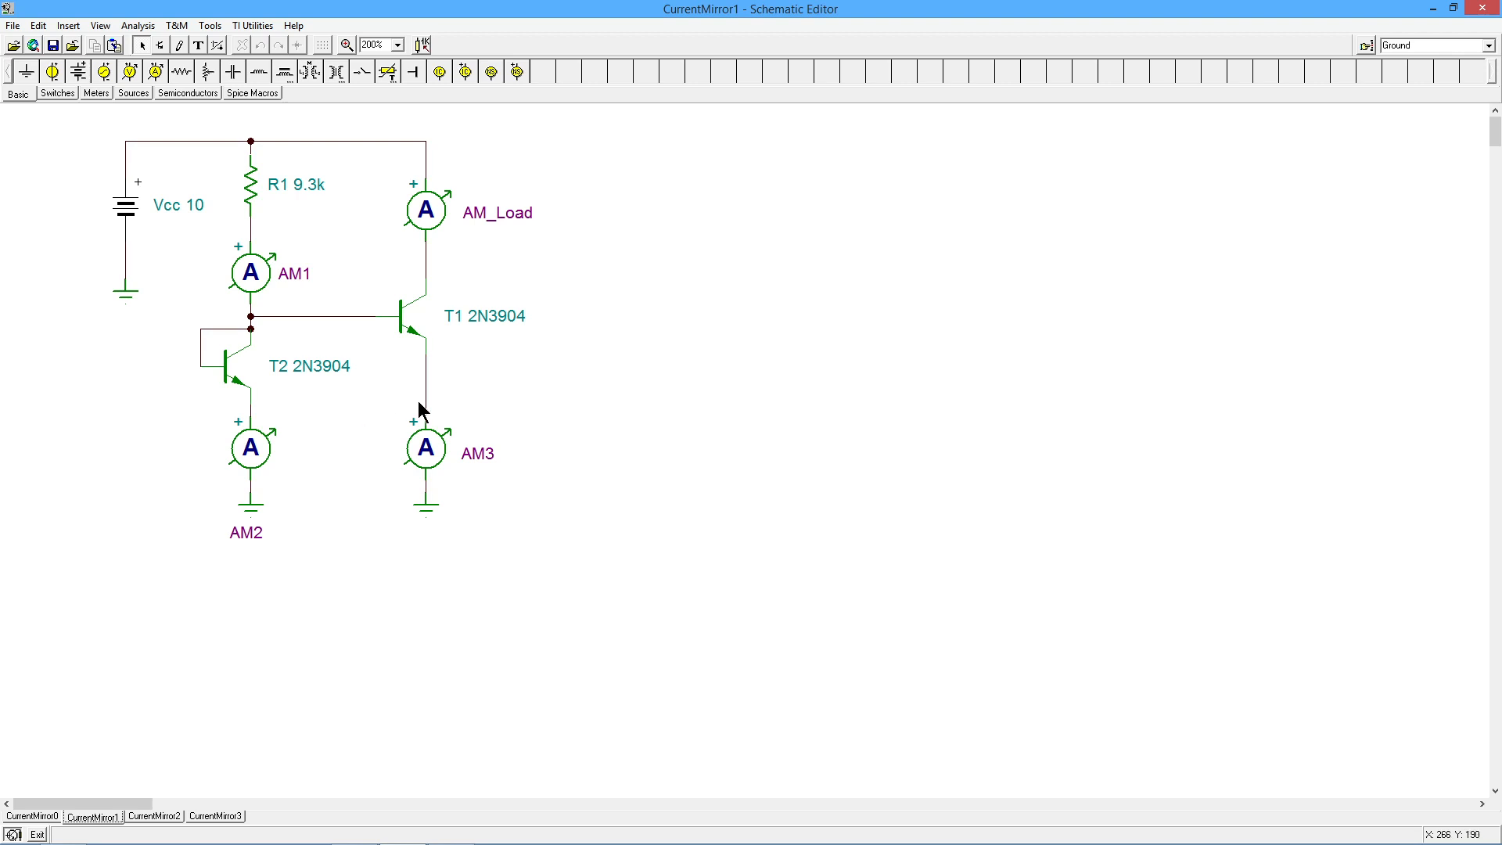
pyautogui.moveTo(648, 400)
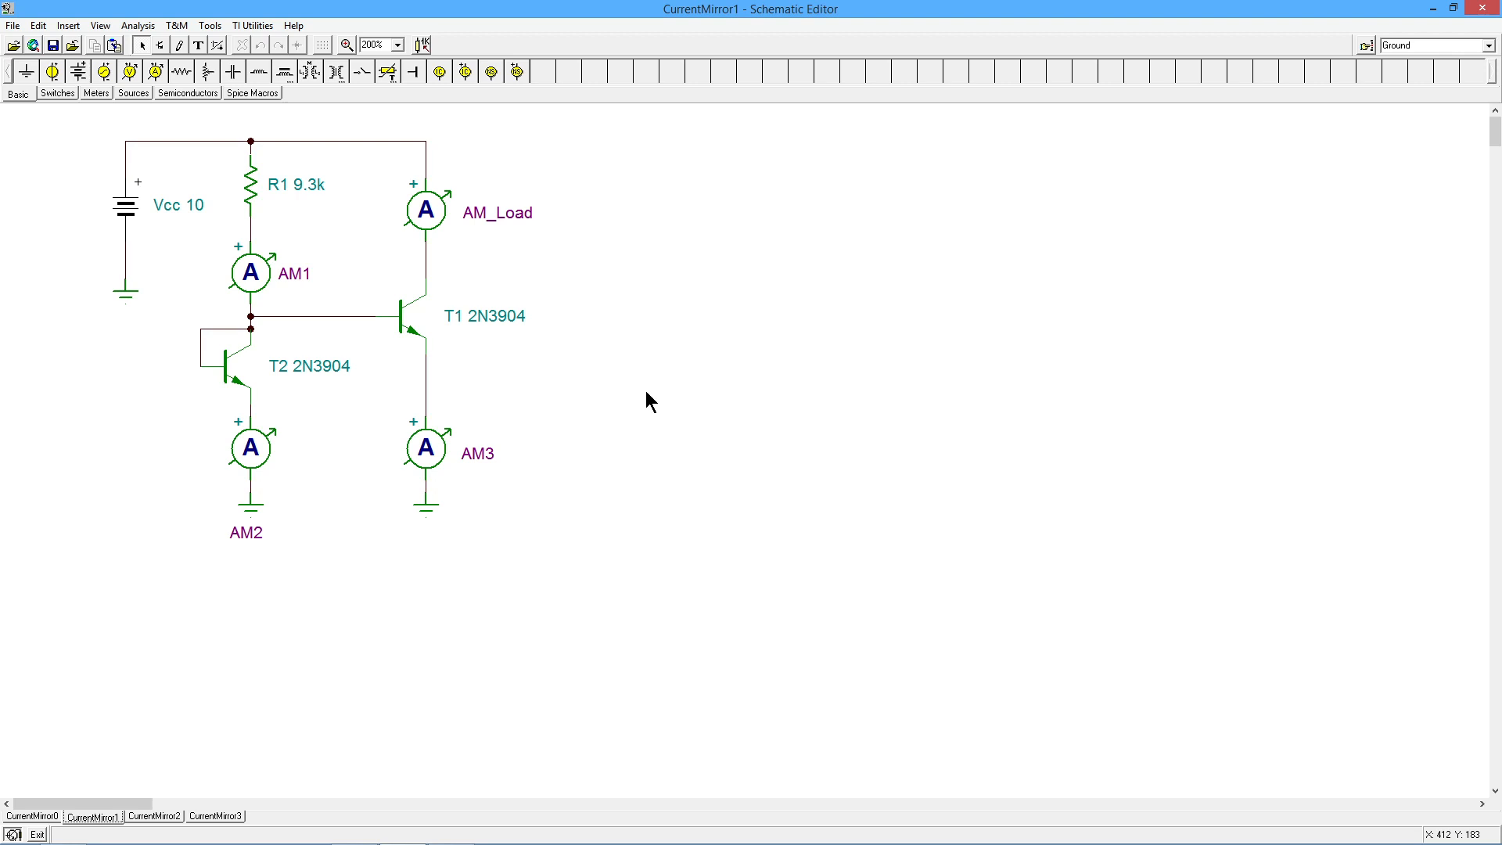
pyautogui.moveTo(411, 280)
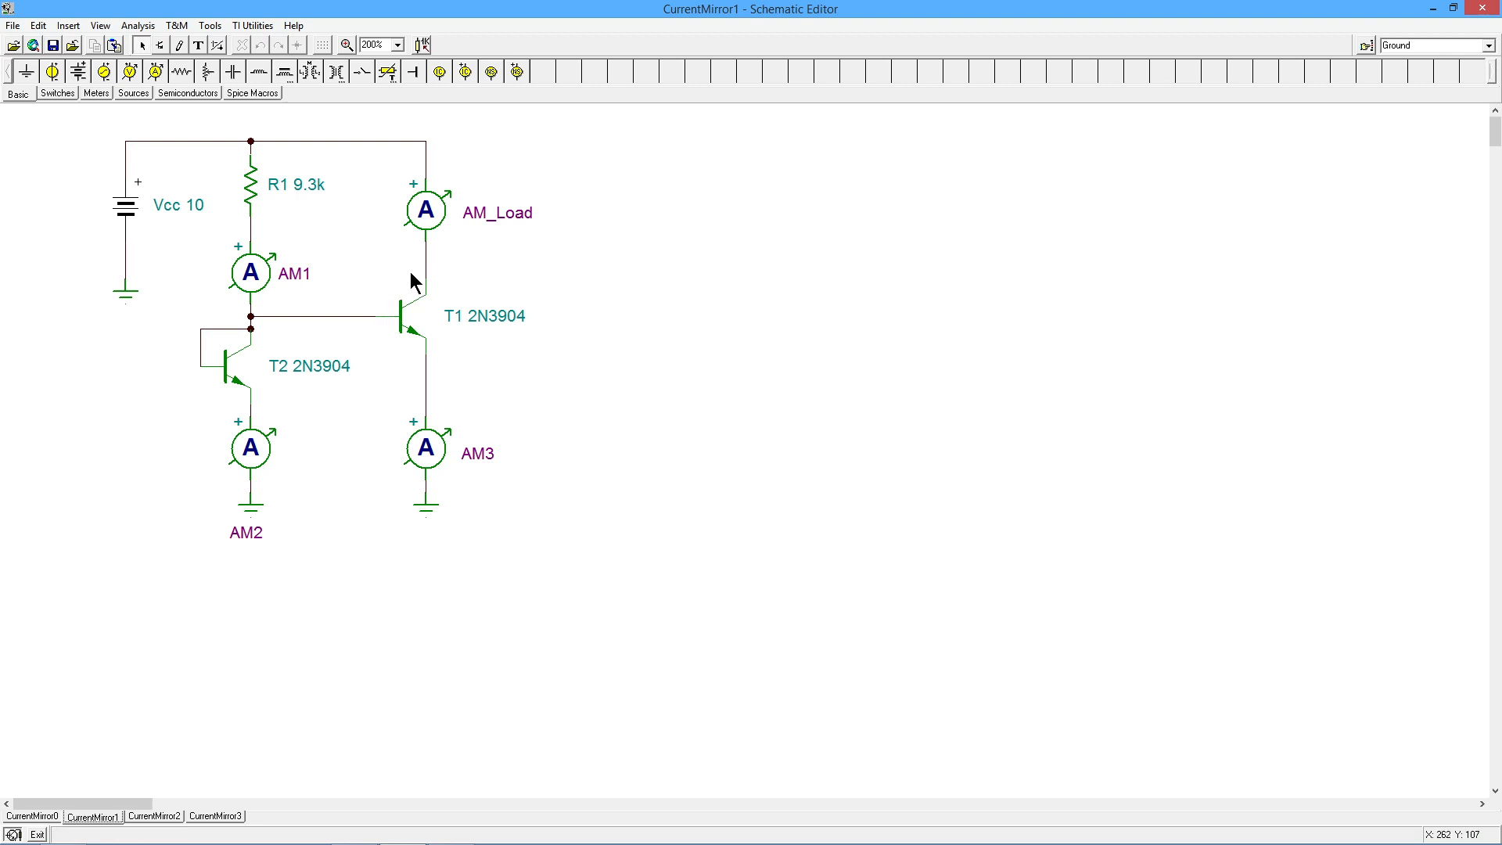
pyautogui.moveTo(372, 319)
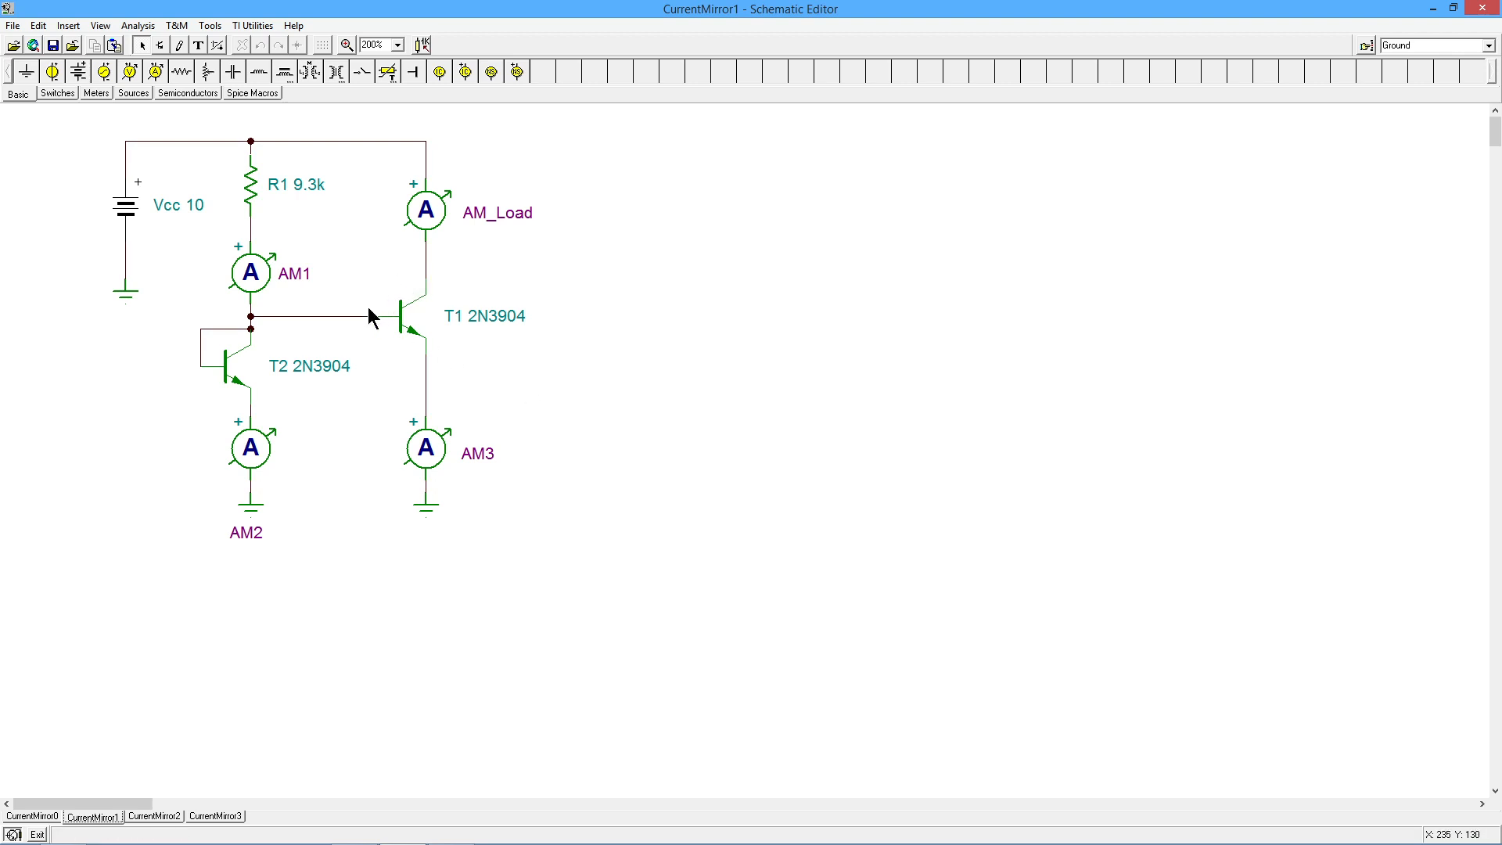
pyautogui.moveTo(394, 292)
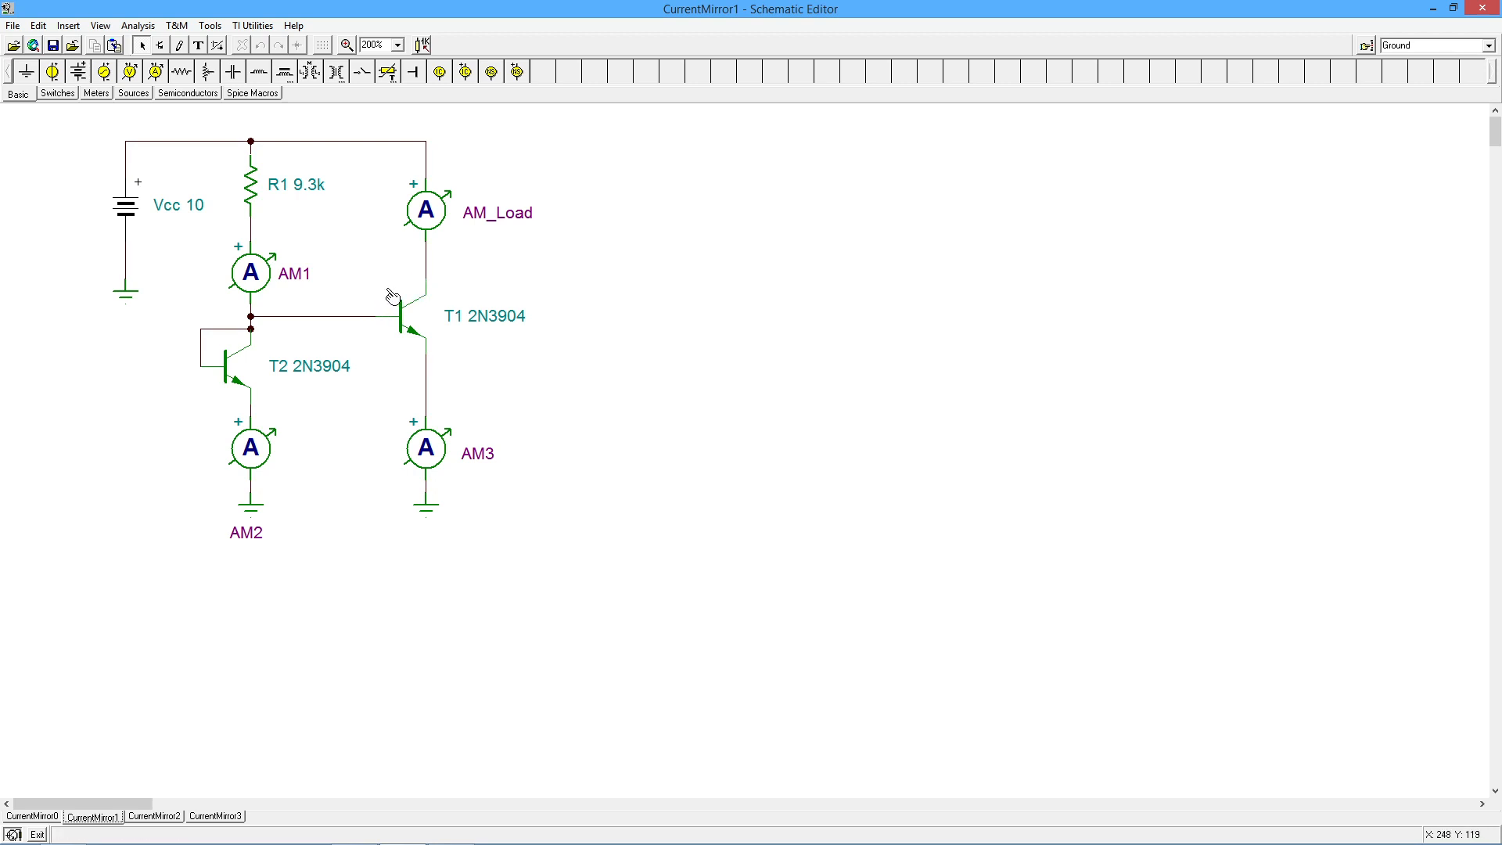
pyautogui.moveTo(438, 268)
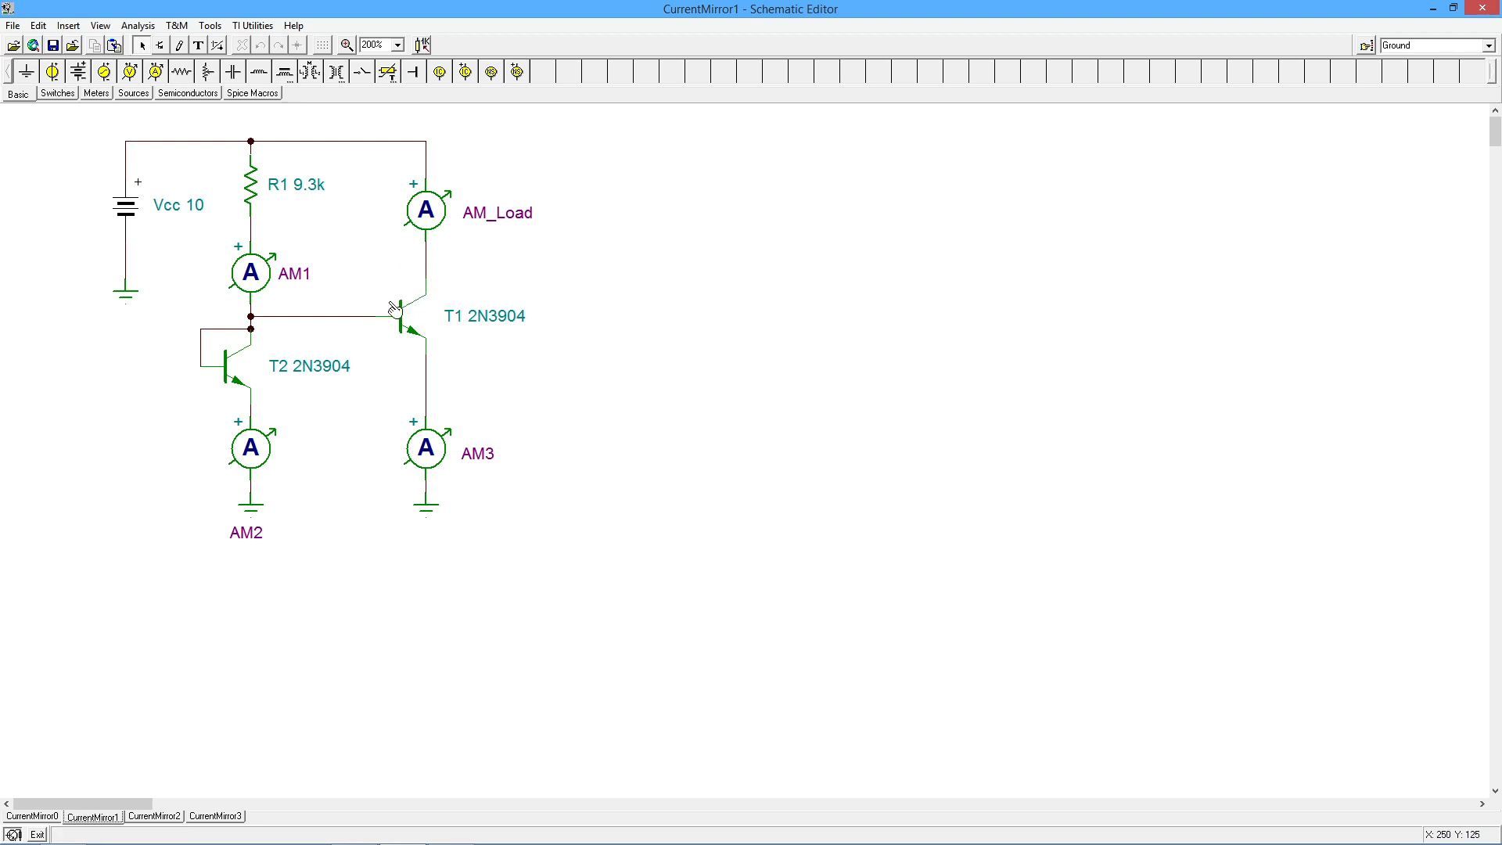
pyautogui.moveTo(375, 255)
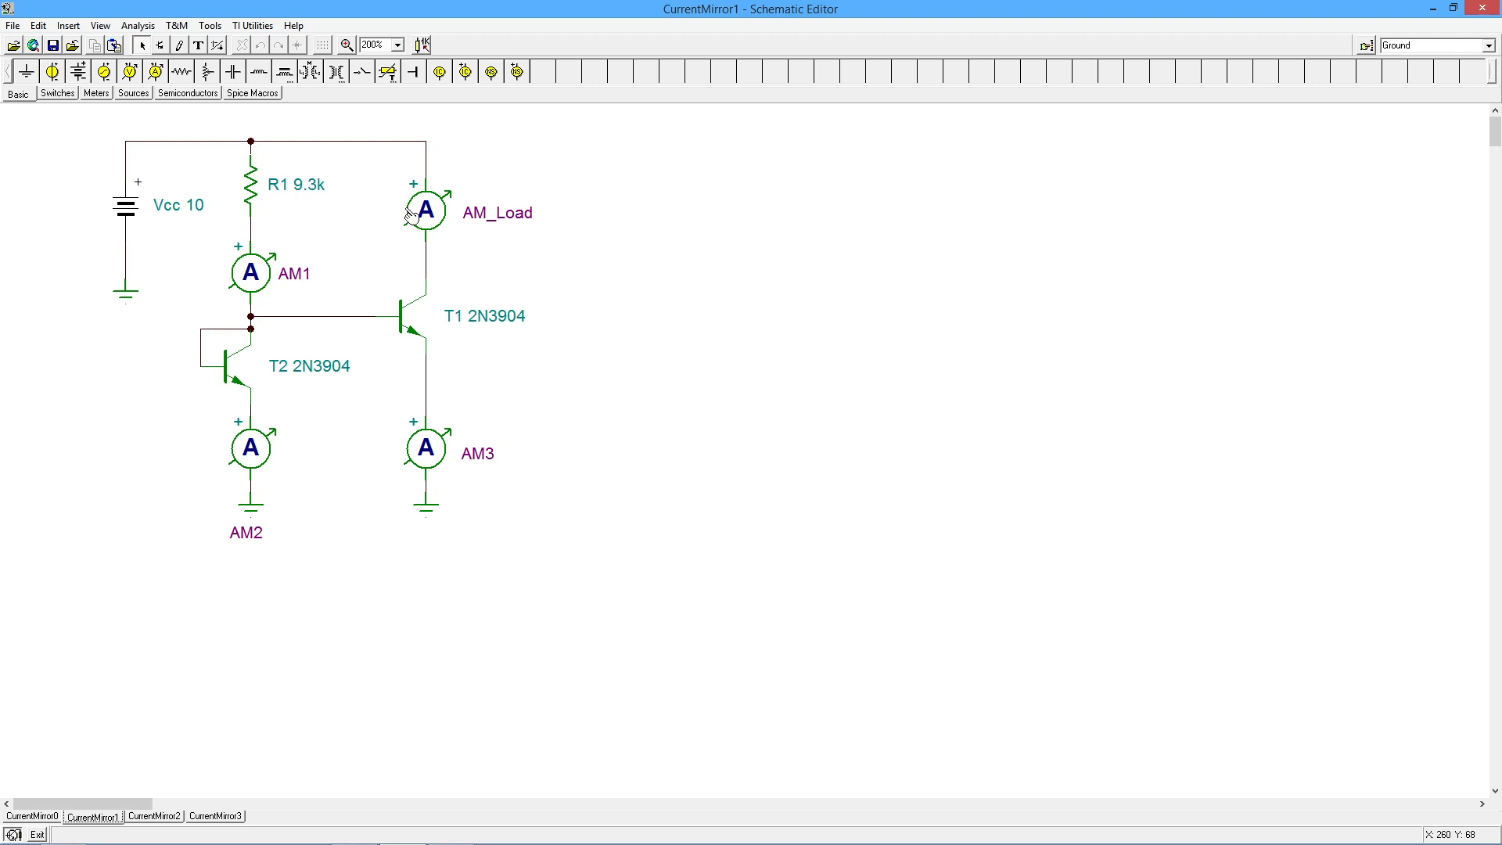
pyautogui.moveTo(479, 321)
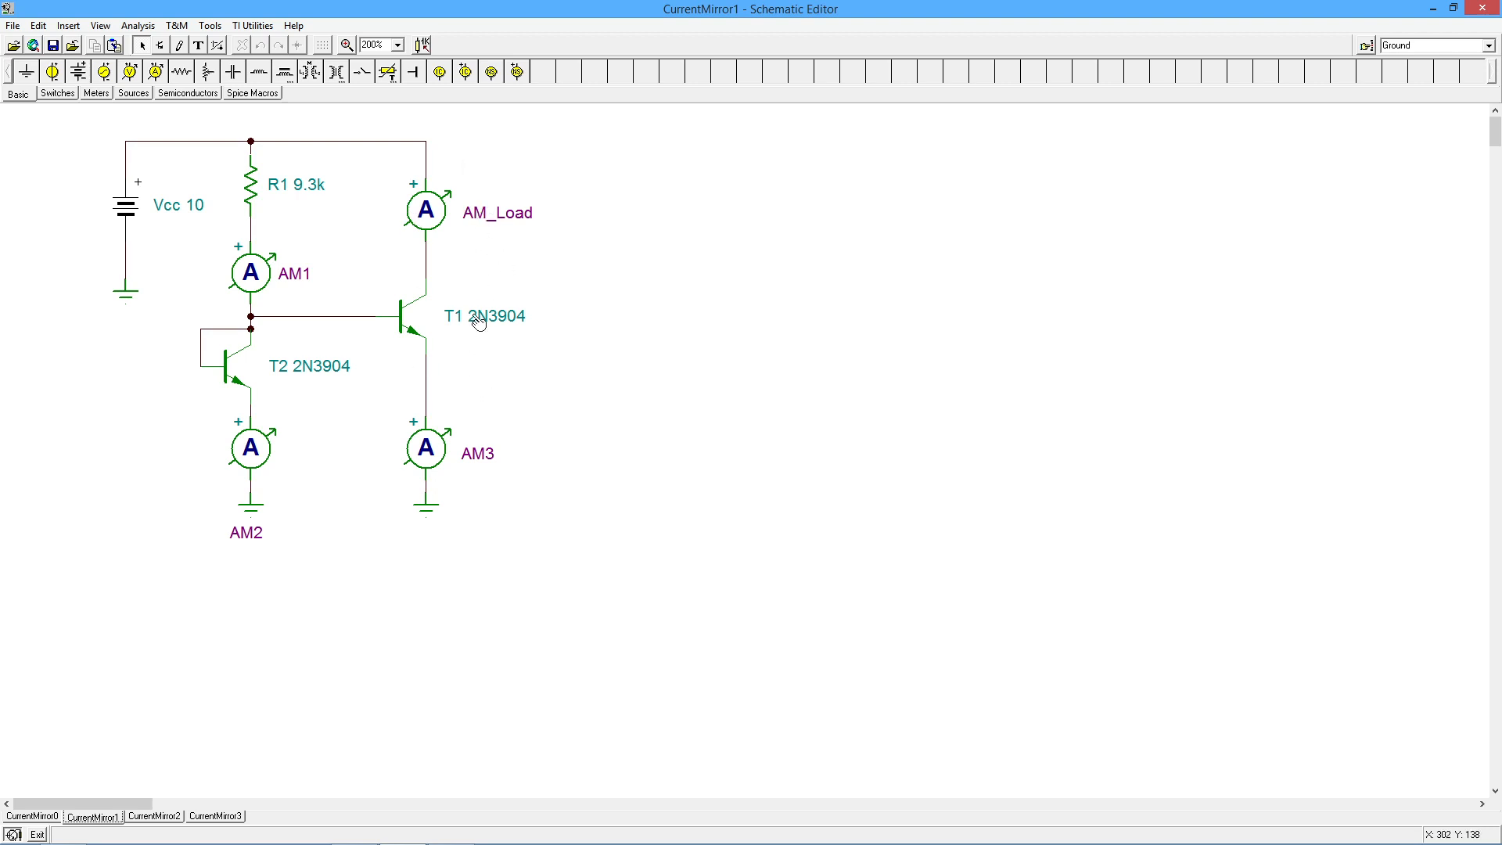
pyautogui.moveTo(240, 344)
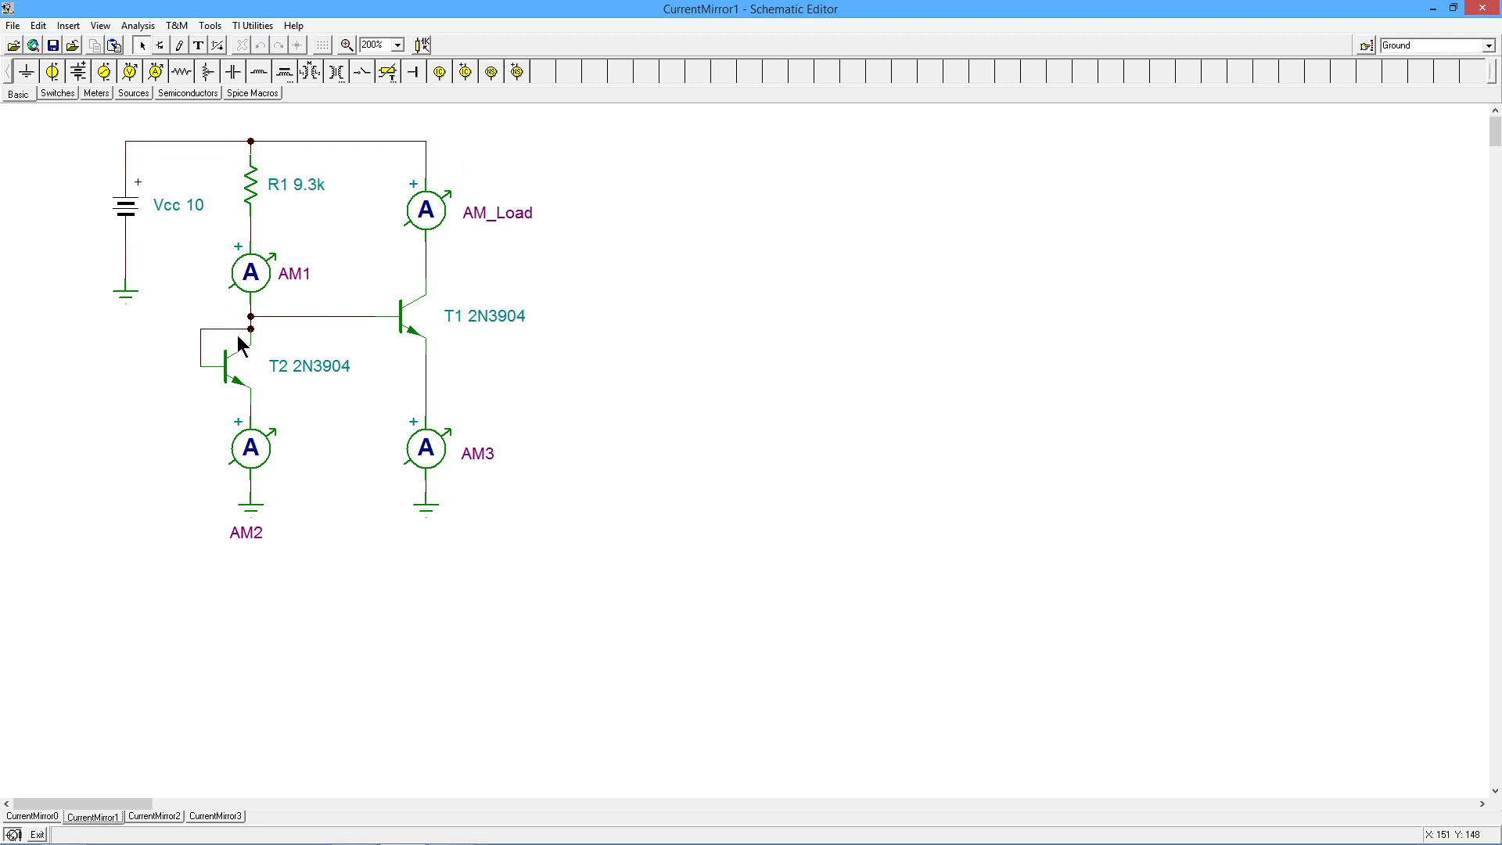
pyautogui.moveTo(211, 381)
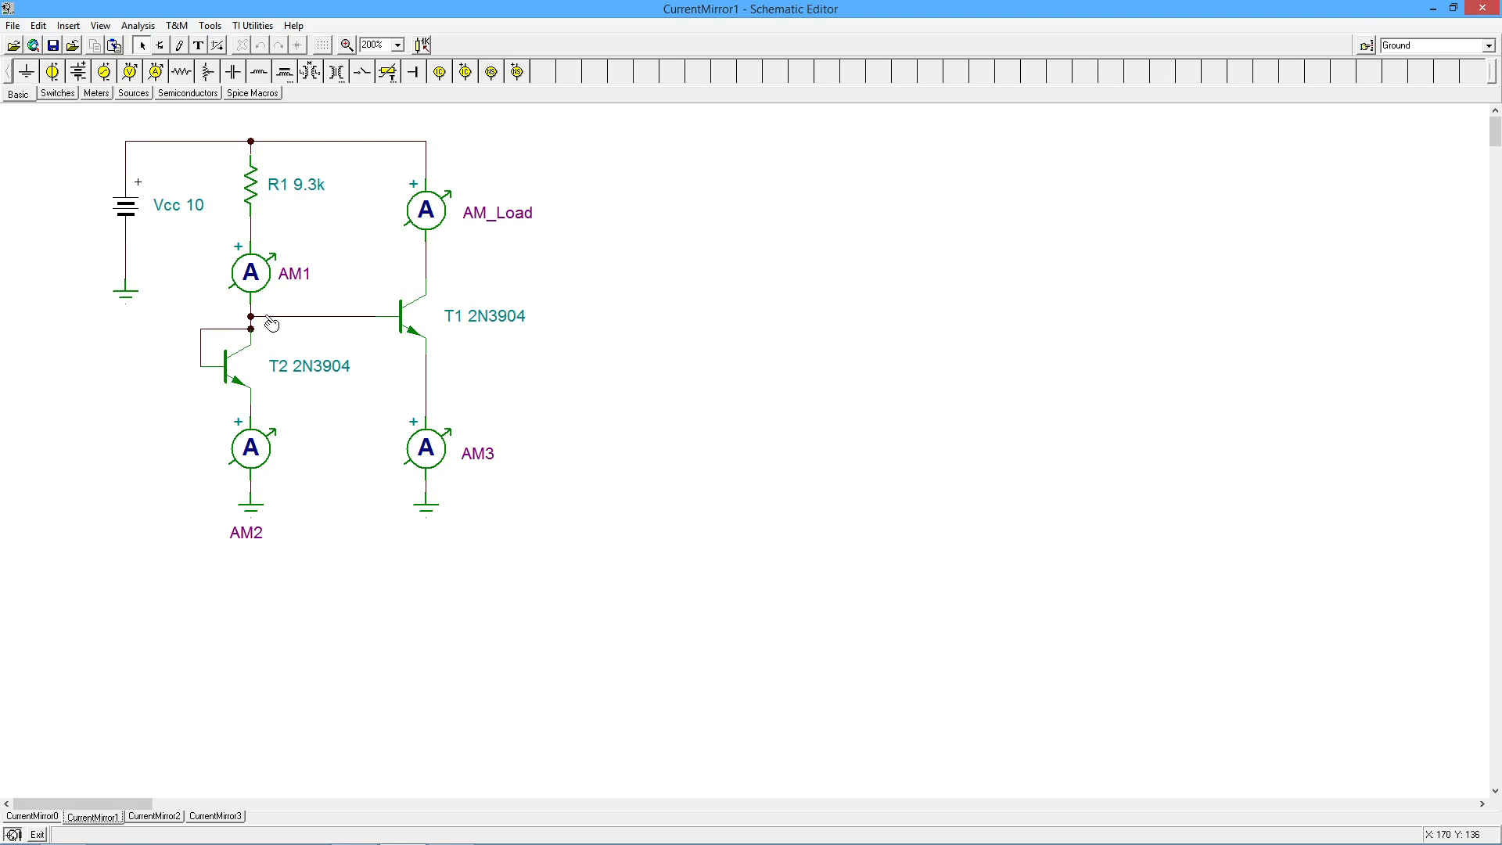
pyautogui.moveTo(374, 322)
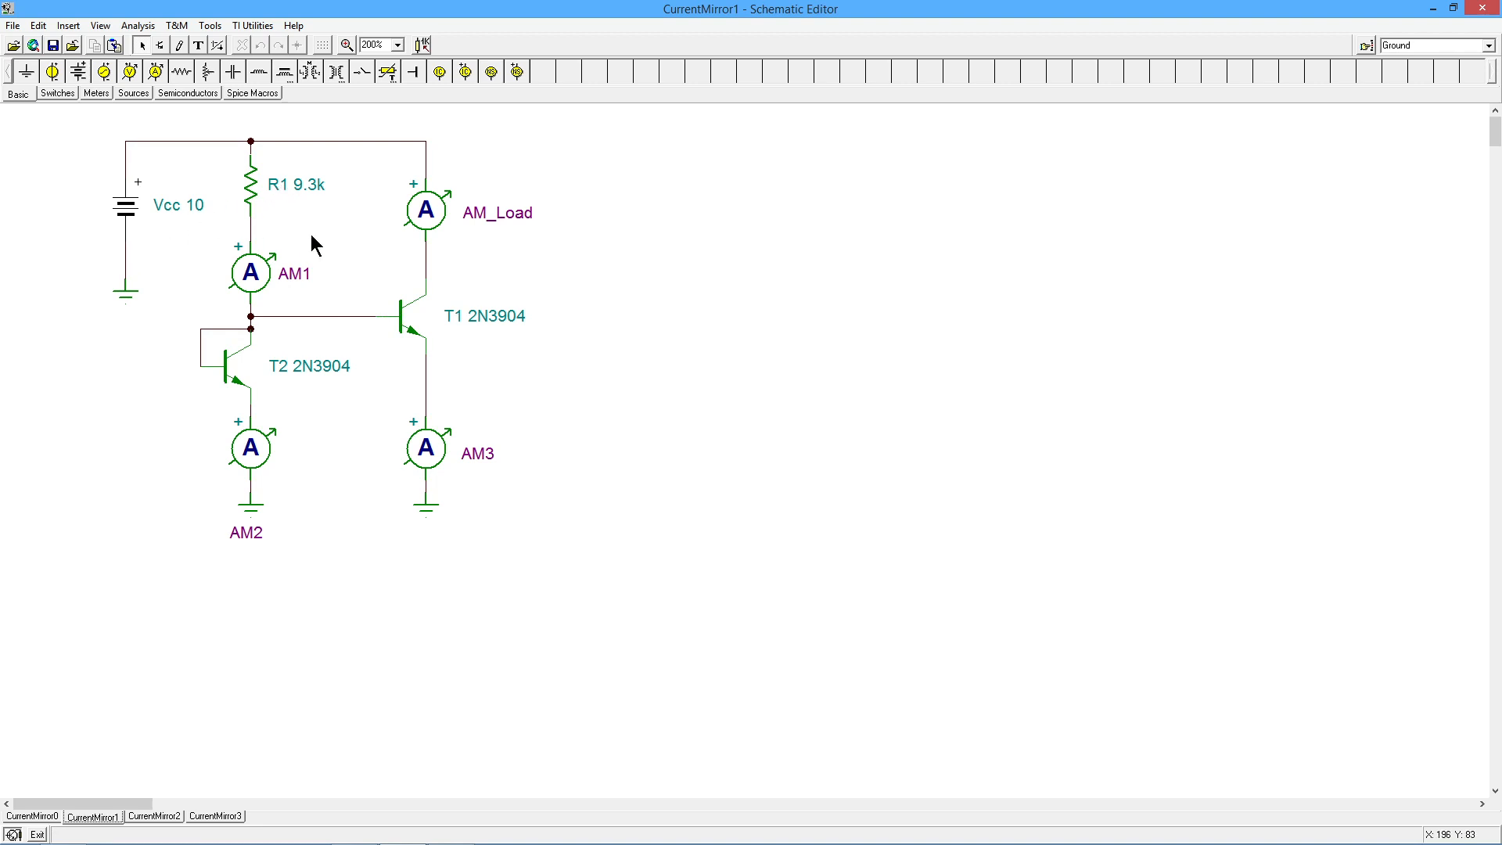
pyautogui.moveTo(322, 247)
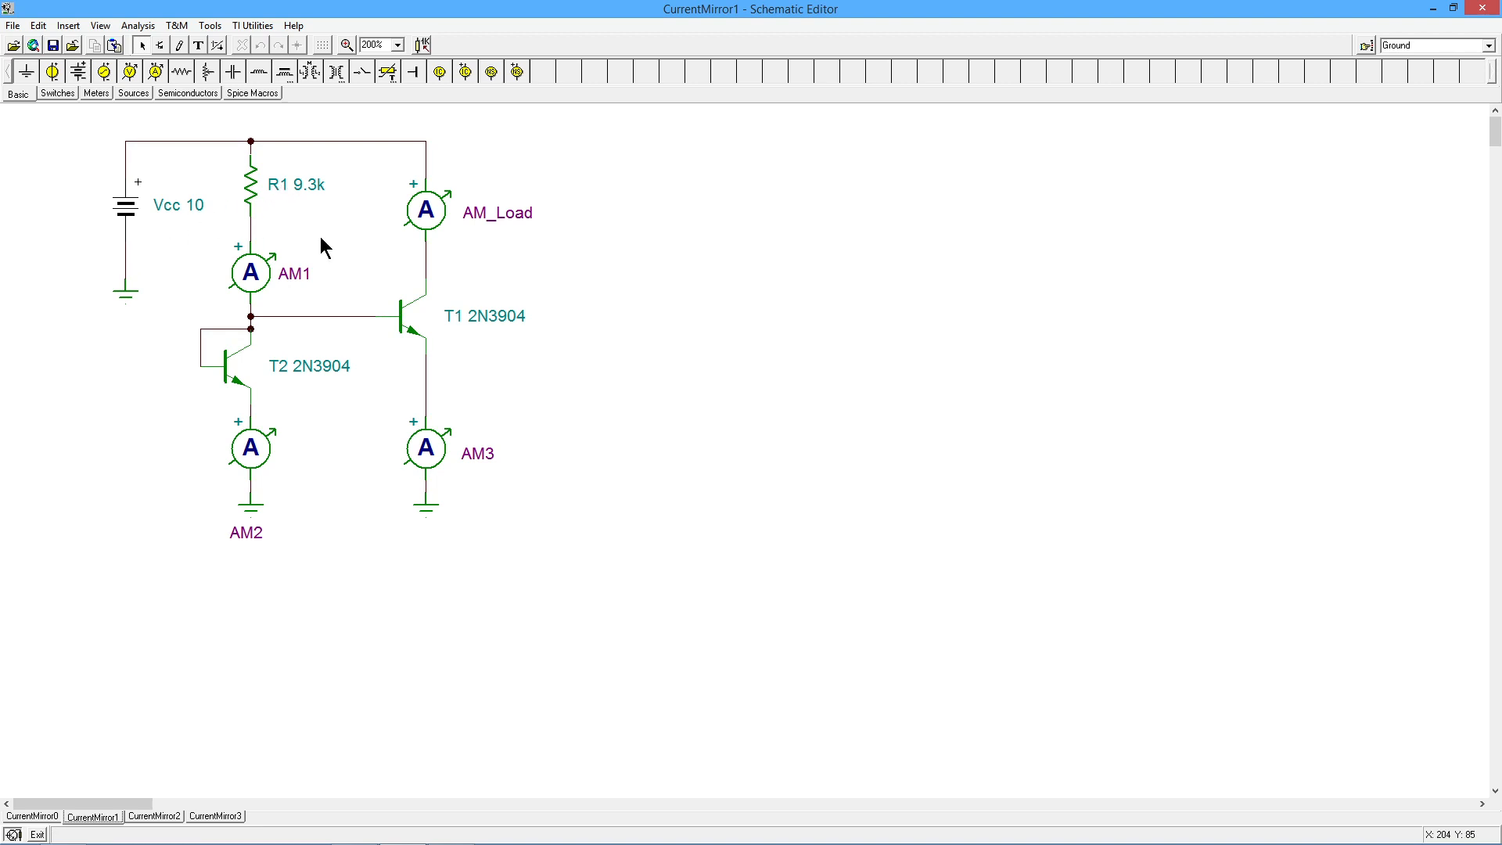
pyautogui.moveTo(159, 211)
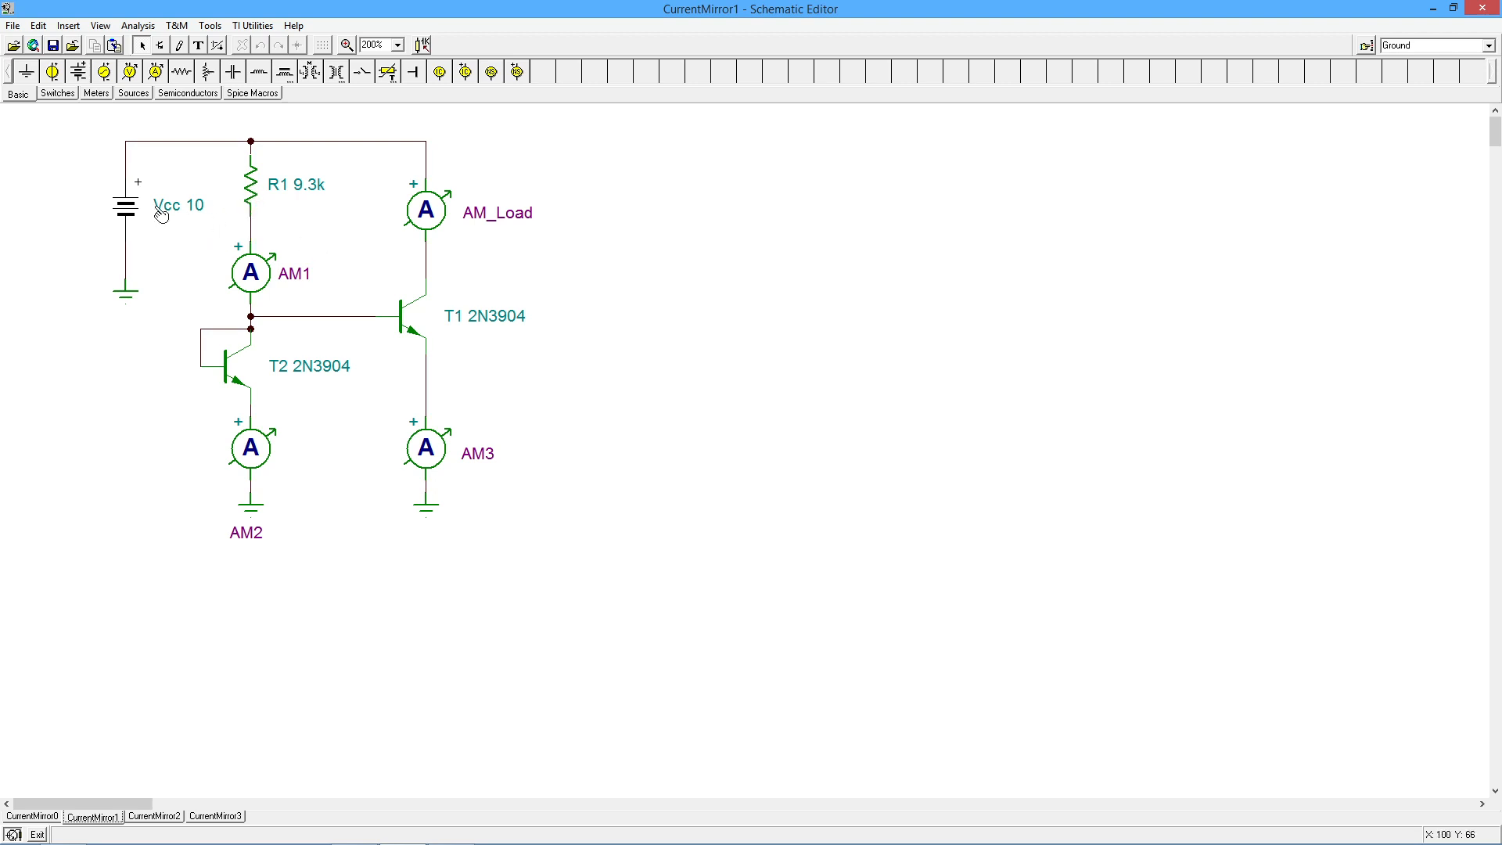
pyautogui.moveTo(356, 170)
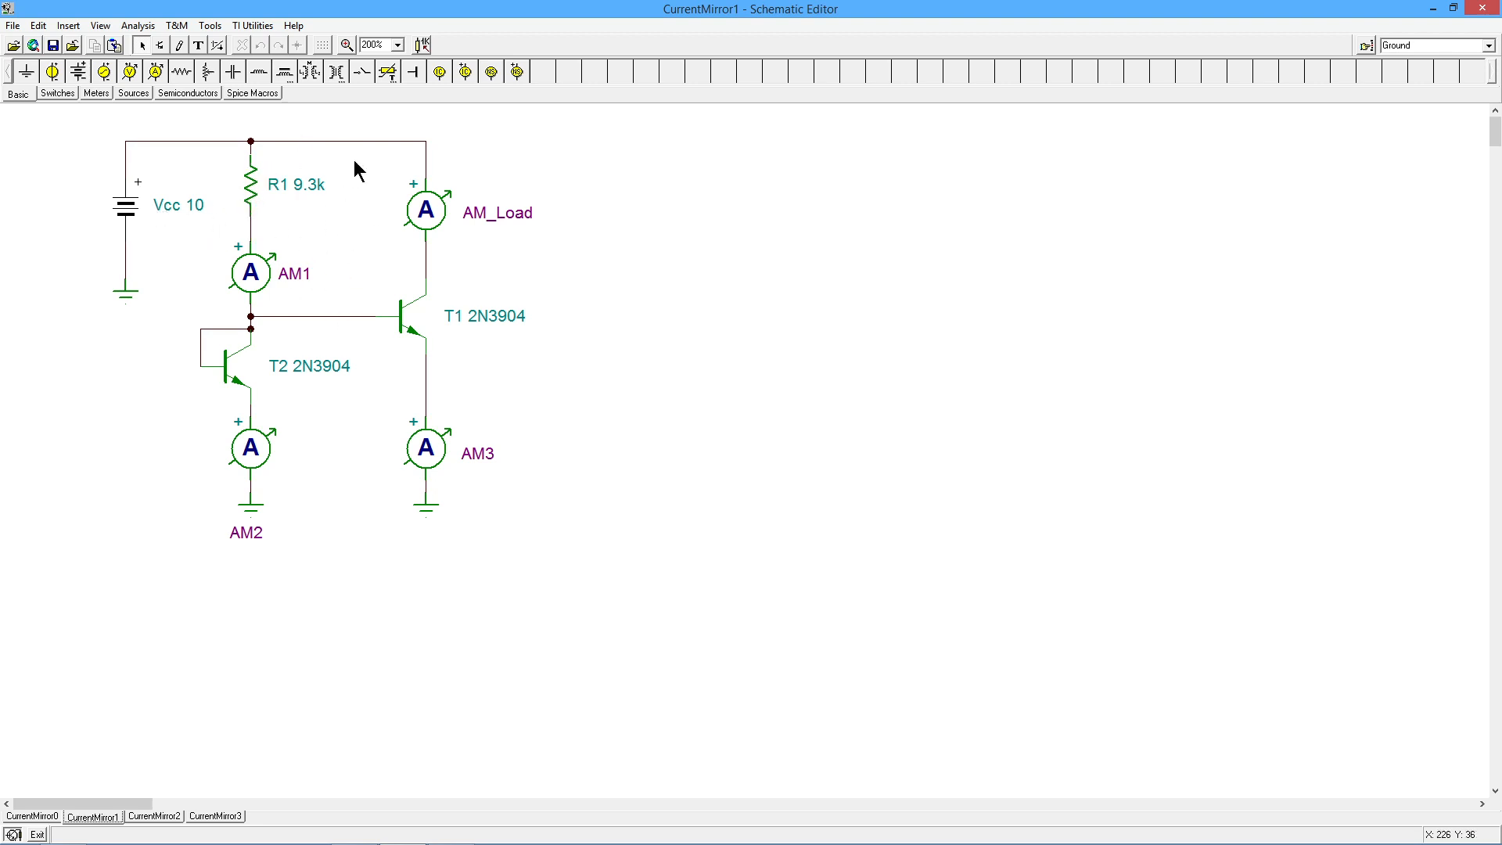
pyautogui.moveTo(347, 239)
pyautogui.write('5')
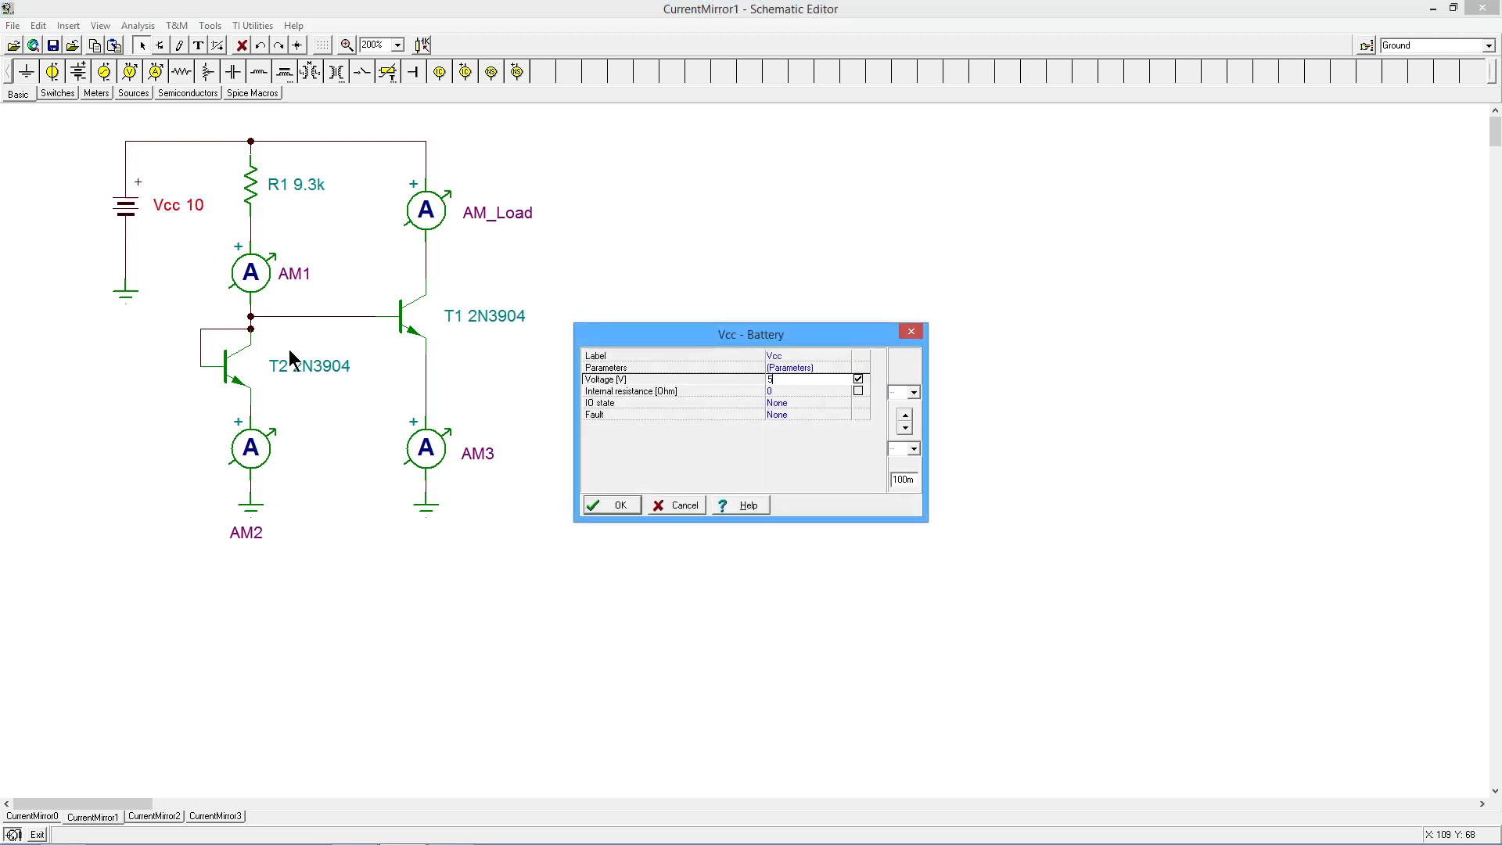
pyautogui.click(610, 506)
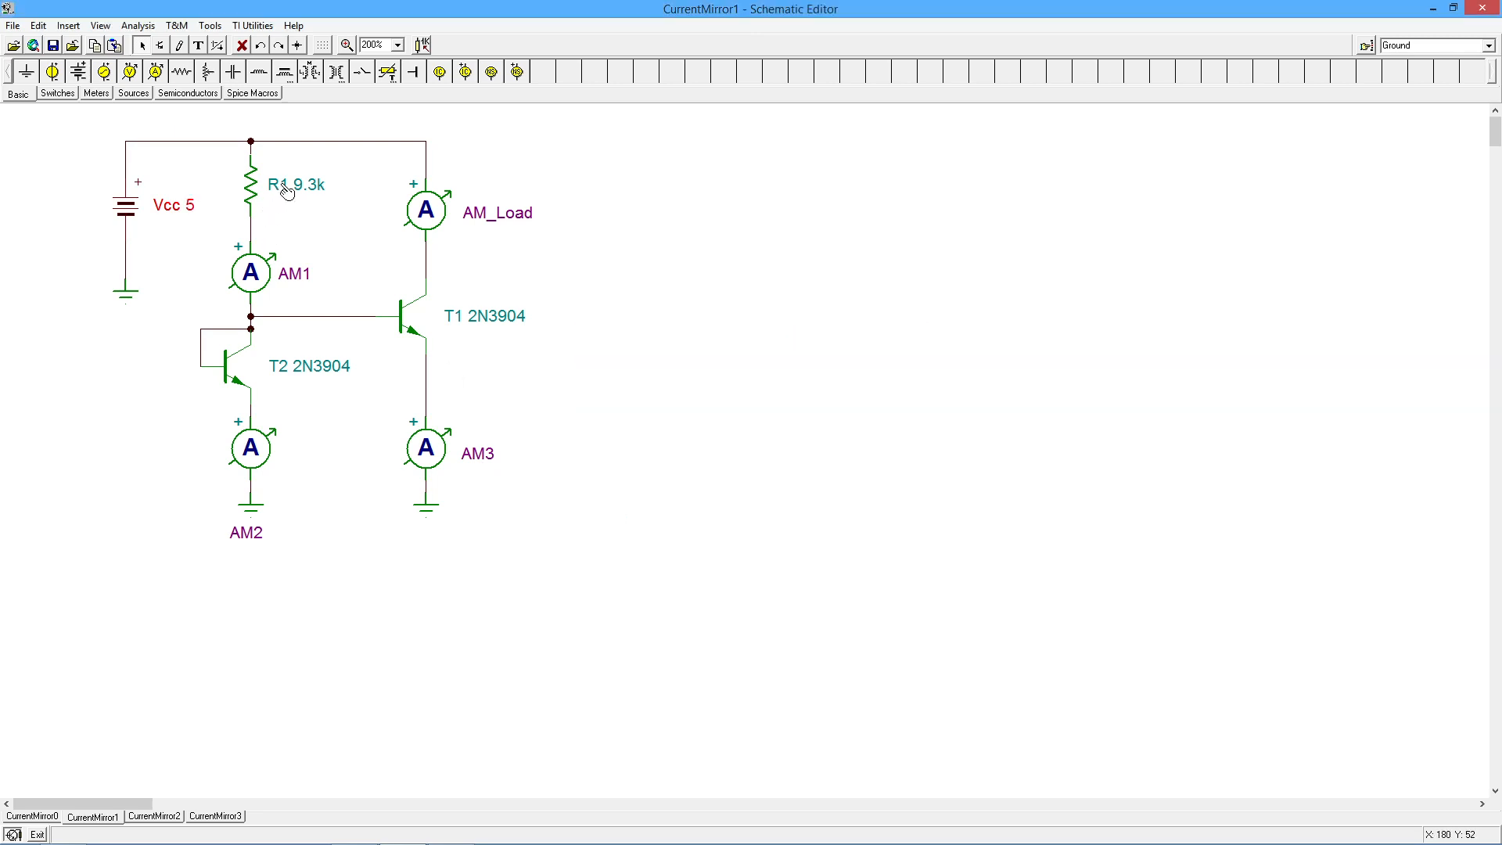
pyautogui.doubleClick(251, 185)
pyautogui.write('4.3k')
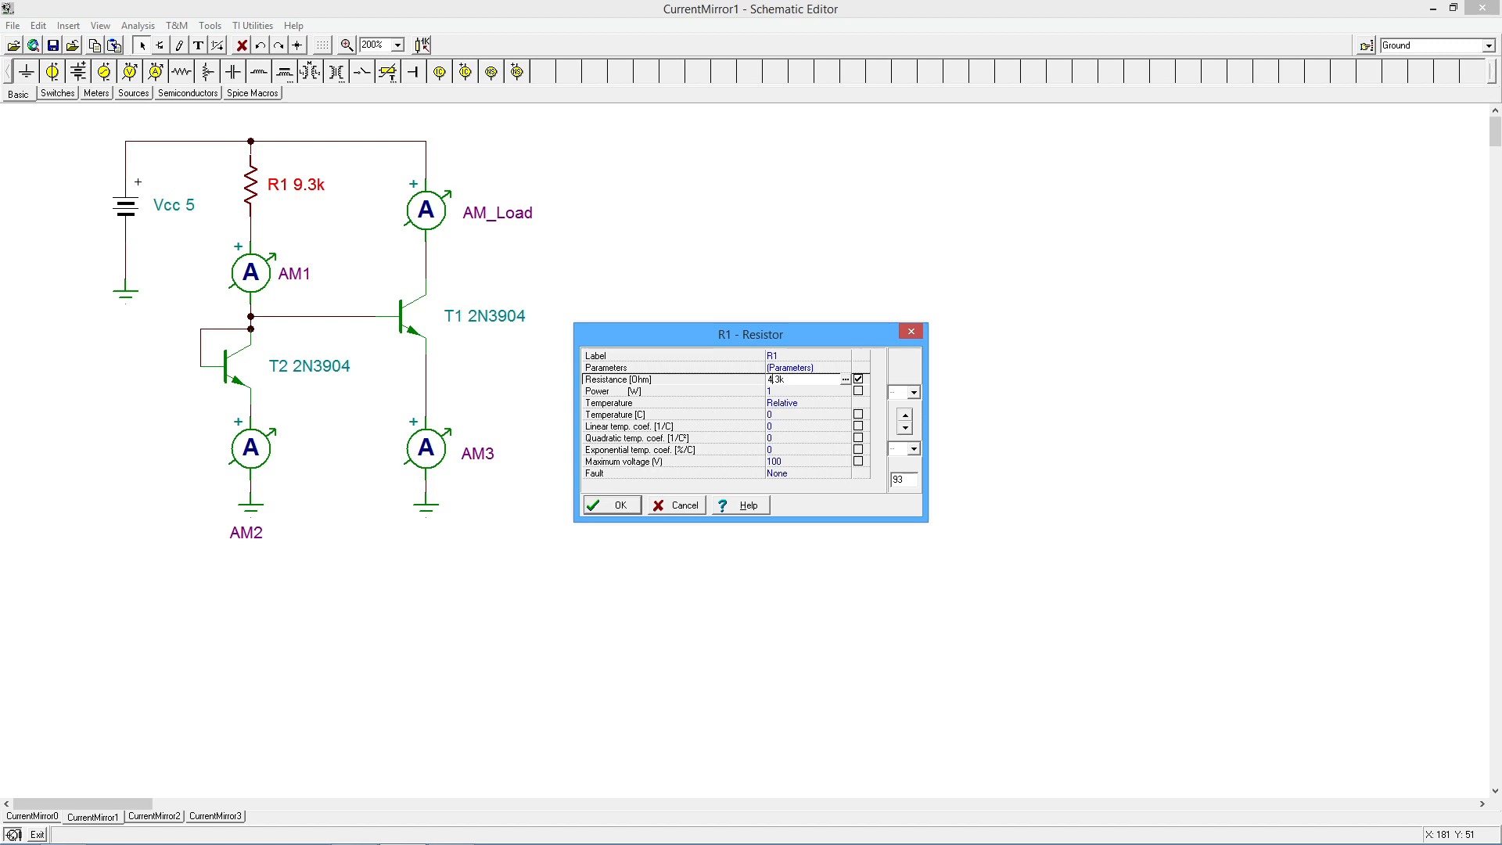
pyautogui.click(610, 505)
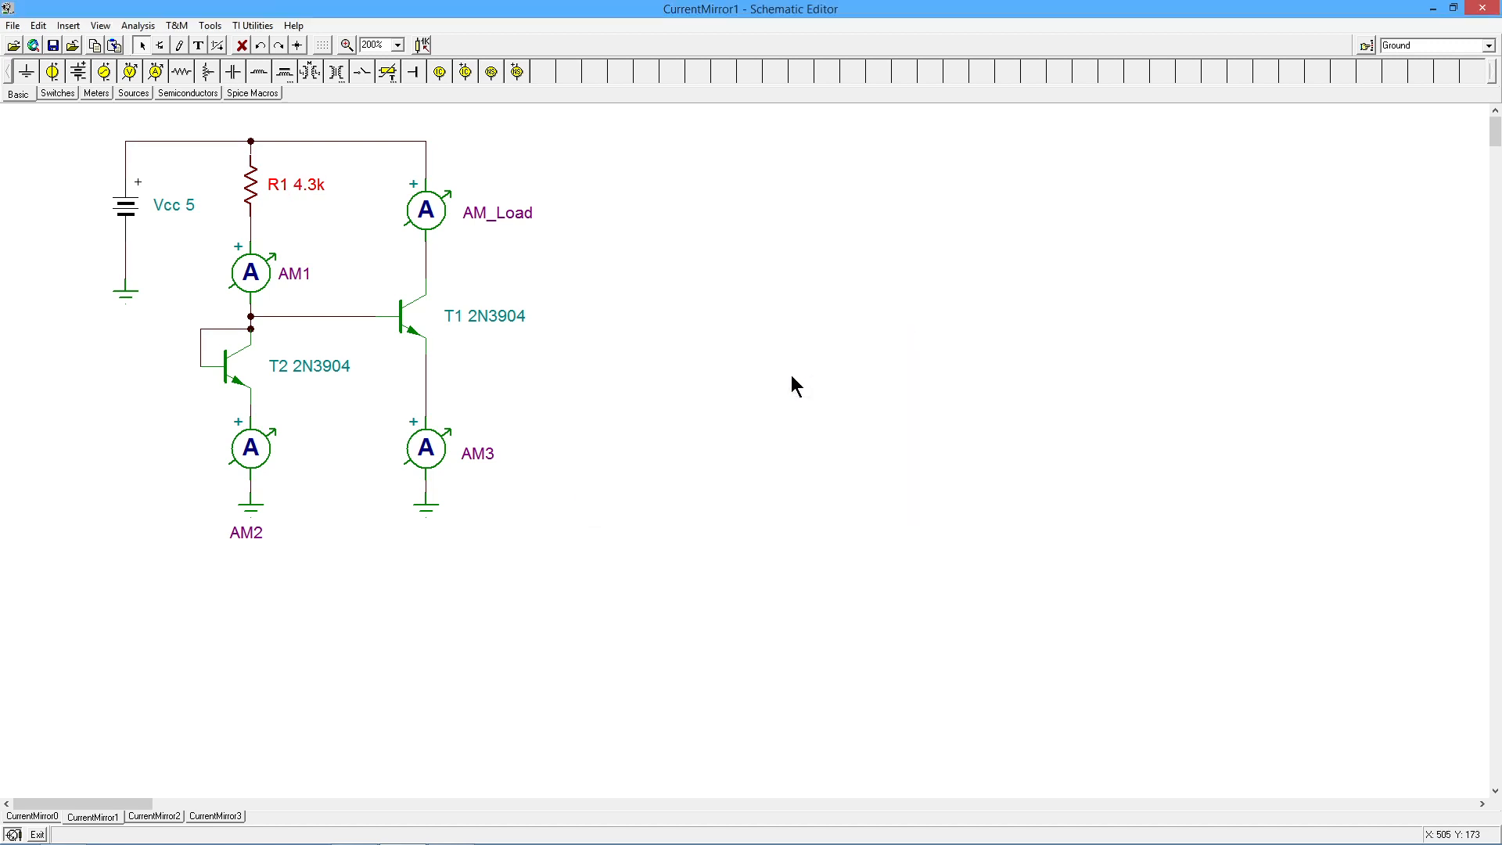
pyautogui.moveTo(291, 412)
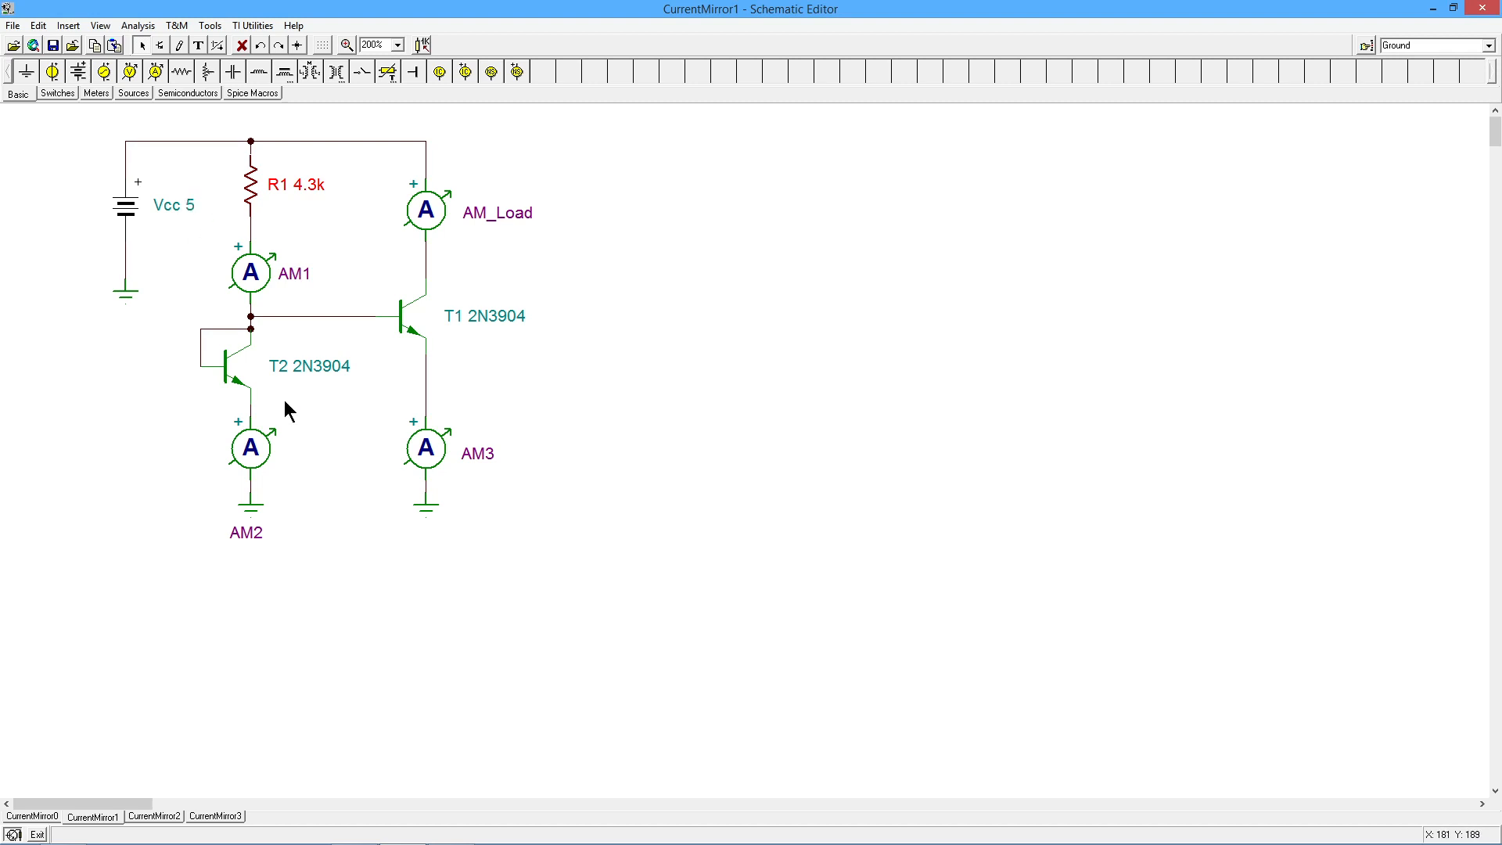
pyautogui.moveTo(307, 219)
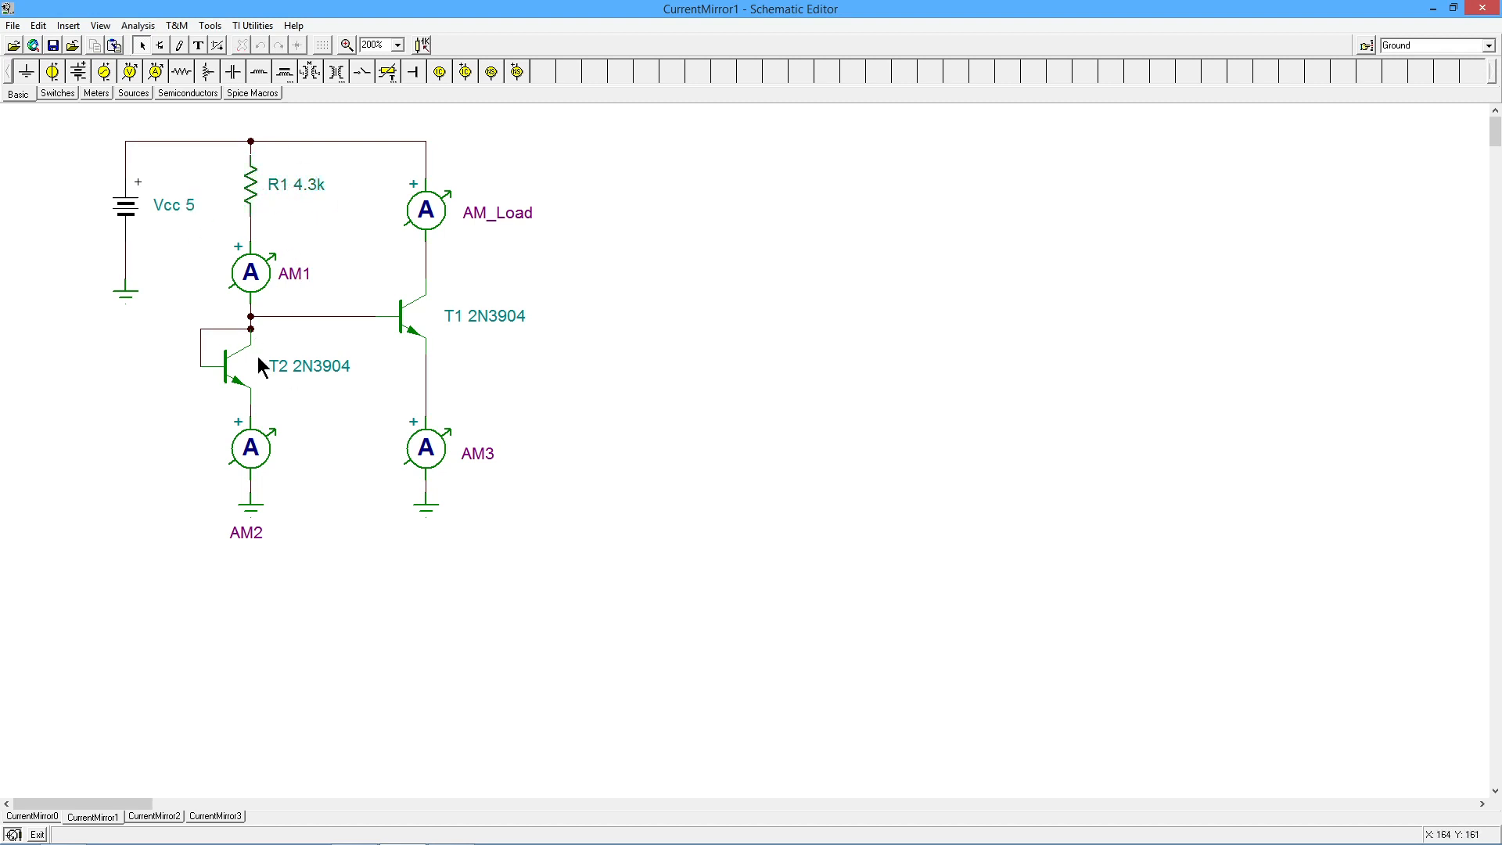
pyautogui.moveTo(578, 231)
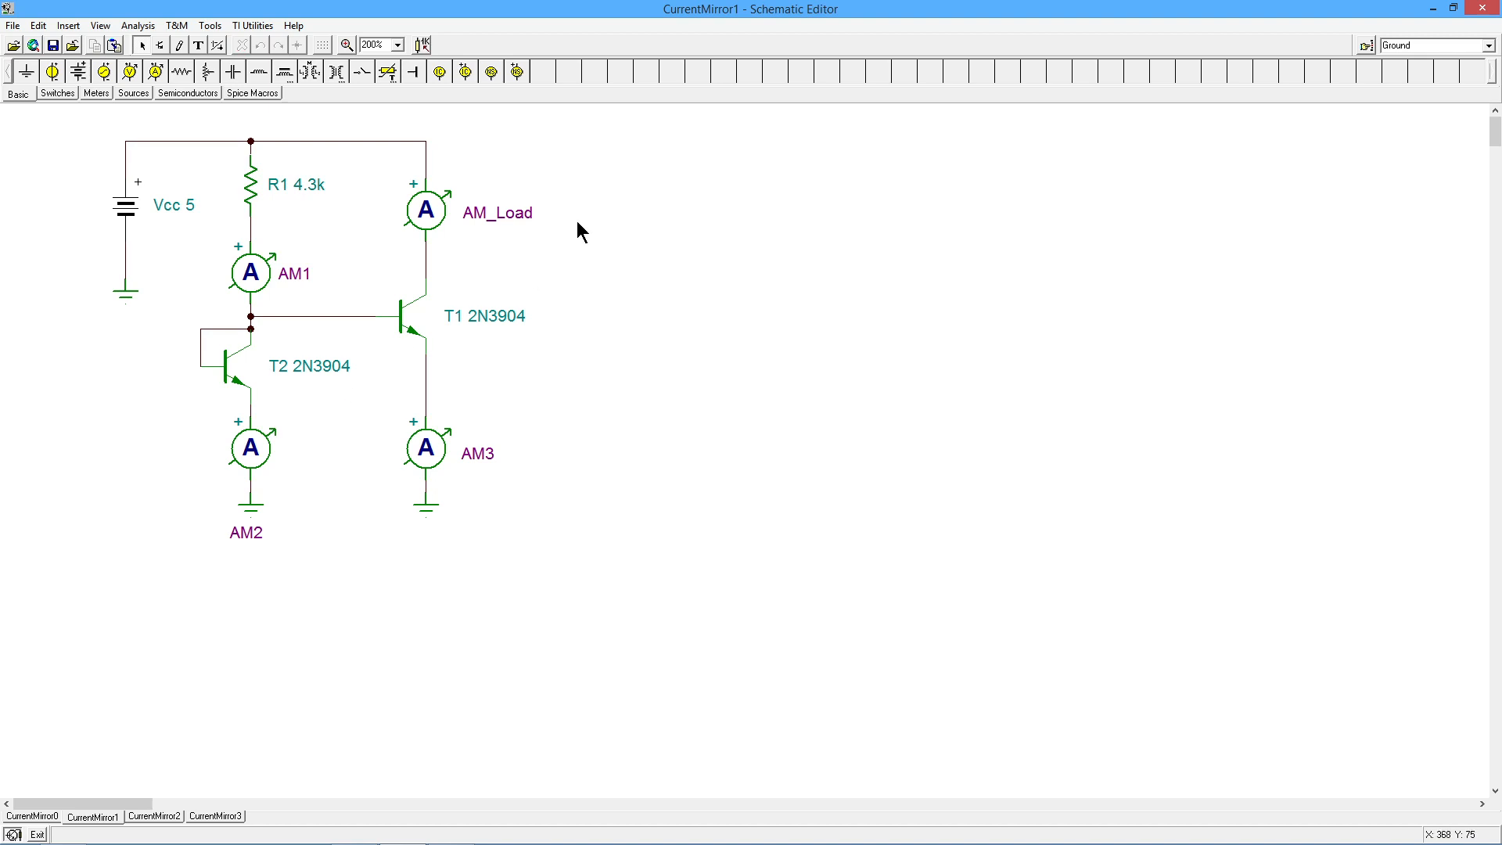
pyautogui.moveTo(485, 227)
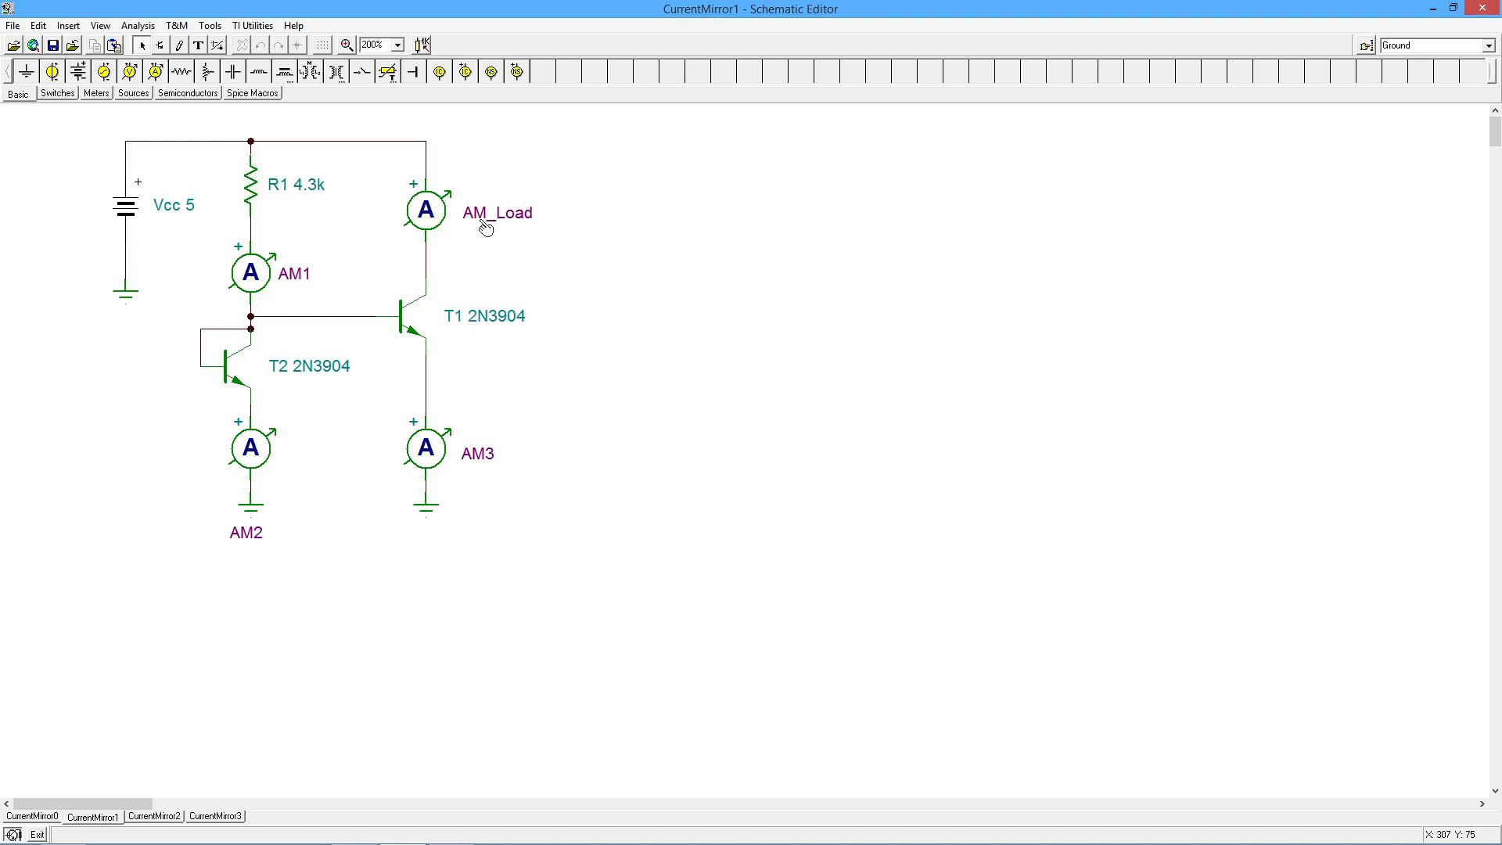
pyautogui.moveTo(310, 501)
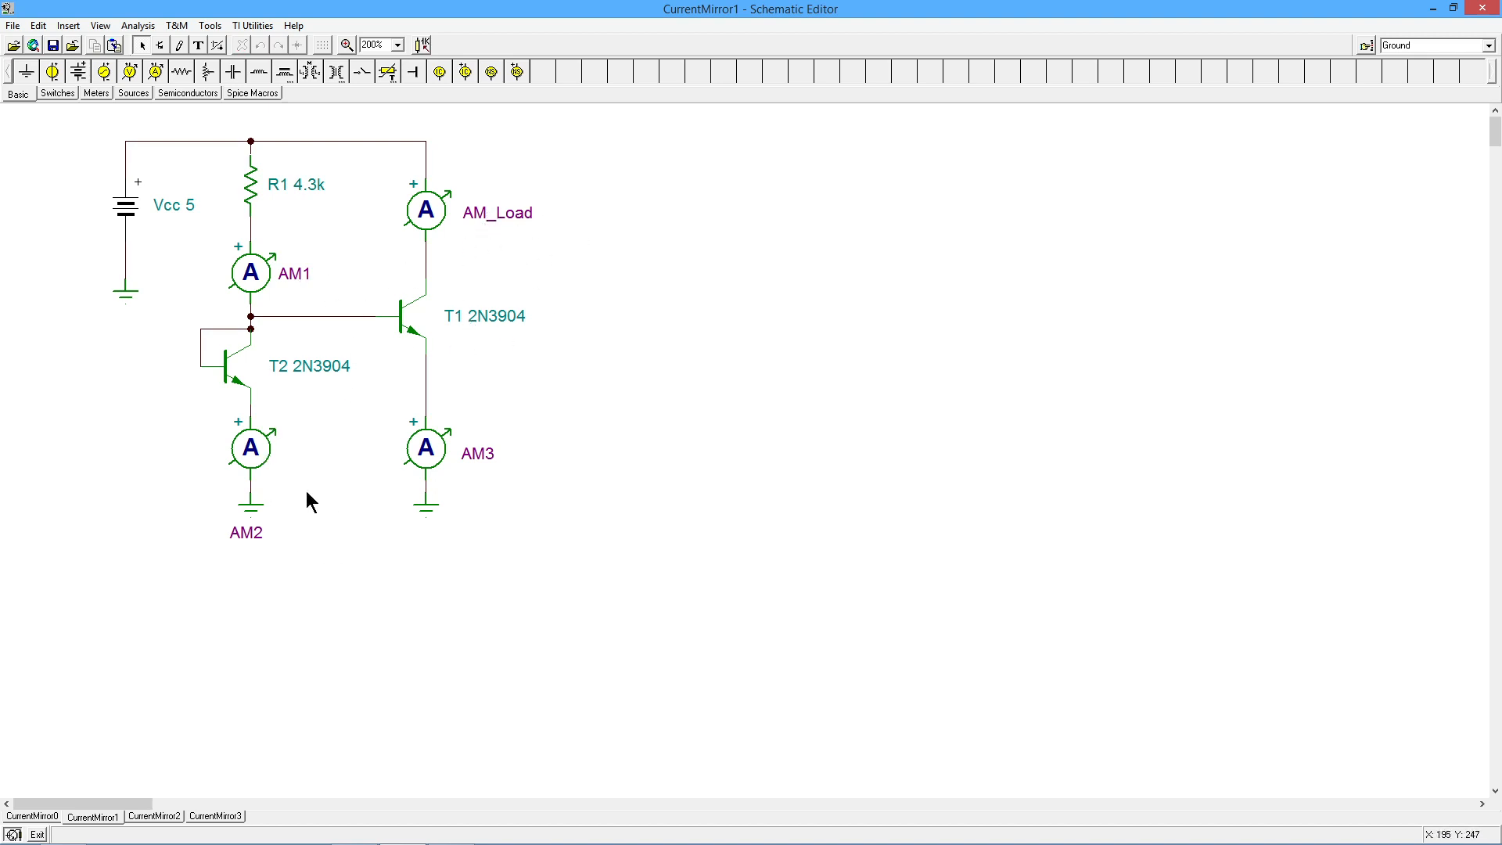
pyautogui.moveTo(310, 522)
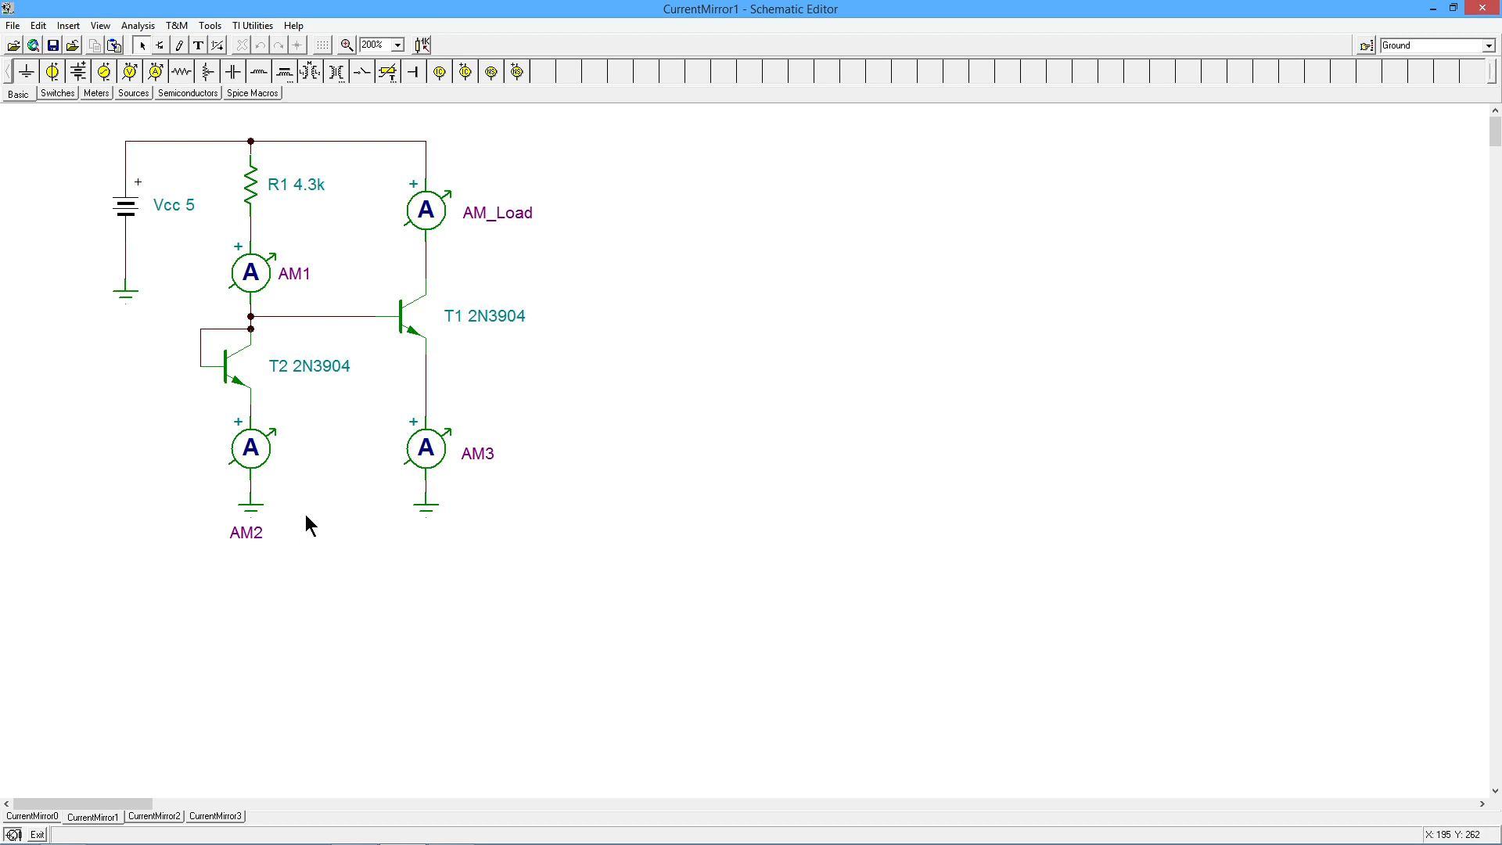
pyautogui.moveTo(321, 294)
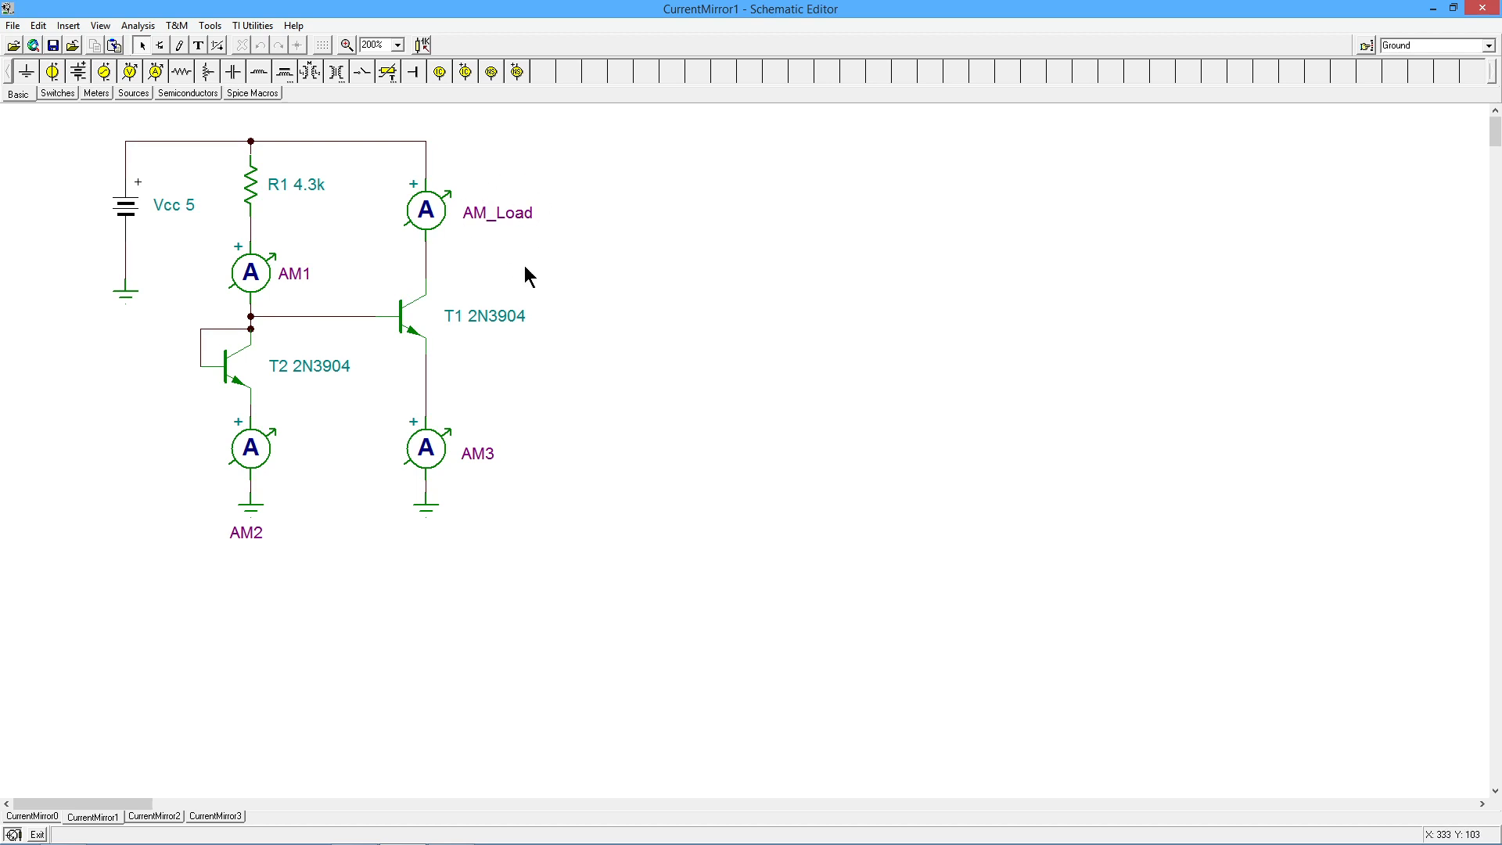
pyautogui.moveTo(138, 25)
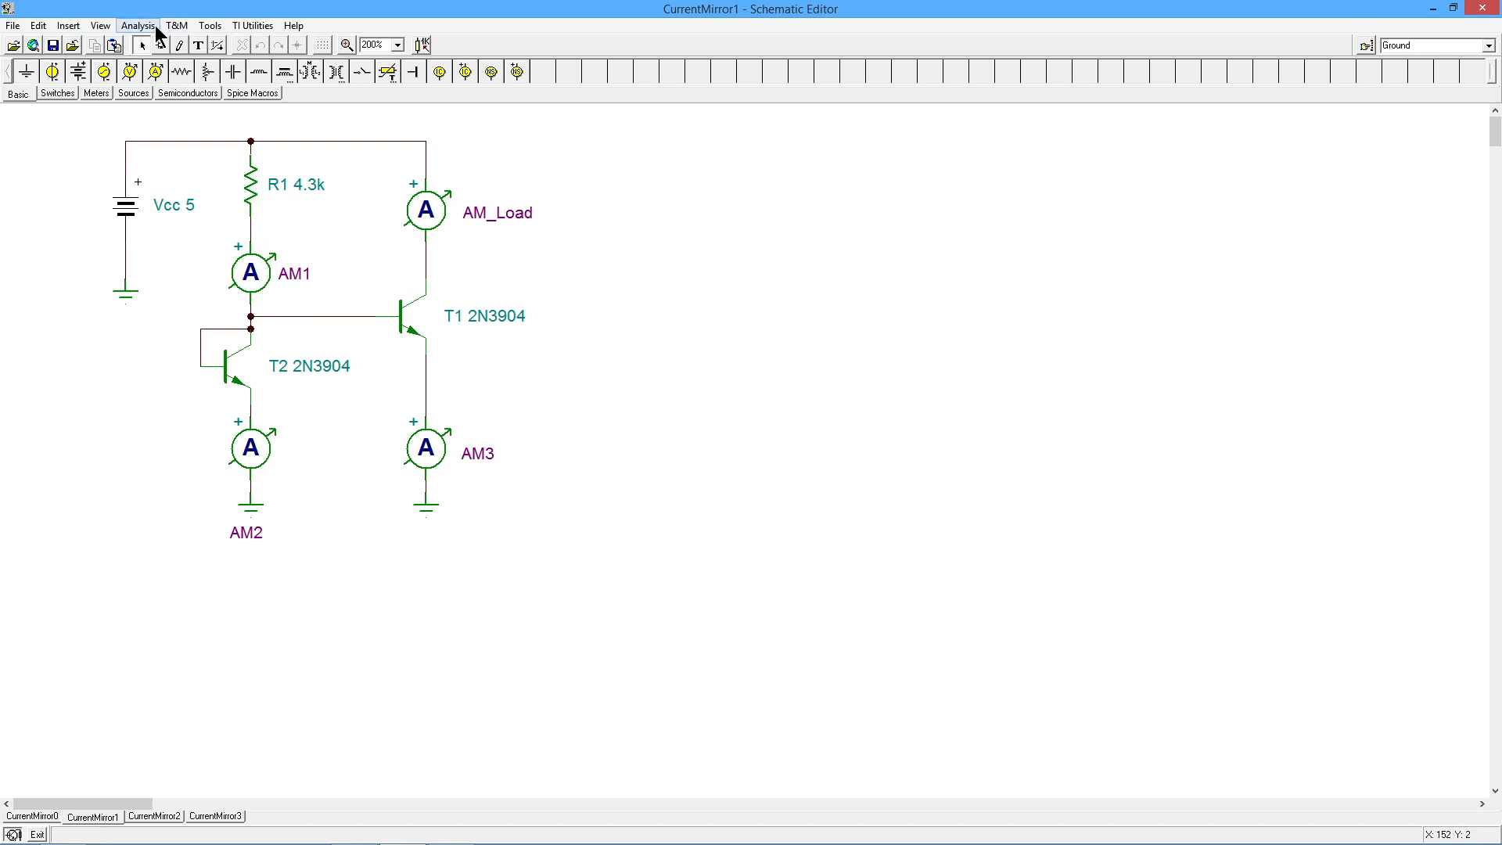
pyautogui.click(138, 25)
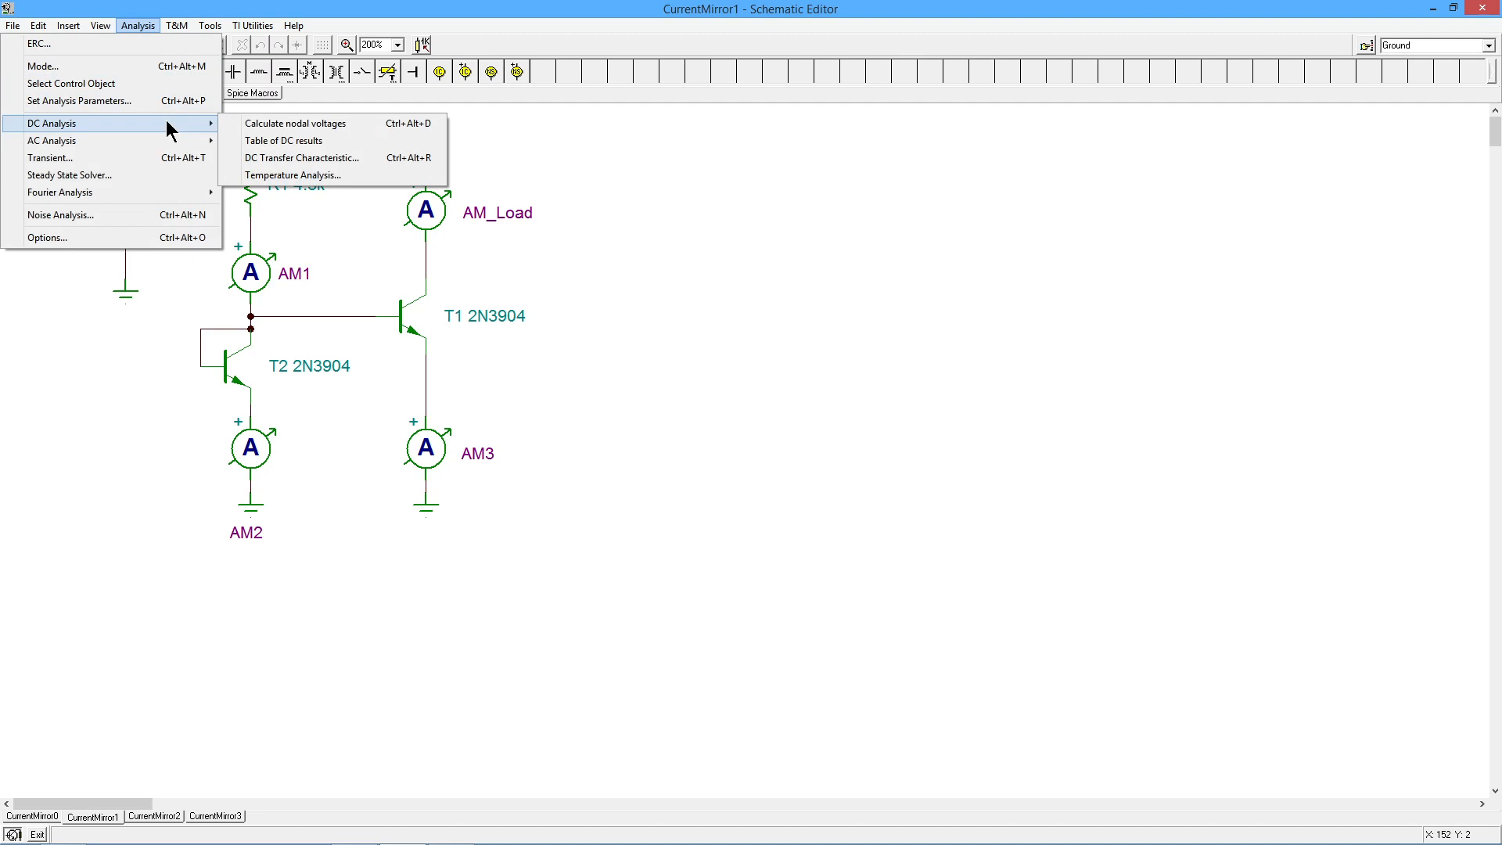
pyautogui.moveTo(297, 122)
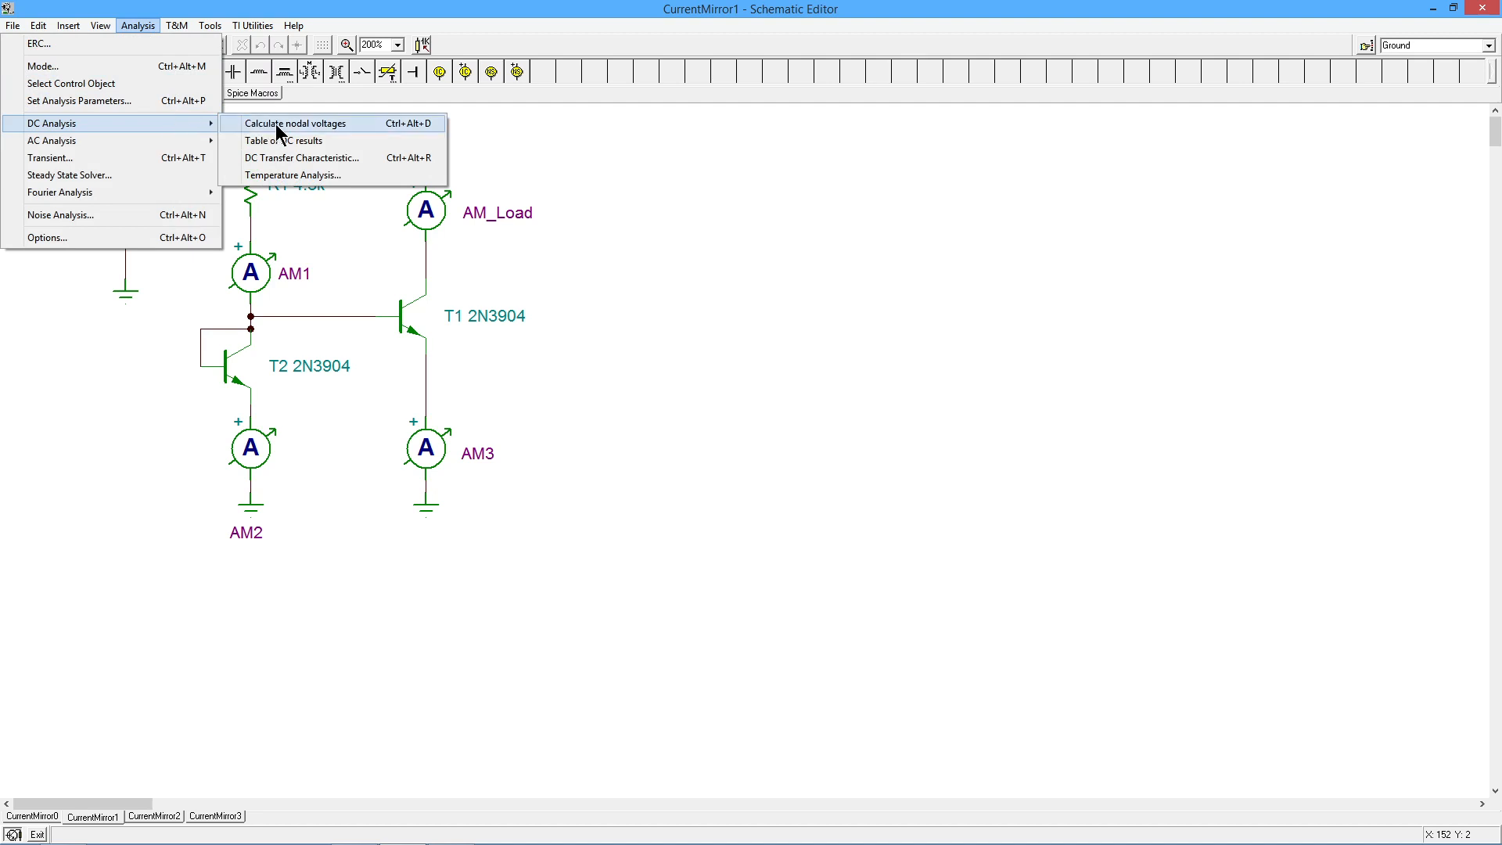
pyautogui.click(295, 122)
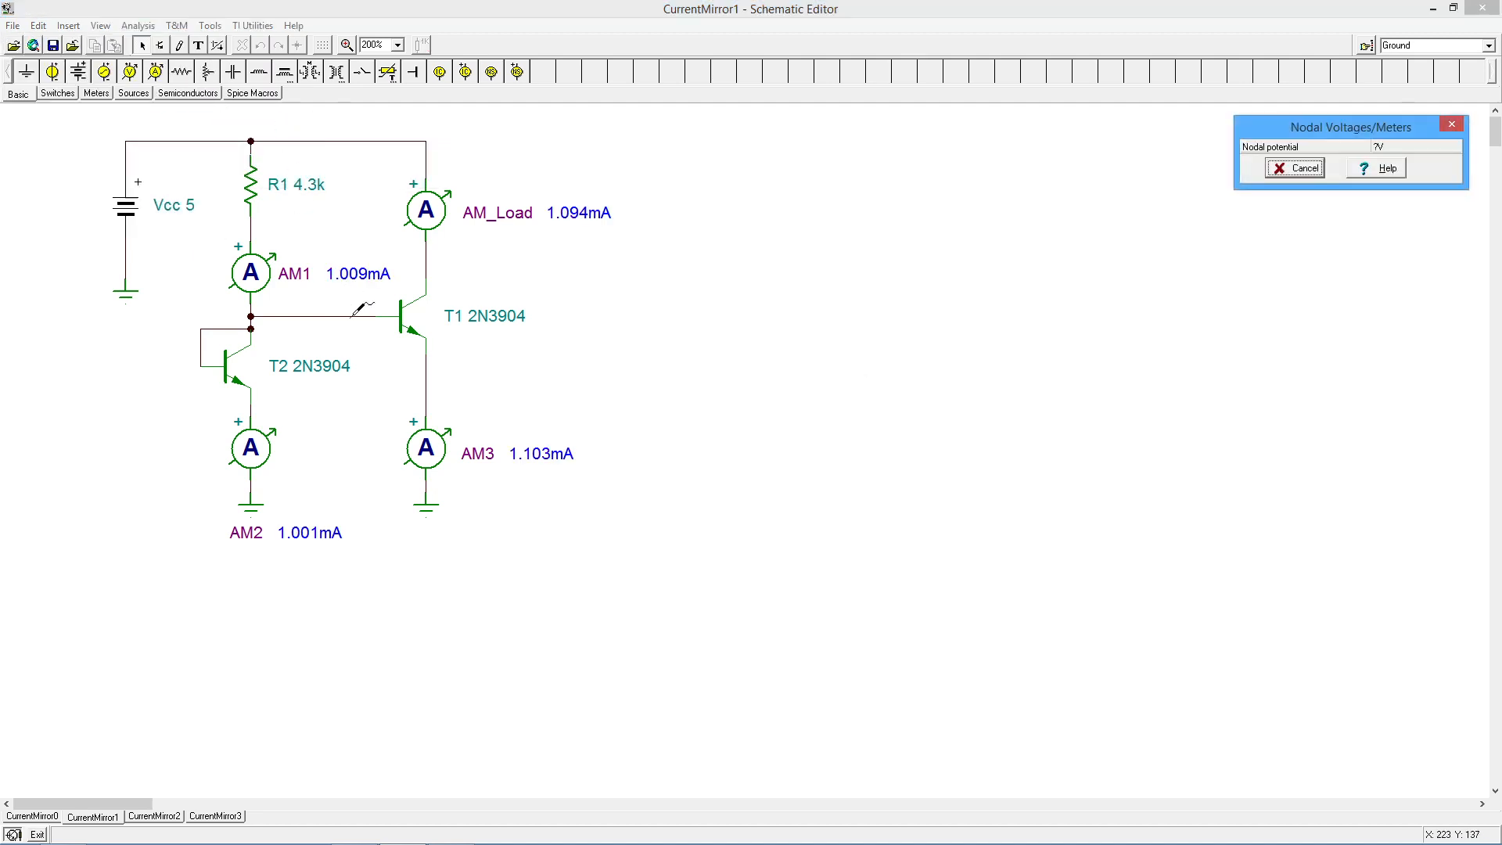
pyautogui.moveTo(311, 437)
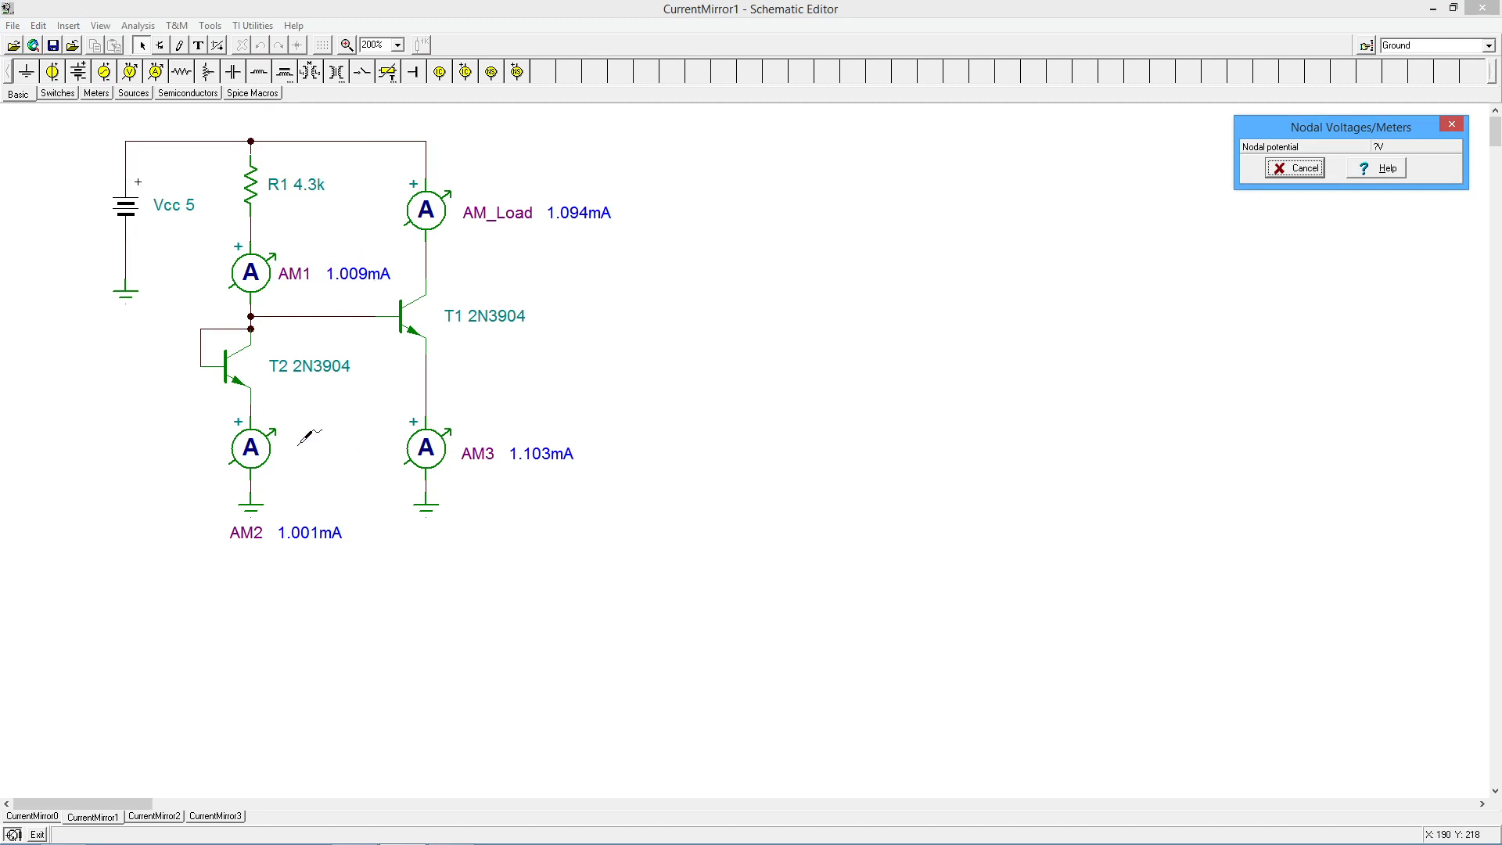
pyautogui.moveTo(545, 161)
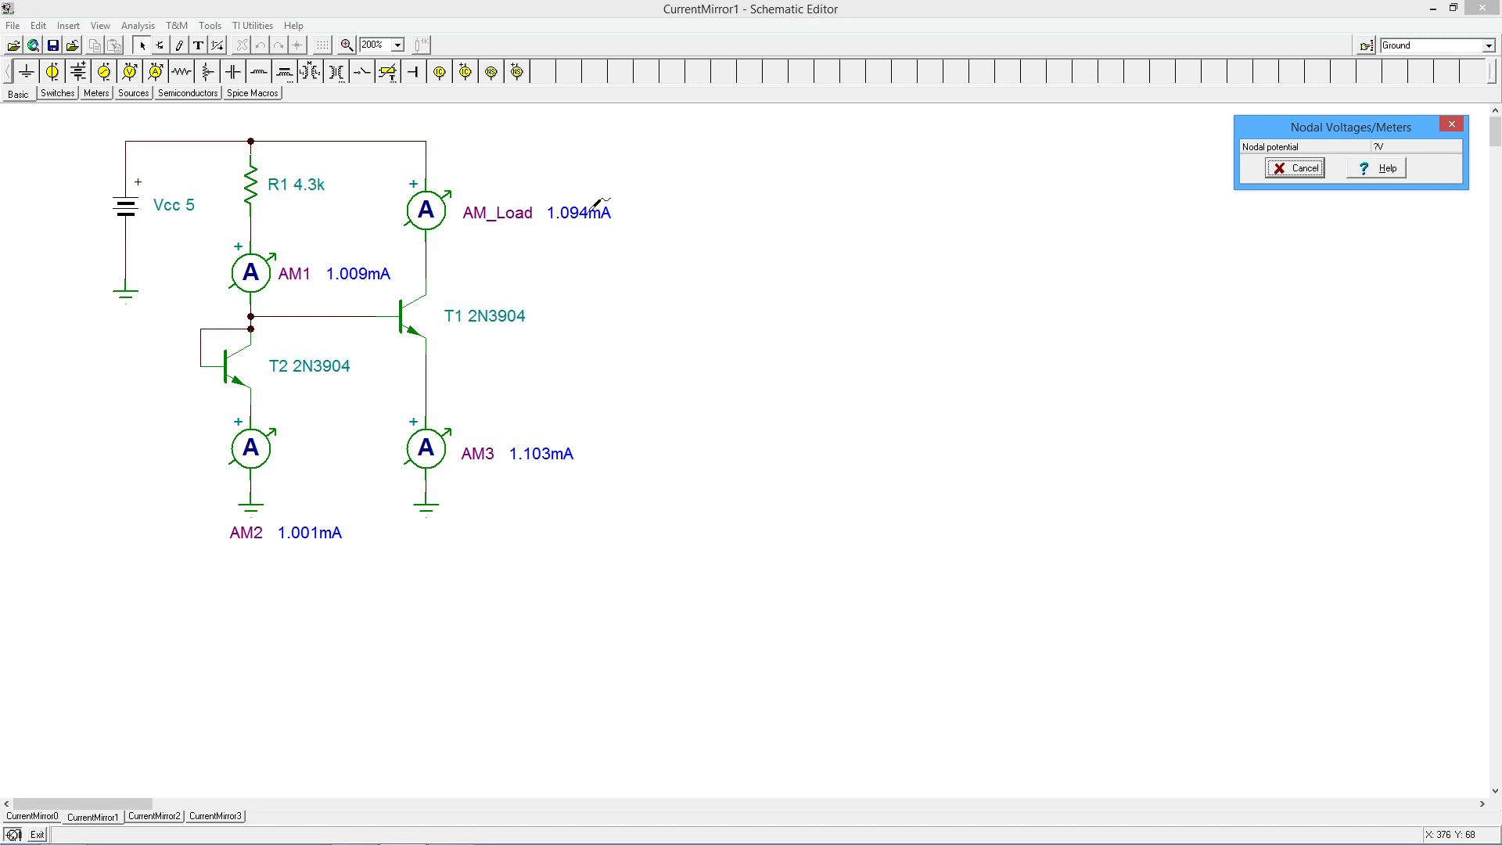
pyautogui.moveTo(590, 219)
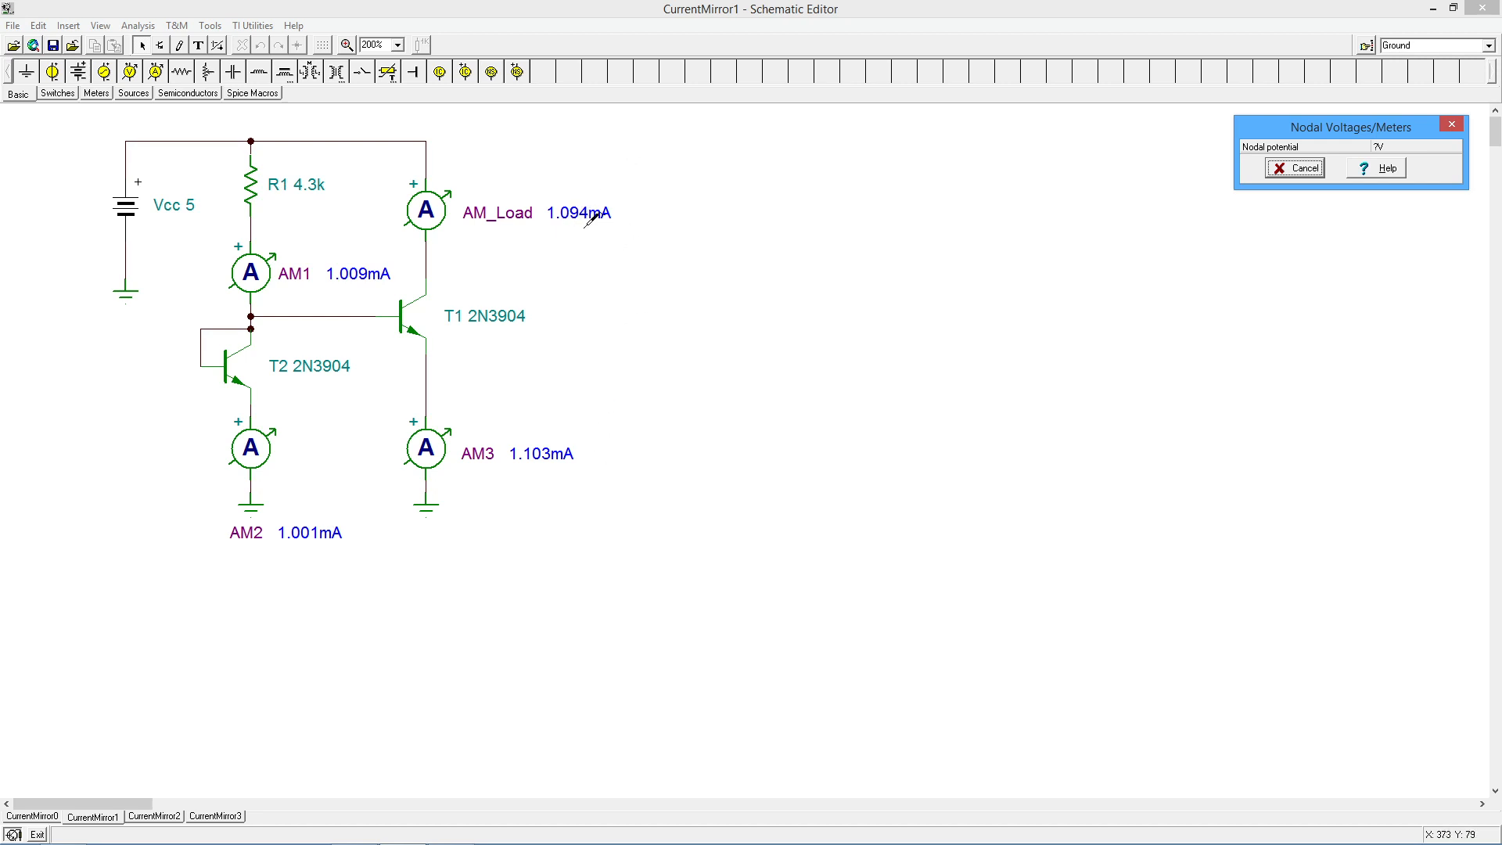
pyautogui.click(1294, 167)
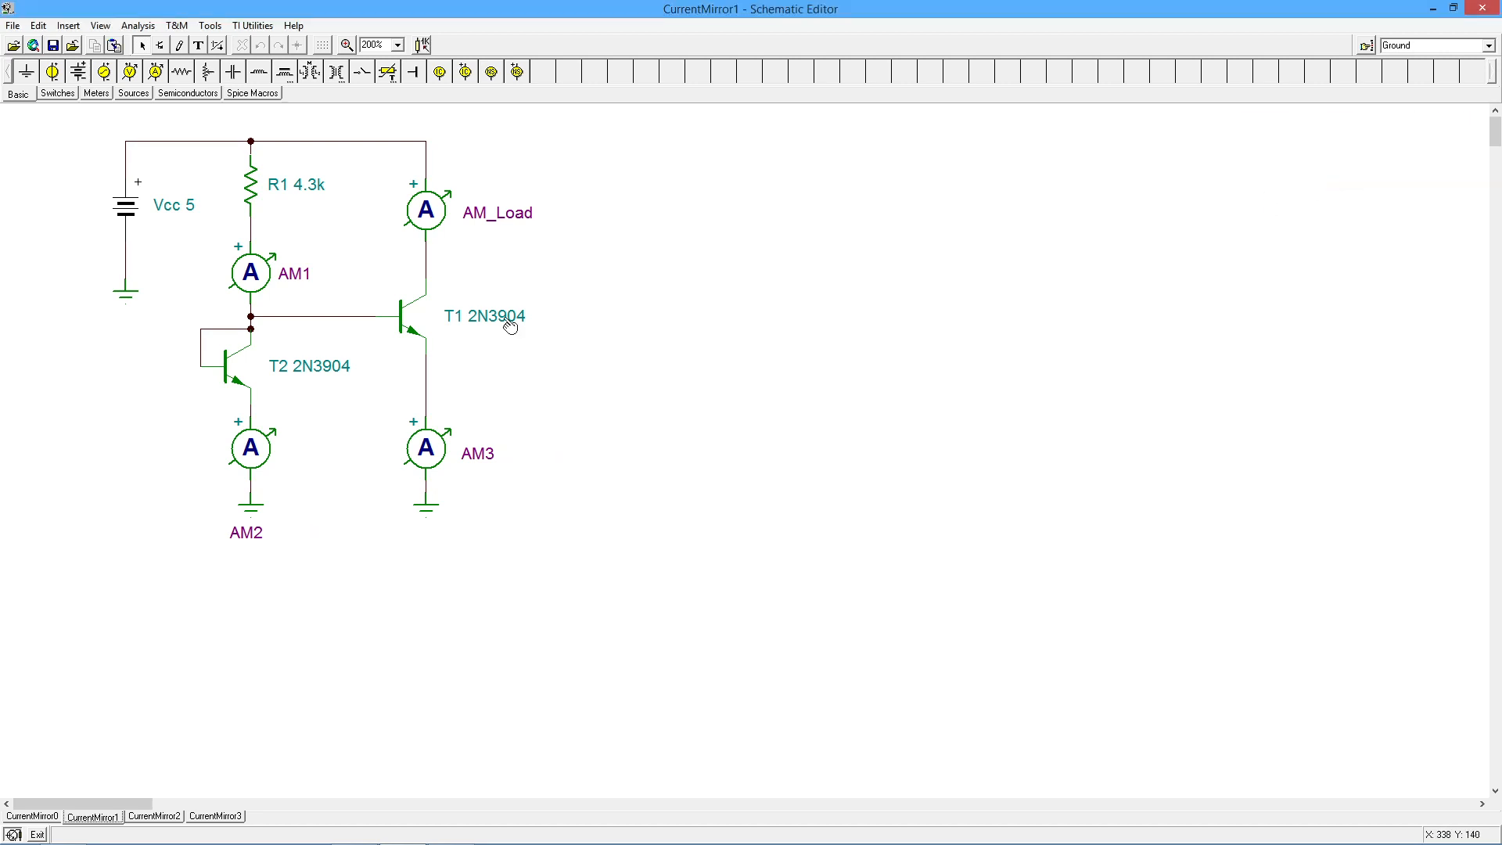
# Set the supply to 15 V and R1 to 14.3k.
pyautogui.doubleClick(125, 203)
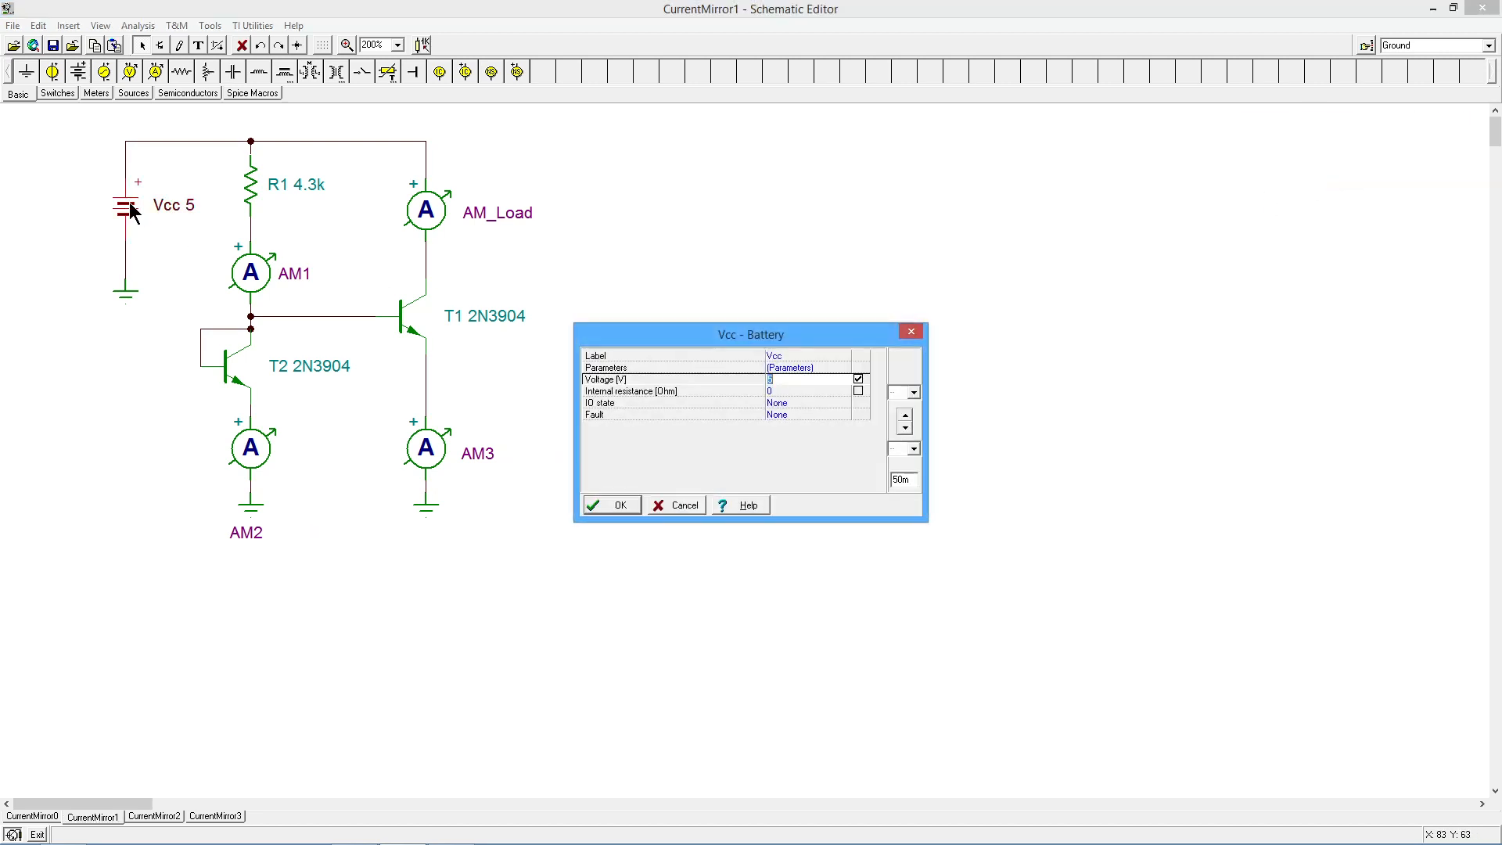
pyautogui.write('1')
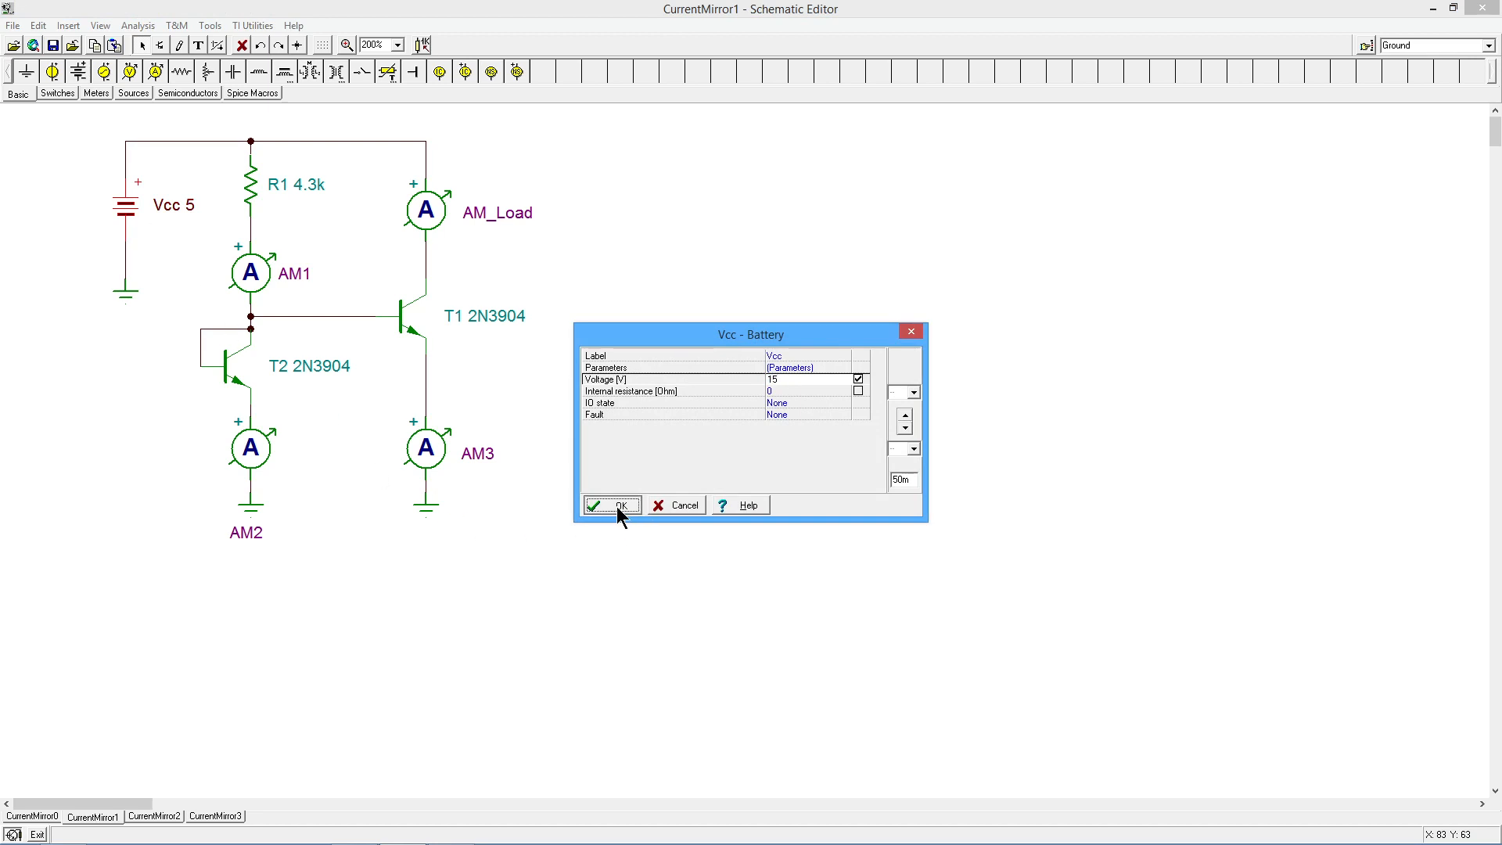
pyautogui.click(611, 505)
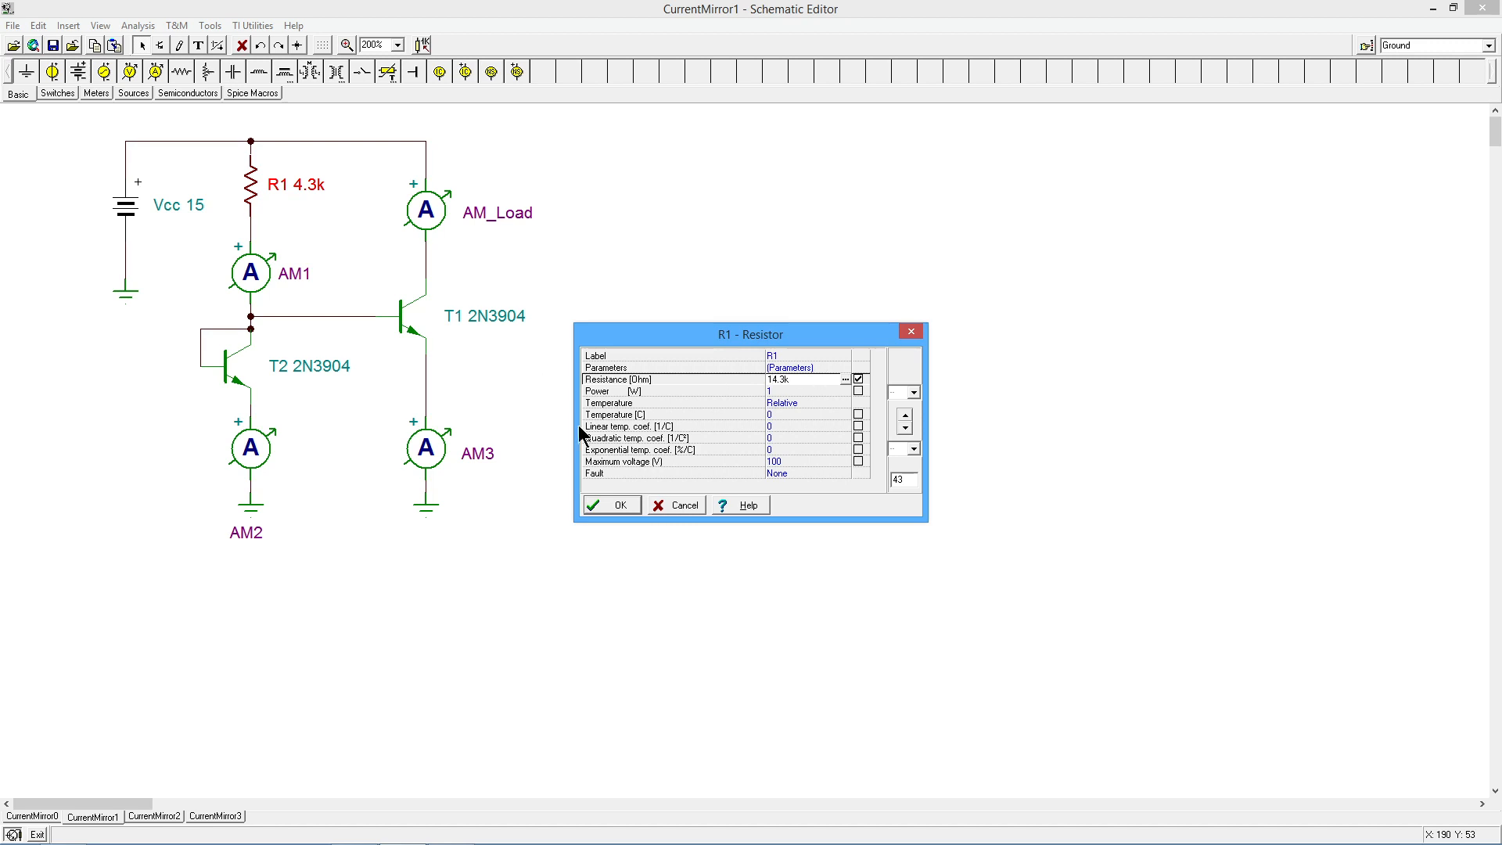
pyautogui.click(610, 505)
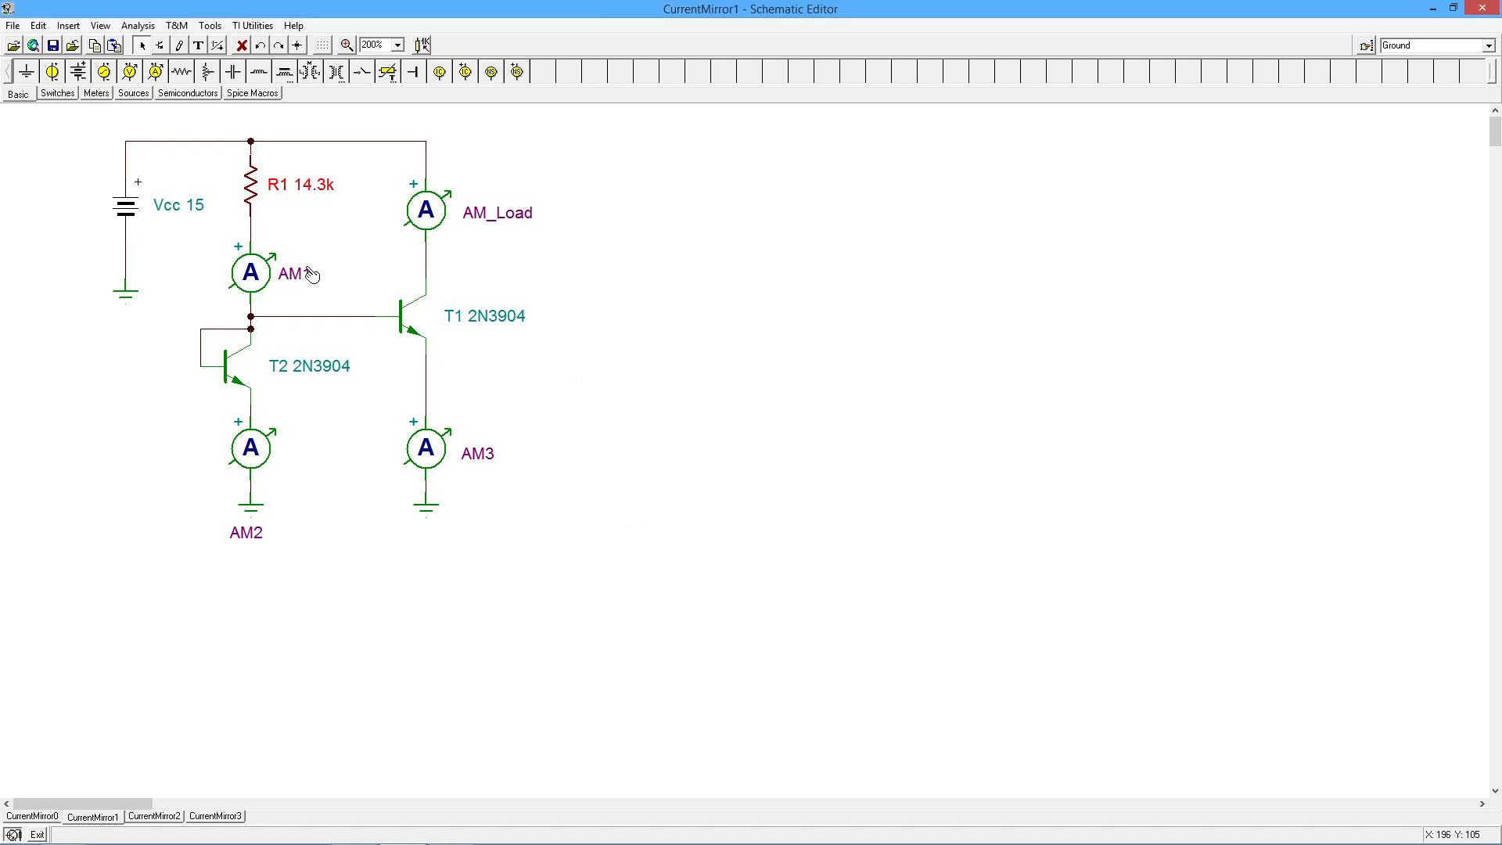
# Run the DC nodal analysis, reading AM1 1.003 mA and AM_Load 1.313 mA.
pyautogui.click(138, 25)
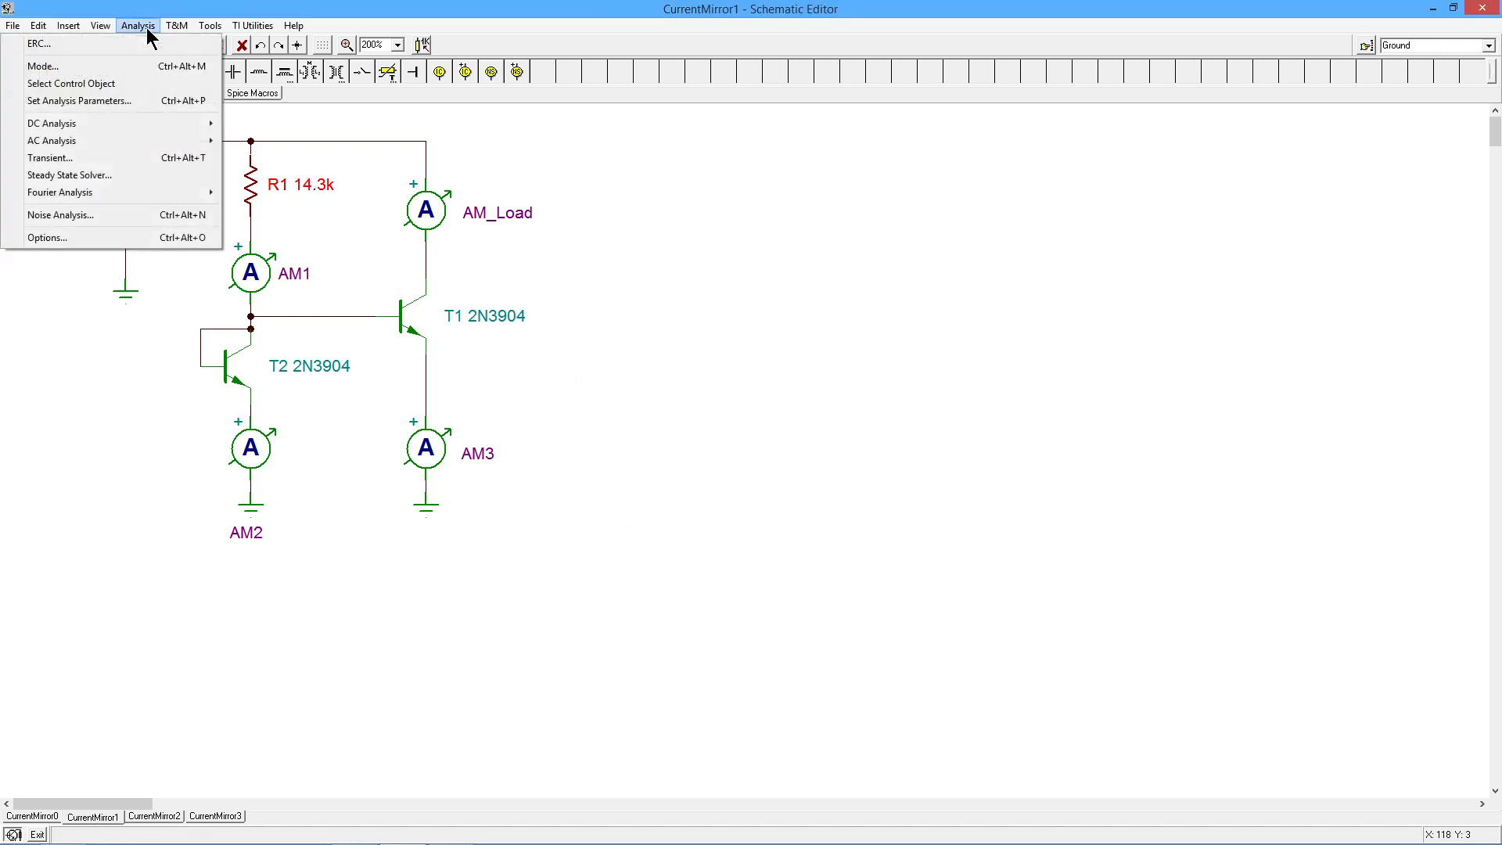
pyautogui.moveTo(50, 122)
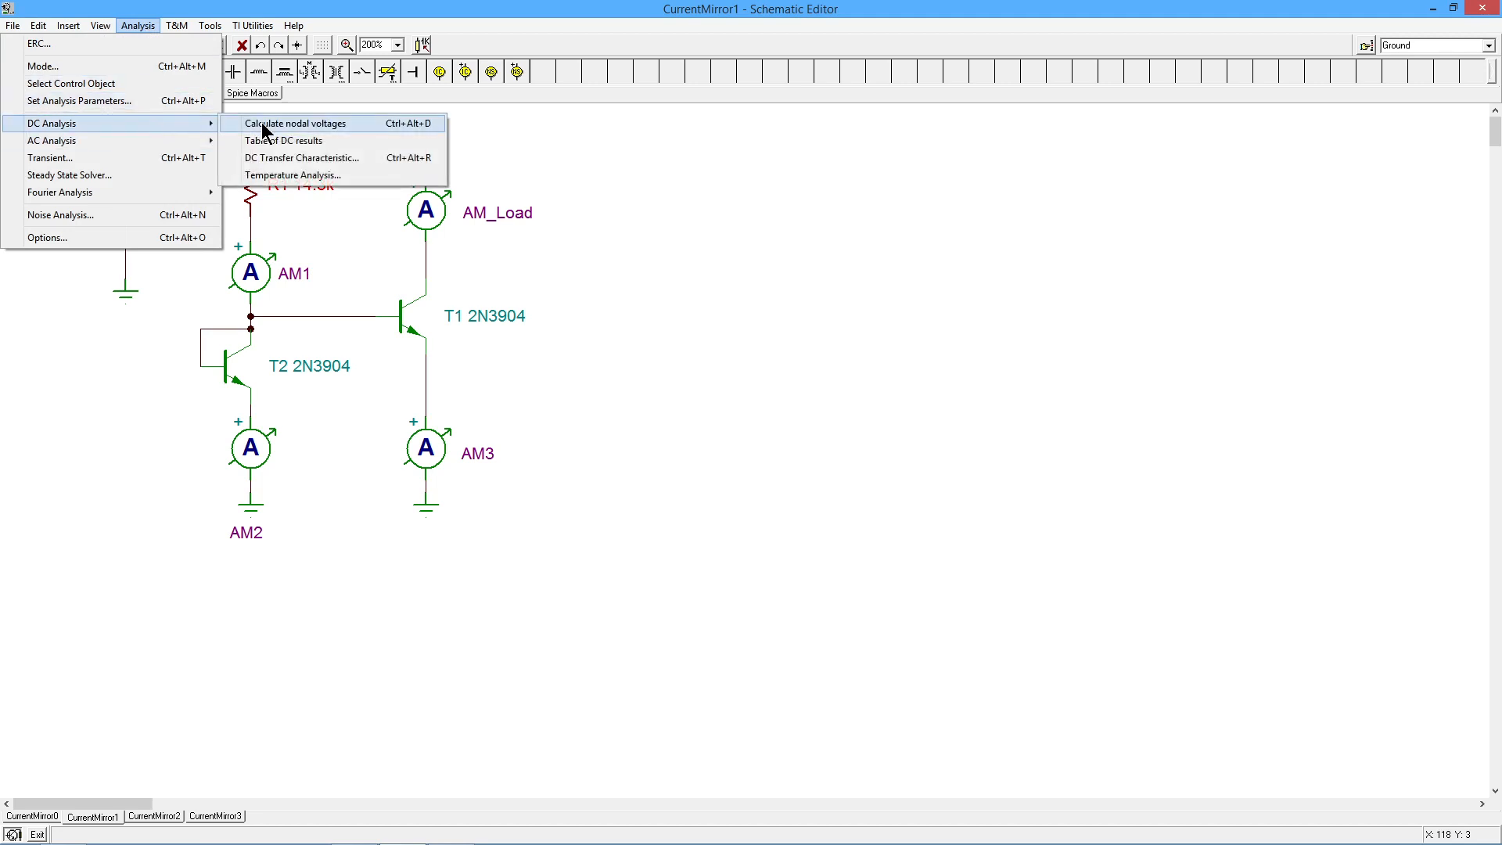
pyautogui.click(298, 122)
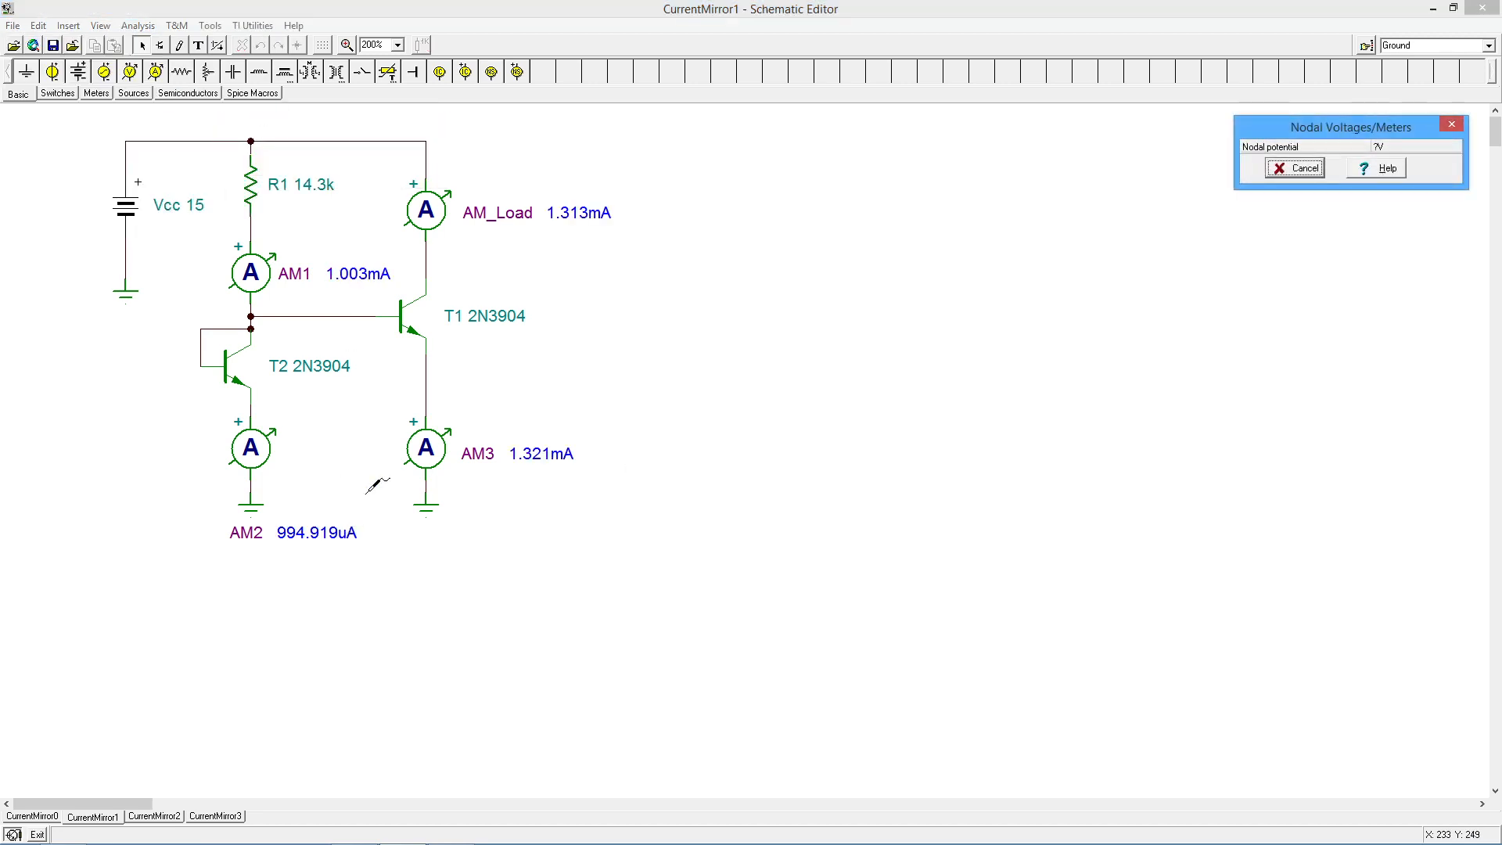
pyautogui.moveTo(595, 220)
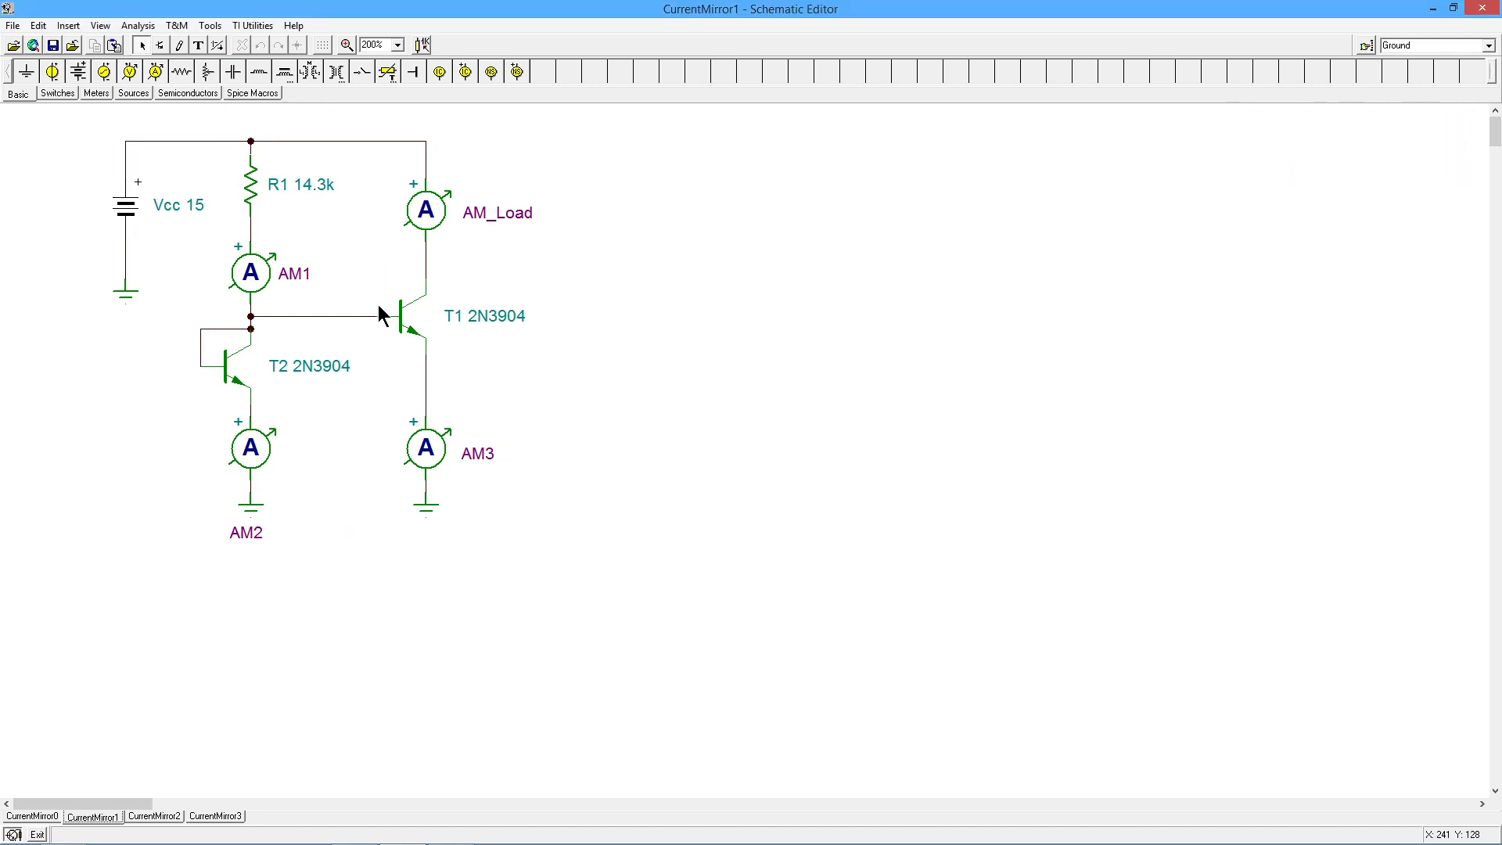
pyautogui.moveTo(275, 213)
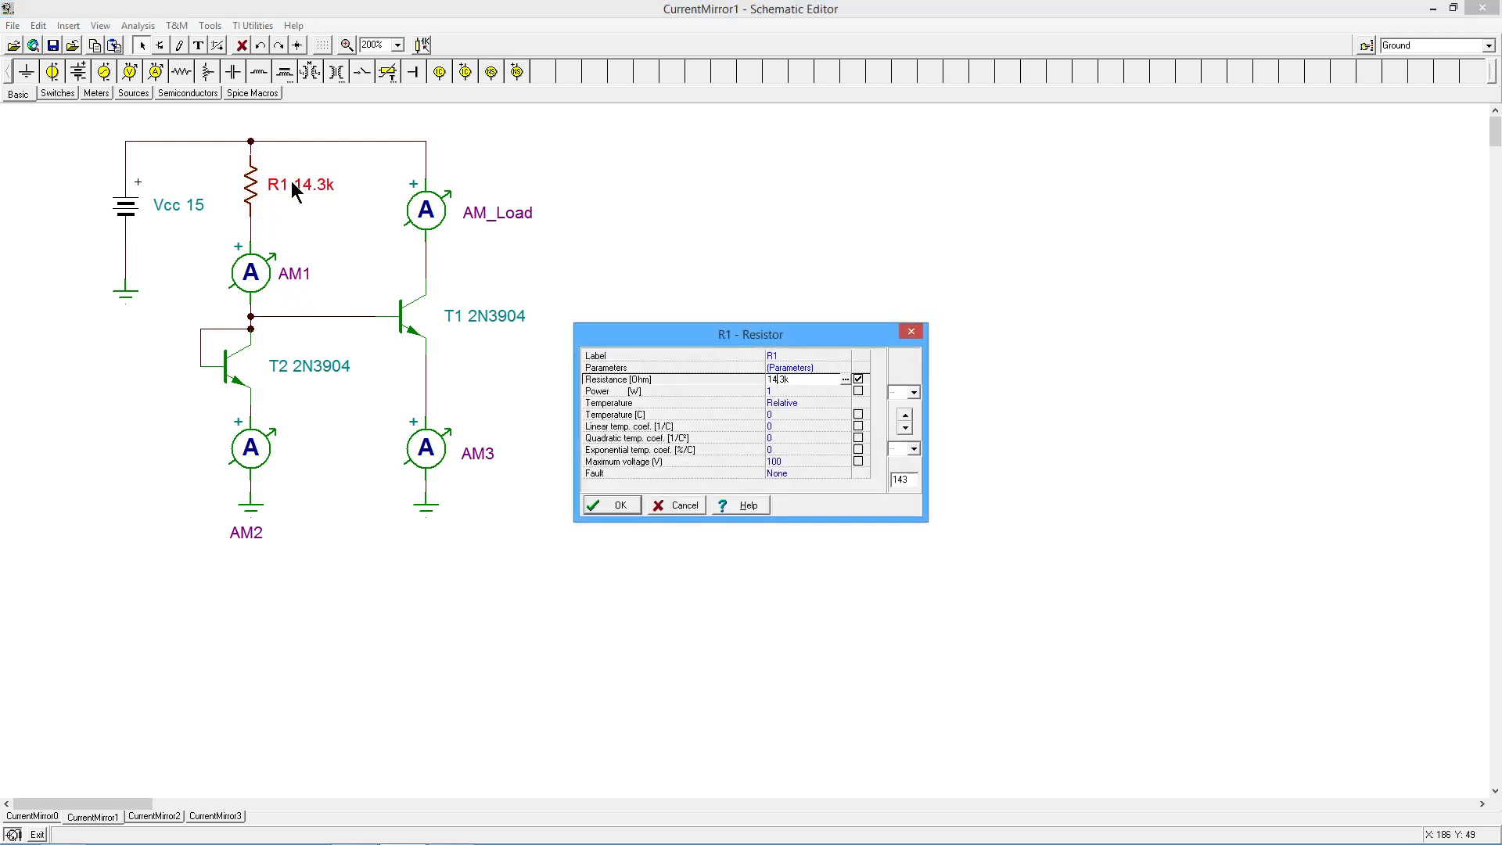
# Restore R1 to 9.3k and the supply voltage to 10 V.
pyautogui.write('9.3k')
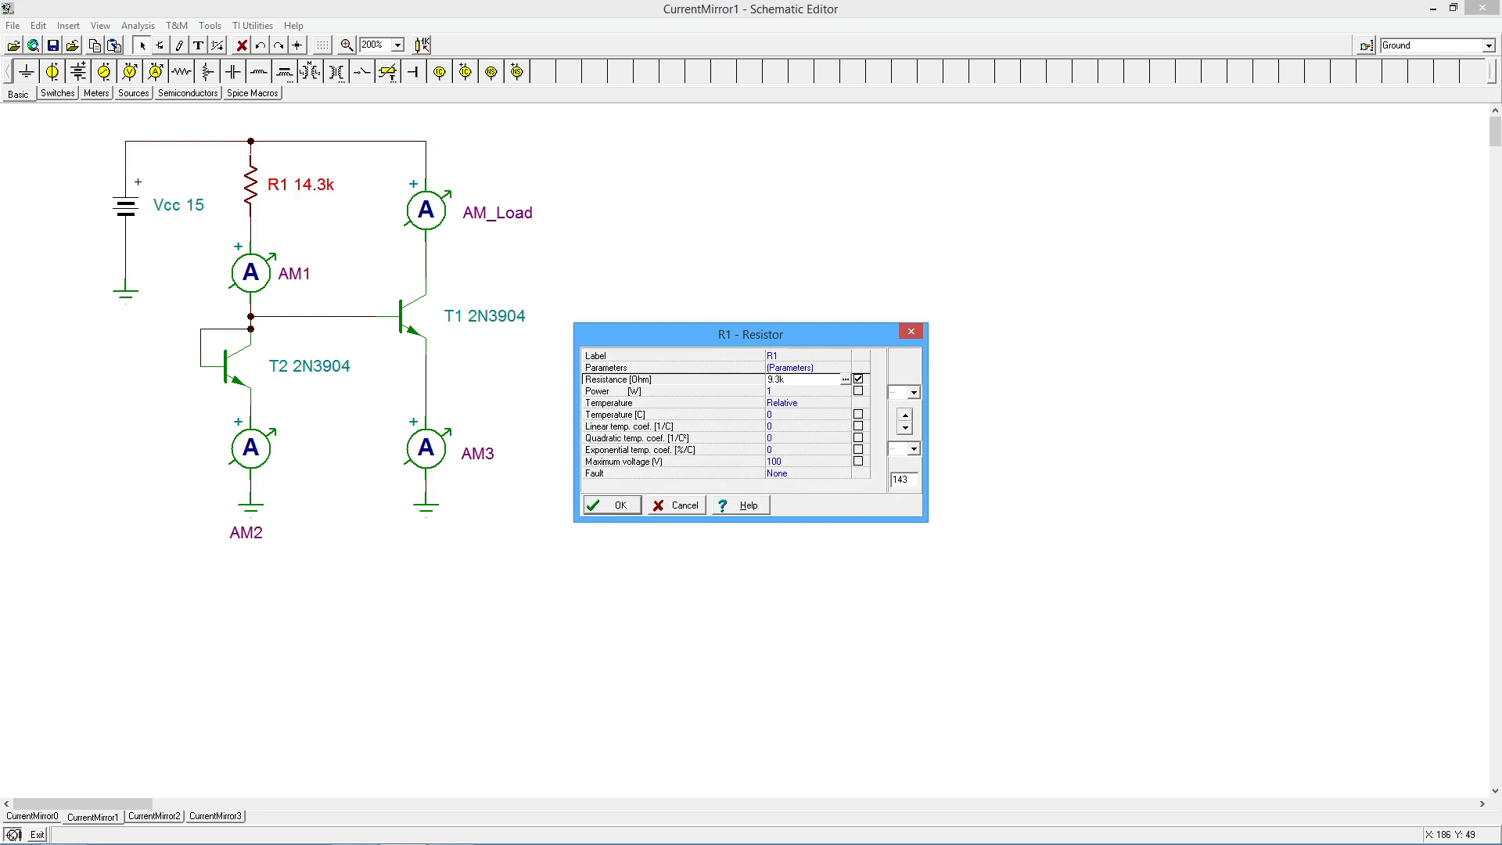
pyautogui.click(610, 506)
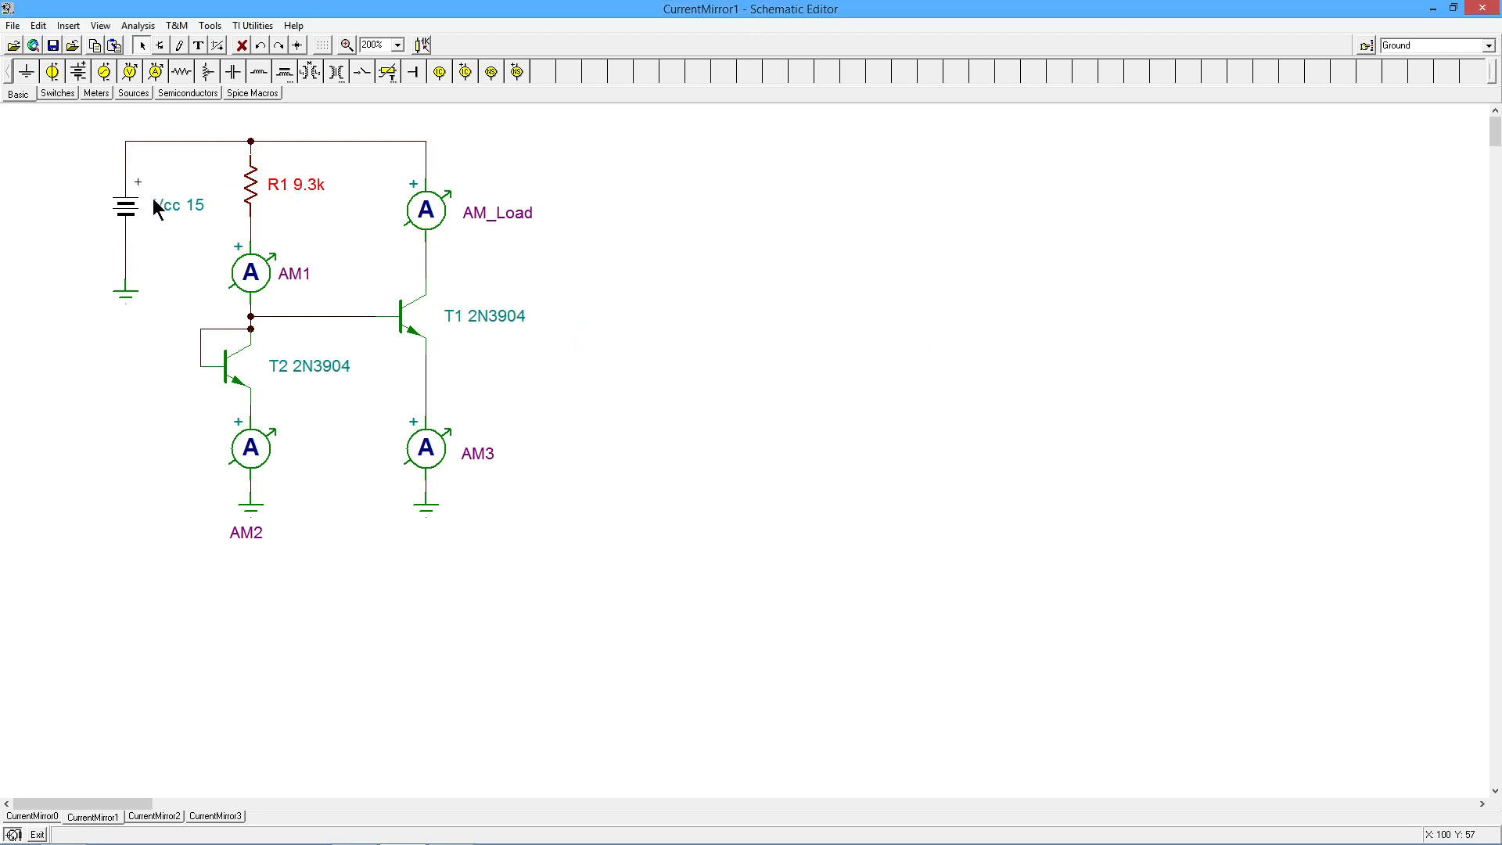
pyautogui.doubleClick(125, 207)
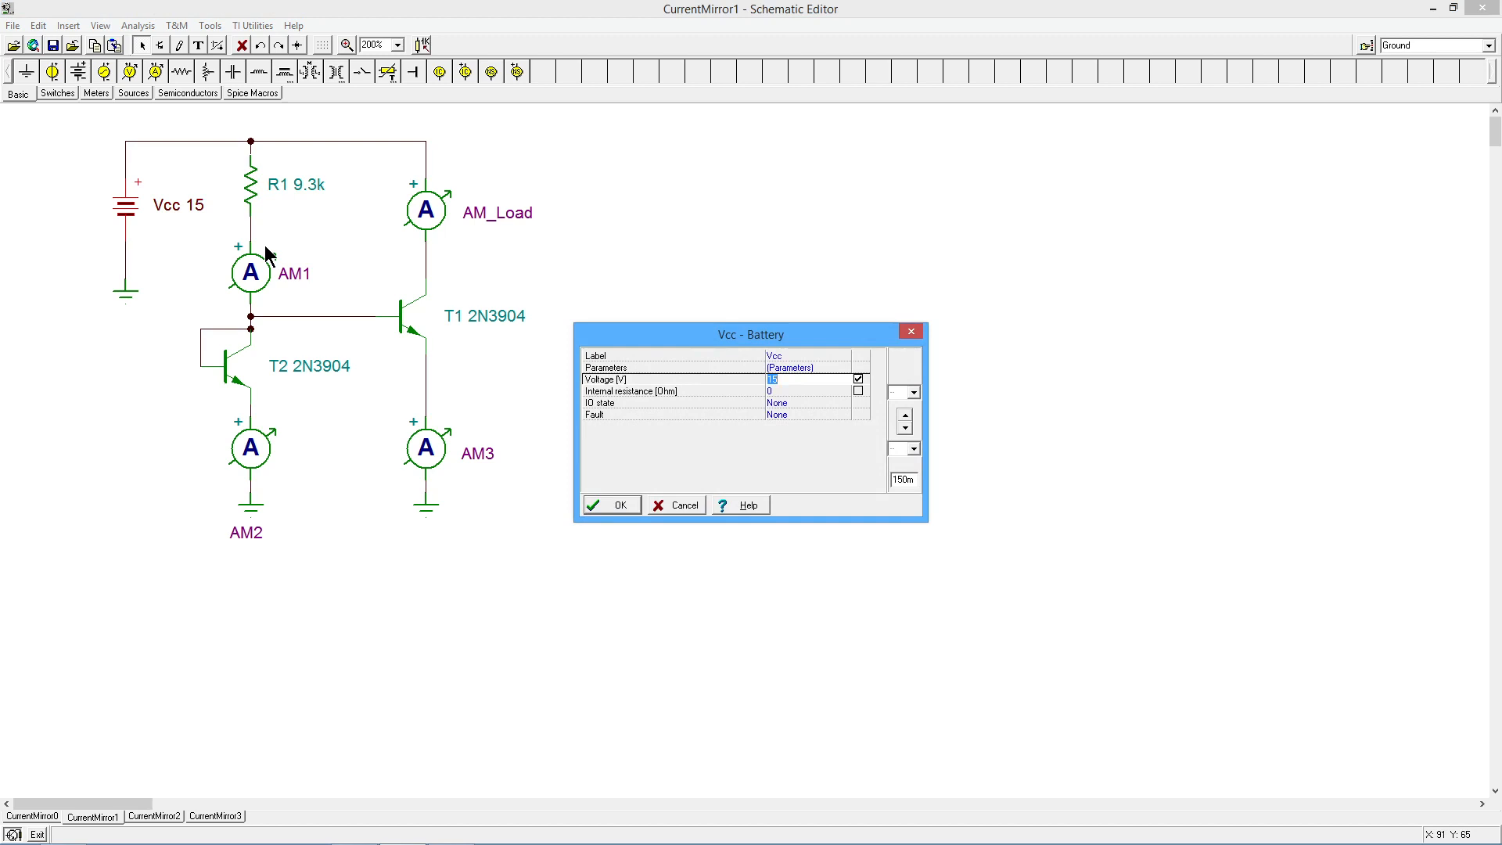
pyautogui.write('10')
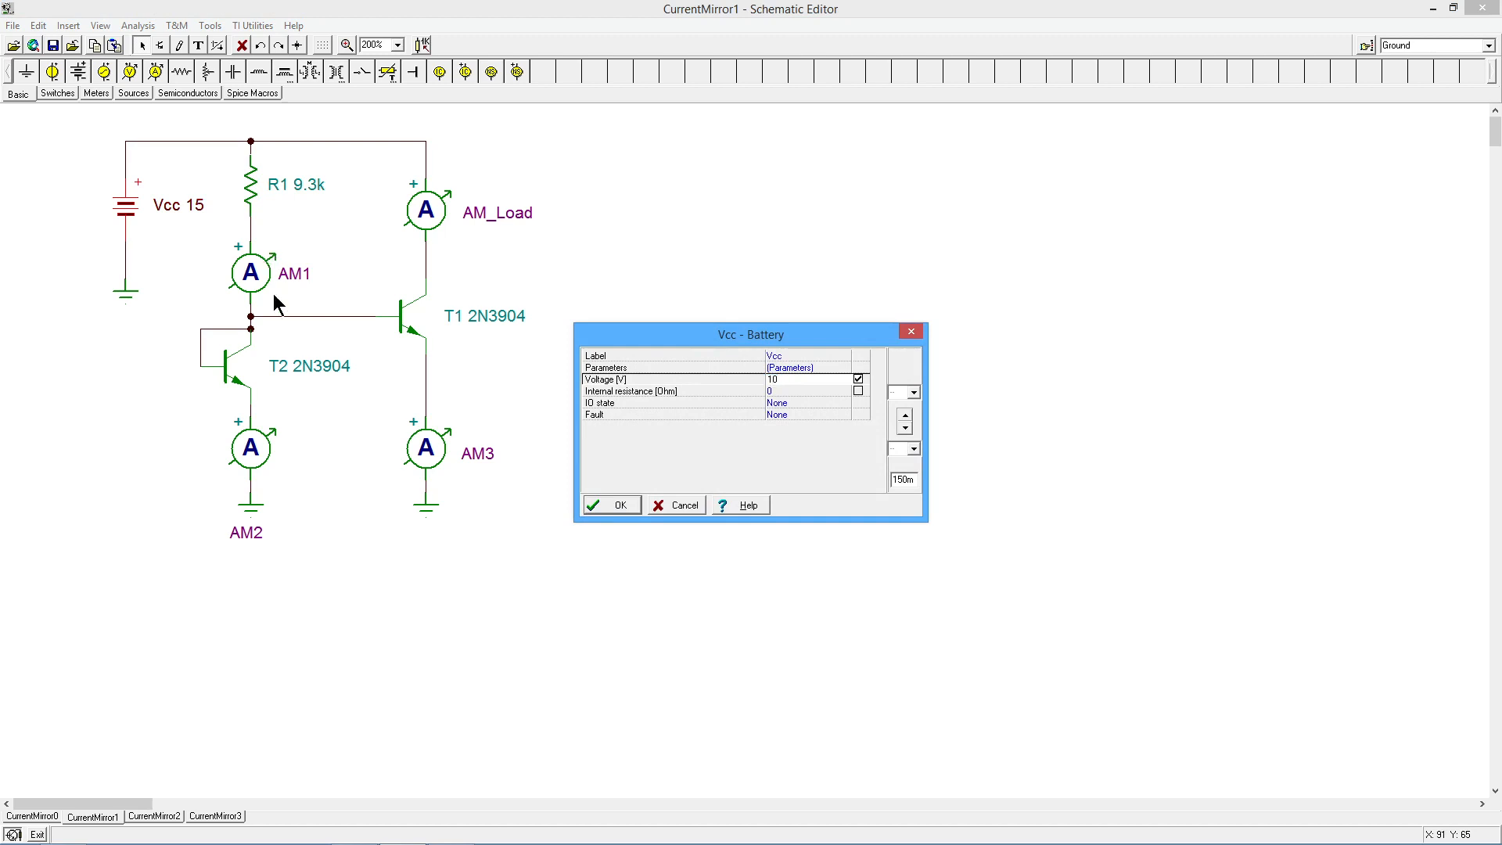
pyautogui.click(610, 506)
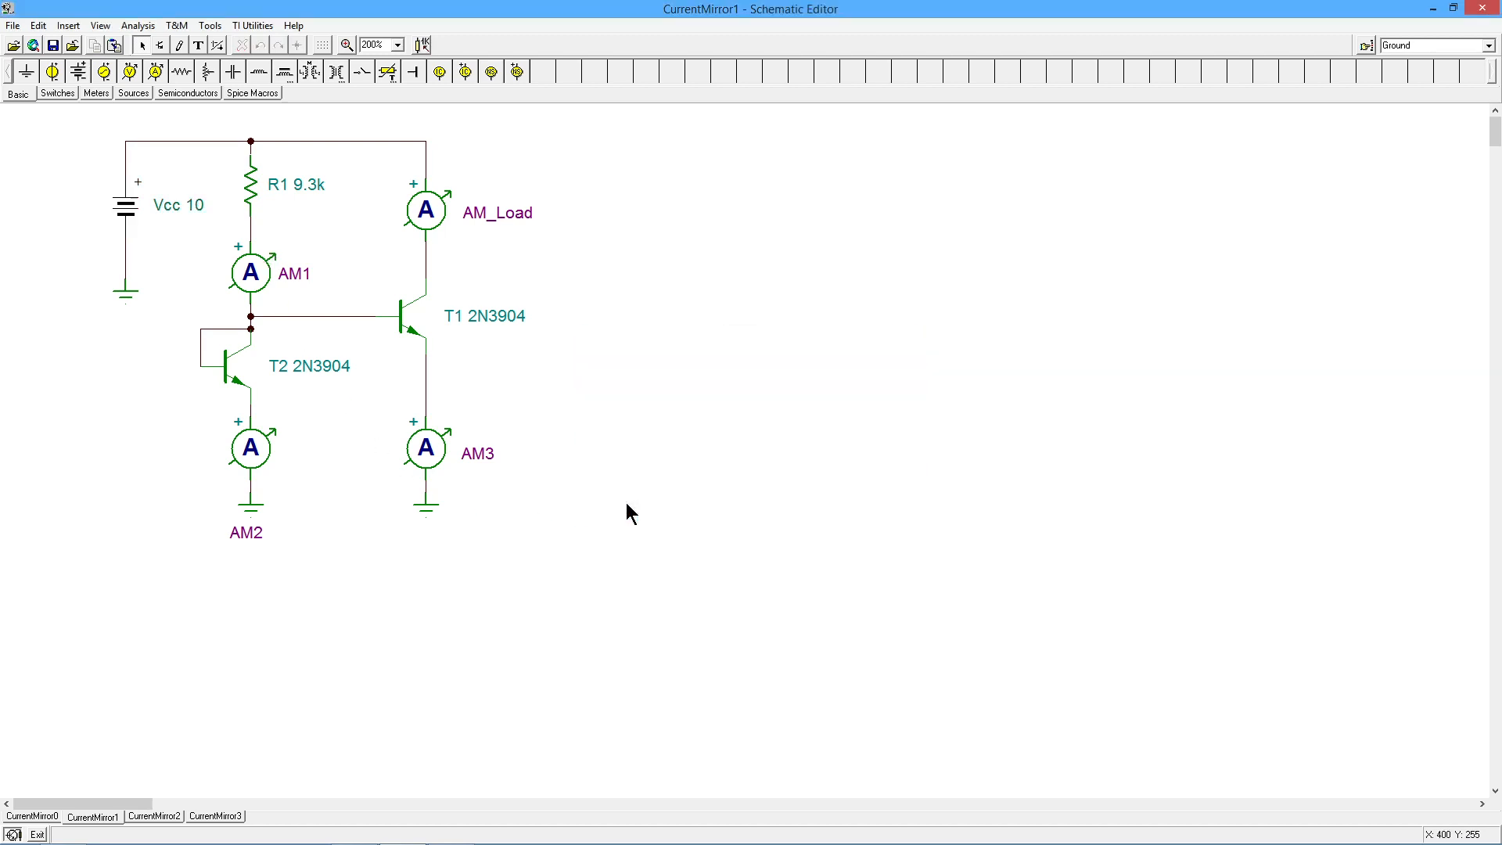
pyautogui.moveTo(643, 479)
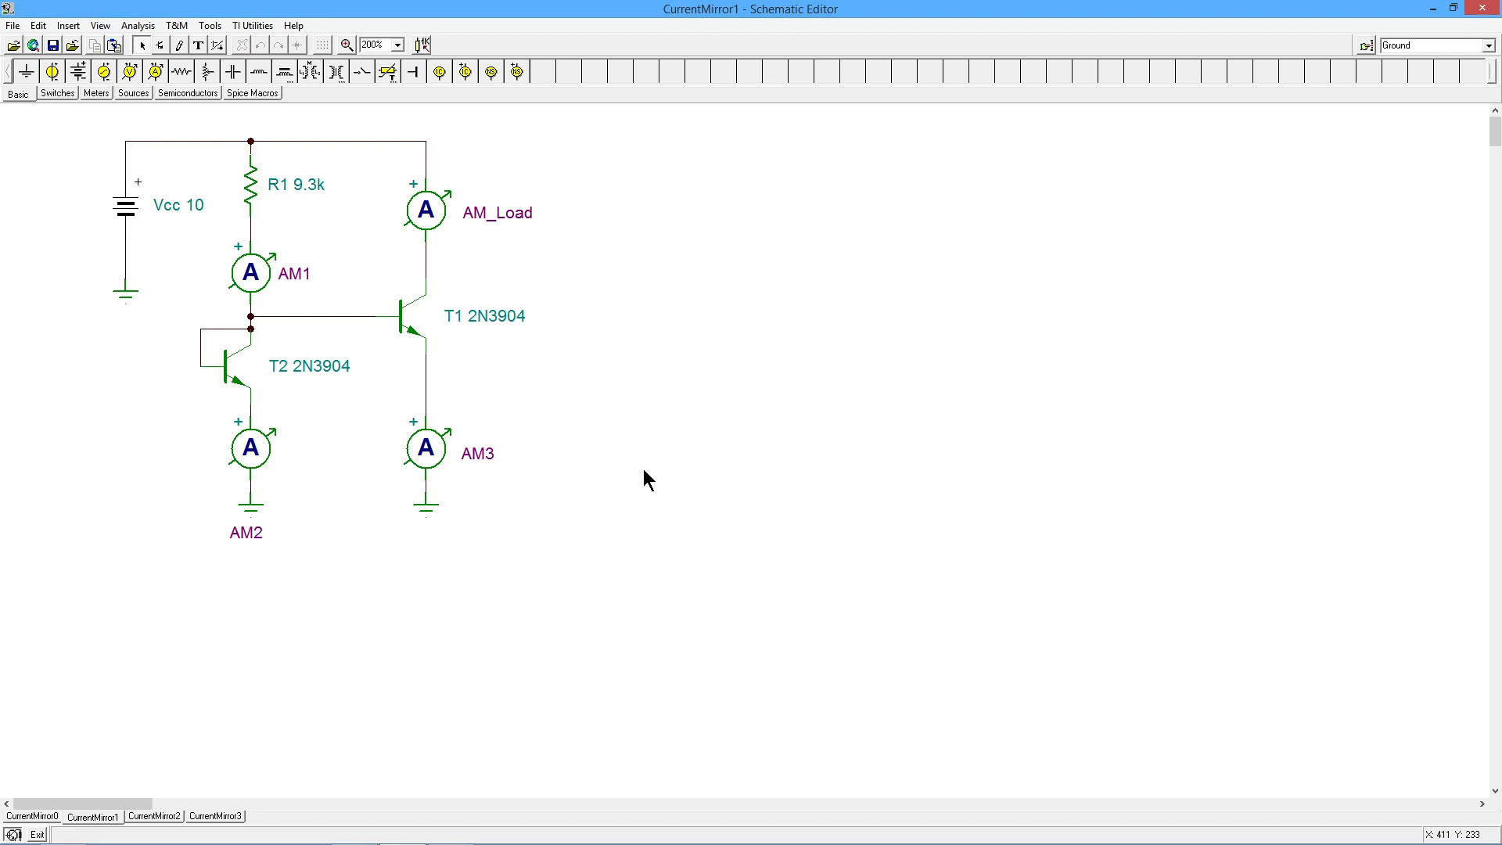
pyautogui.moveTo(401, 292)
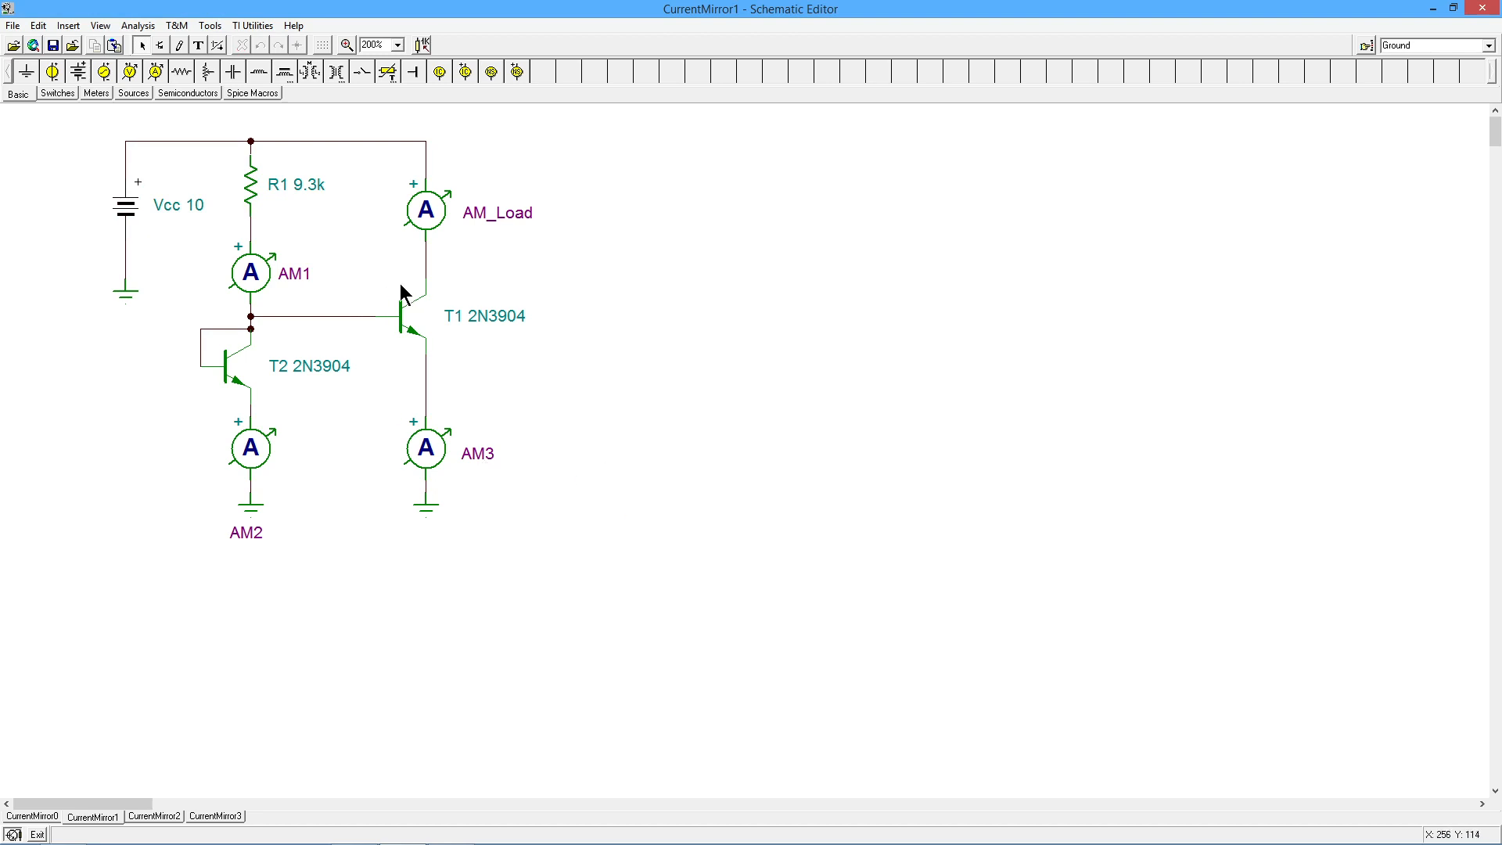
pyautogui.moveTo(604, 332)
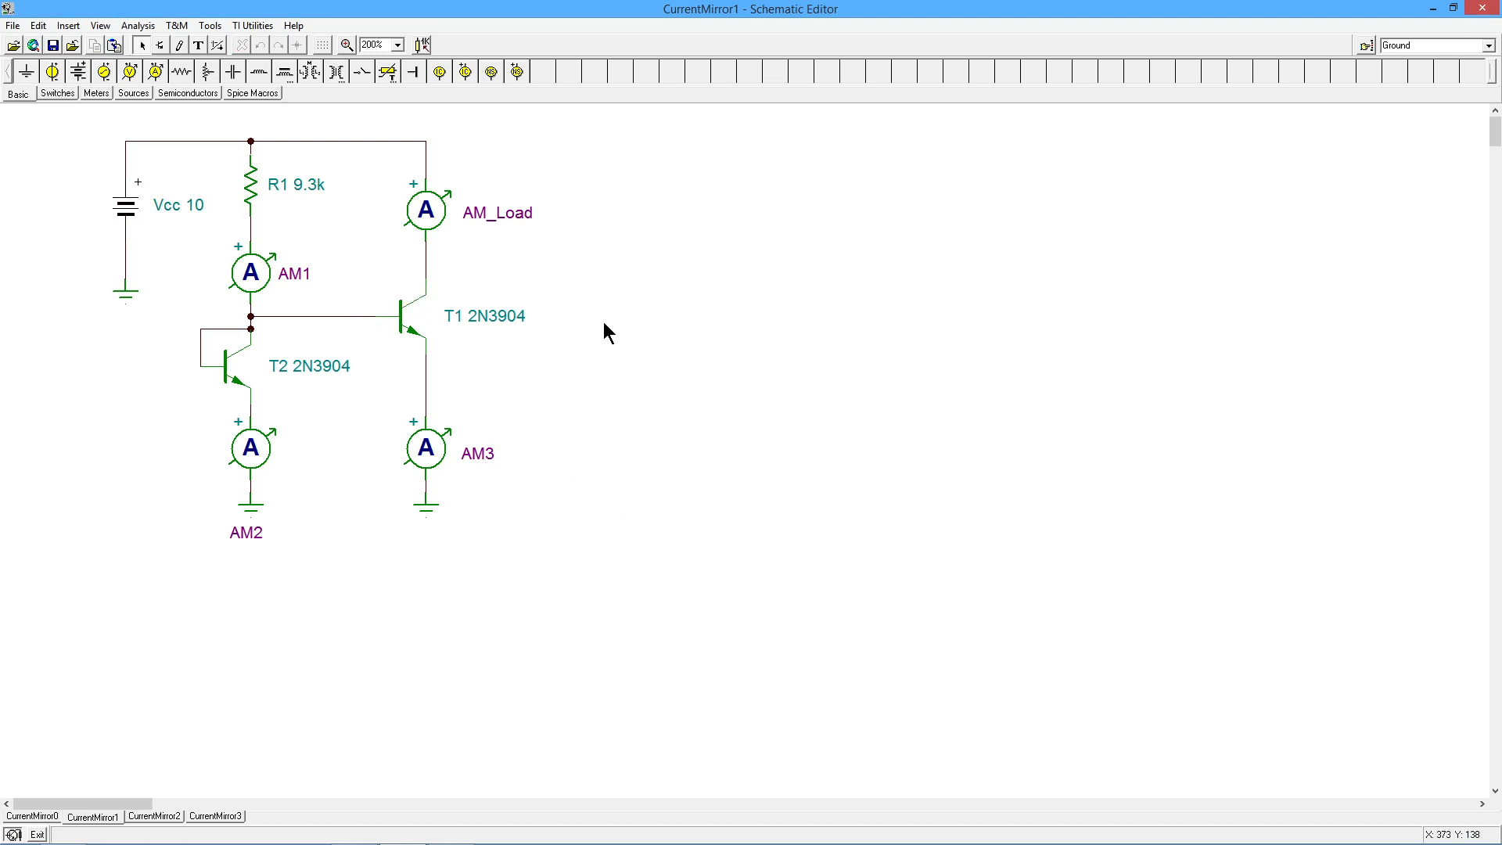
pyautogui.moveTo(649, 340)
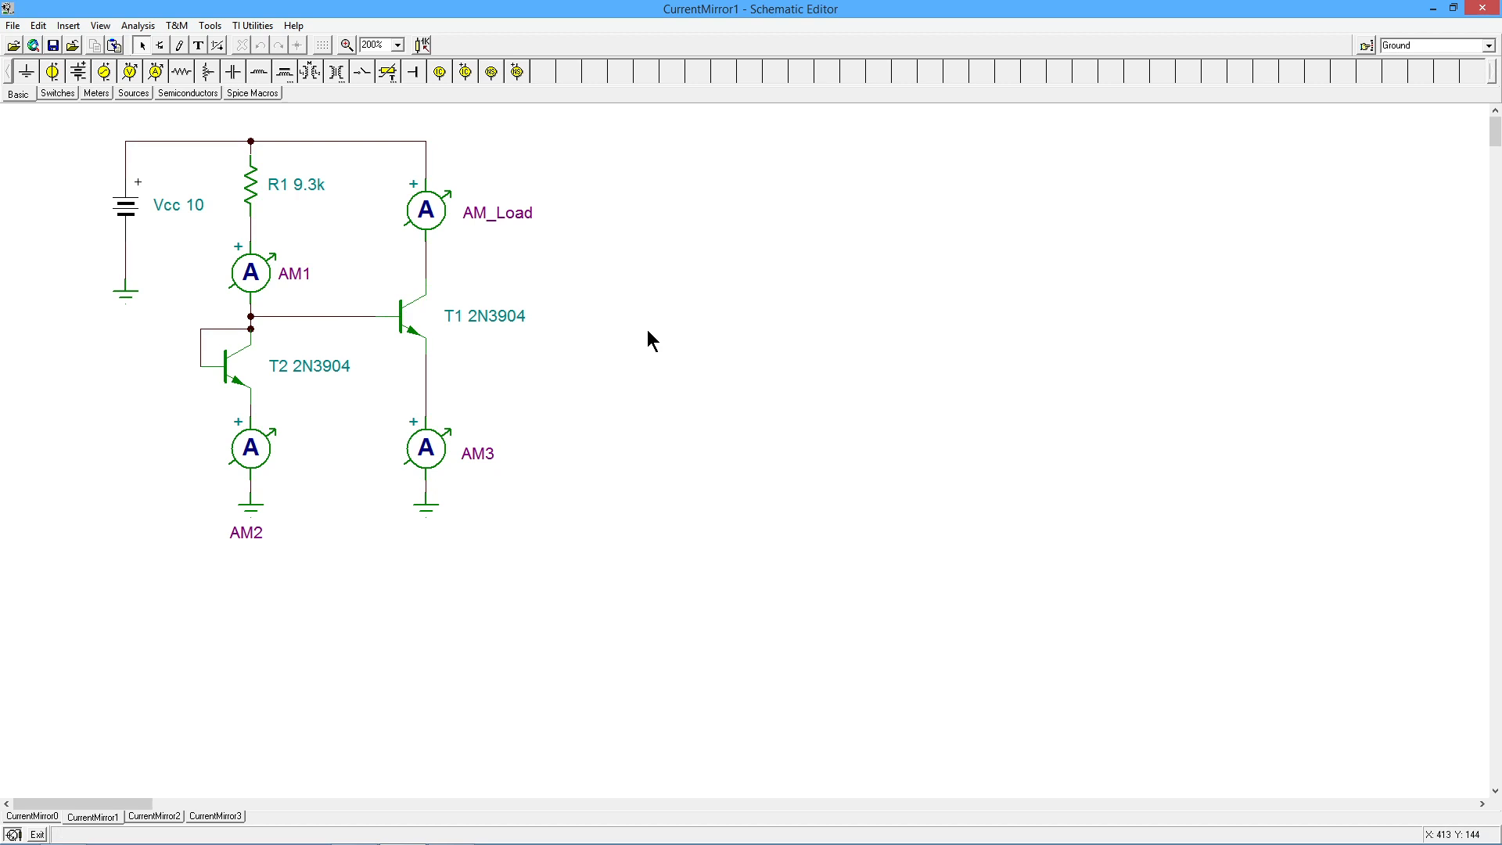
pyautogui.moveTo(618, 543)
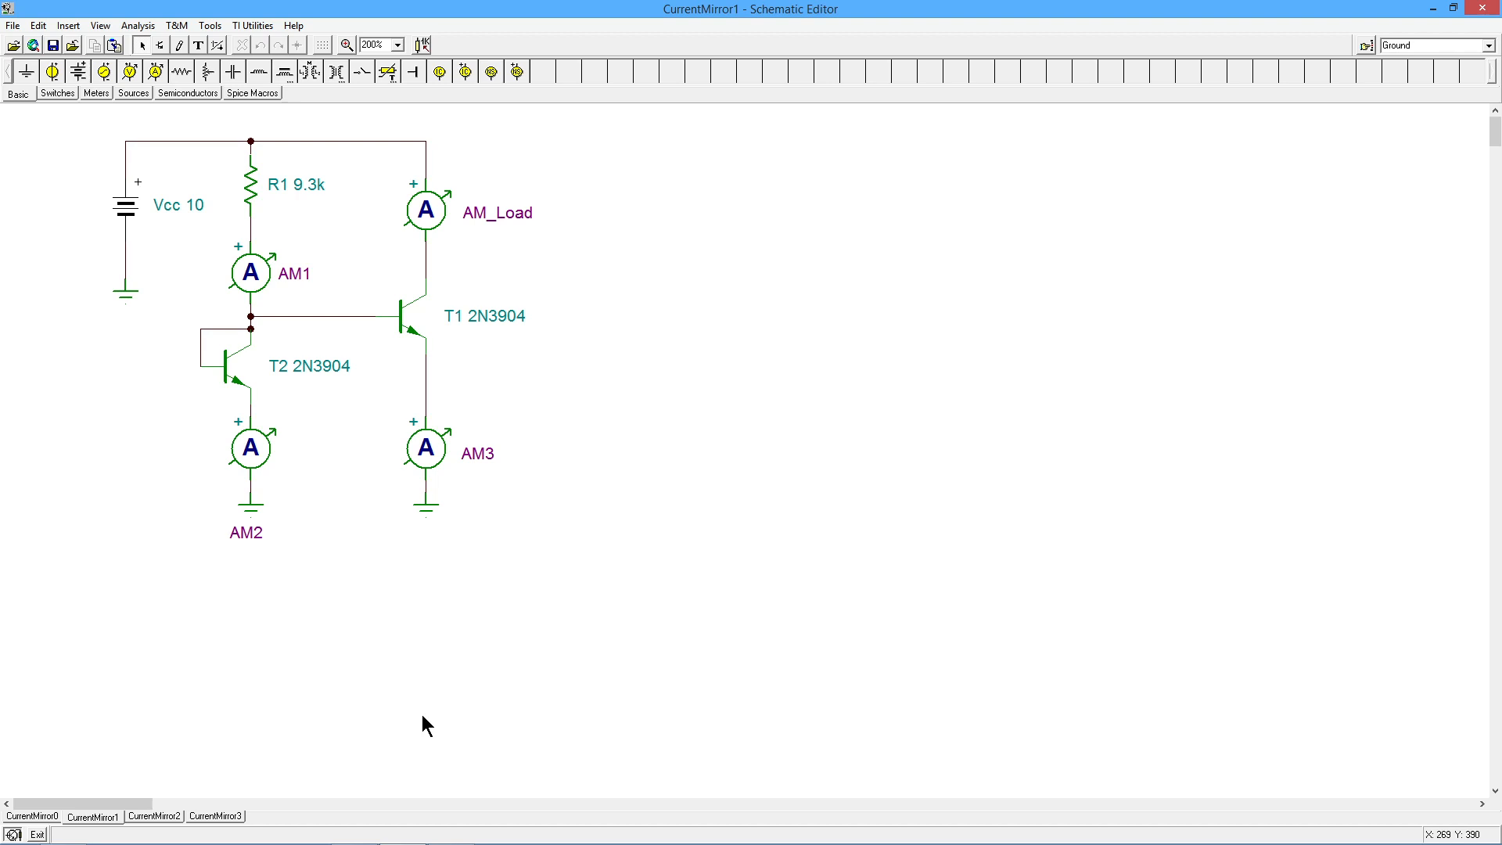
pyautogui.moveTo(407, 832)
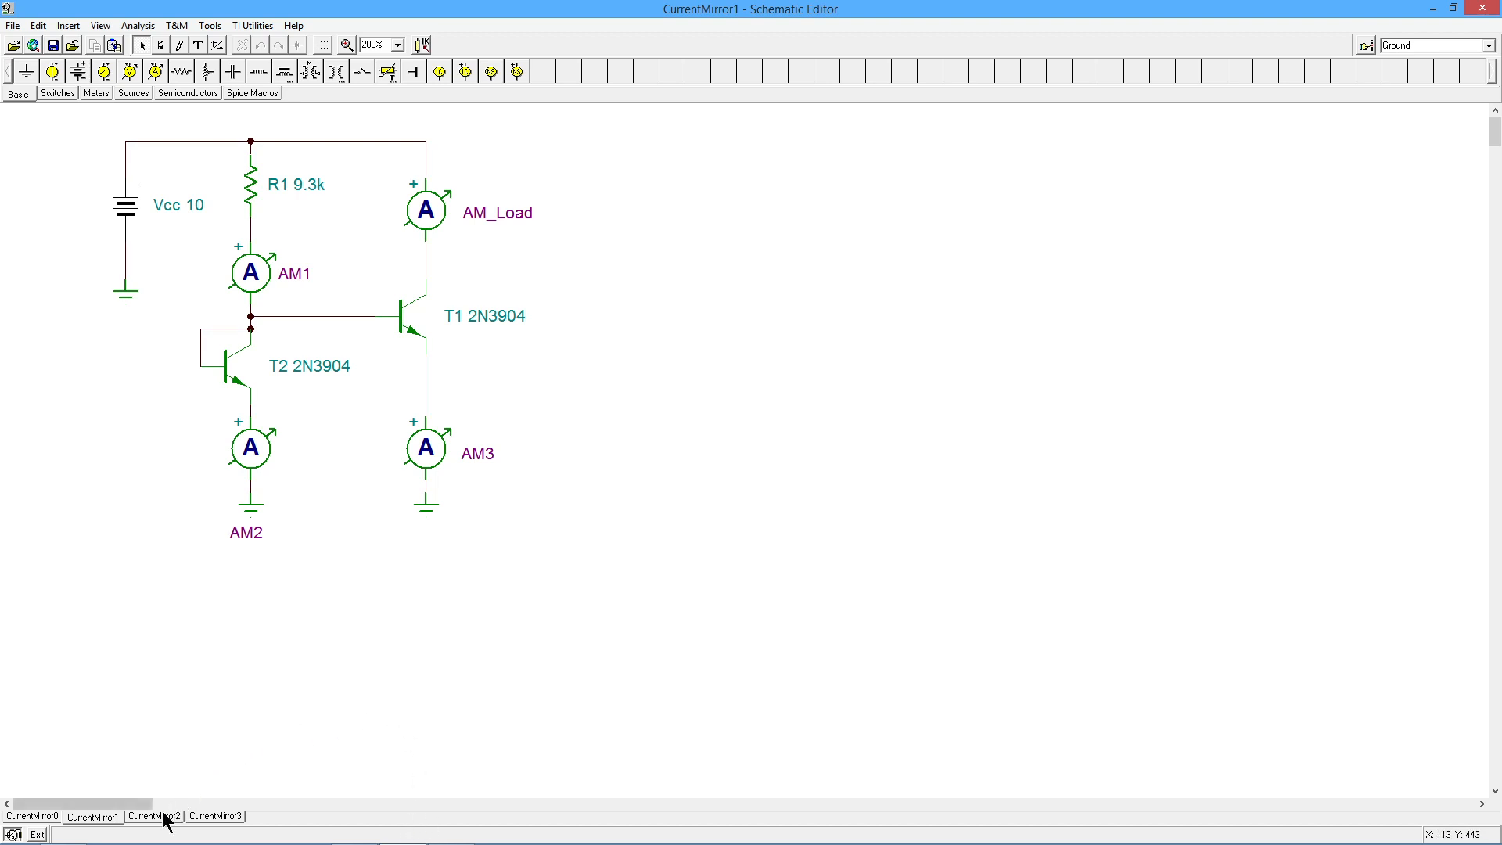
pyautogui.click(152, 815)
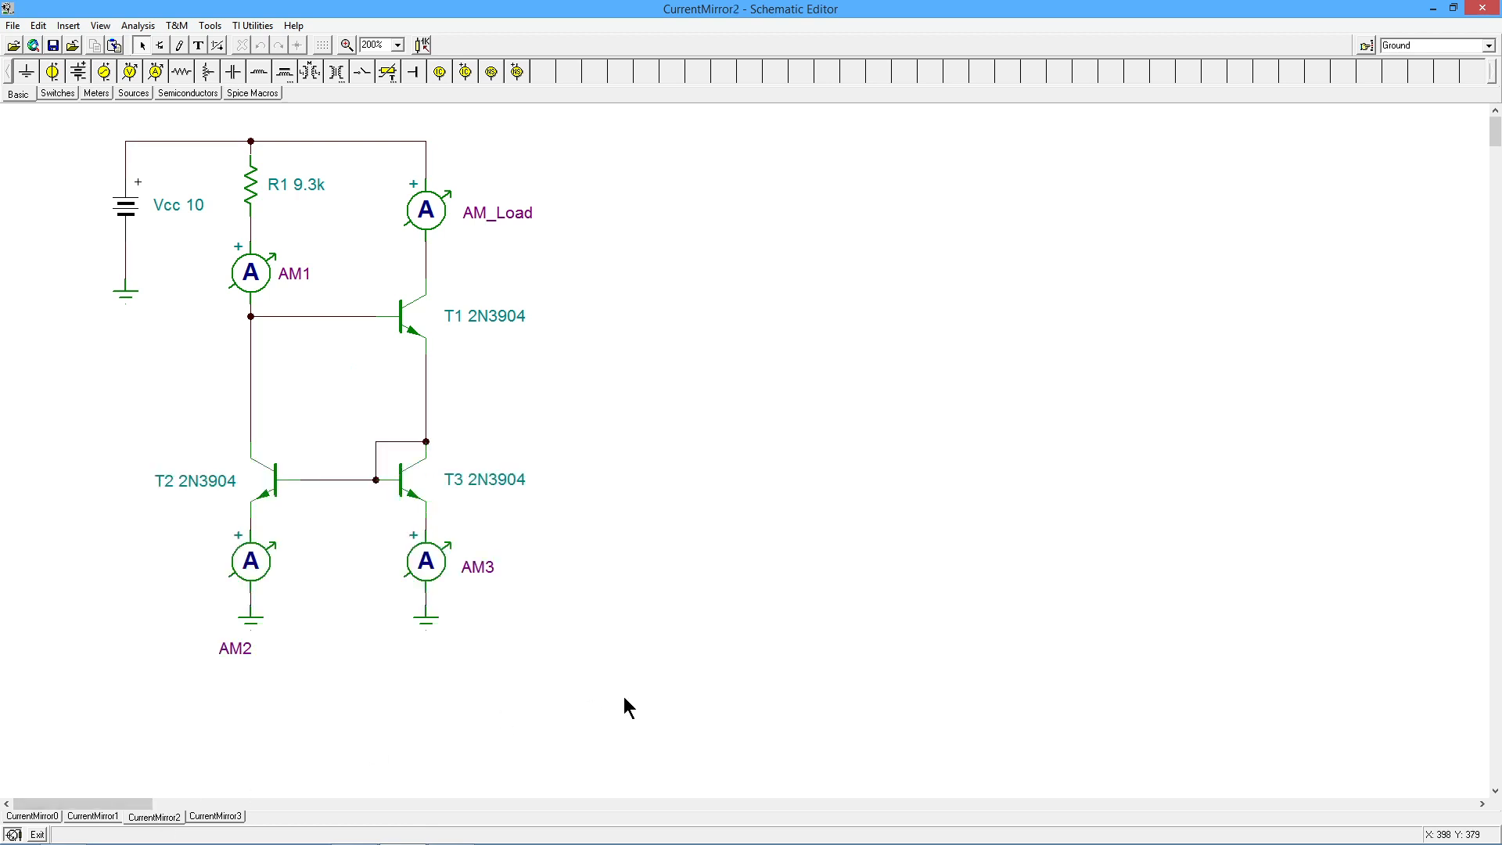
pyautogui.moveTo(208, 470)
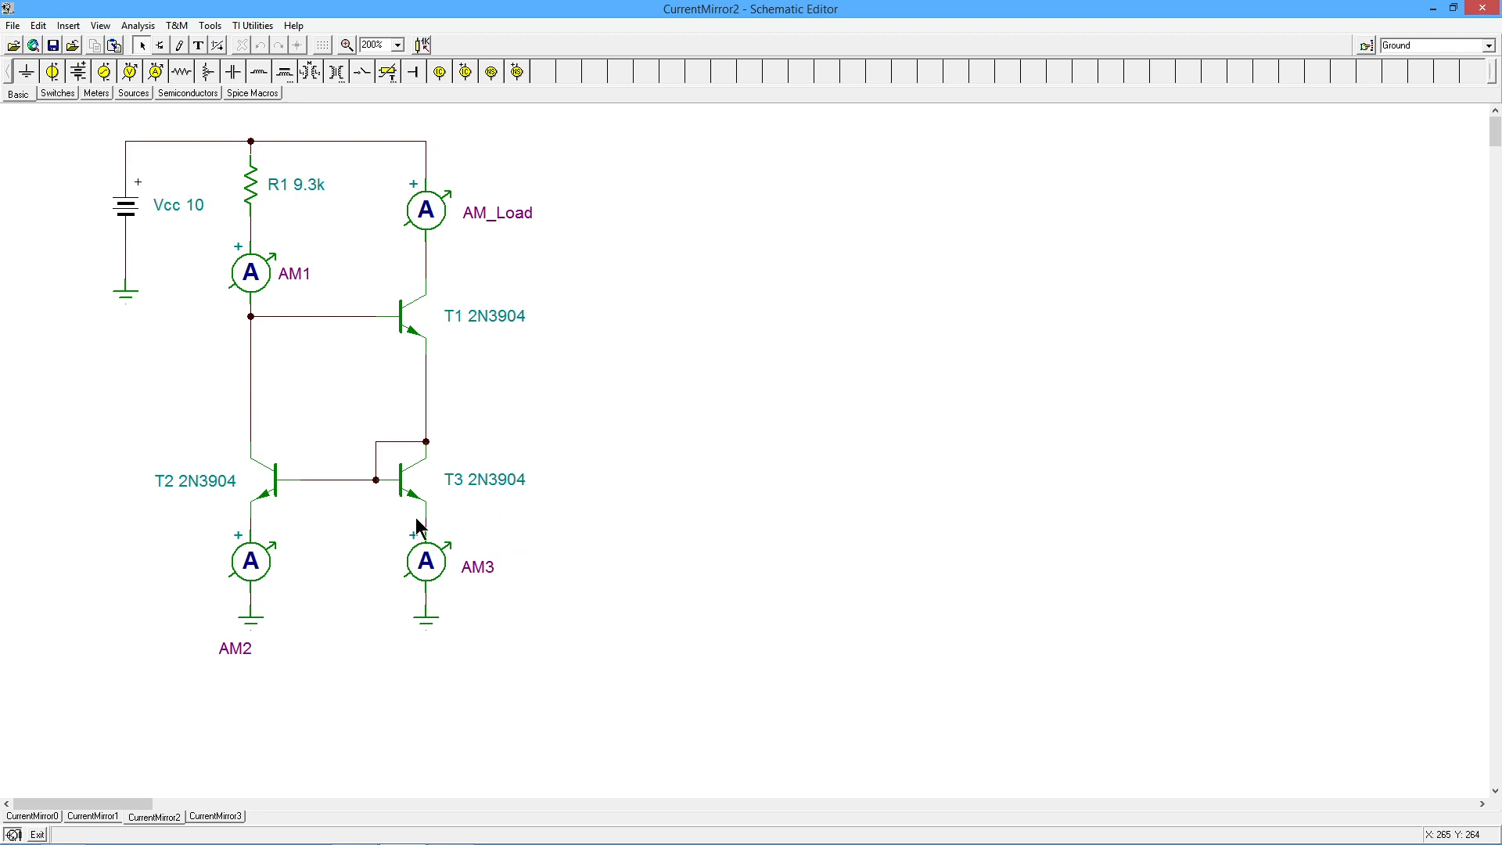
pyautogui.moveTo(460, 506)
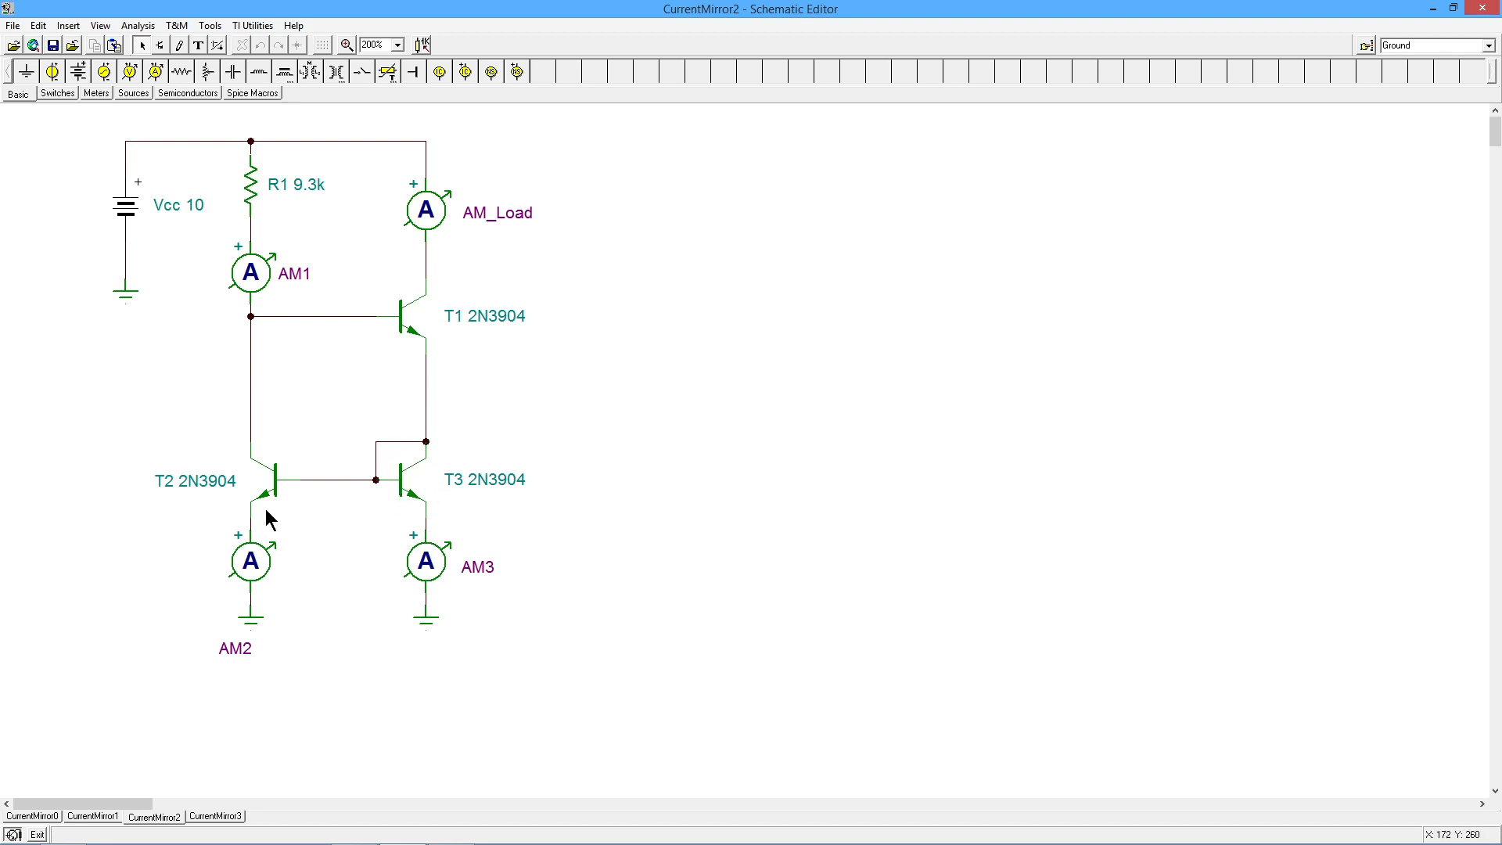
pyautogui.moveTo(275, 464)
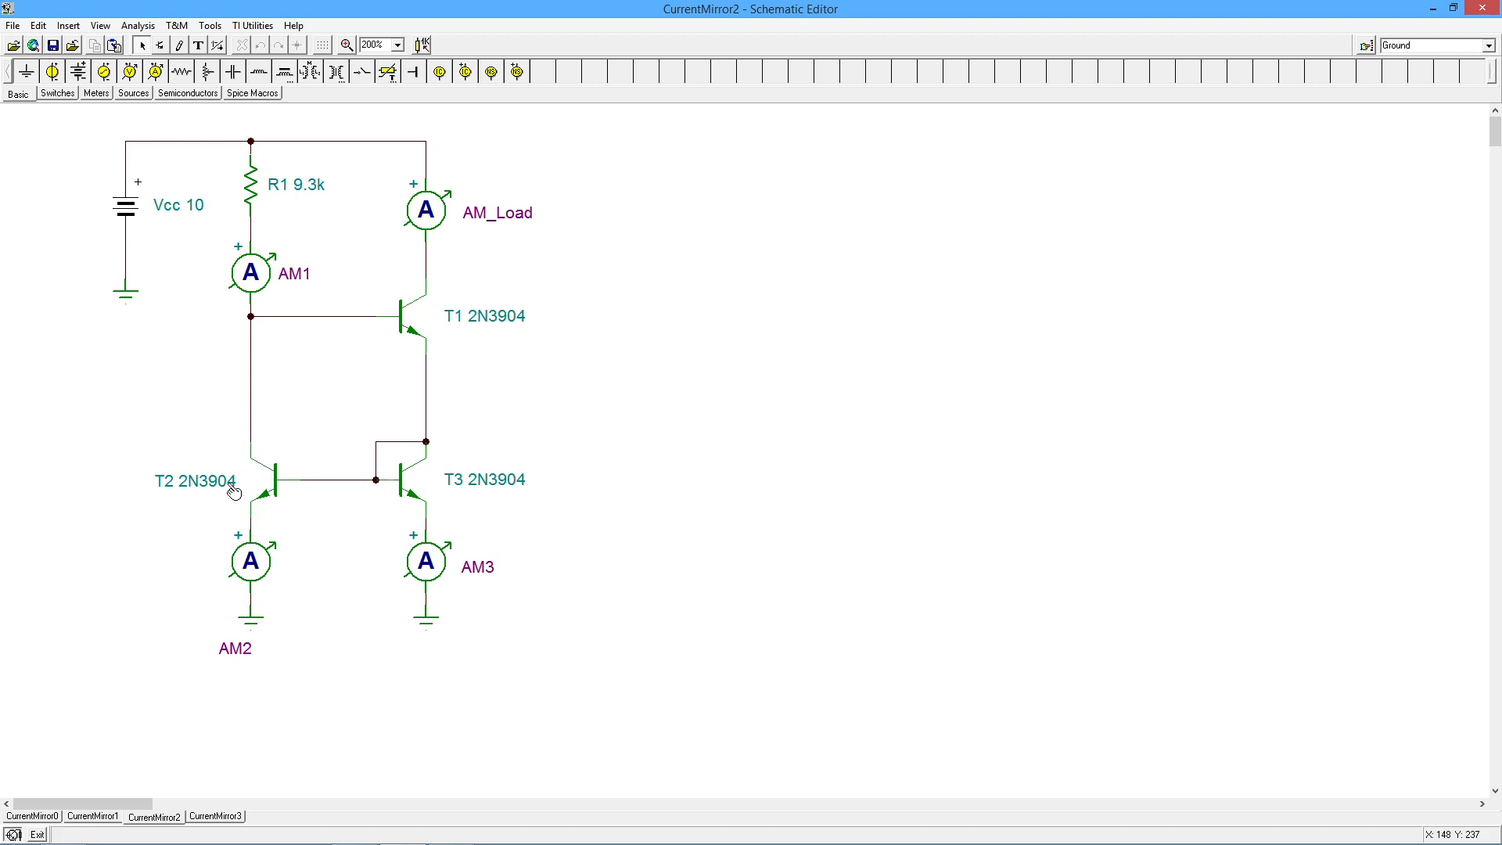
pyautogui.moveTo(435, 485)
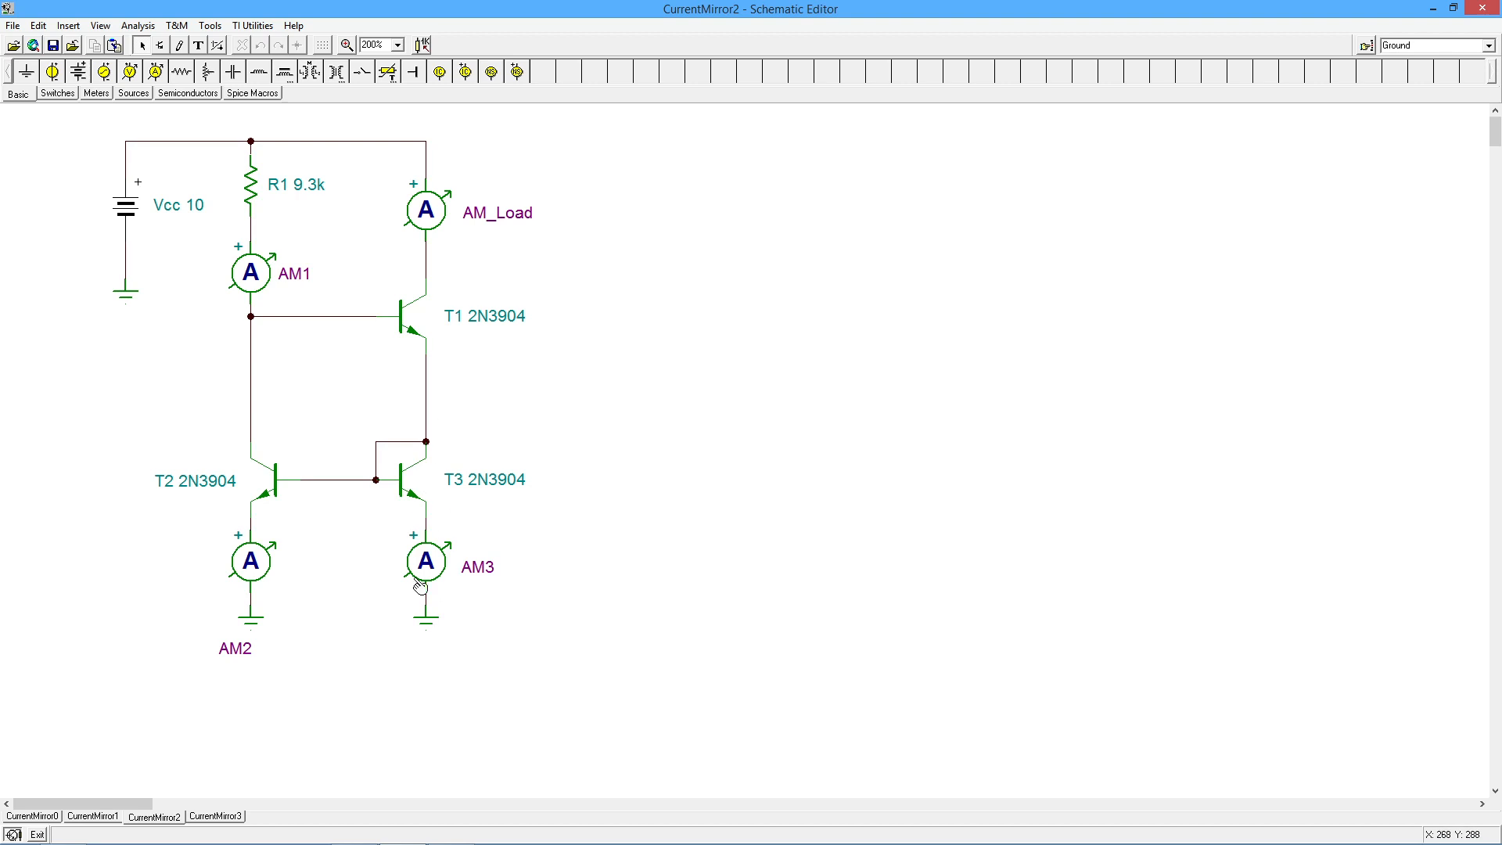
pyautogui.moveTo(453, 268)
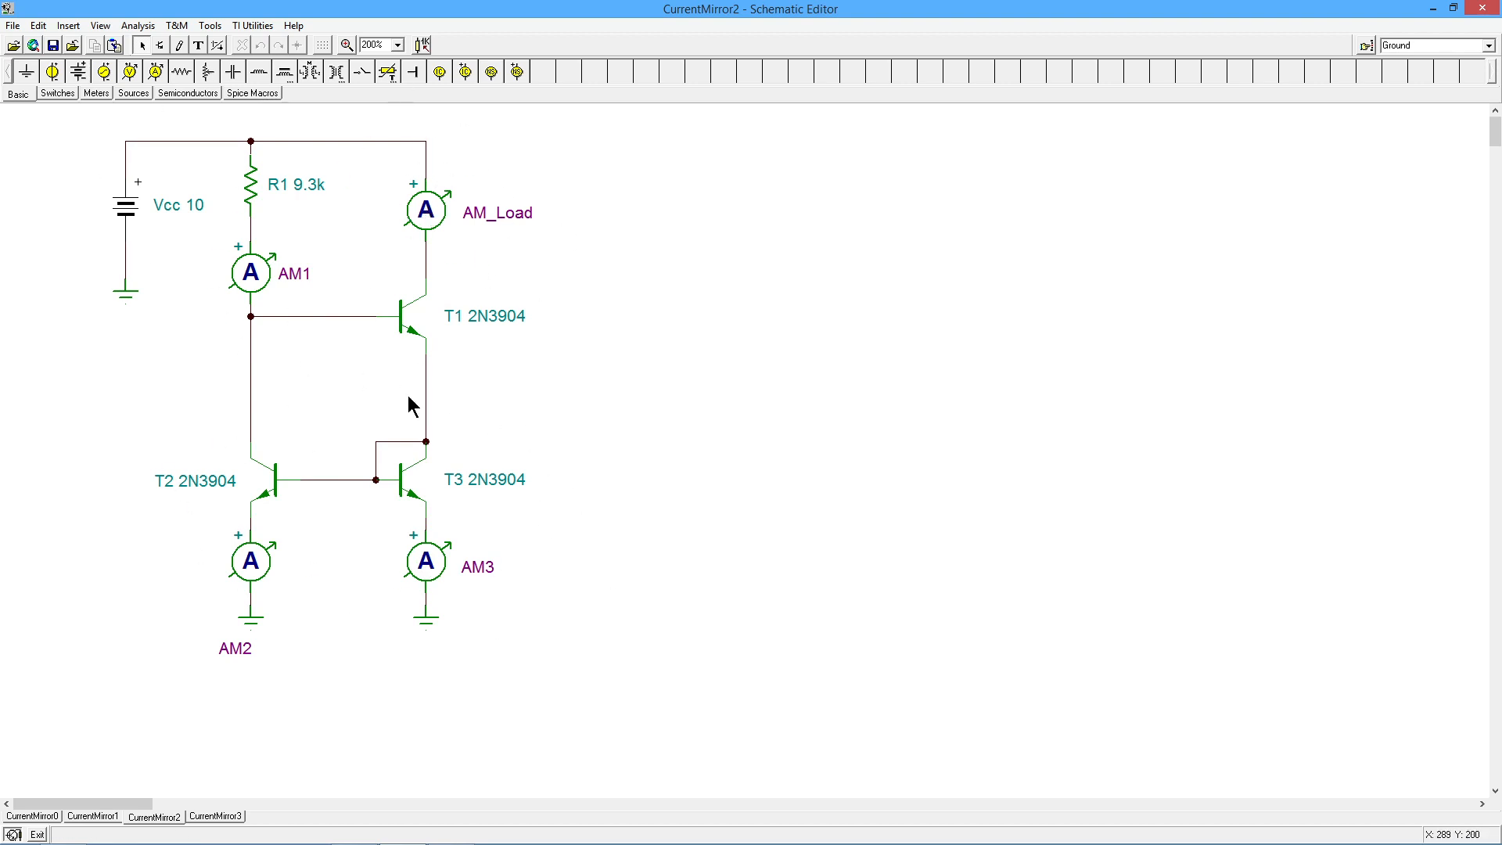
pyautogui.moveTo(577, 523)
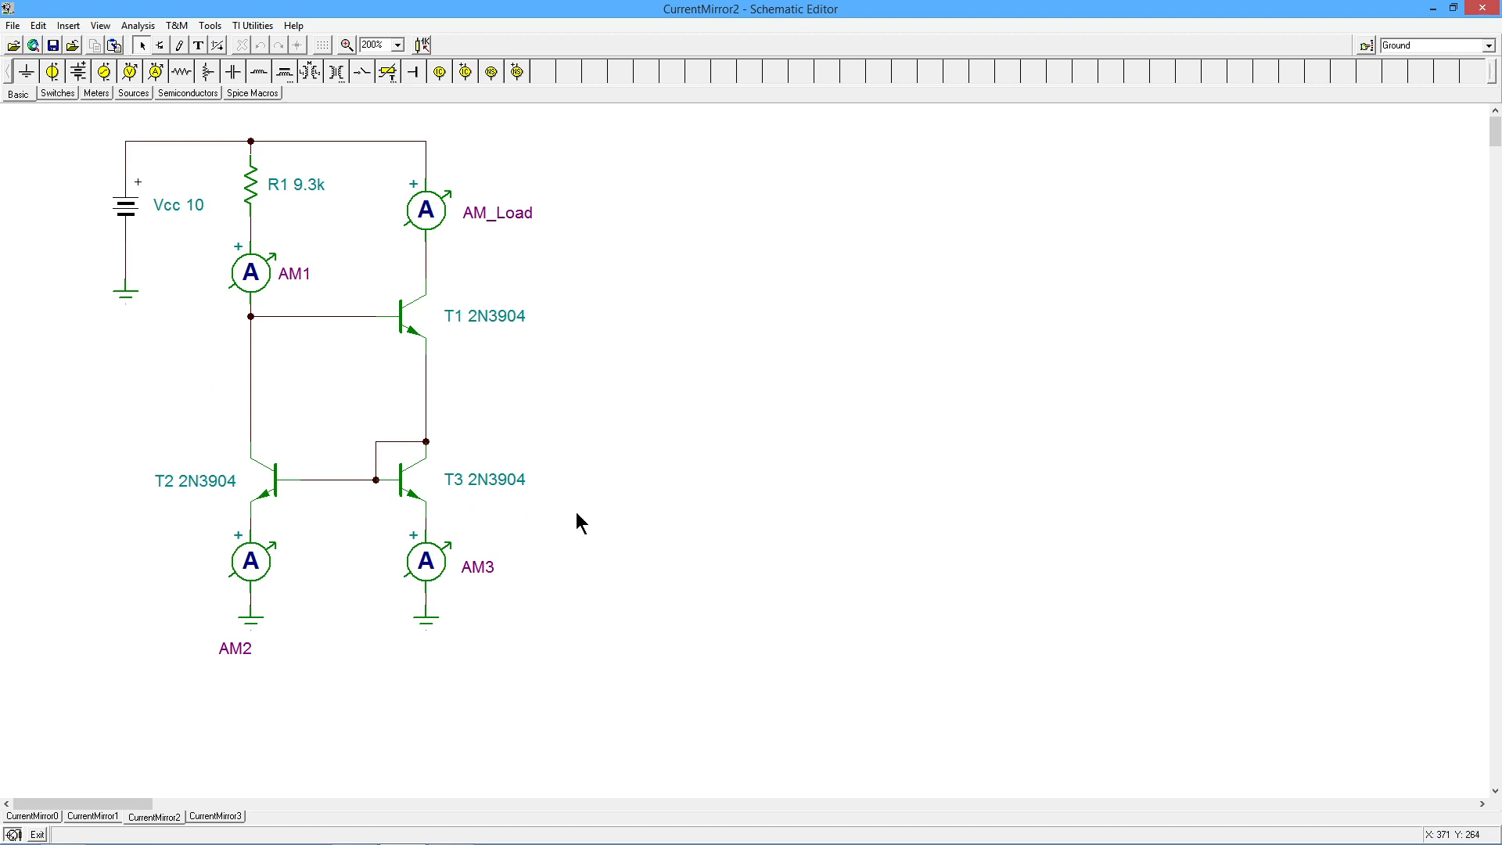
pyautogui.moveTo(283, 497)
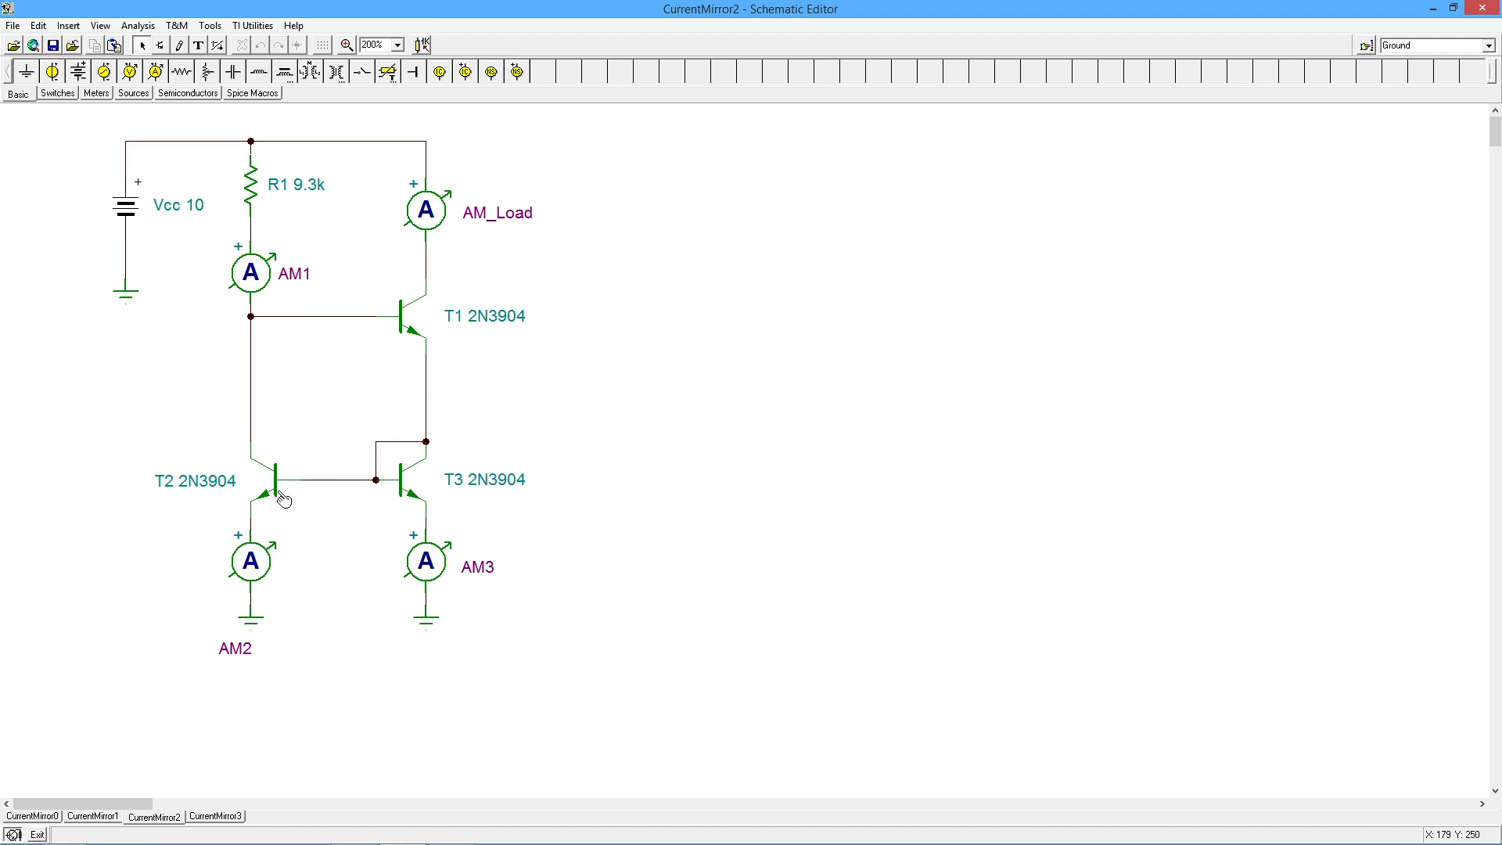
pyautogui.moveTo(253, 464)
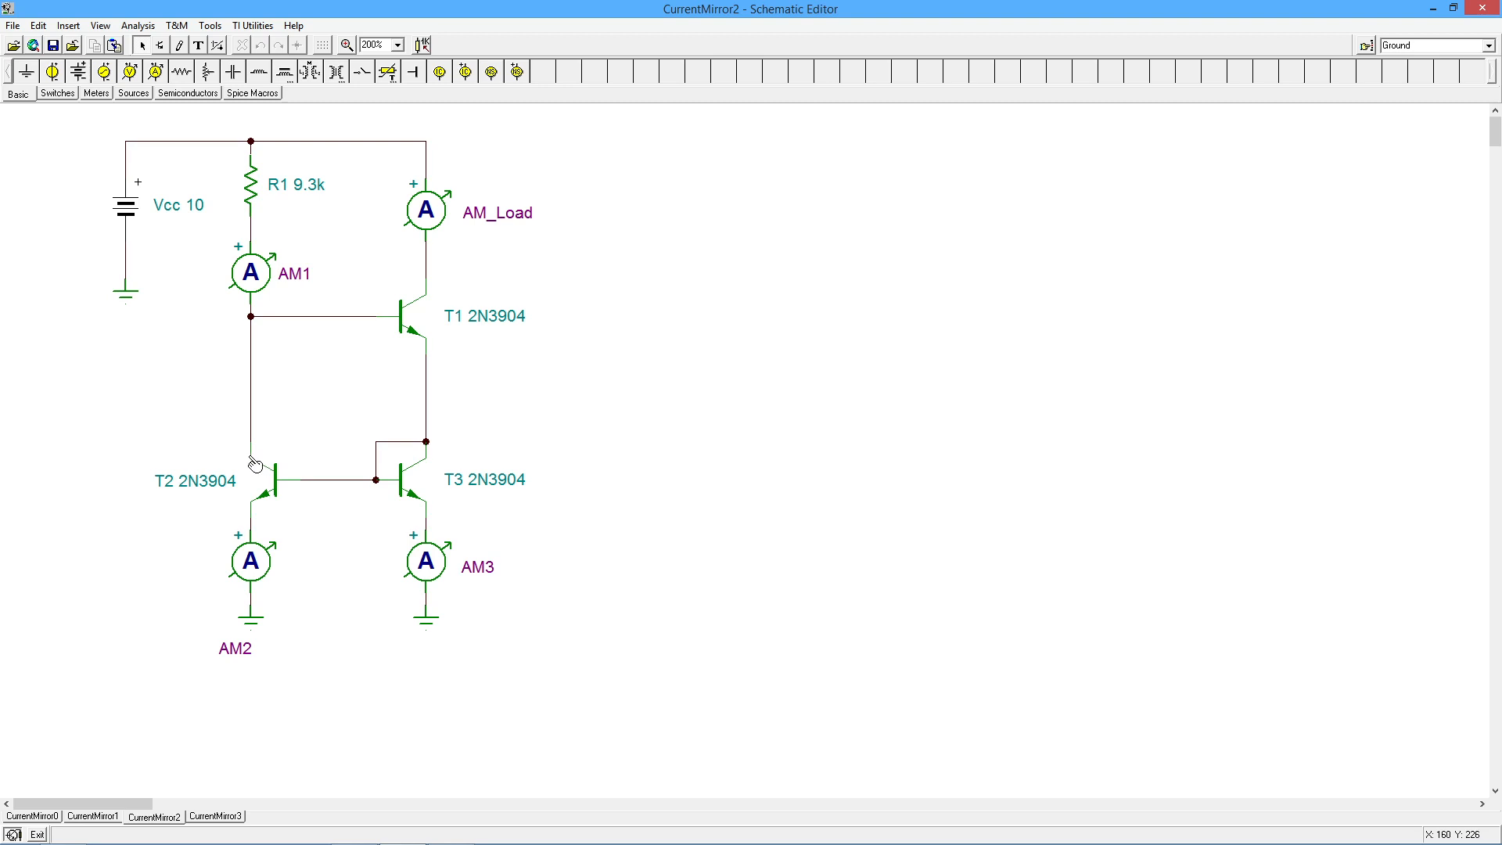
pyautogui.moveTo(280, 326)
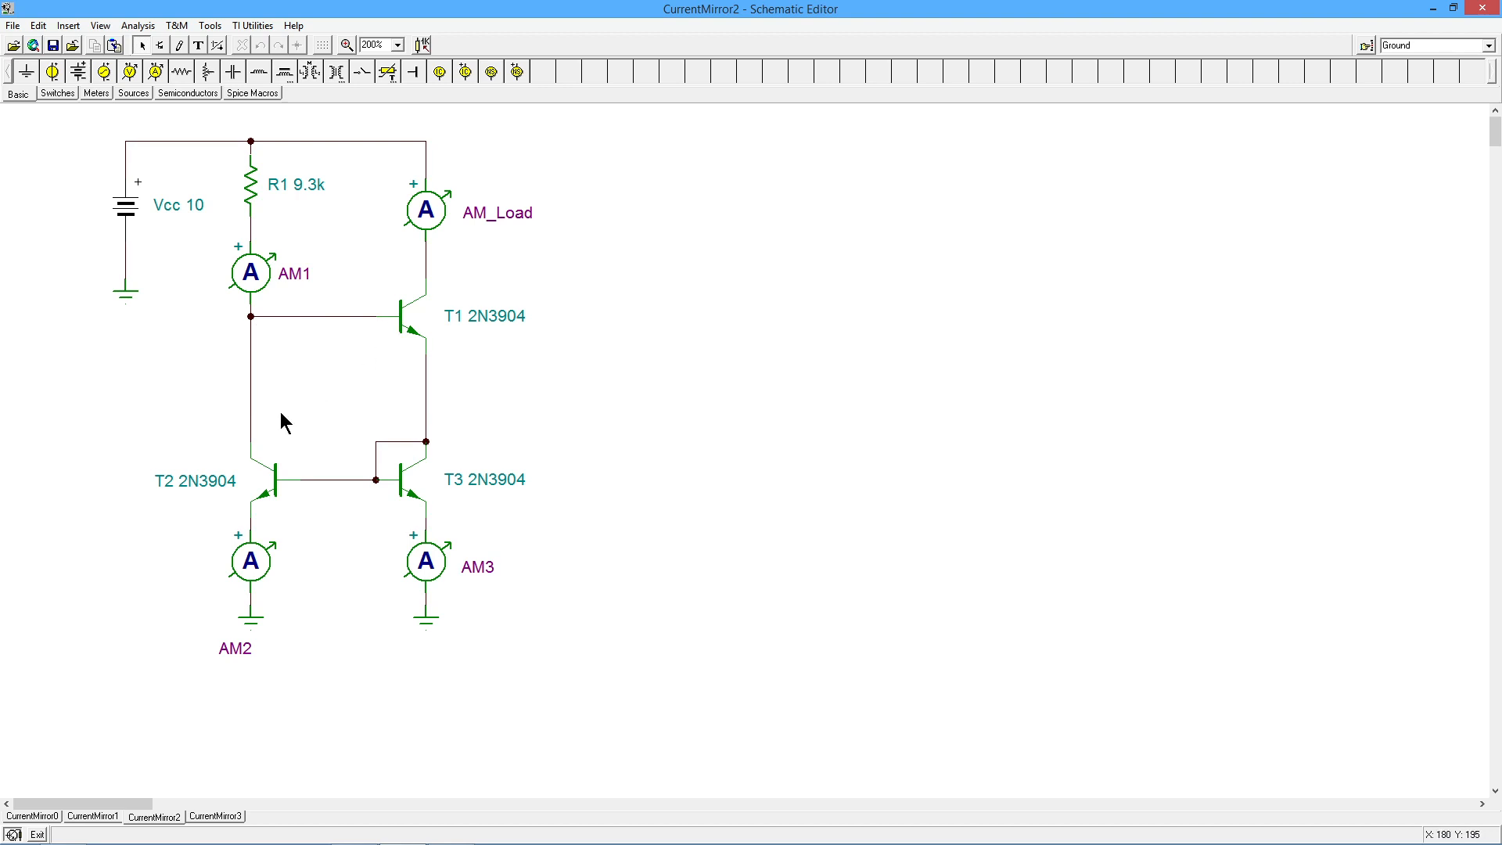
pyautogui.moveTo(338, 476)
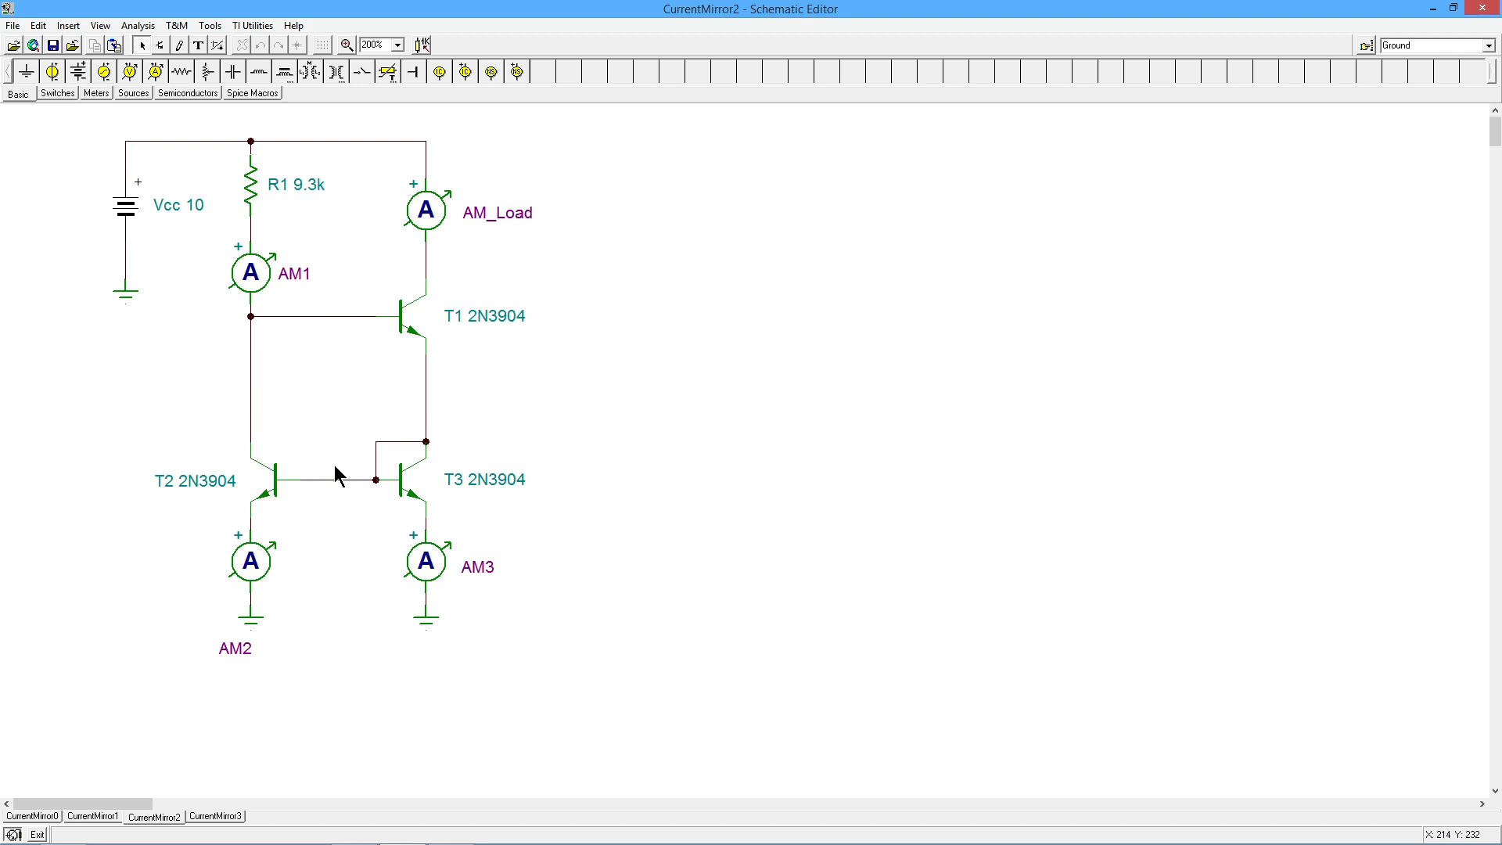
pyautogui.moveTo(428, 437)
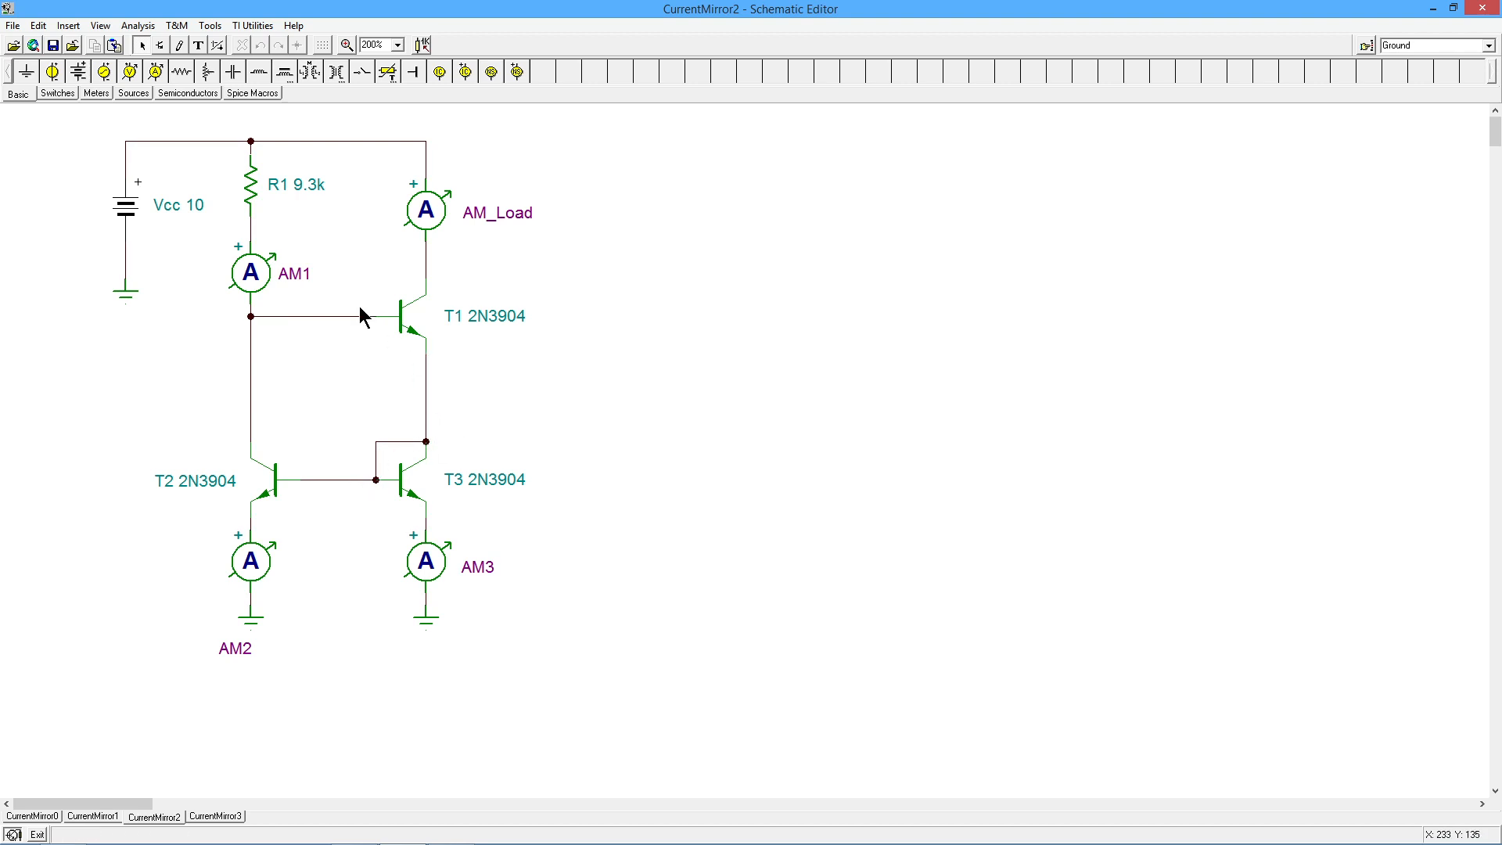
pyautogui.moveTo(392, 348)
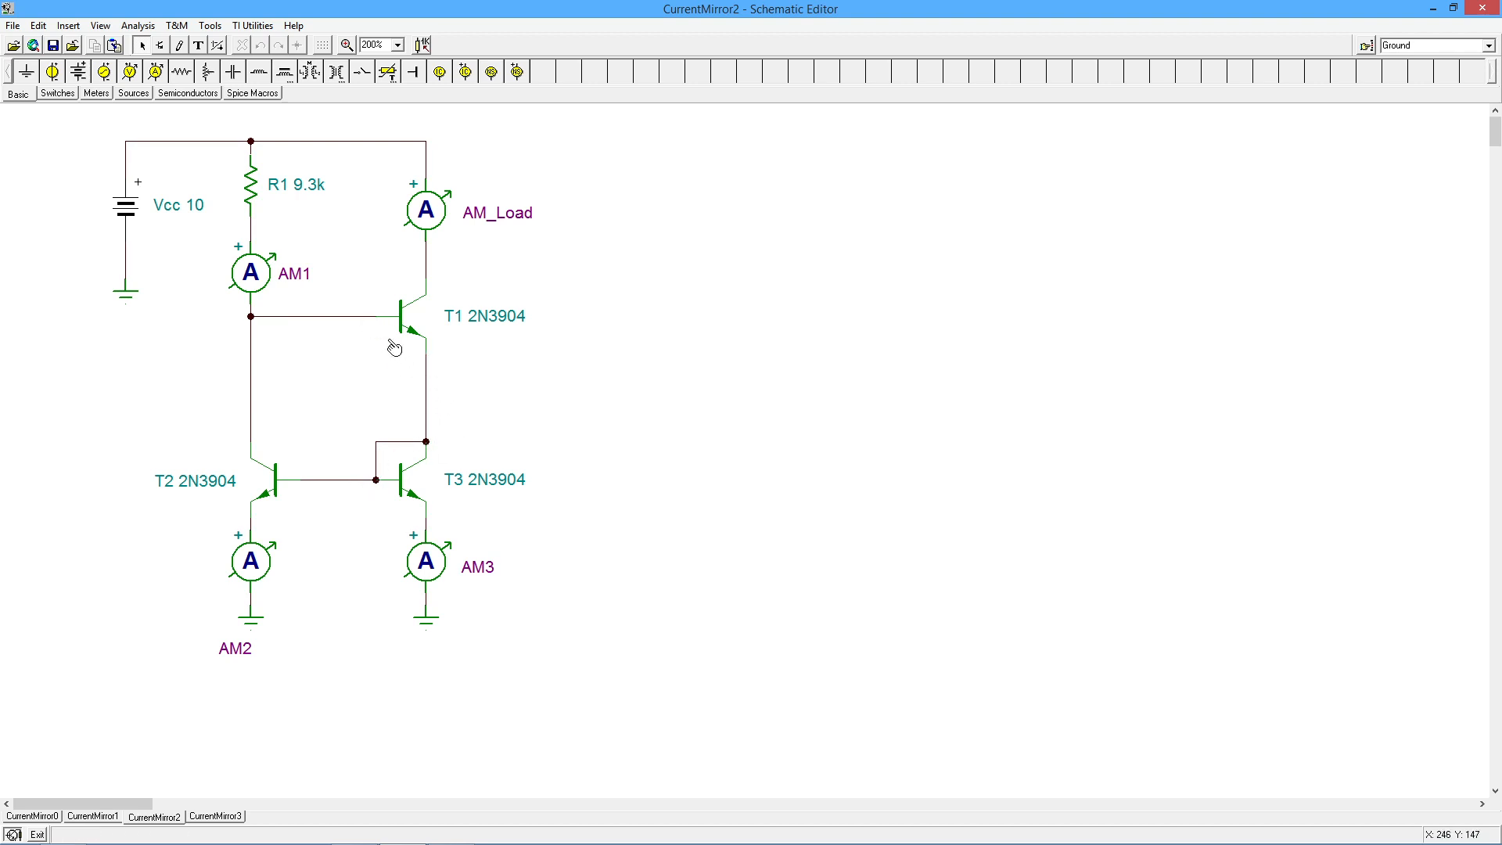
pyautogui.moveTo(420, 377)
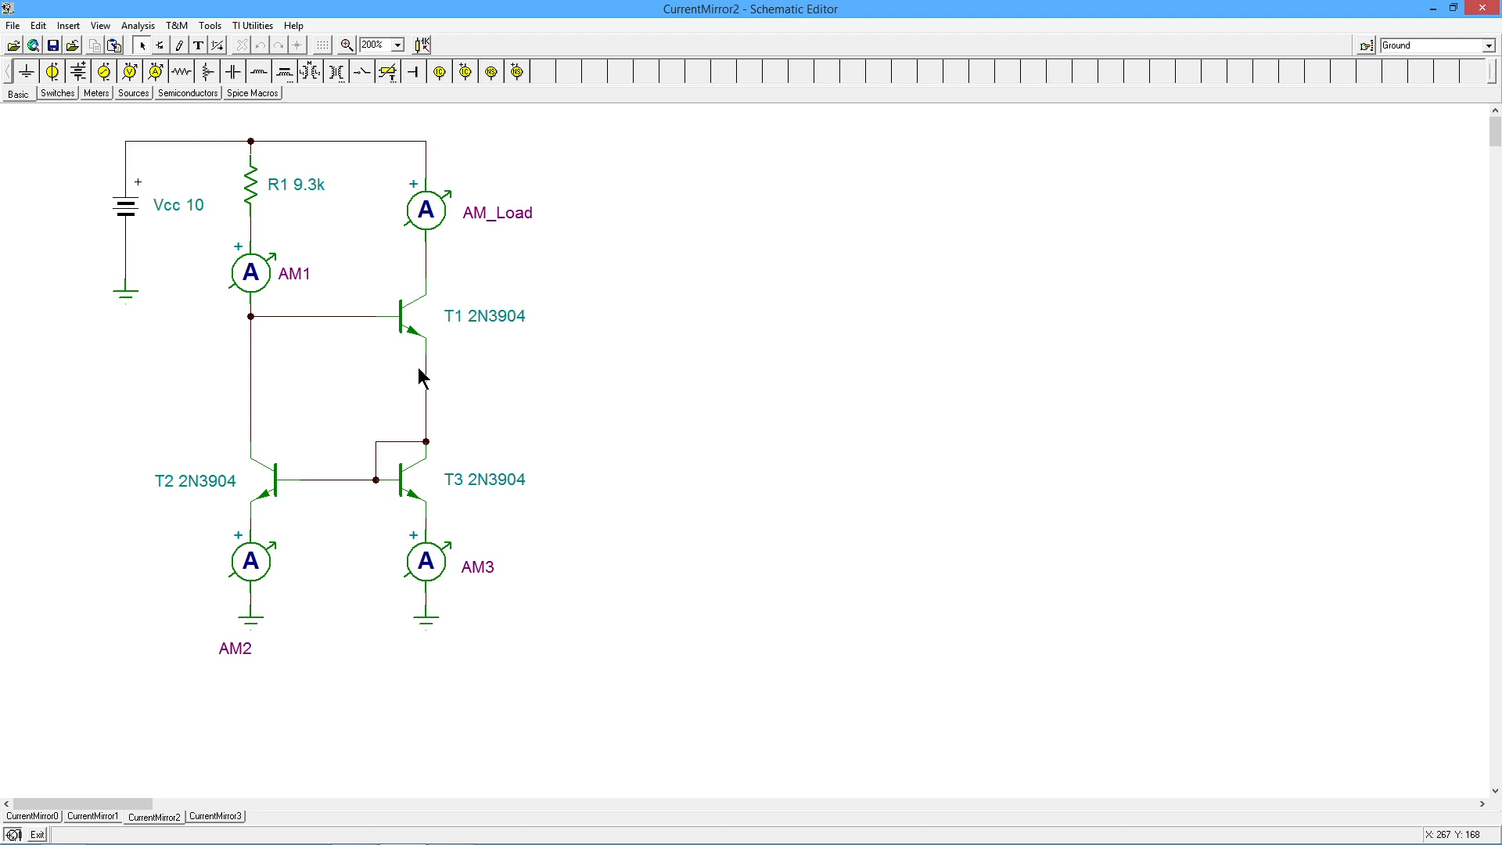
pyautogui.moveTo(196, 212)
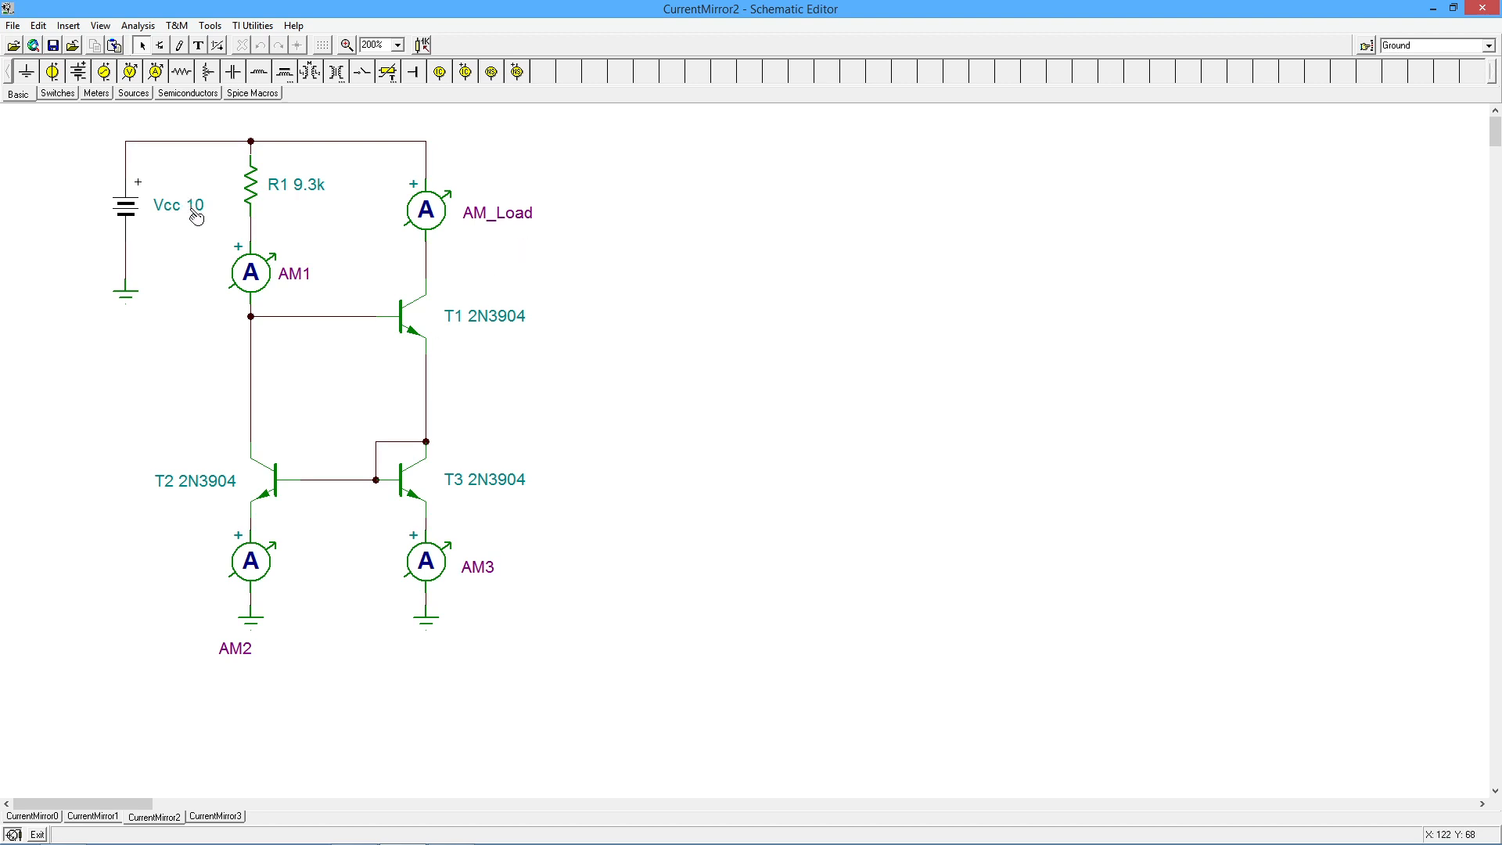
pyautogui.moveTo(317, 207)
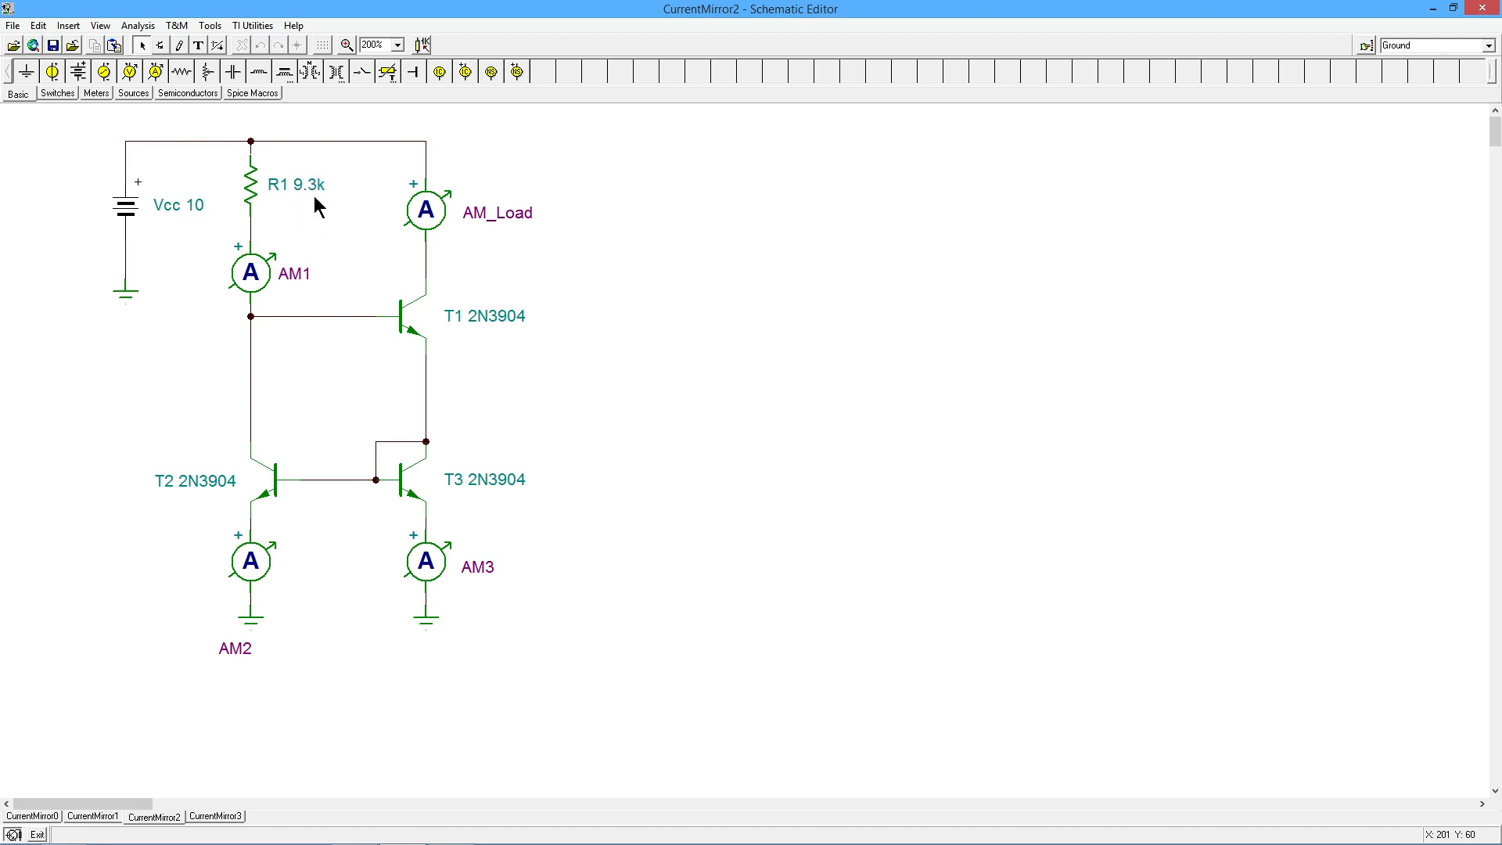
pyautogui.moveTo(175, 205)
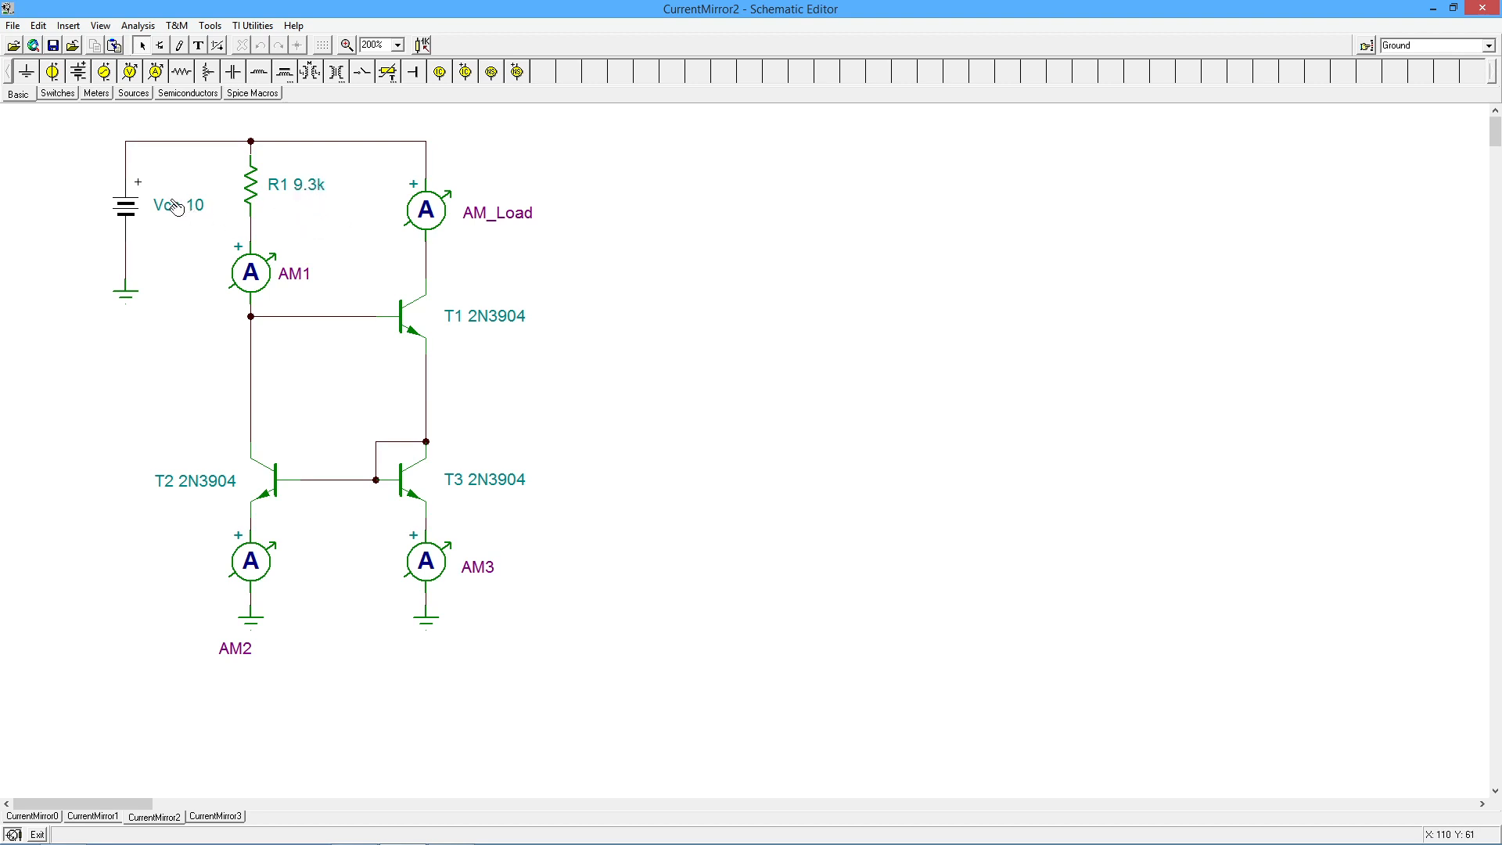
pyautogui.moveTo(189, 220)
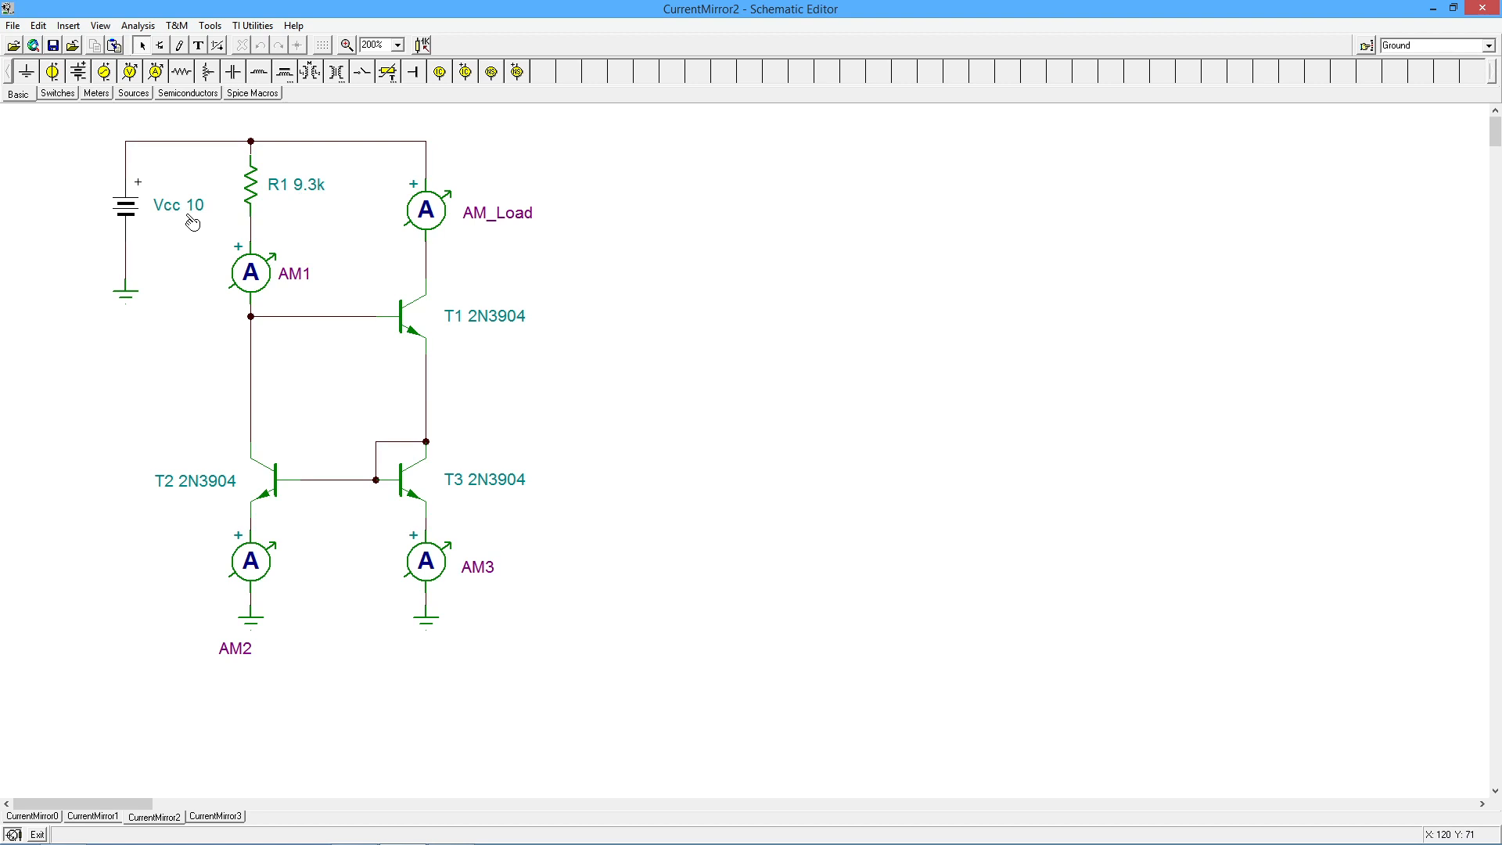
pyautogui.moveTo(204, 283)
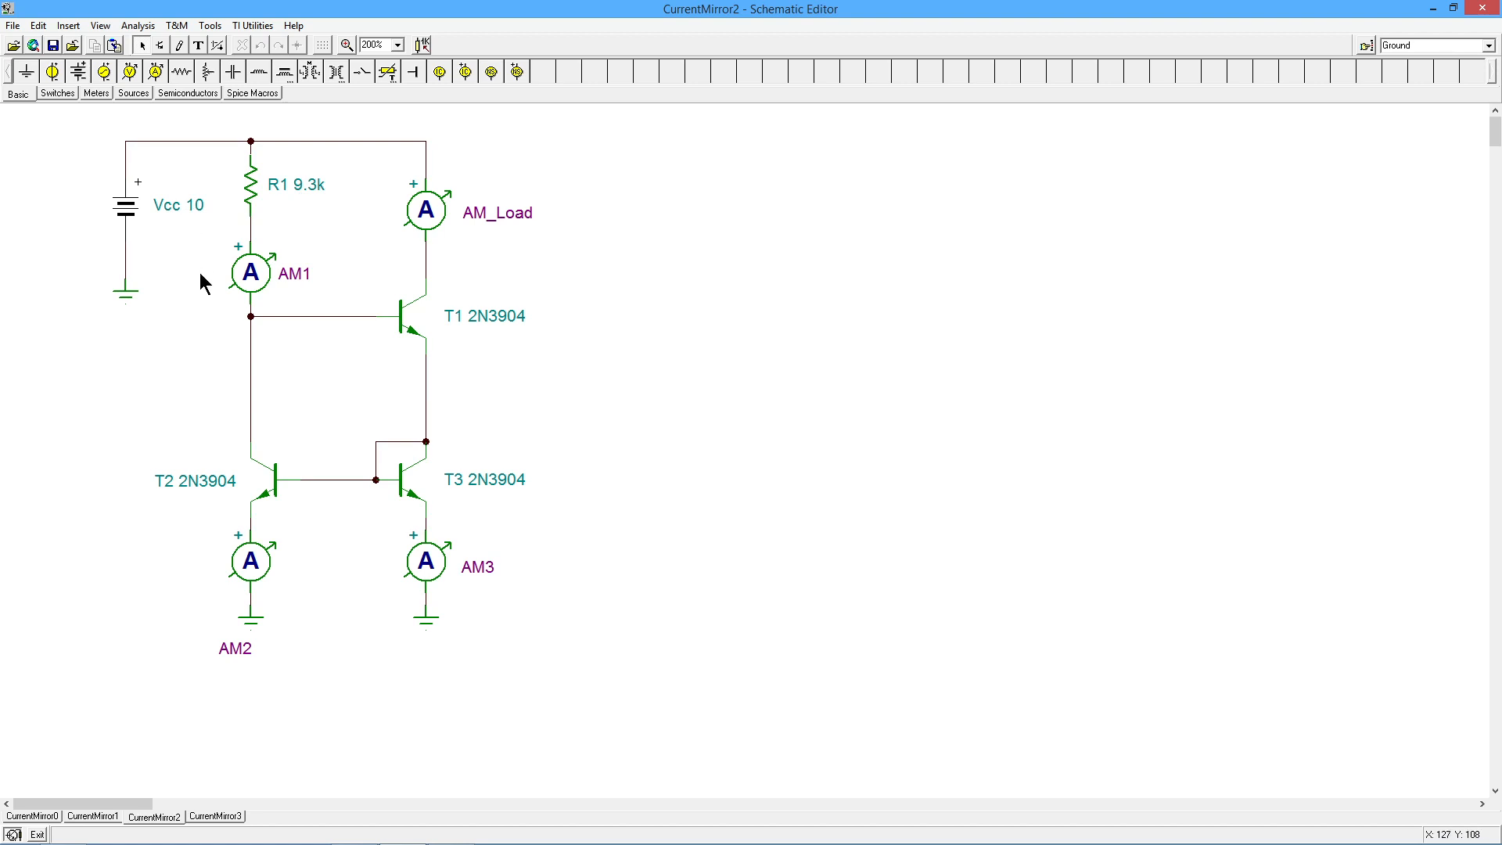
pyautogui.moveTo(279, 344)
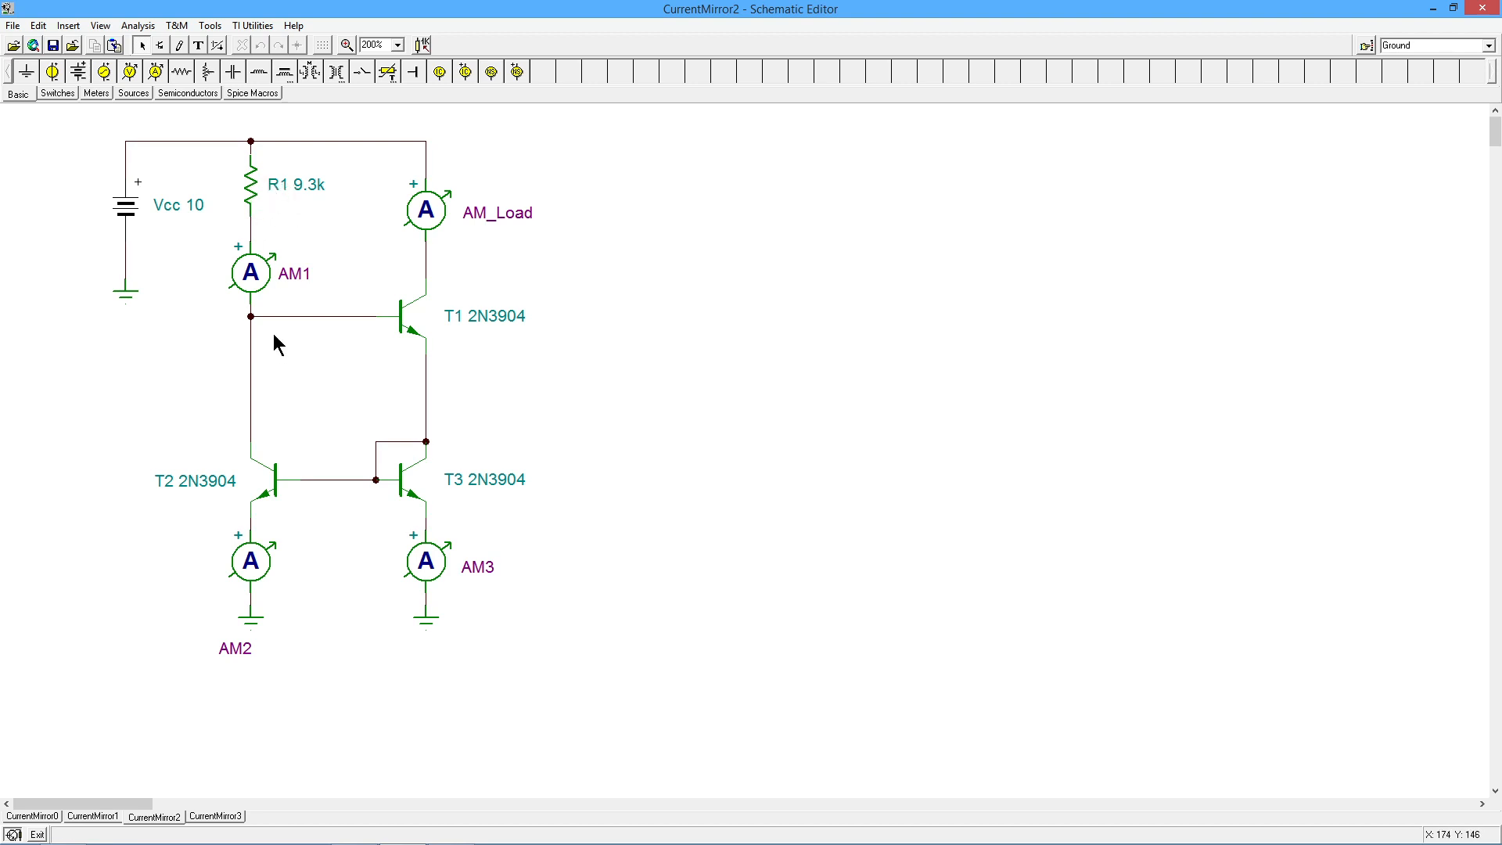
pyautogui.moveTo(284, 428)
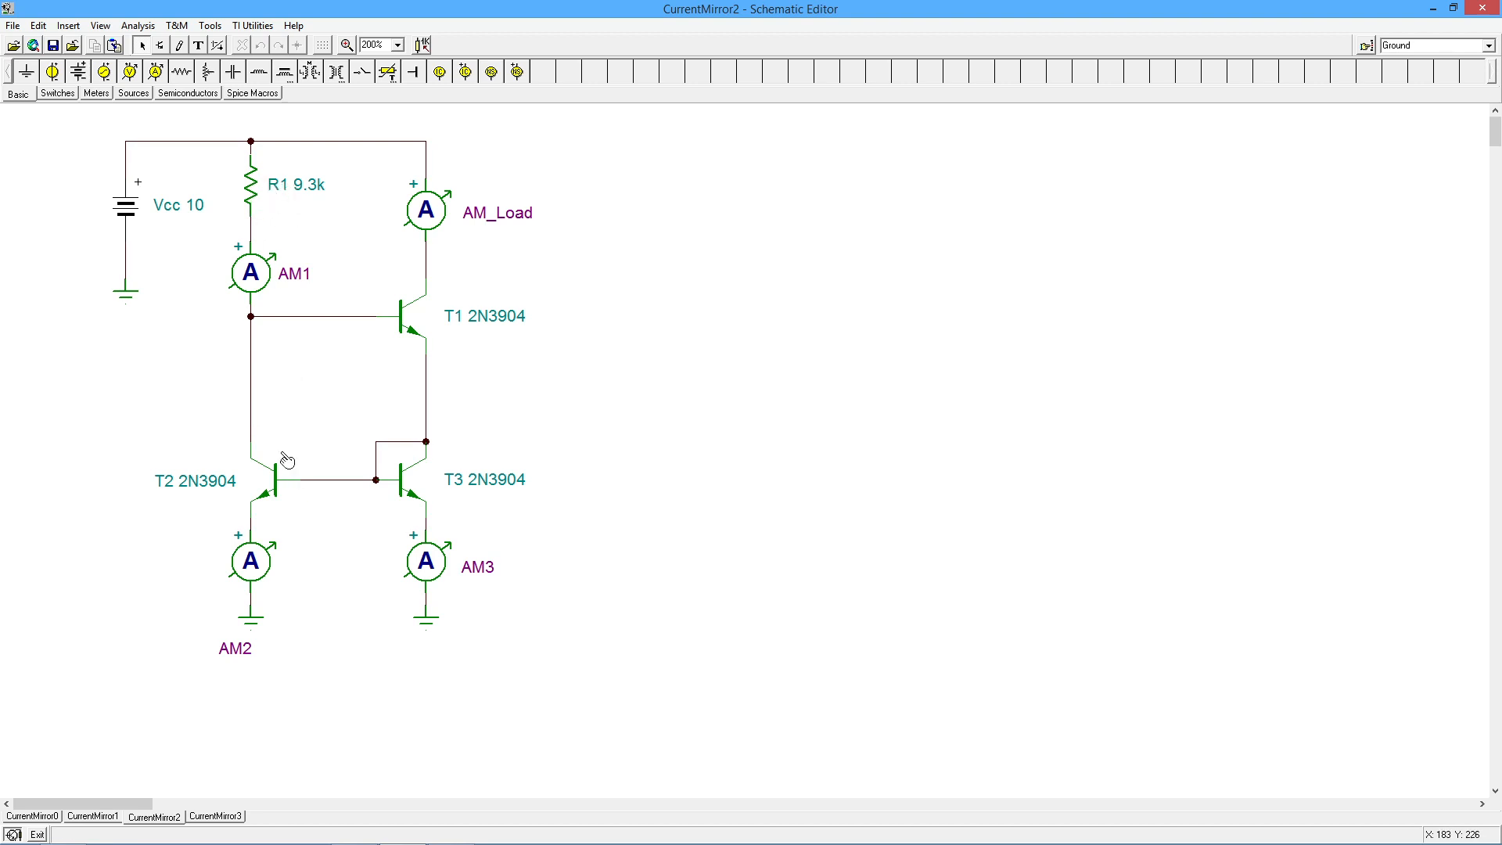
pyautogui.moveTo(263, 442)
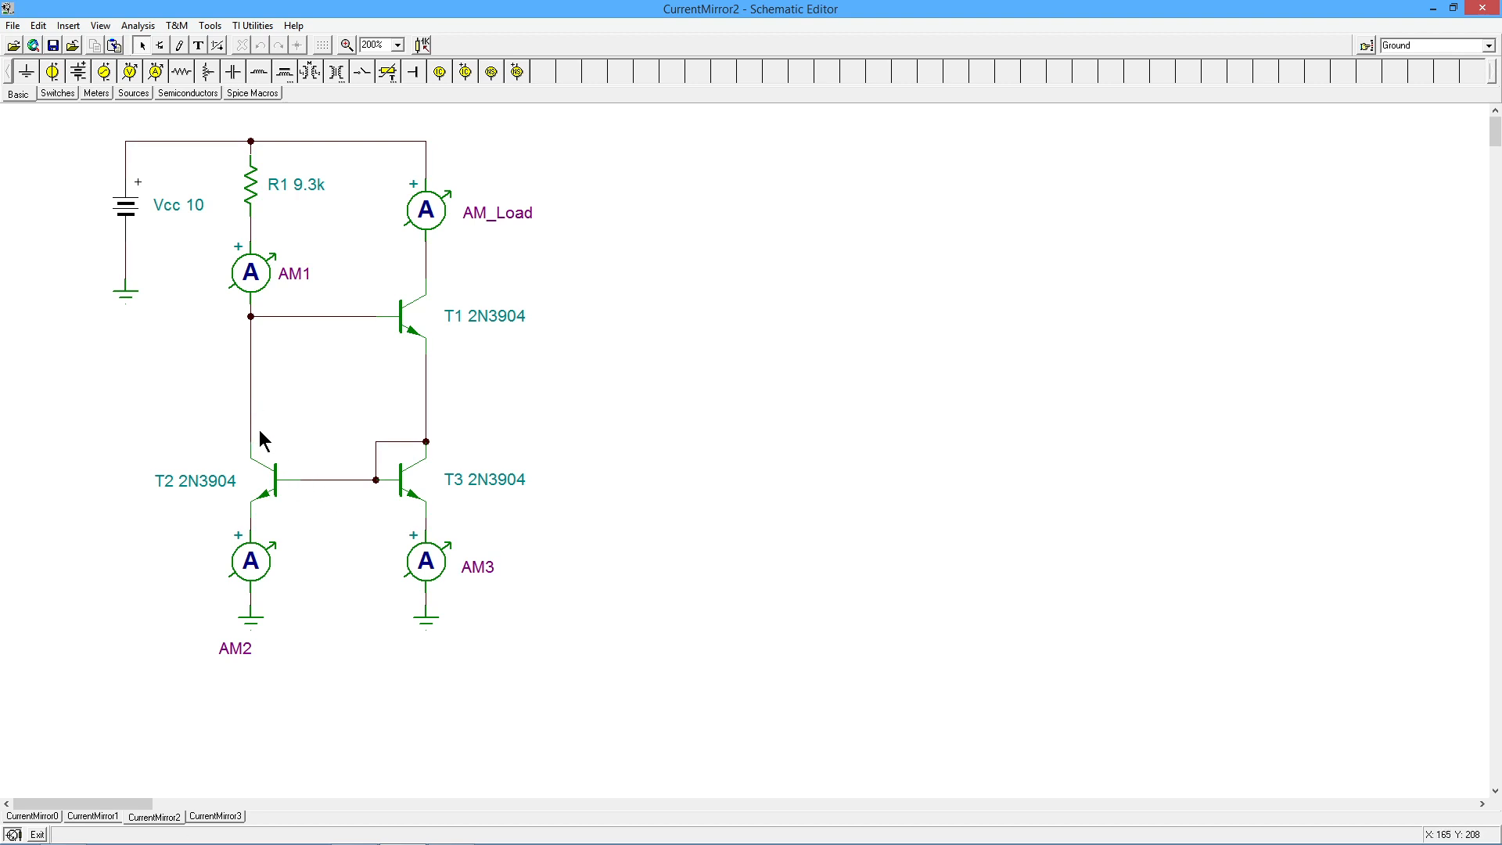
pyautogui.moveTo(403, 344)
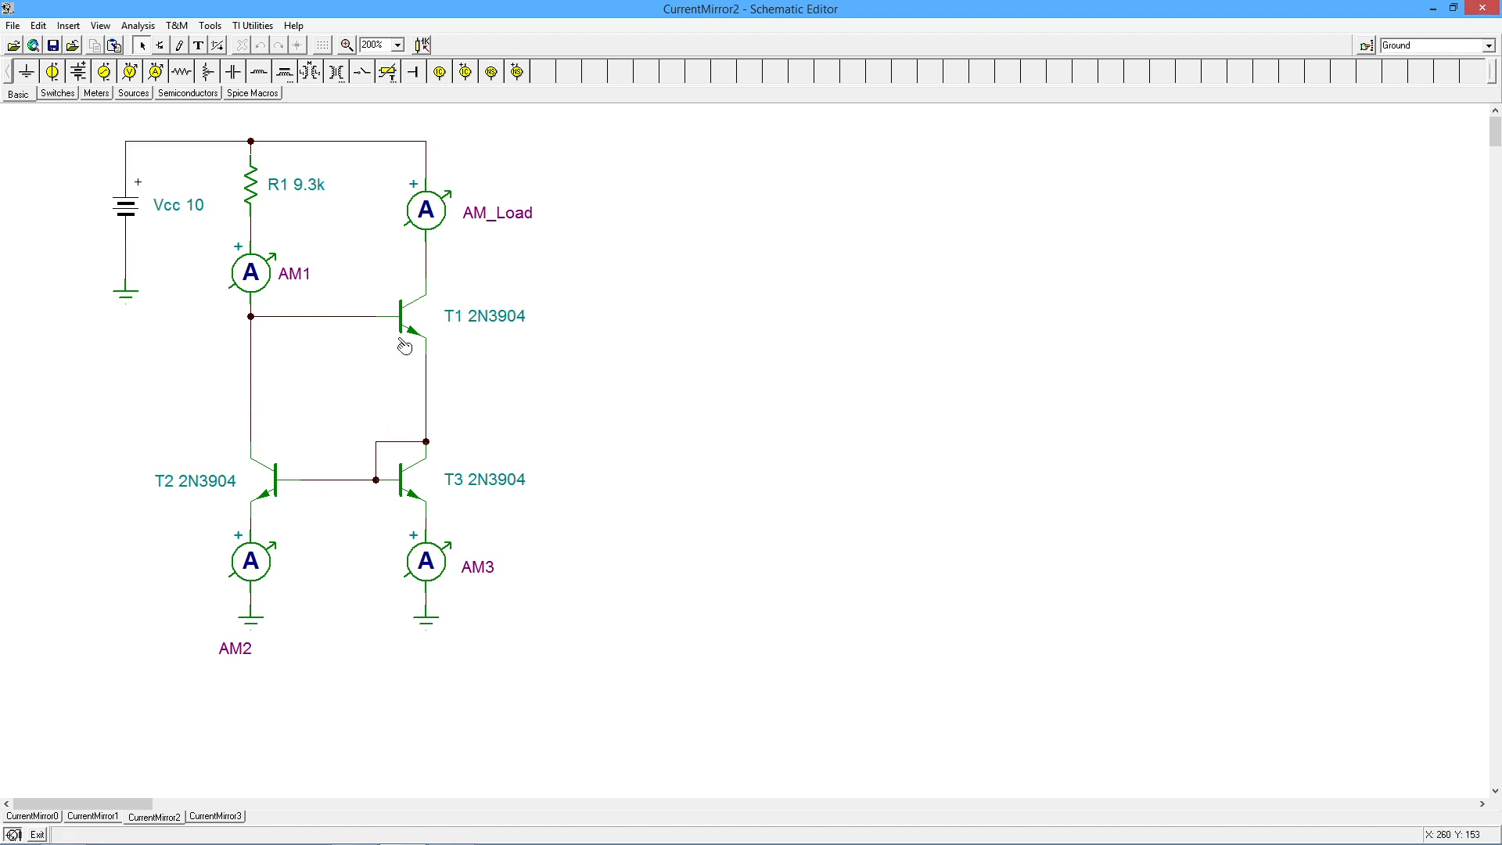
pyautogui.moveTo(332, 436)
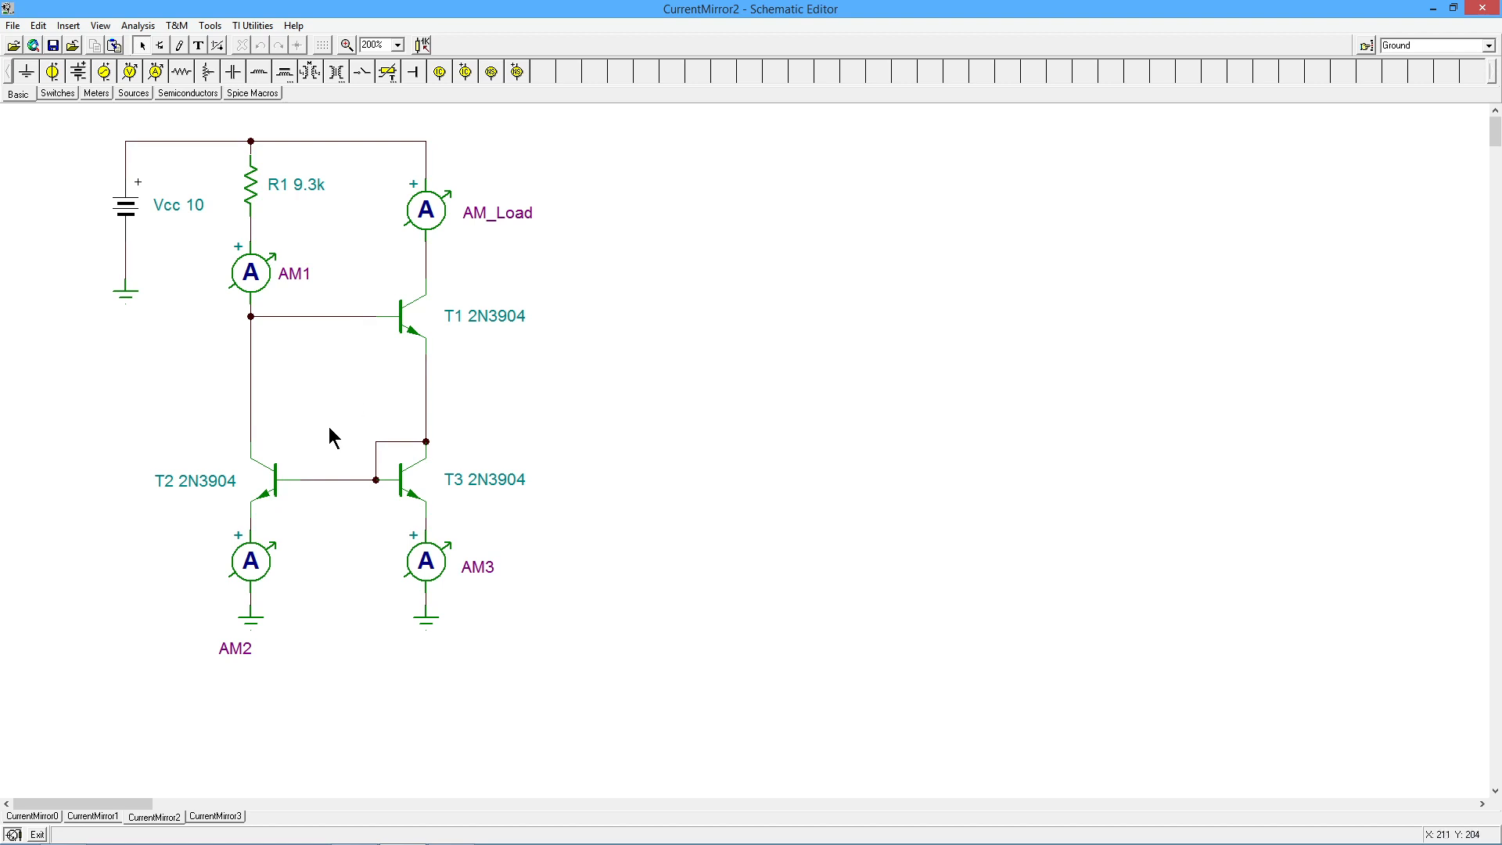
pyautogui.moveTo(150, 44)
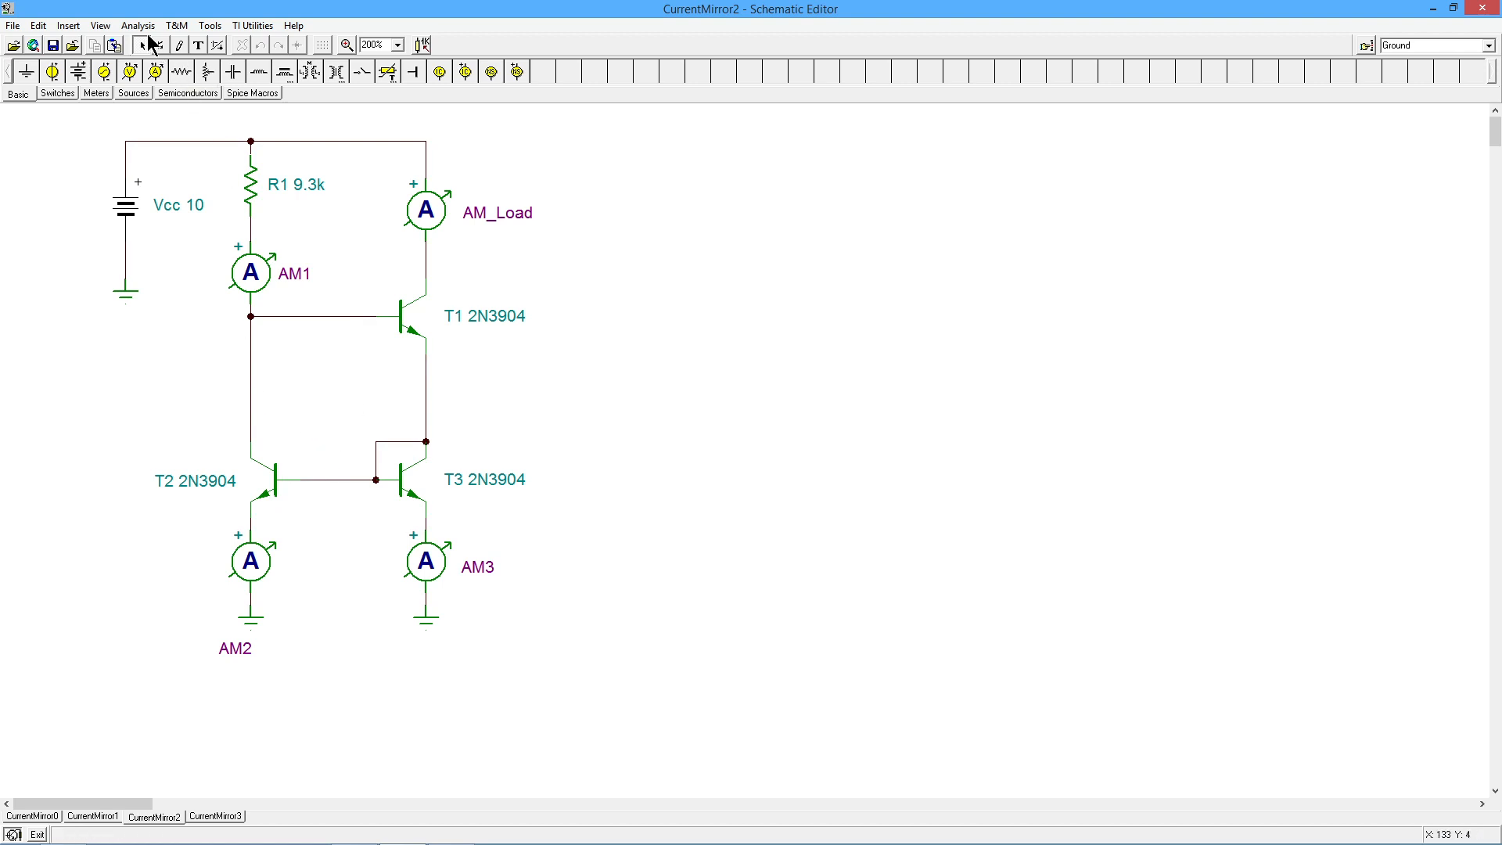
# Run a DC nodal analysis on CurrentMirror2, reading AM1 934 µA and AM_Load 922 µA.
pyautogui.click(137, 25)
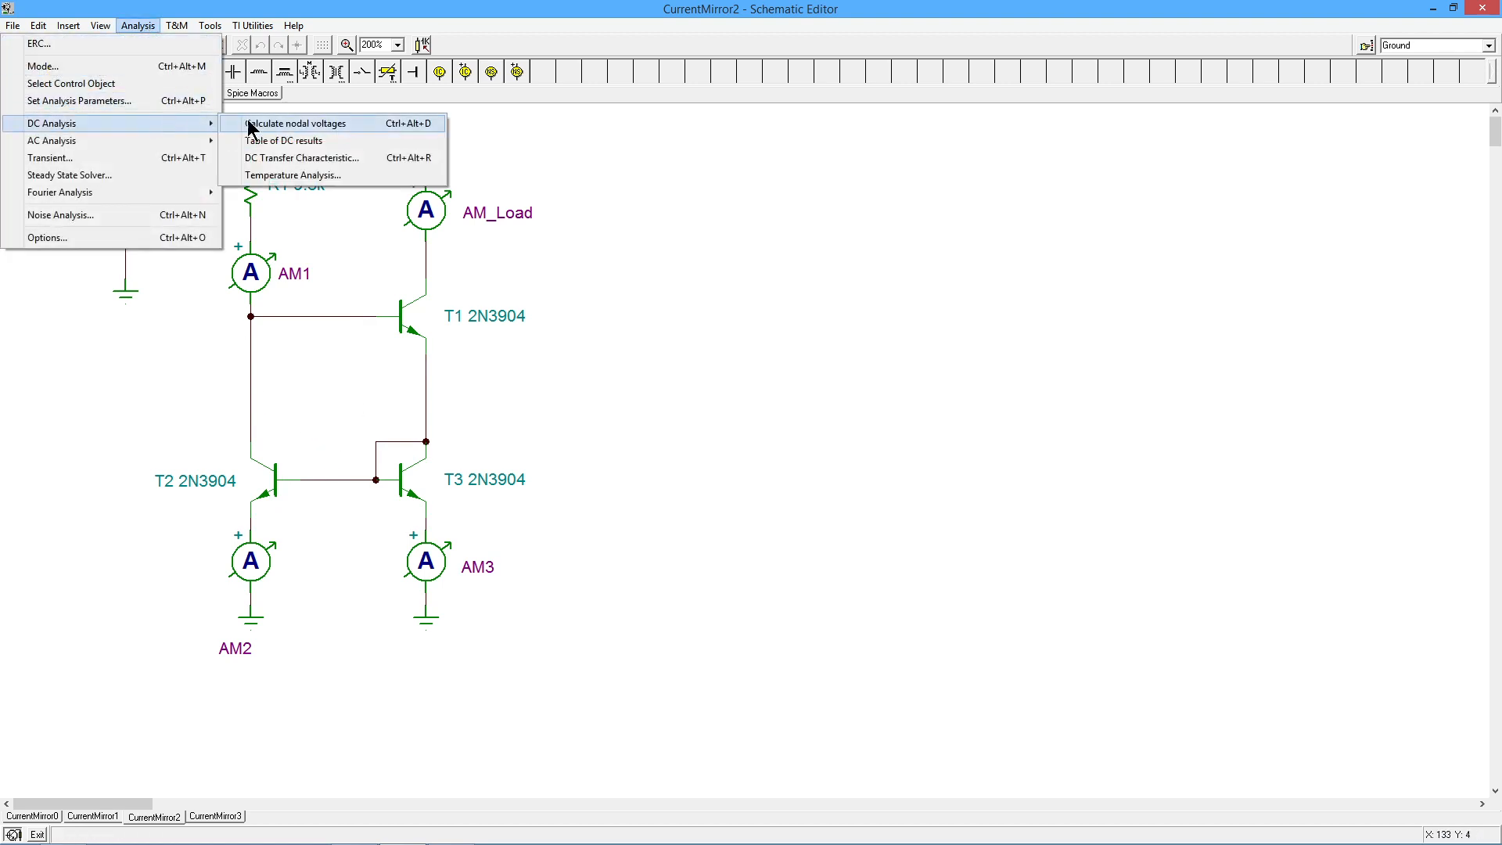
pyautogui.click(297, 122)
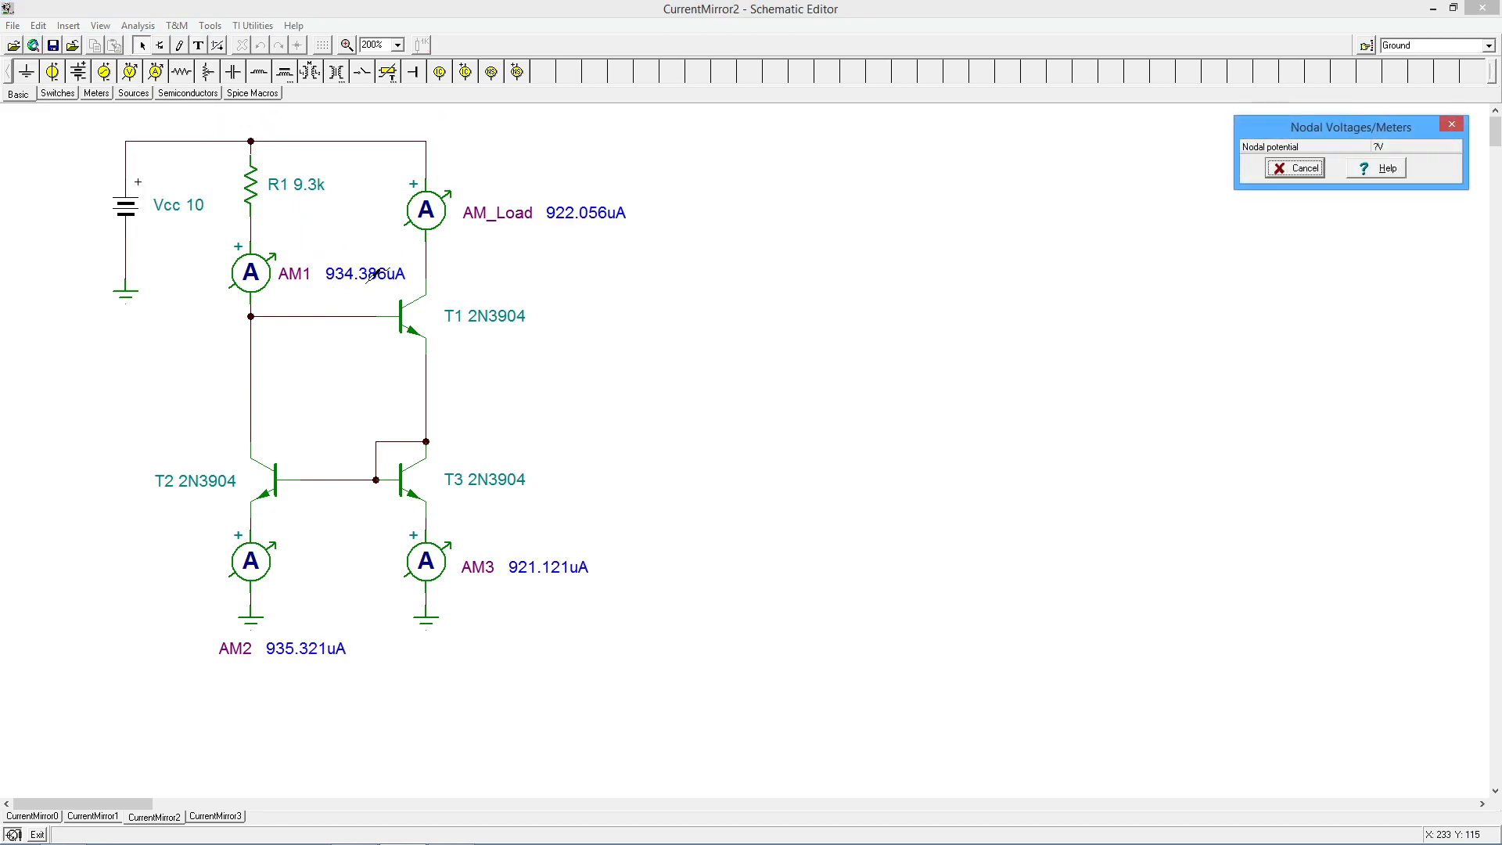
pyautogui.moveTo(342, 288)
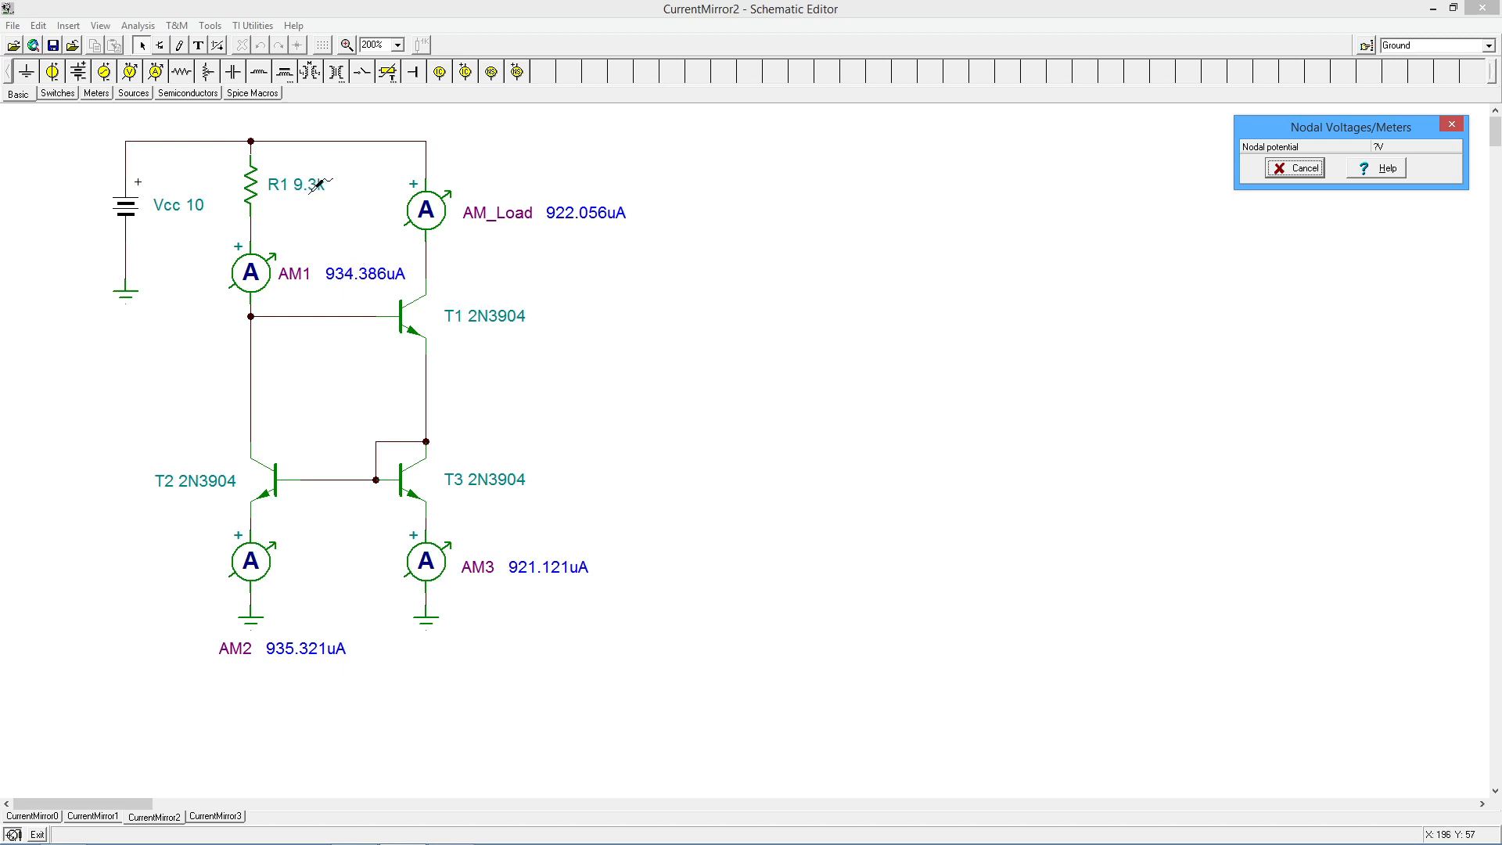
pyautogui.moveTo(325, 184)
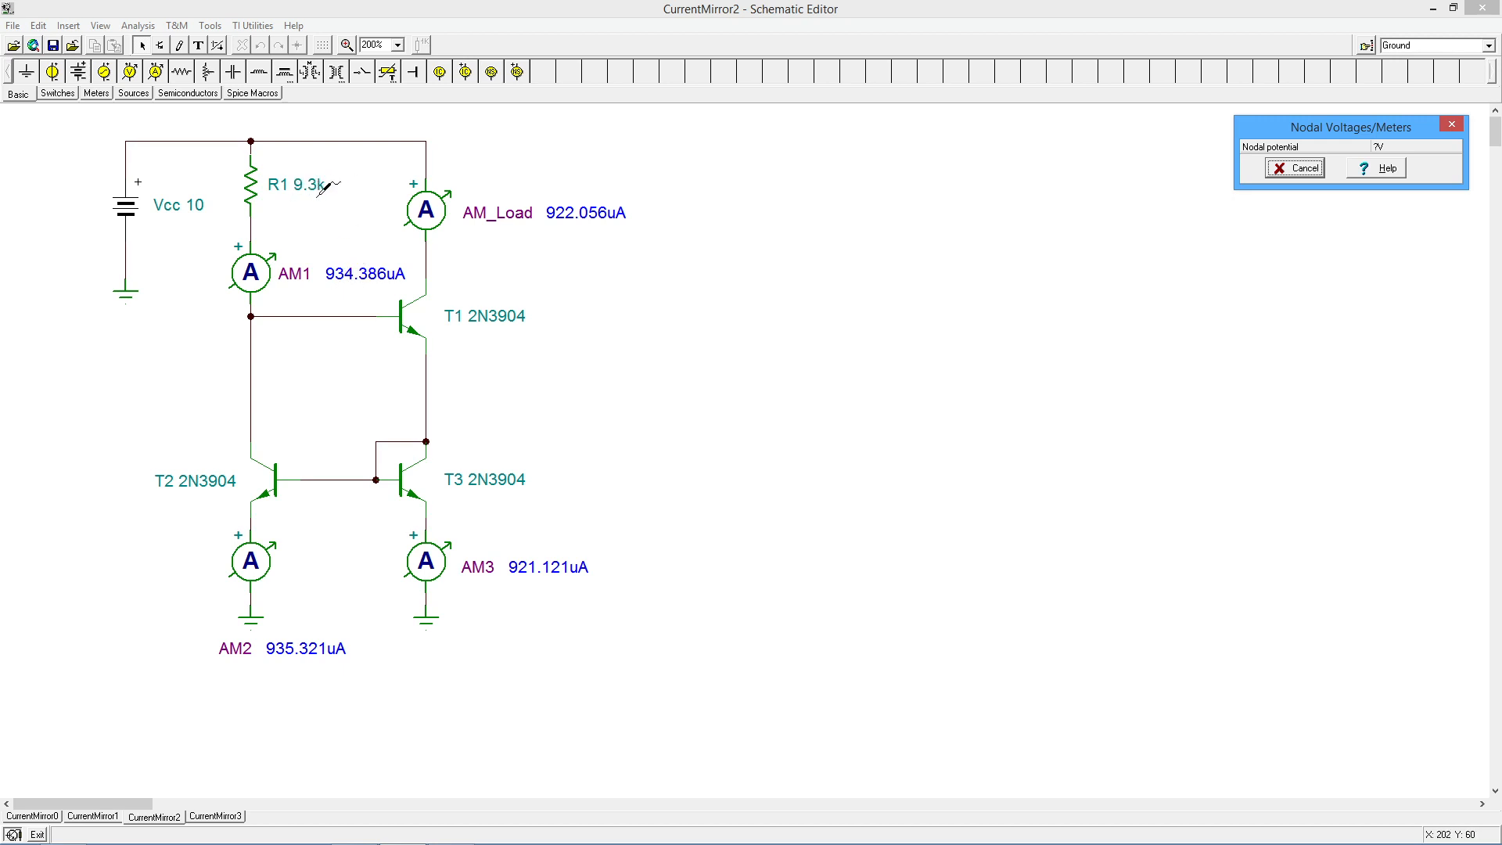
pyautogui.moveTo(316, 187)
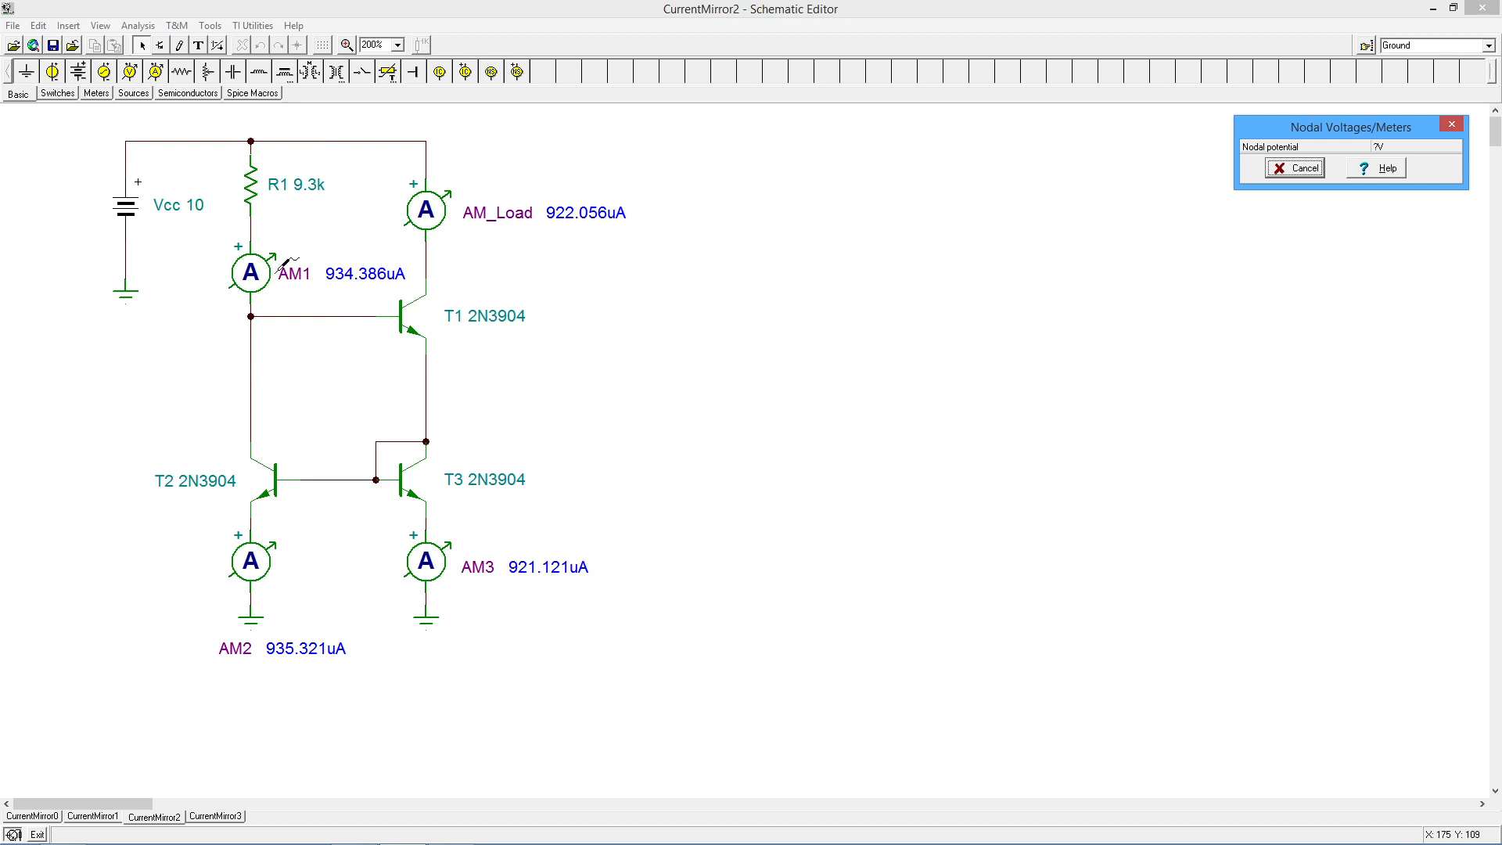
pyautogui.moveTo(318, 291)
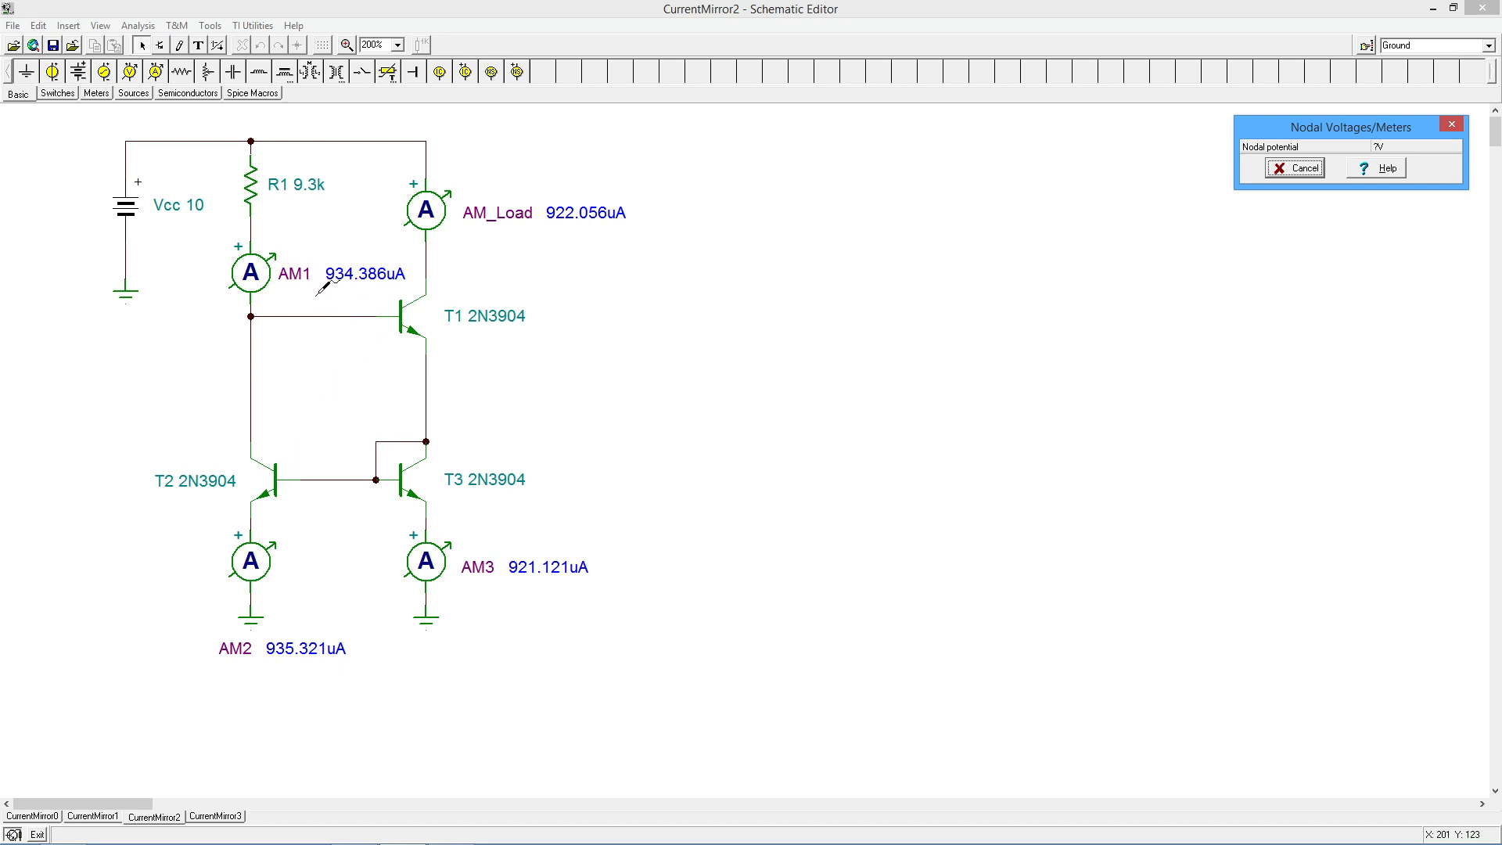
pyautogui.moveTo(356, 288)
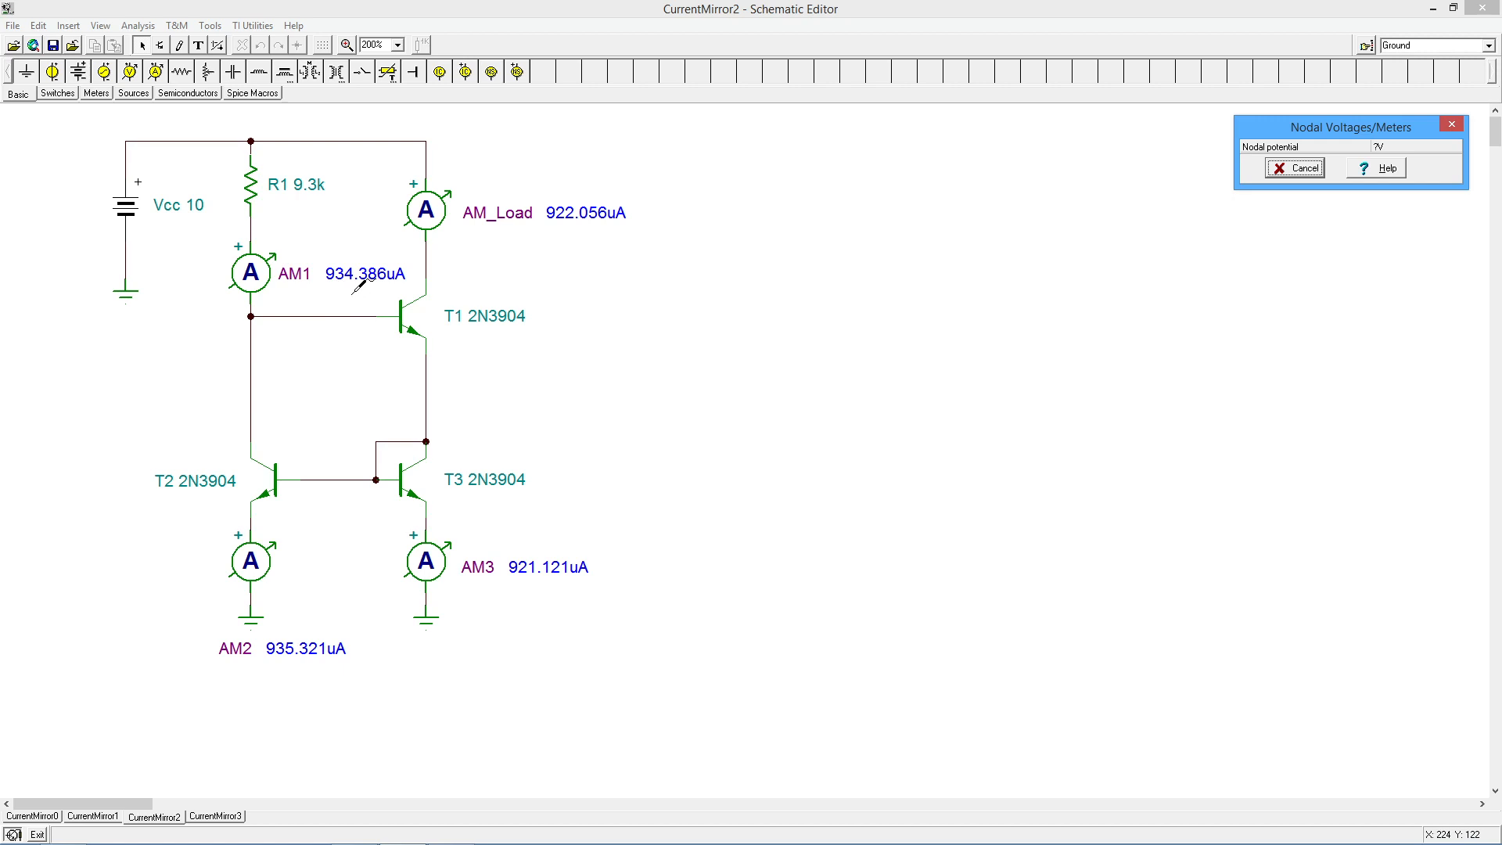
pyautogui.moveTo(278, 191)
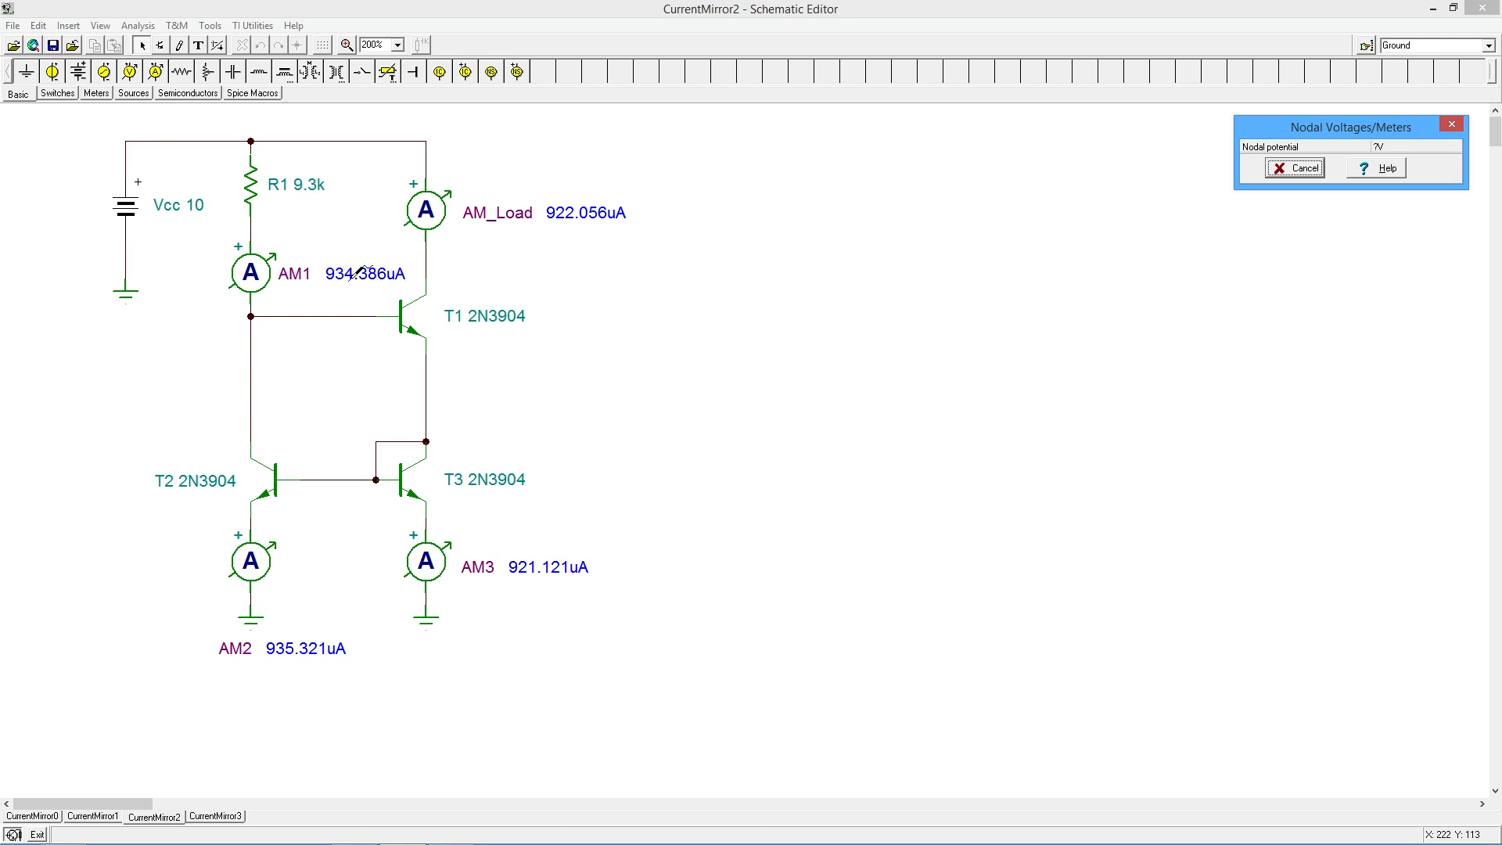
pyautogui.moveTo(326, 306)
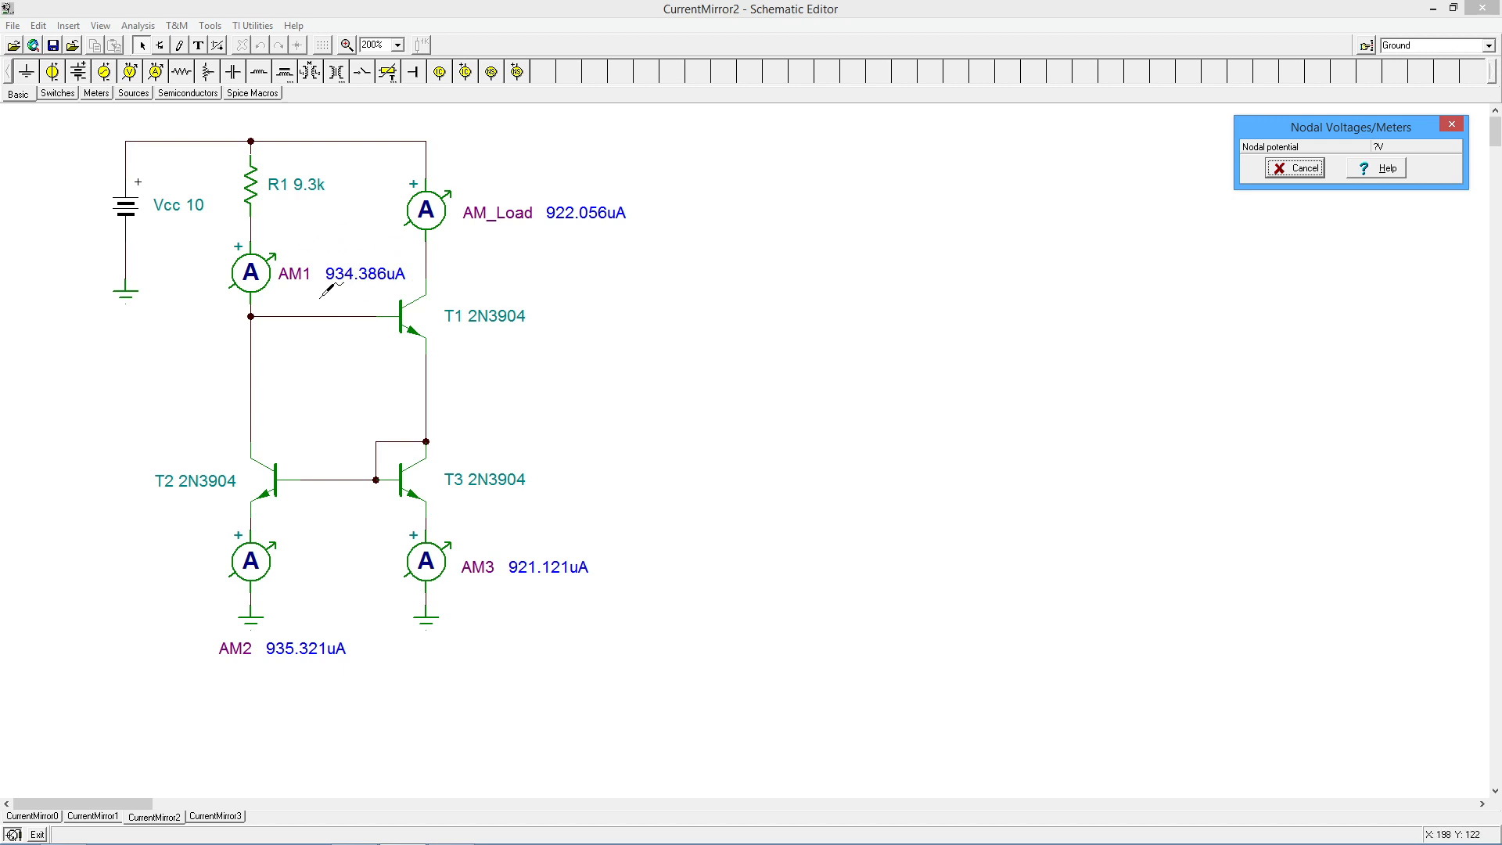
pyautogui.moveTo(360, 285)
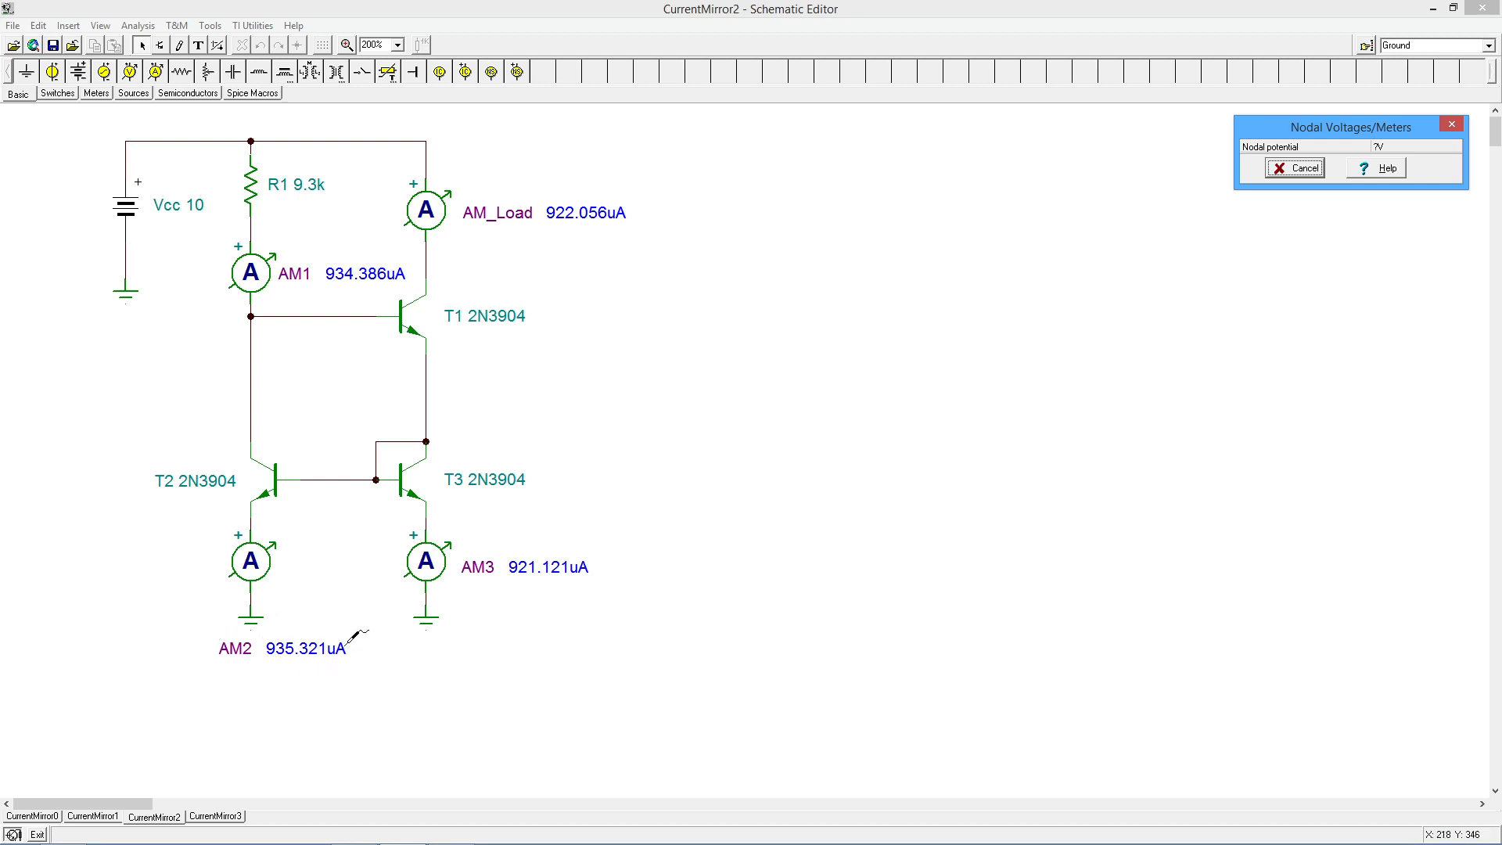
pyautogui.moveTo(528, 219)
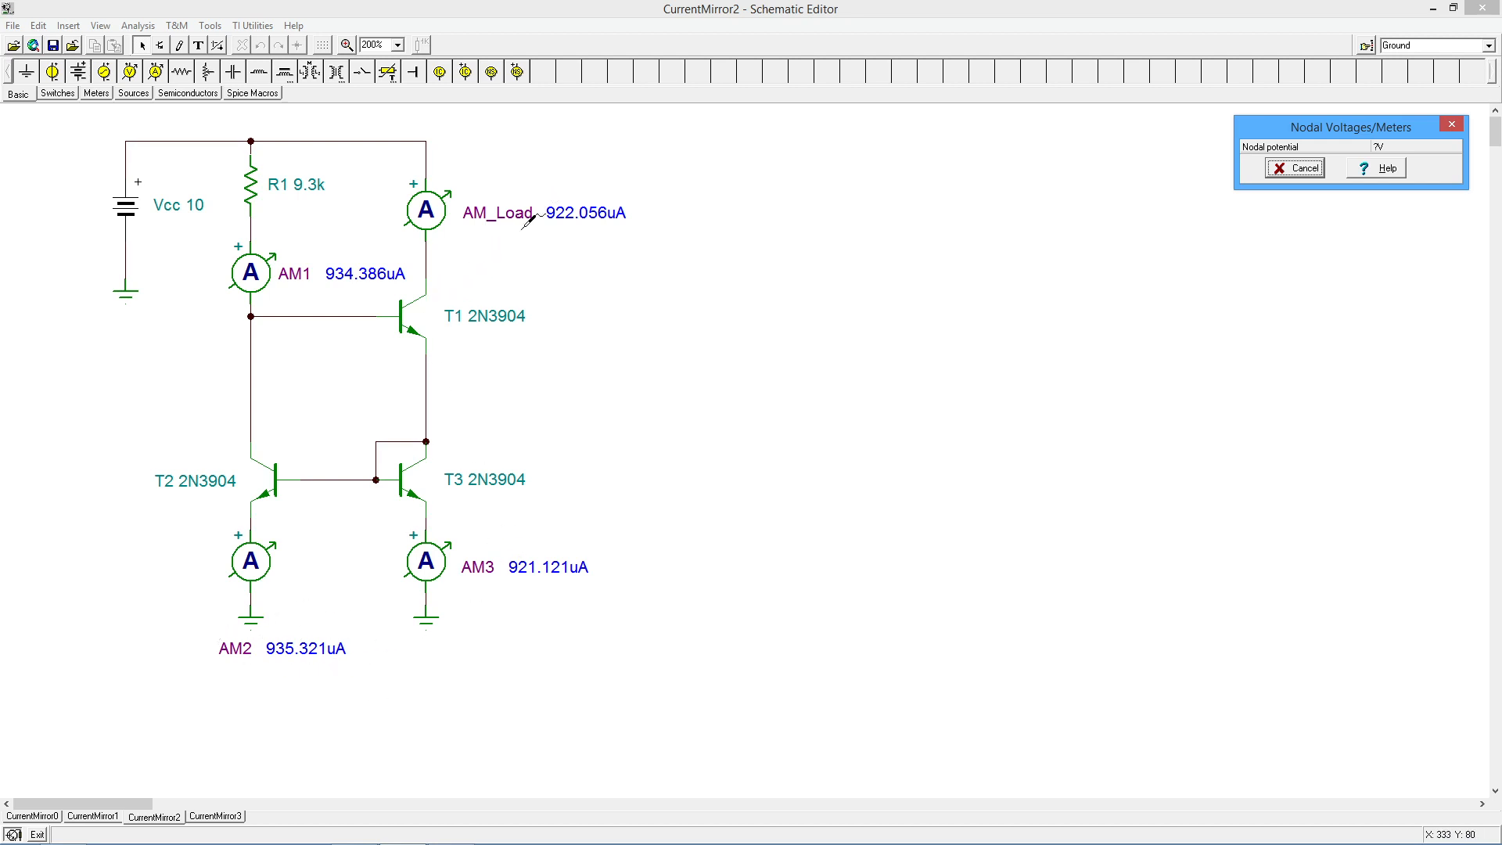
pyautogui.moveTo(386, 276)
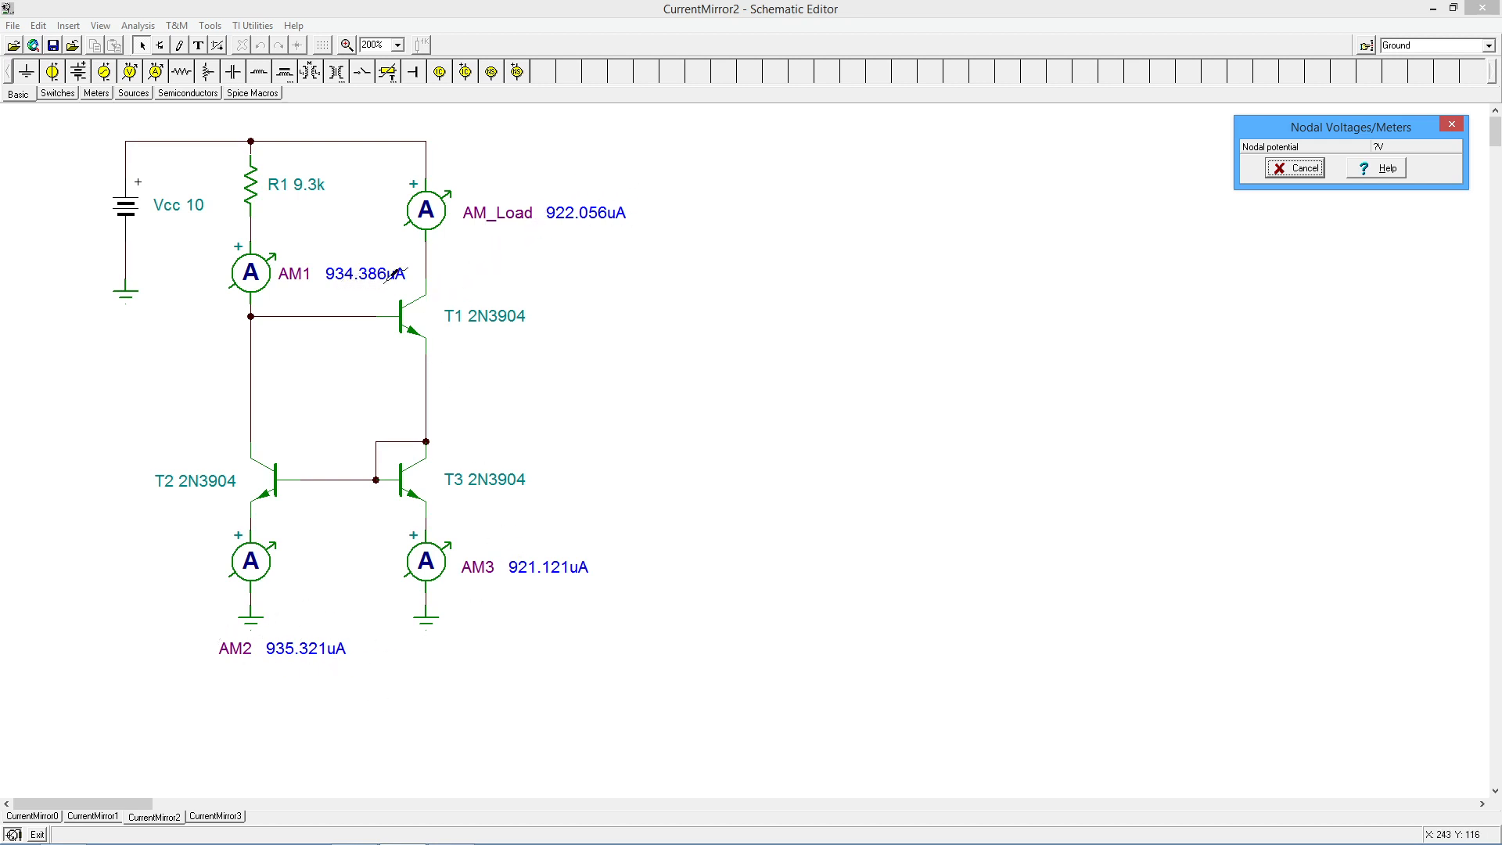
pyautogui.moveTo(388, 252)
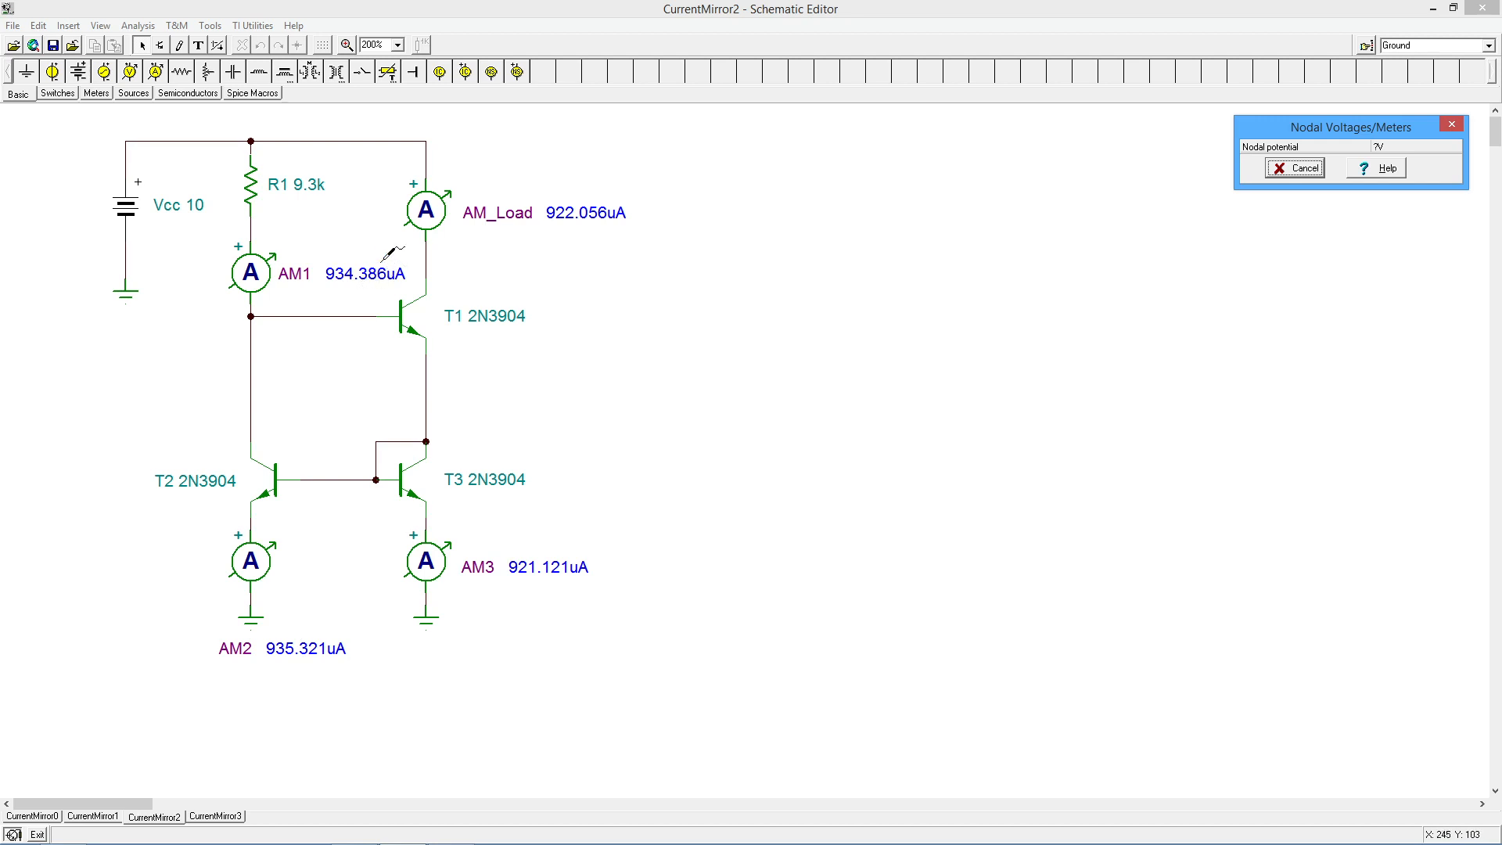
pyautogui.moveTo(656, 211)
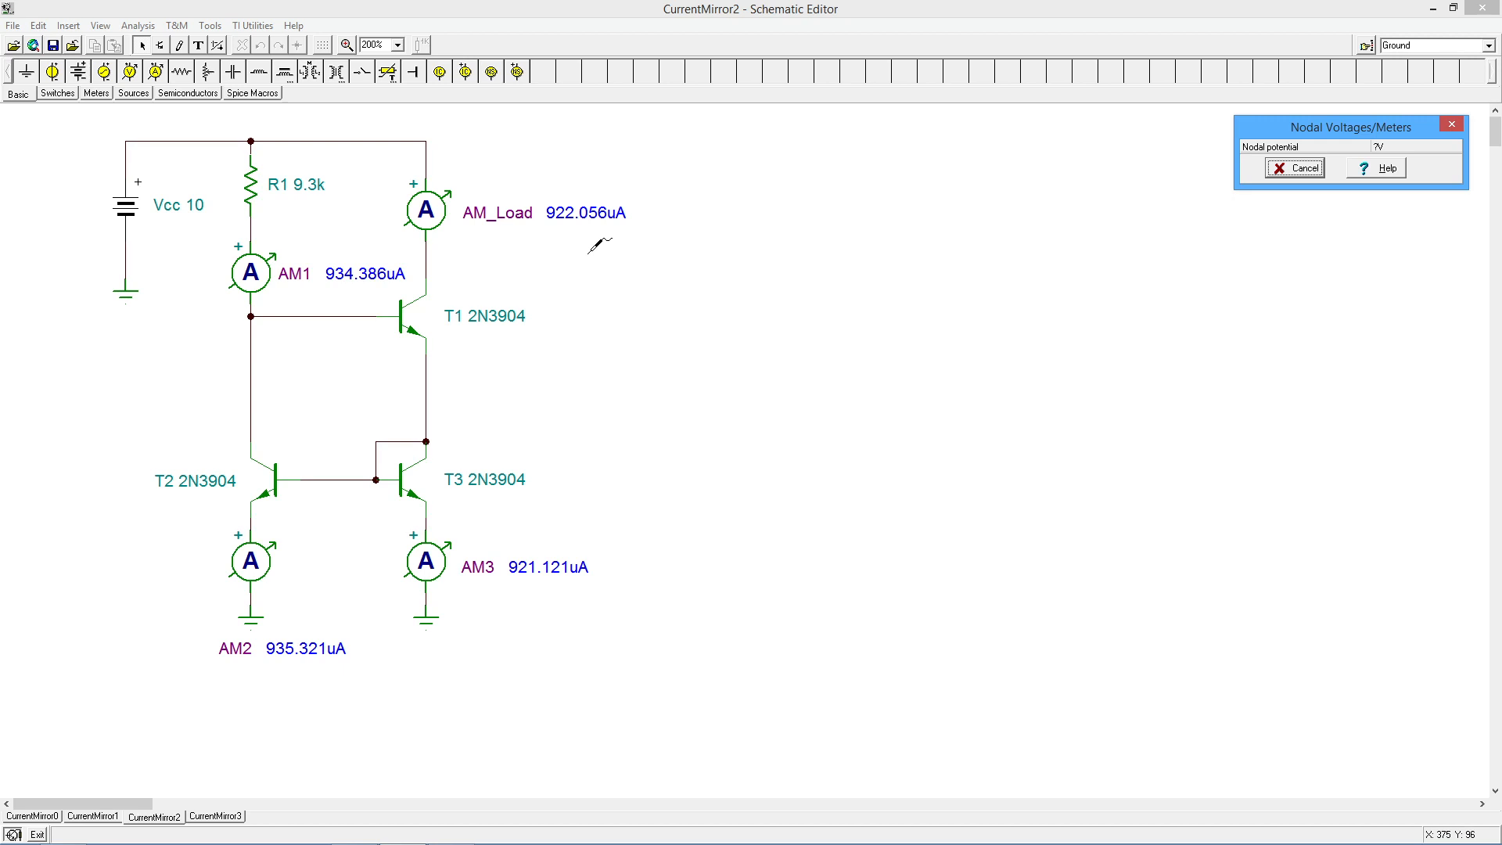
pyautogui.moveTo(565, 216)
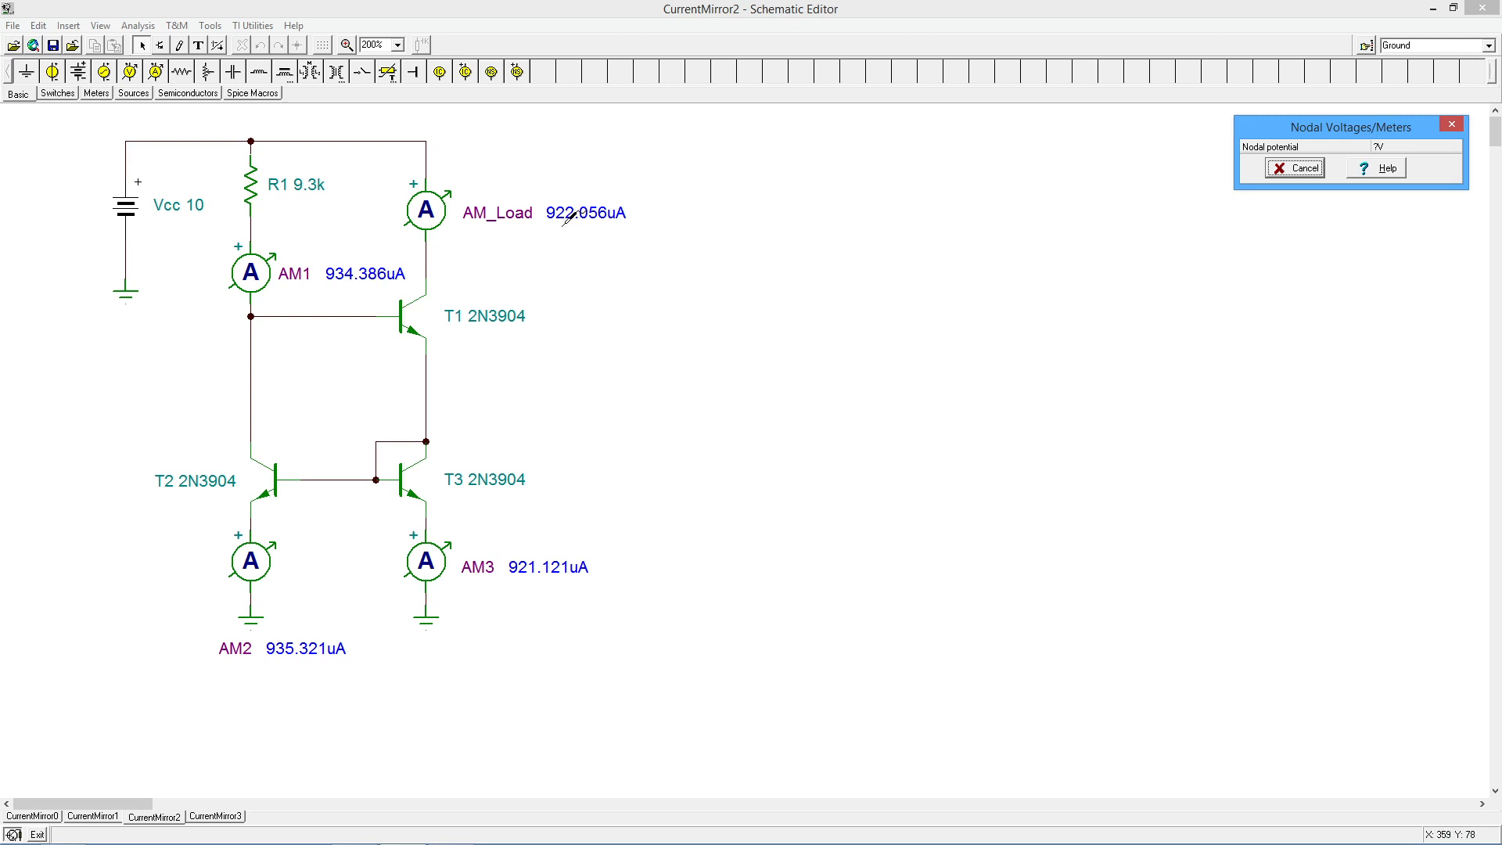
pyautogui.moveTo(614, 228)
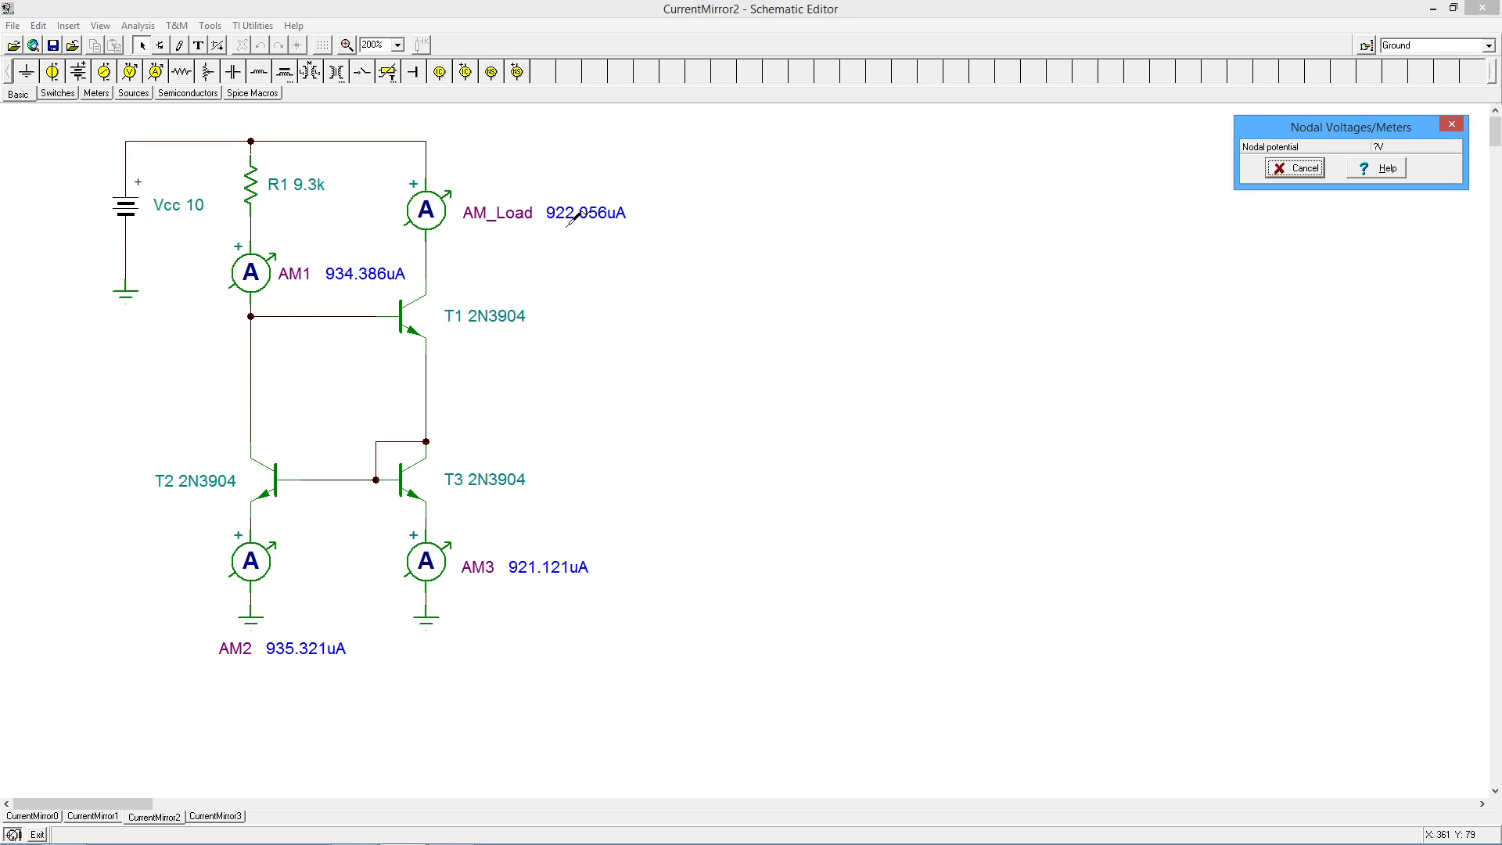
pyautogui.moveTo(546, 391)
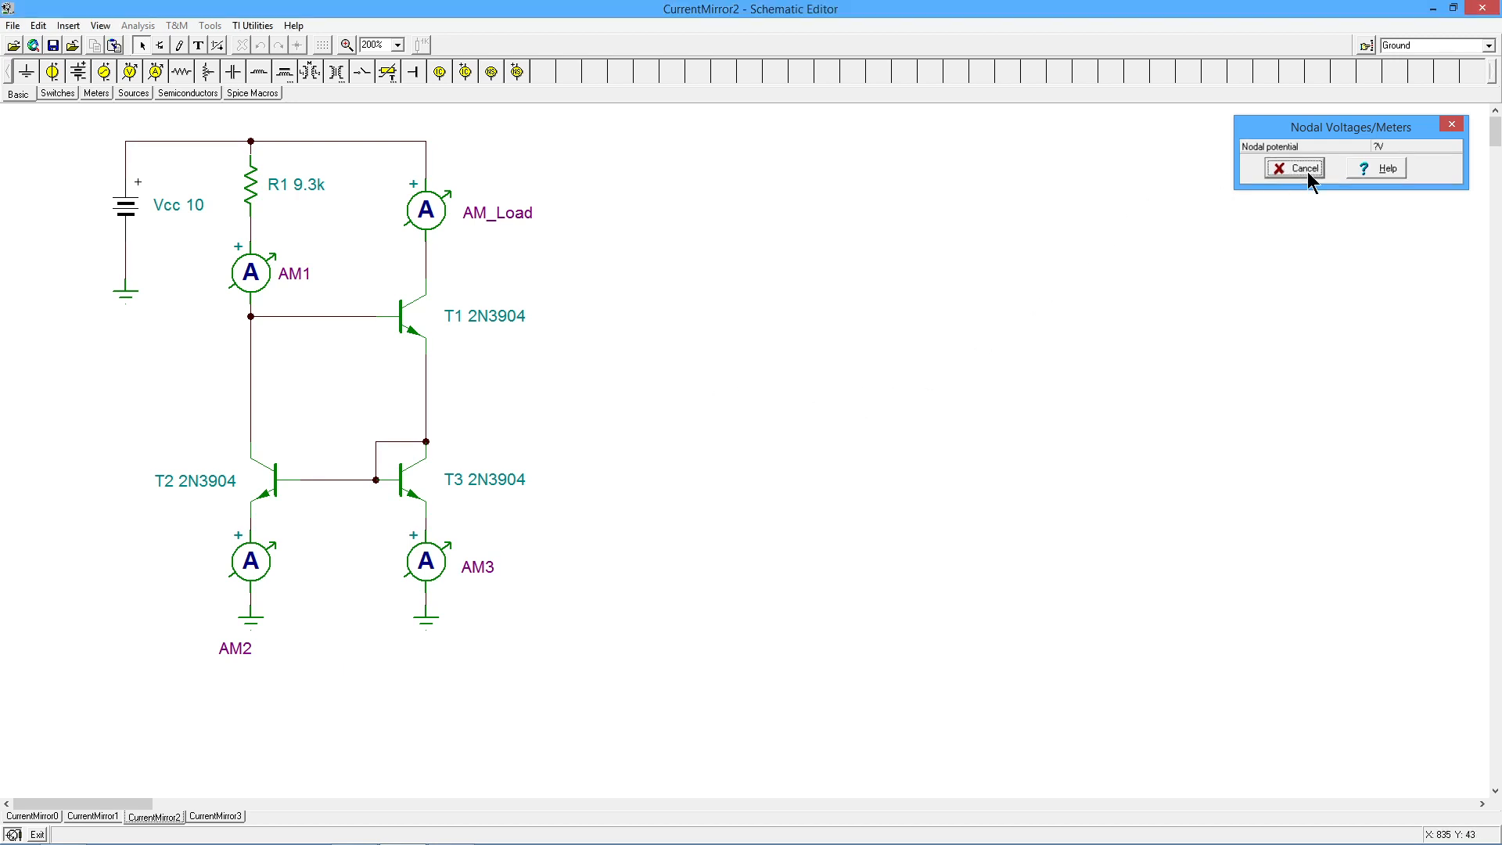
# Close the DC results and switch to the four-transistor CurrentMirror3 sheet.
pyautogui.click(1293, 167)
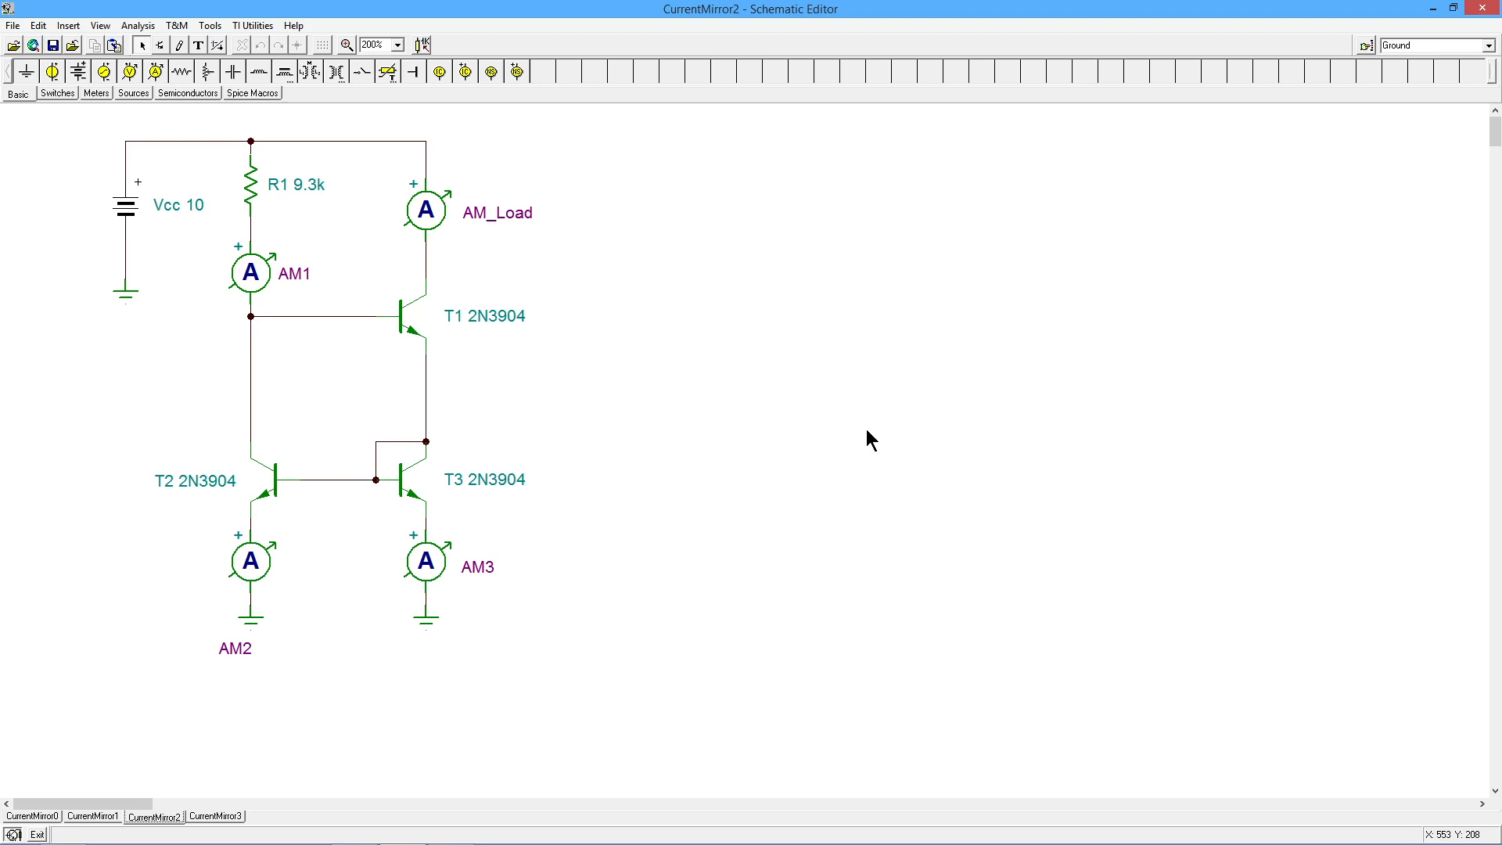
pyautogui.moveTo(621, 441)
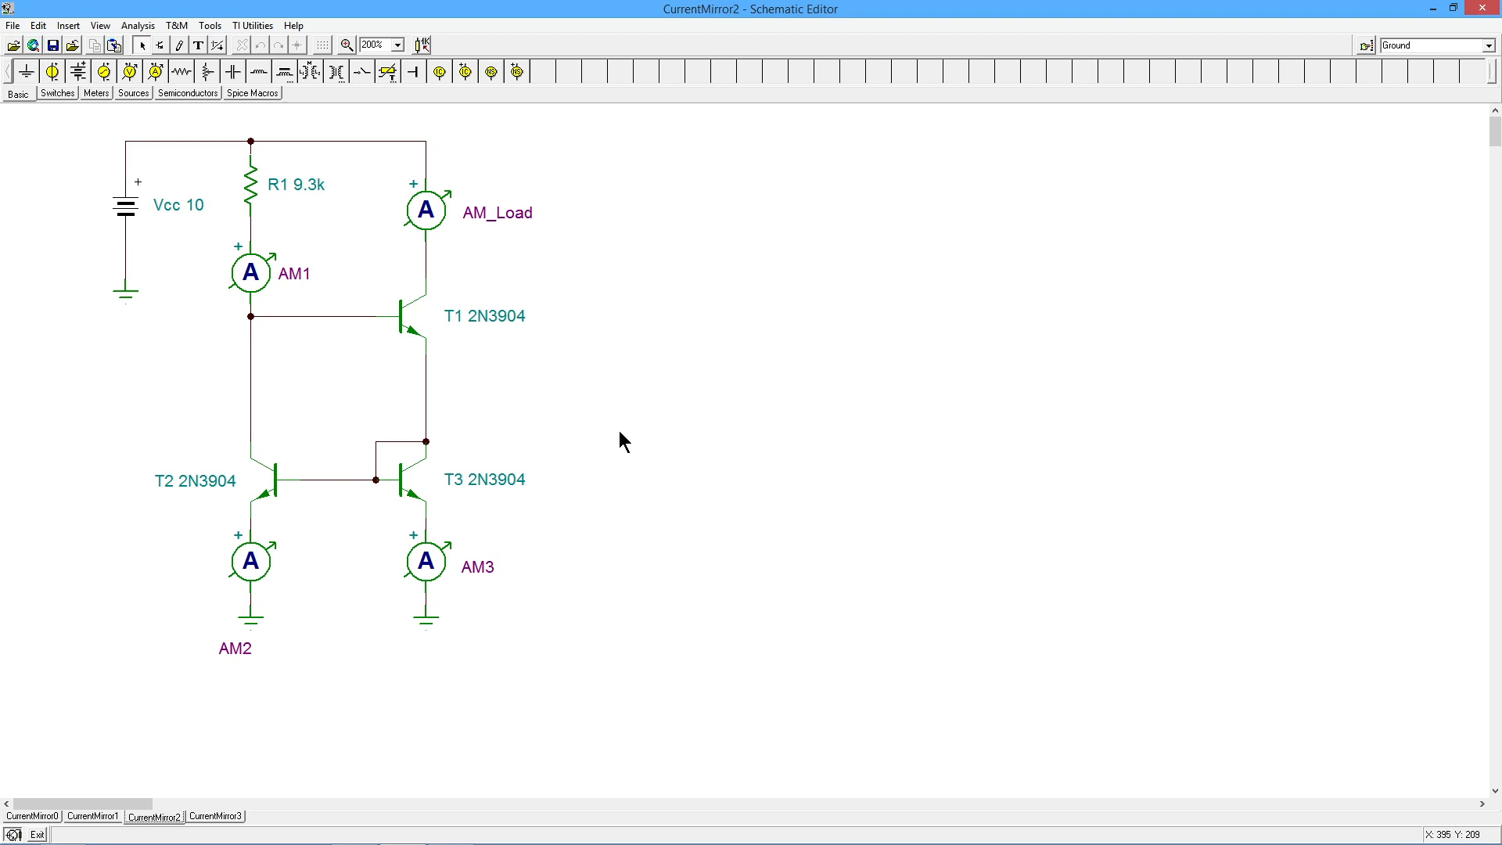
pyautogui.moveTo(266, 449)
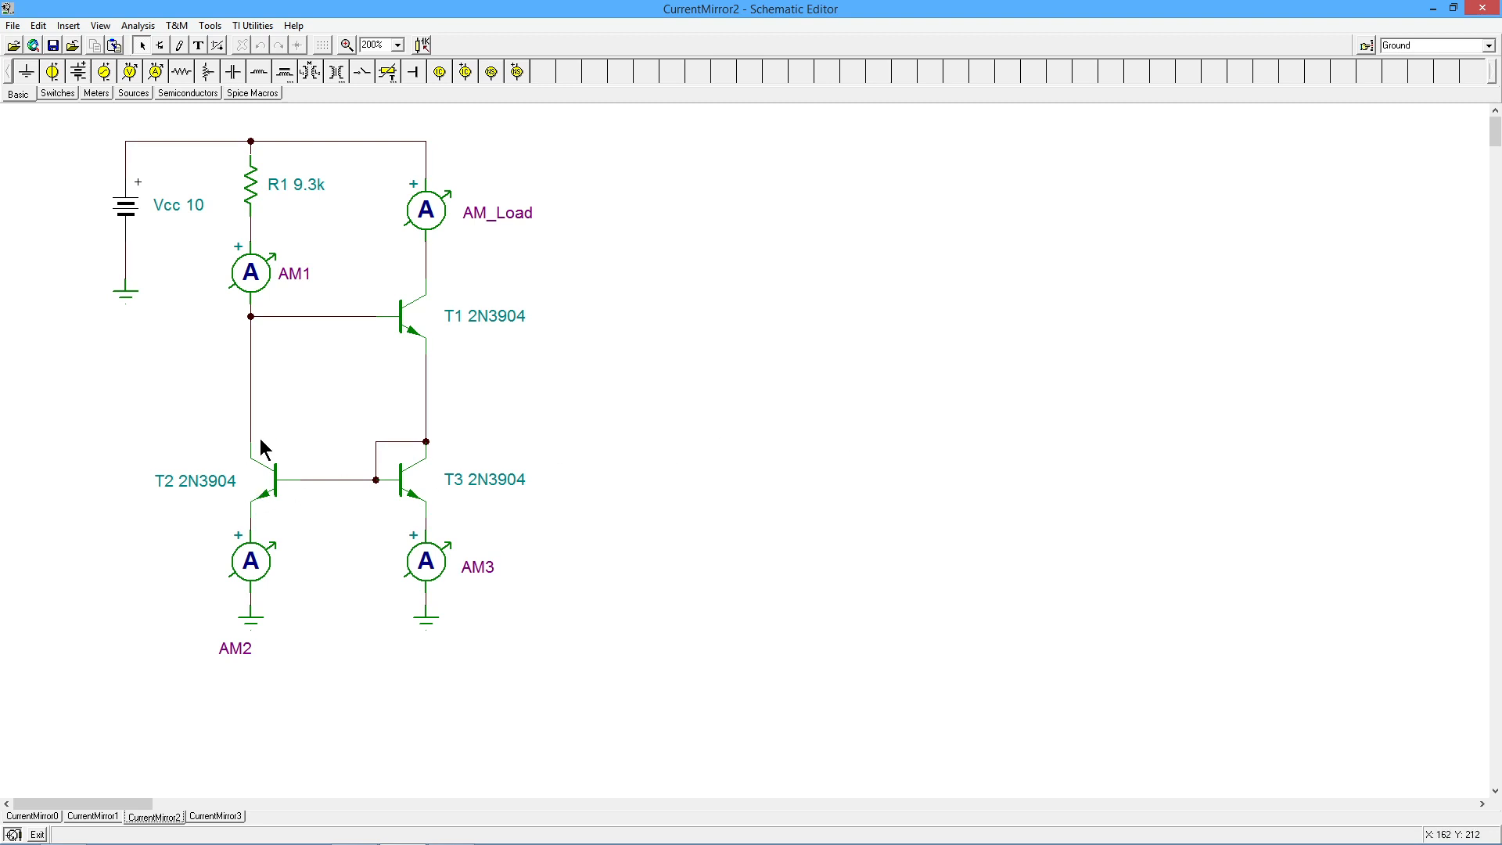
pyautogui.moveTo(269, 460)
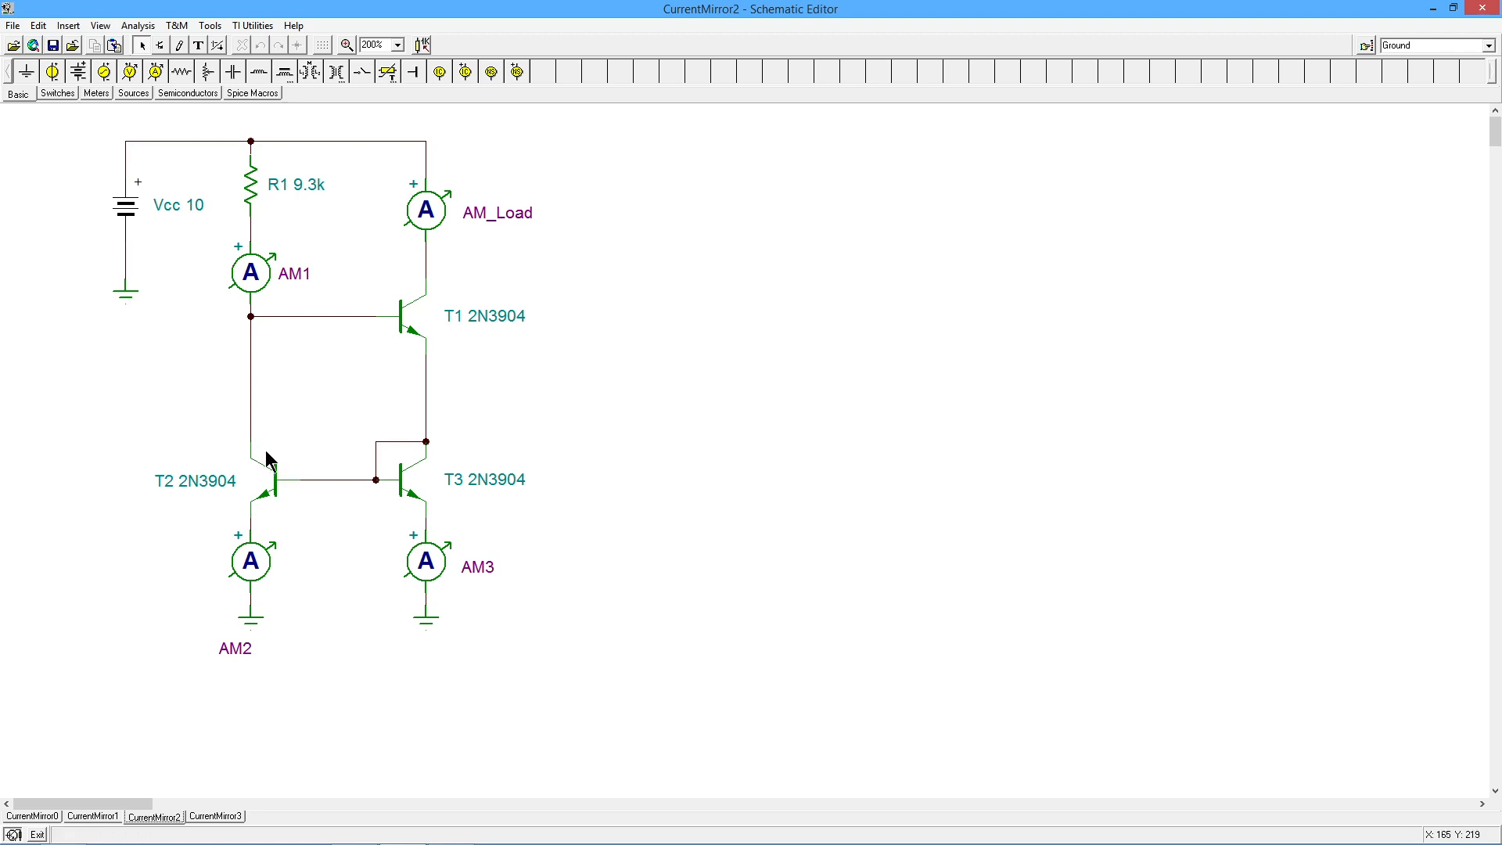
pyautogui.moveTo(410, 443)
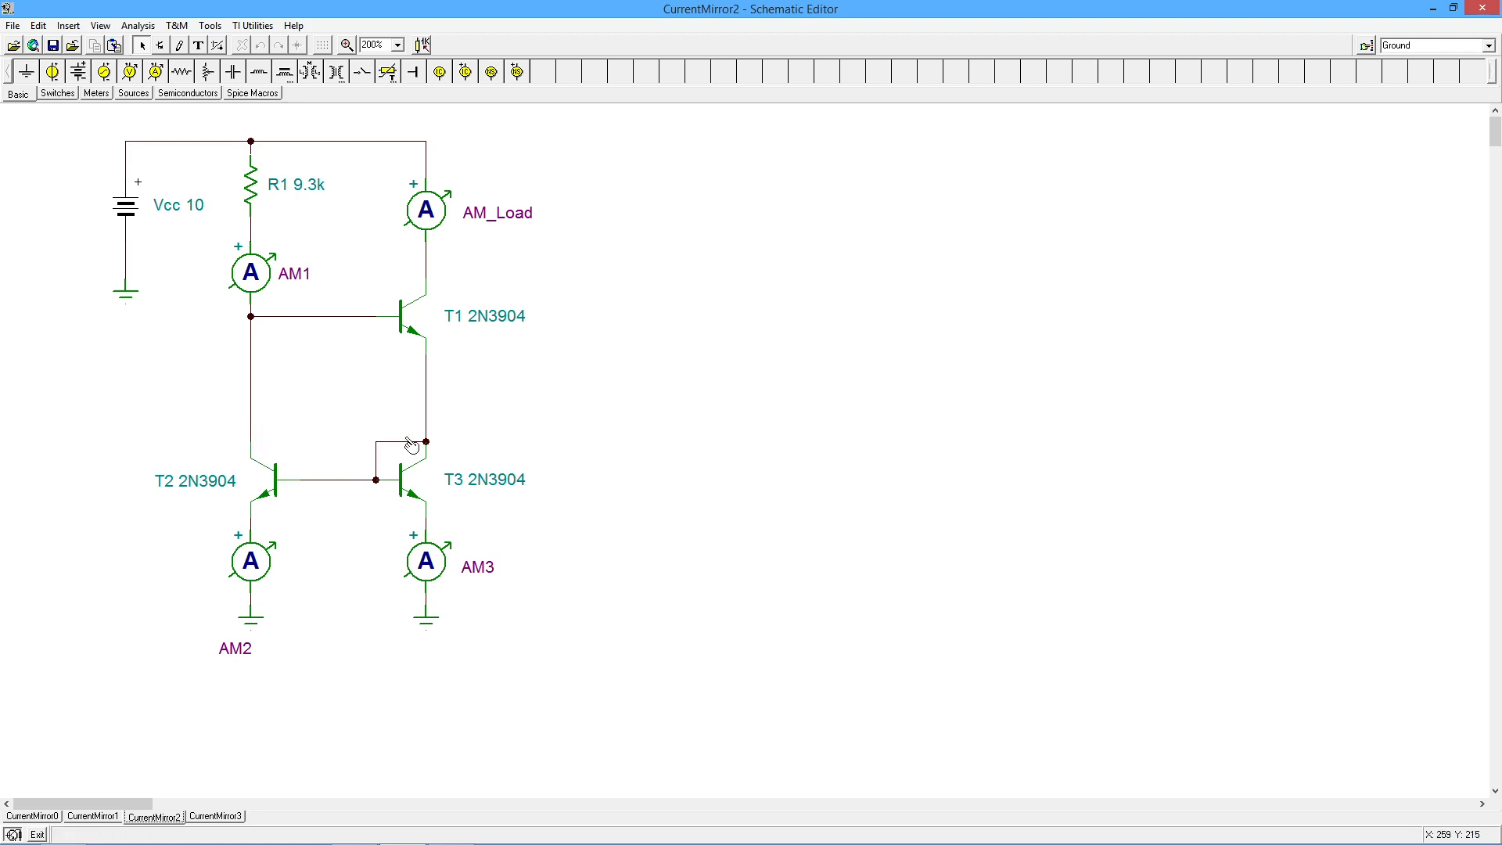
pyautogui.moveTo(466, 441)
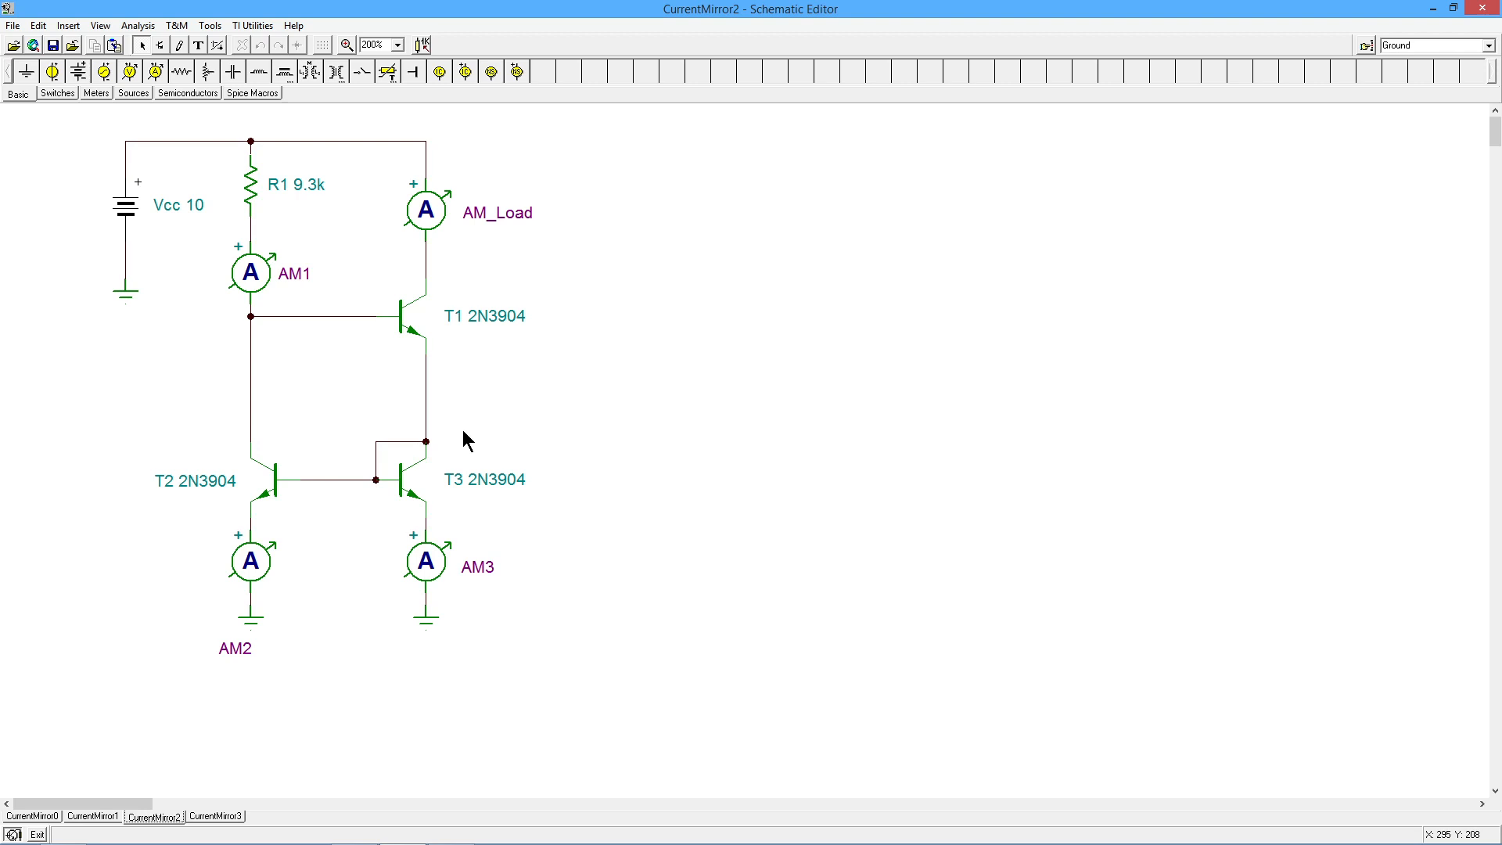
pyautogui.moveTo(268, 413)
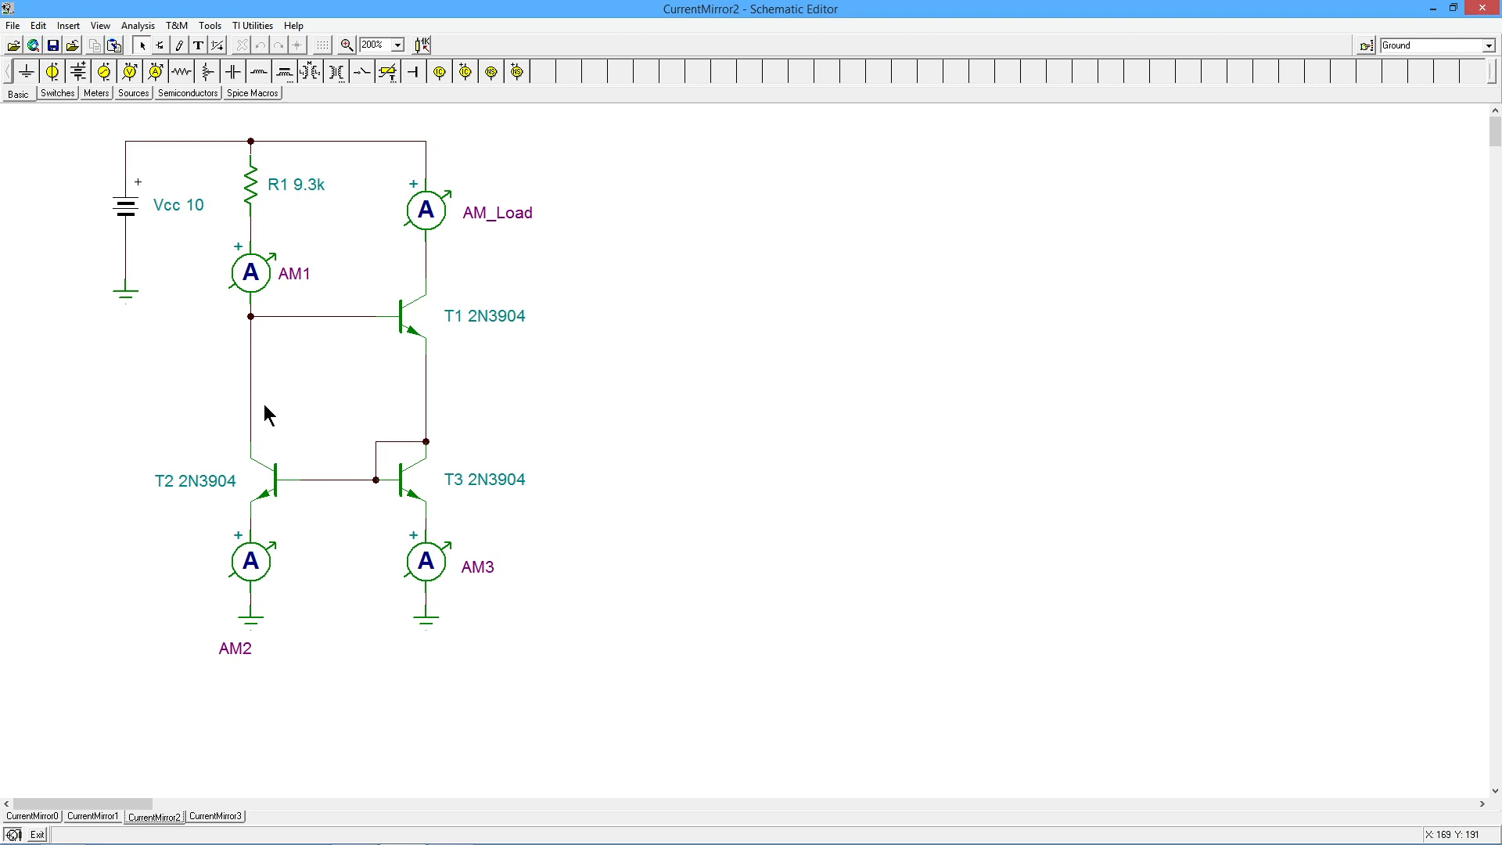
pyautogui.moveTo(402, 446)
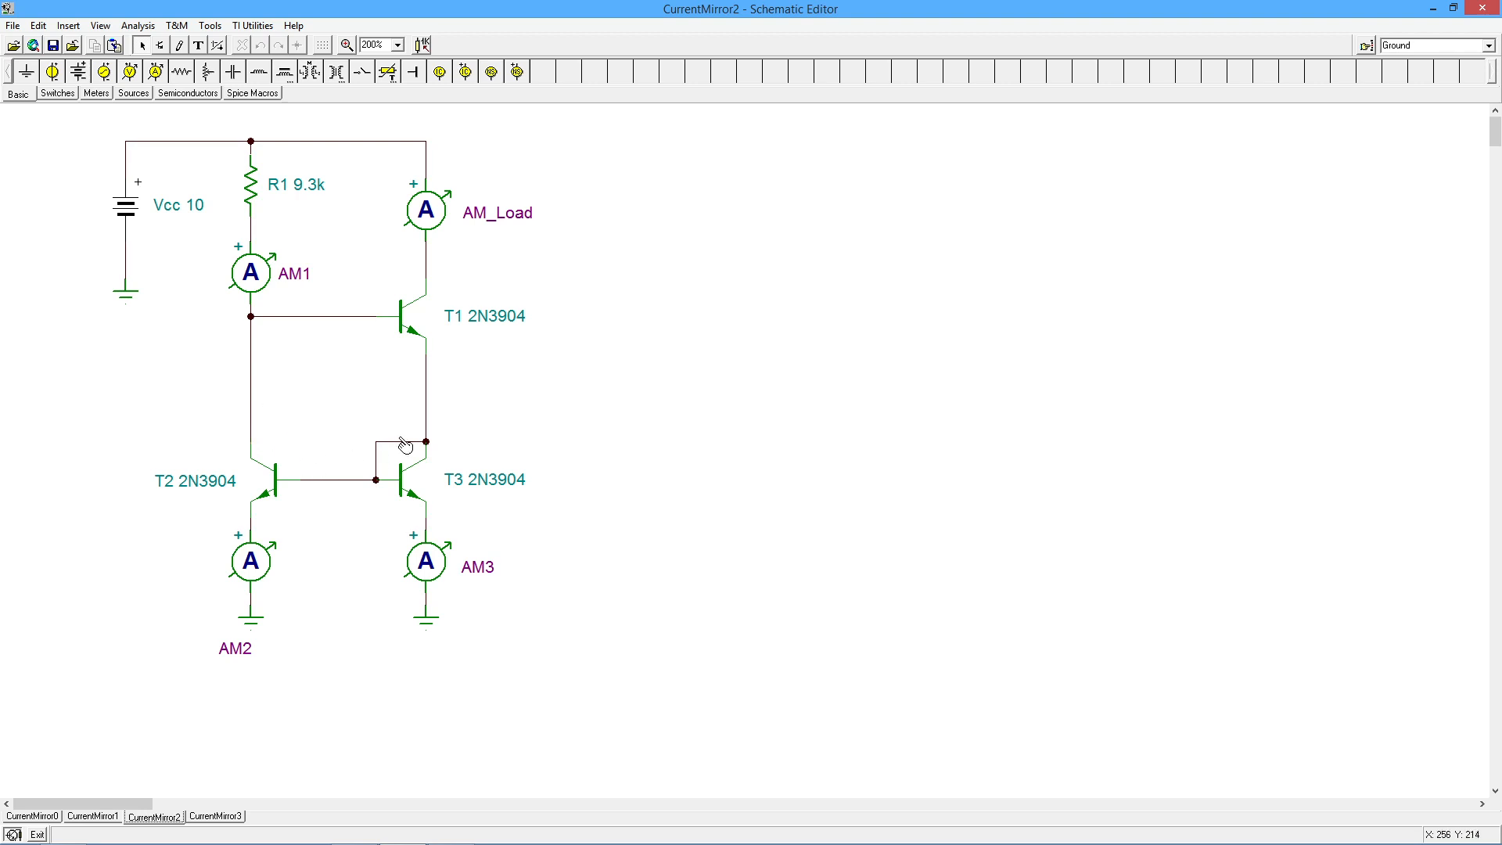
pyautogui.moveTo(391, 406)
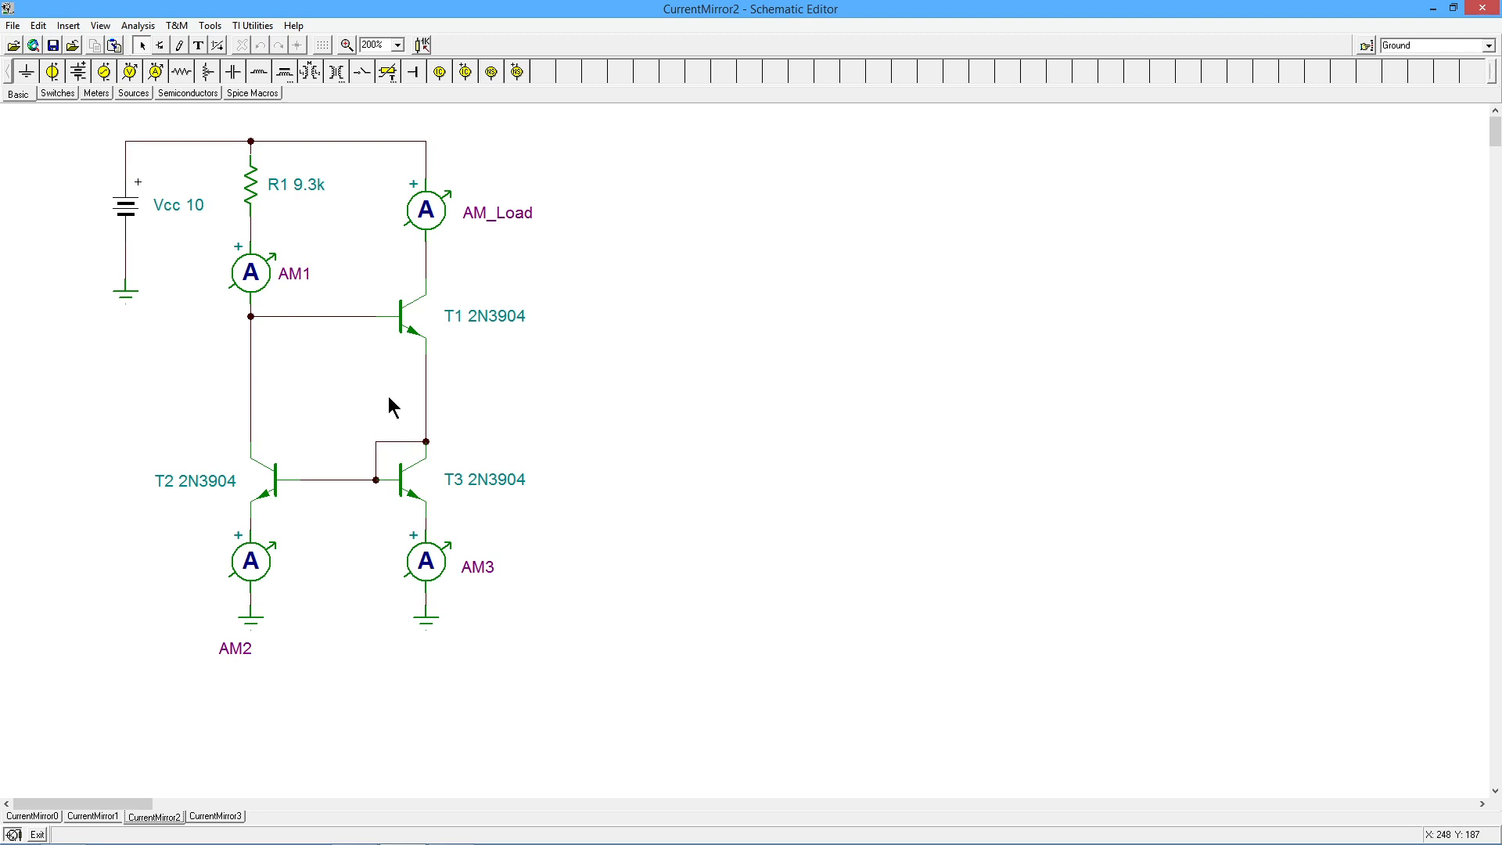
pyautogui.moveTo(257, 407)
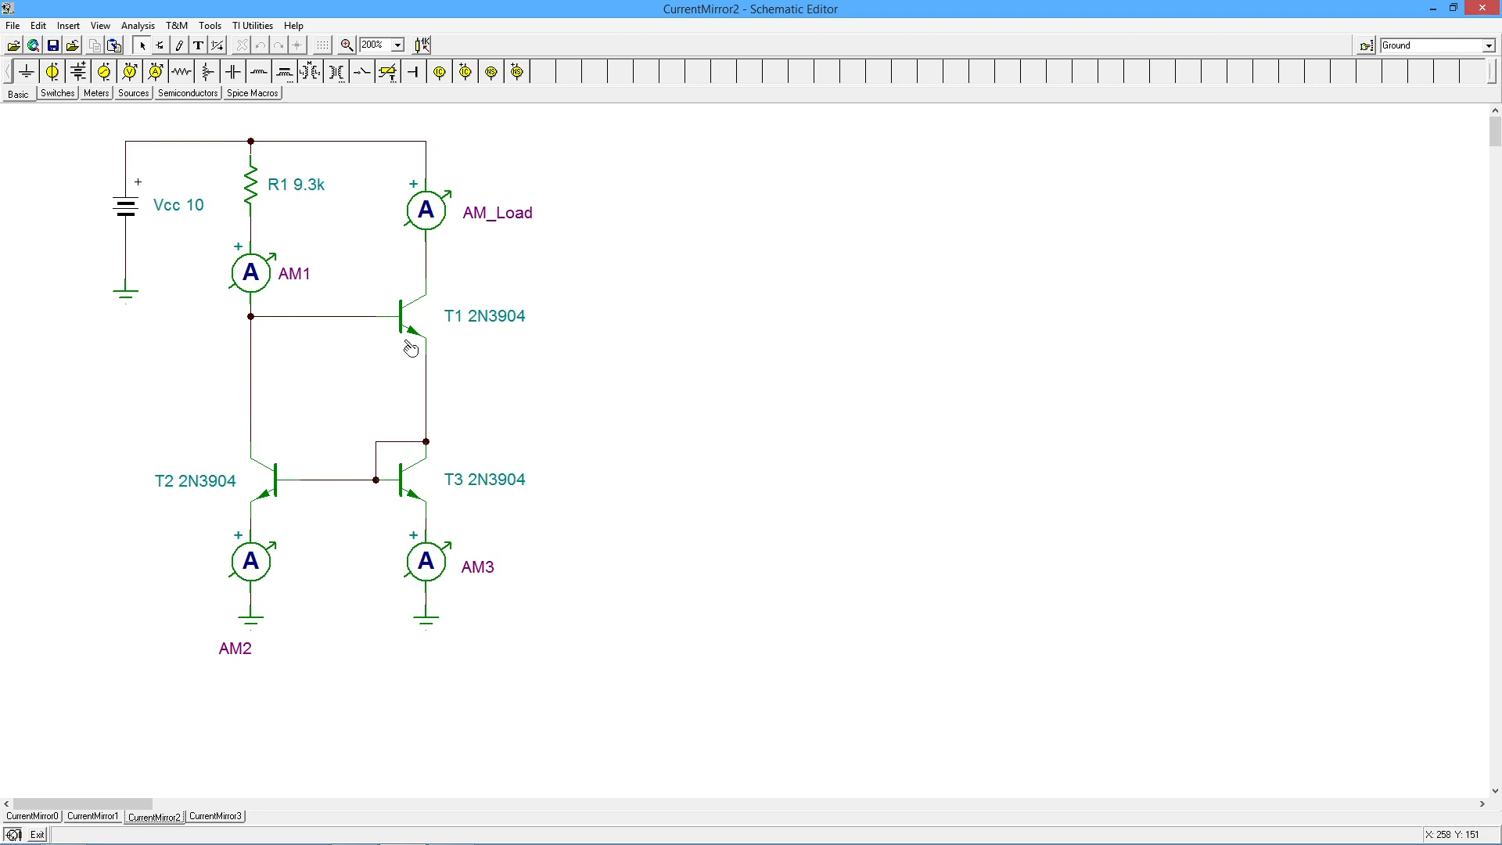
pyautogui.moveTo(416, 366)
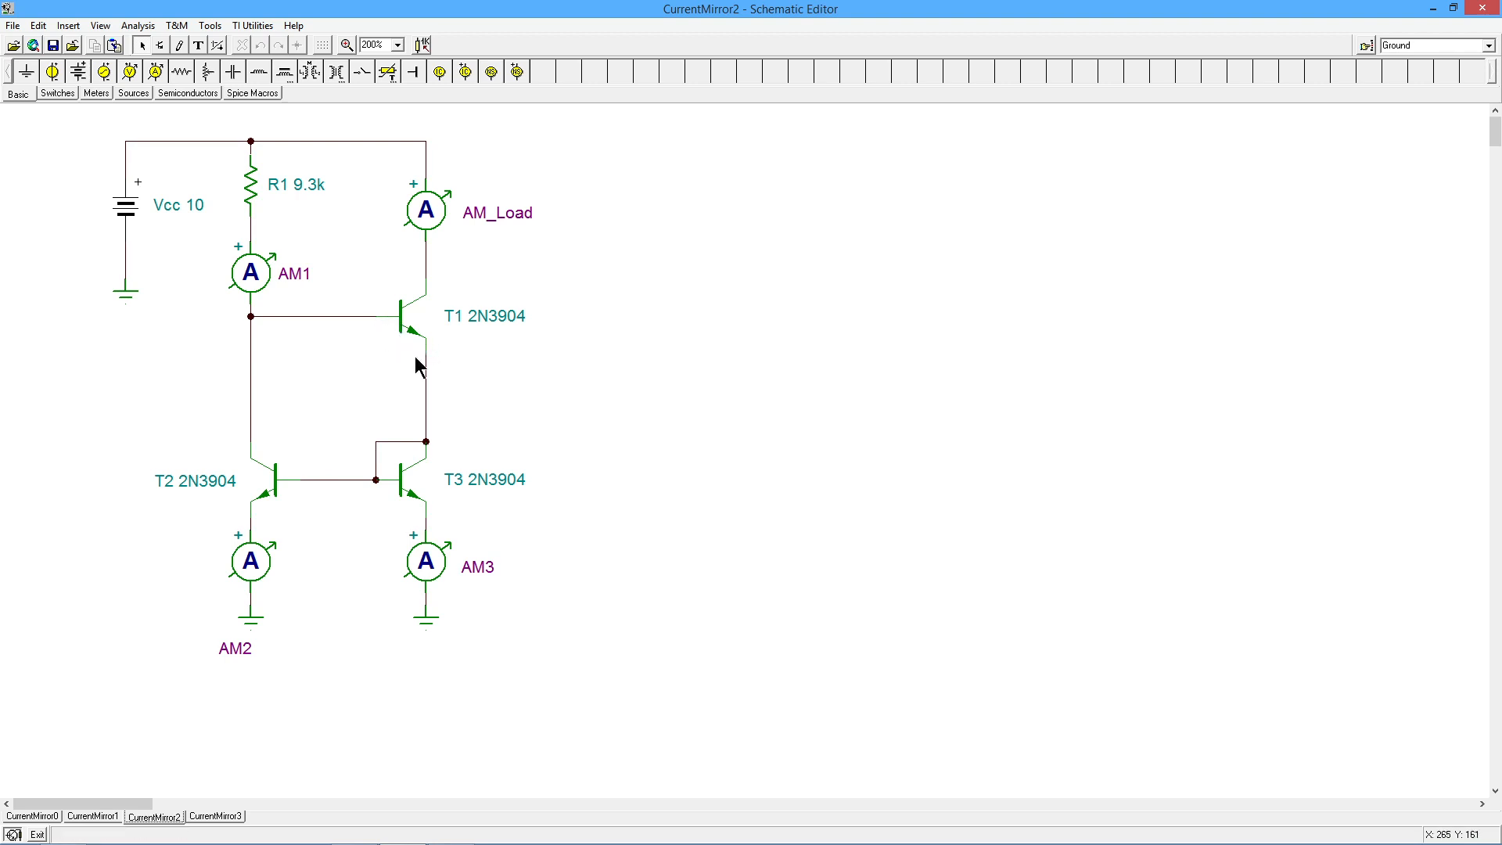
pyautogui.moveTo(421, 460)
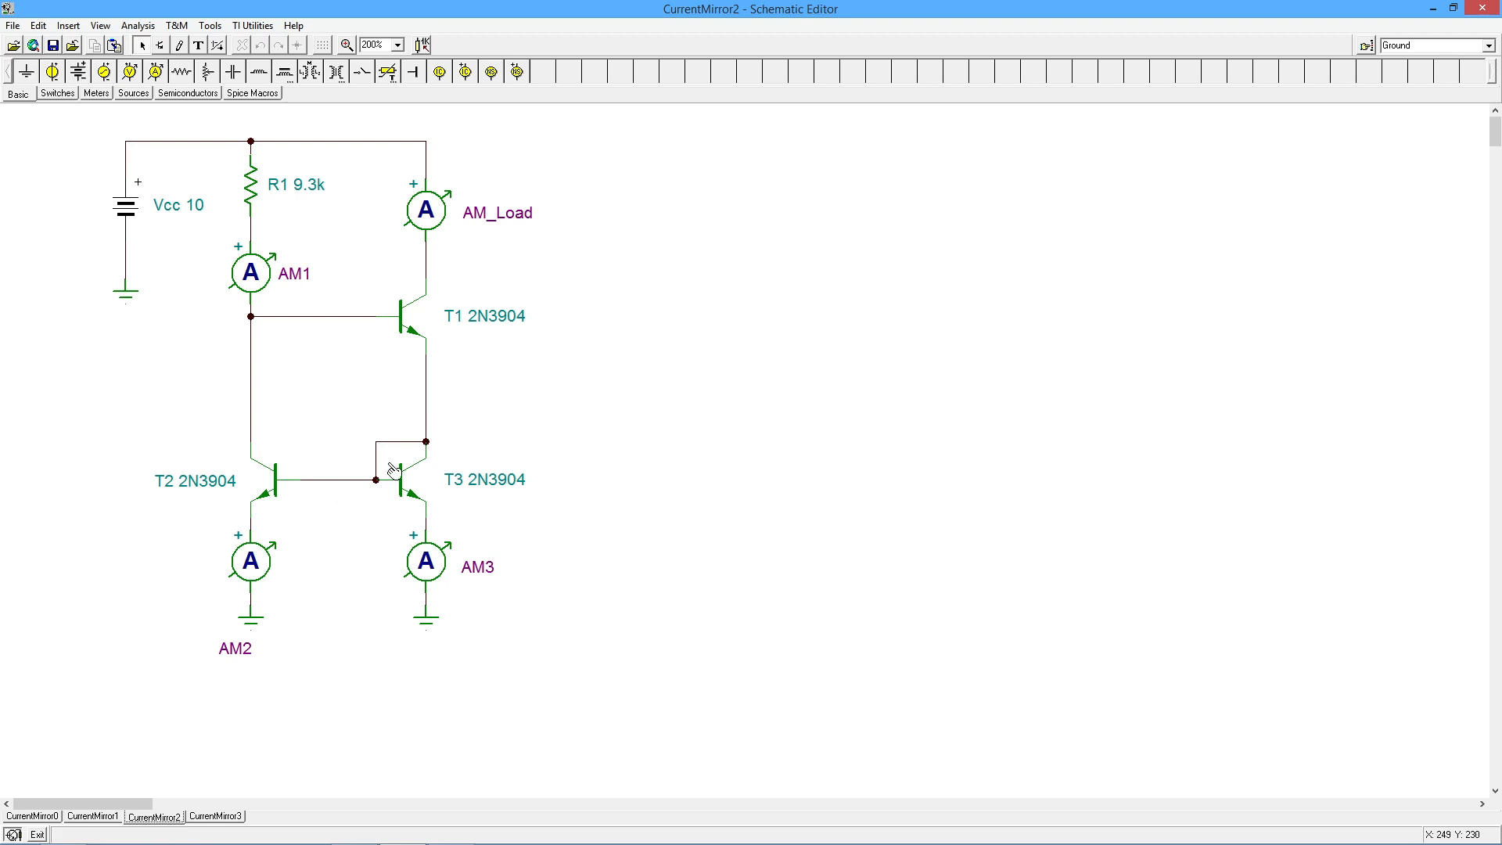
pyautogui.moveTo(397, 482)
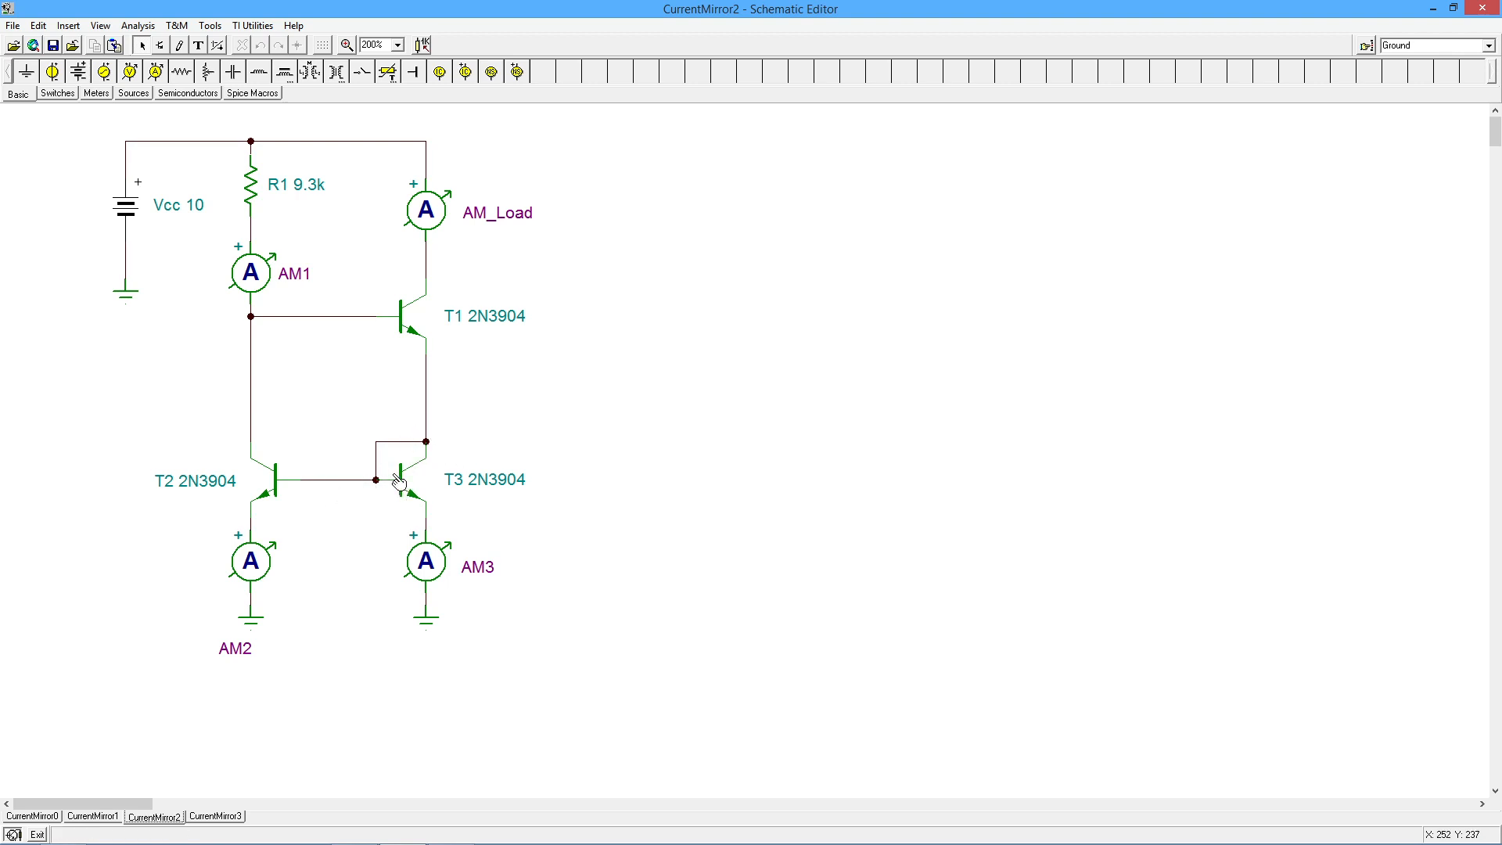
pyautogui.moveTo(295, 460)
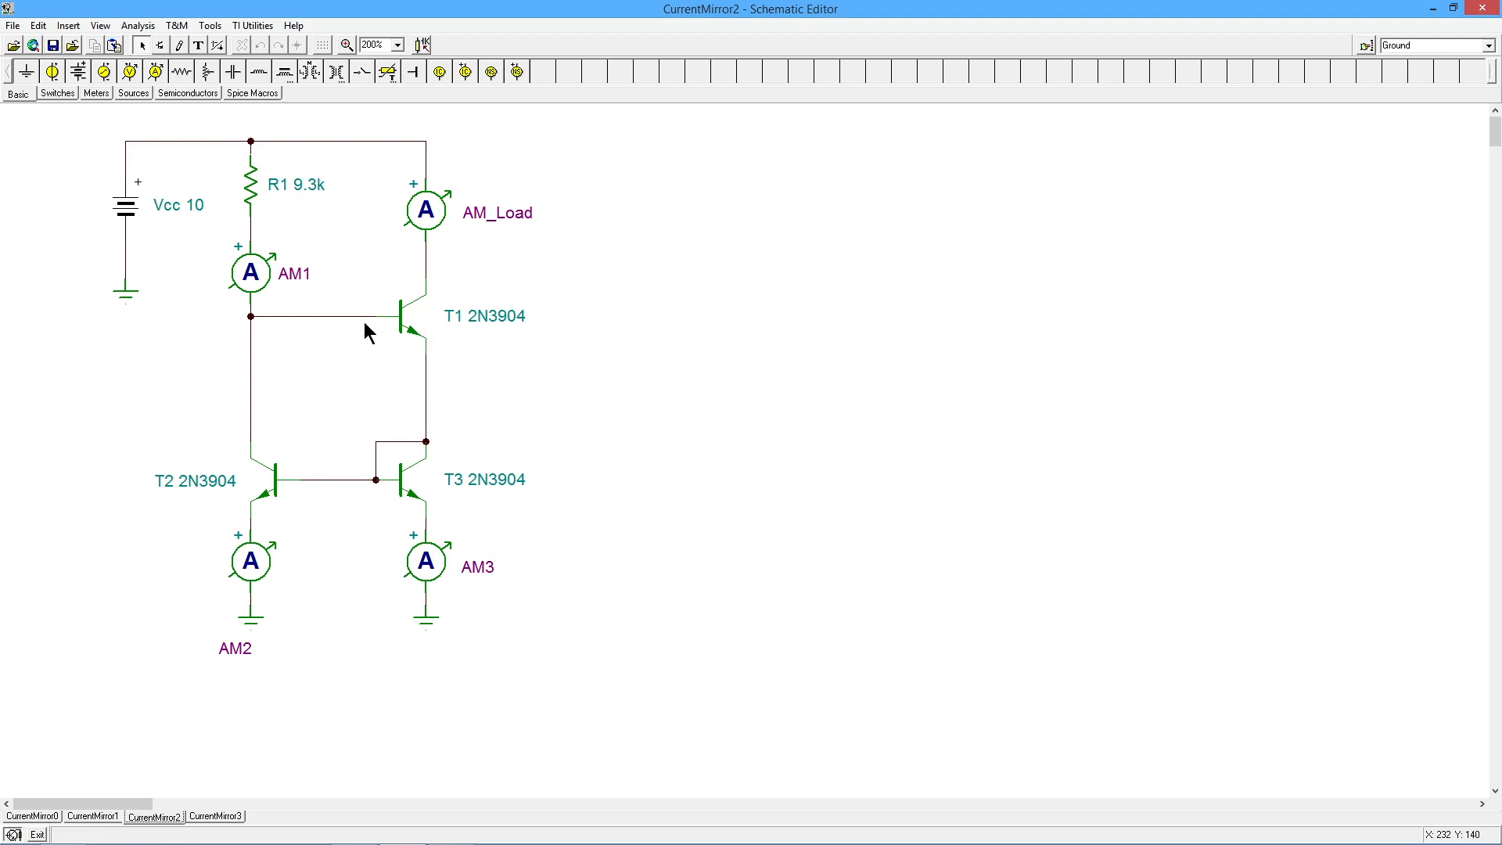
pyautogui.moveTo(271, 370)
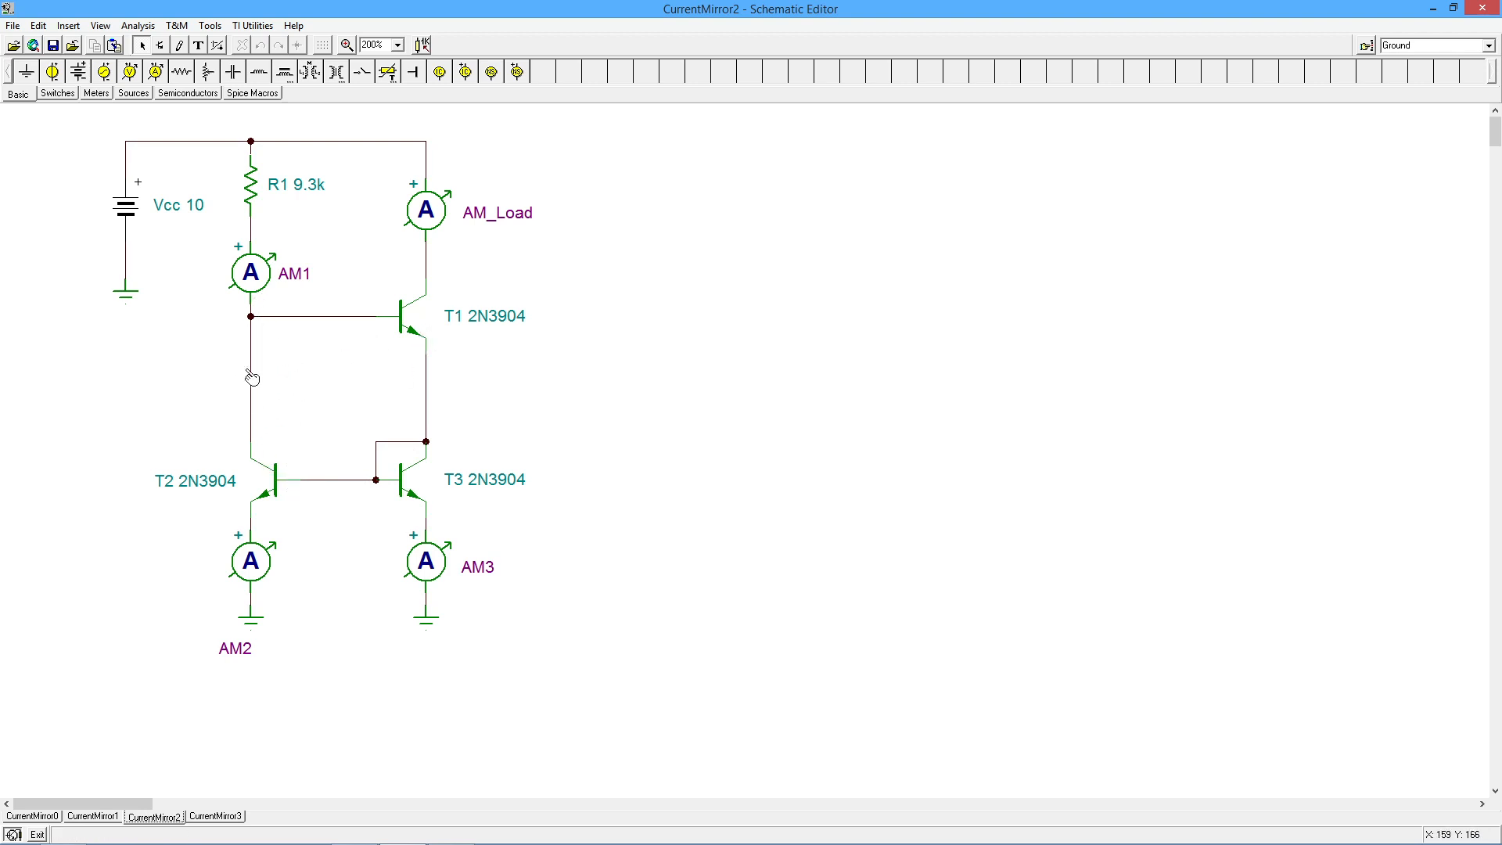
pyautogui.moveTo(242, 658)
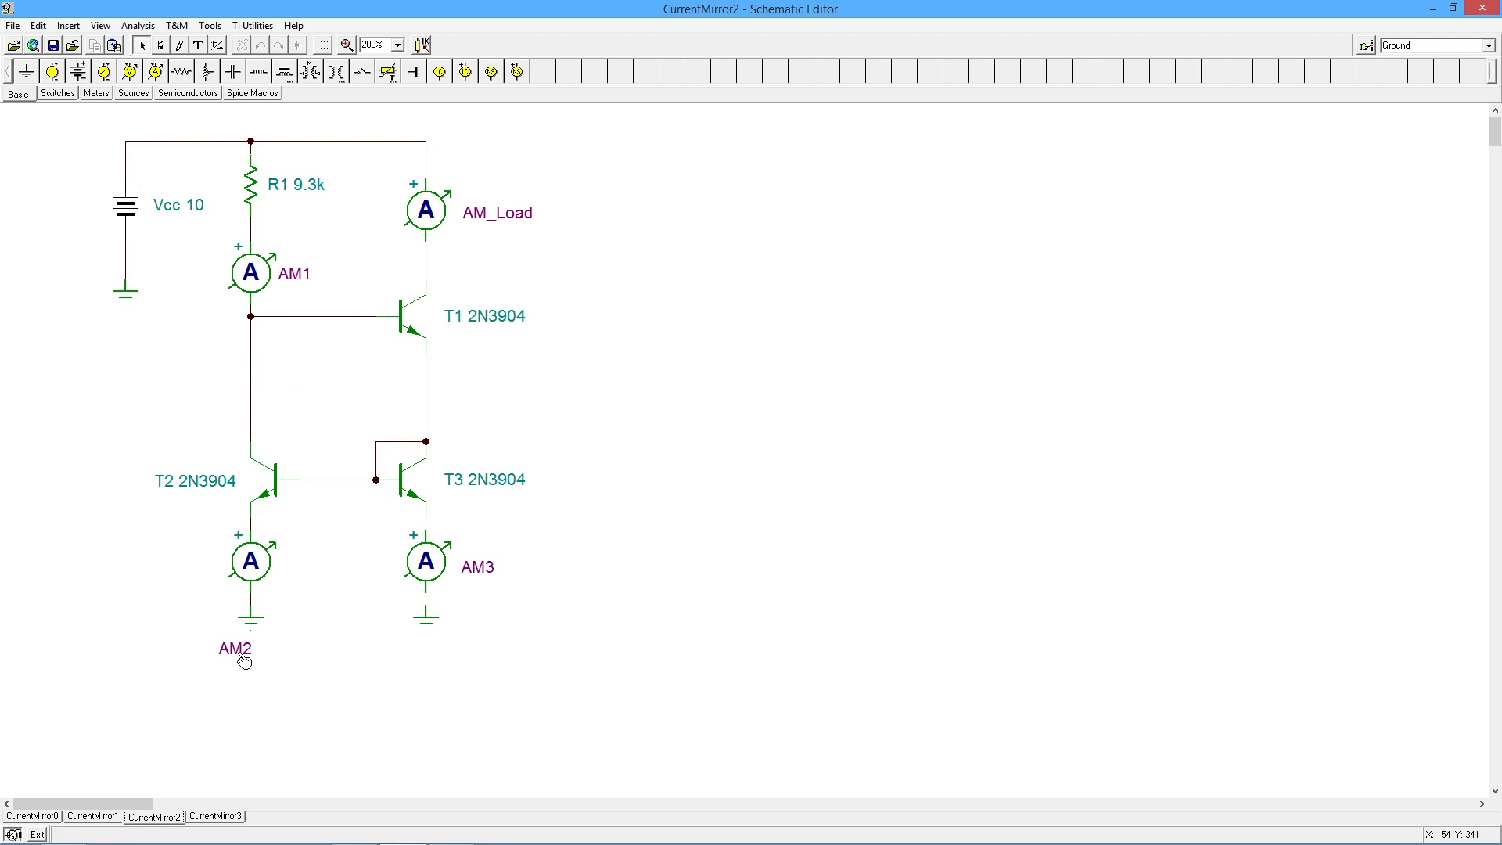
pyautogui.click(214, 816)
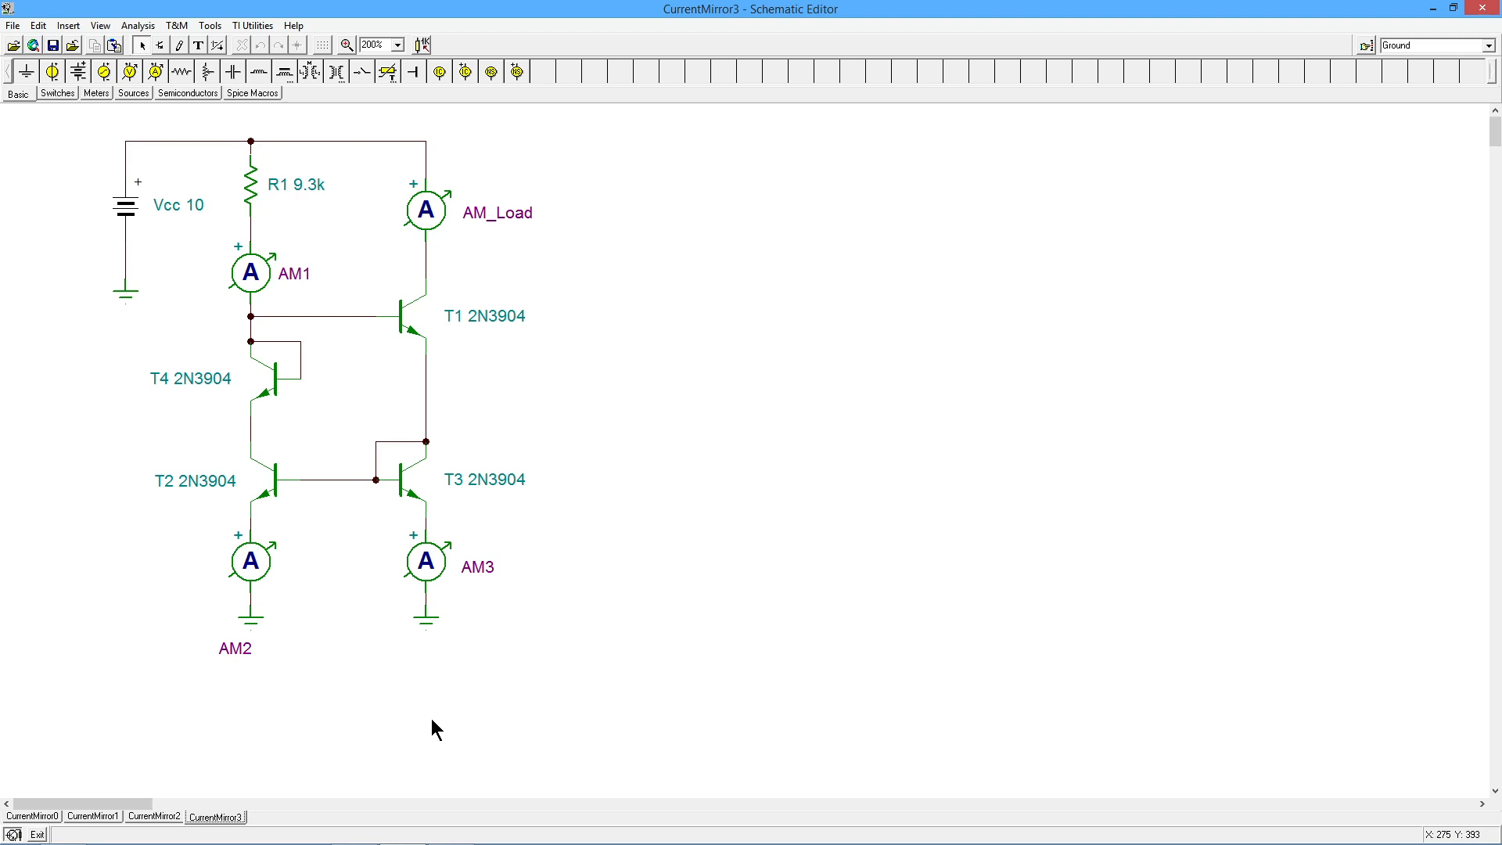
pyautogui.moveTo(323, 360)
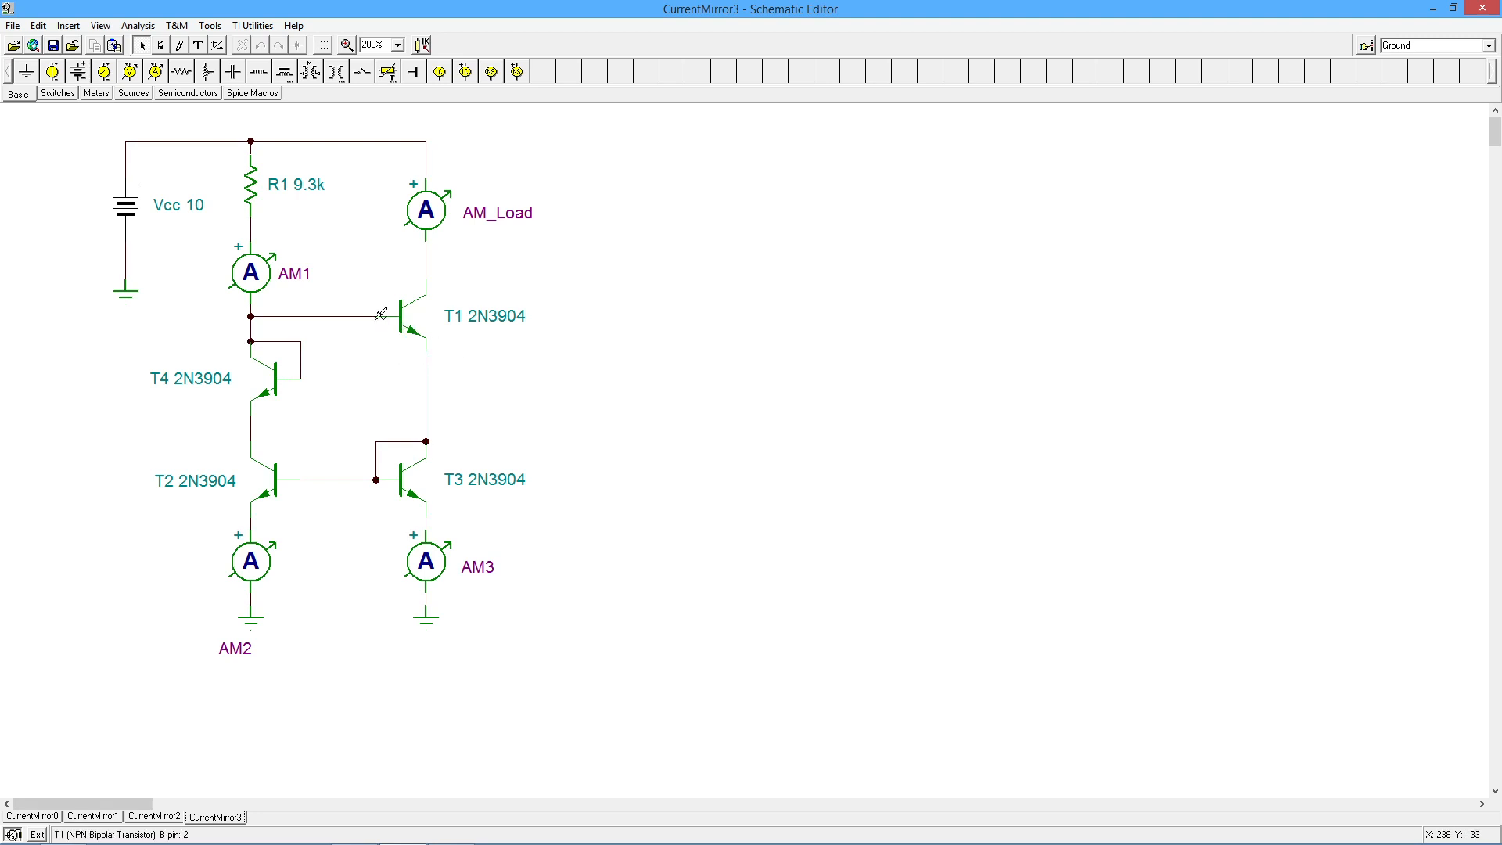
pyautogui.moveTo(419, 362)
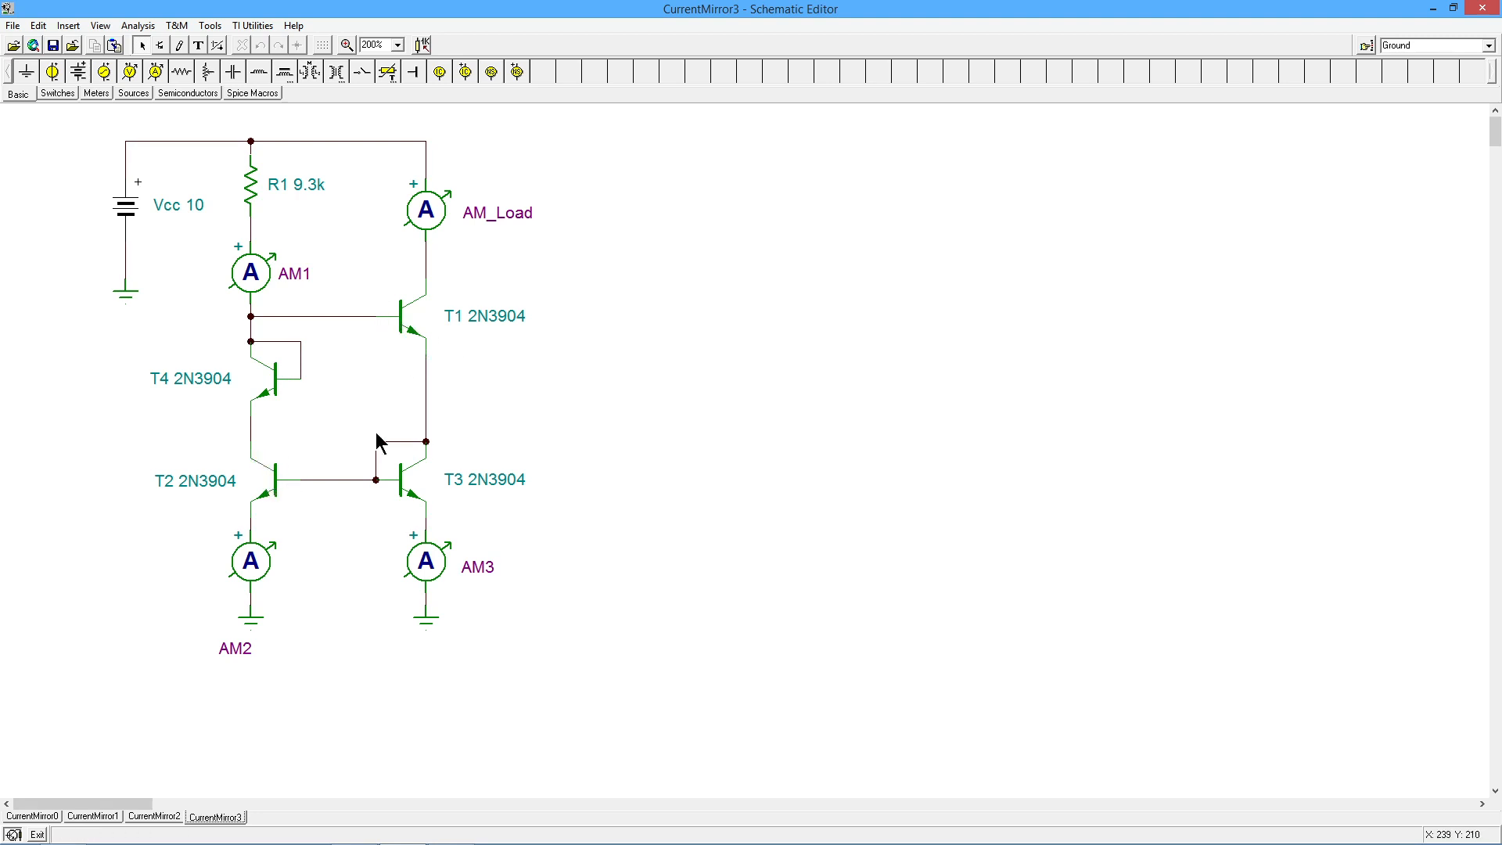
pyautogui.moveTo(338, 498)
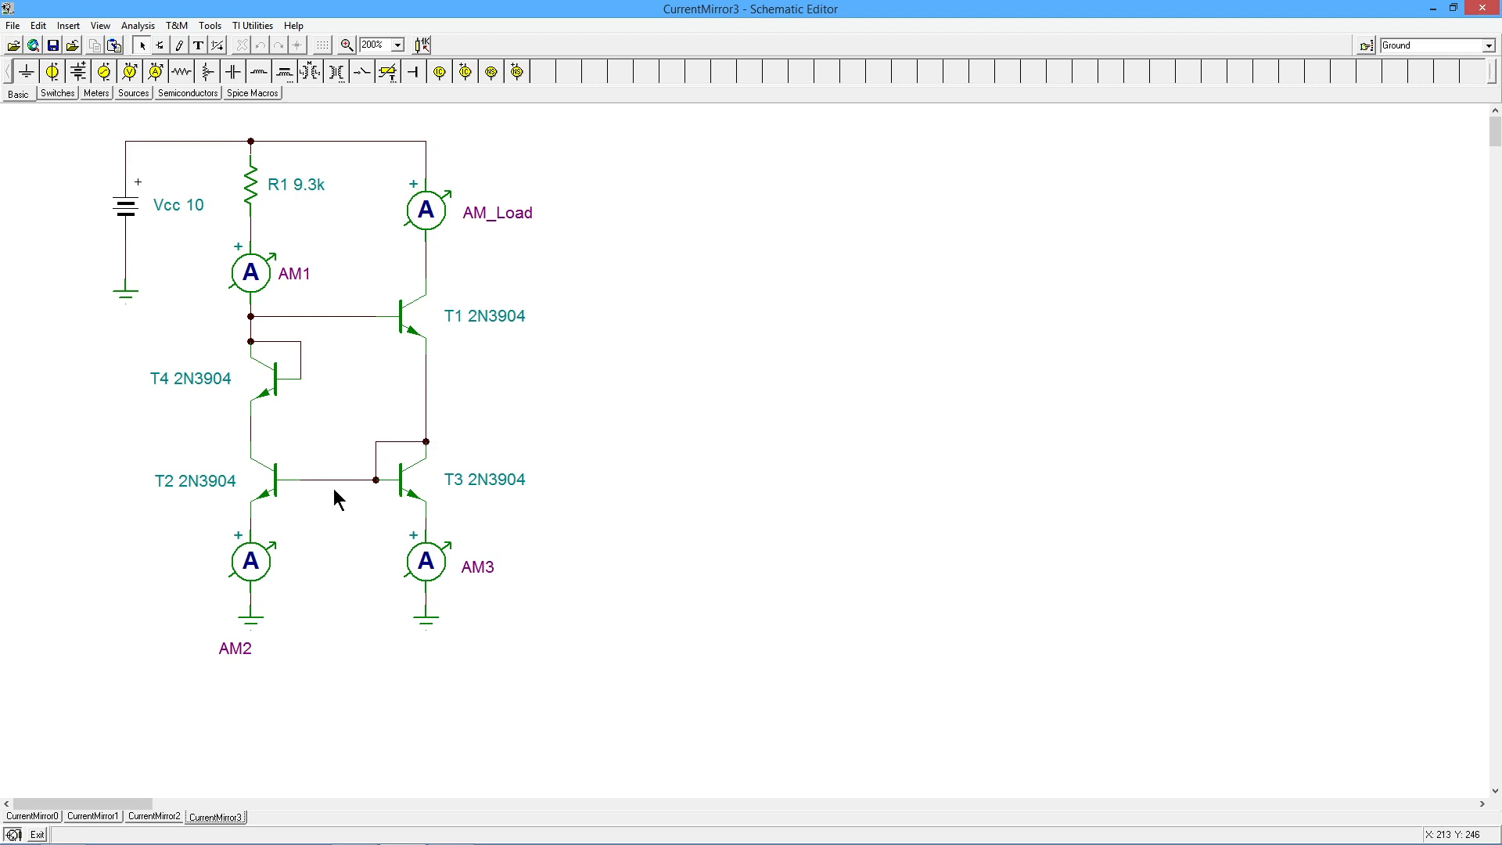
pyautogui.moveTo(483, 462)
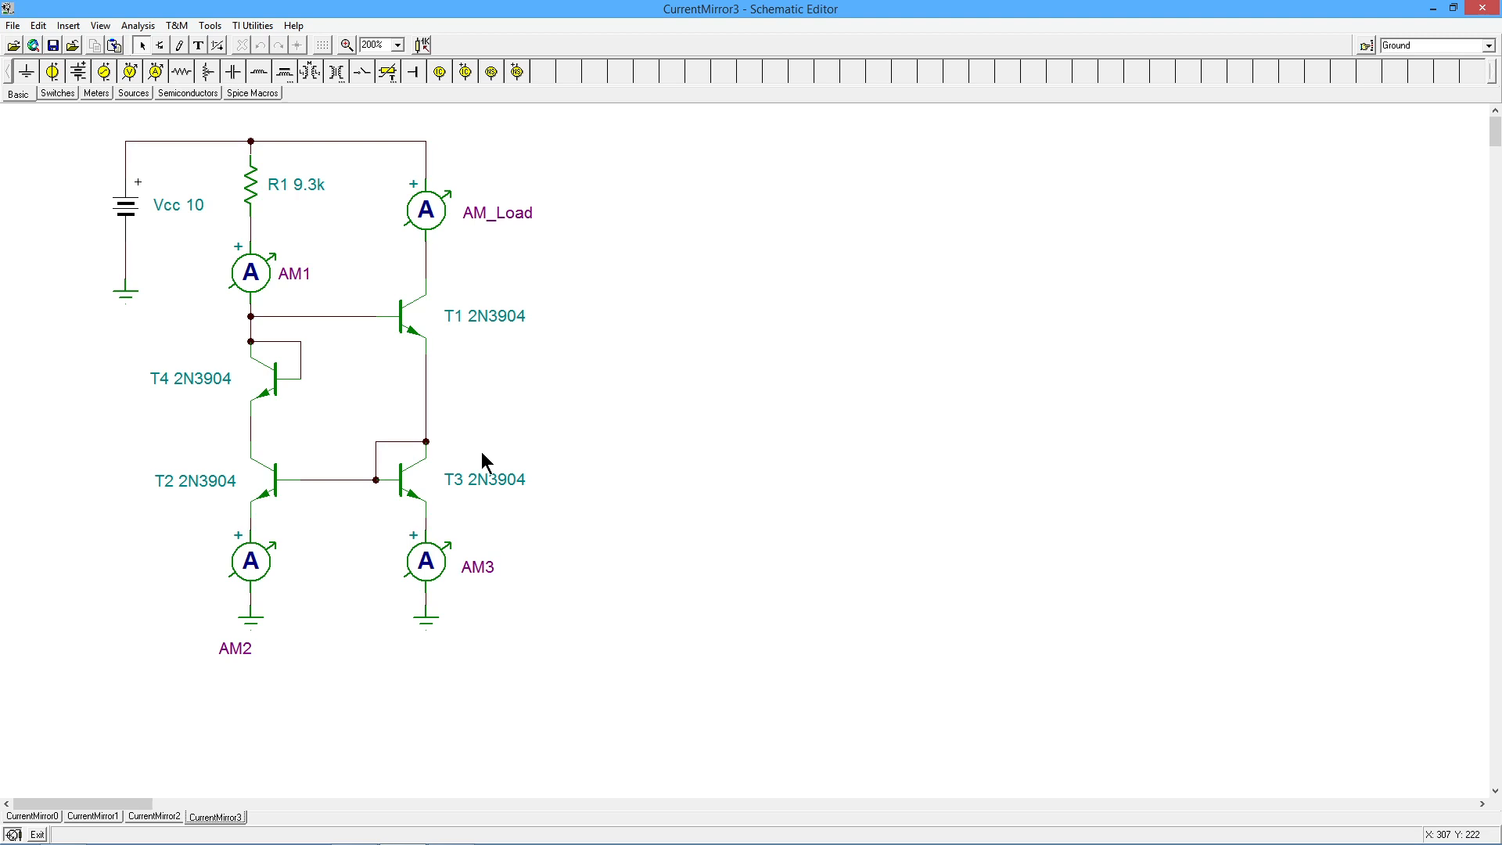
pyautogui.moveTo(233, 115)
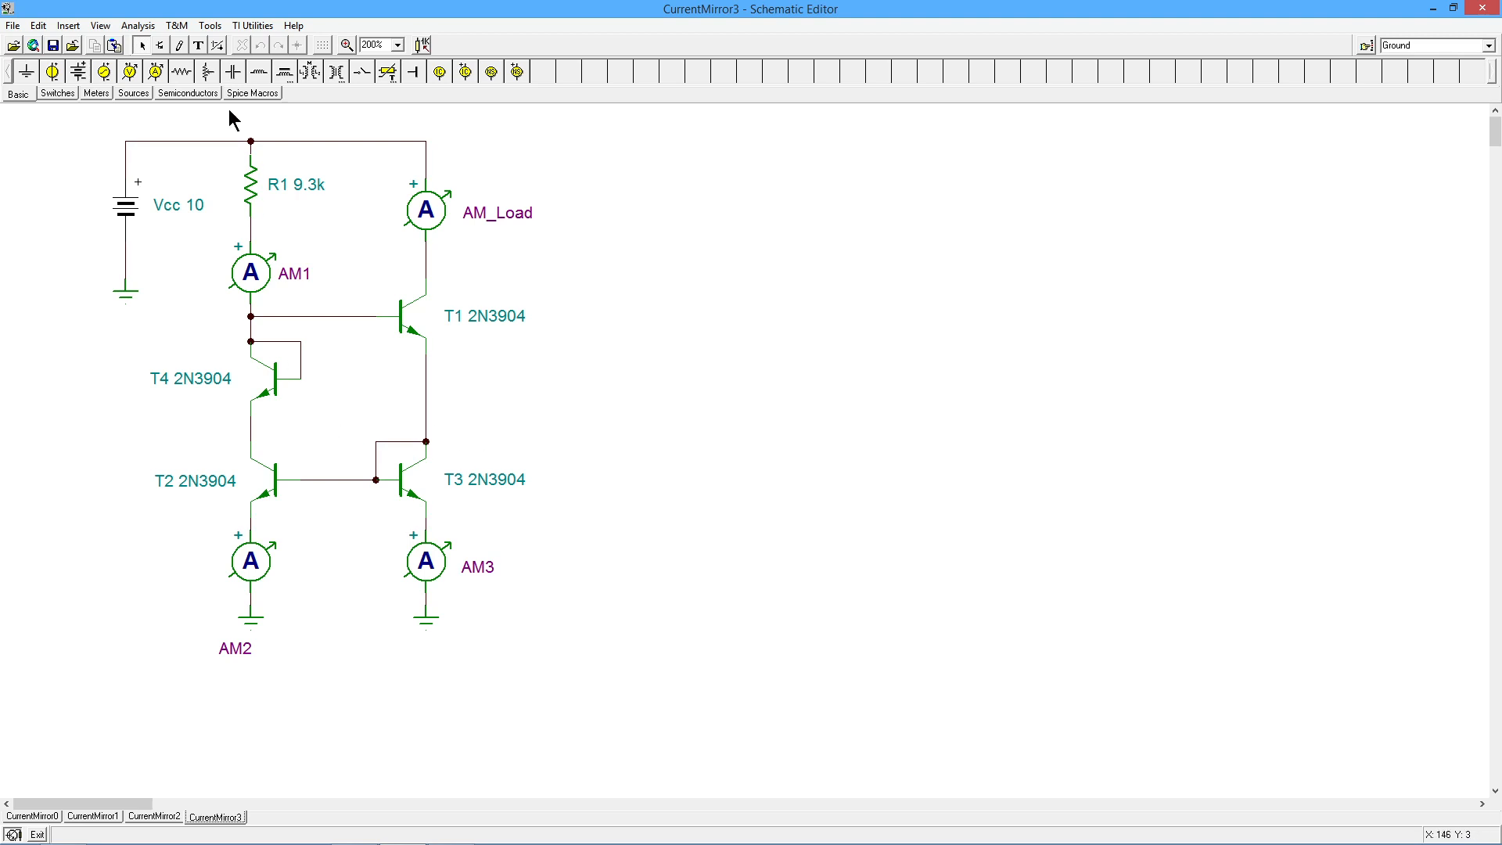
# Run the DC analysis on CurrentMirror3, reading about 935 µA on AM1 and AM_Load.
pyautogui.click(138, 25)
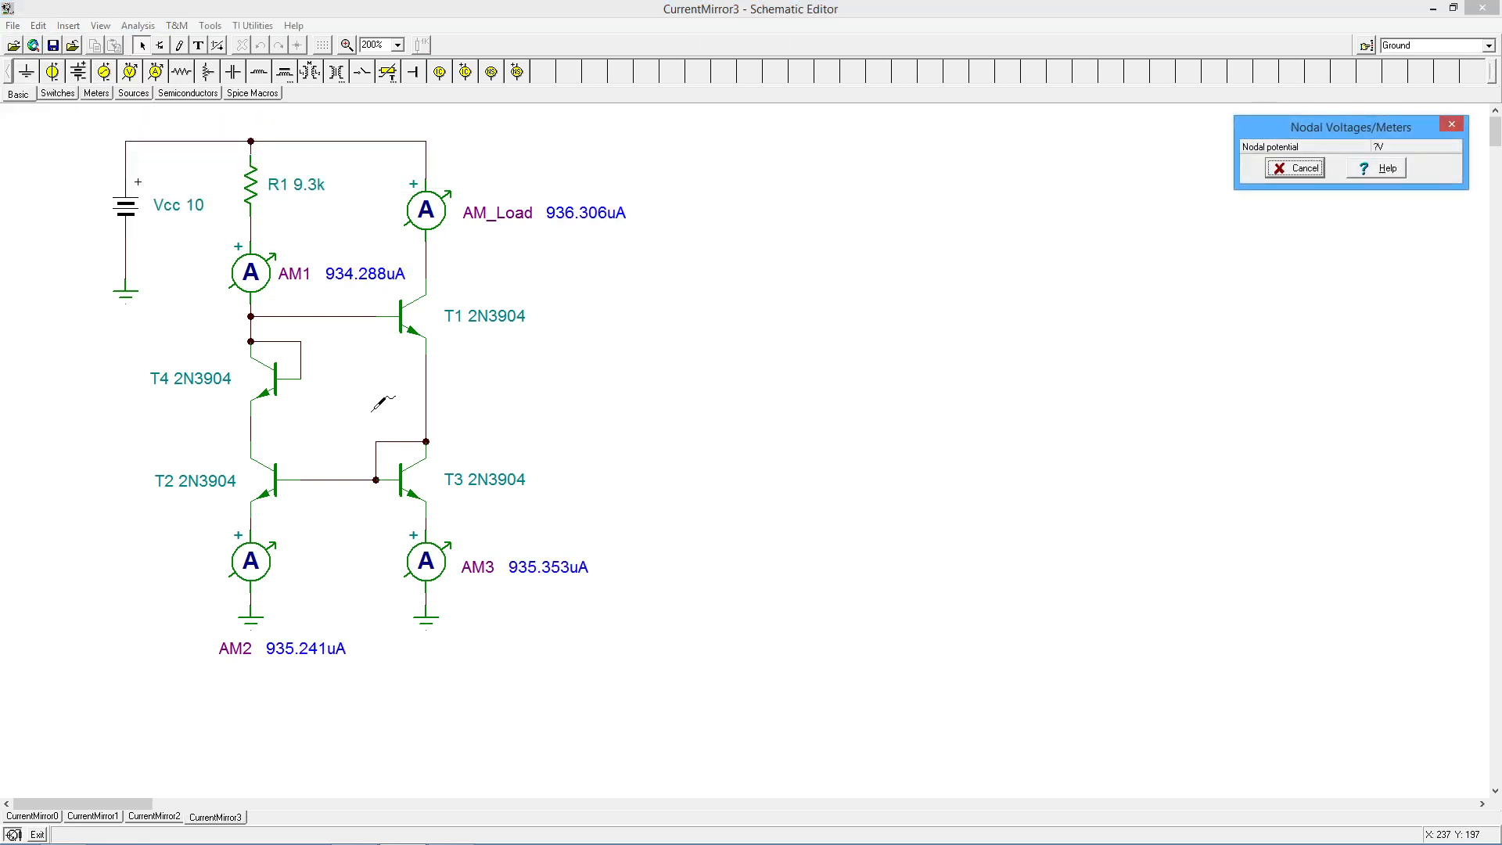
pyautogui.moveTo(574, 202)
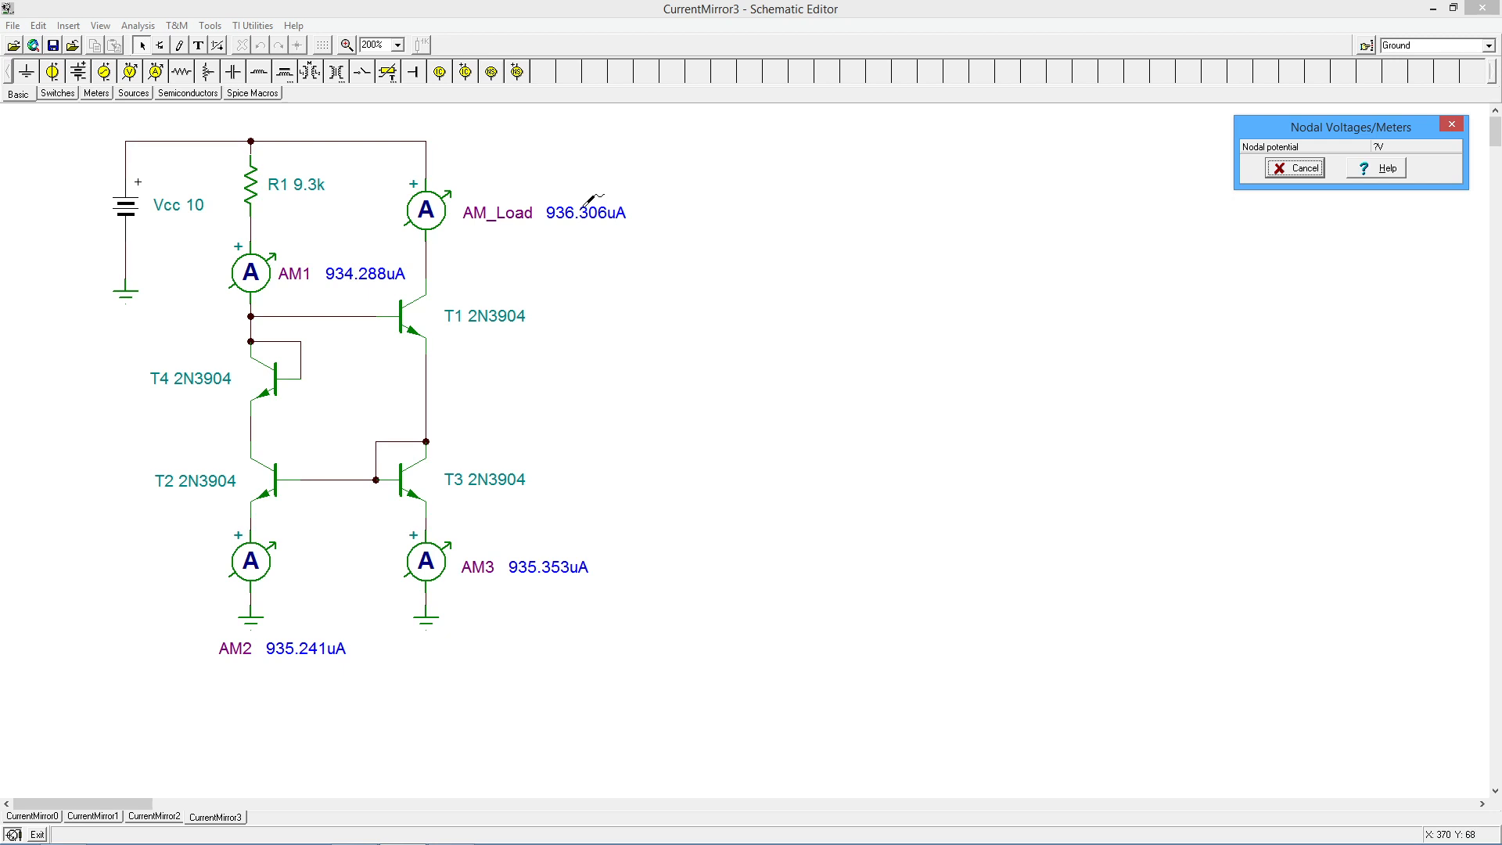
pyautogui.moveTo(590, 199)
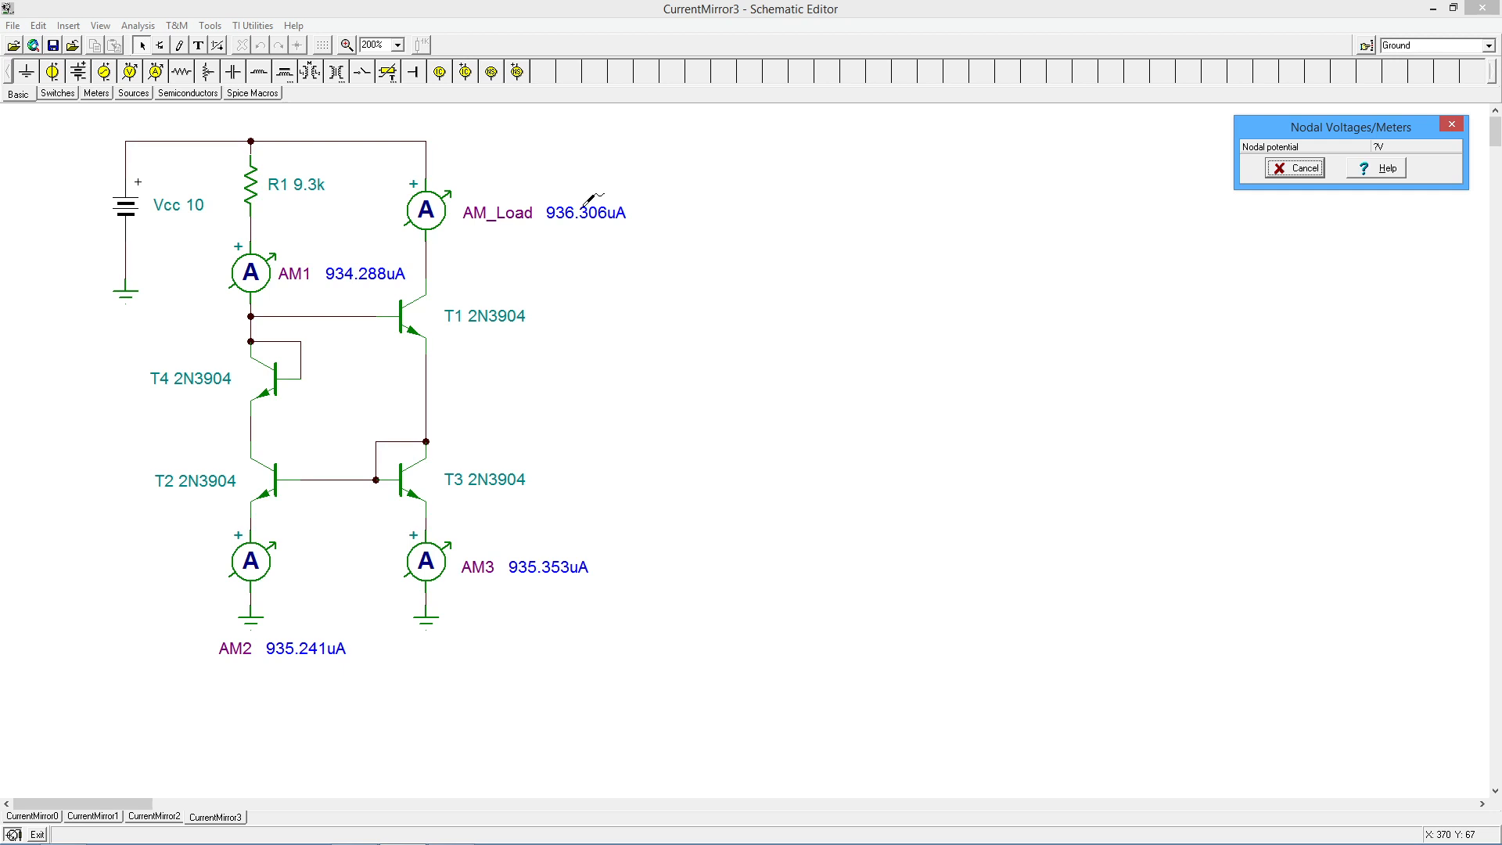
pyautogui.moveTo(689, 262)
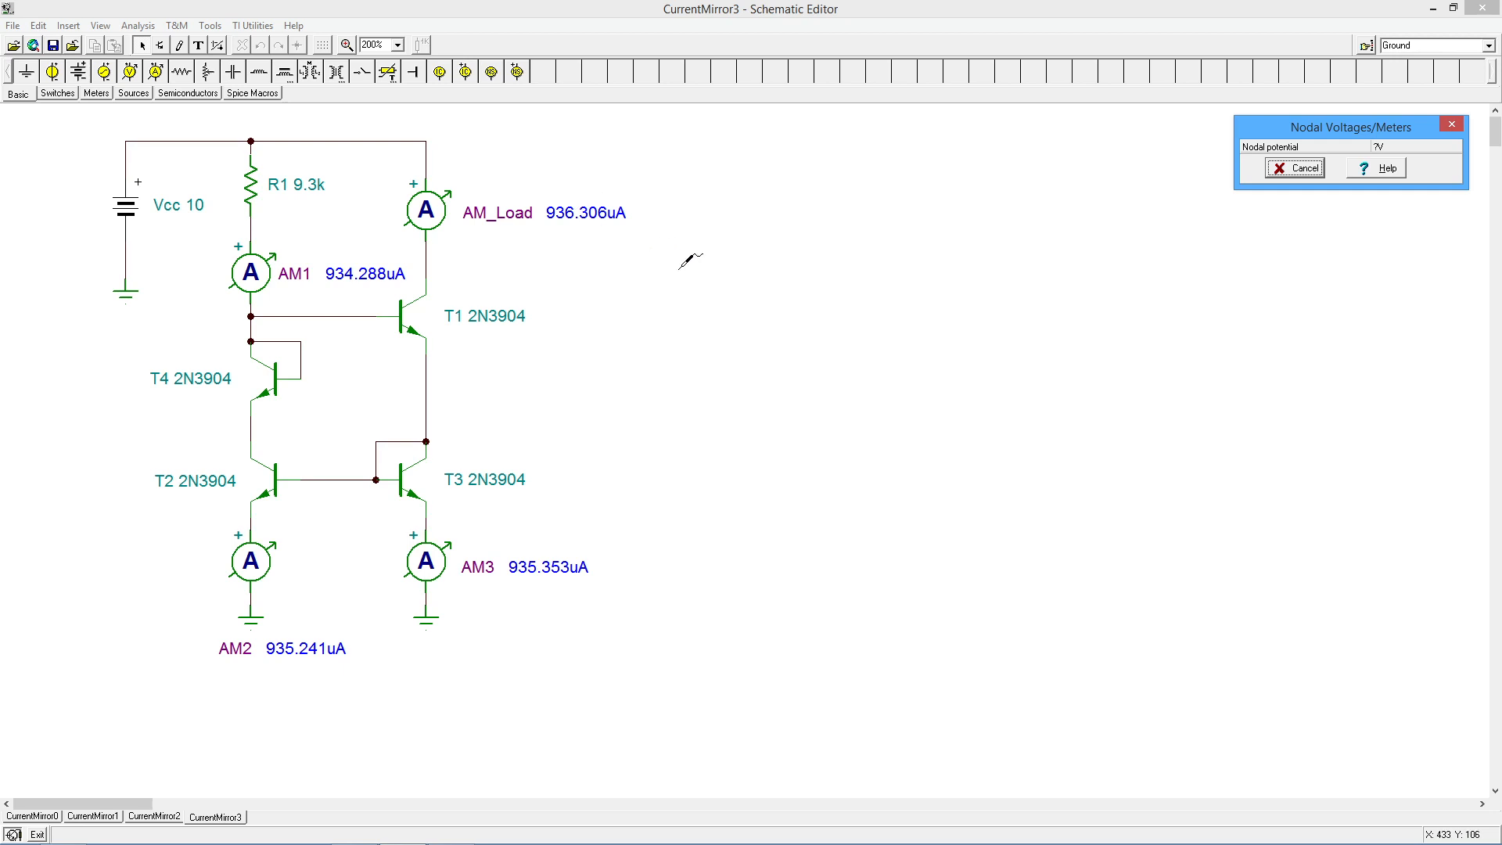
pyautogui.moveTo(1234, 202)
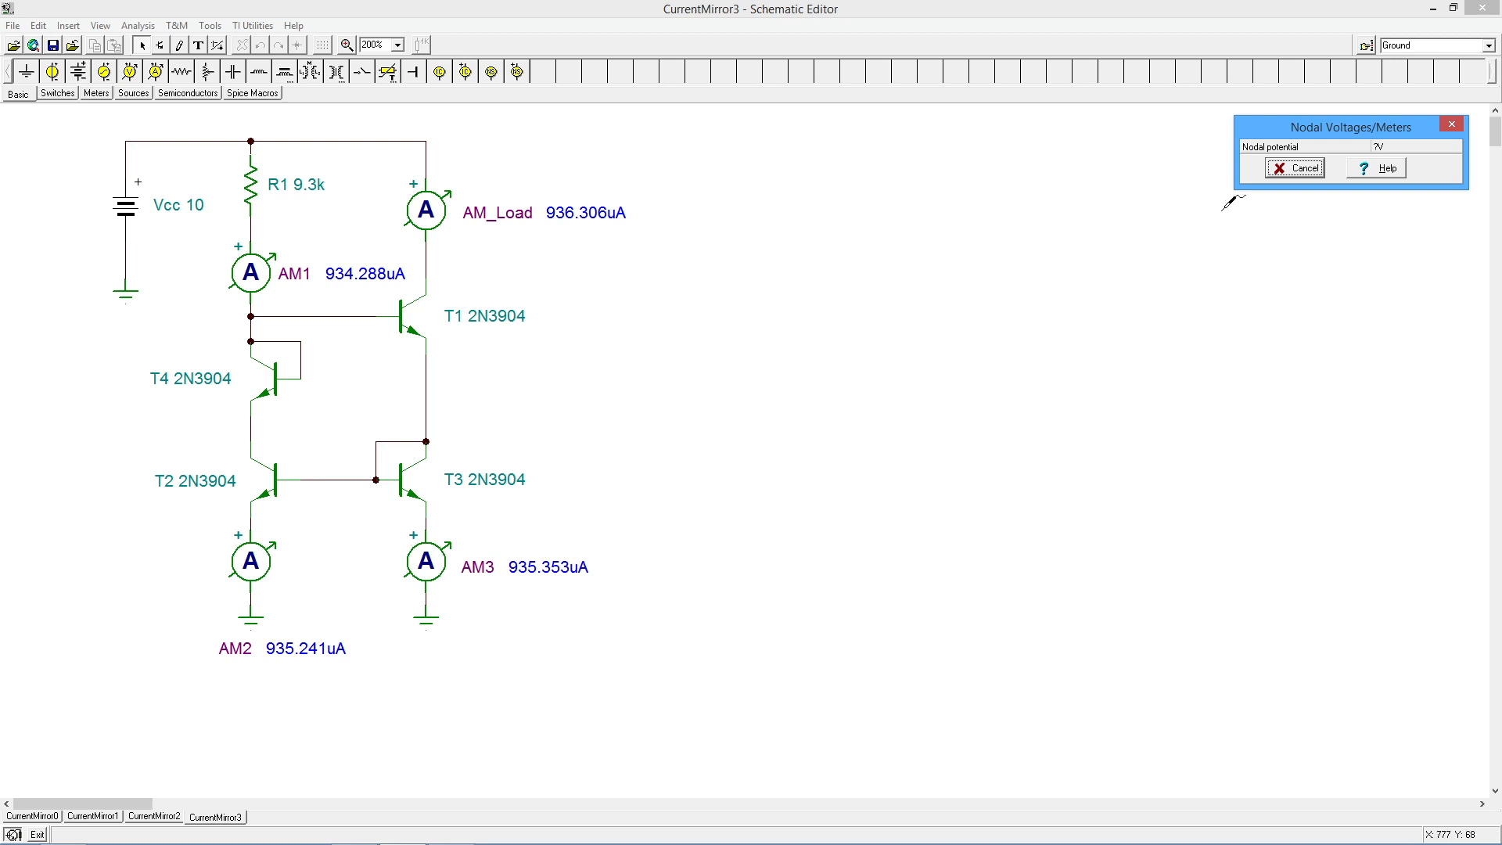
# Close the Nodal Voltages/Meters results, clearing the ammeter readings.
pyautogui.click(1301, 167)
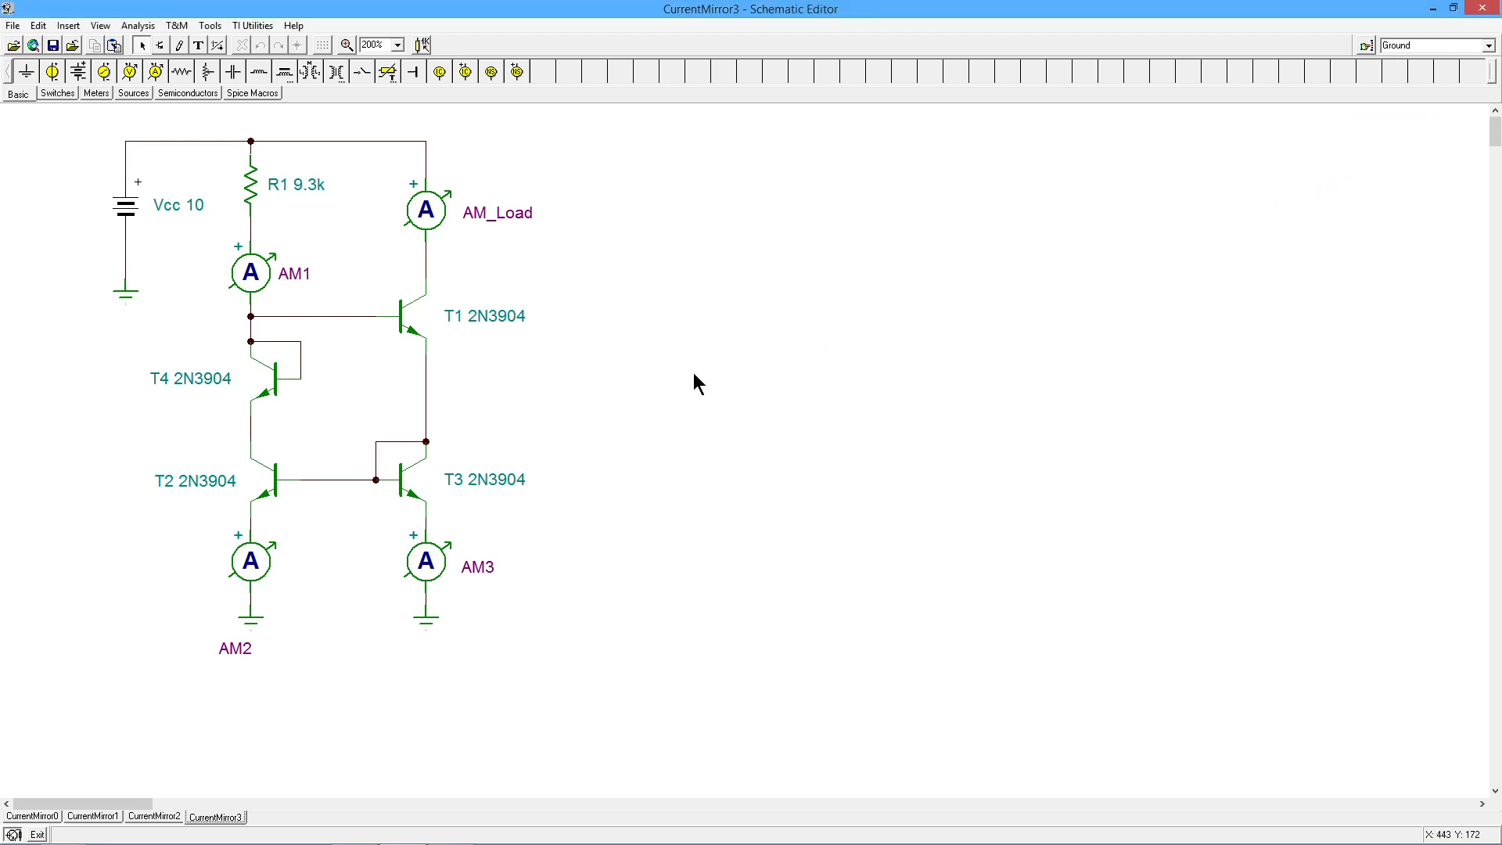
pyautogui.moveTo(396, 398)
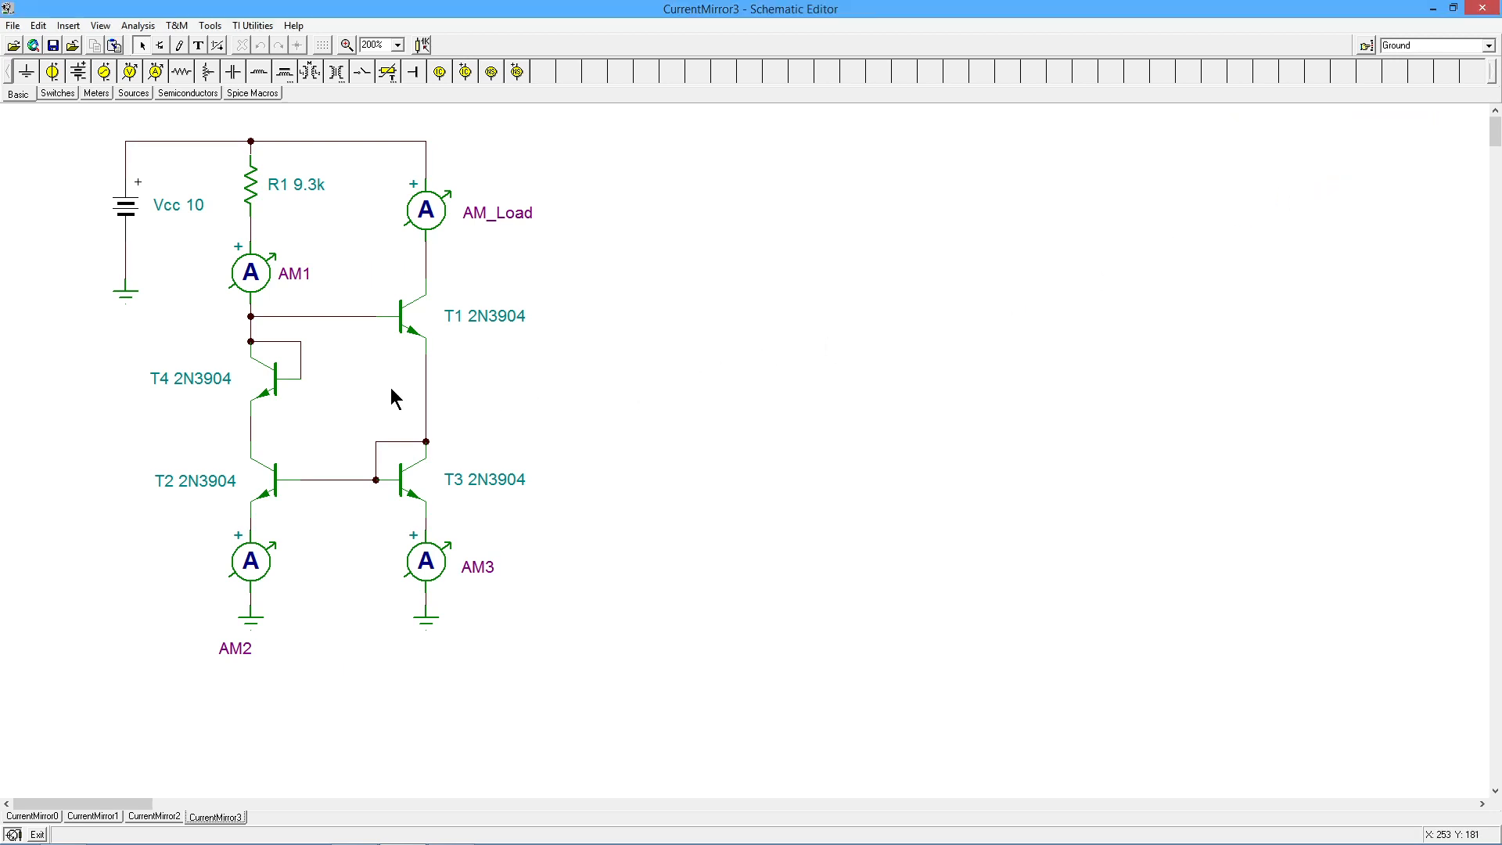
pyautogui.moveTo(709, 408)
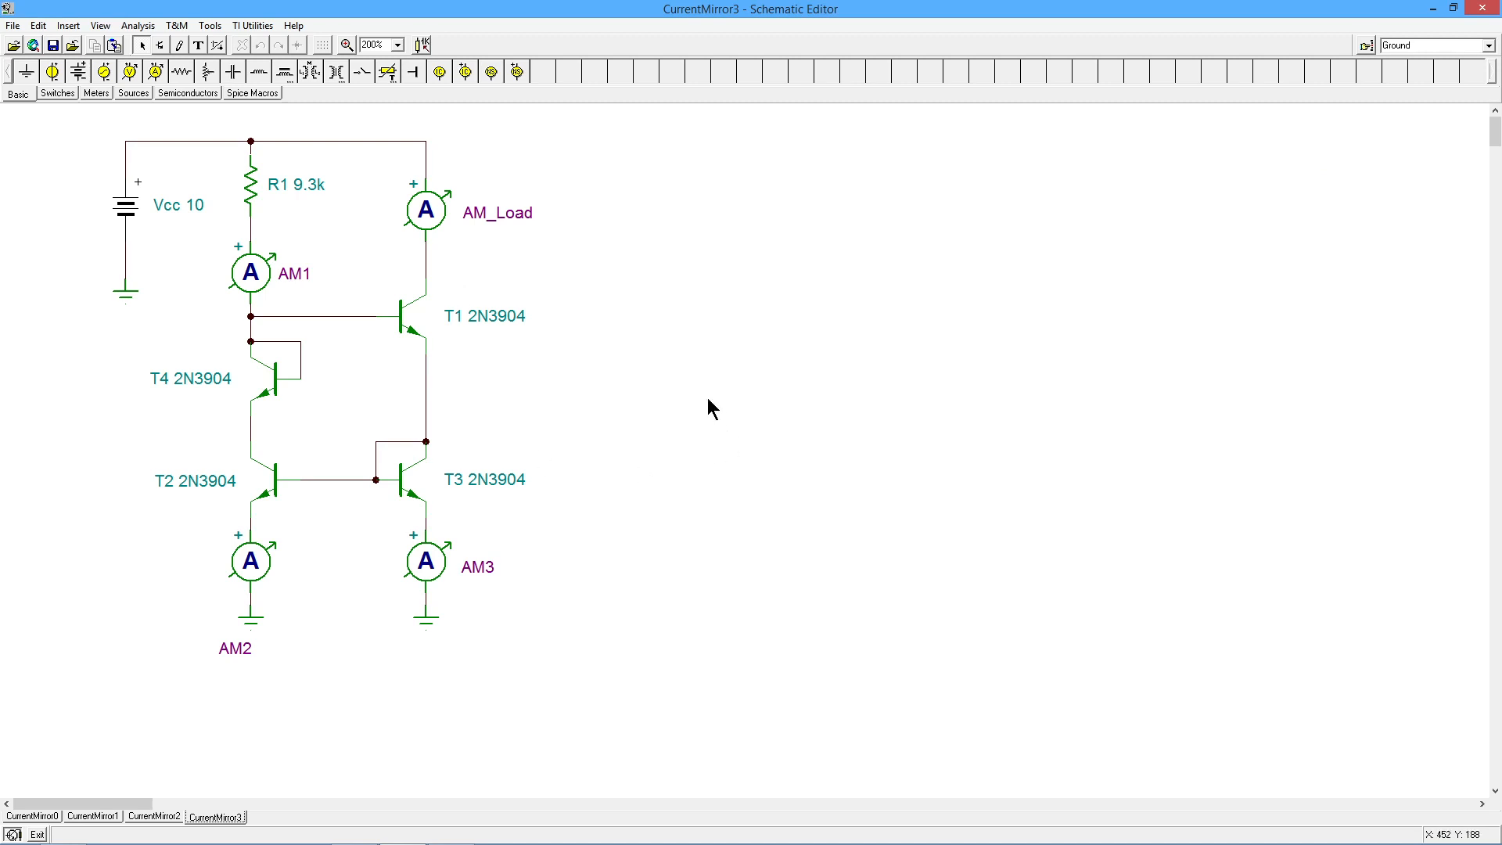
pyautogui.moveTo(641, 424)
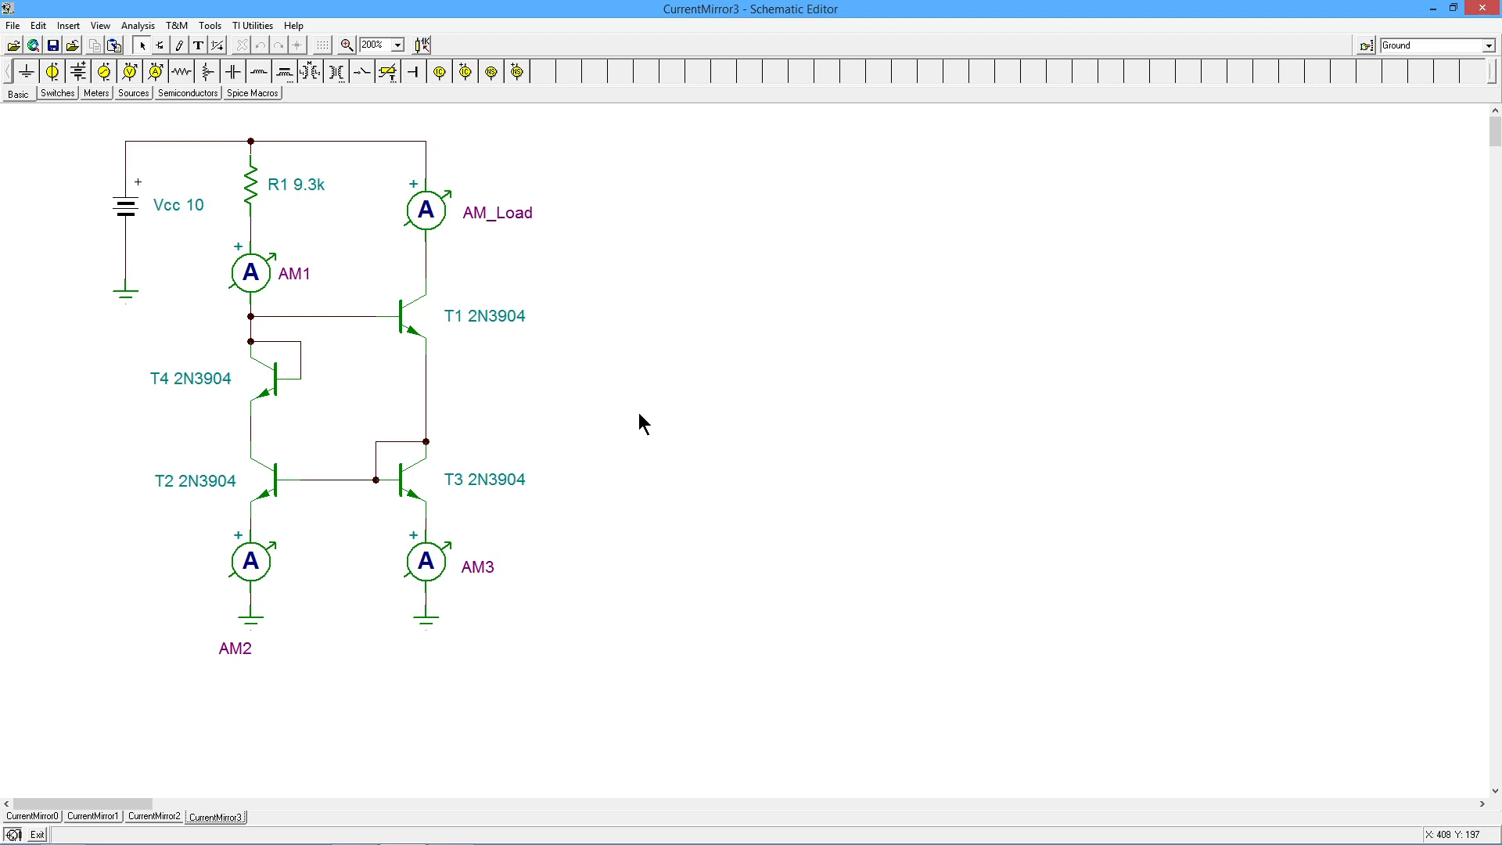
pyautogui.moveTo(487, 440)
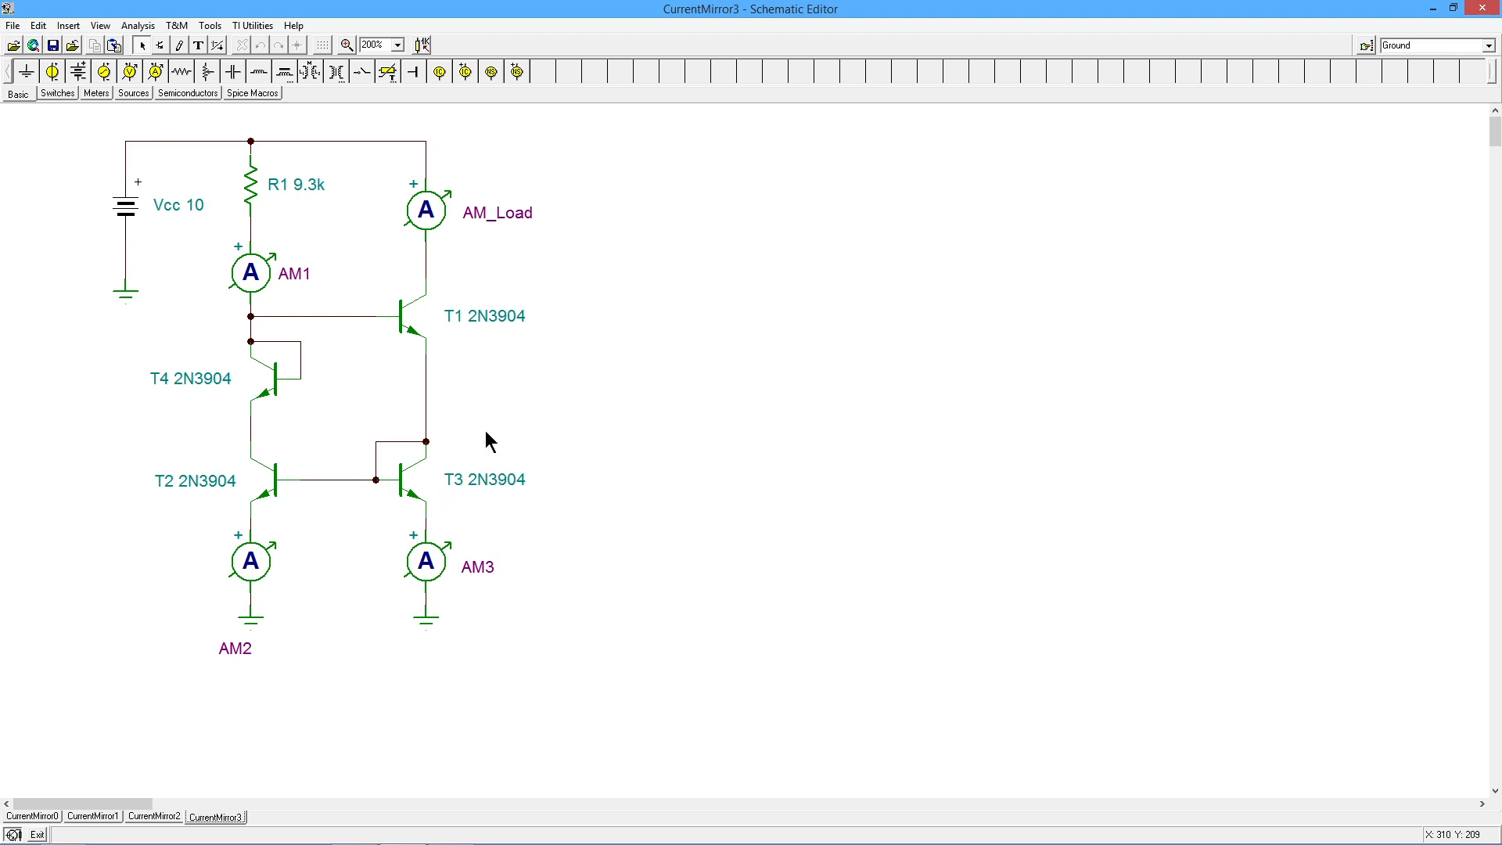
pyautogui.moveTo(374, 507)
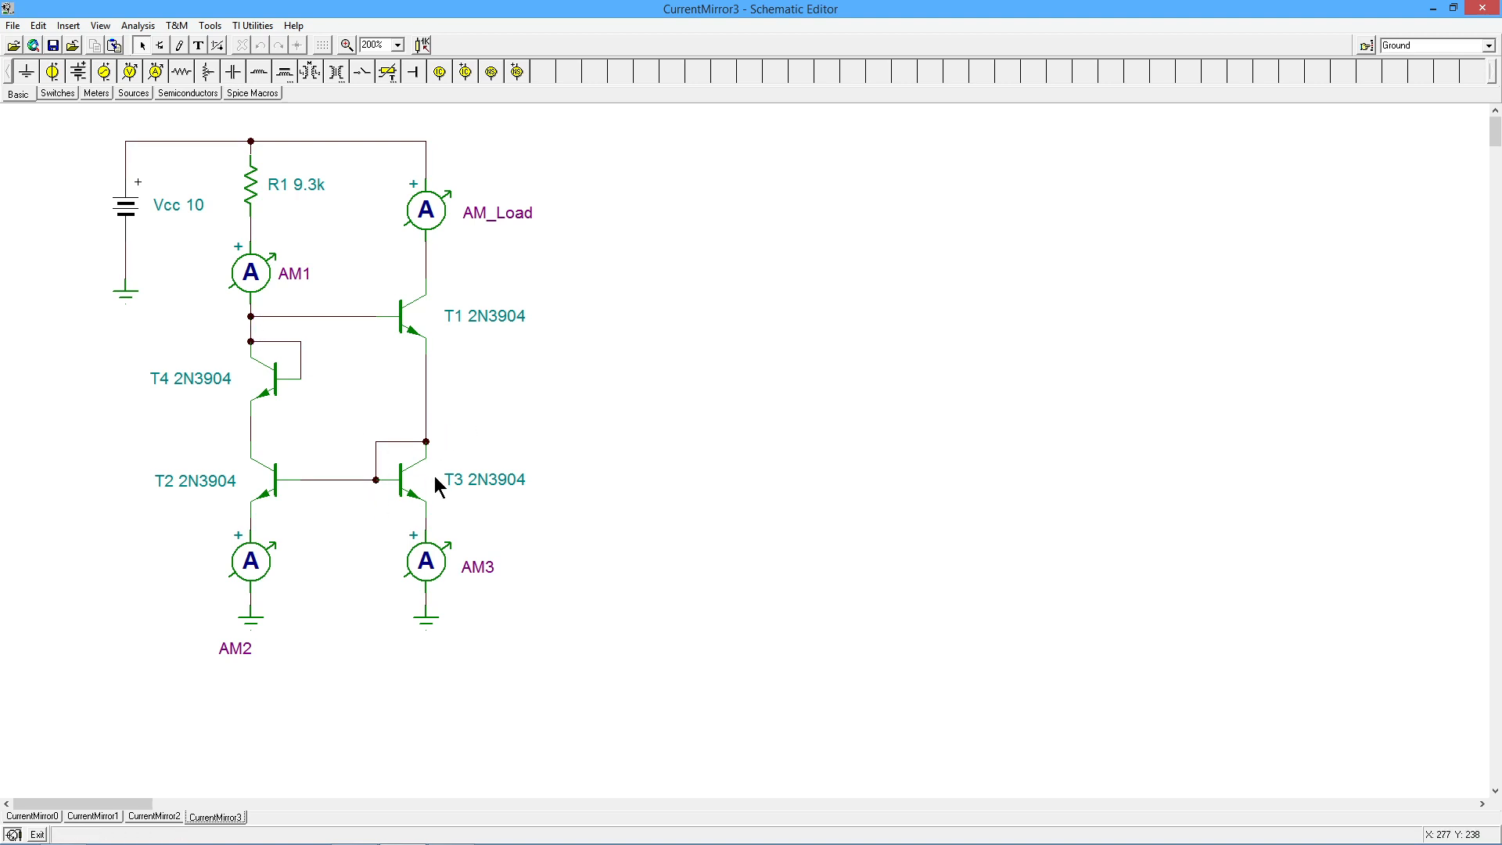
pyautogui.moveTo(483, 386)
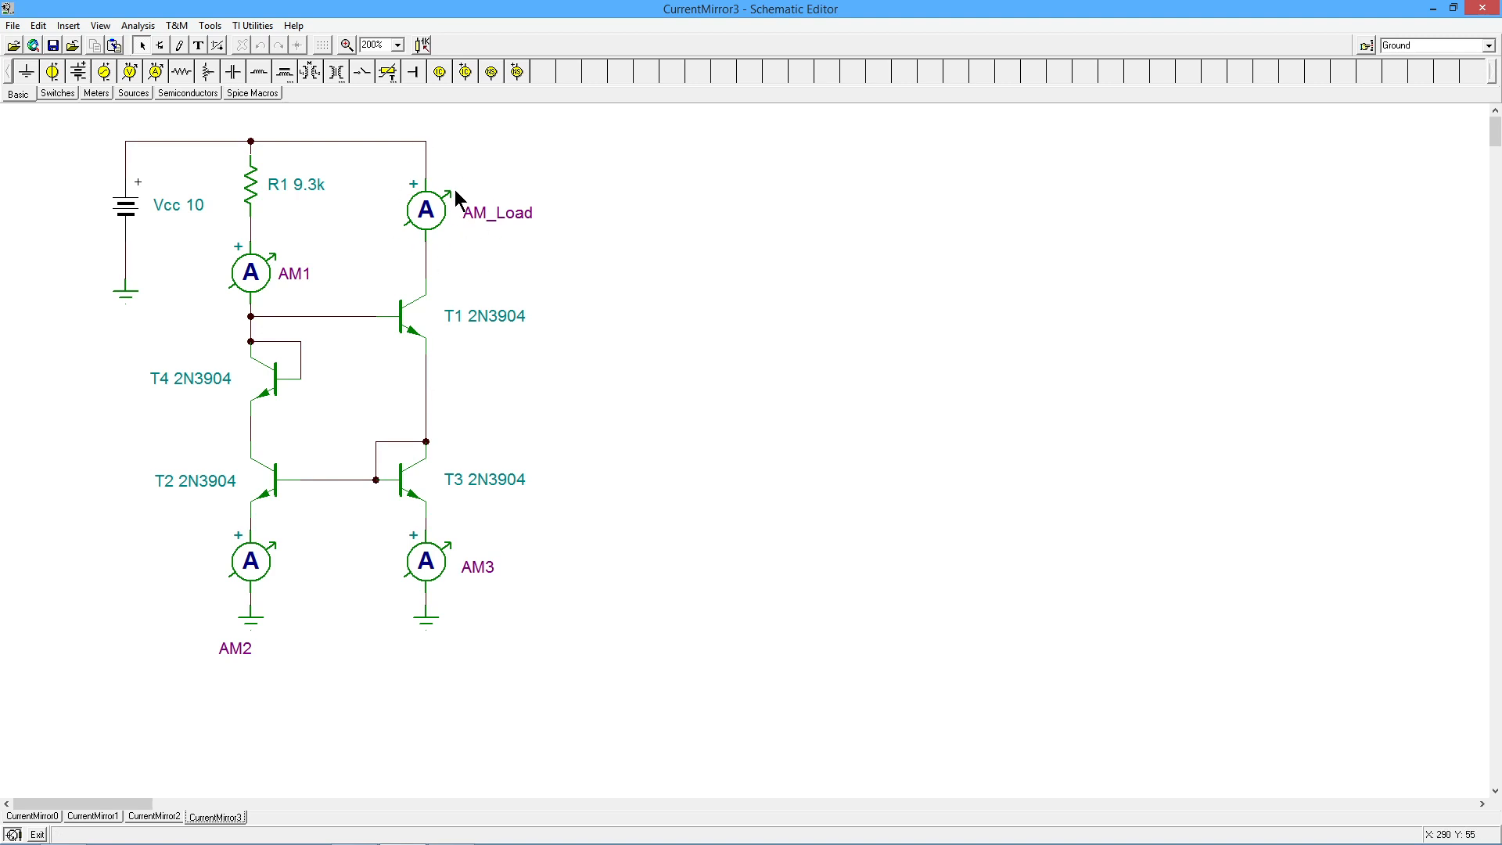
pyautogui.moveTo(451, 189)
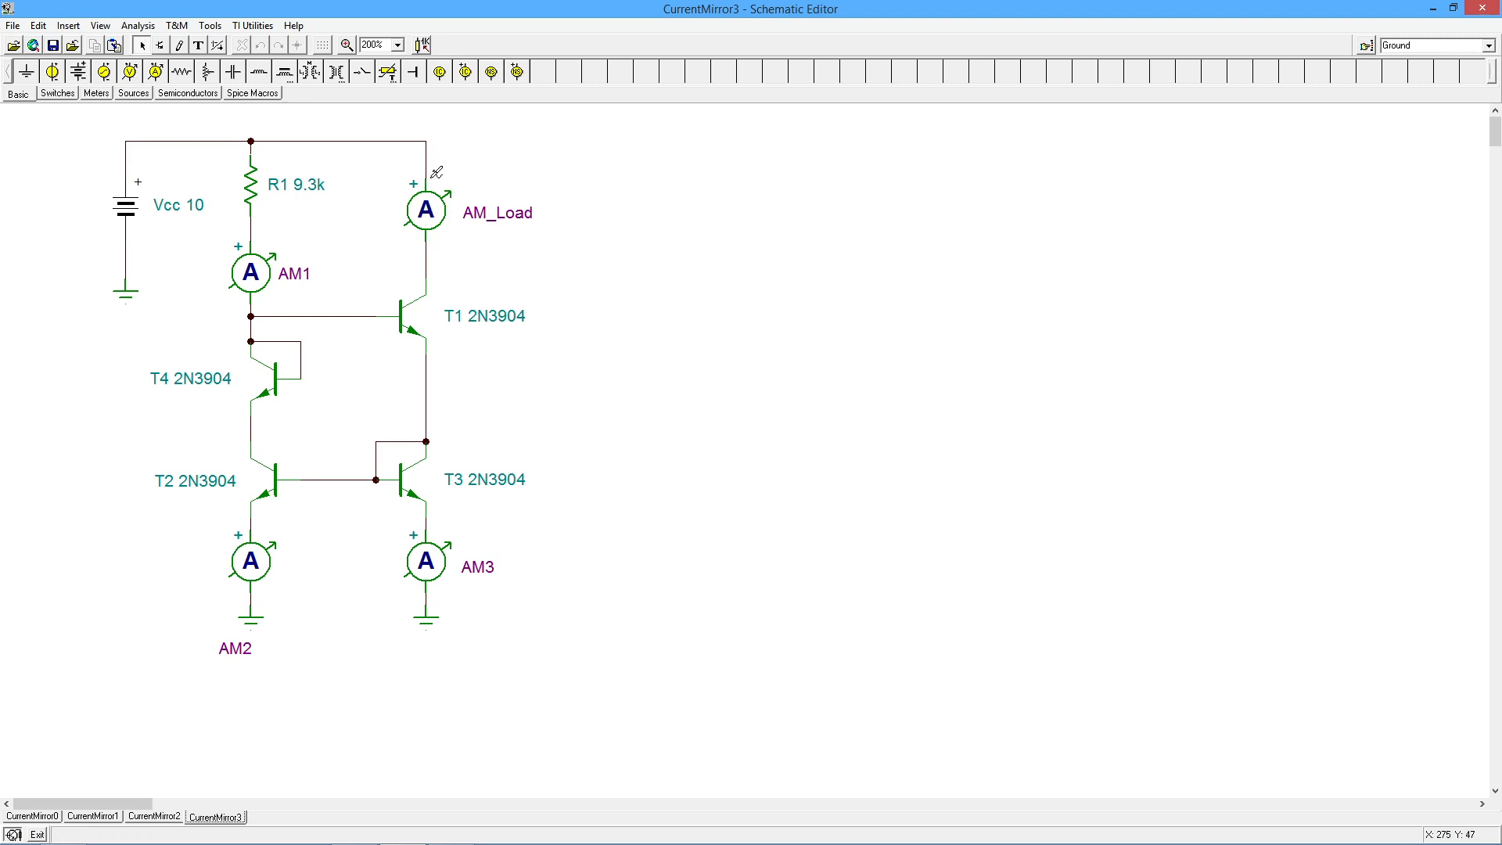
pyautogui.moveTo(421, 127)
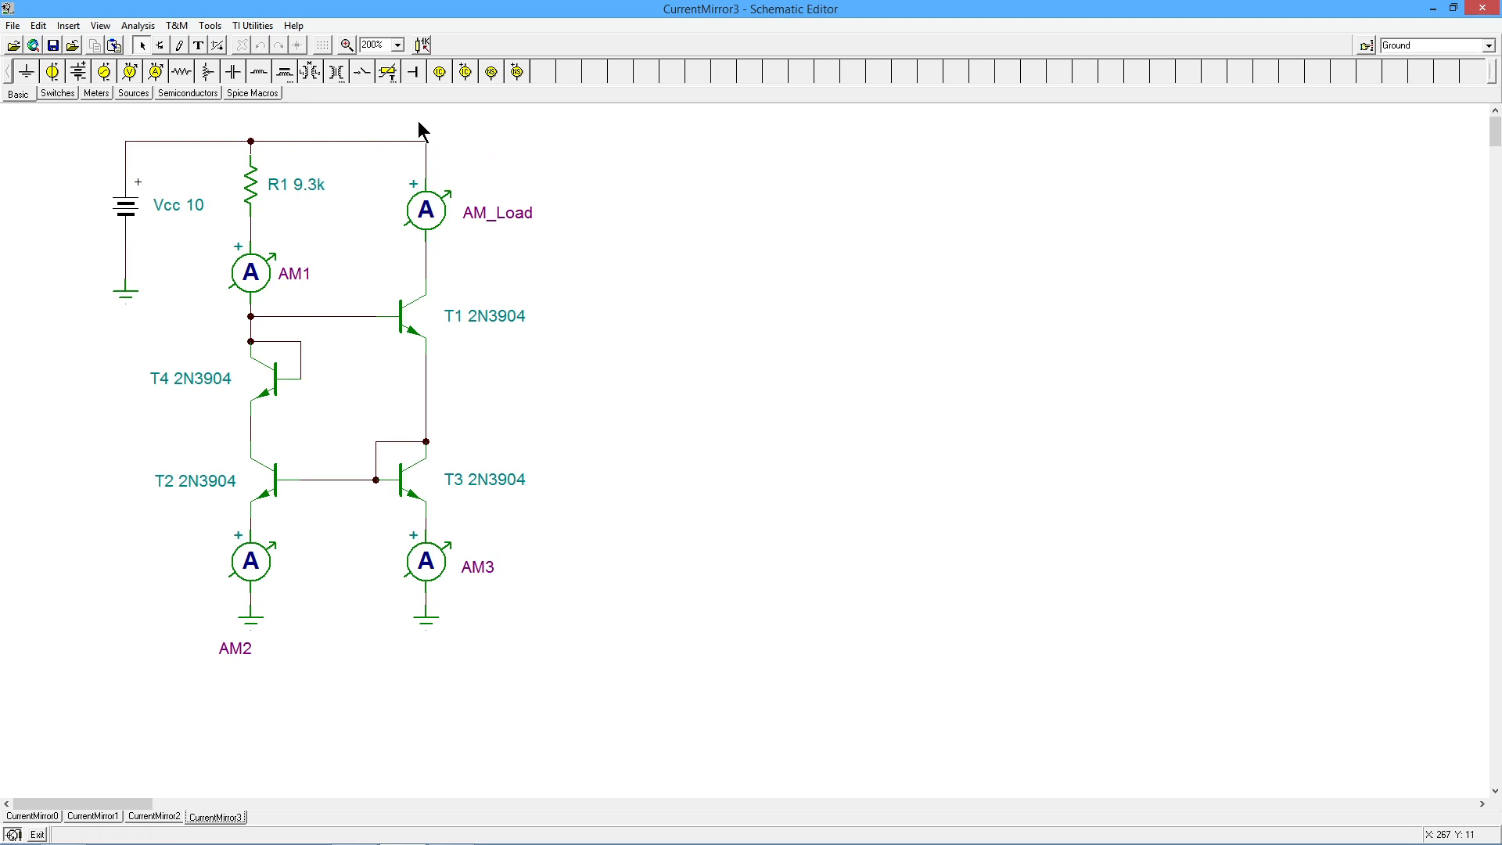
pyautogui.moveTo(594, 344)
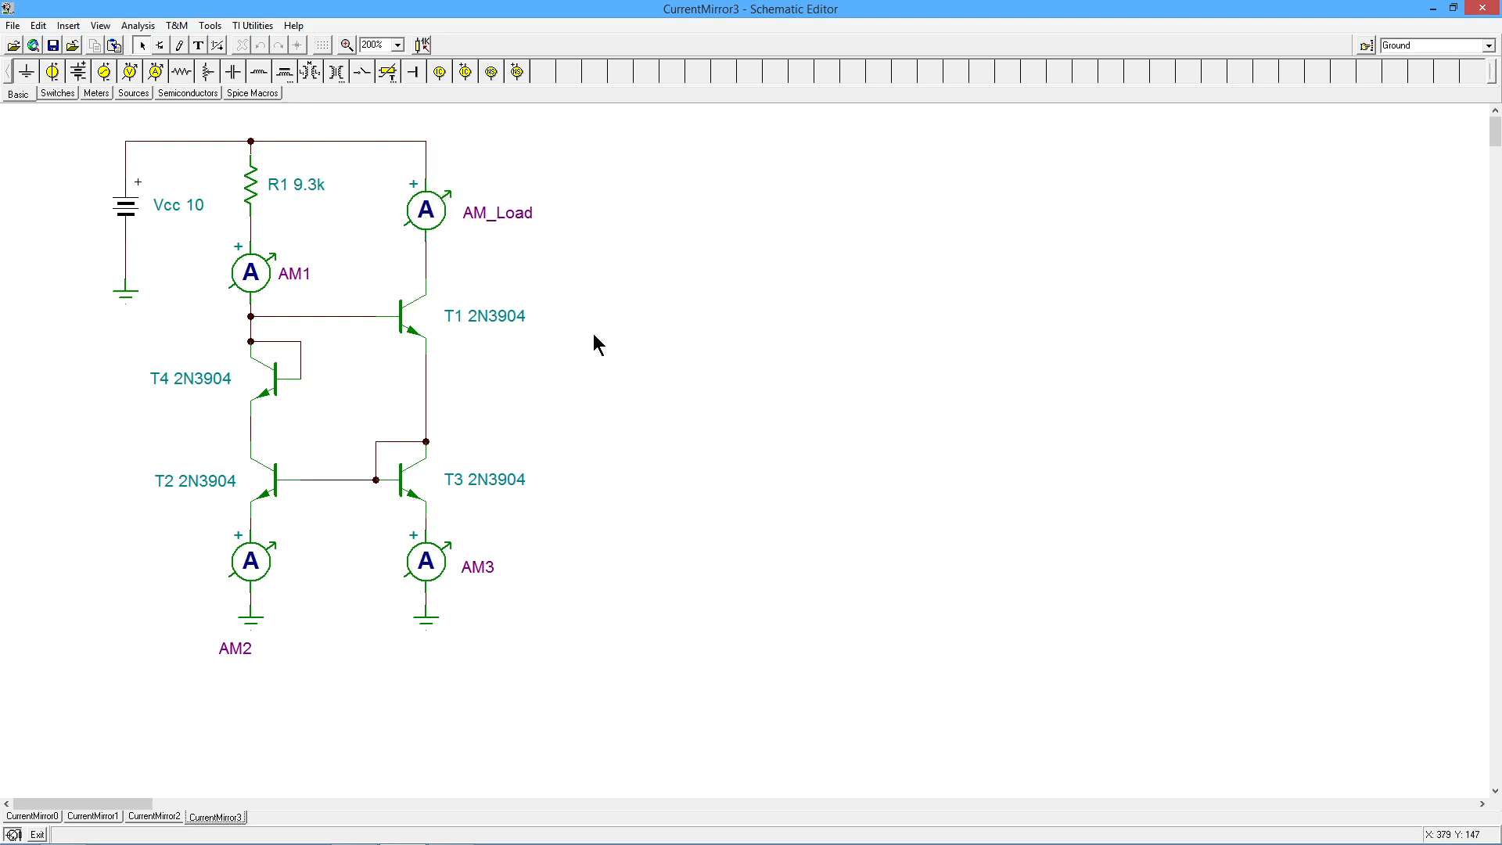
pyautogui.moveTo(601, 348)
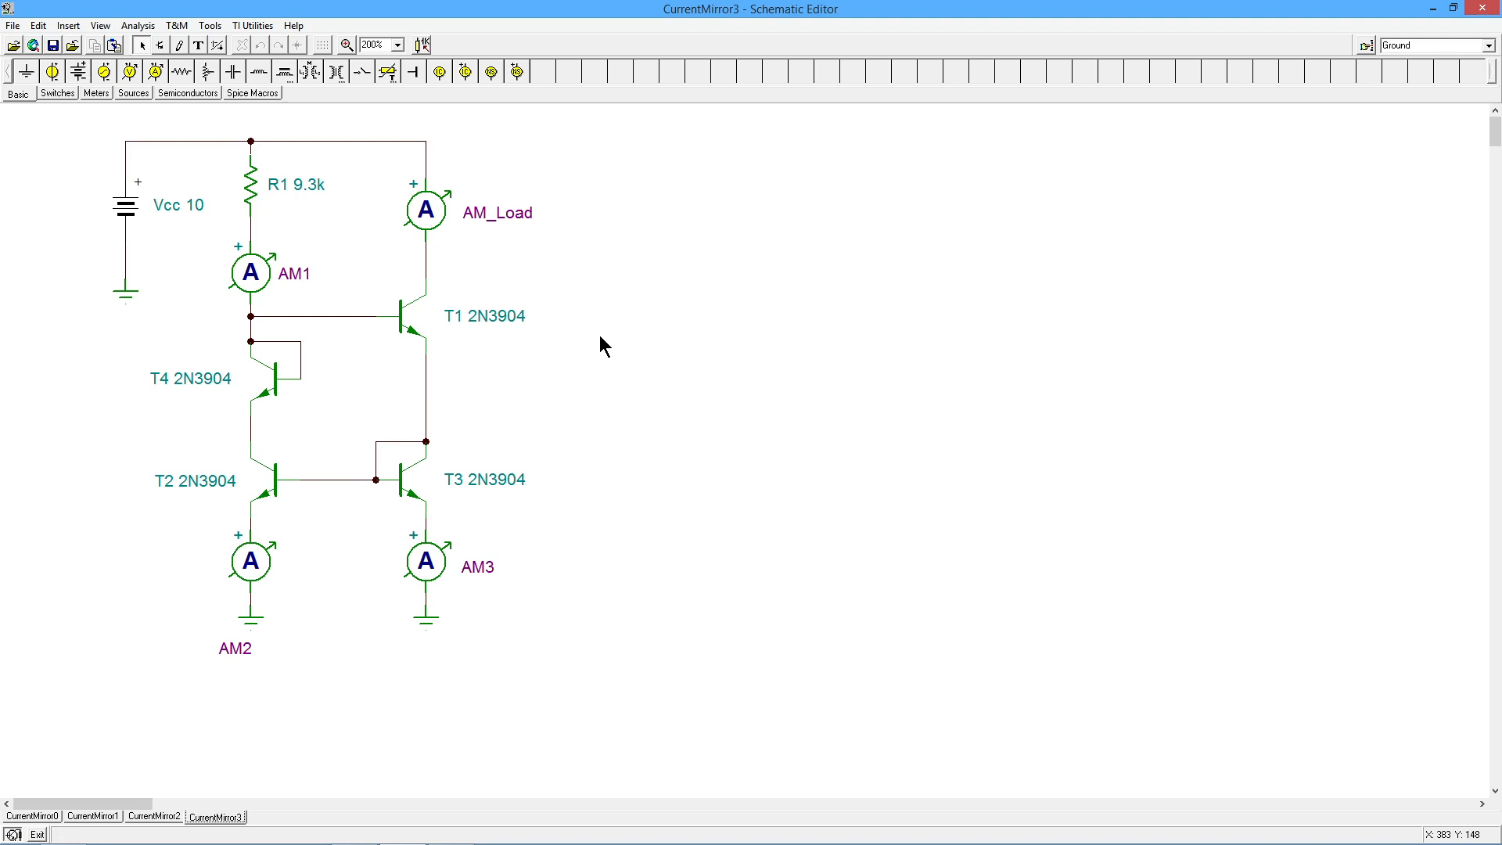
# Change R1 from 9.3k to 8.6k, leaving the 10 V supply unchanged.
pyautogui.doubleClick(250, 181)
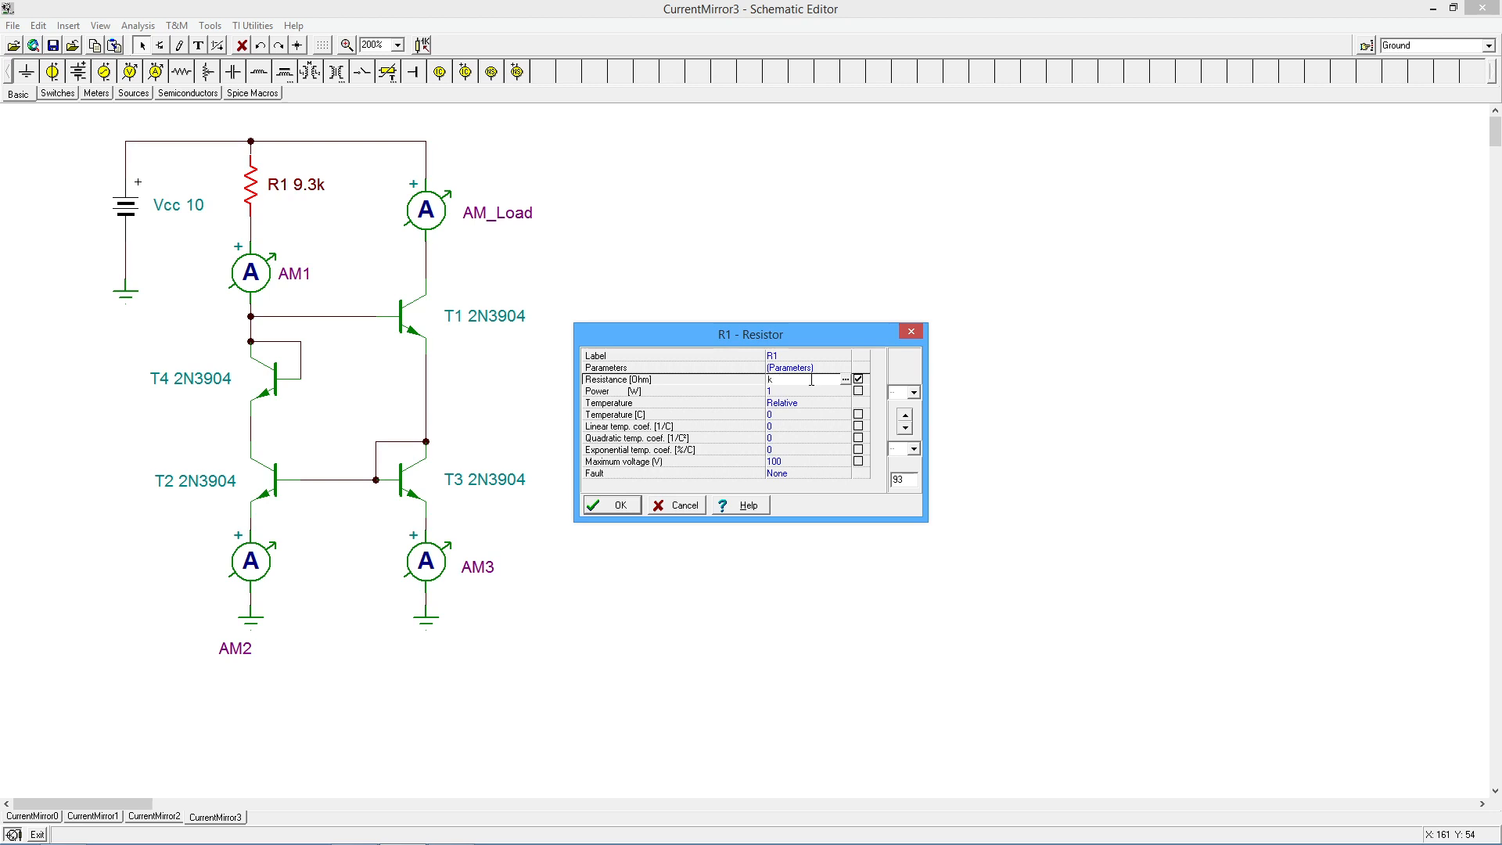
pyautogui.write('8.6')
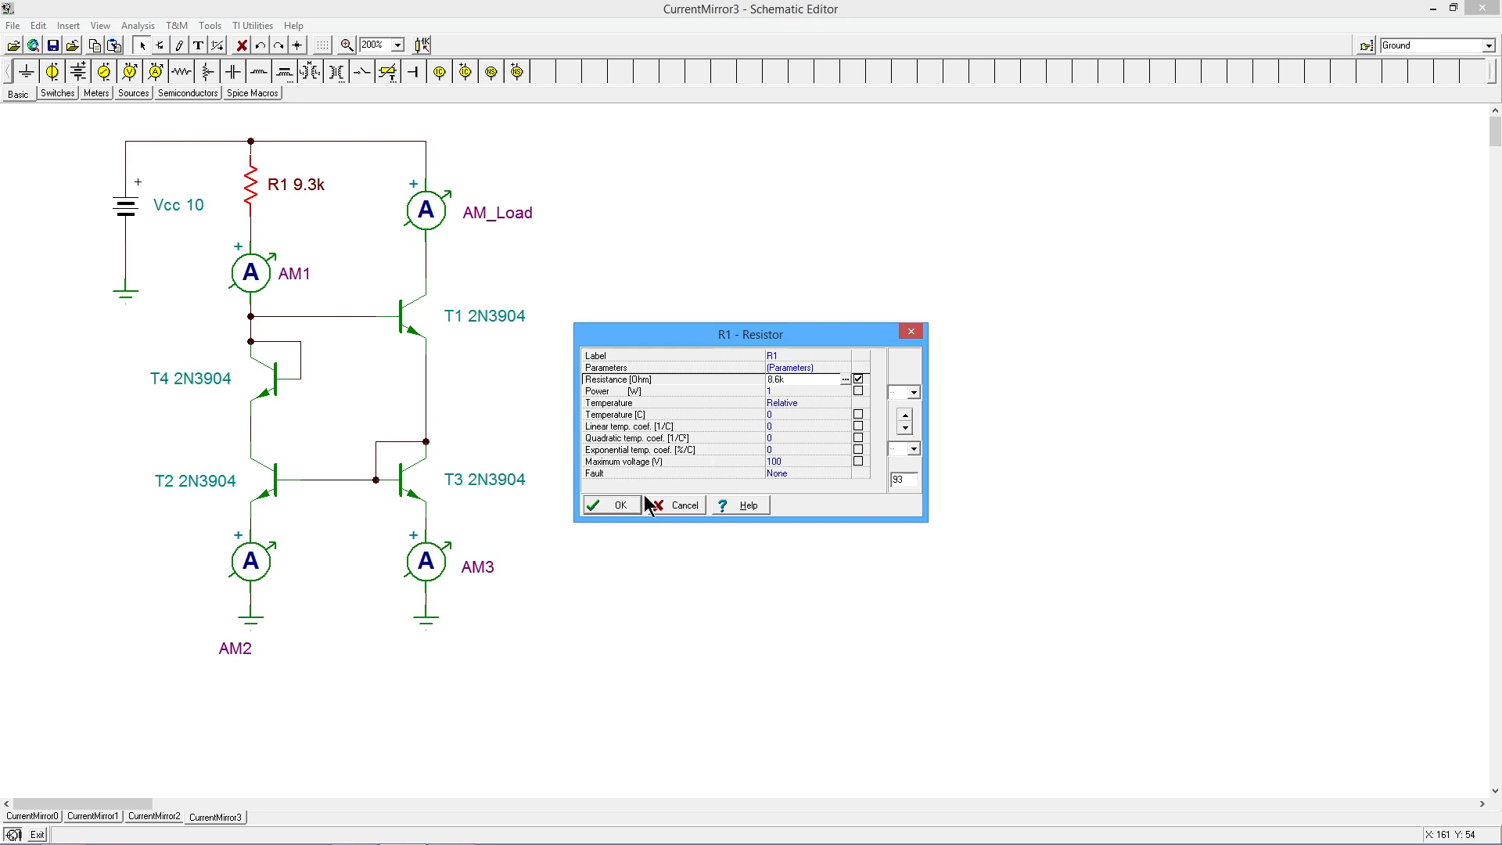
pyautogui.click(610, 505)
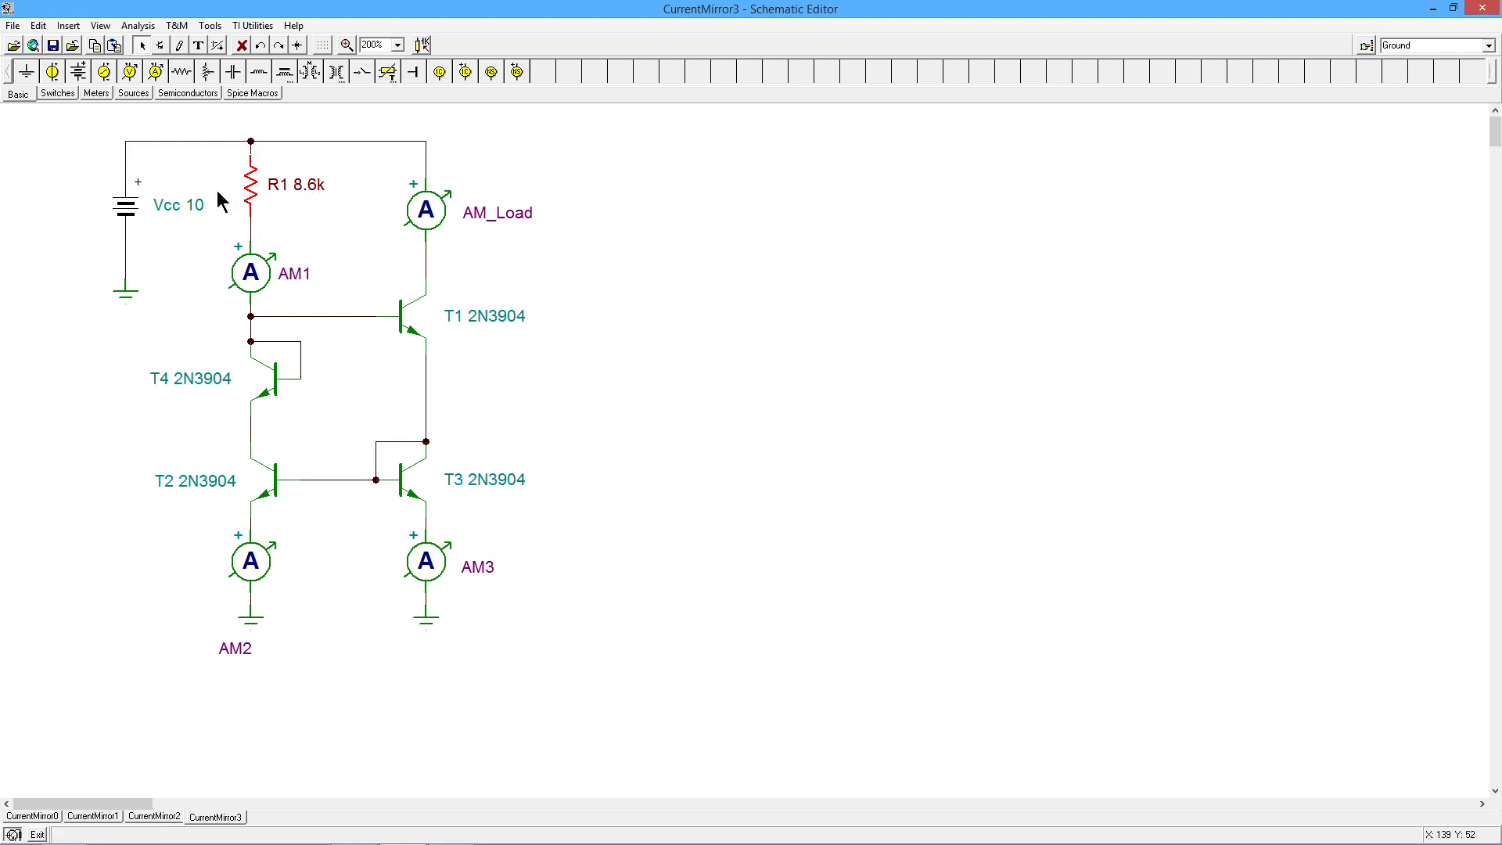
pyautogui.moveTo(533, 274)
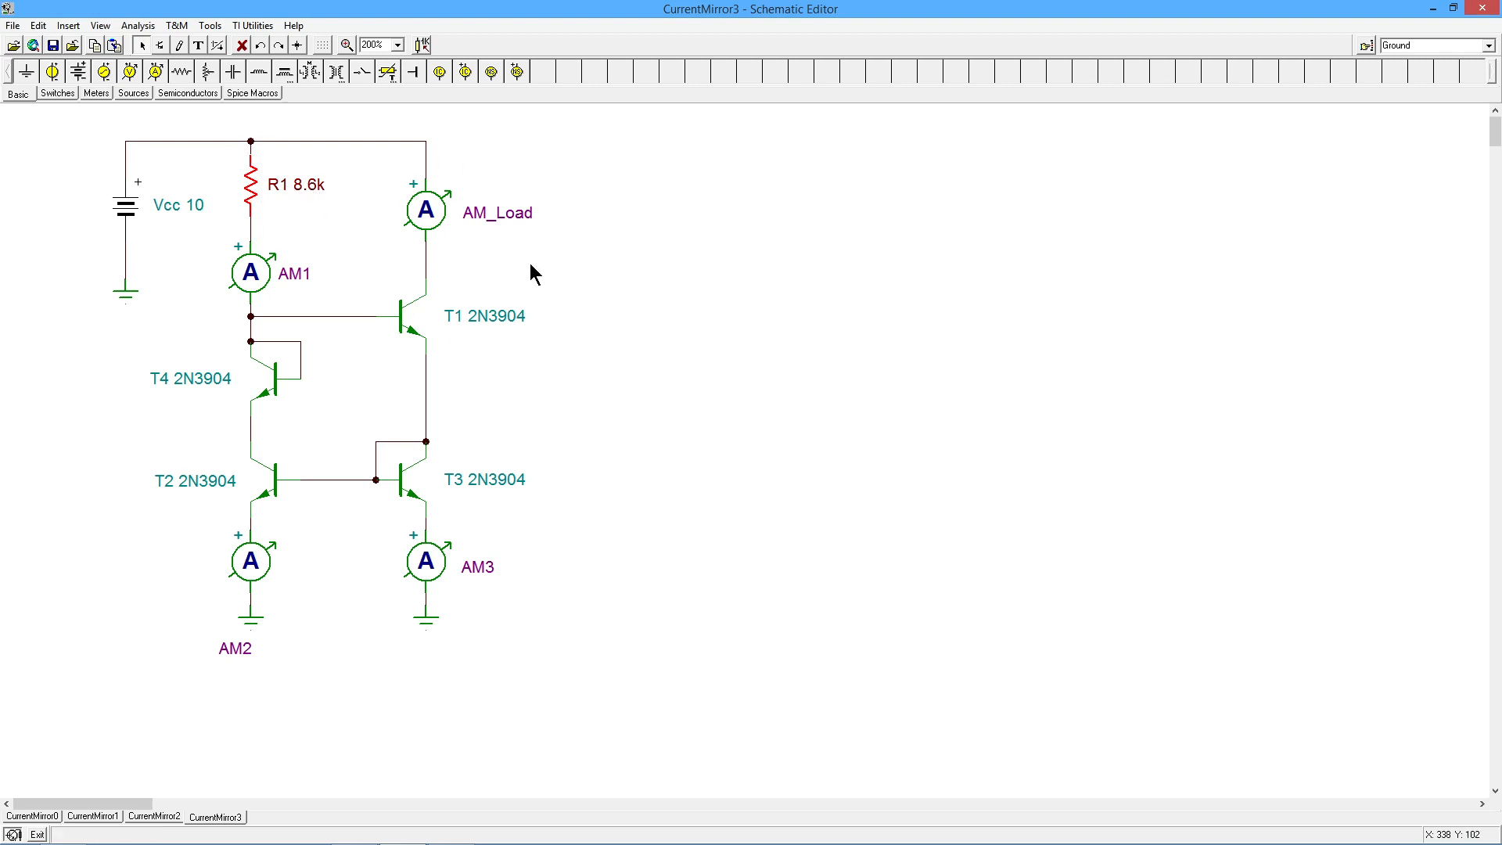
pyautogui.moveTo(534, 252)
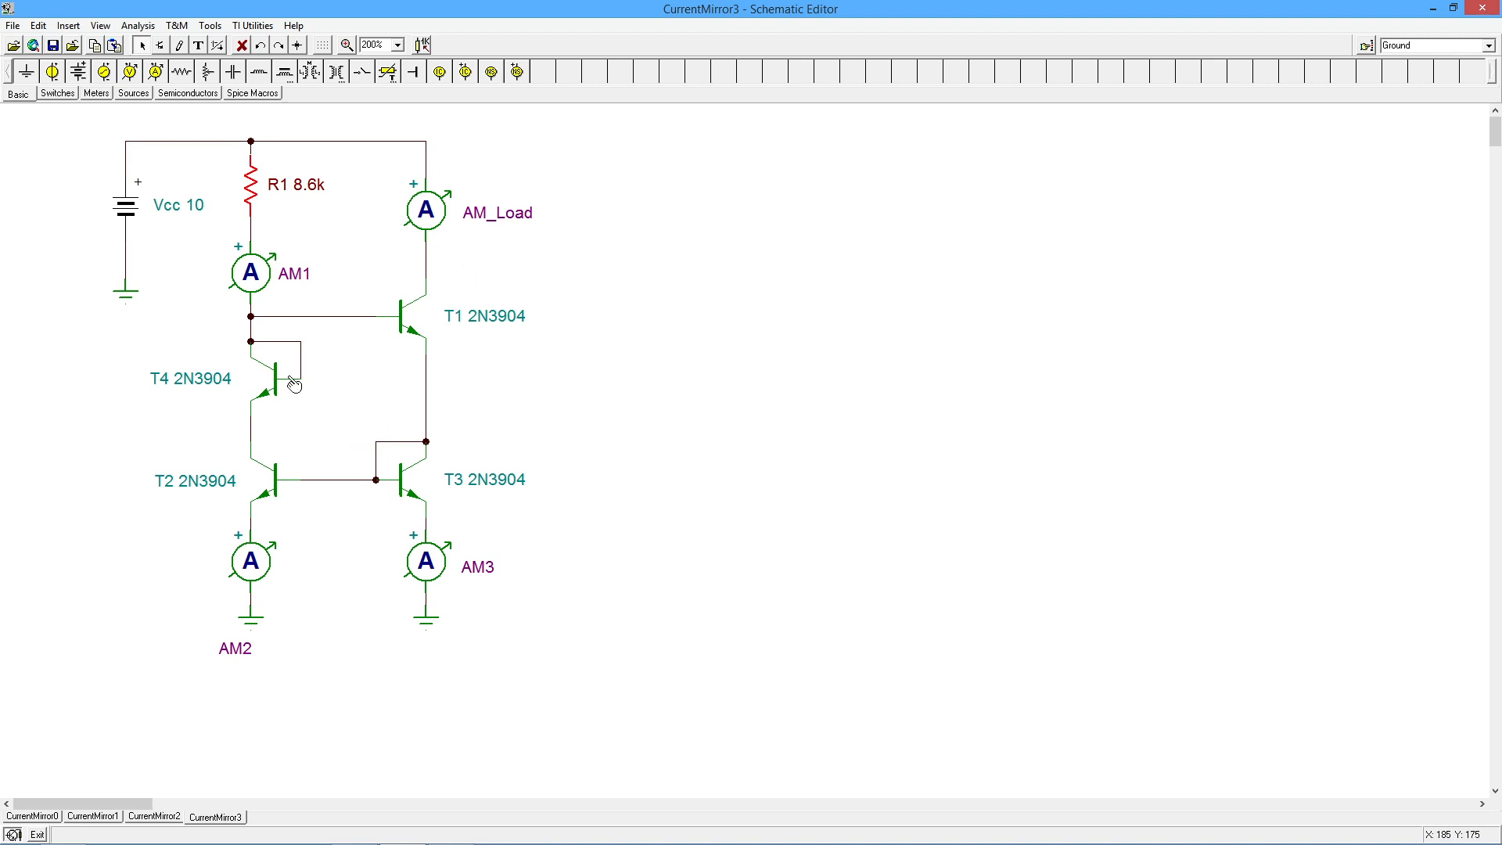
pyautogui.moveTo(296, 378)
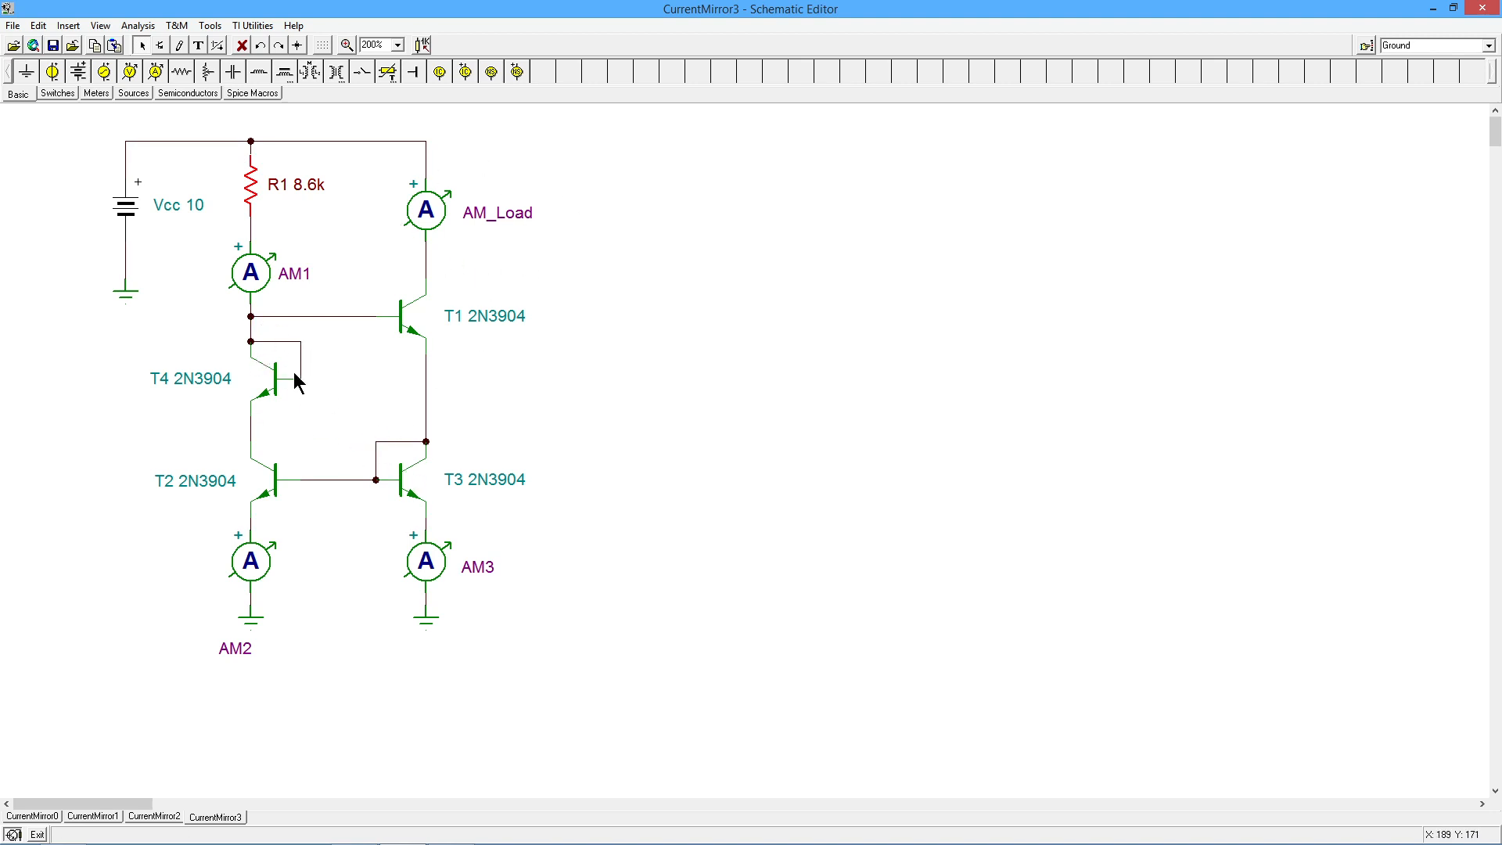
pyautogui.moveTo(271, 374)
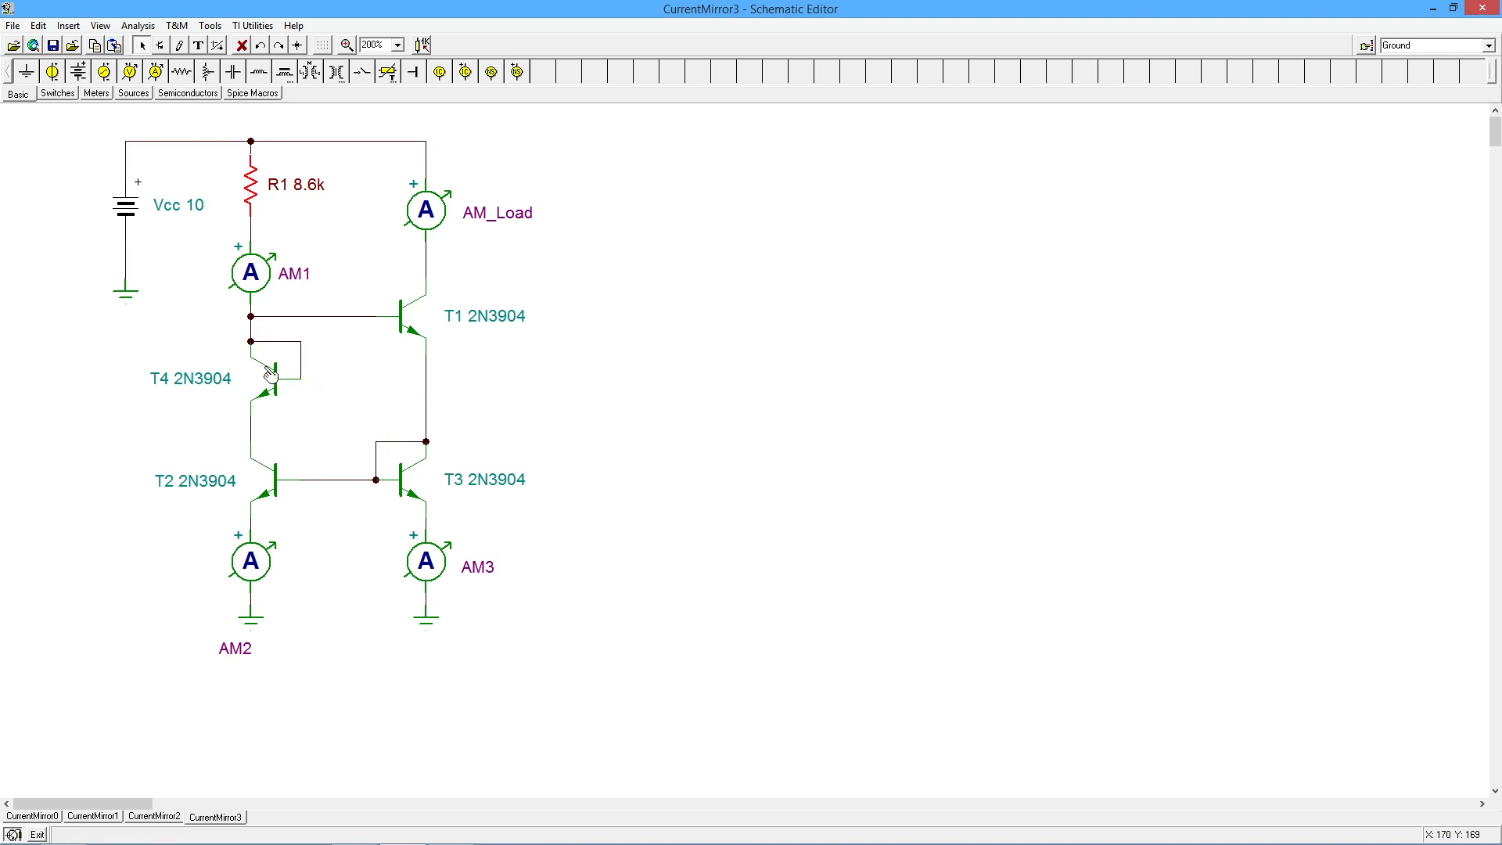
pyautogui.moveTo(488, 308)
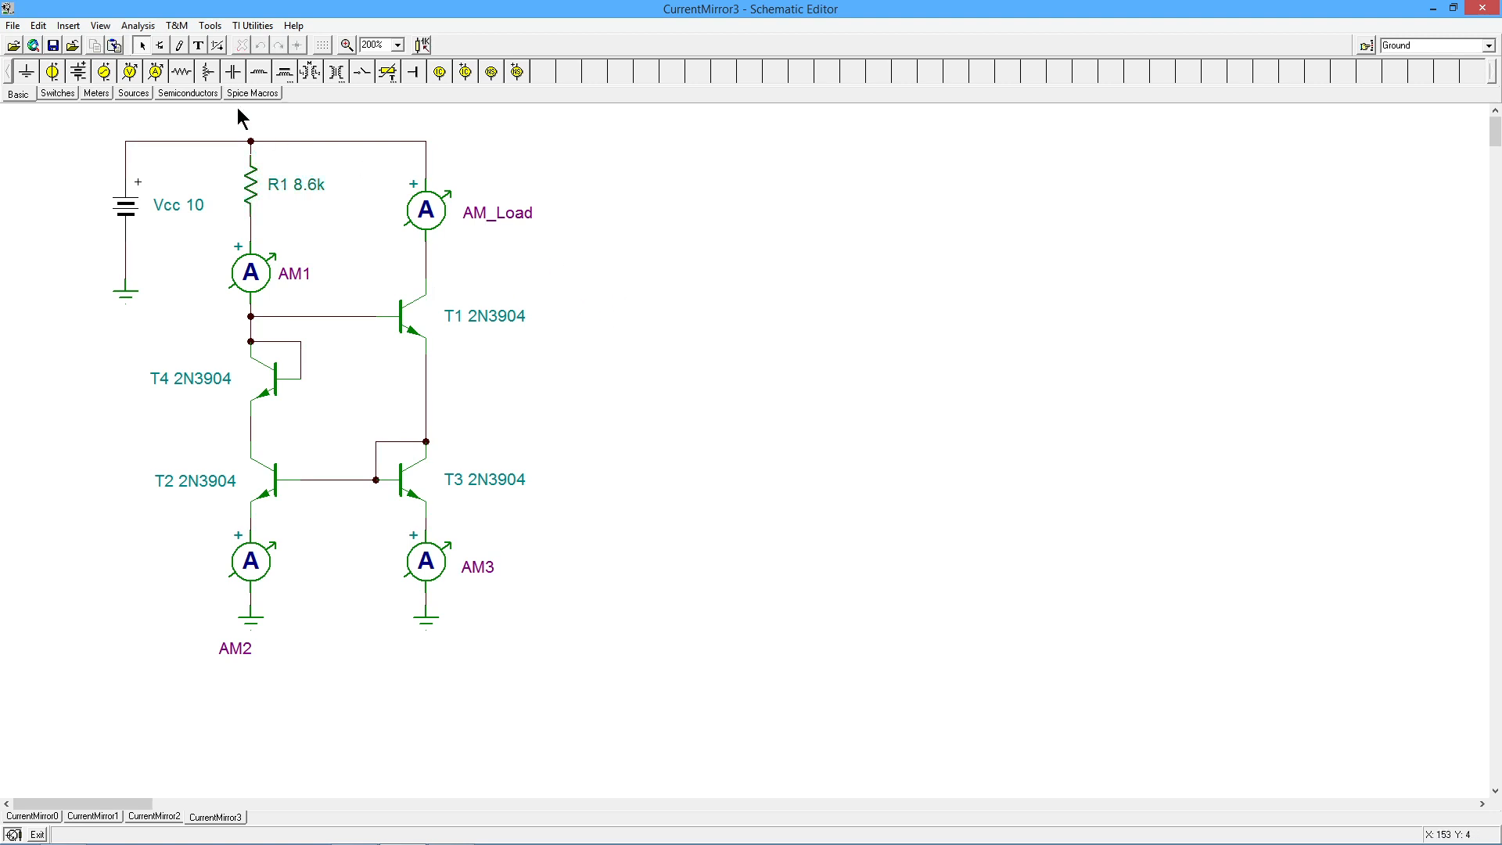
pyautogui.click(137, 25)
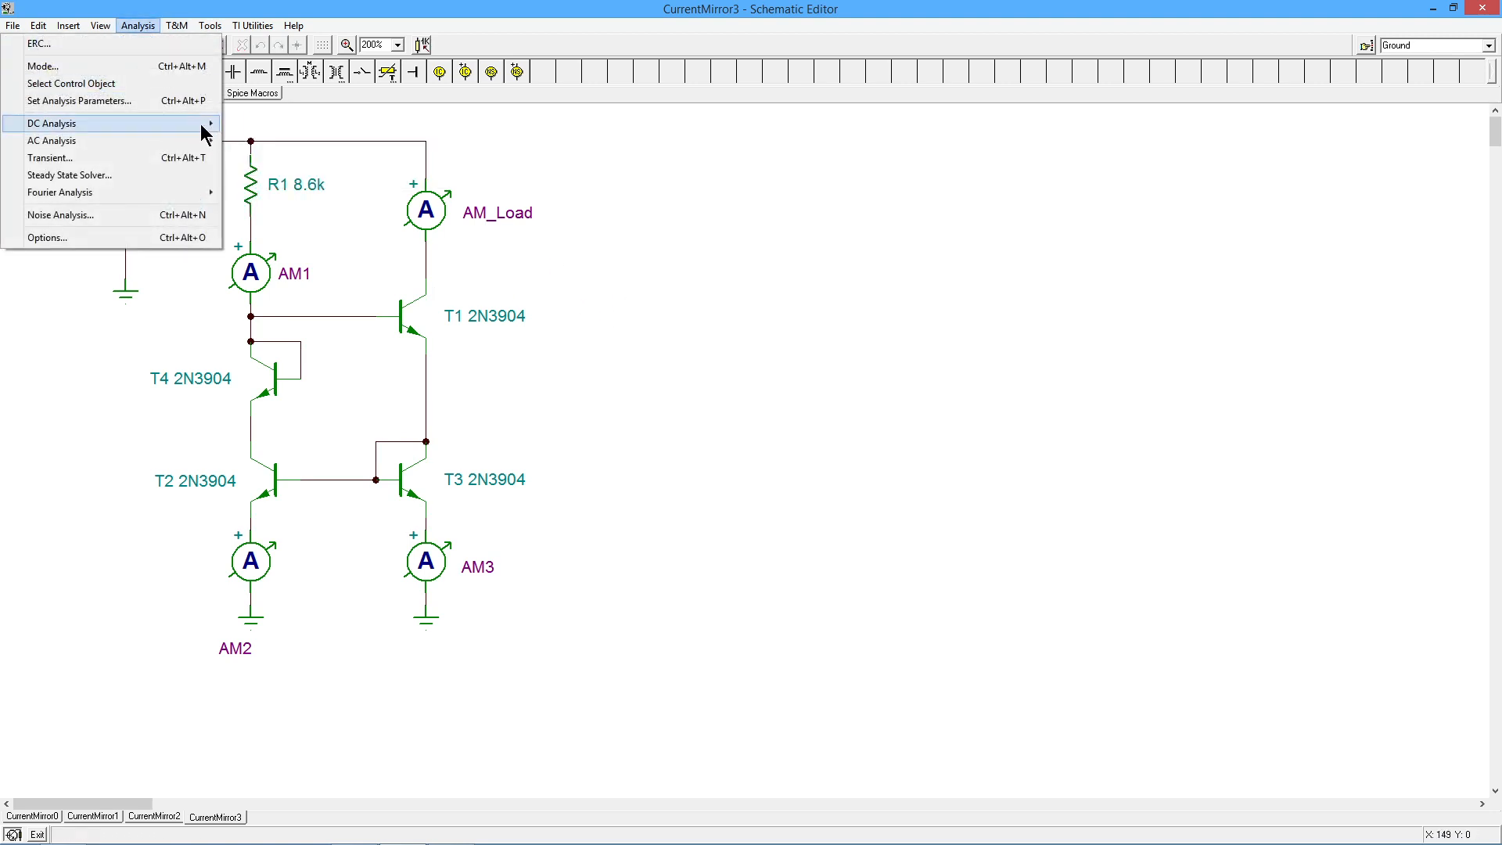
pyautogui.click(50, 122)
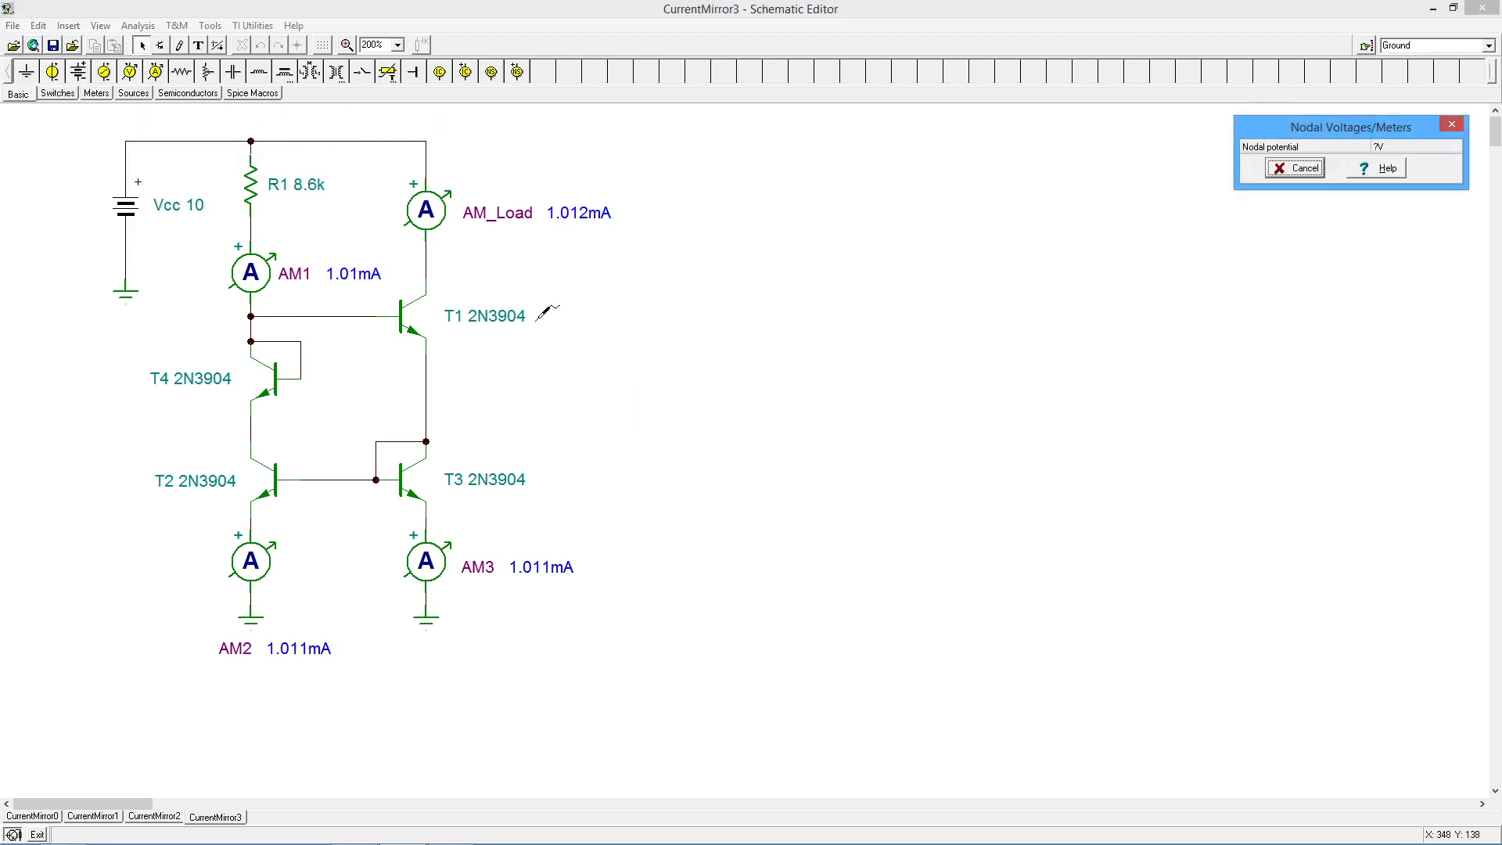
pyautogui.moveTo(361, 266)
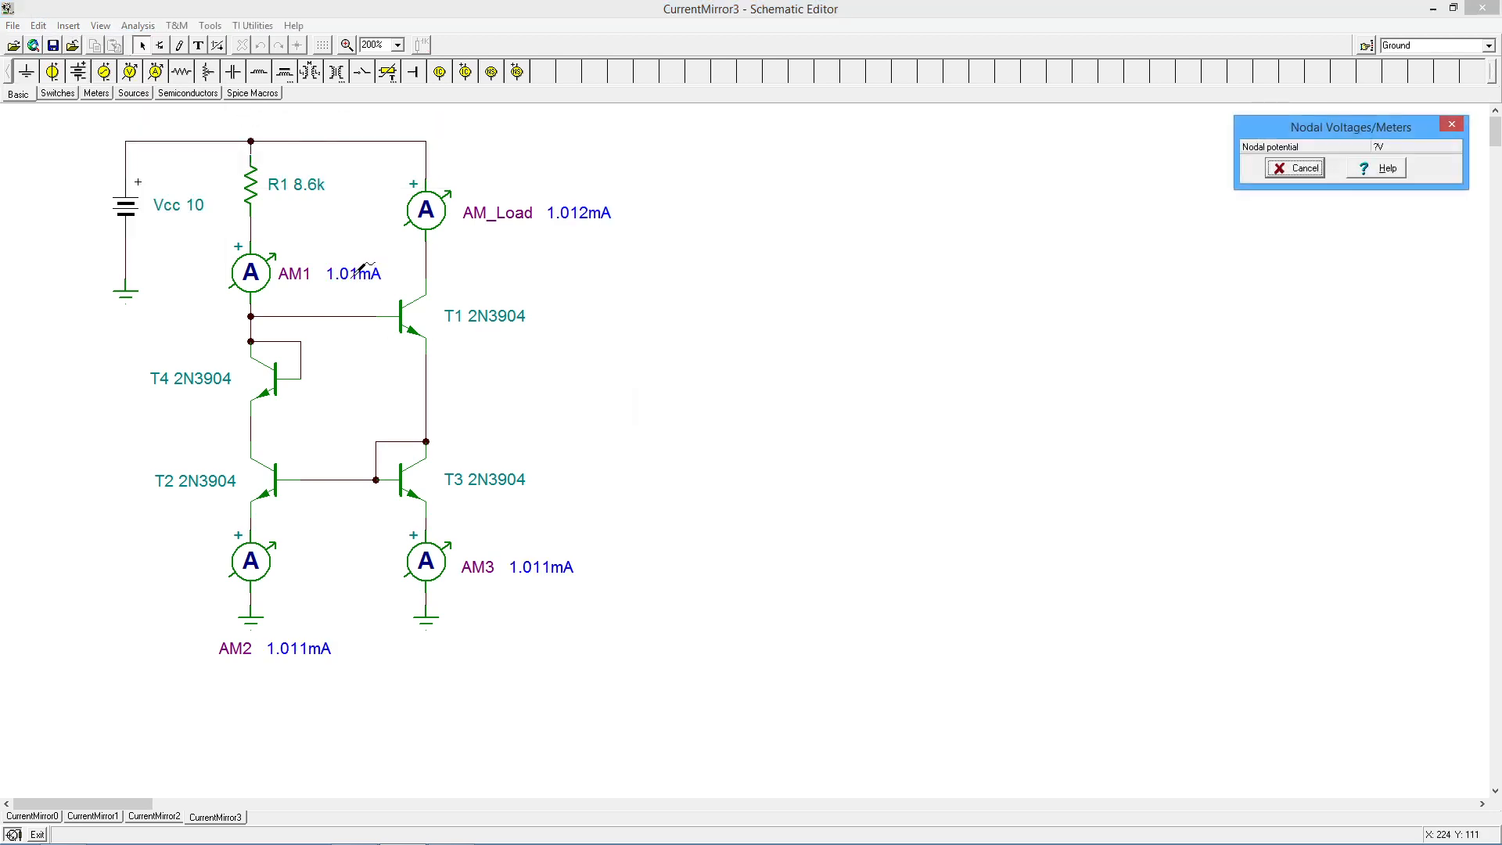
pyautogui.moveTo(413, 460)
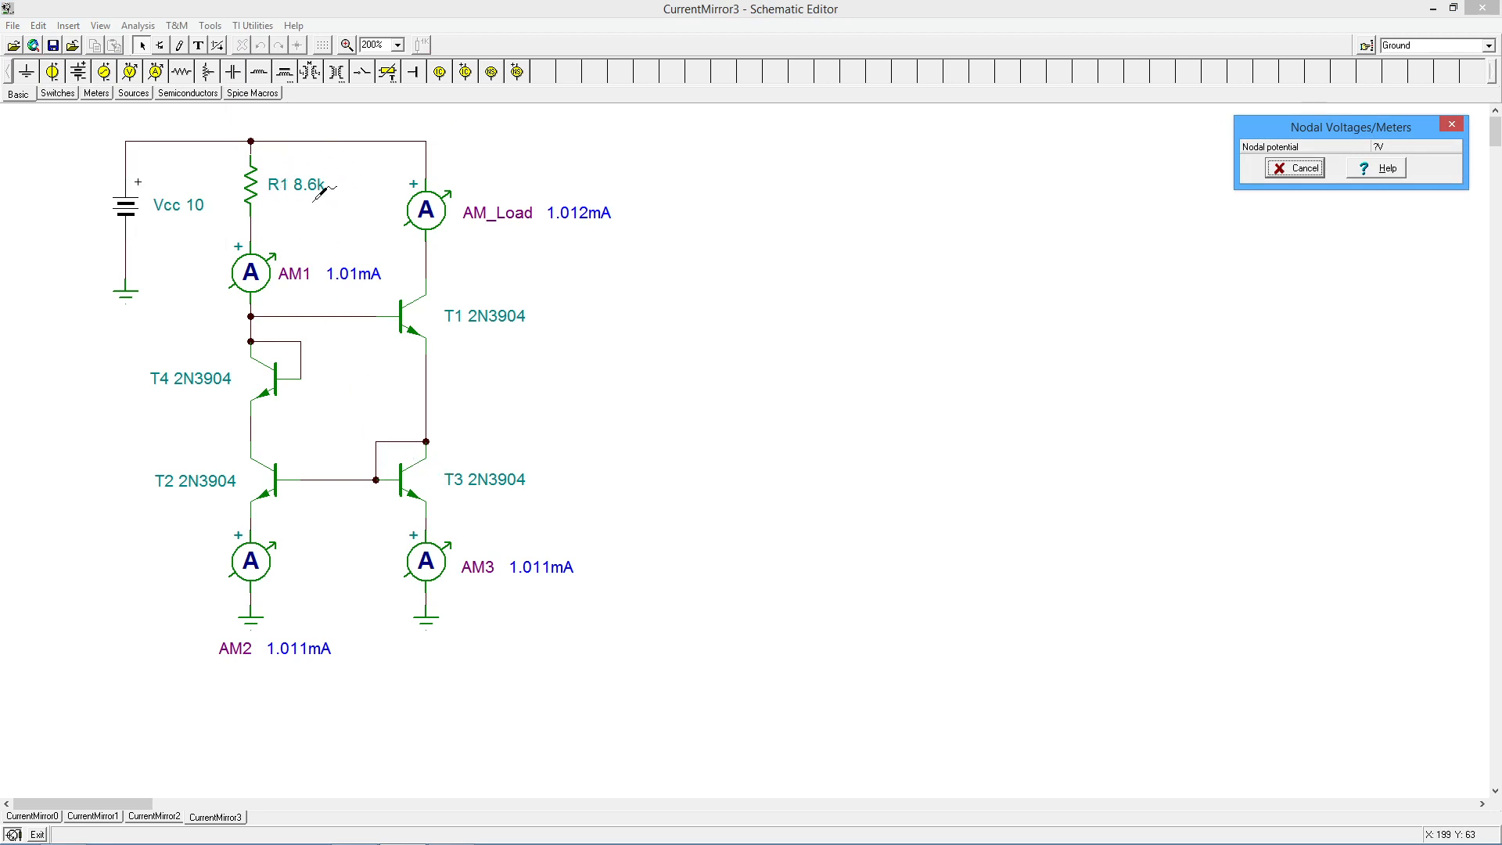
pyautogui.moveTo(311, 180)
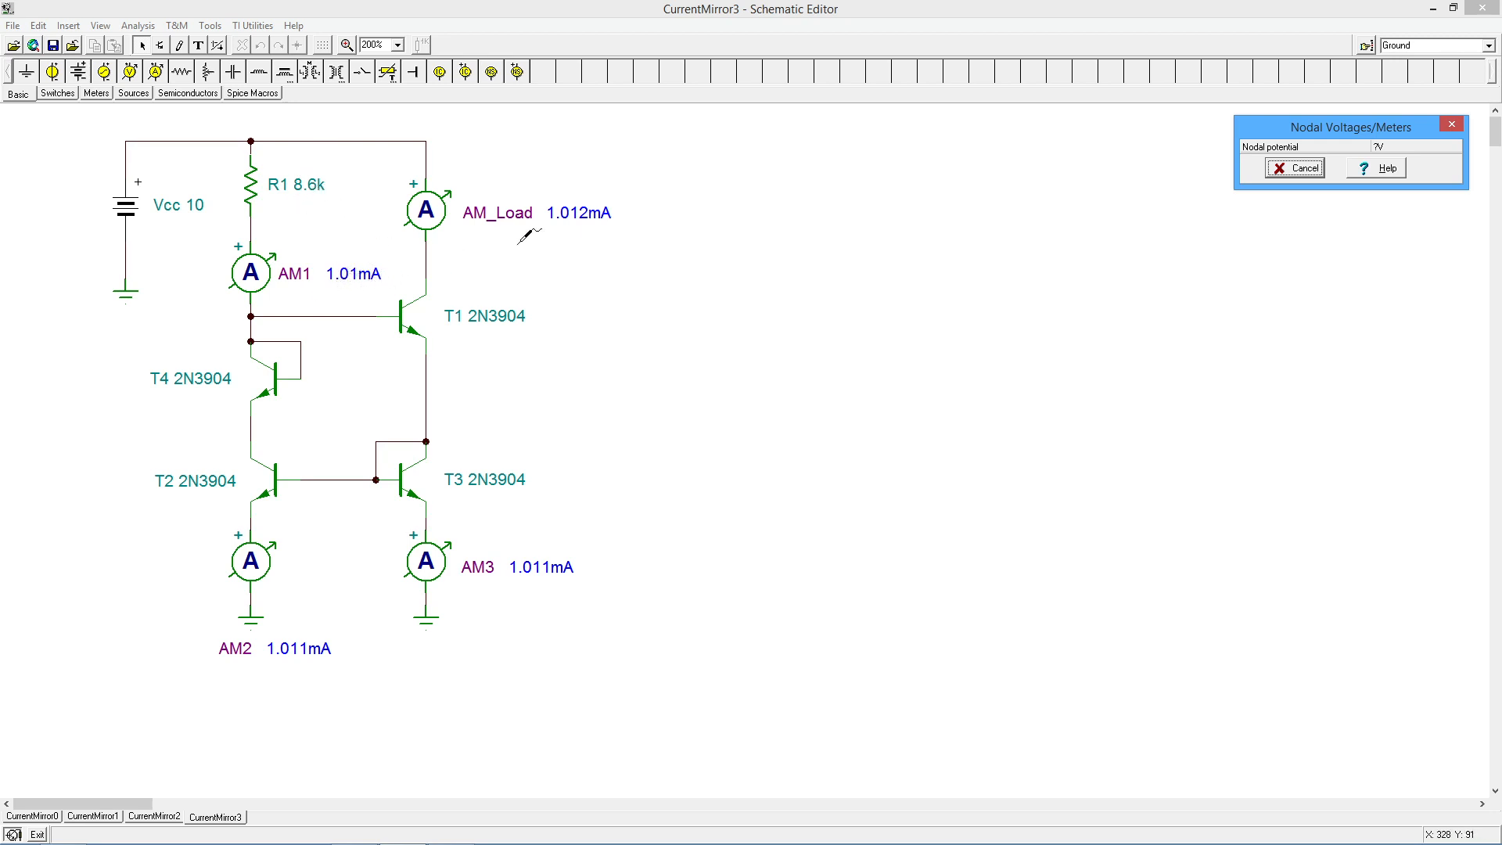
pyautogui.moveTo(608, 212)
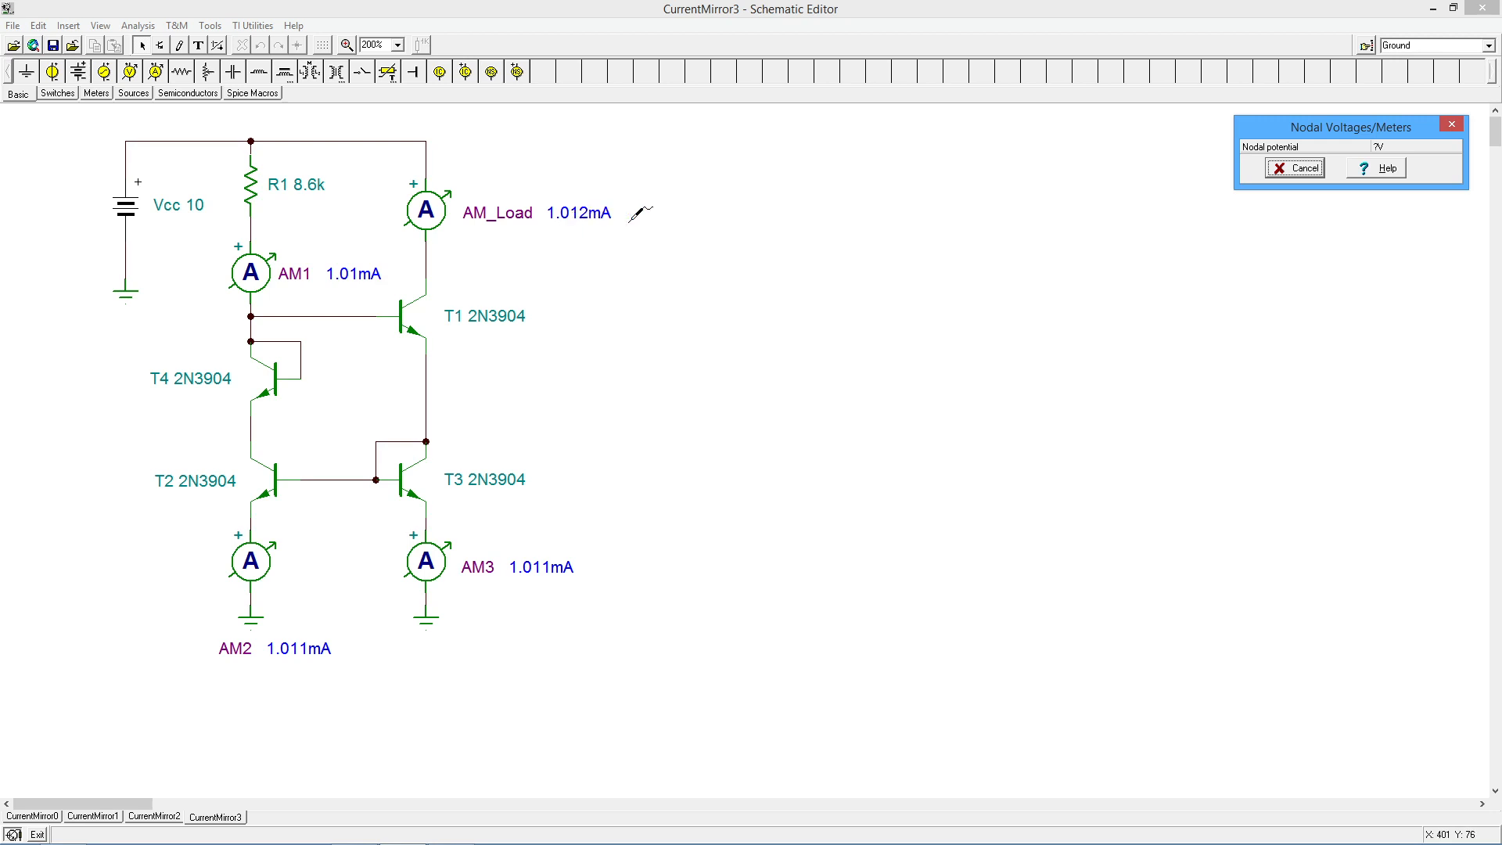
pyautogui.moveTo(938, 244)
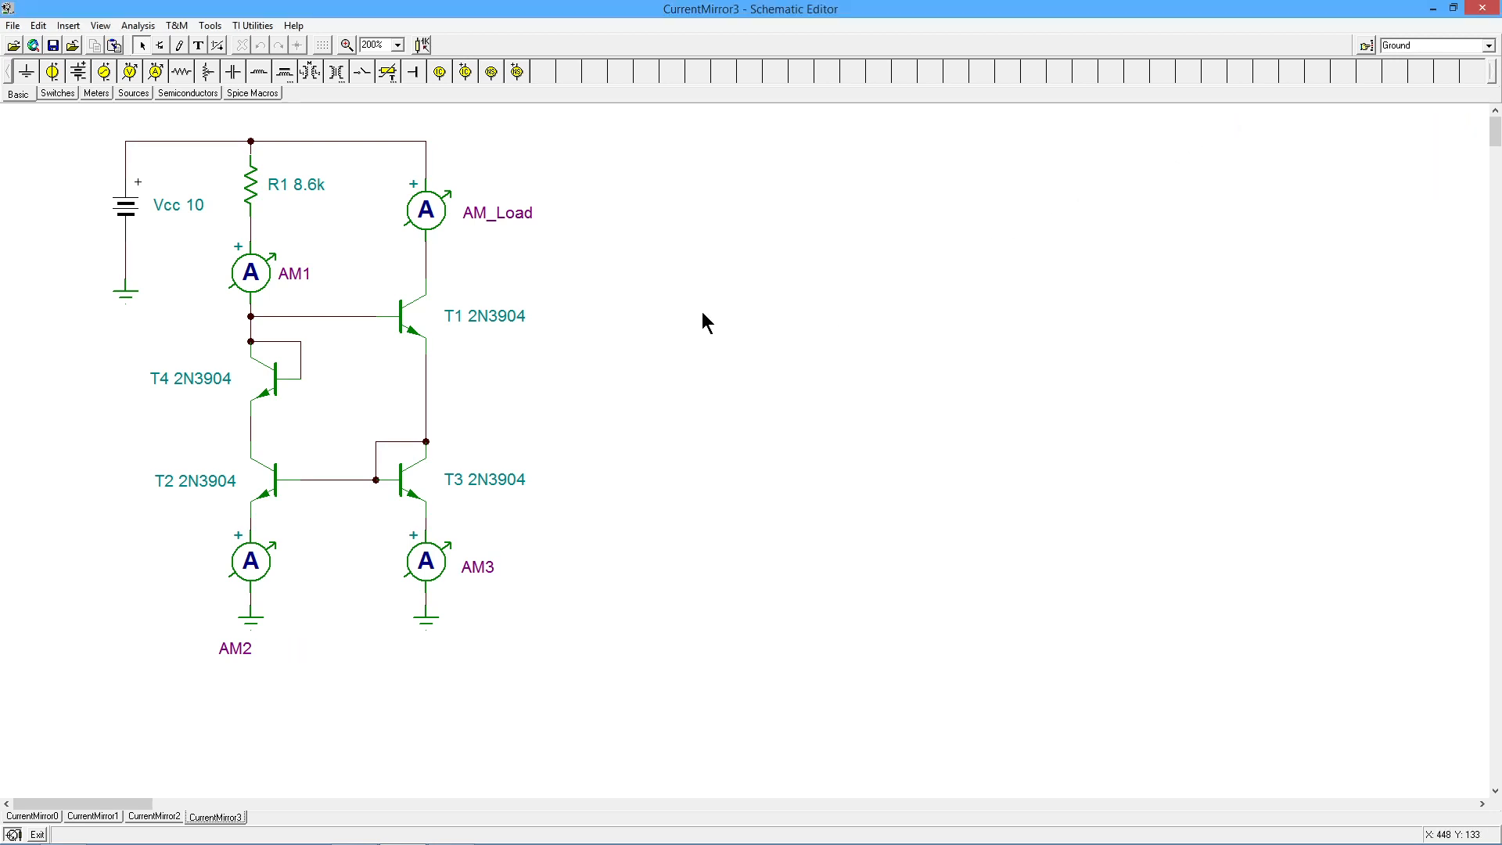
pyautogui.moveTo(697, 218)
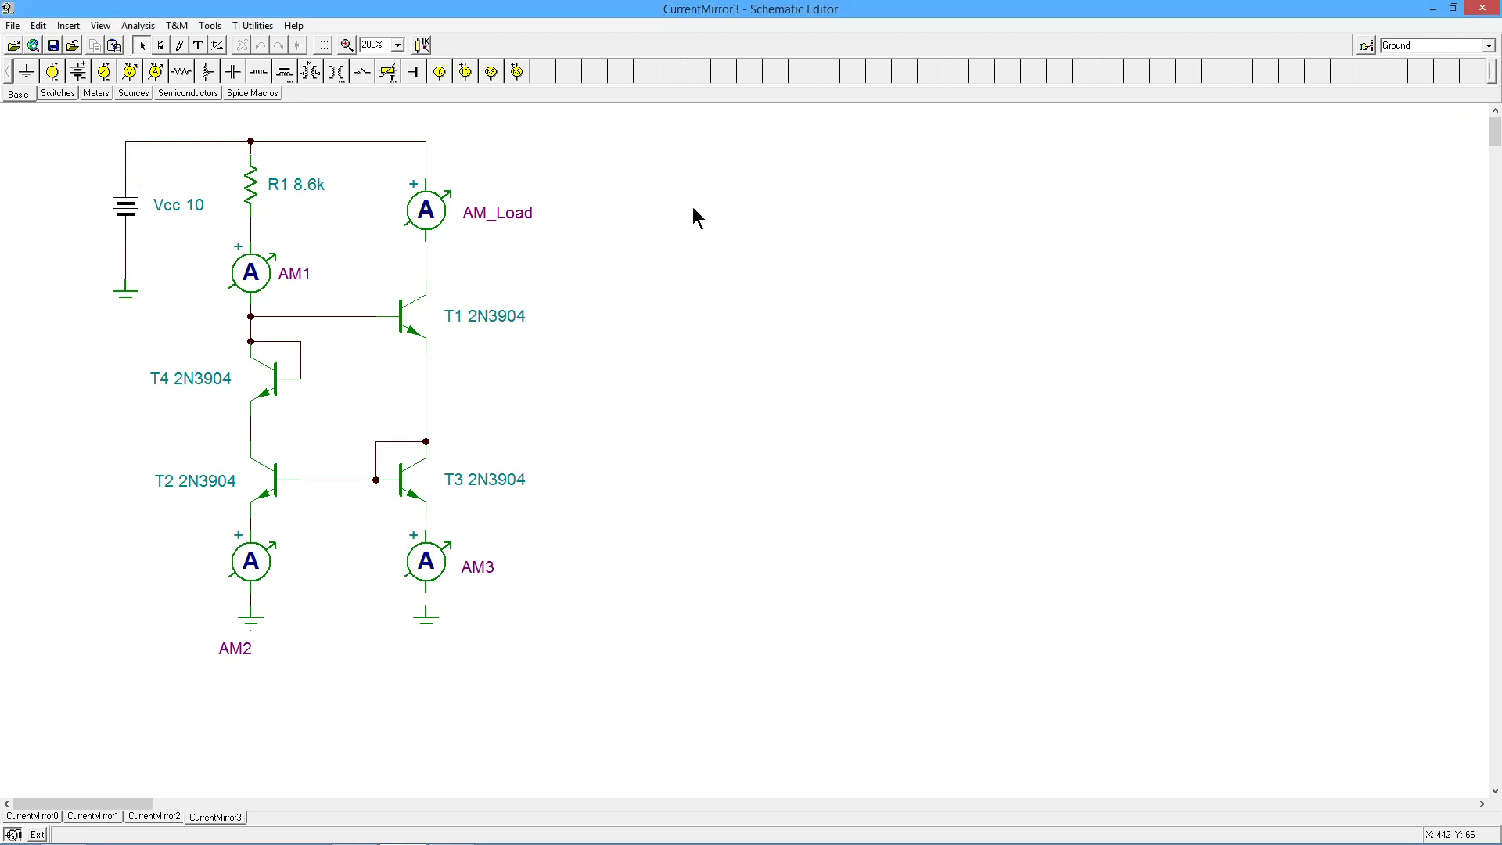